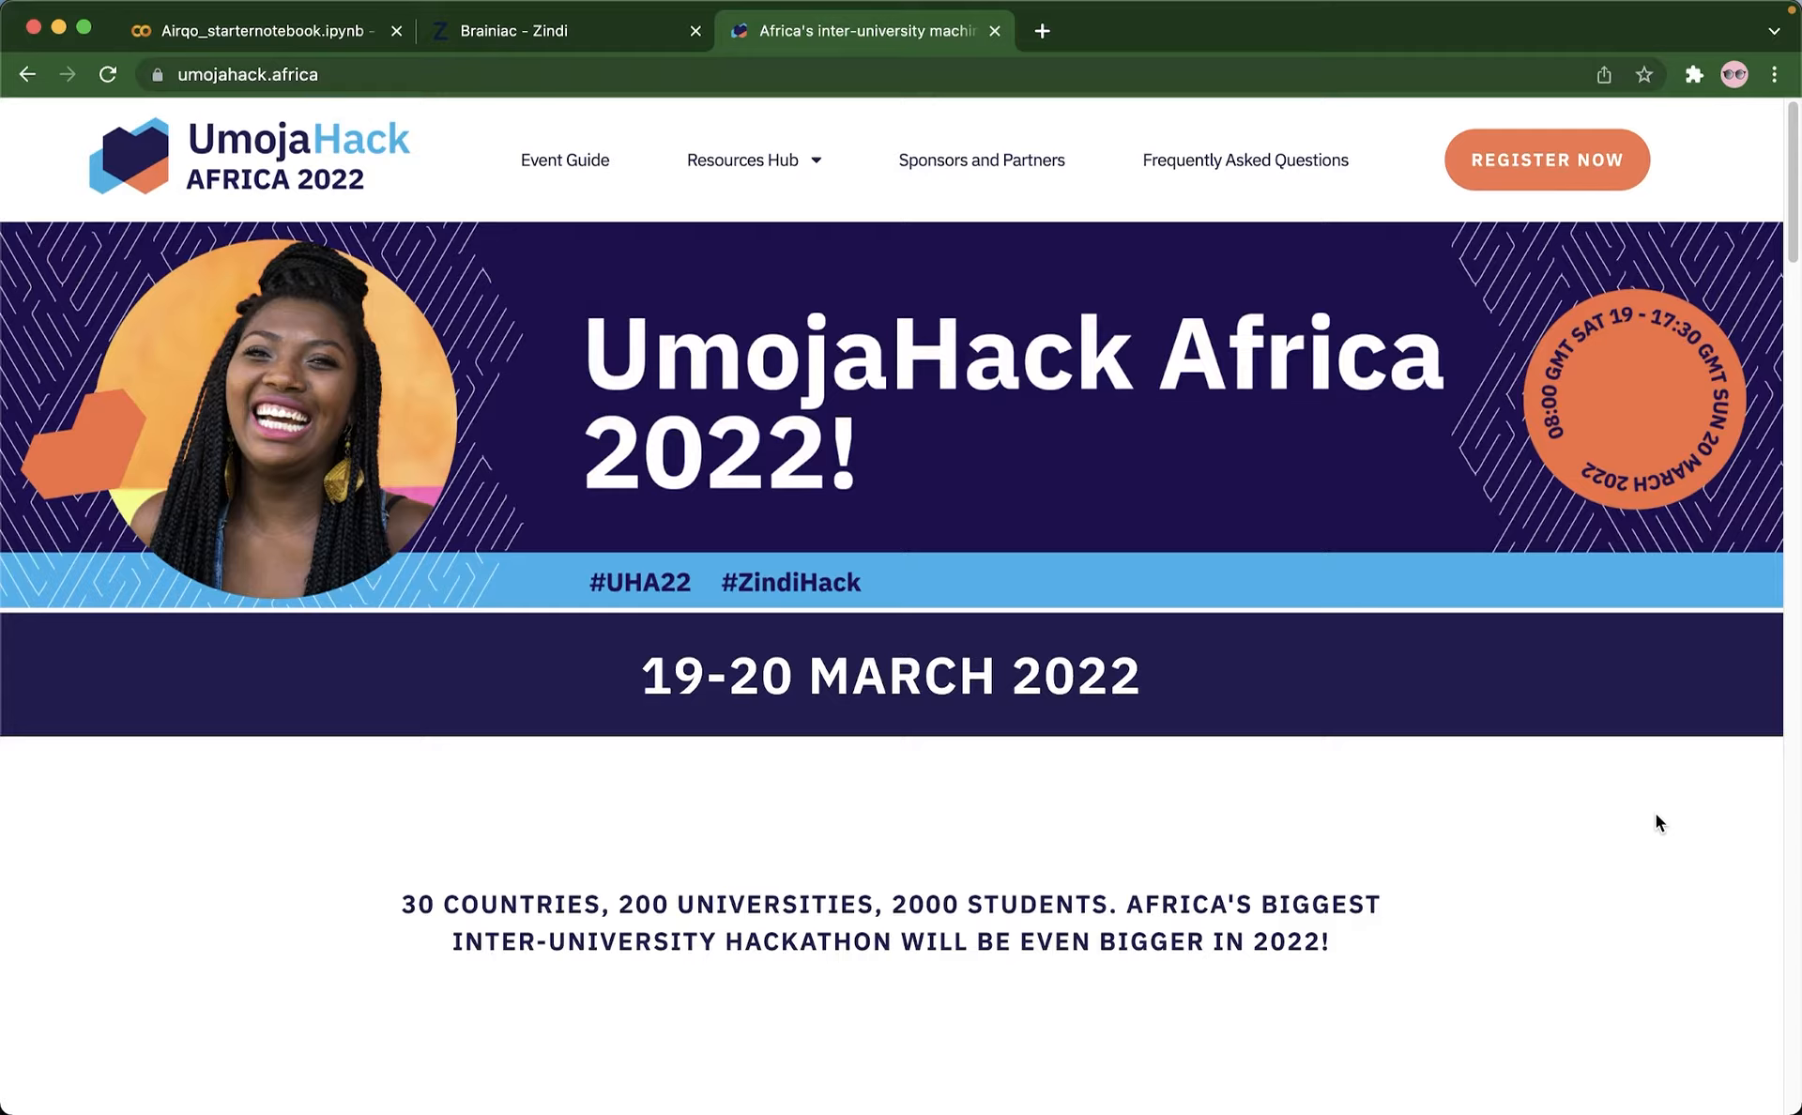
pyautogui.moveTo(1580, 907)
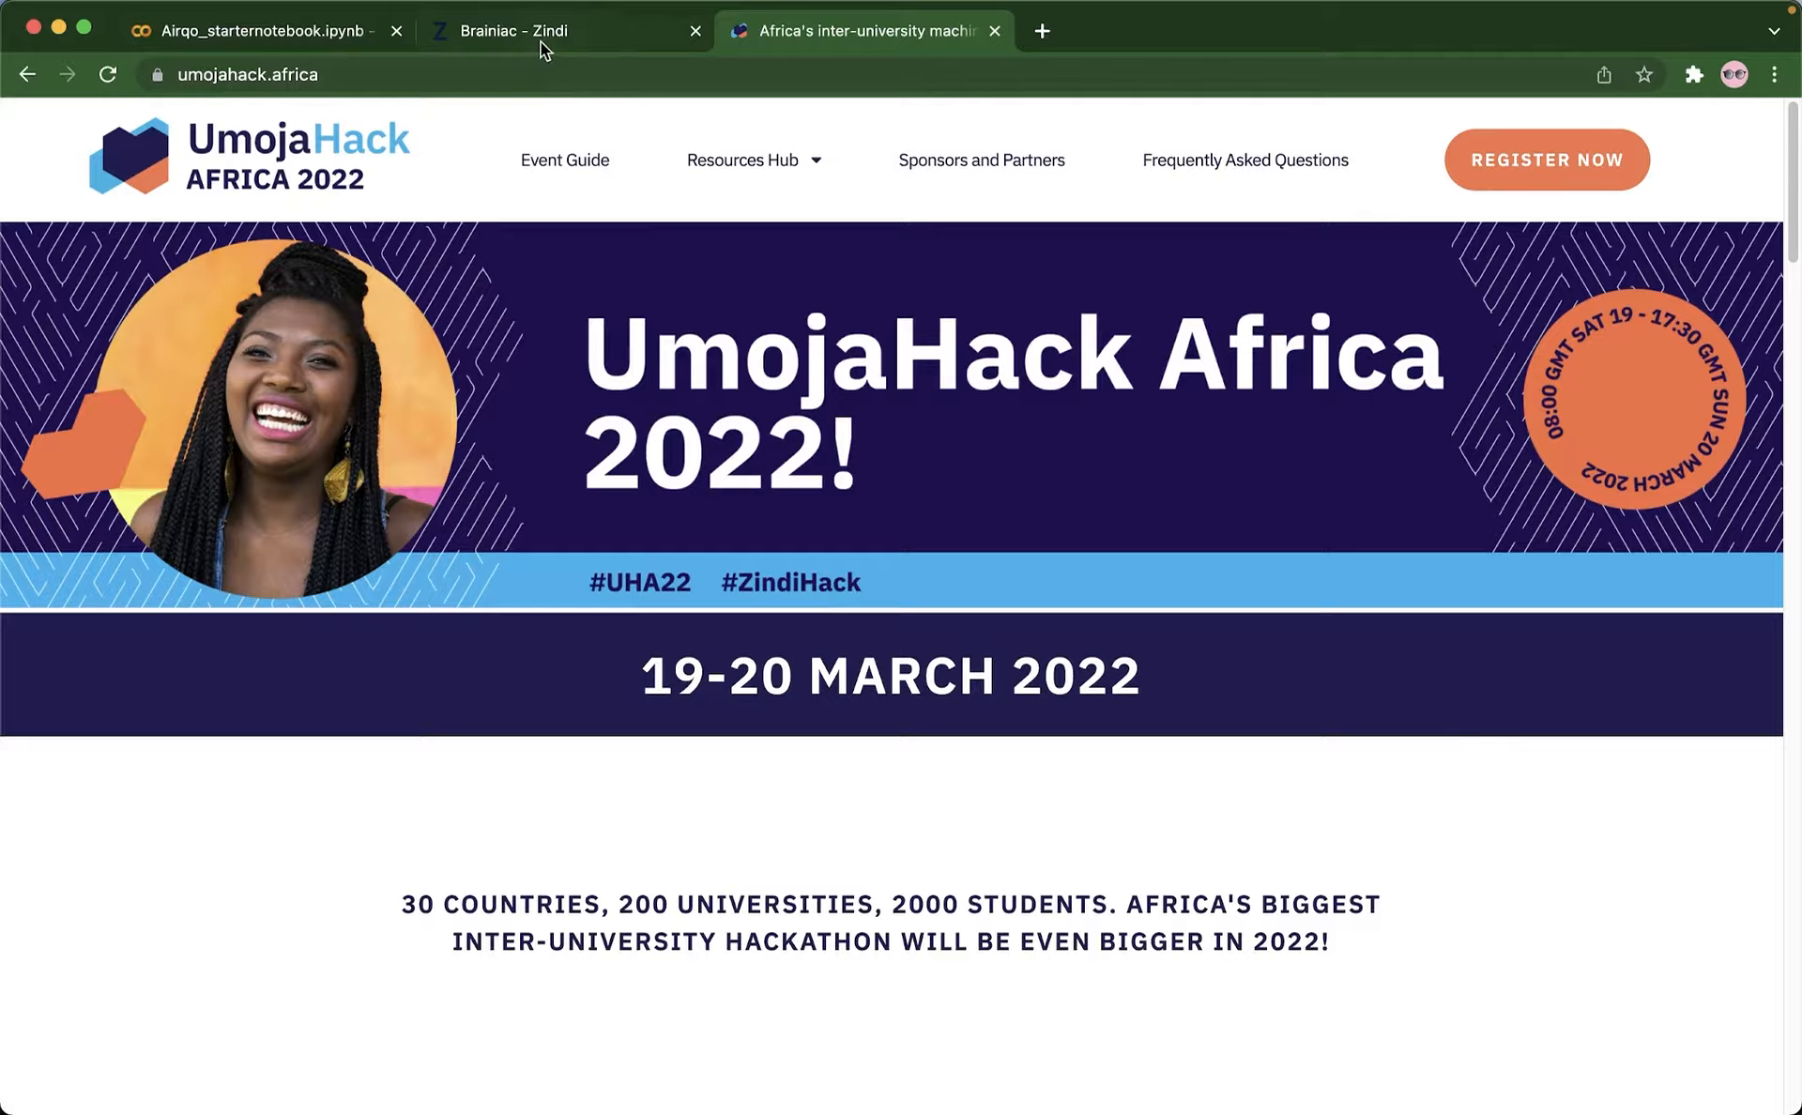
# Step: From the Zindi competitions list, bring up the UmojaHack 2022 Beginner Practice Challenge page
pyautogui.click(543, 30)
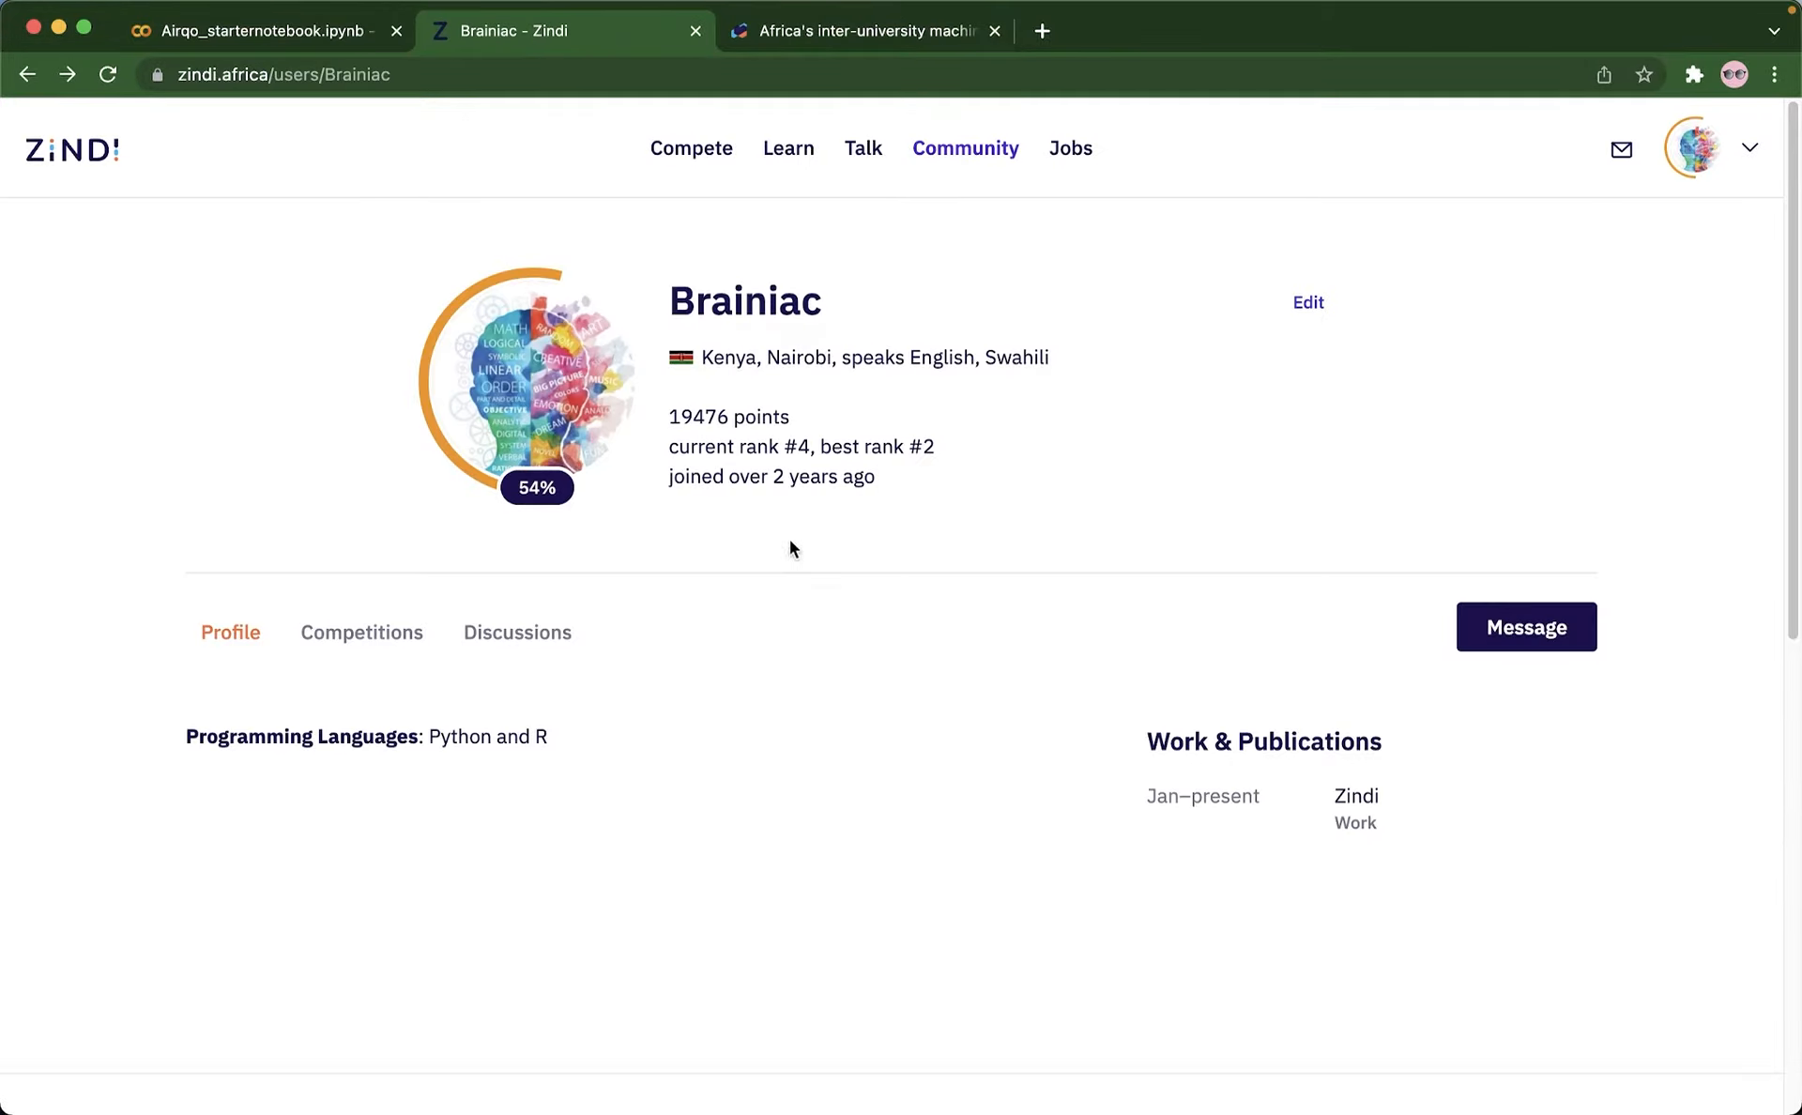
pyautogui.moveTo(778, 320)
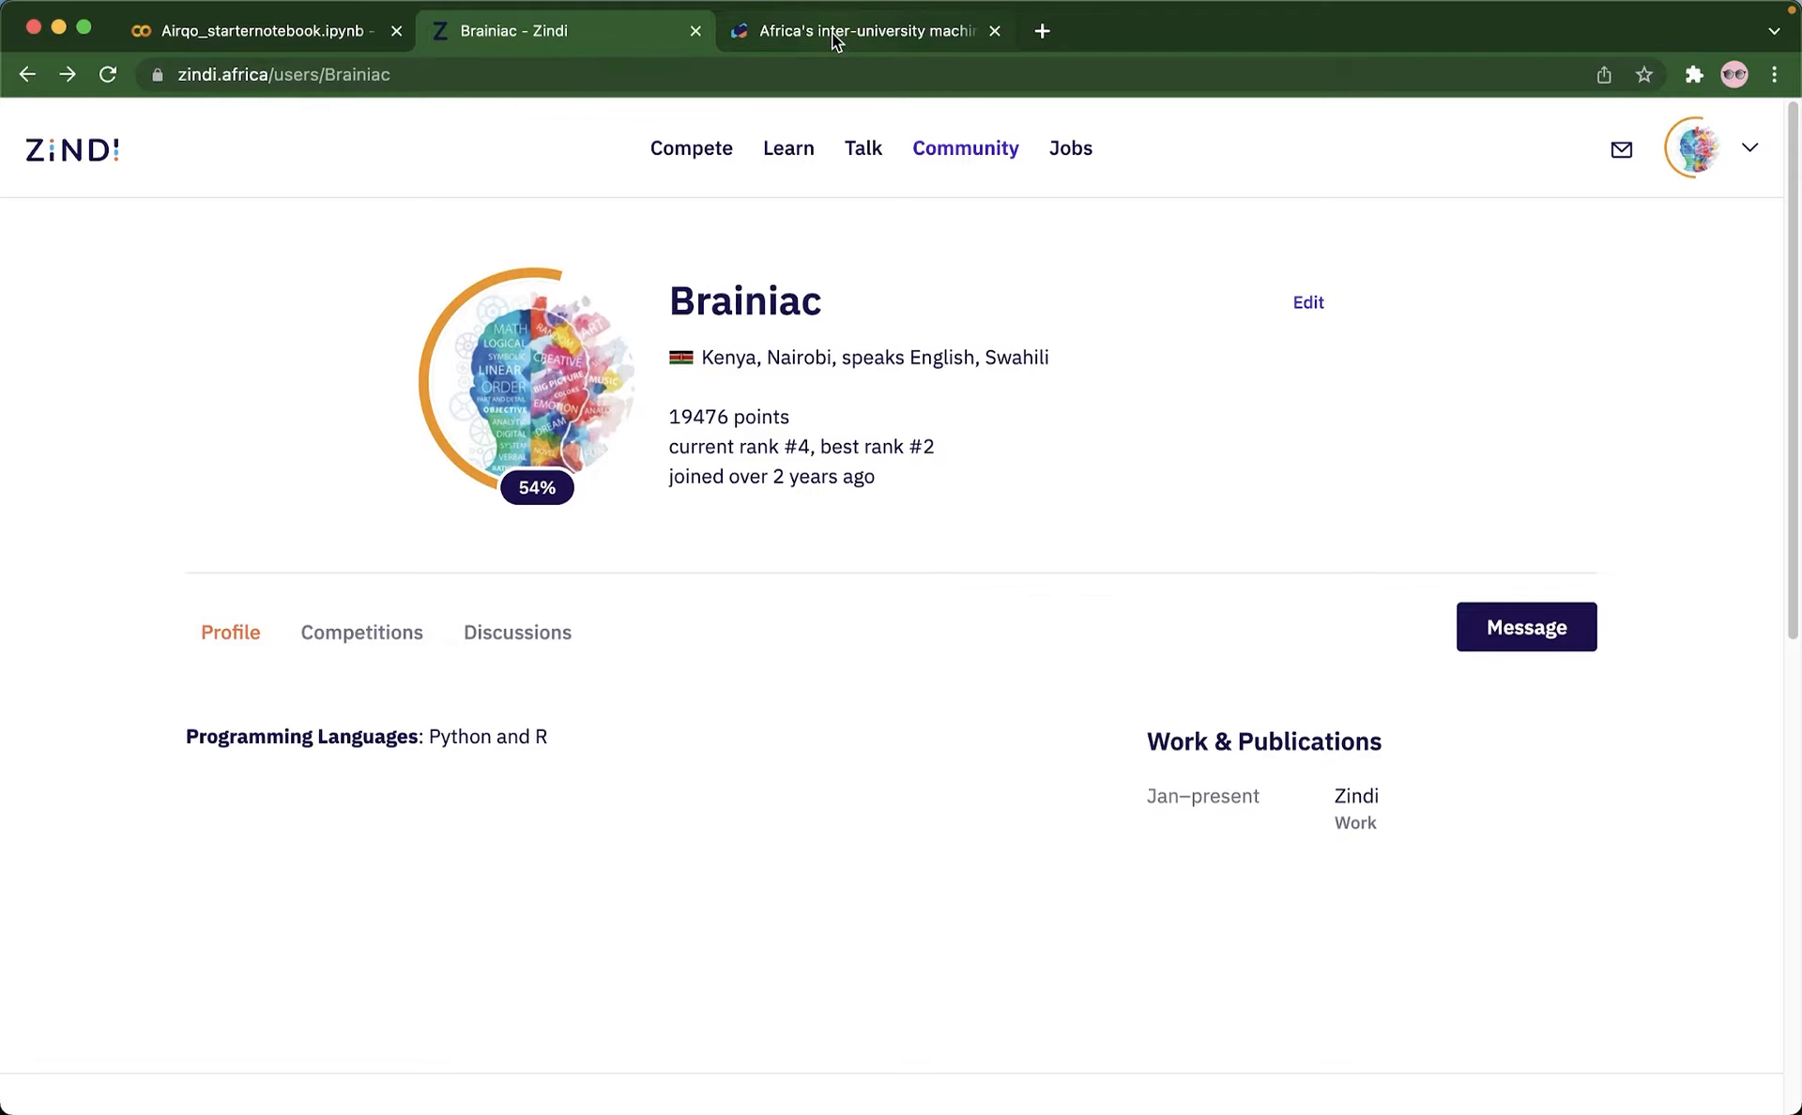
pyautogui.click(860, 32)
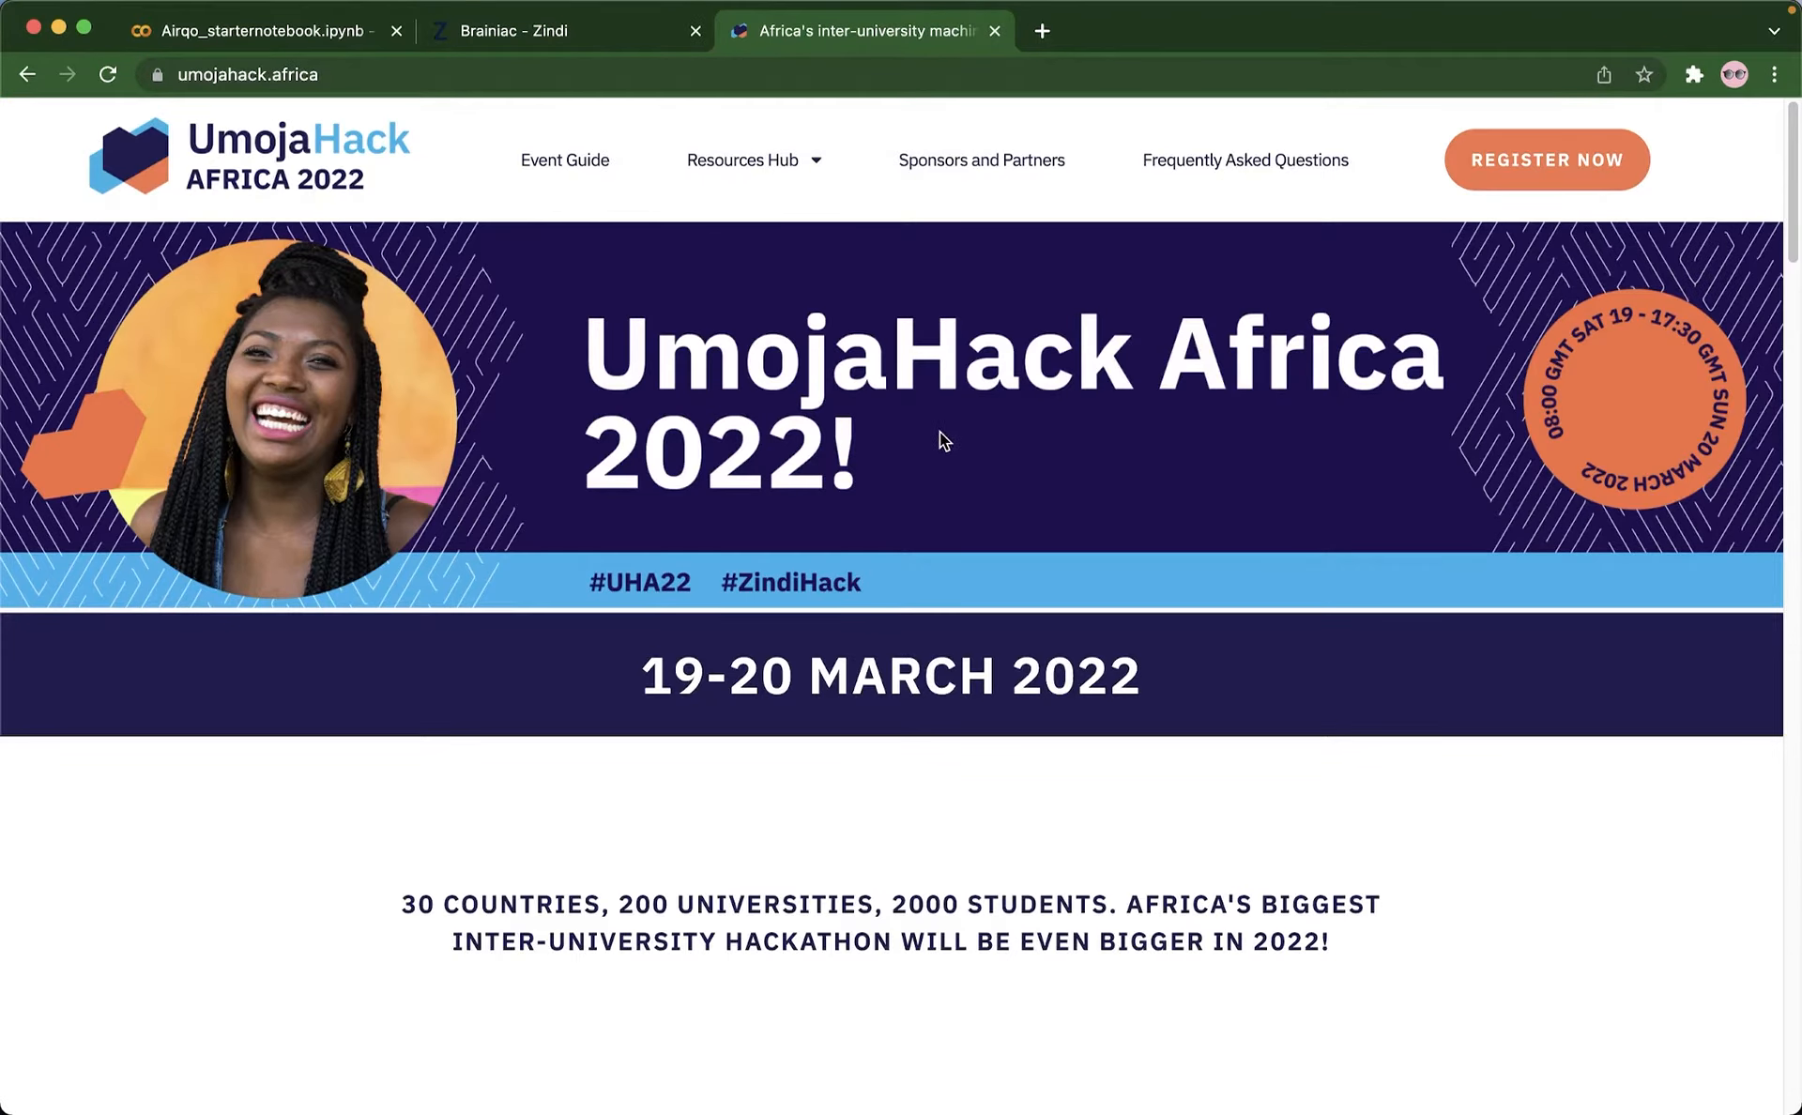
pyautogui.moveTo(943, 454)
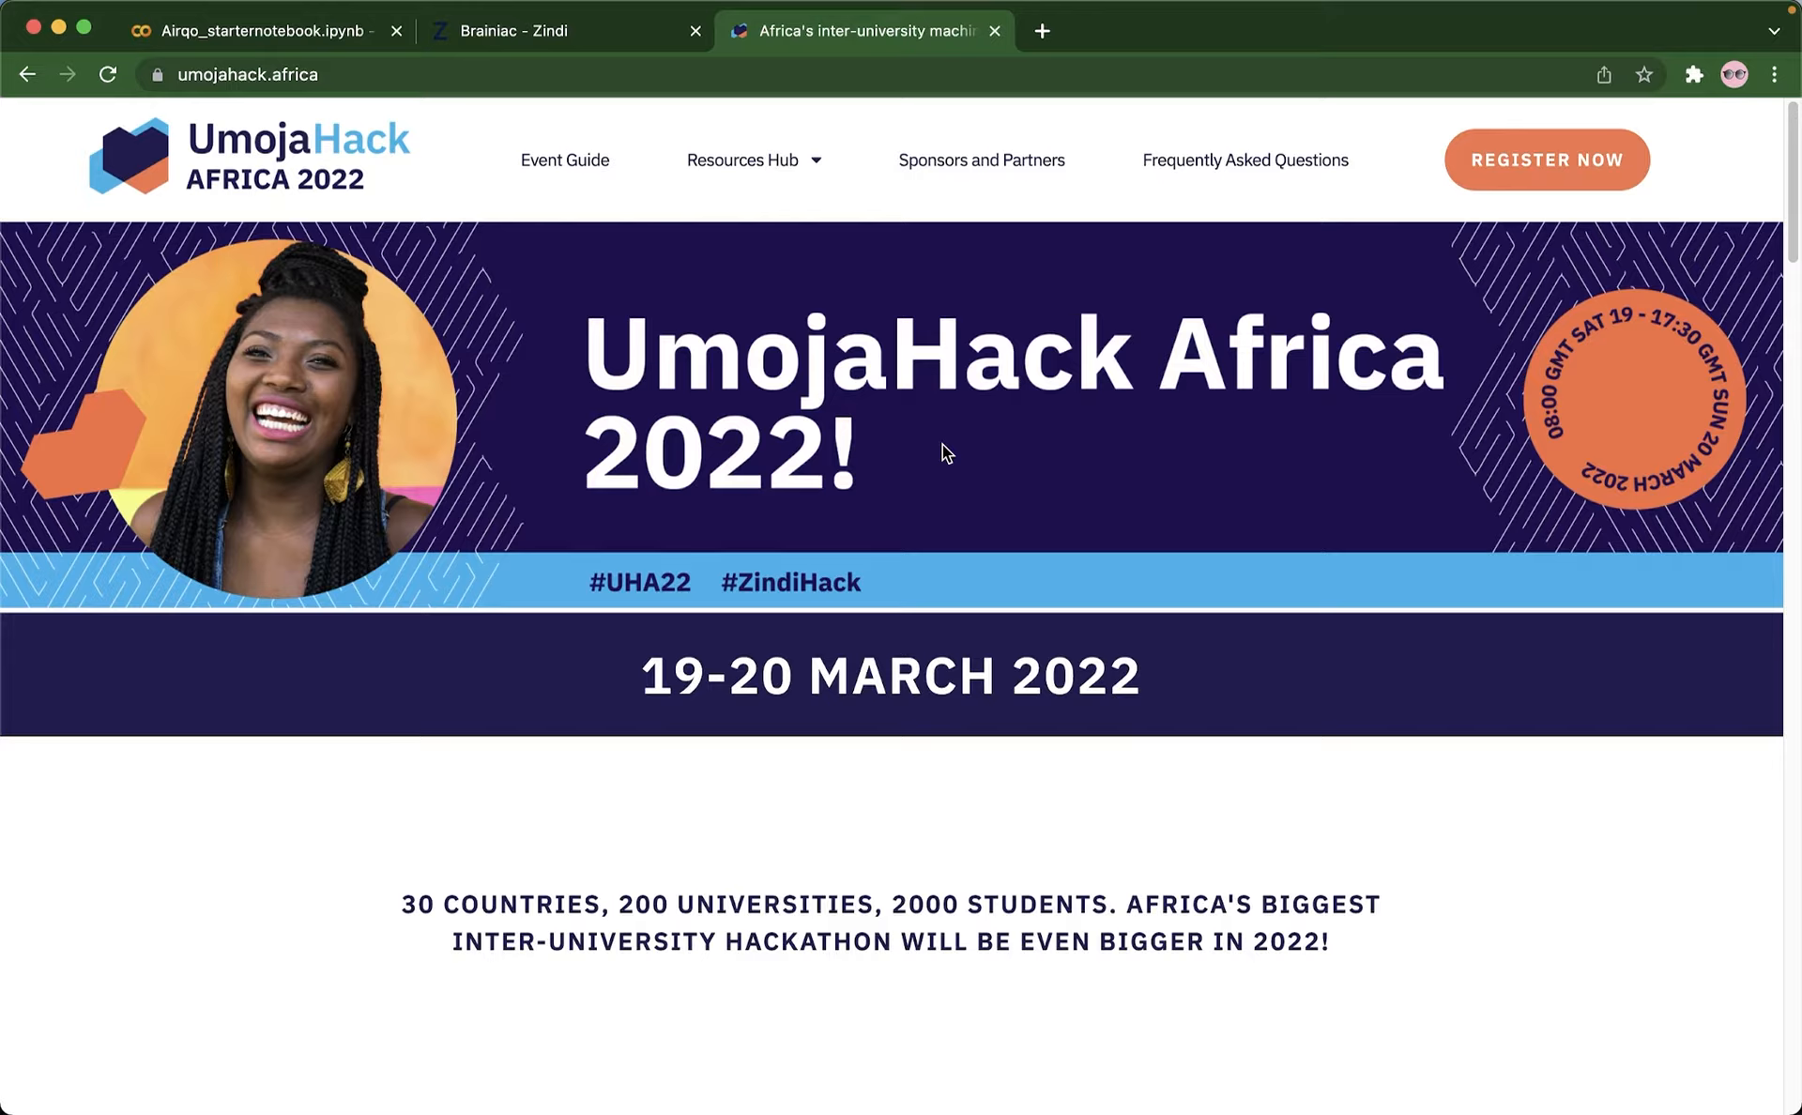
pyautogui.moveTo(1029, 542)
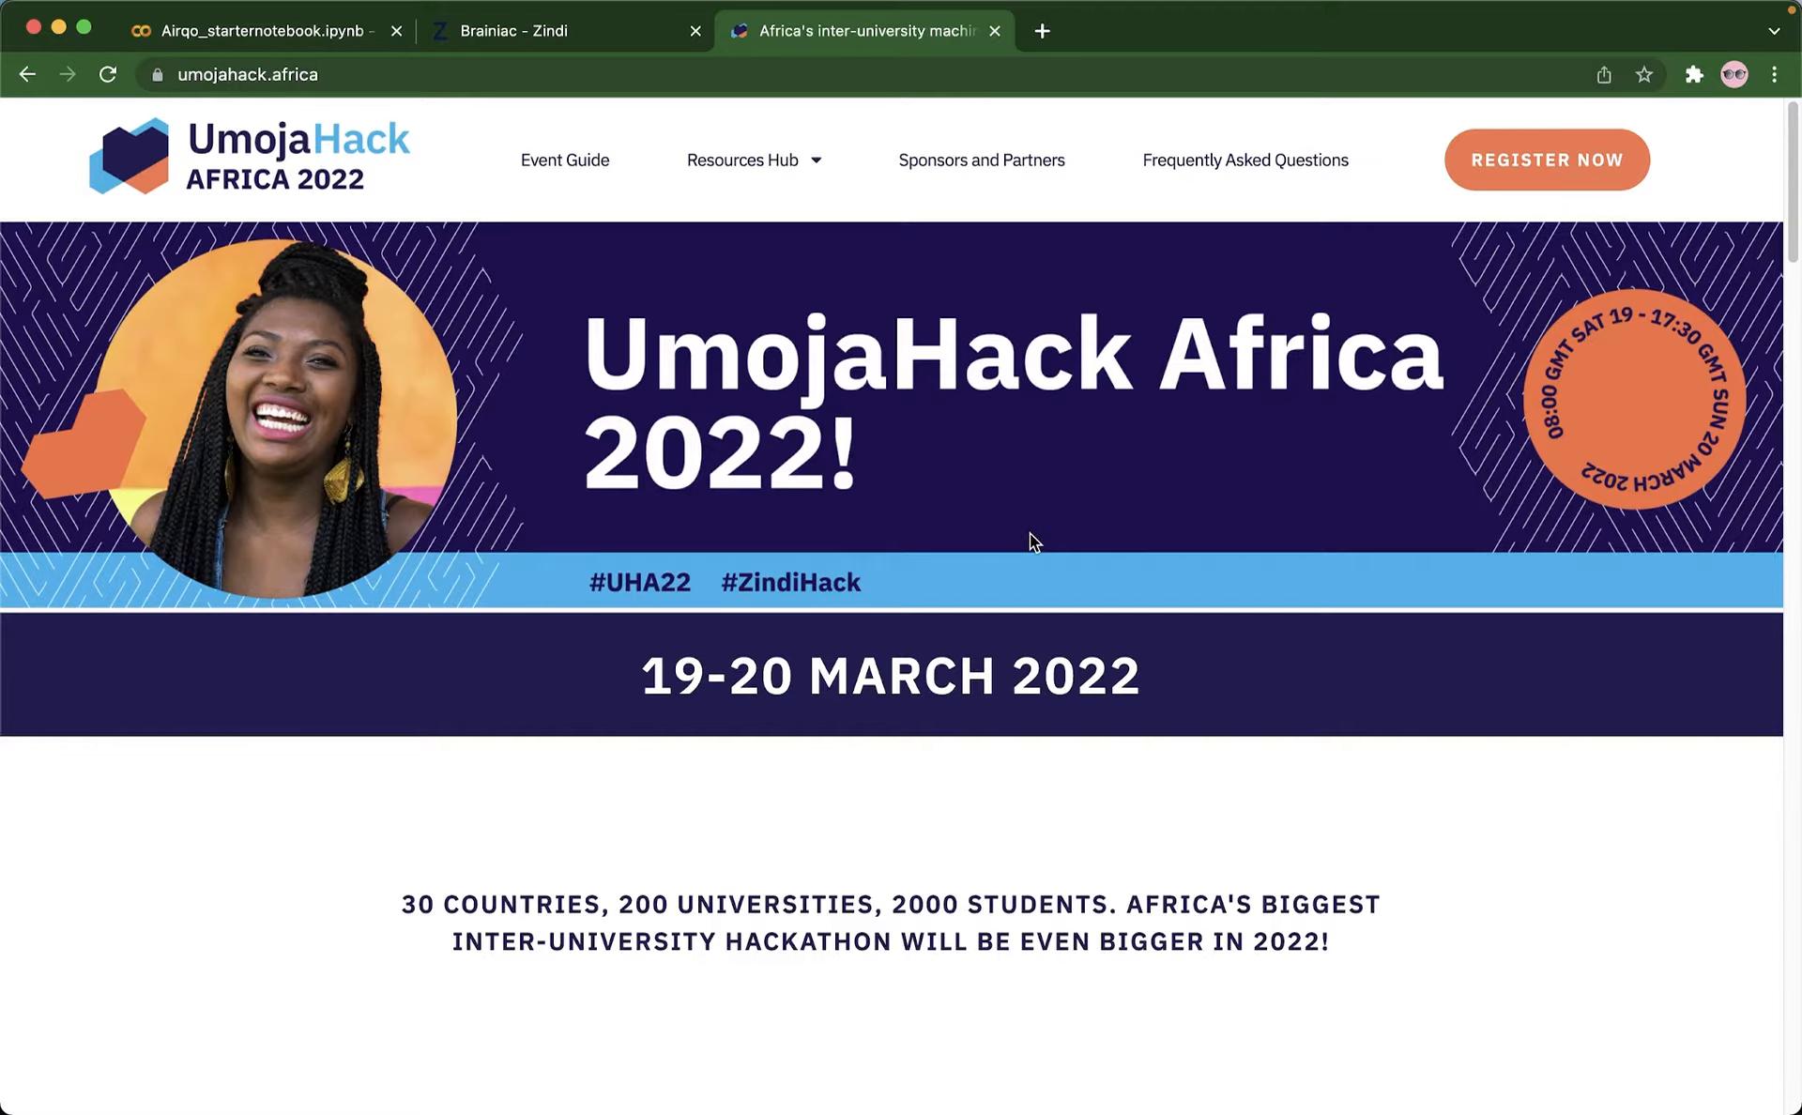
pyautogui.moveTo(496, 62)
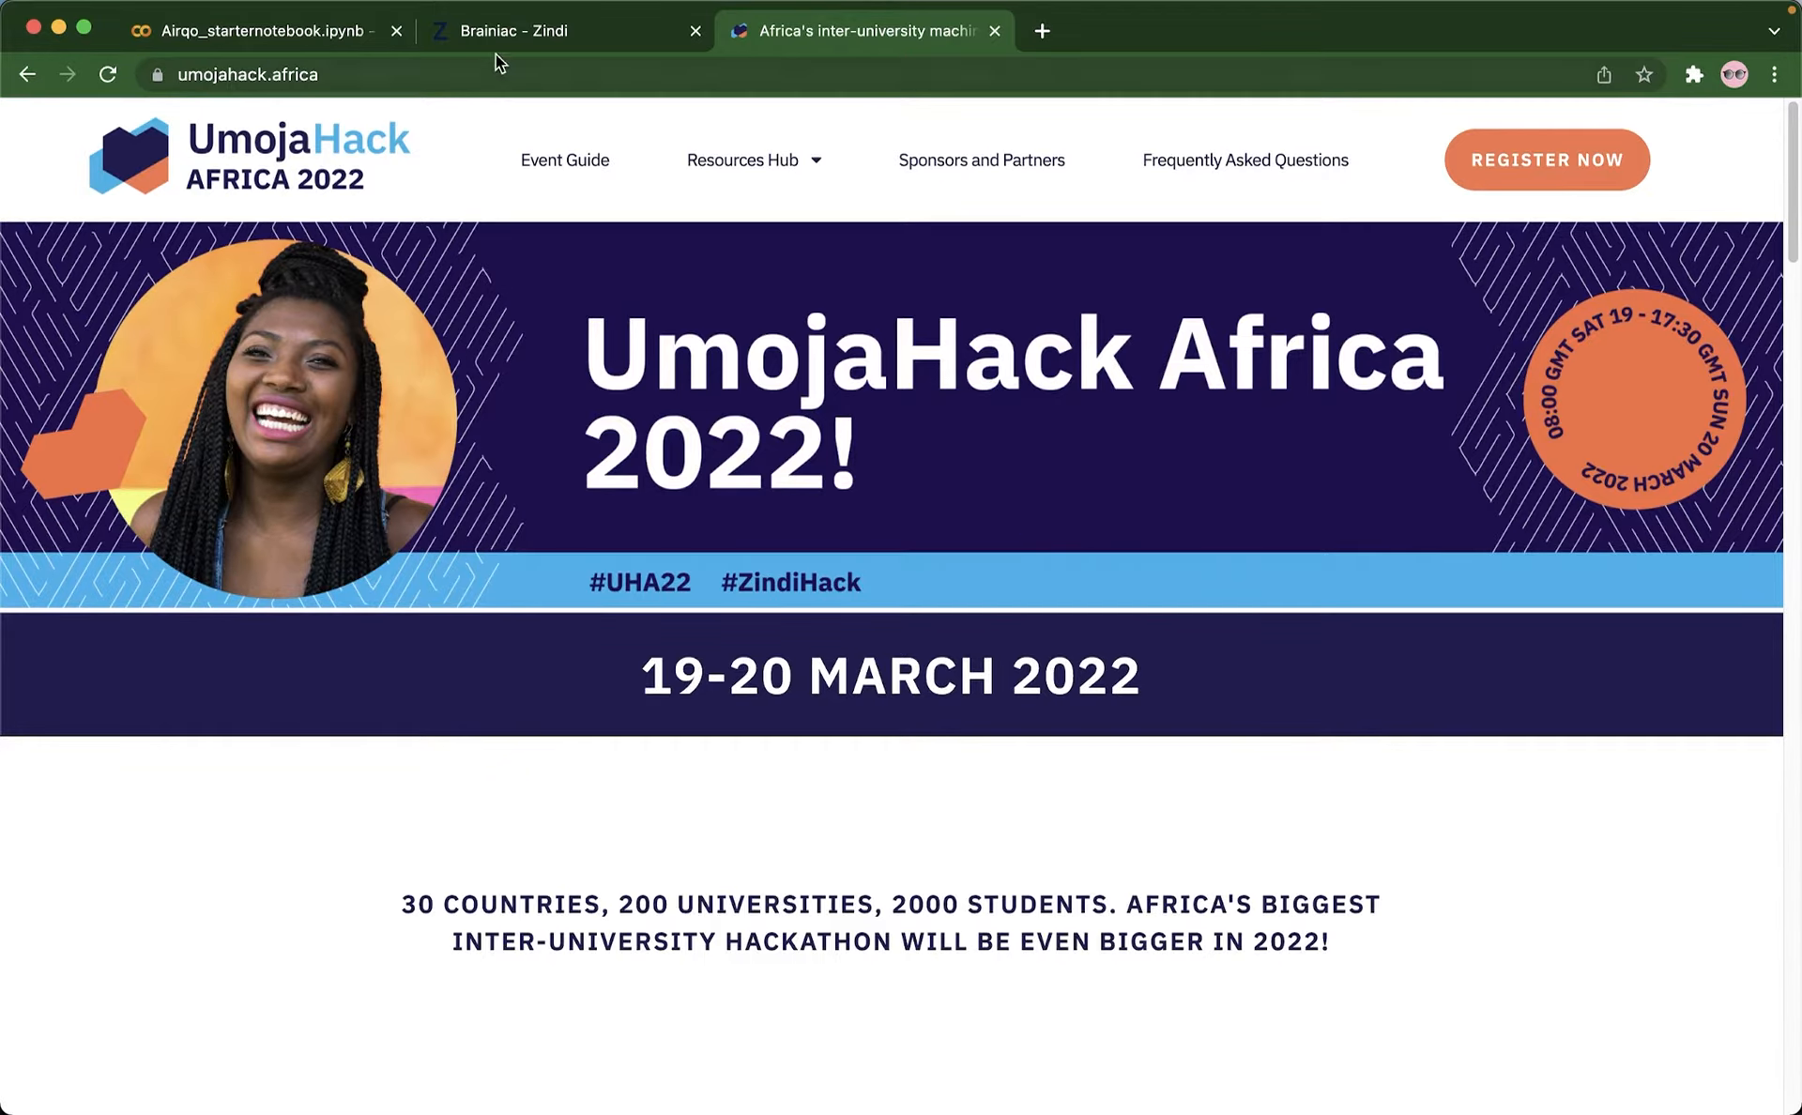
pyautogui.click(533, 32)
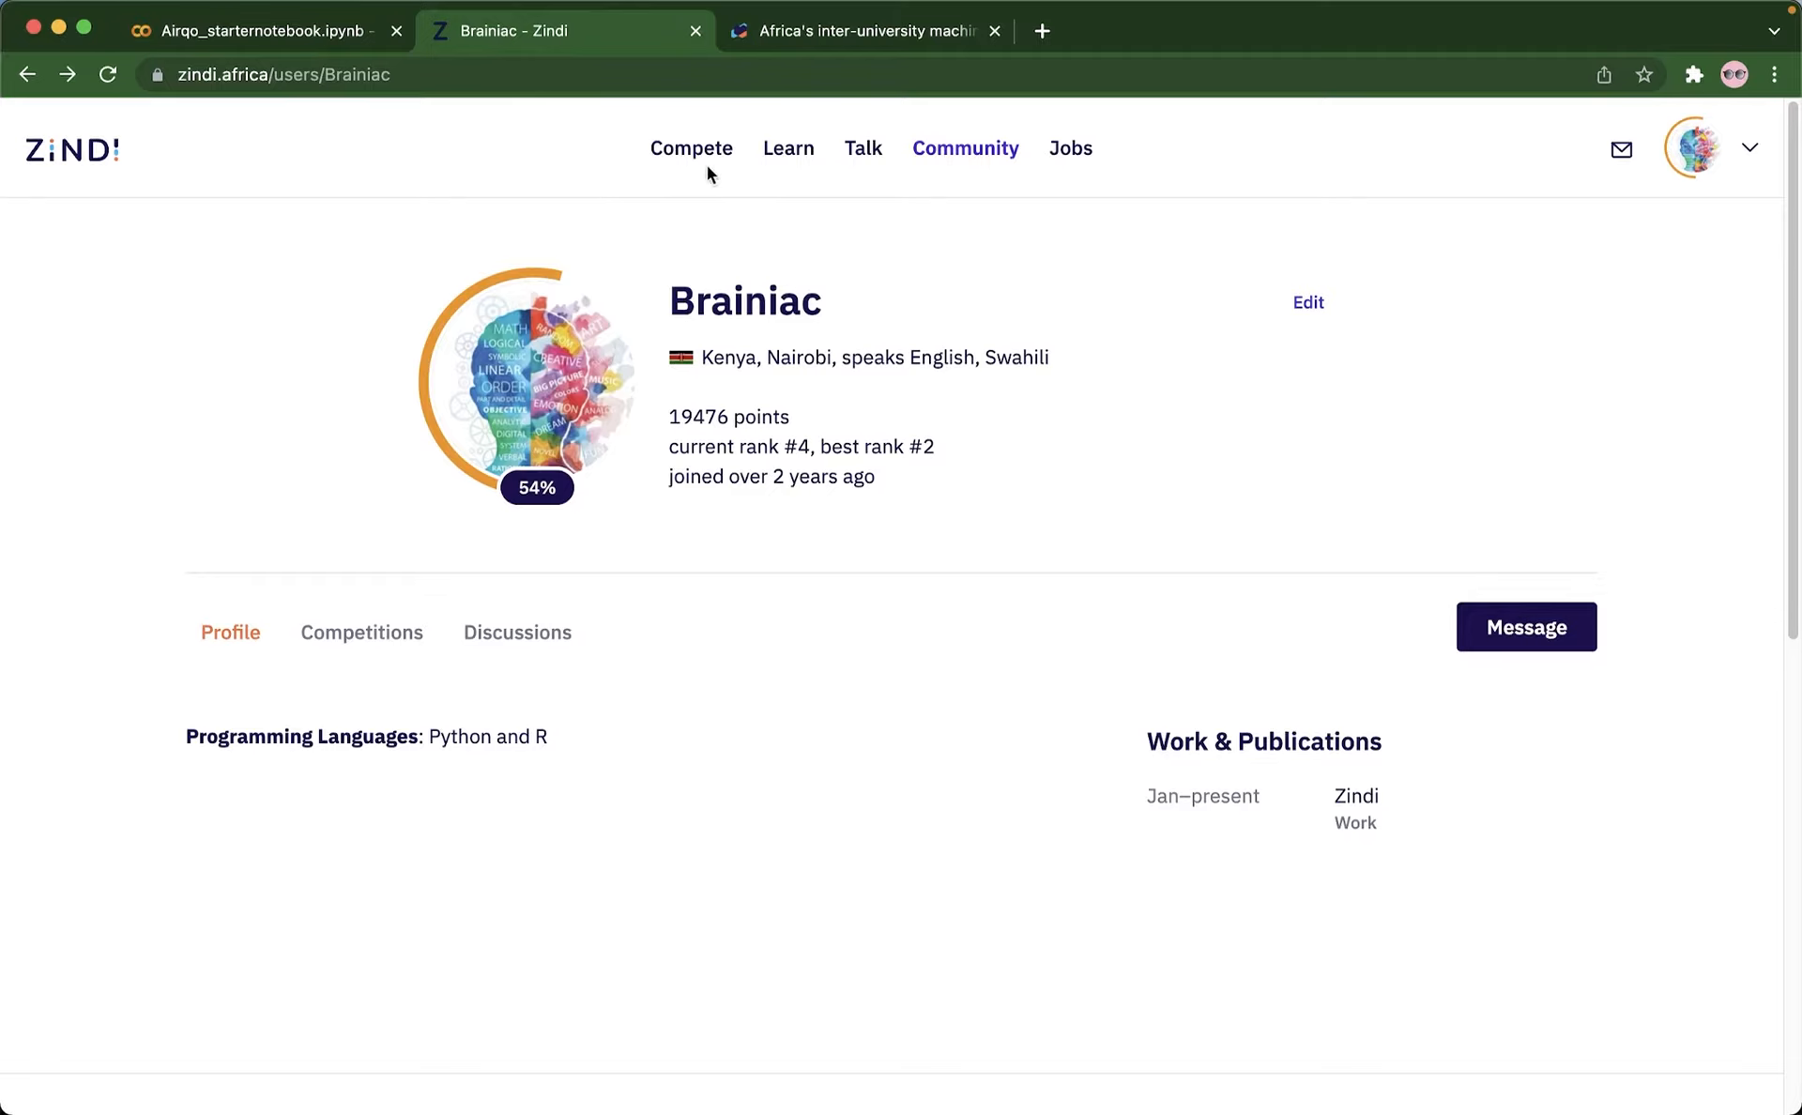
pyautogui.click(690, 148)
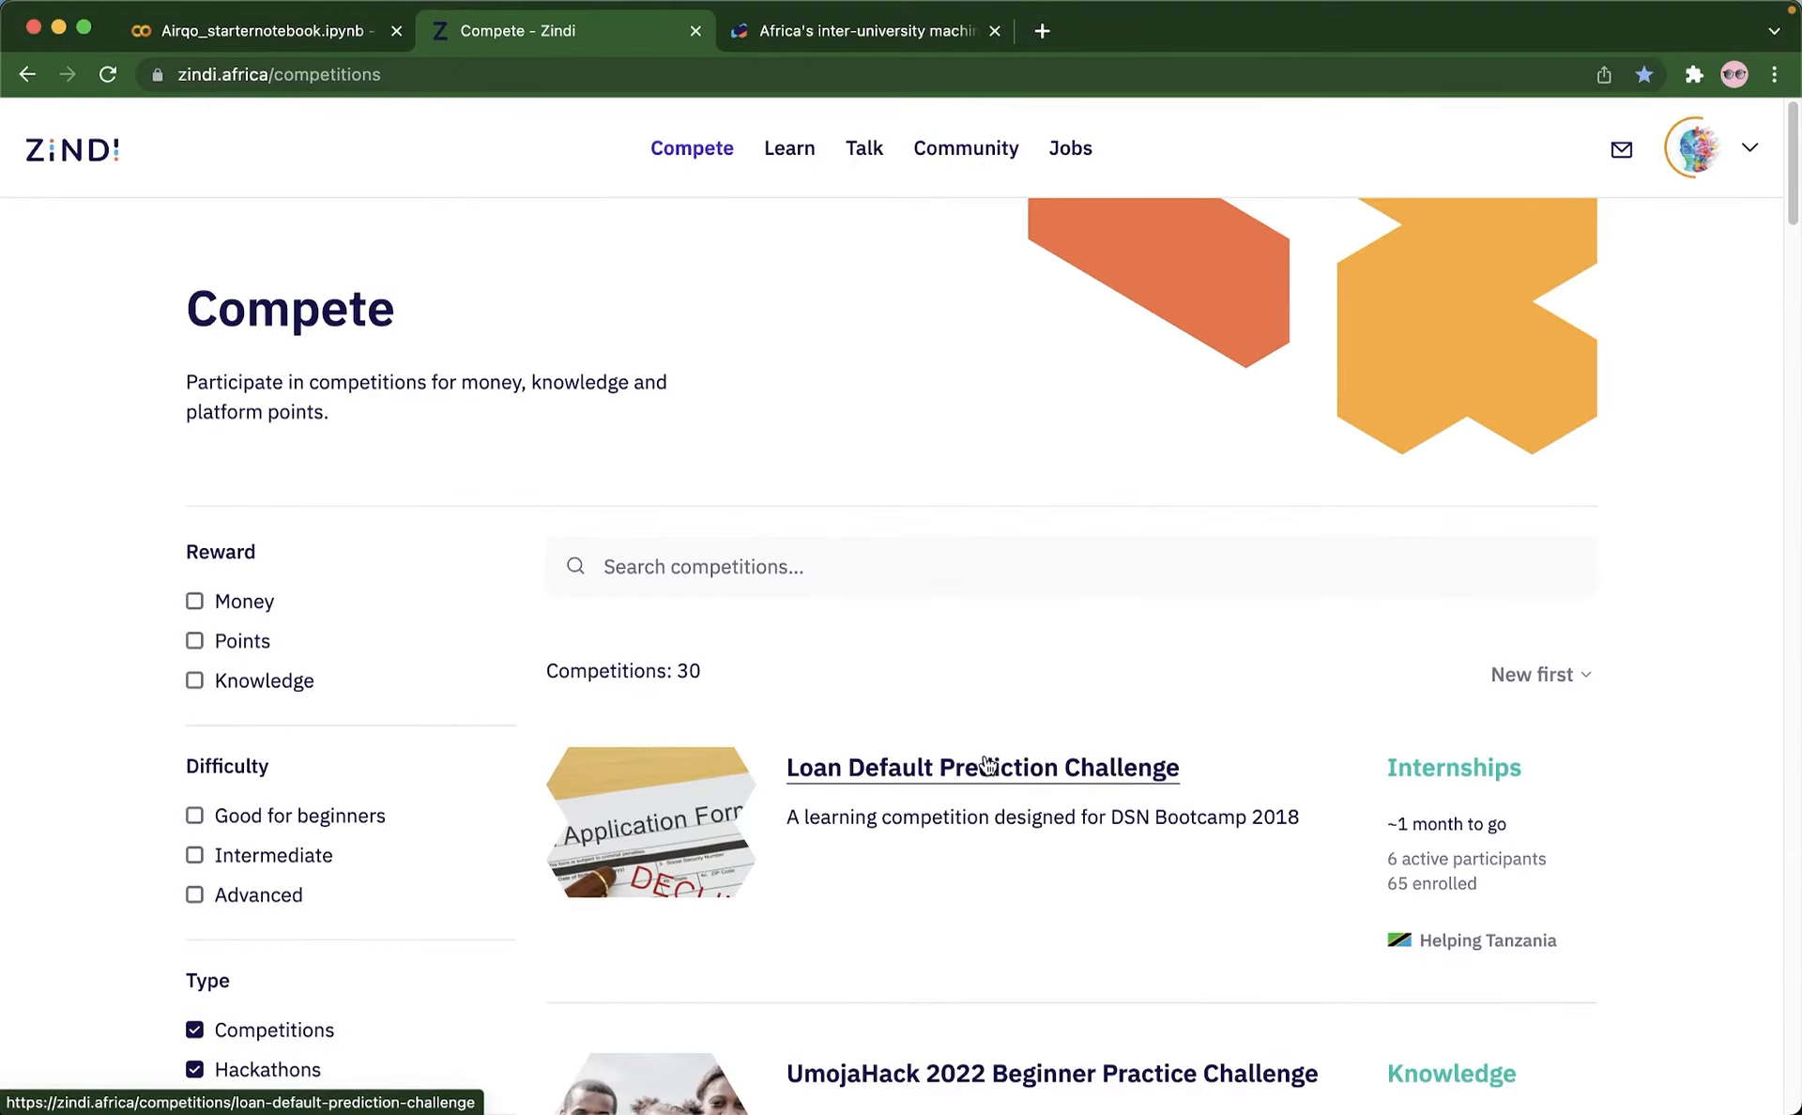
pyautogui.scroll(-3)
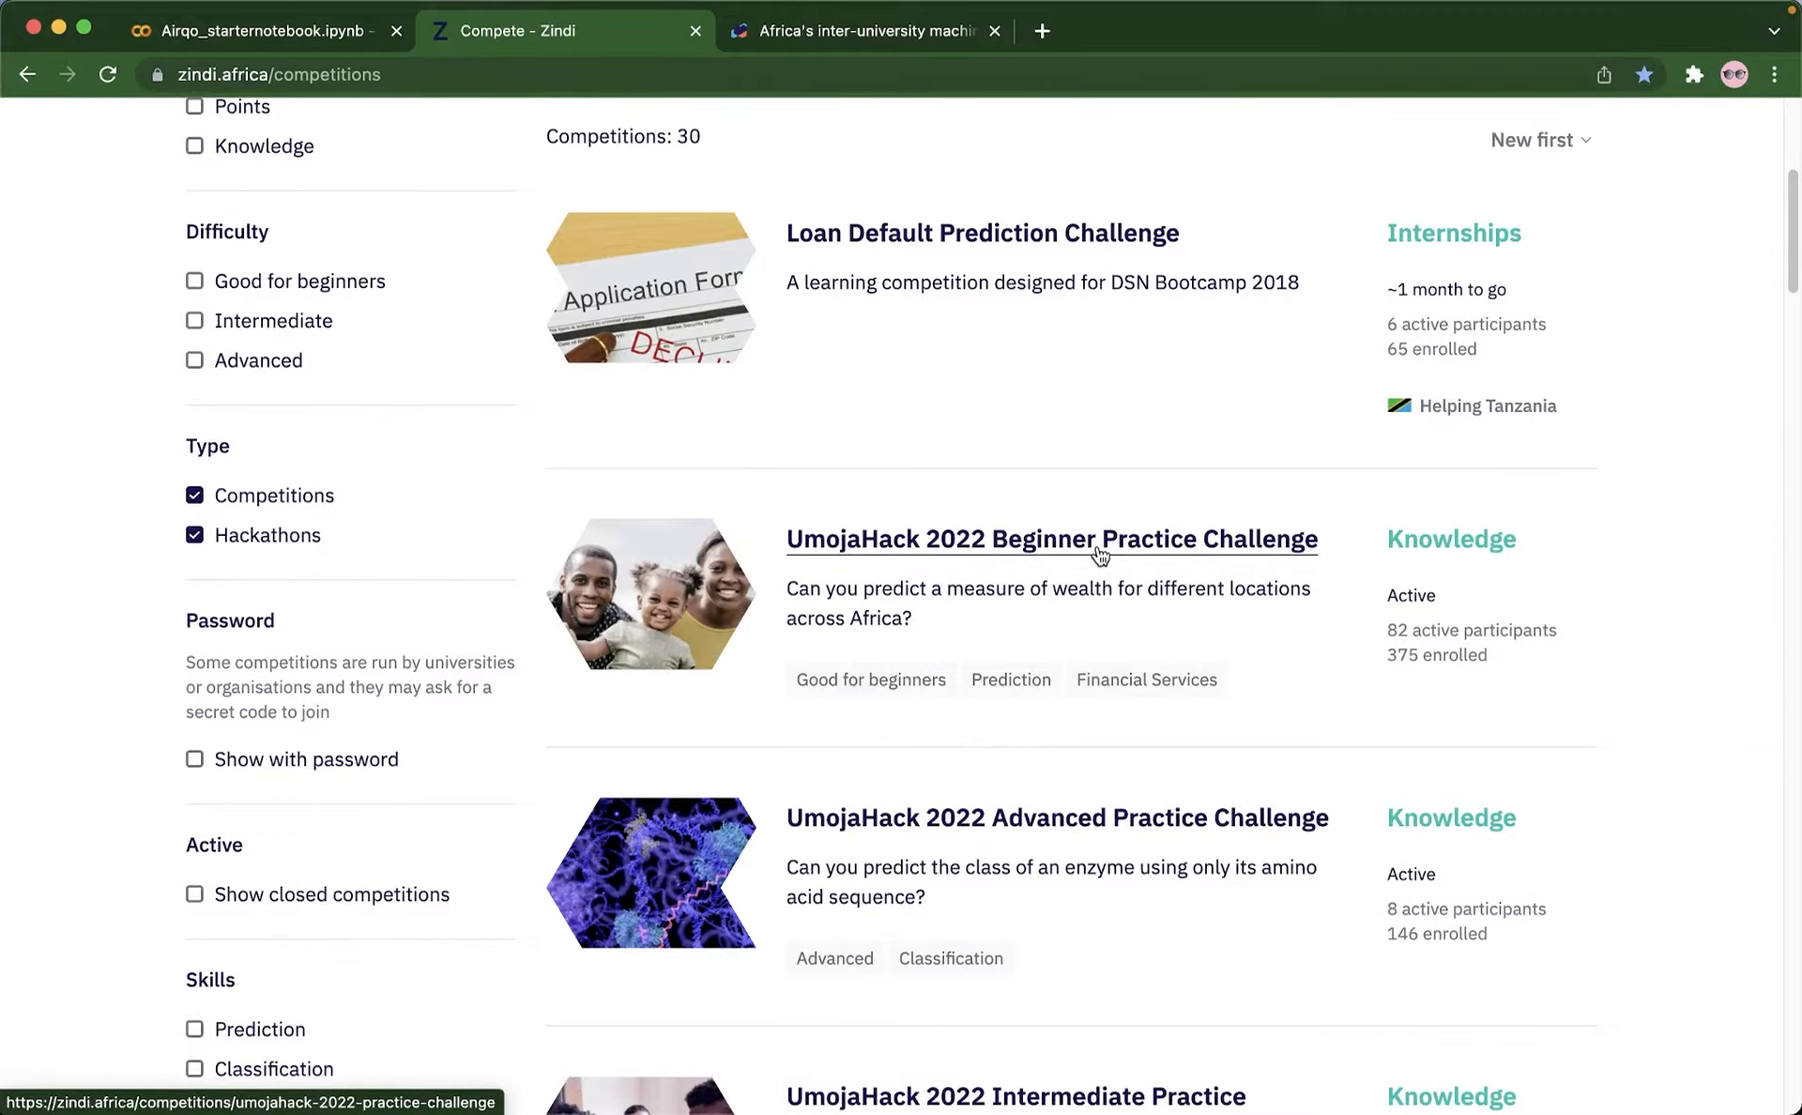
pyautogui.click(1094, 539)
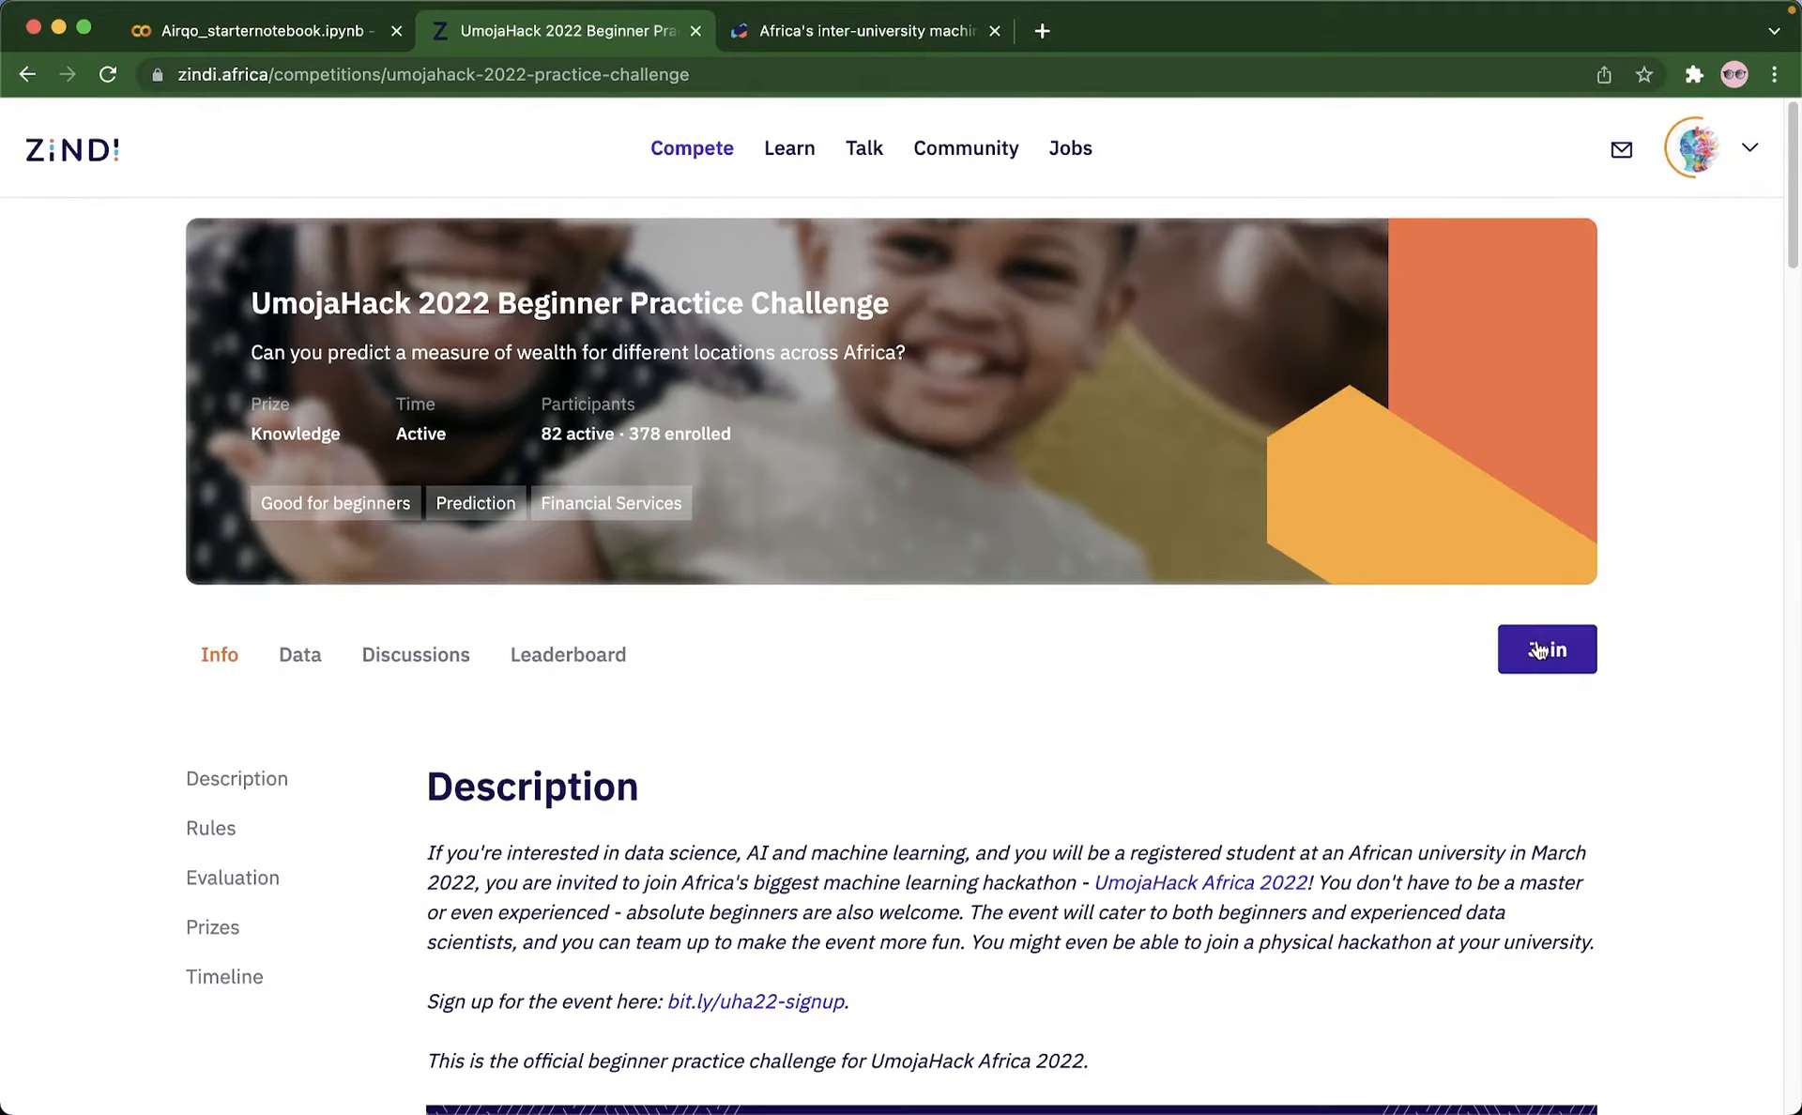
# Step: Join the challenge, accepting its rules, and show its downloadable data files
pyautogui.click(1547, 649)
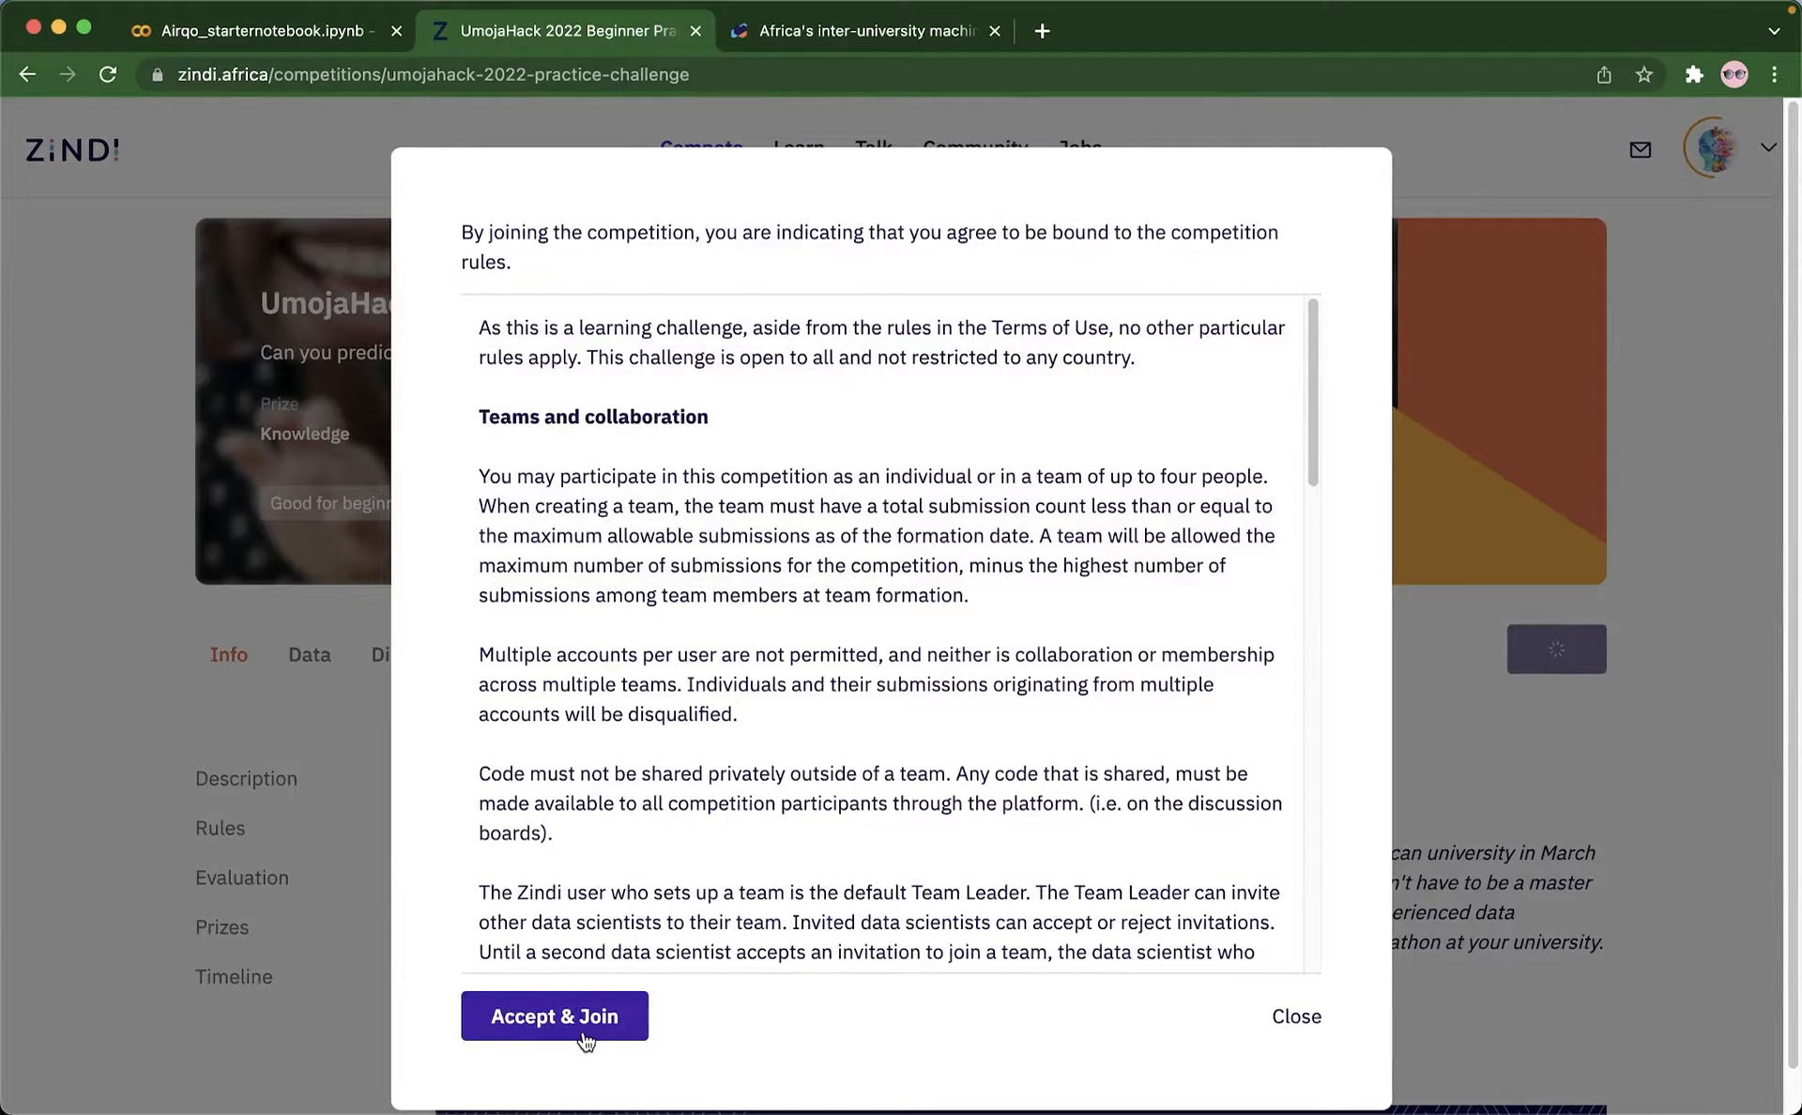
pyautogui.click(556, 1018)
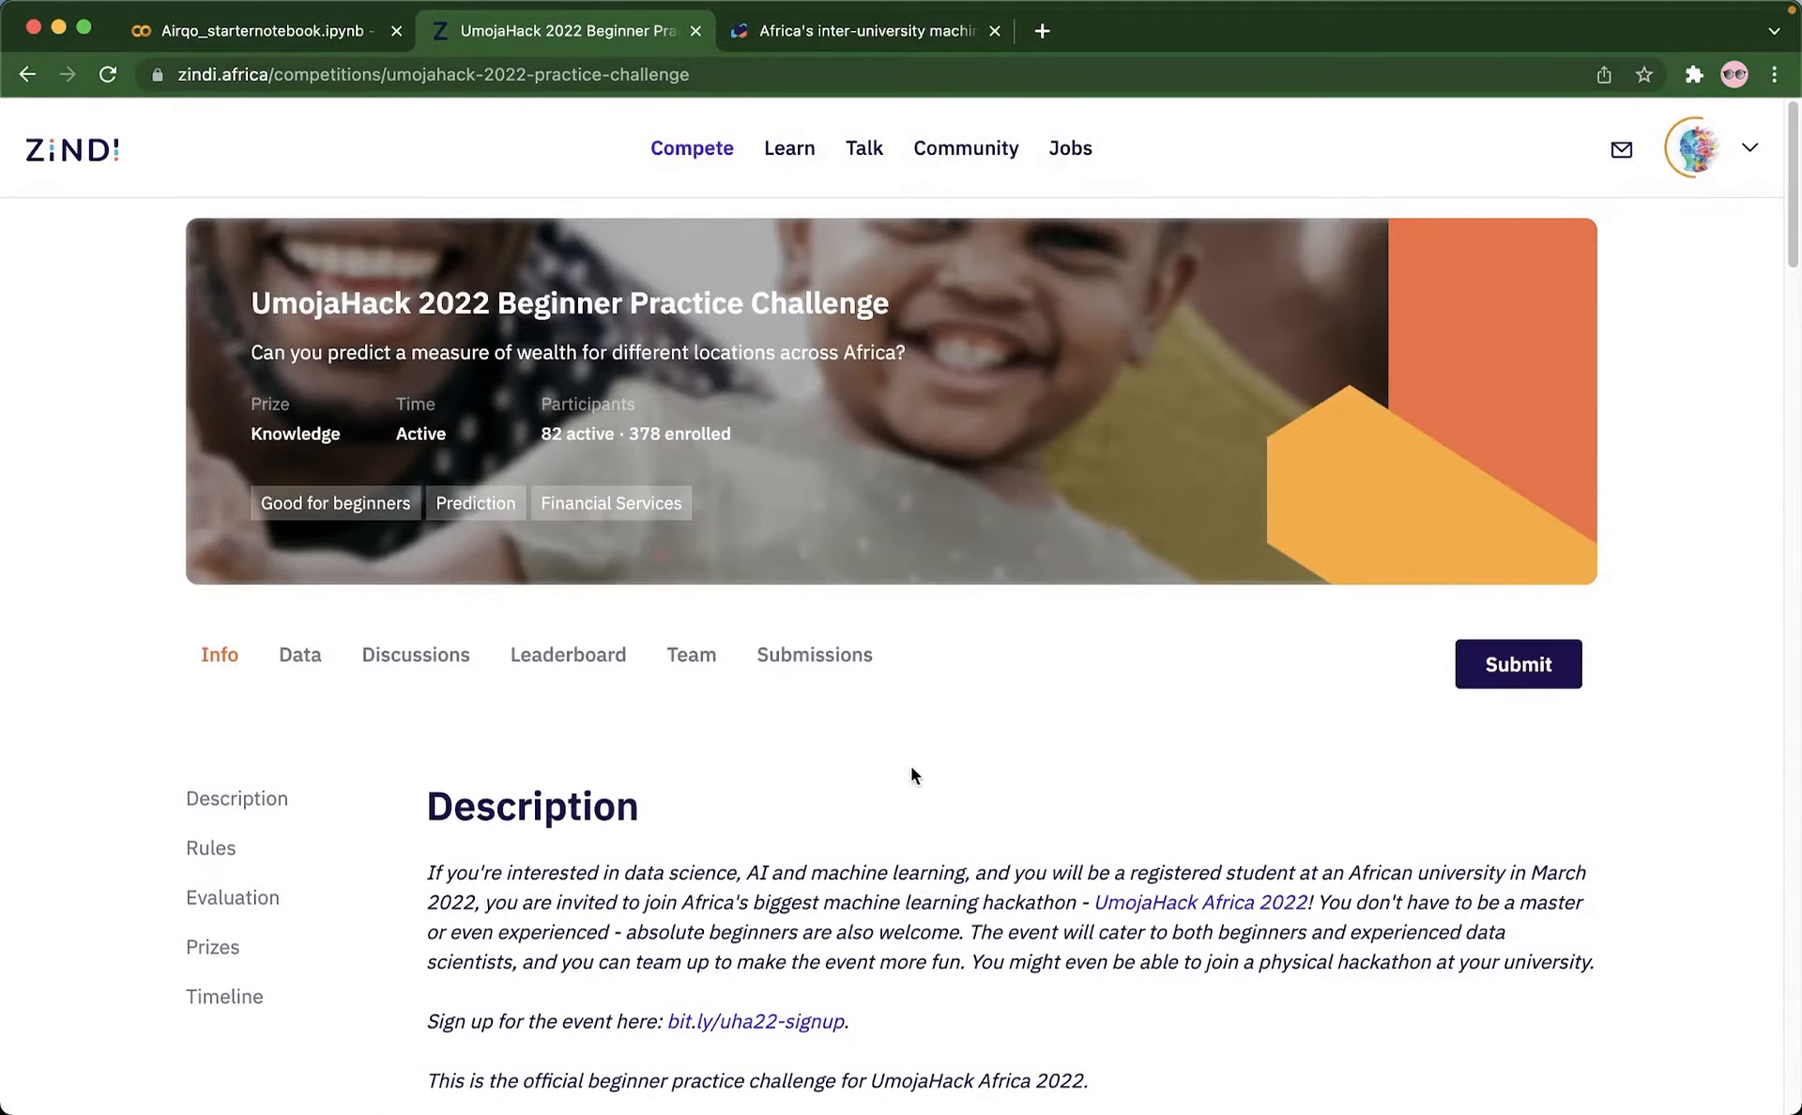
pyautogui.scroll(-3)
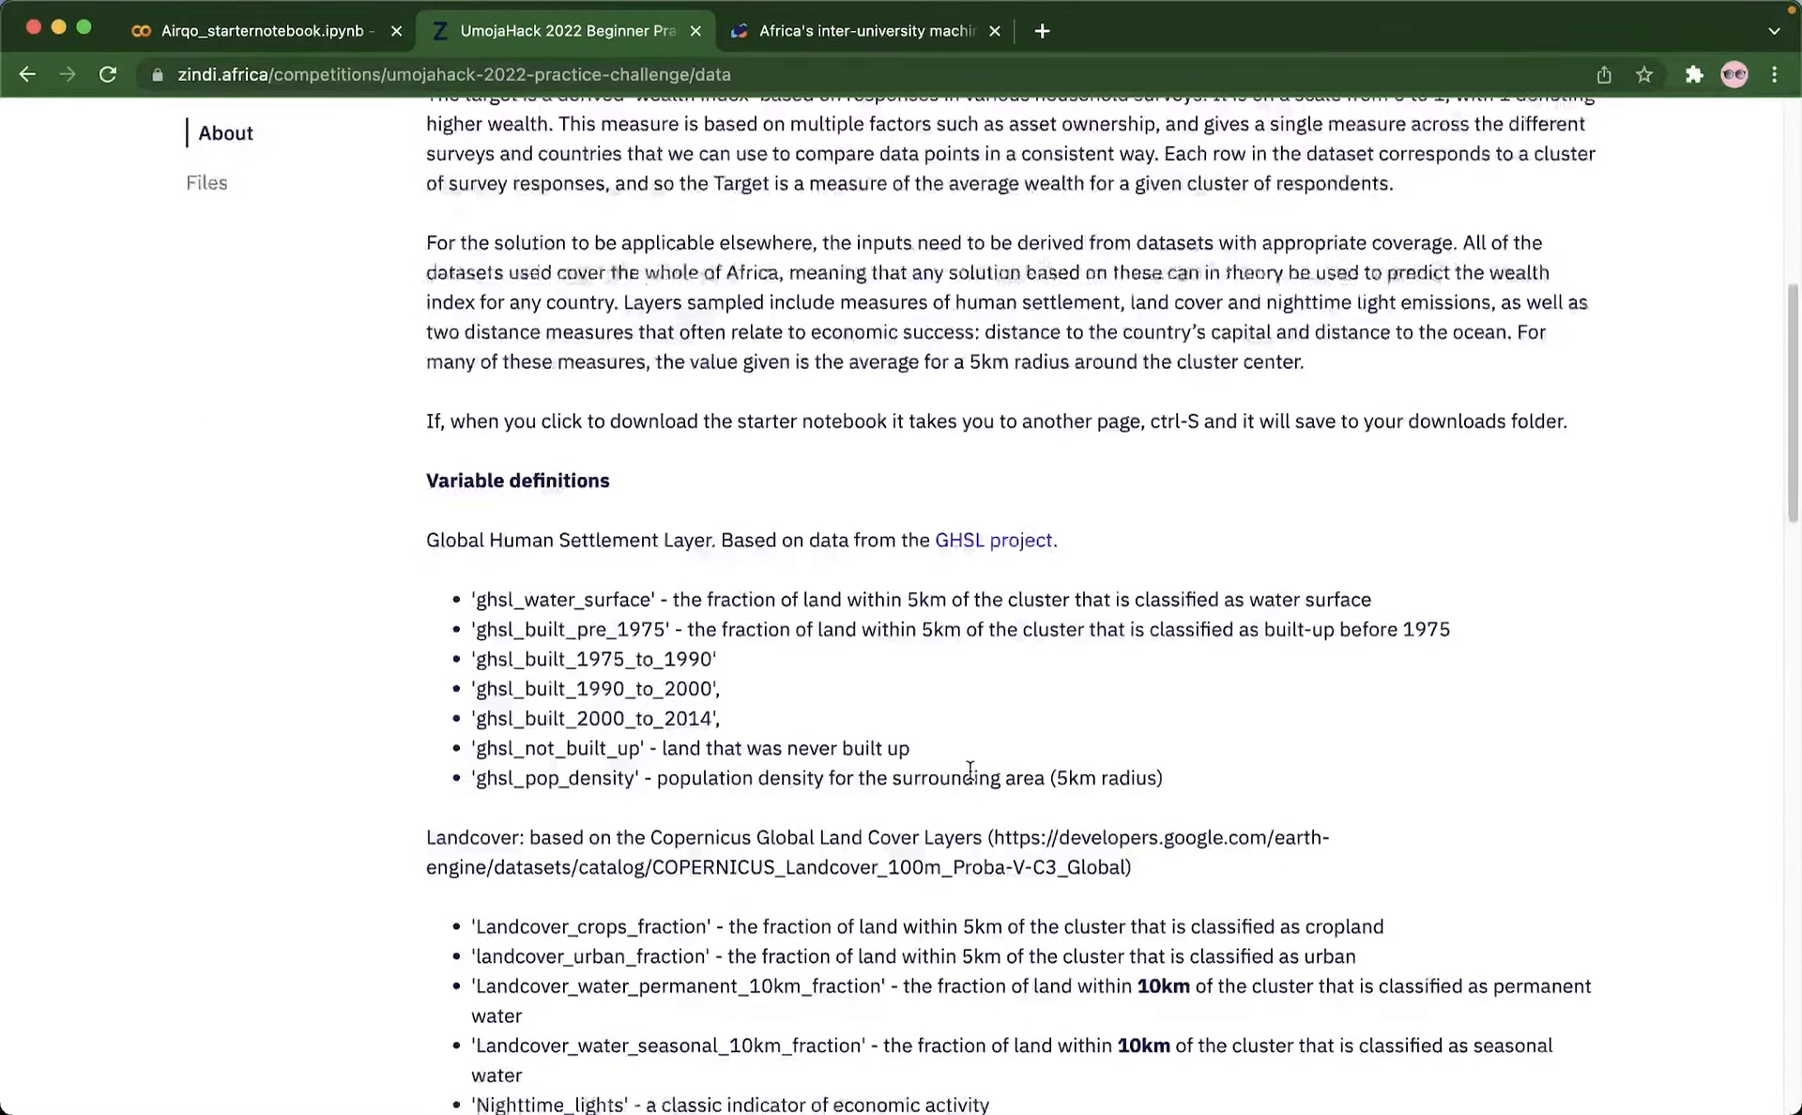
pyautogui.click(219, 182)
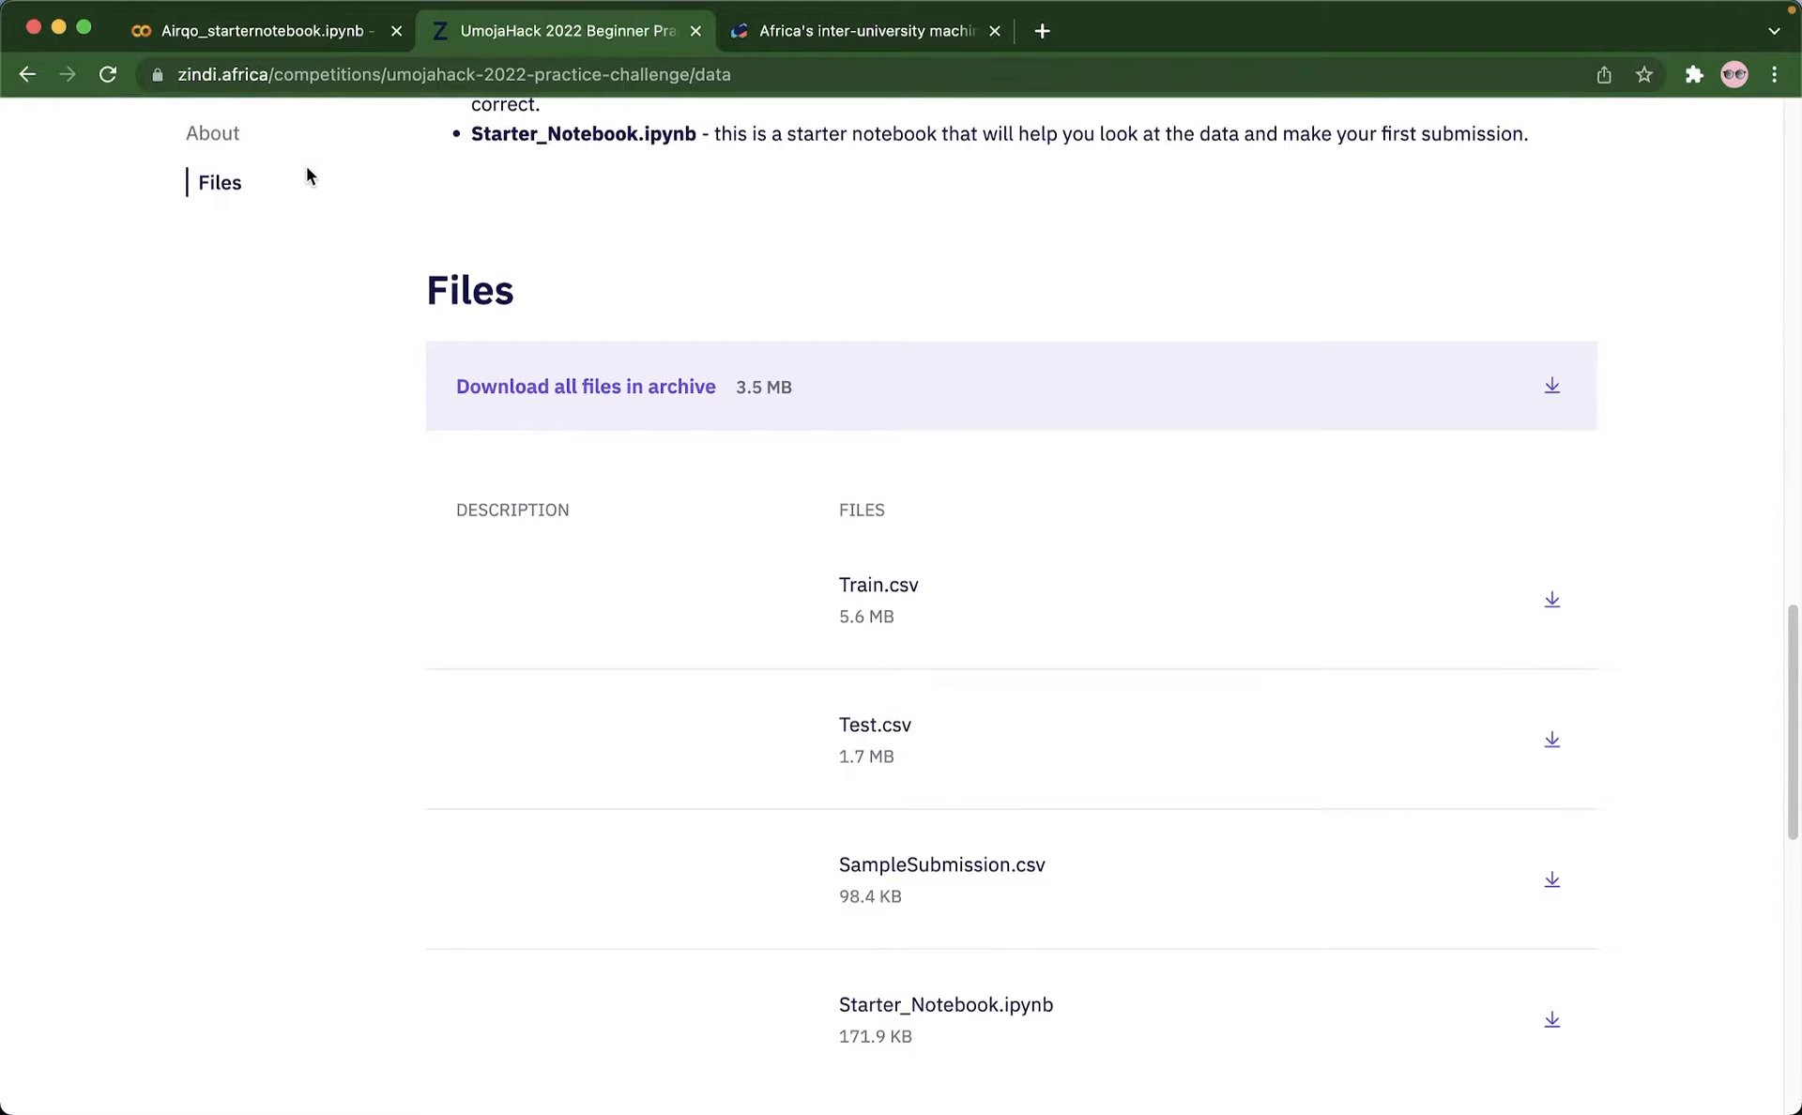
# Step: Upload the SampleSubmission, test and train CSVs into the Airqo notebook's session storage
pyautogui.click(263, 32)
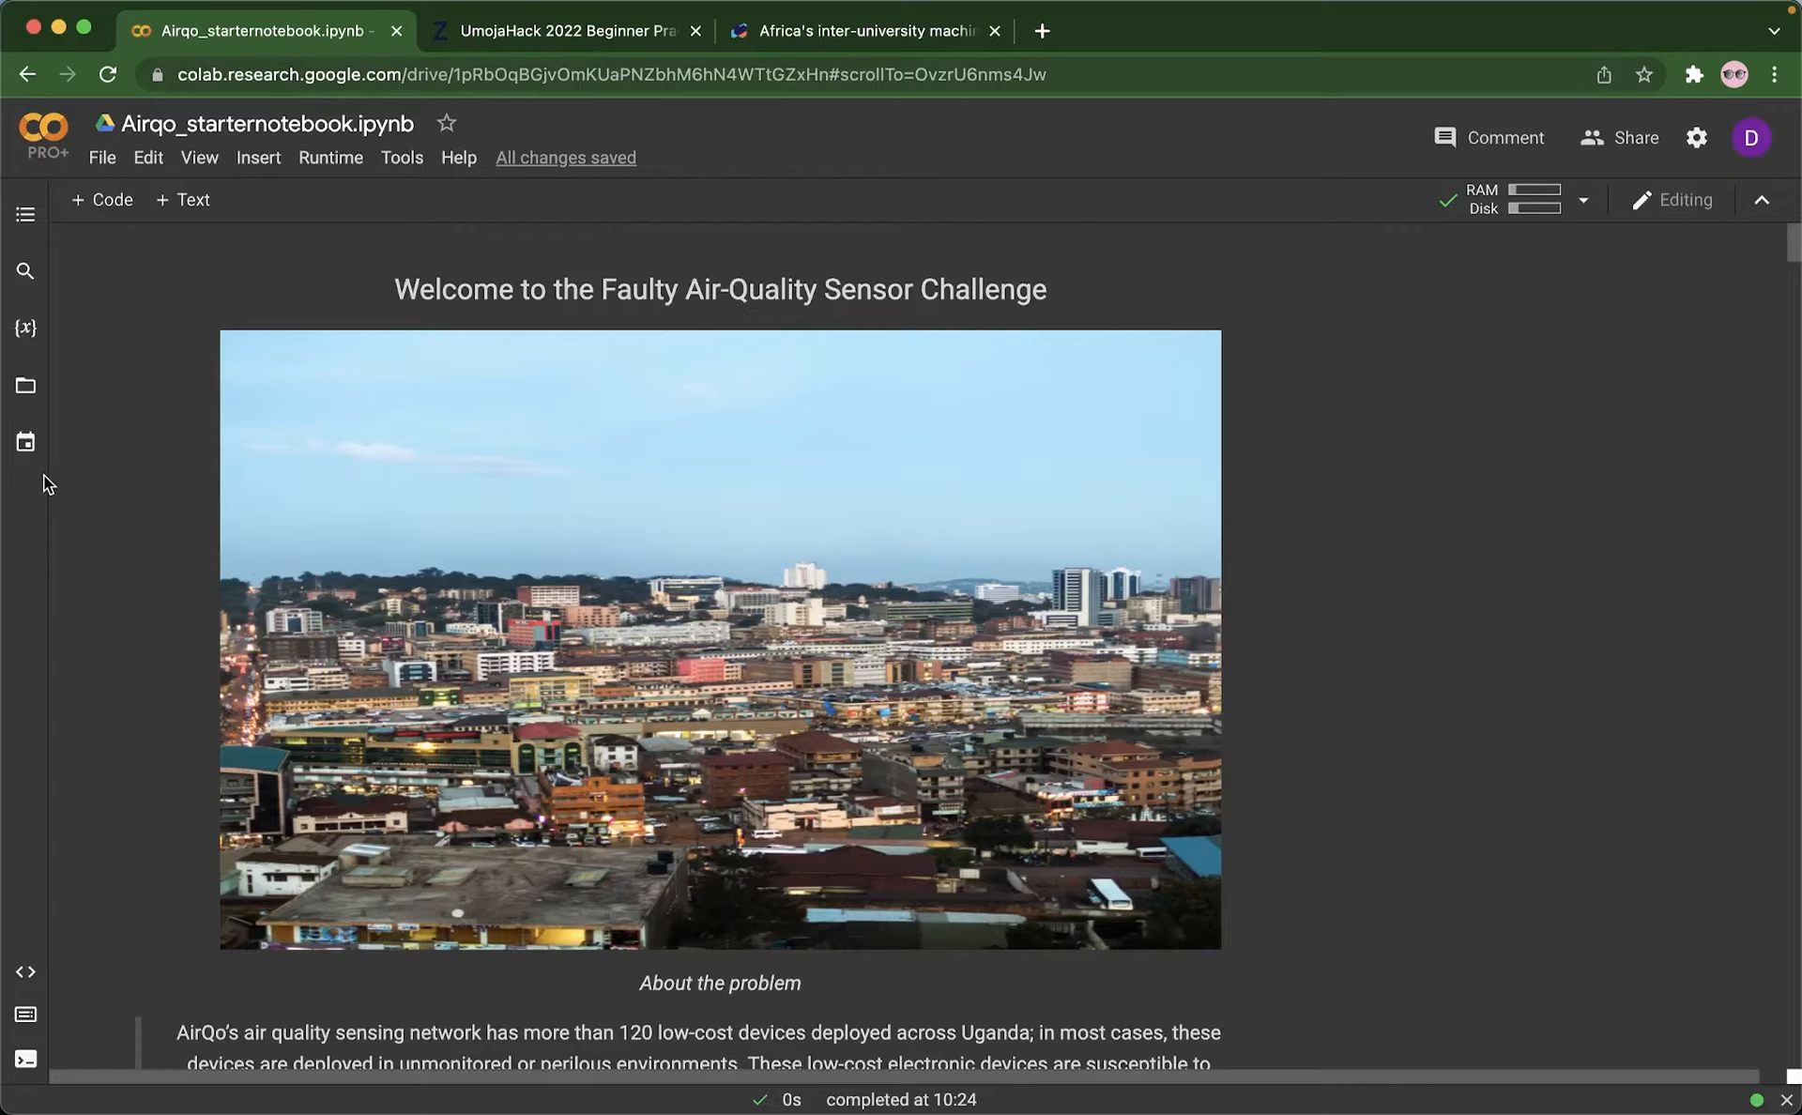
pyautogui.click(26, 384)
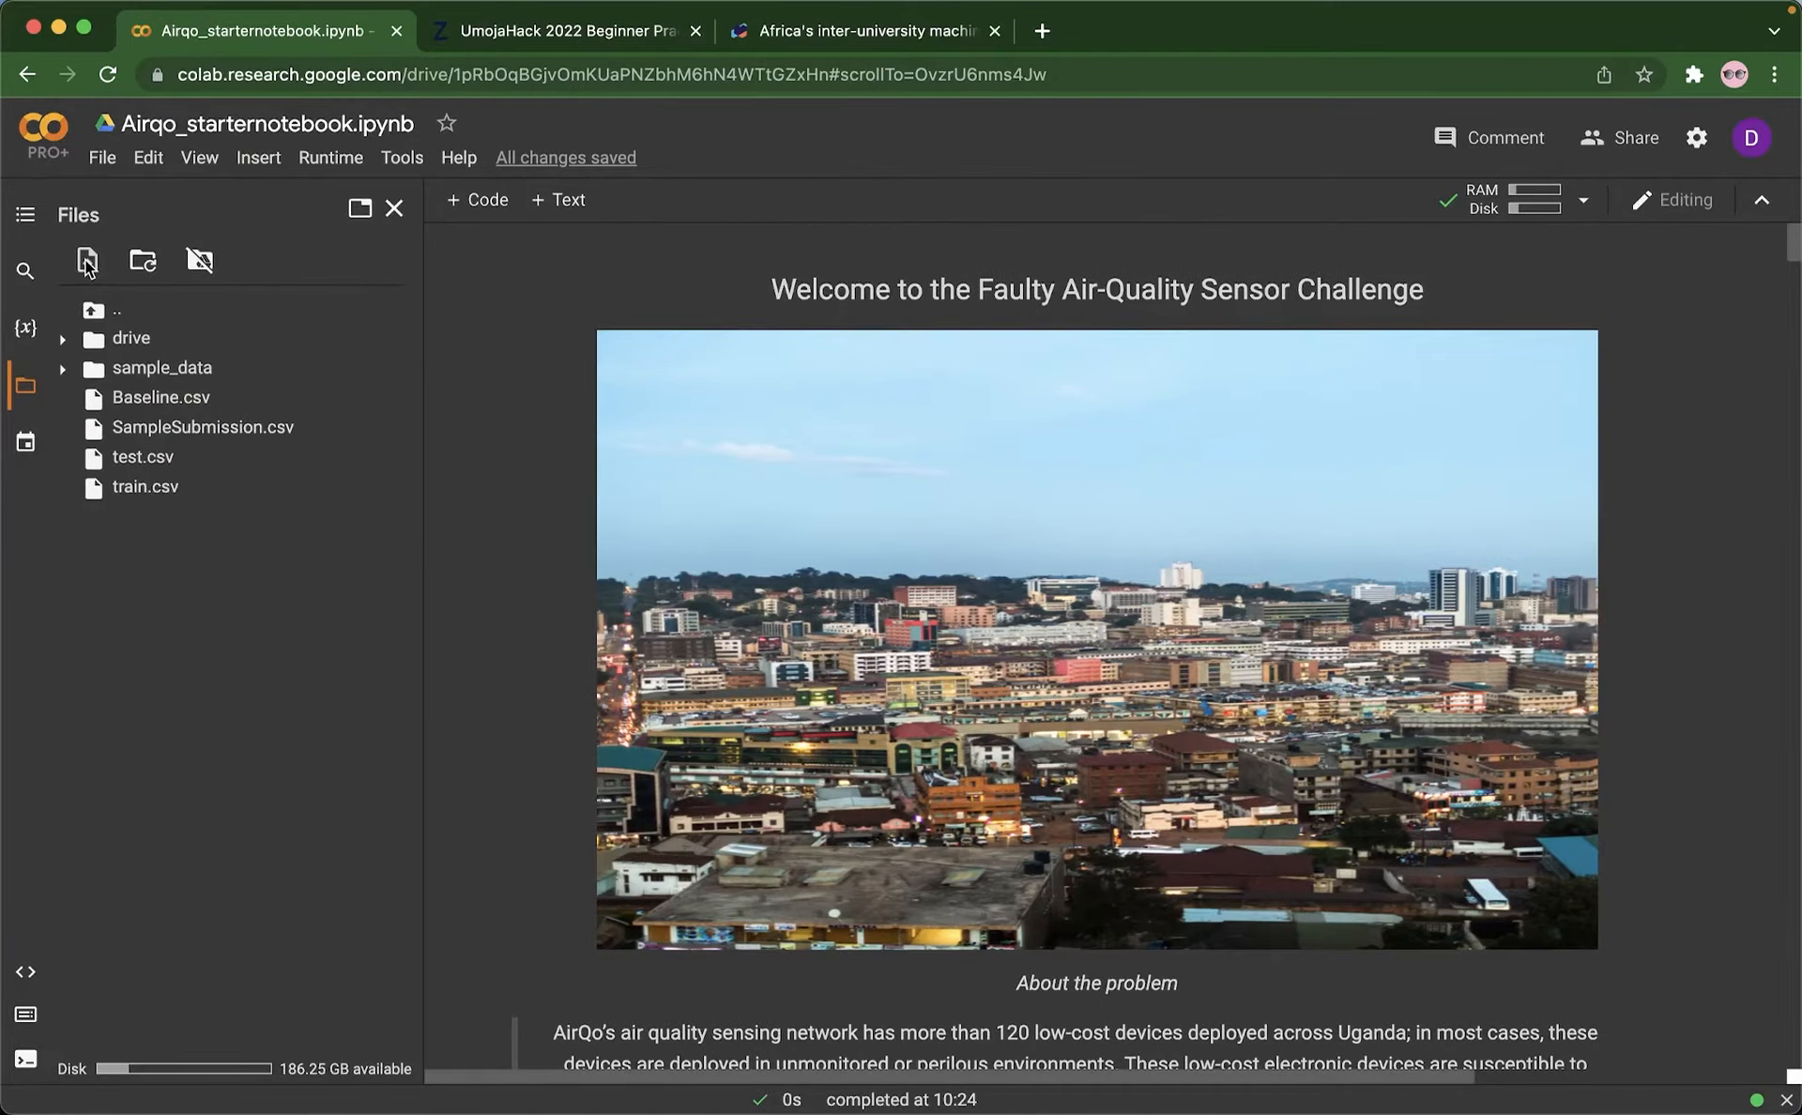
pyautogui.click(86, 261)
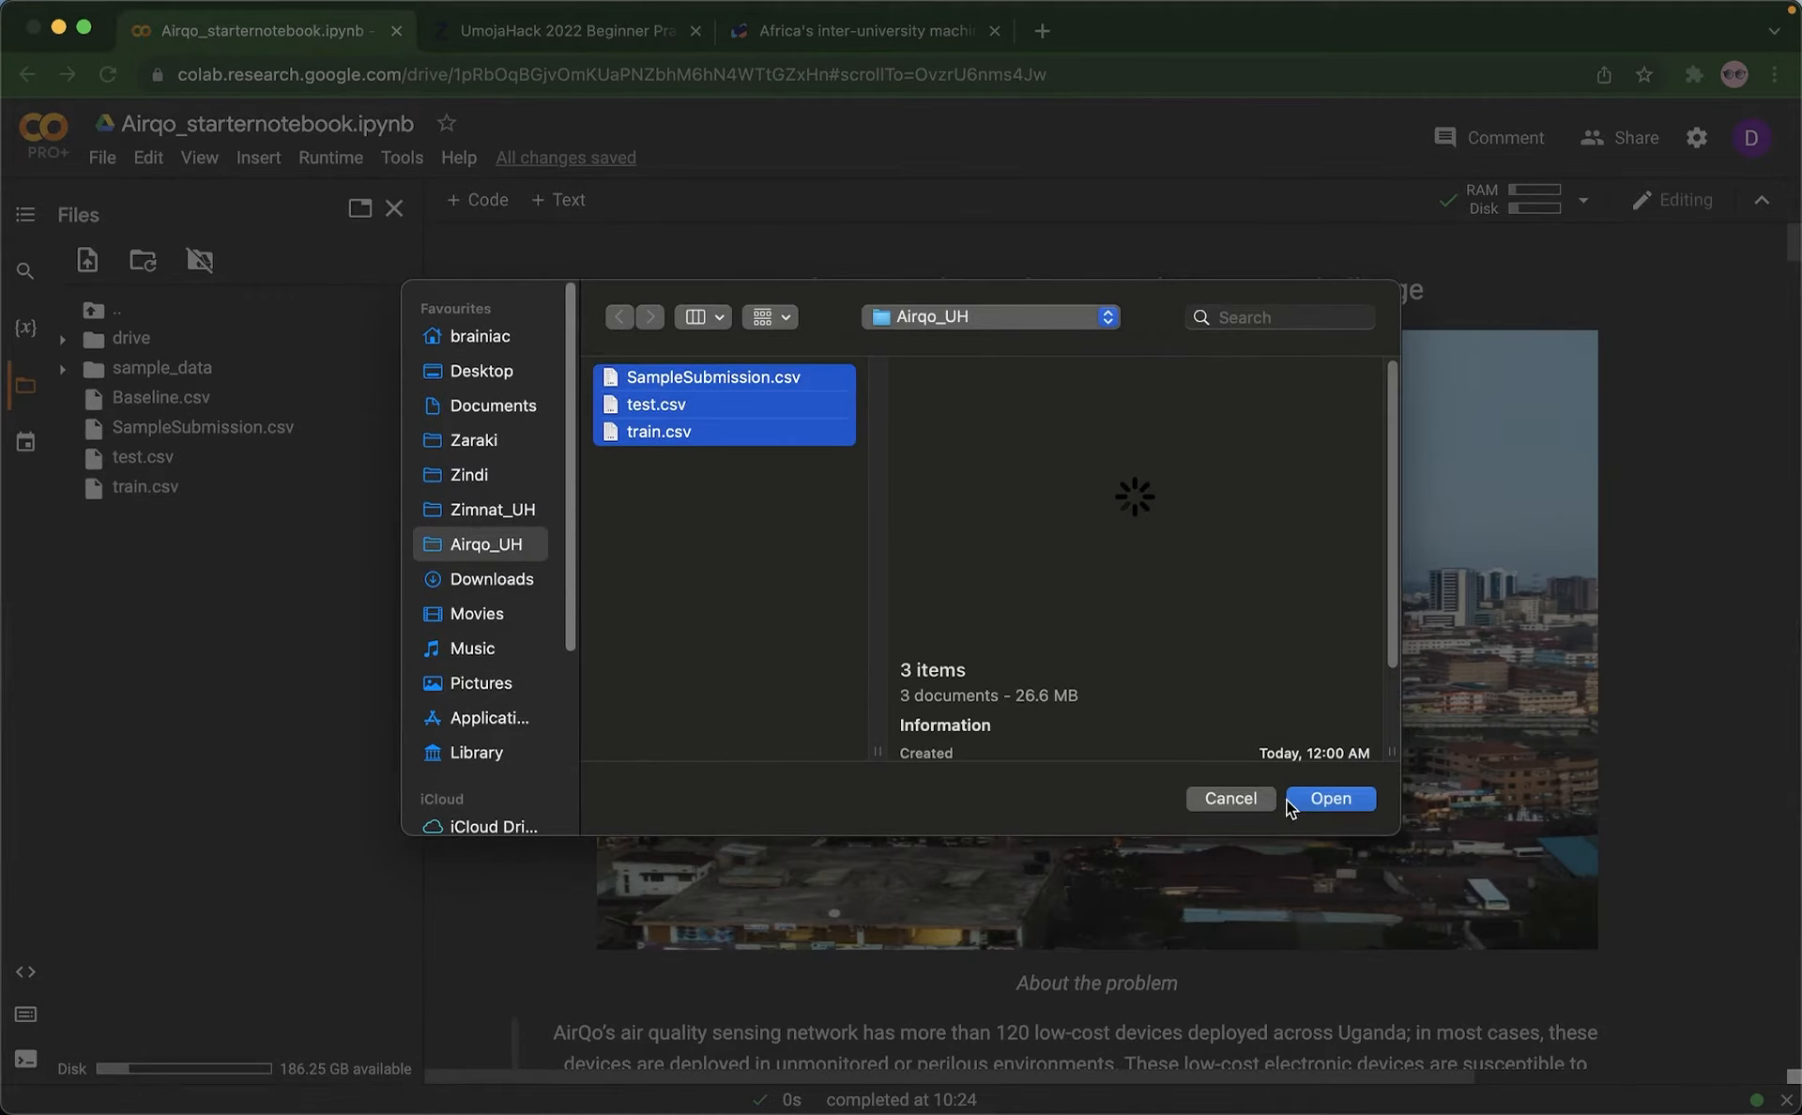
pyautogui.click(1331, 798)
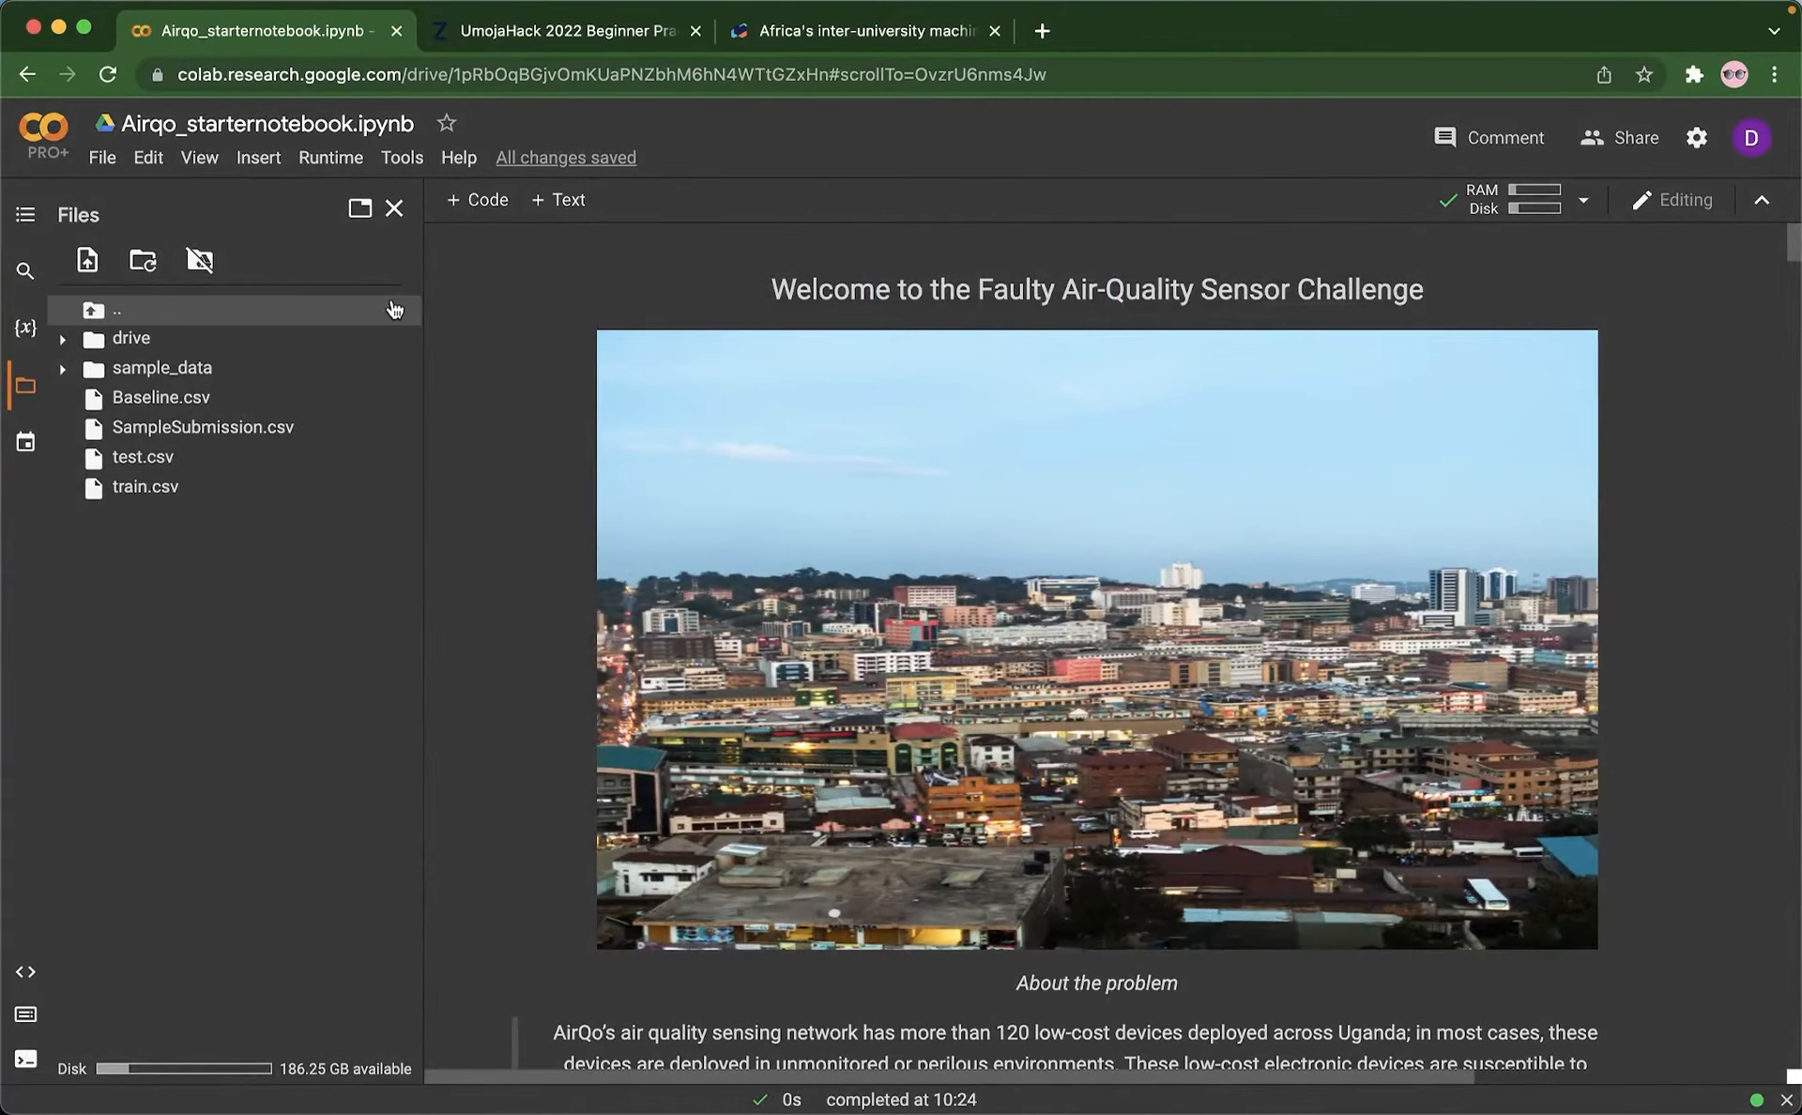
pyautogui.click(395, 208)
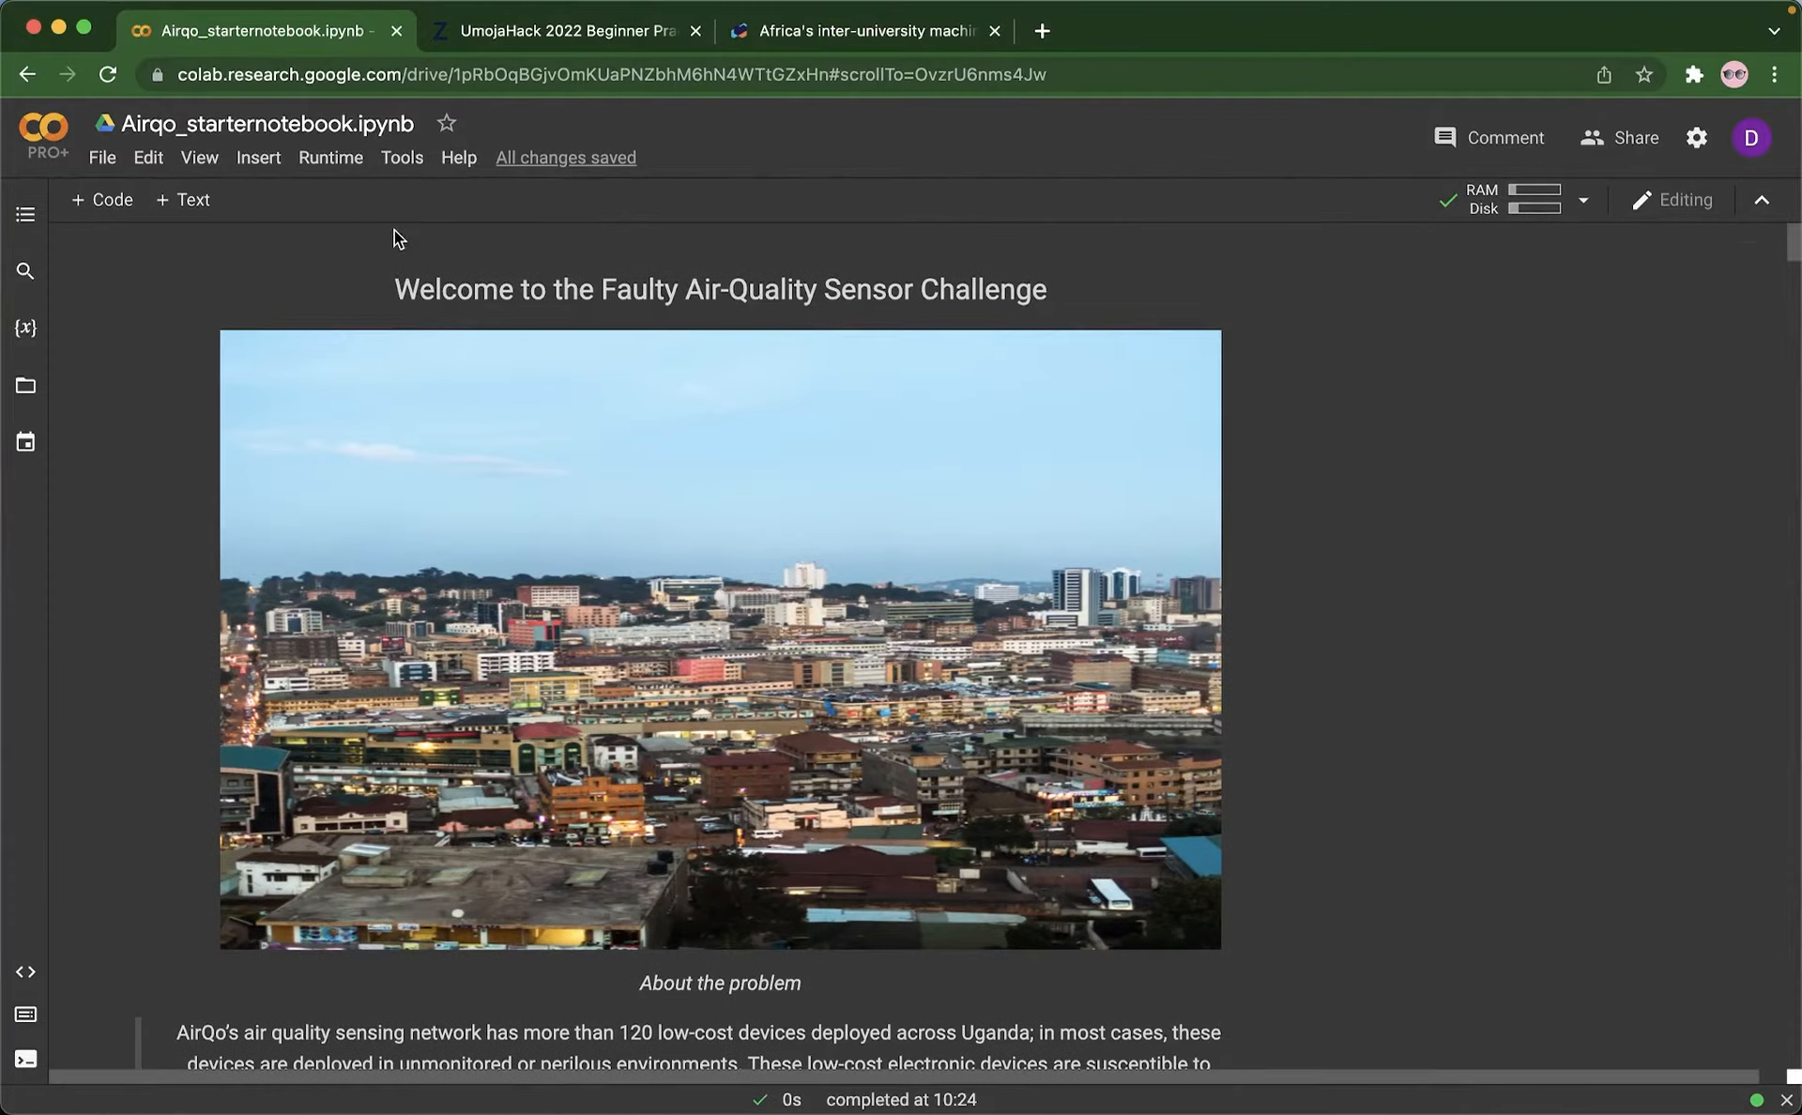
pyautogui.moveTo(1355, 616)
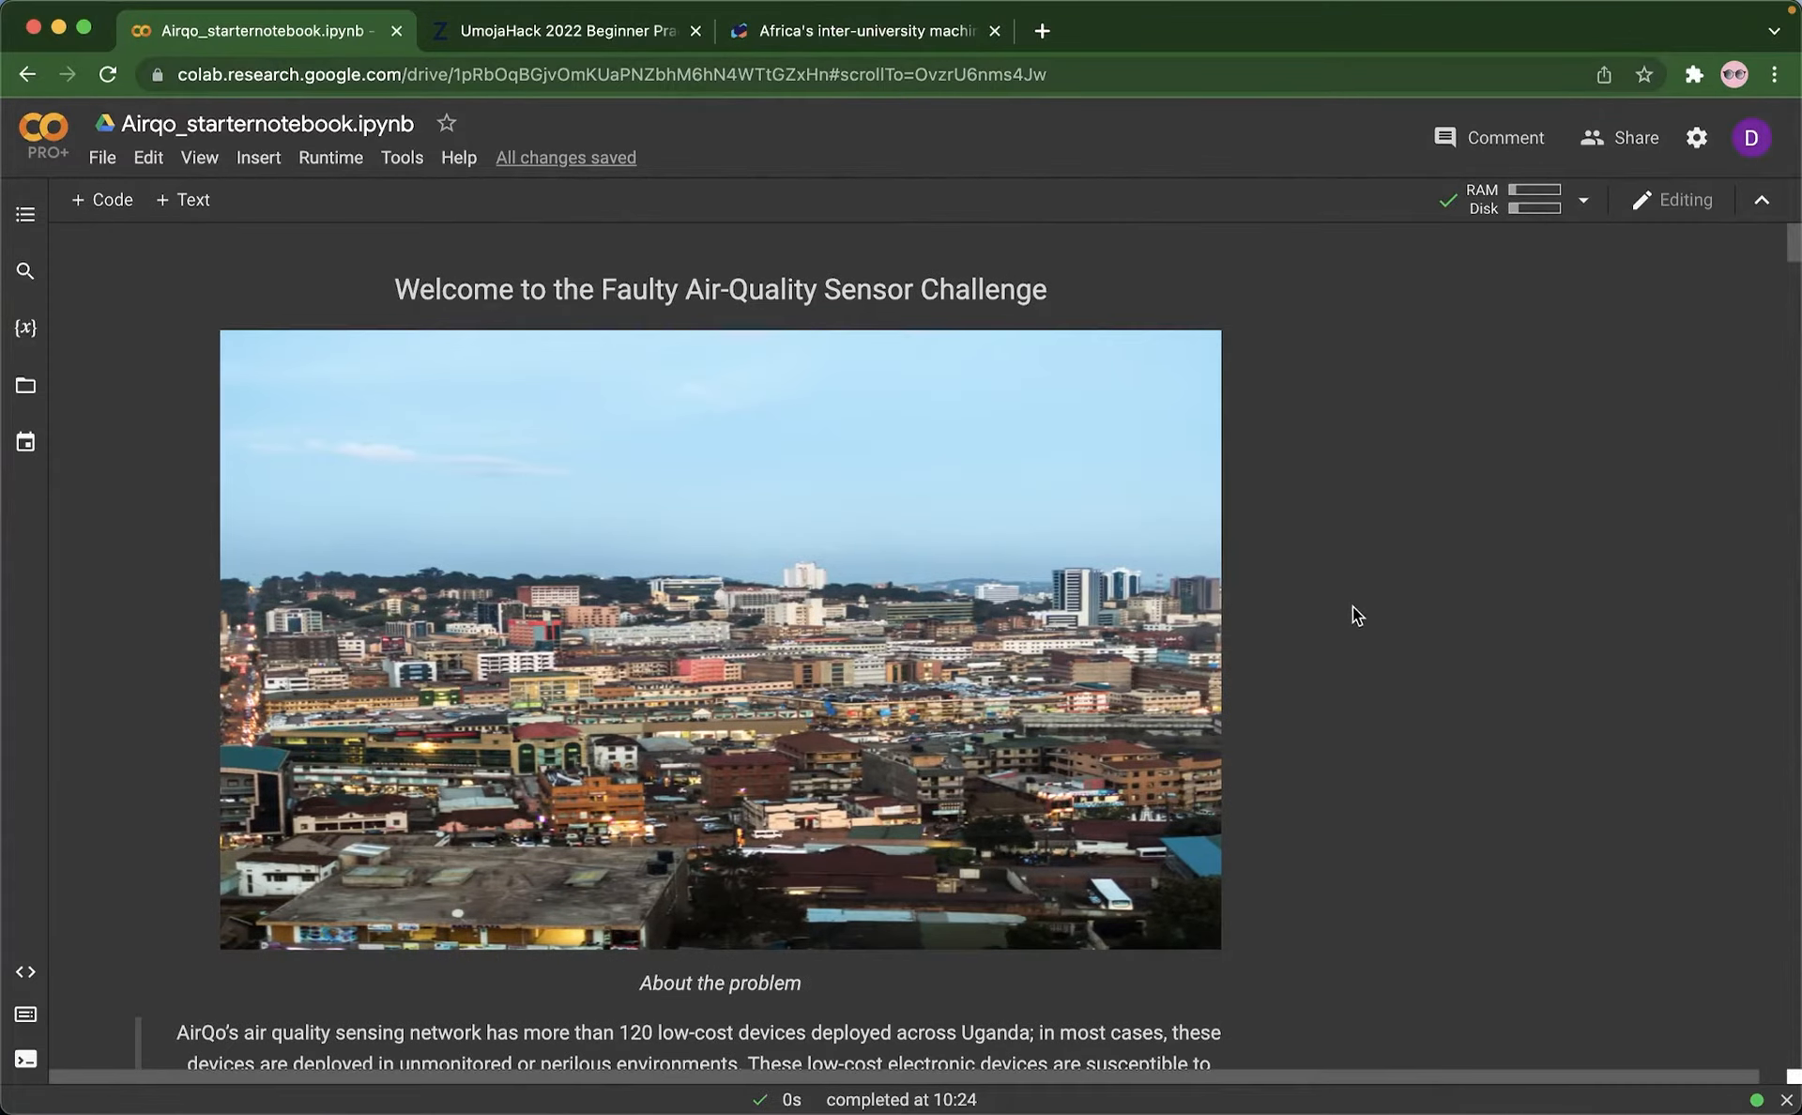
pyautogui.moveTo(1436, 590)
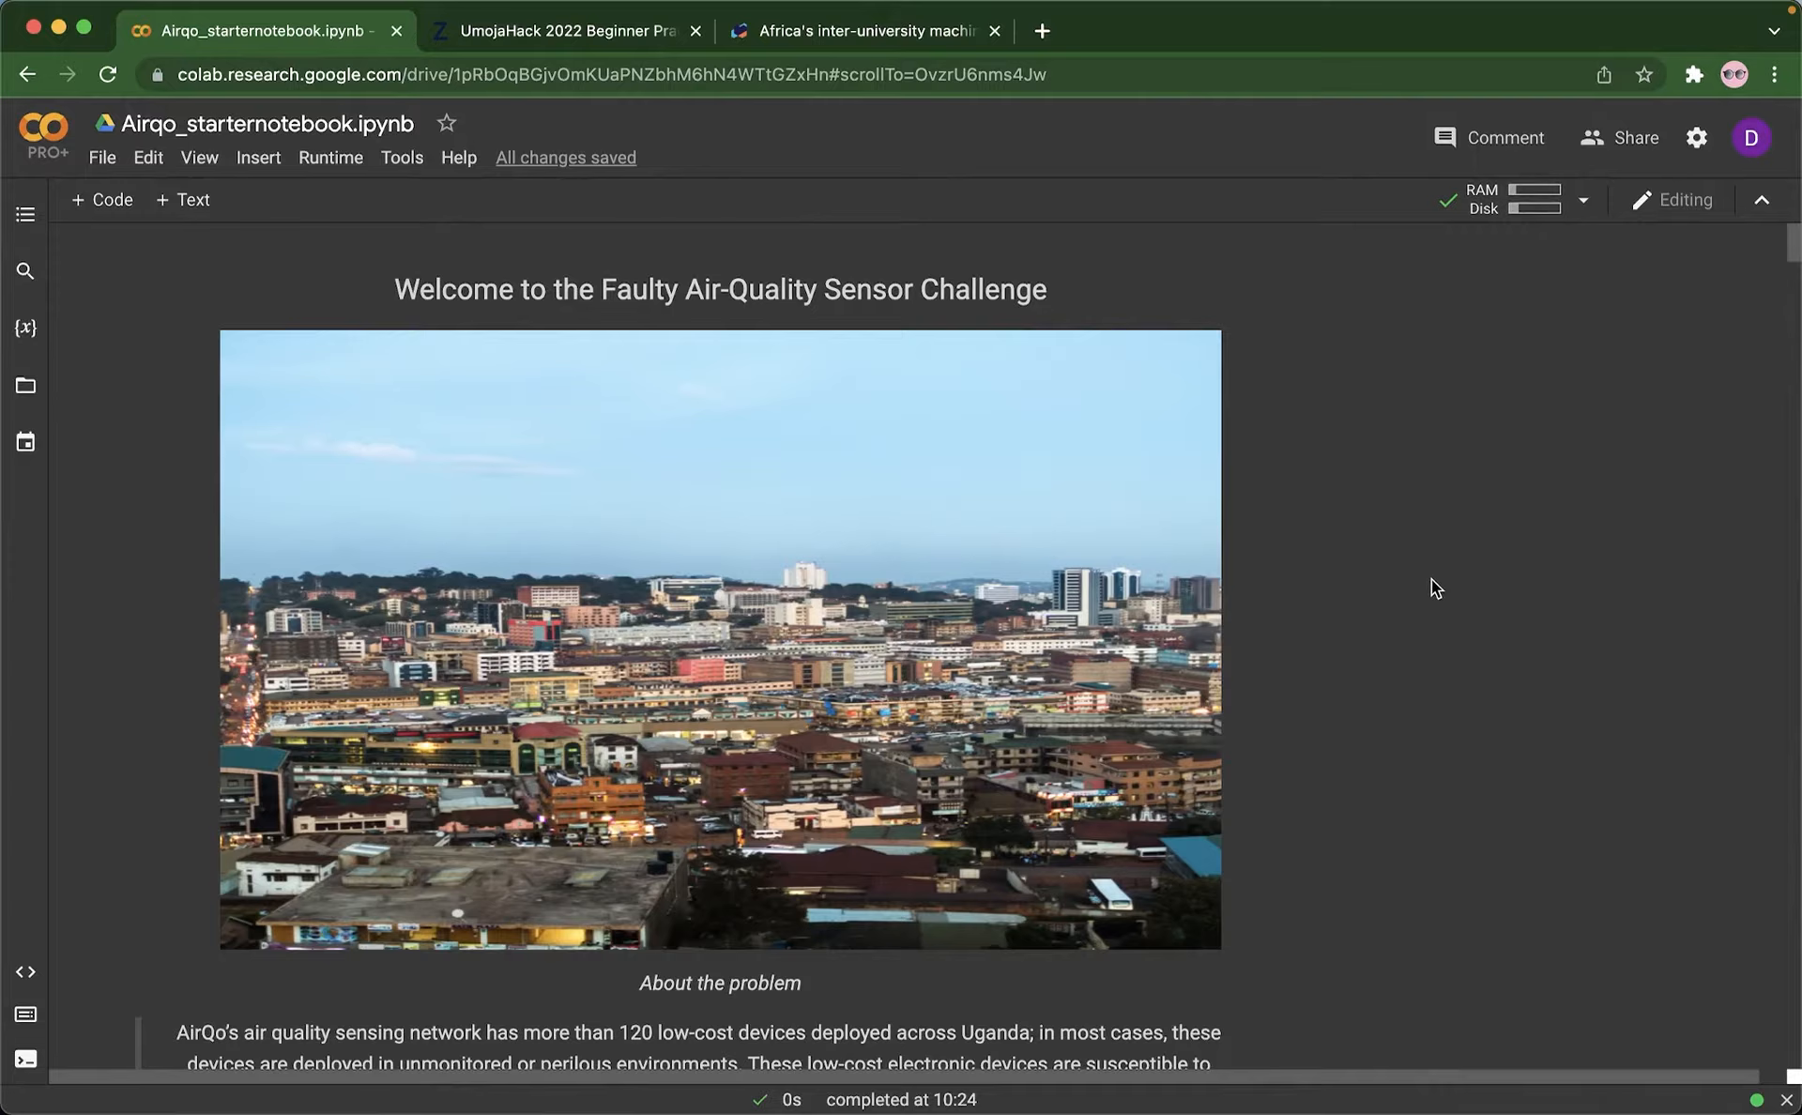
# Step: Scroll through the About the problem text to the binary-classification Objective section
pyautogui.scroll(-3)
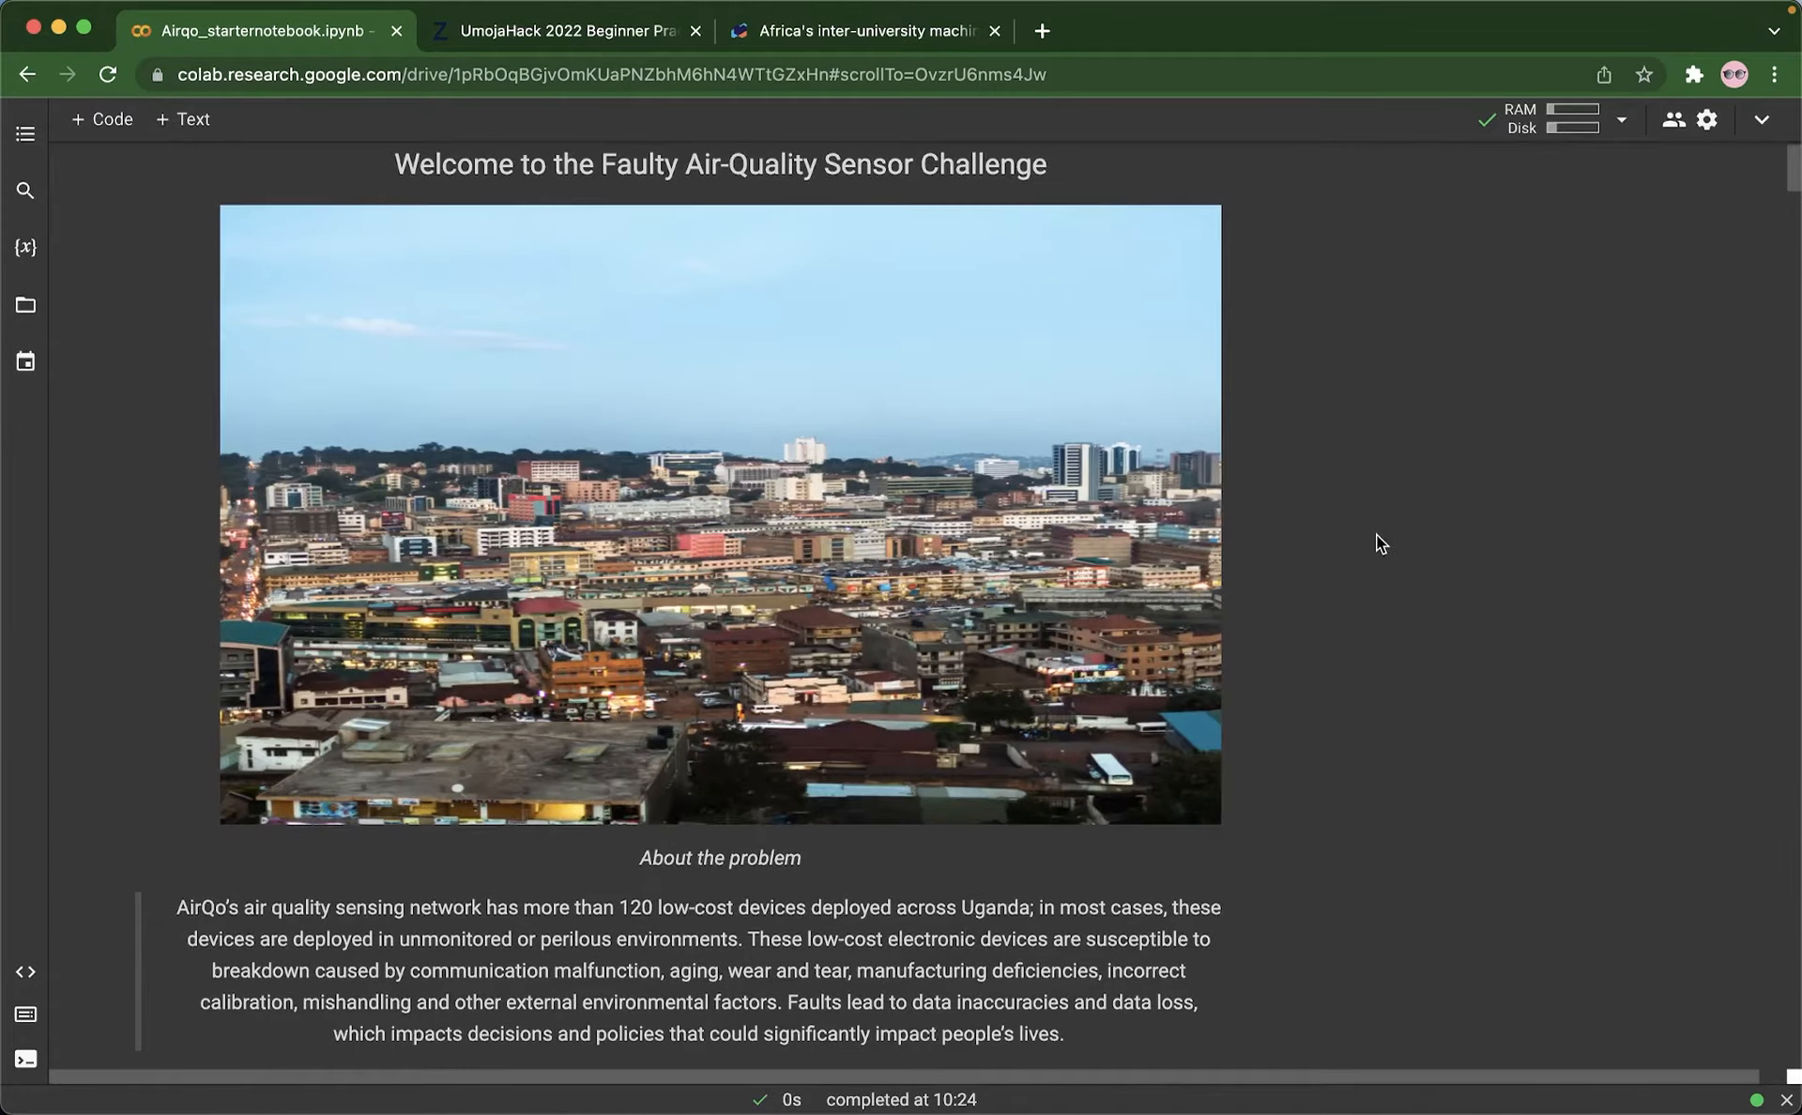
pyautogui.moveTo(1449, 659)
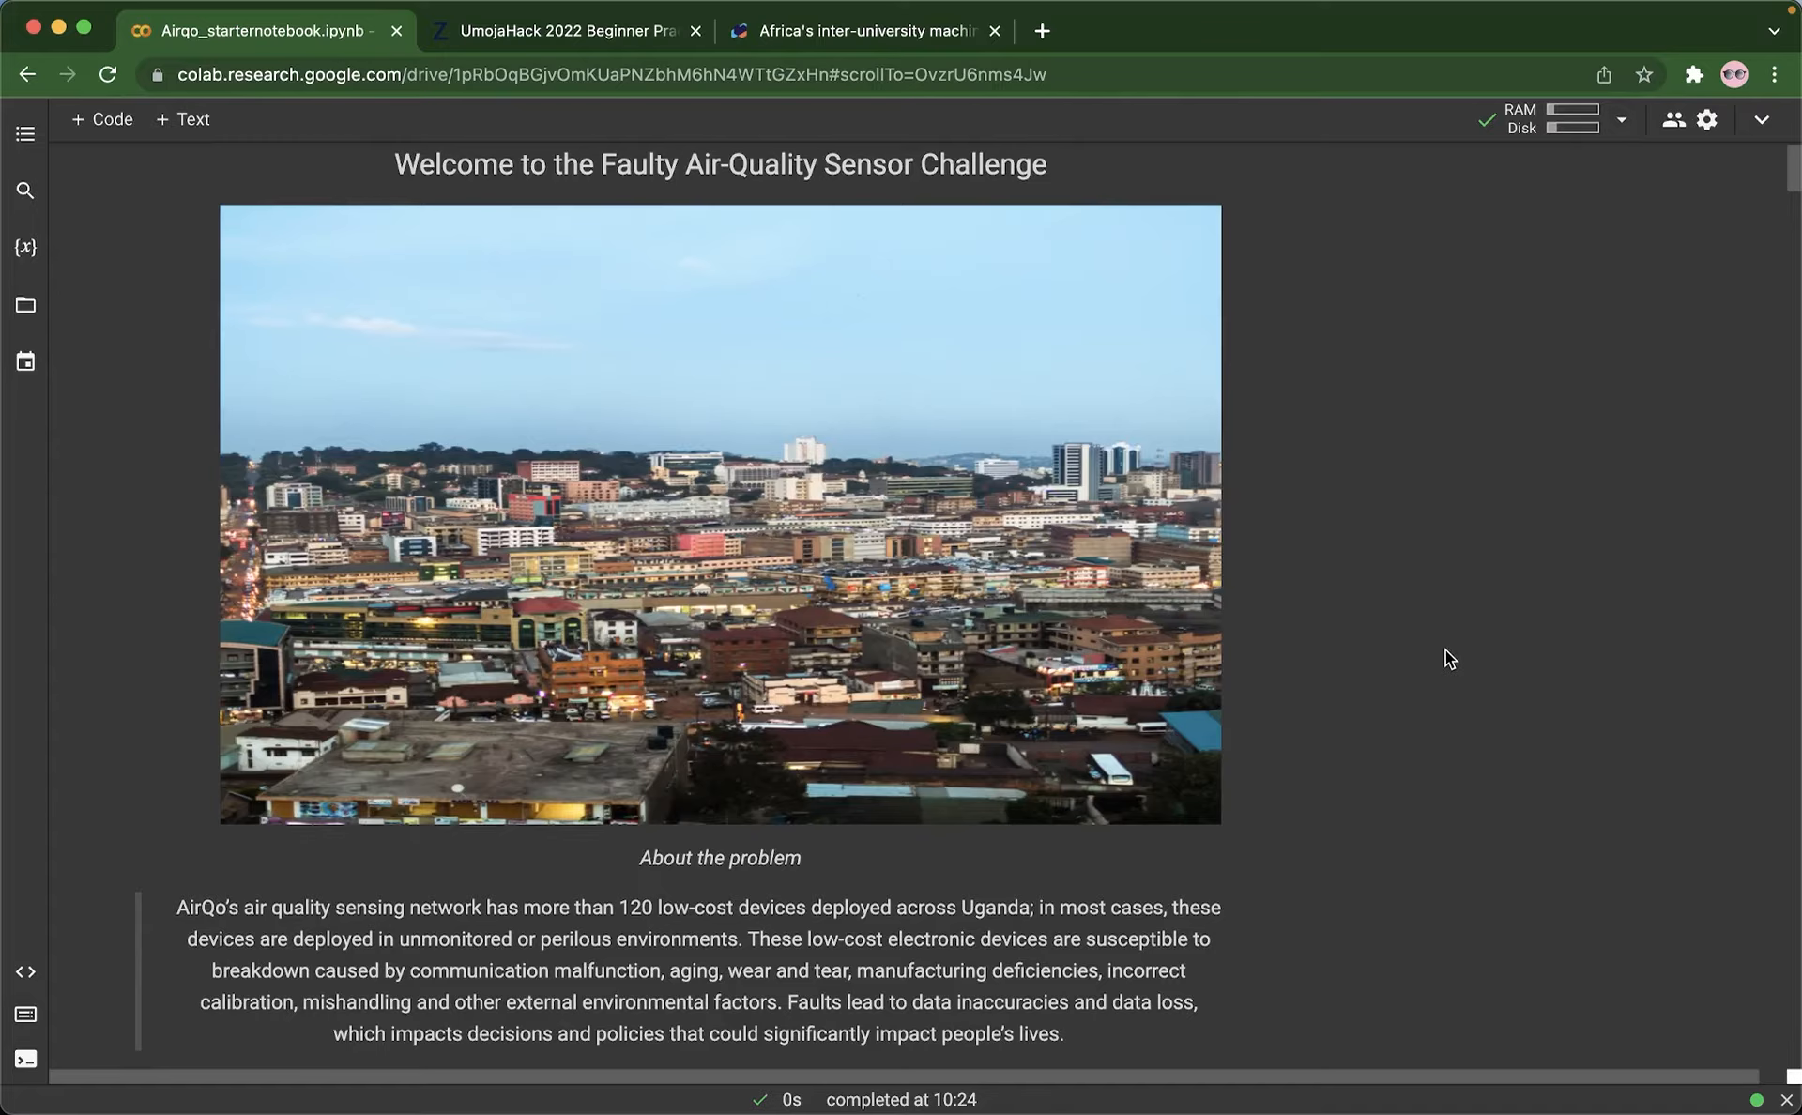
pyautogui.scroll(-3)
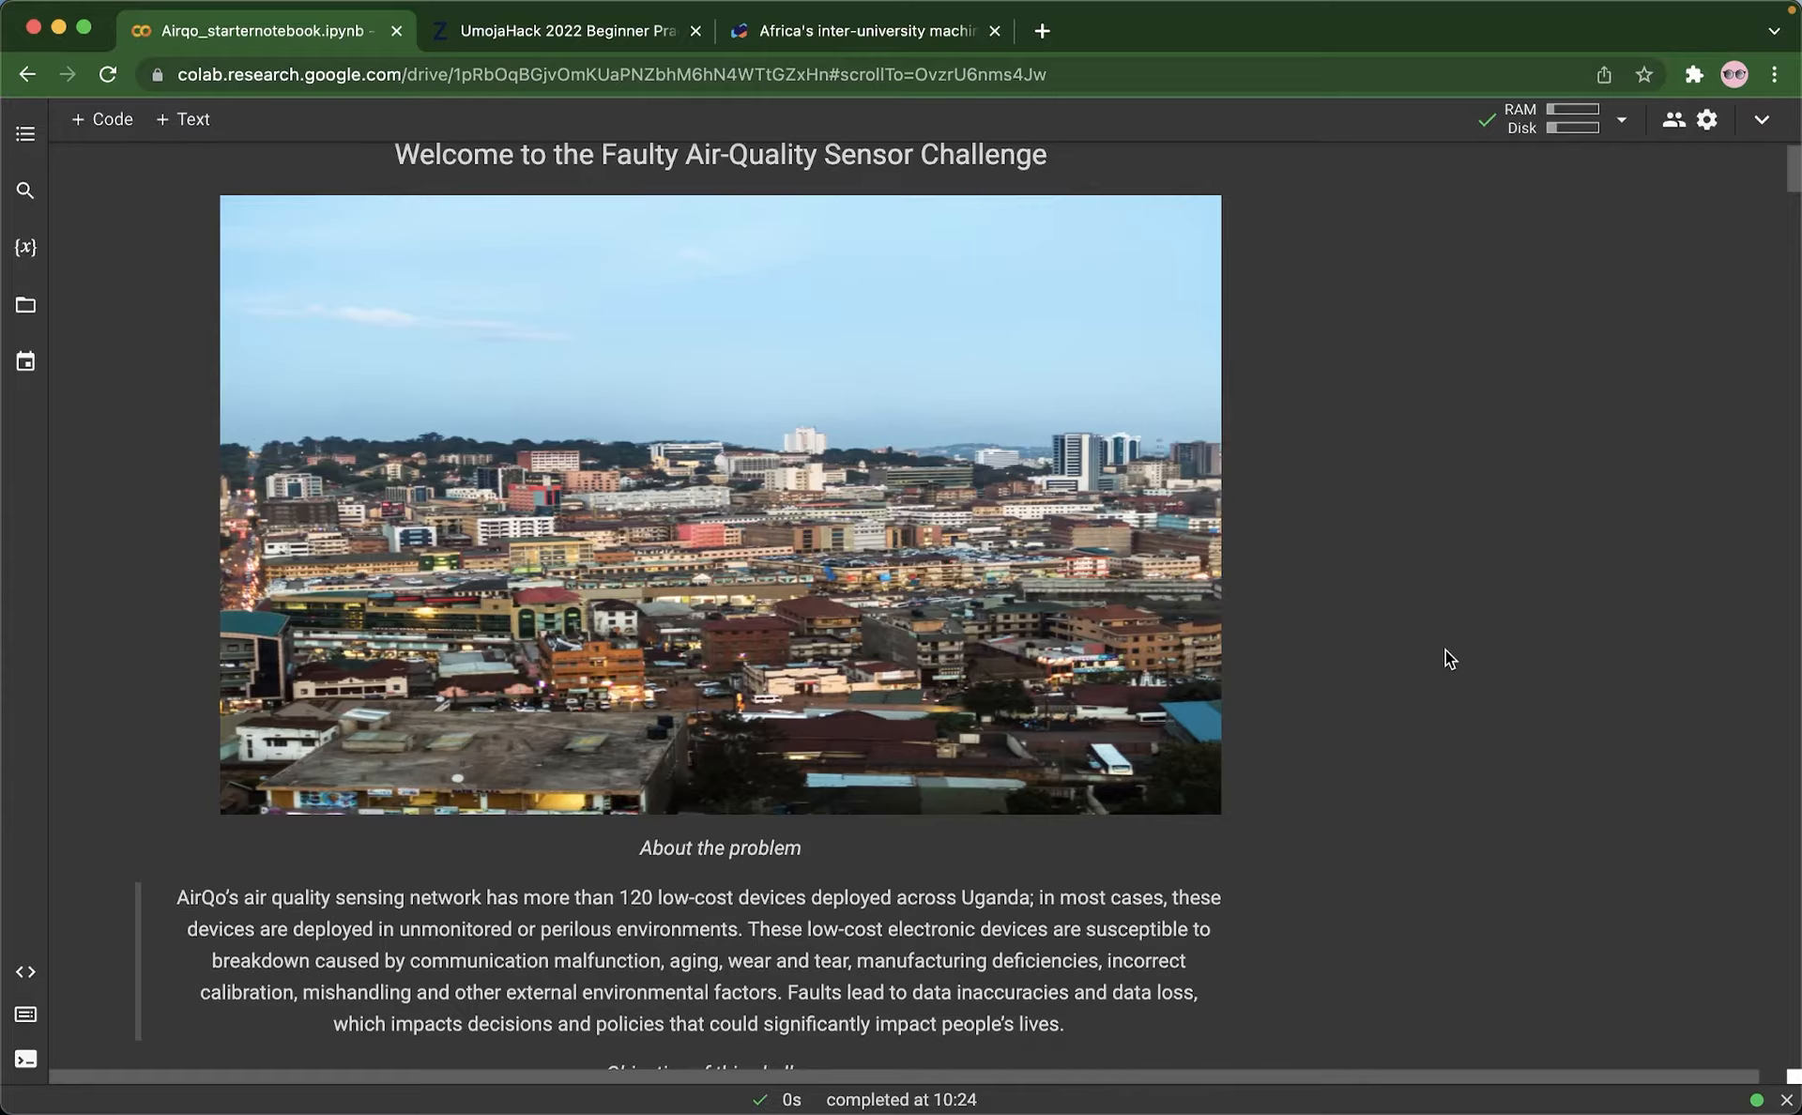
pyautogui.moveTo(1445, 656)
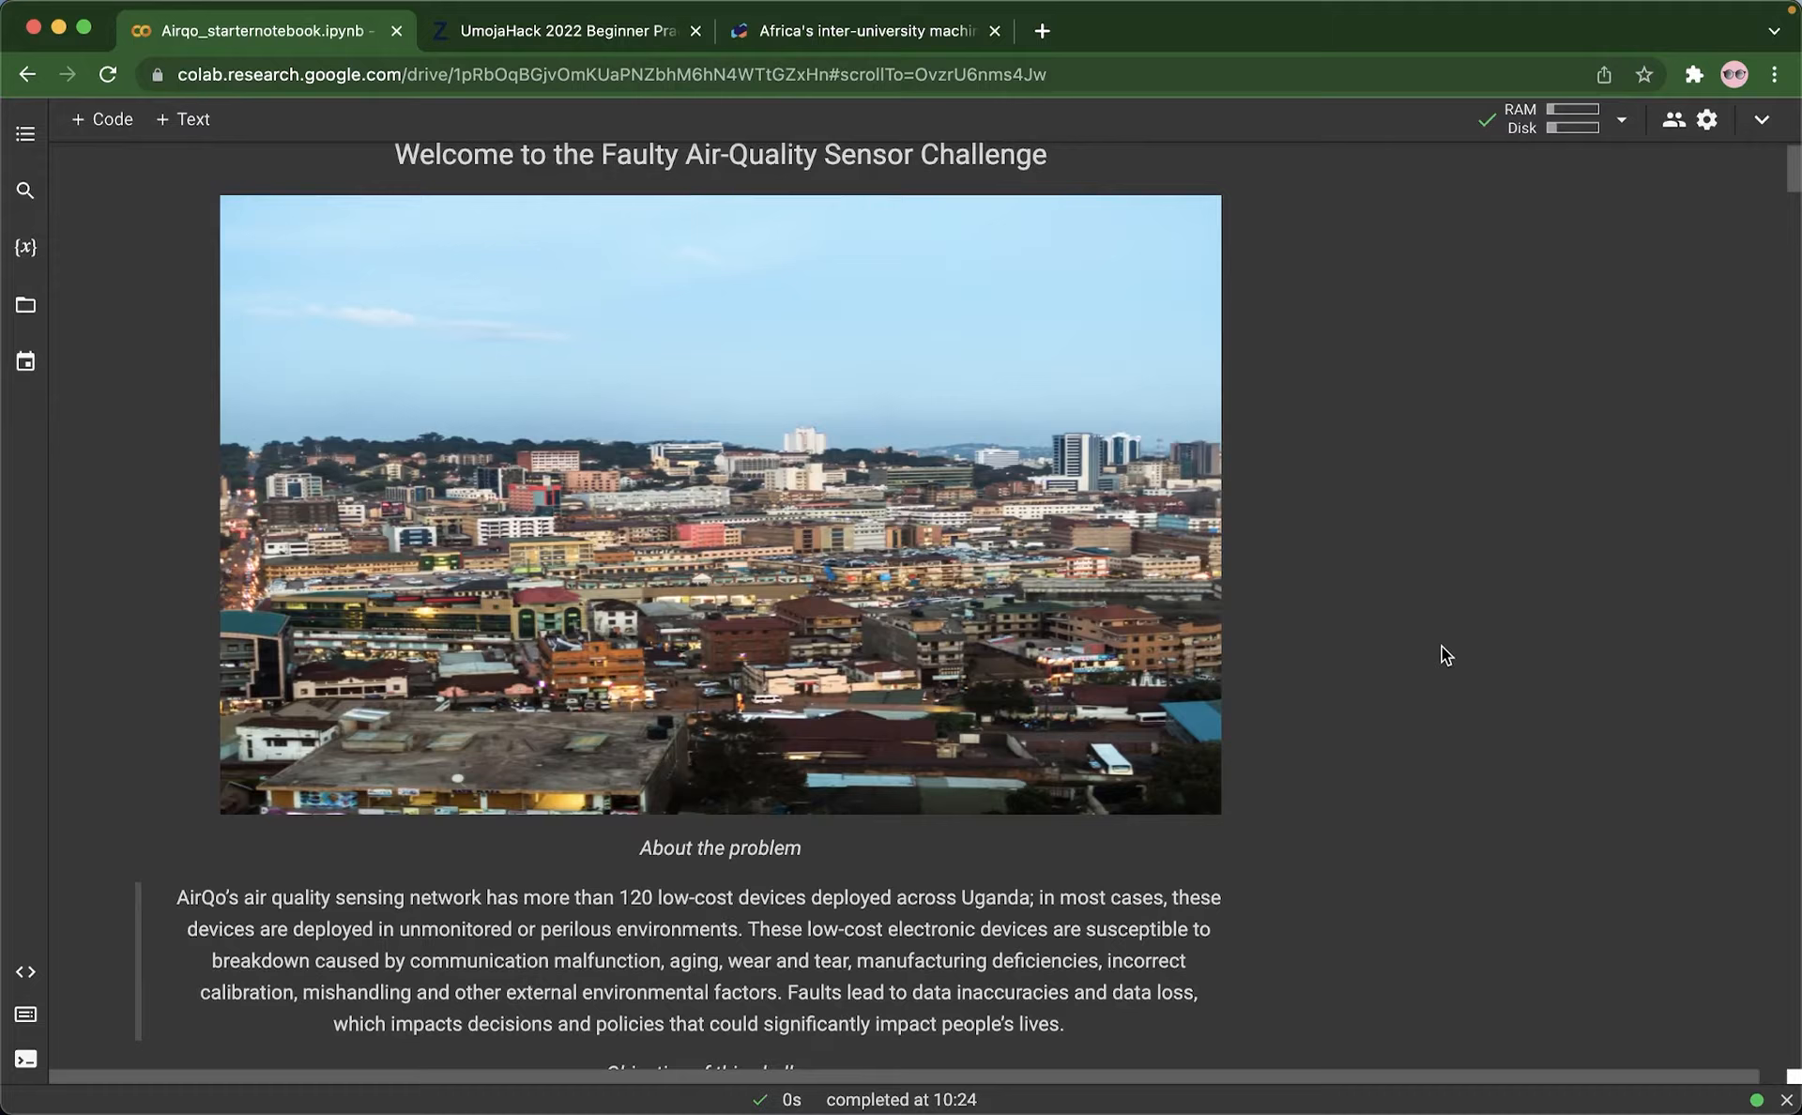
pyautogui.moveTo(1440, 650)
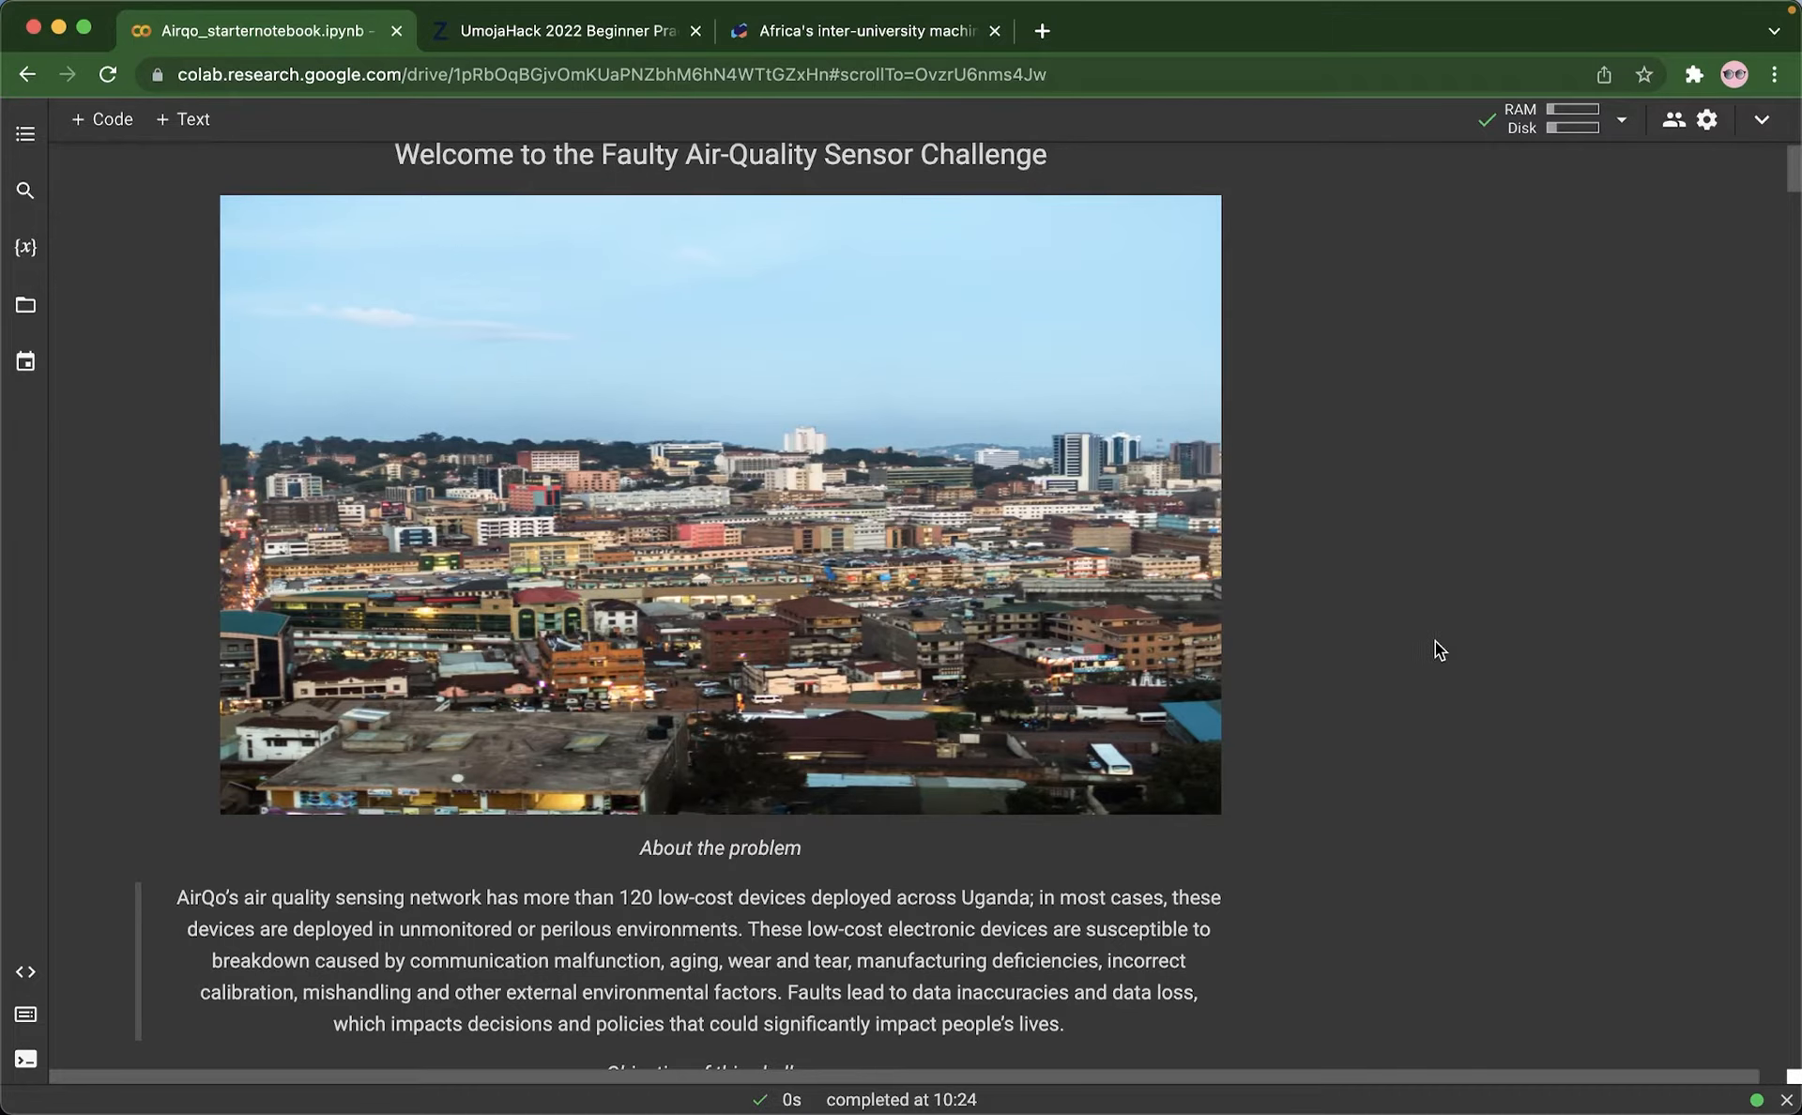
pyautogui.scroll(-3)
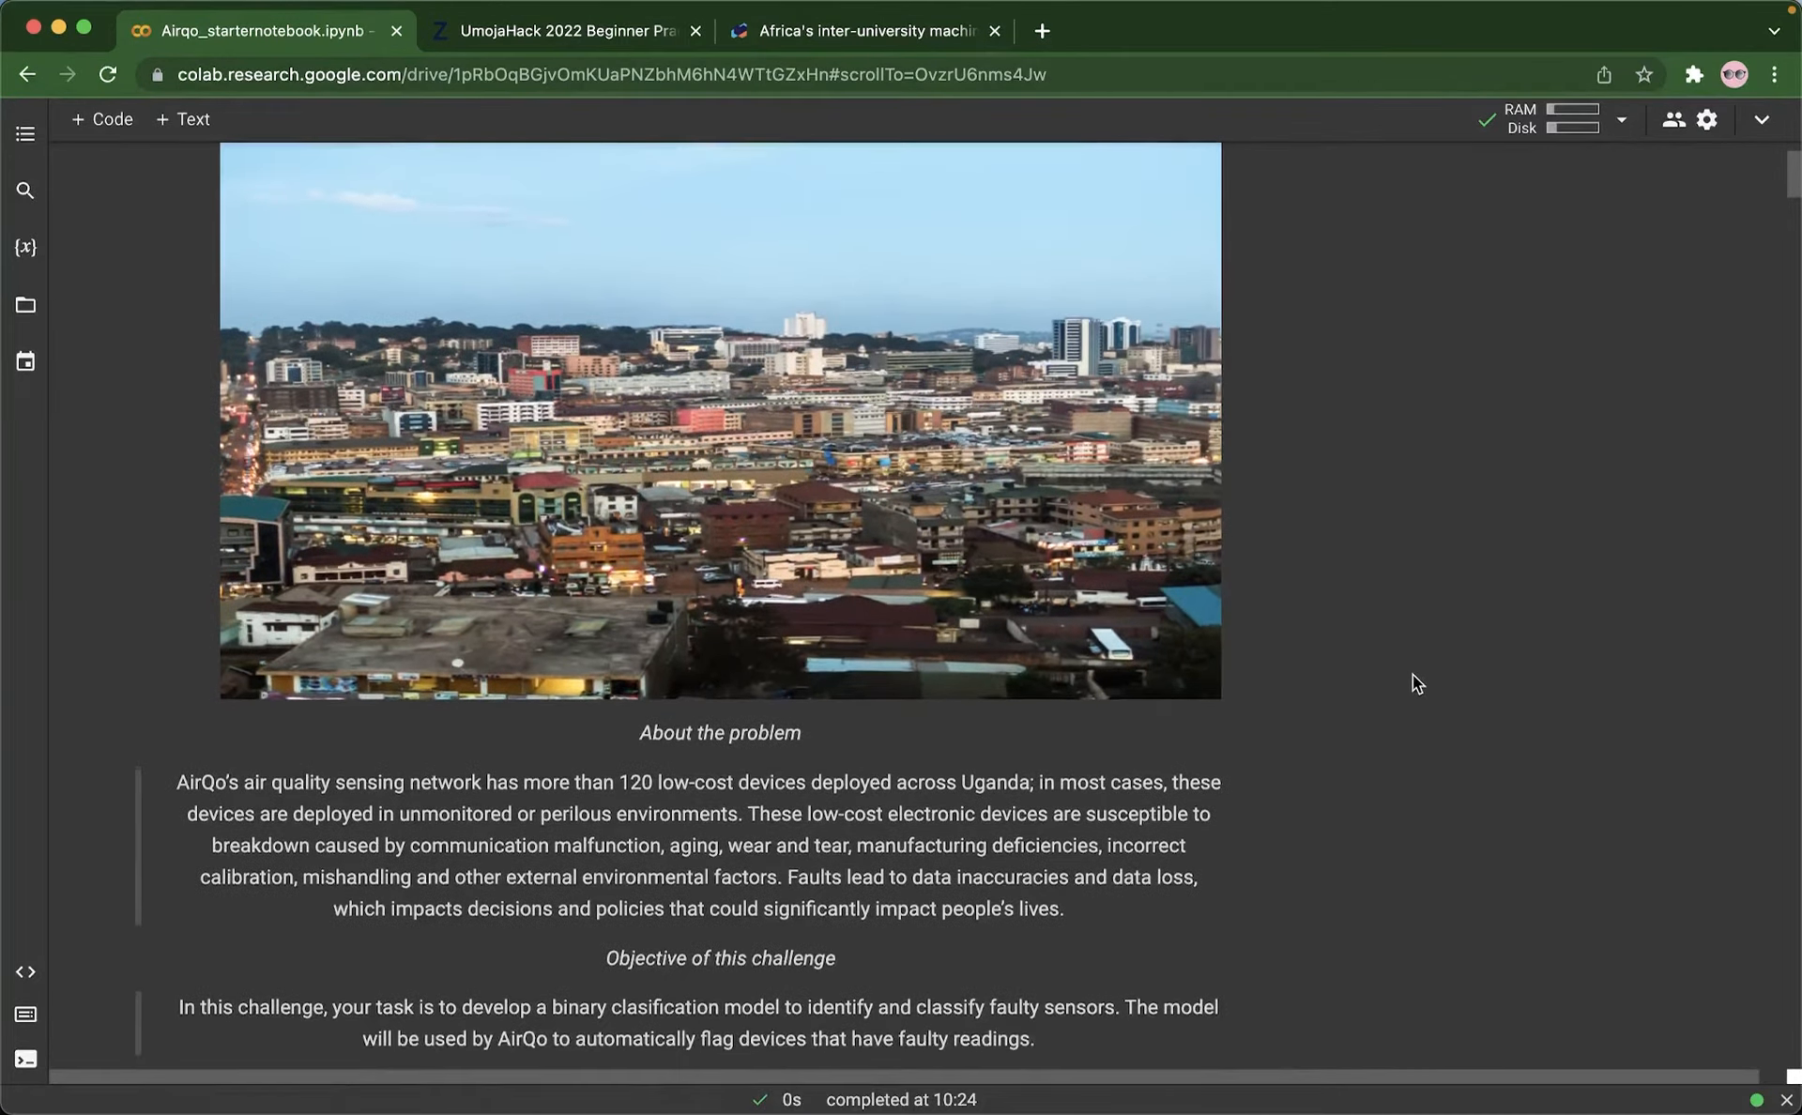
pyautogui.scroll(-3)
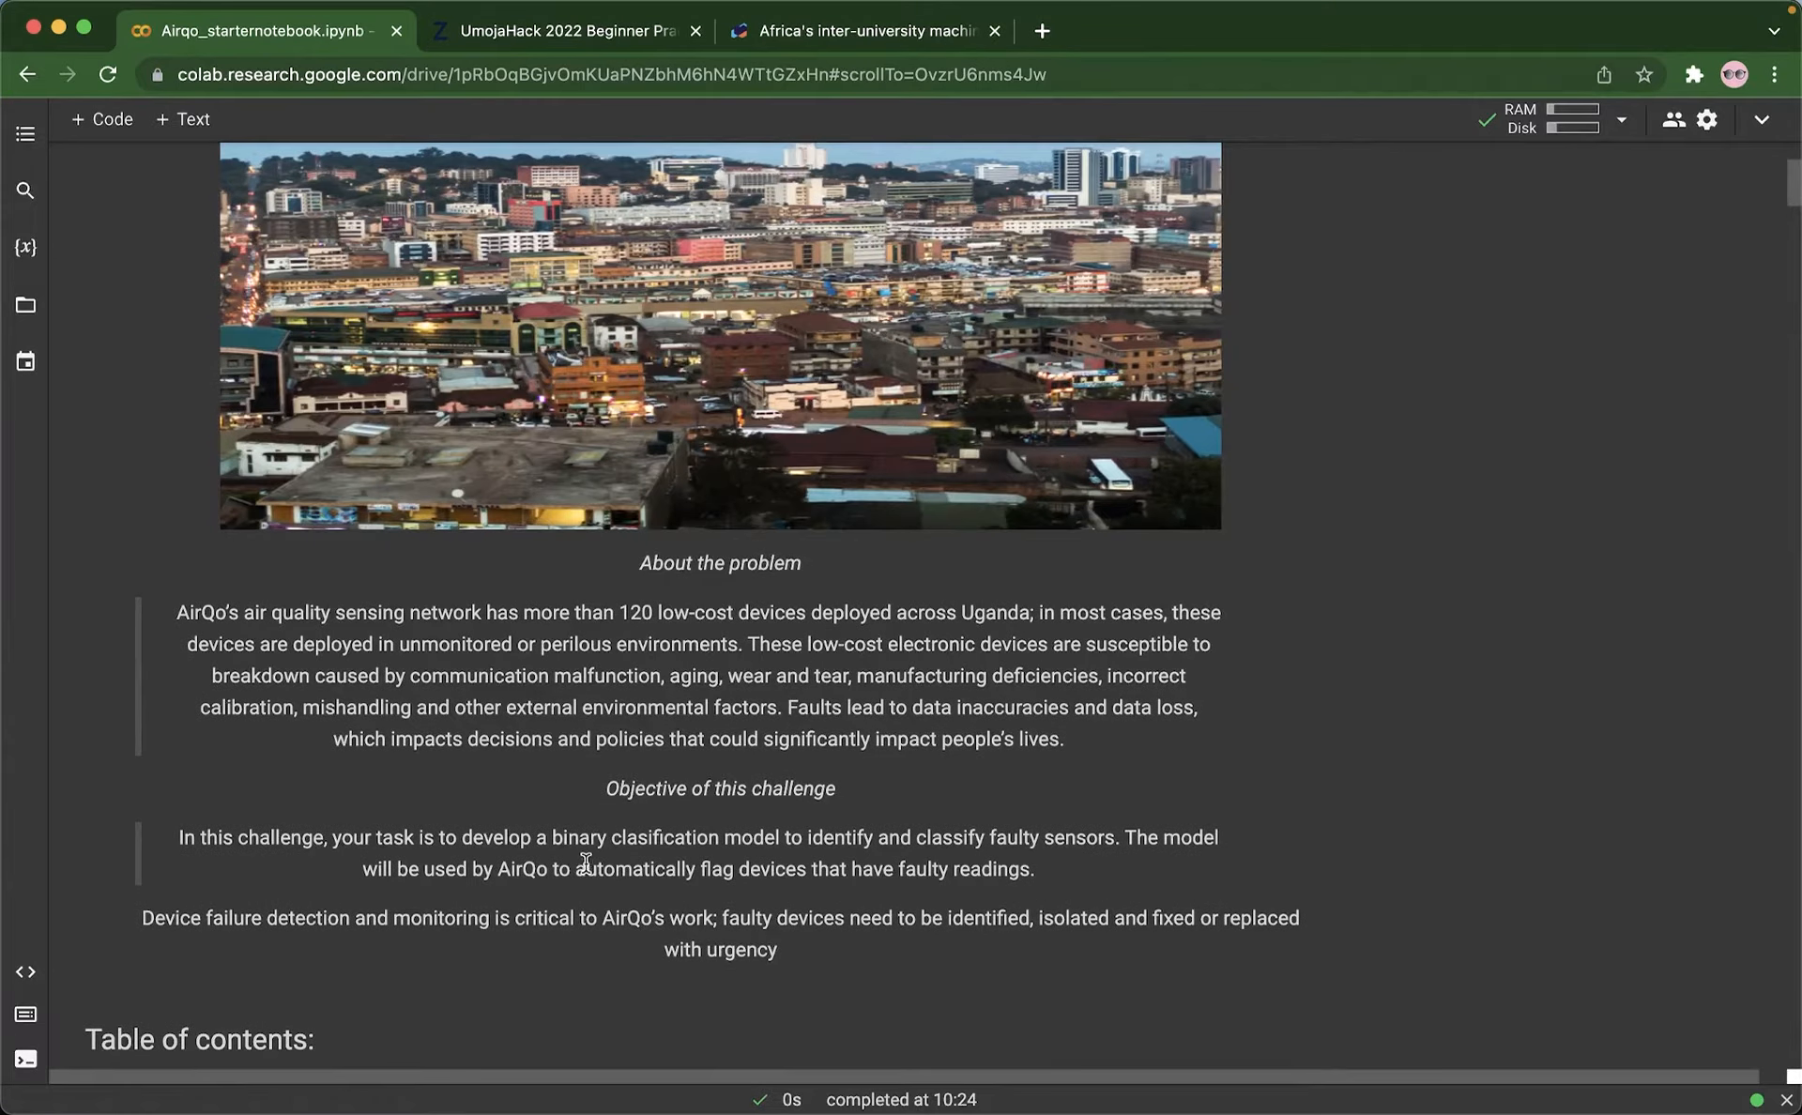
pyautogui.moveTo(717, 839)
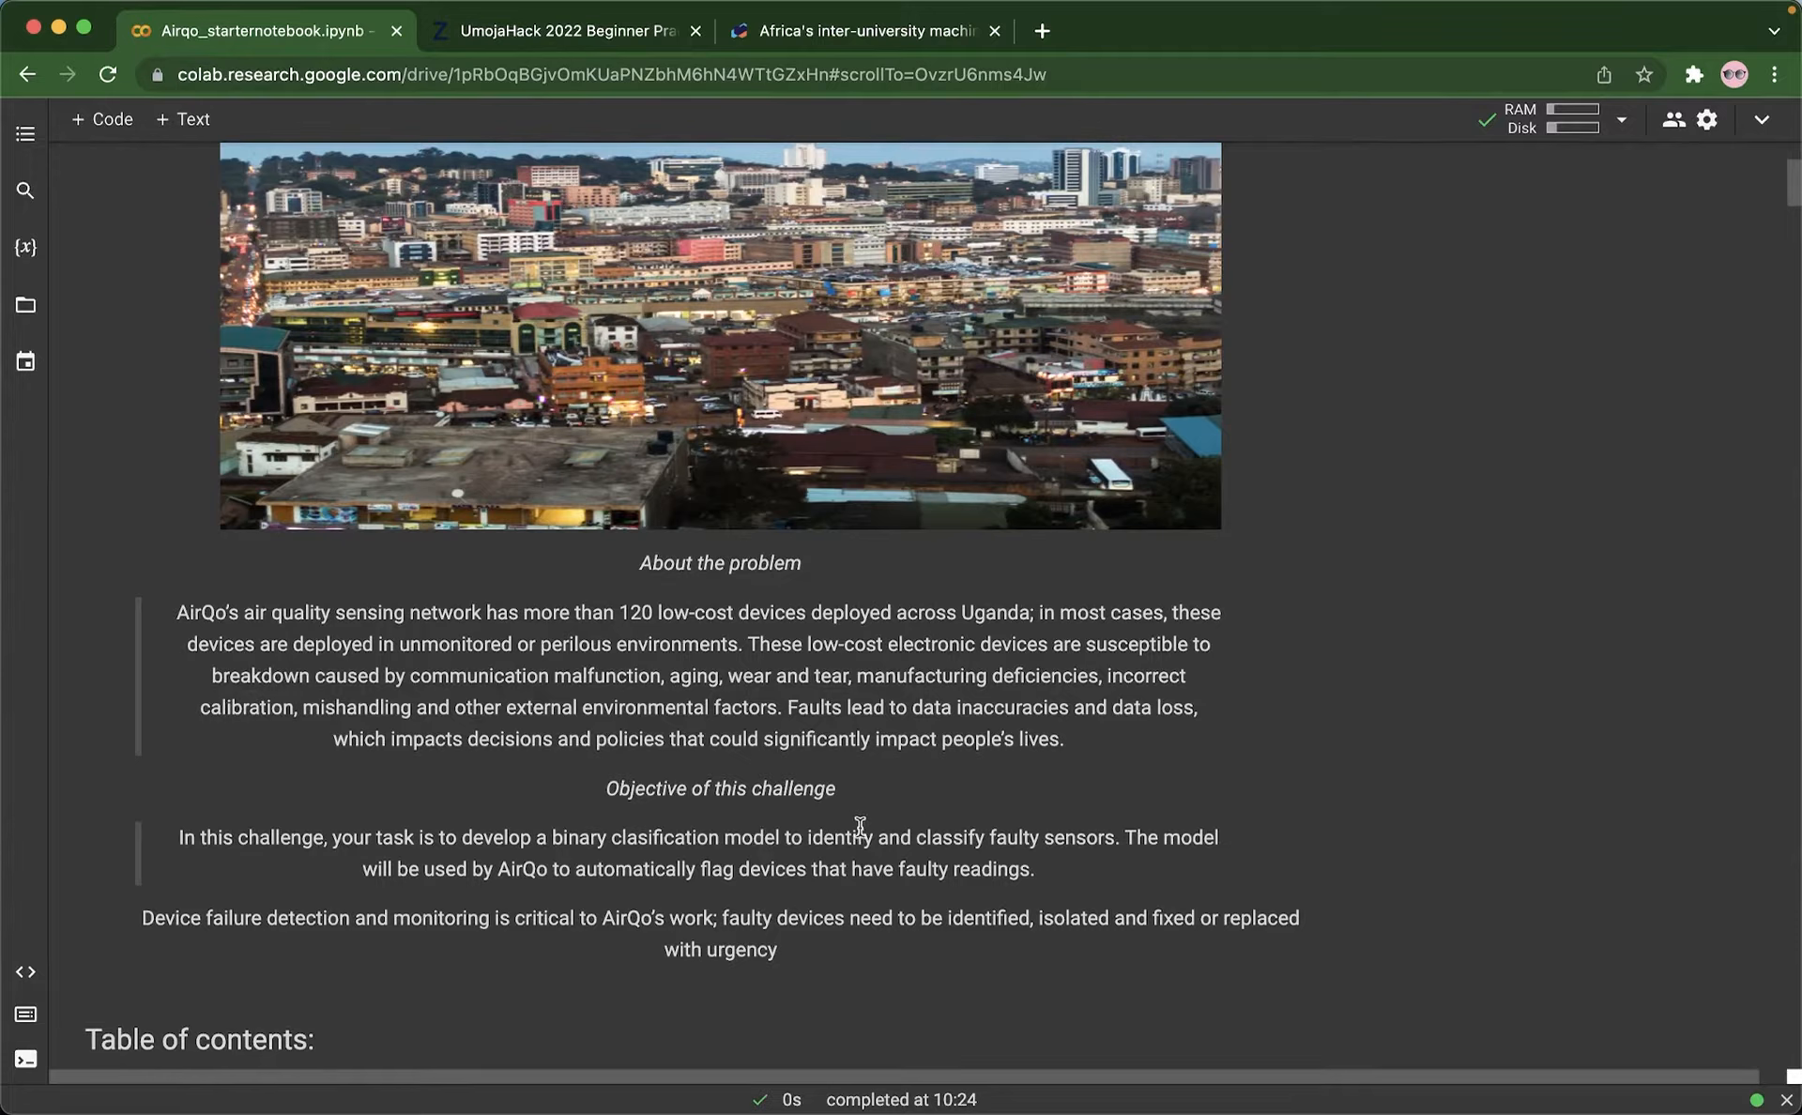
pyautogui.moveTo(956, 894)
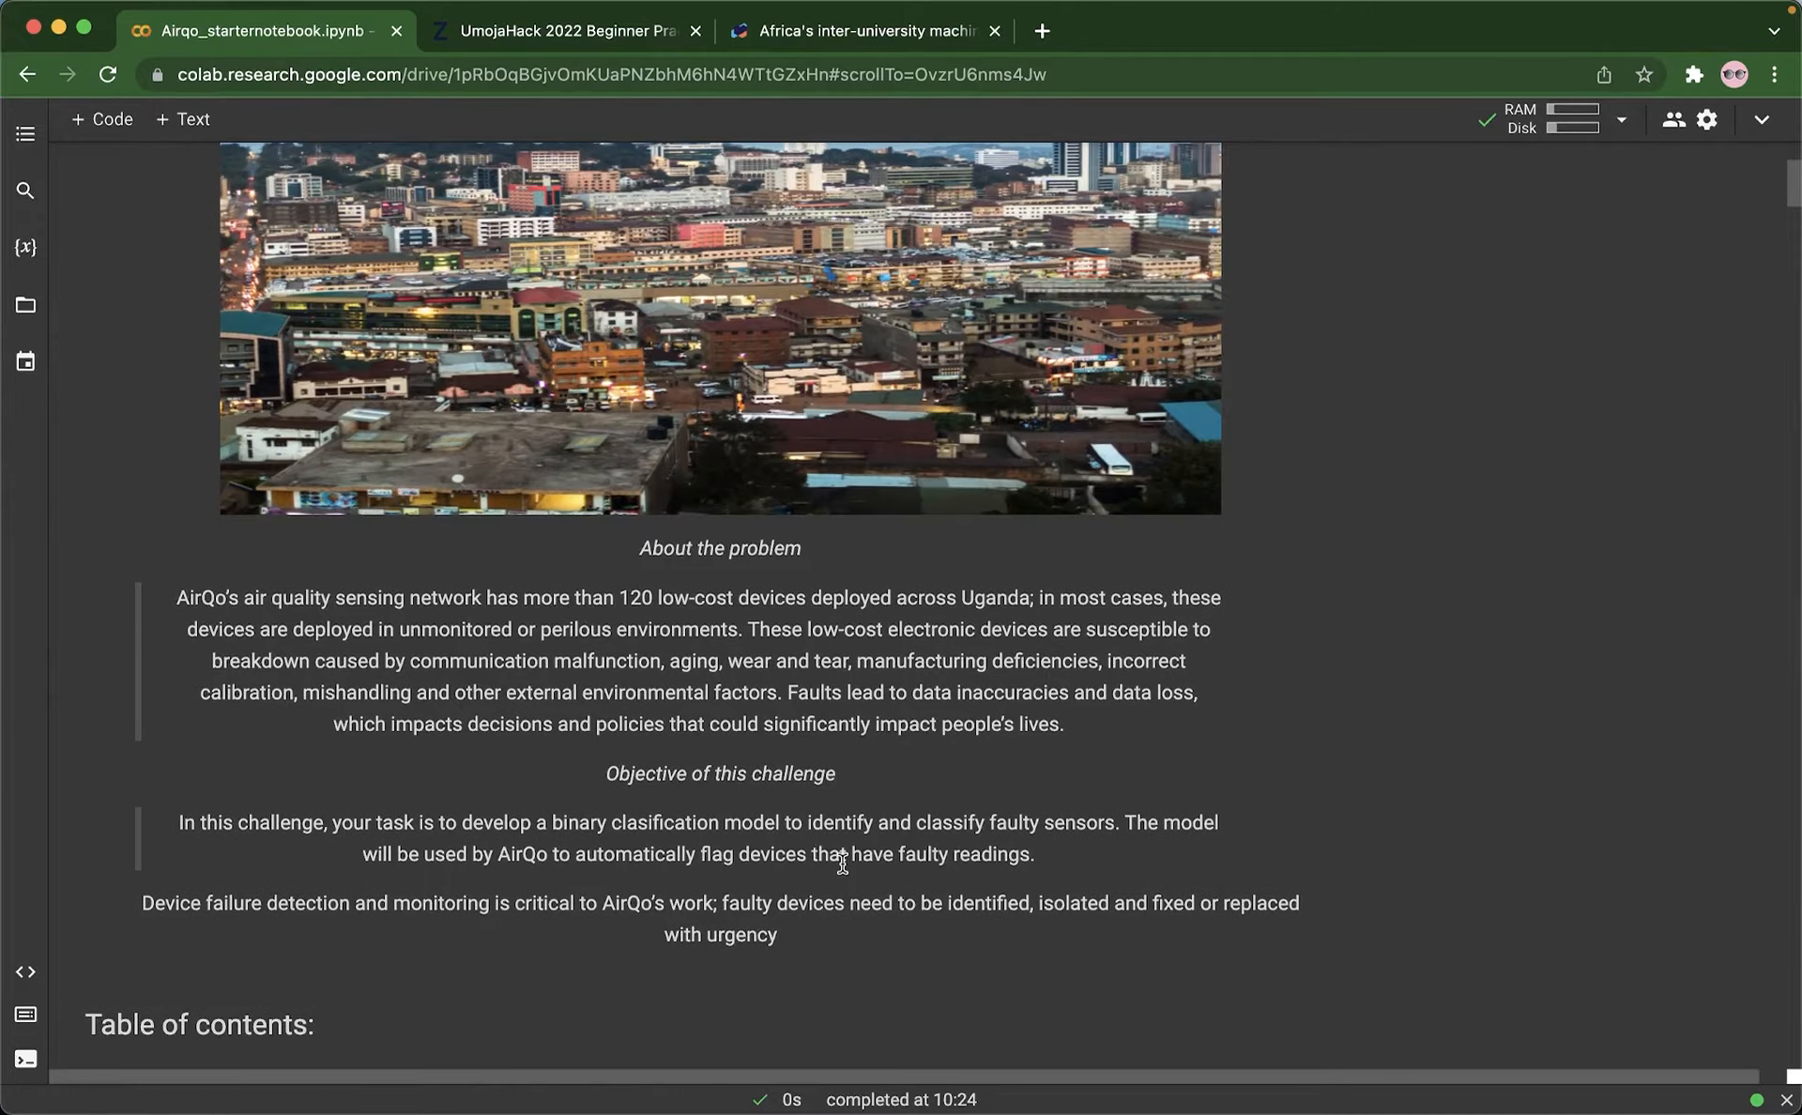
pyautogui.moveTo(748, 797)
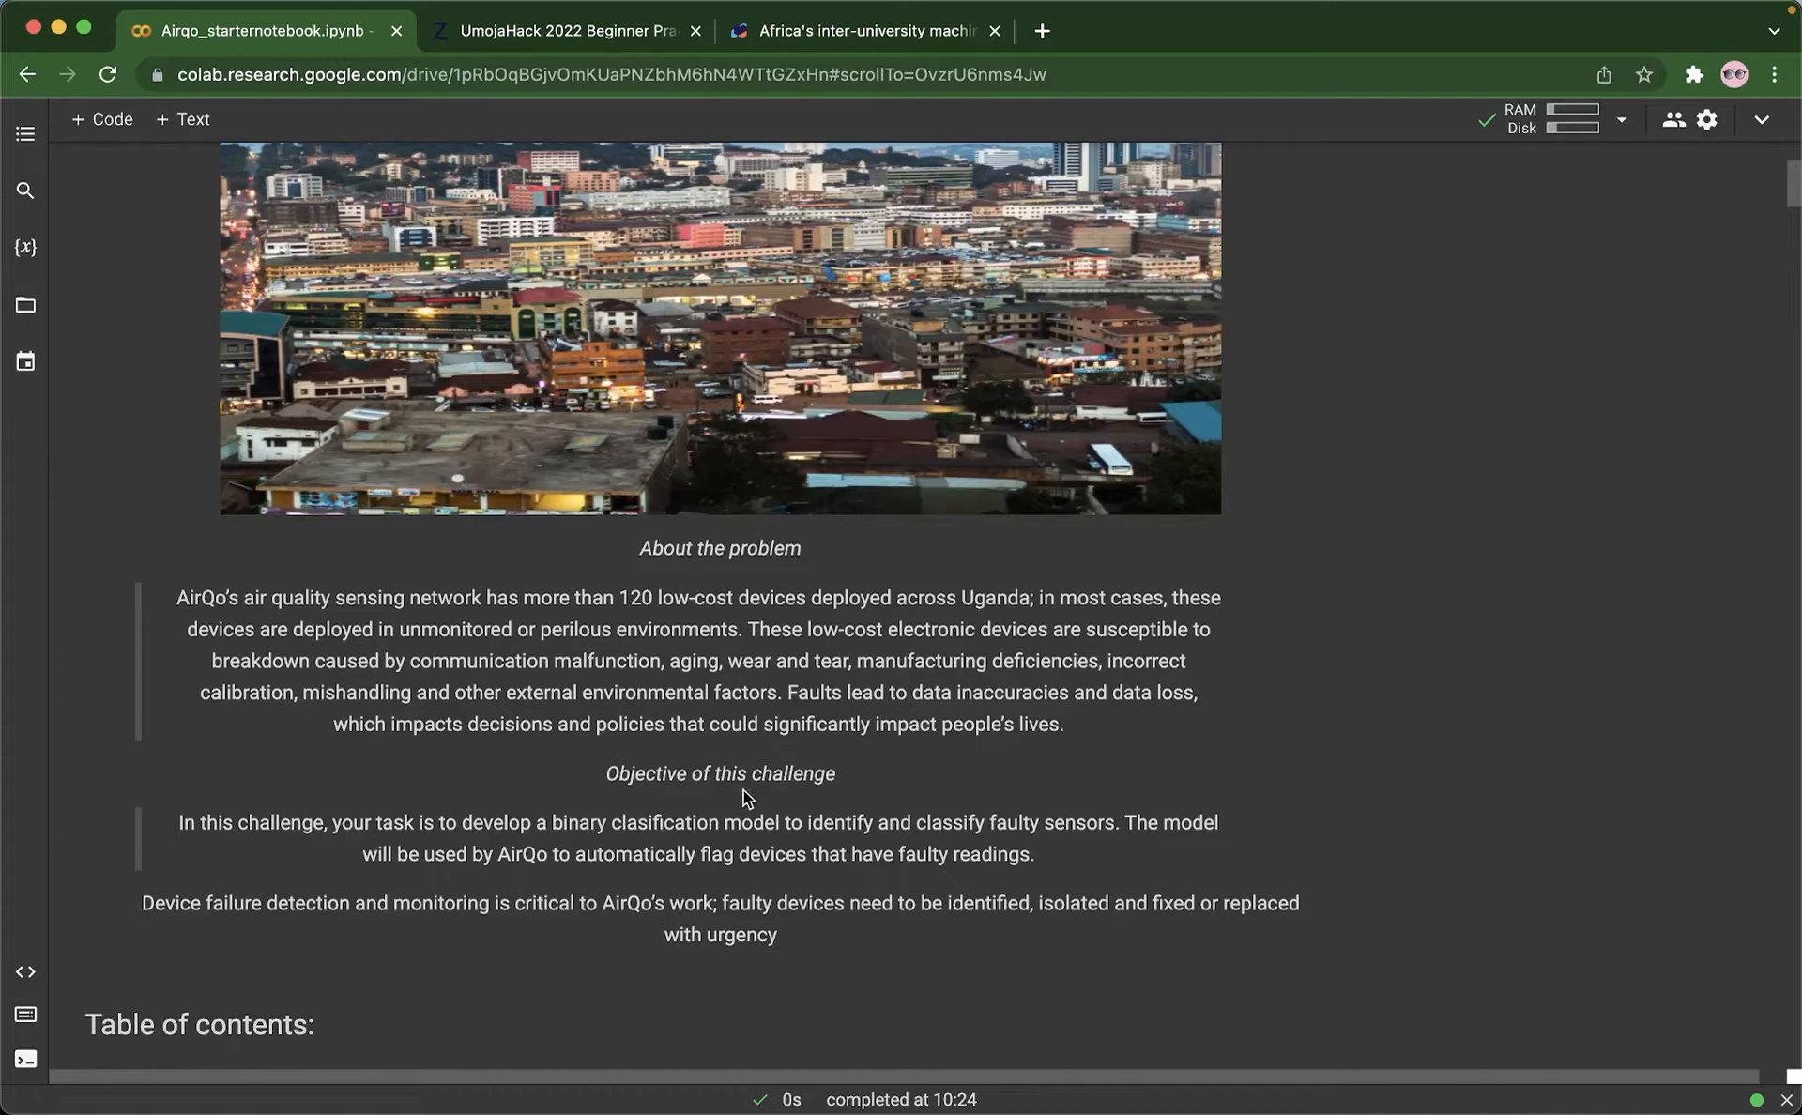
# Step: Scroll past the objective to the twelve-section table of contents and first import code
pyautogui.scroll(-3)
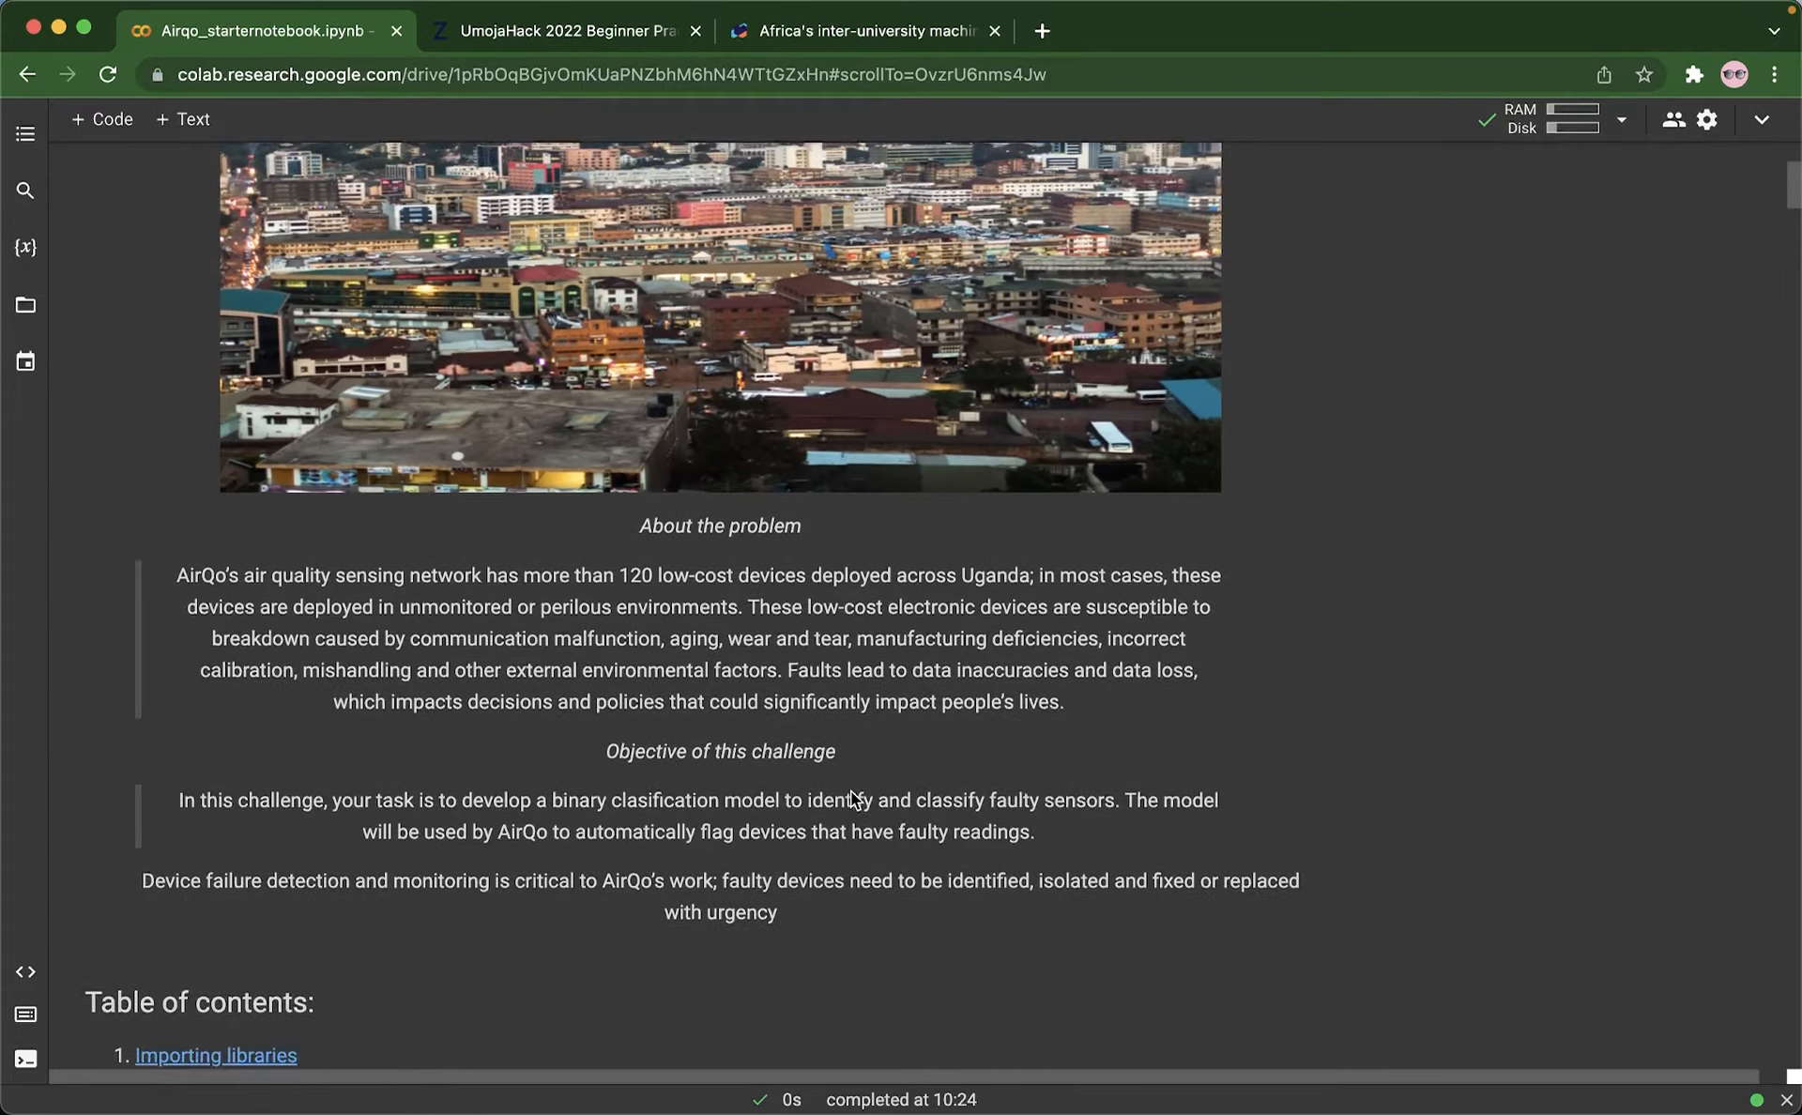
pyautogui.scroll(-3)
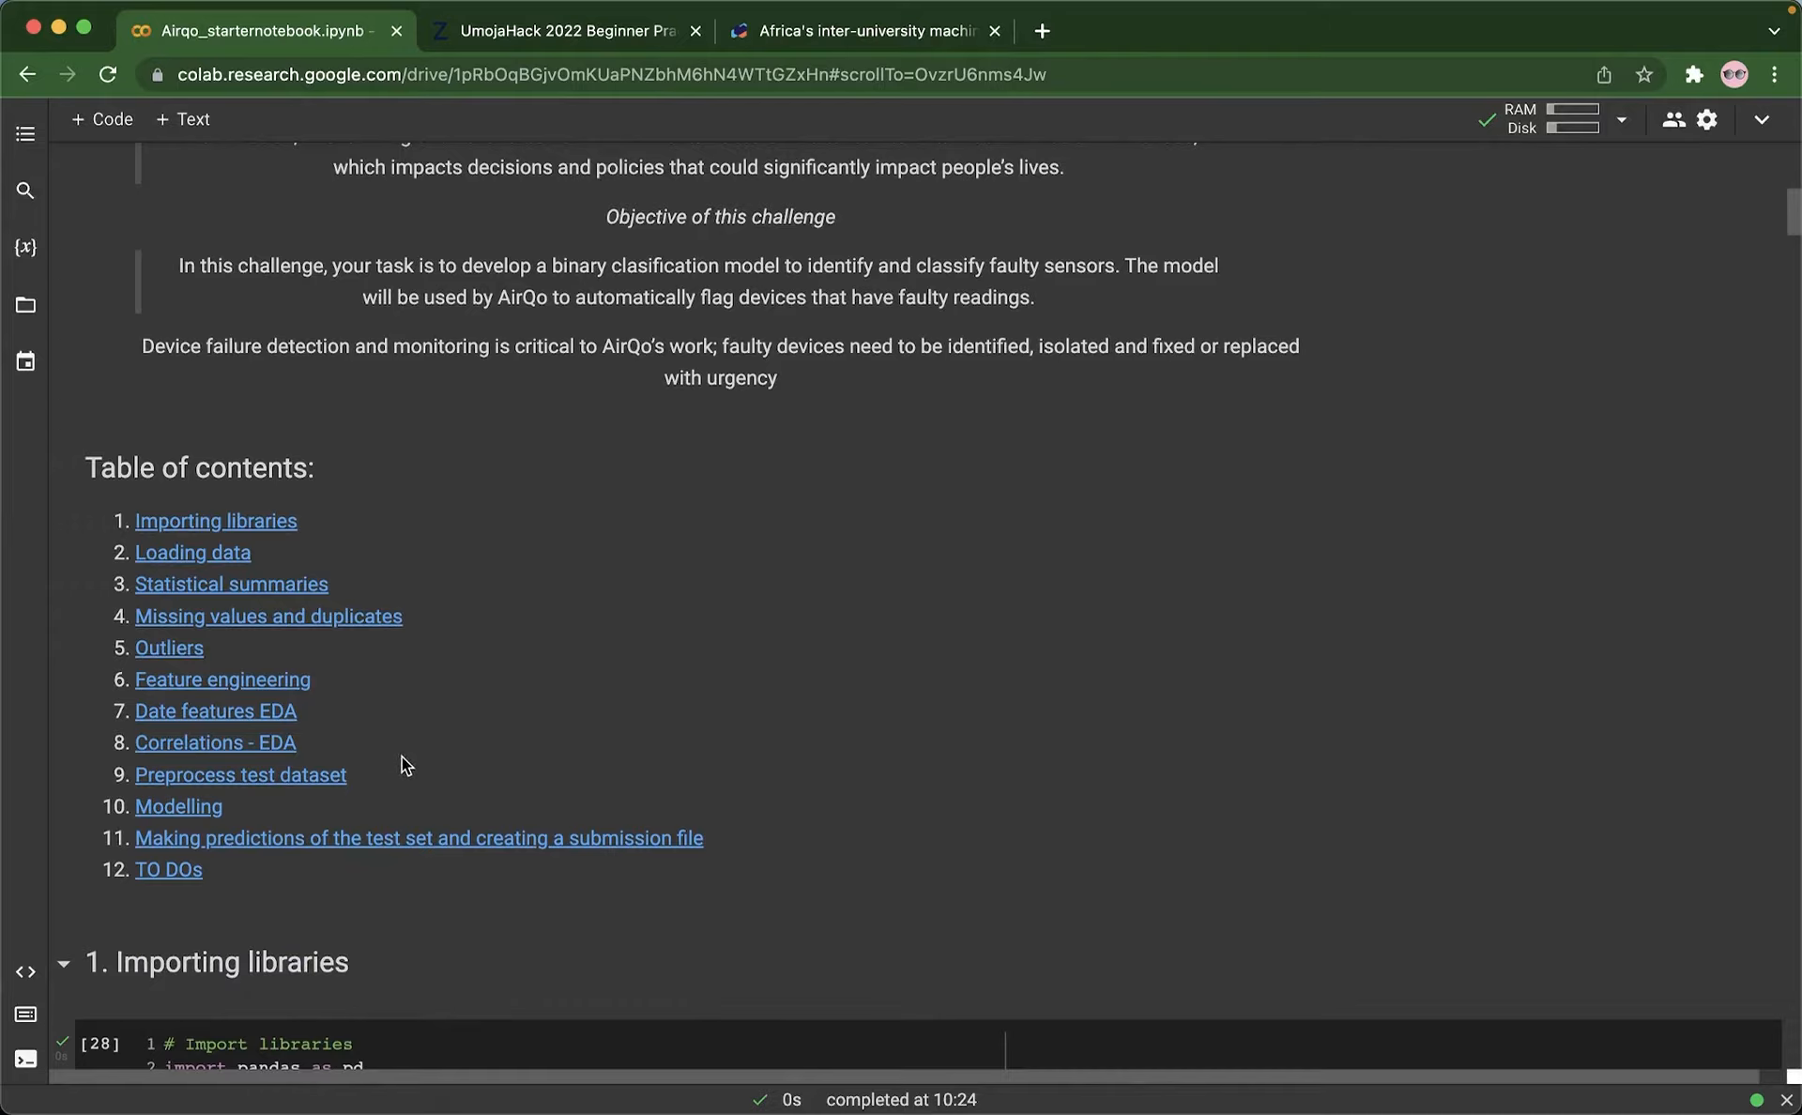
pyautogui.moveTo(216, 642)
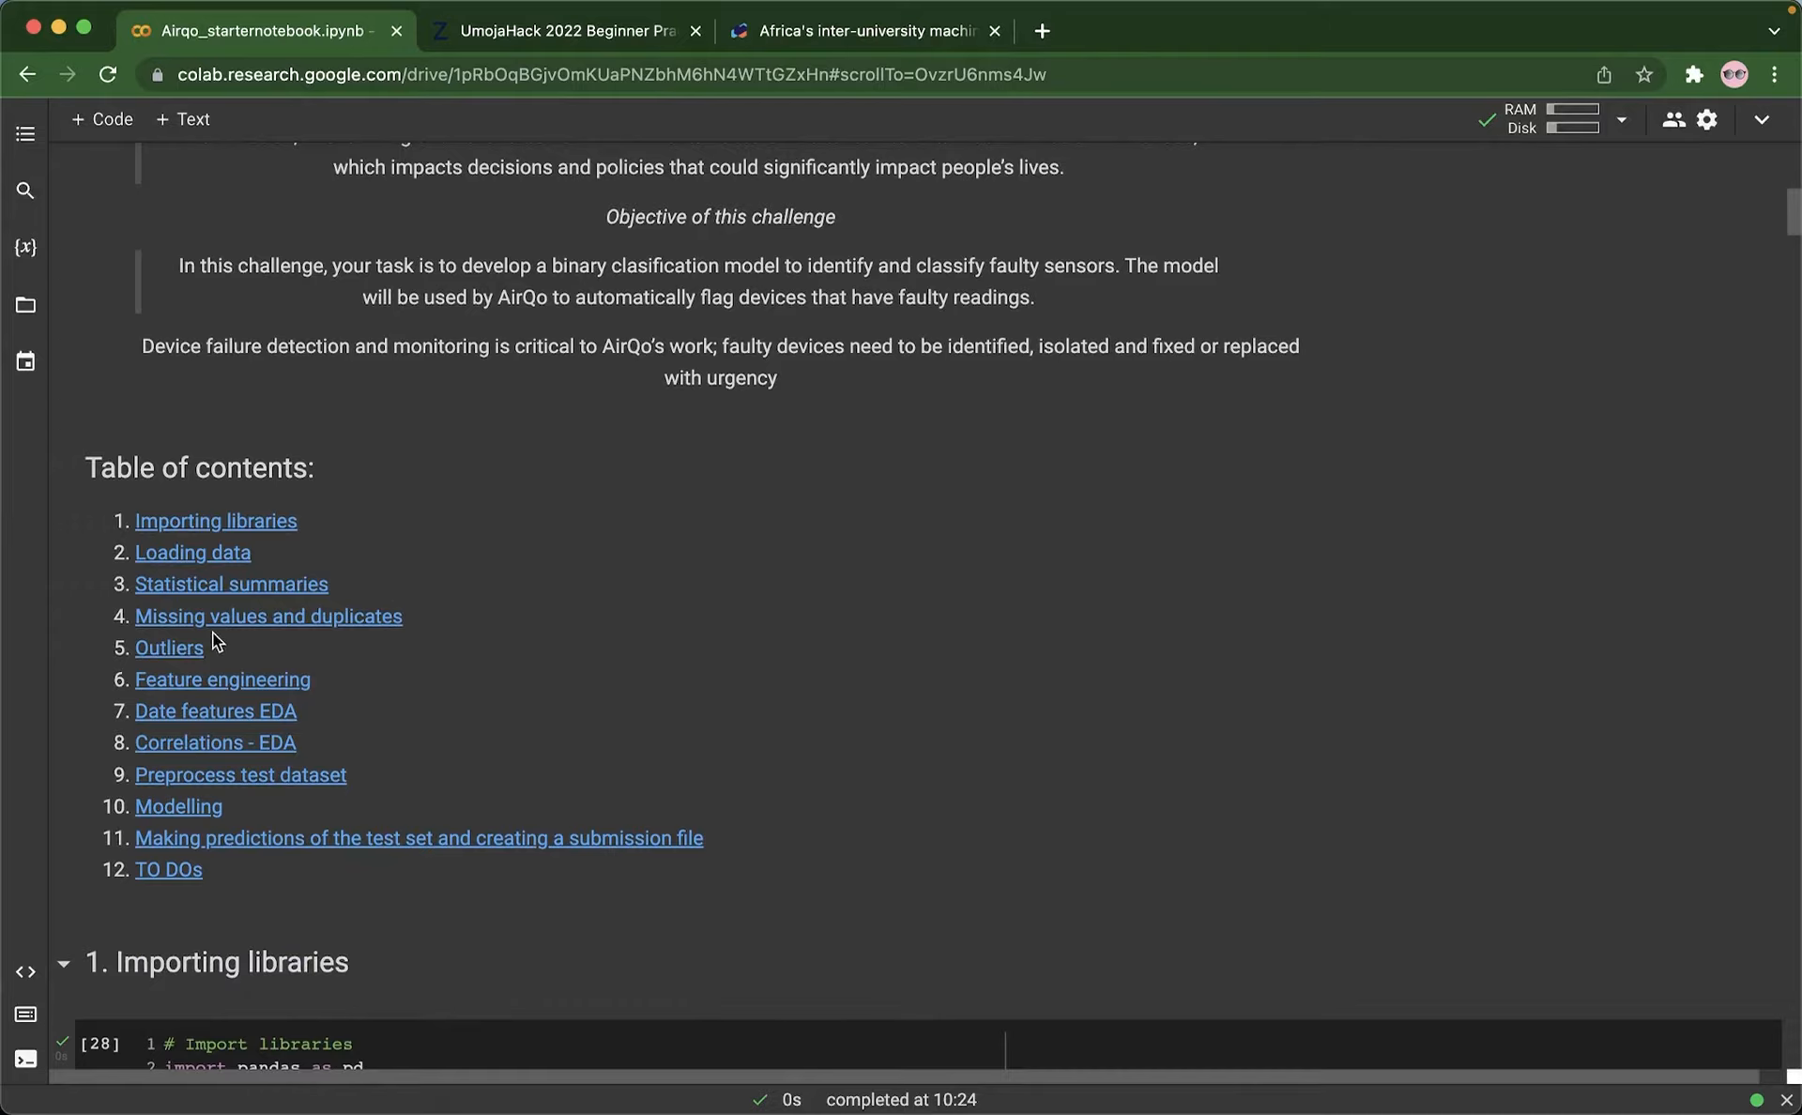
pyautogui.moveTo(413, 697)
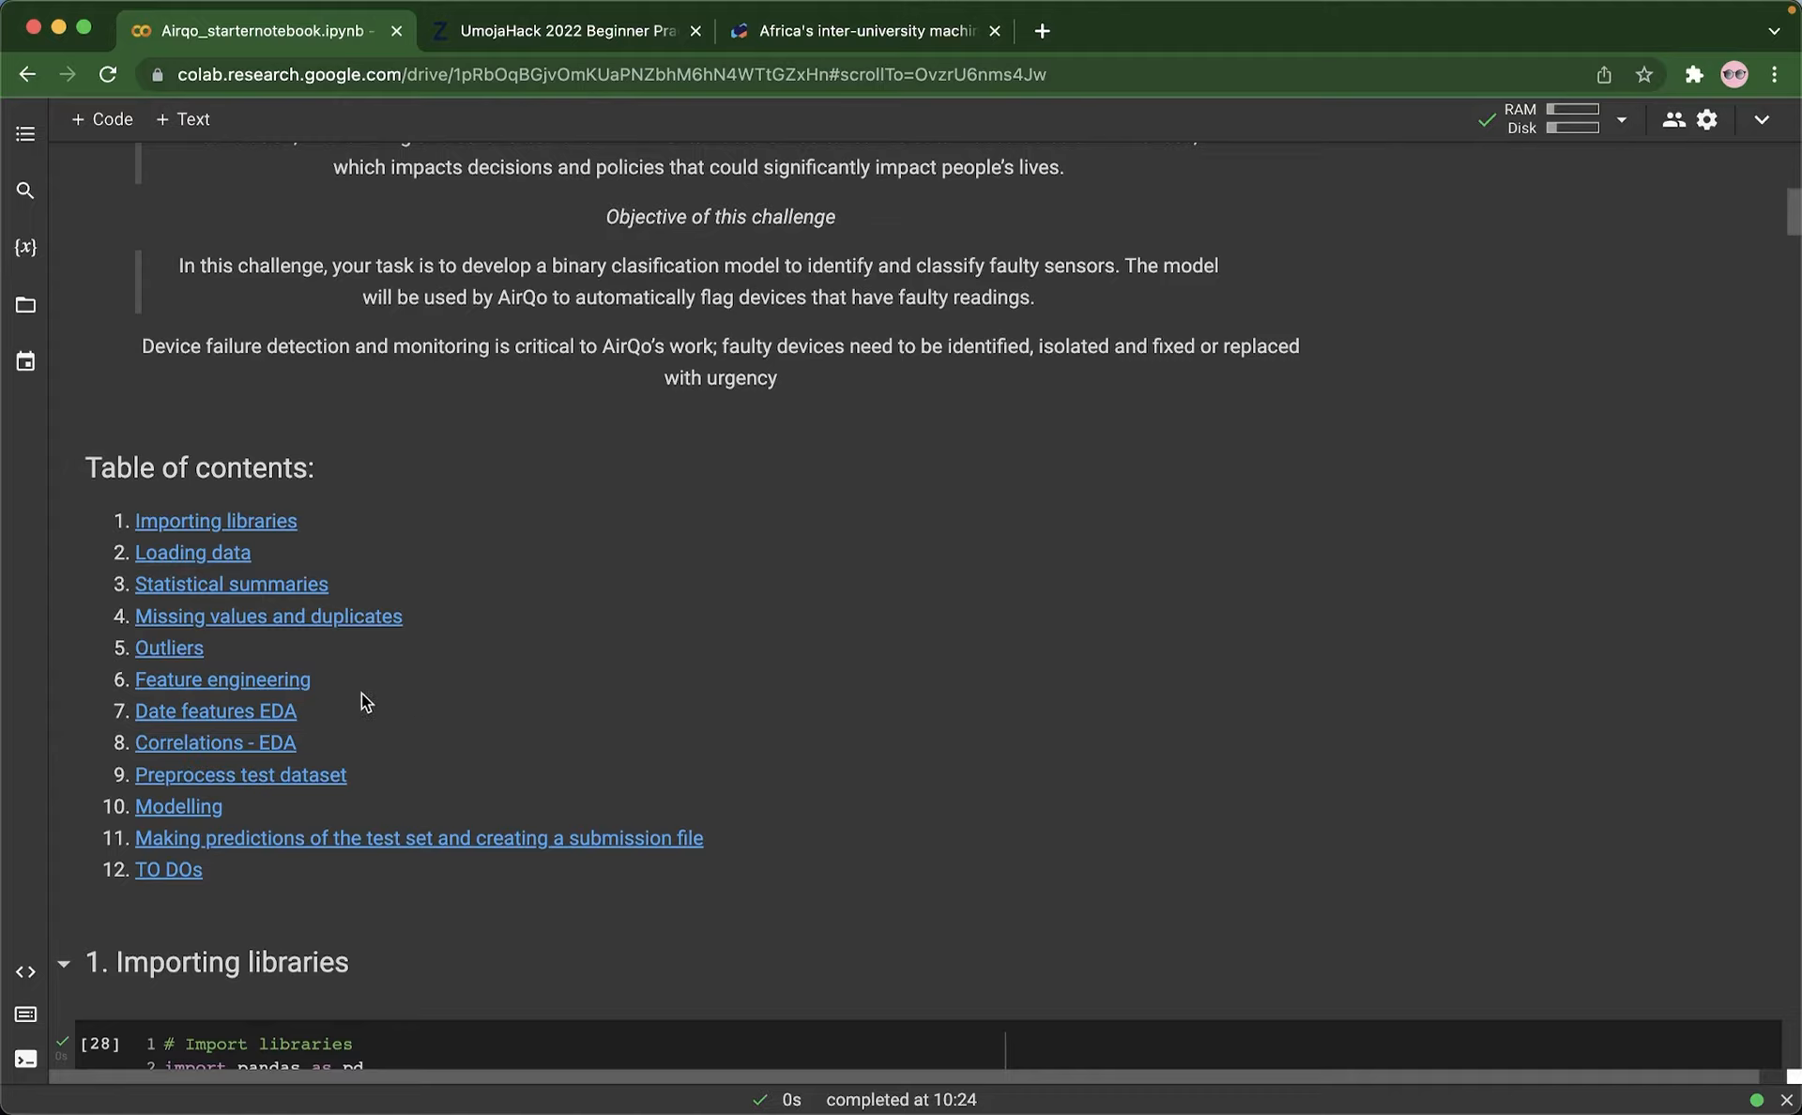
pyautogui.moveTo(492, 692)
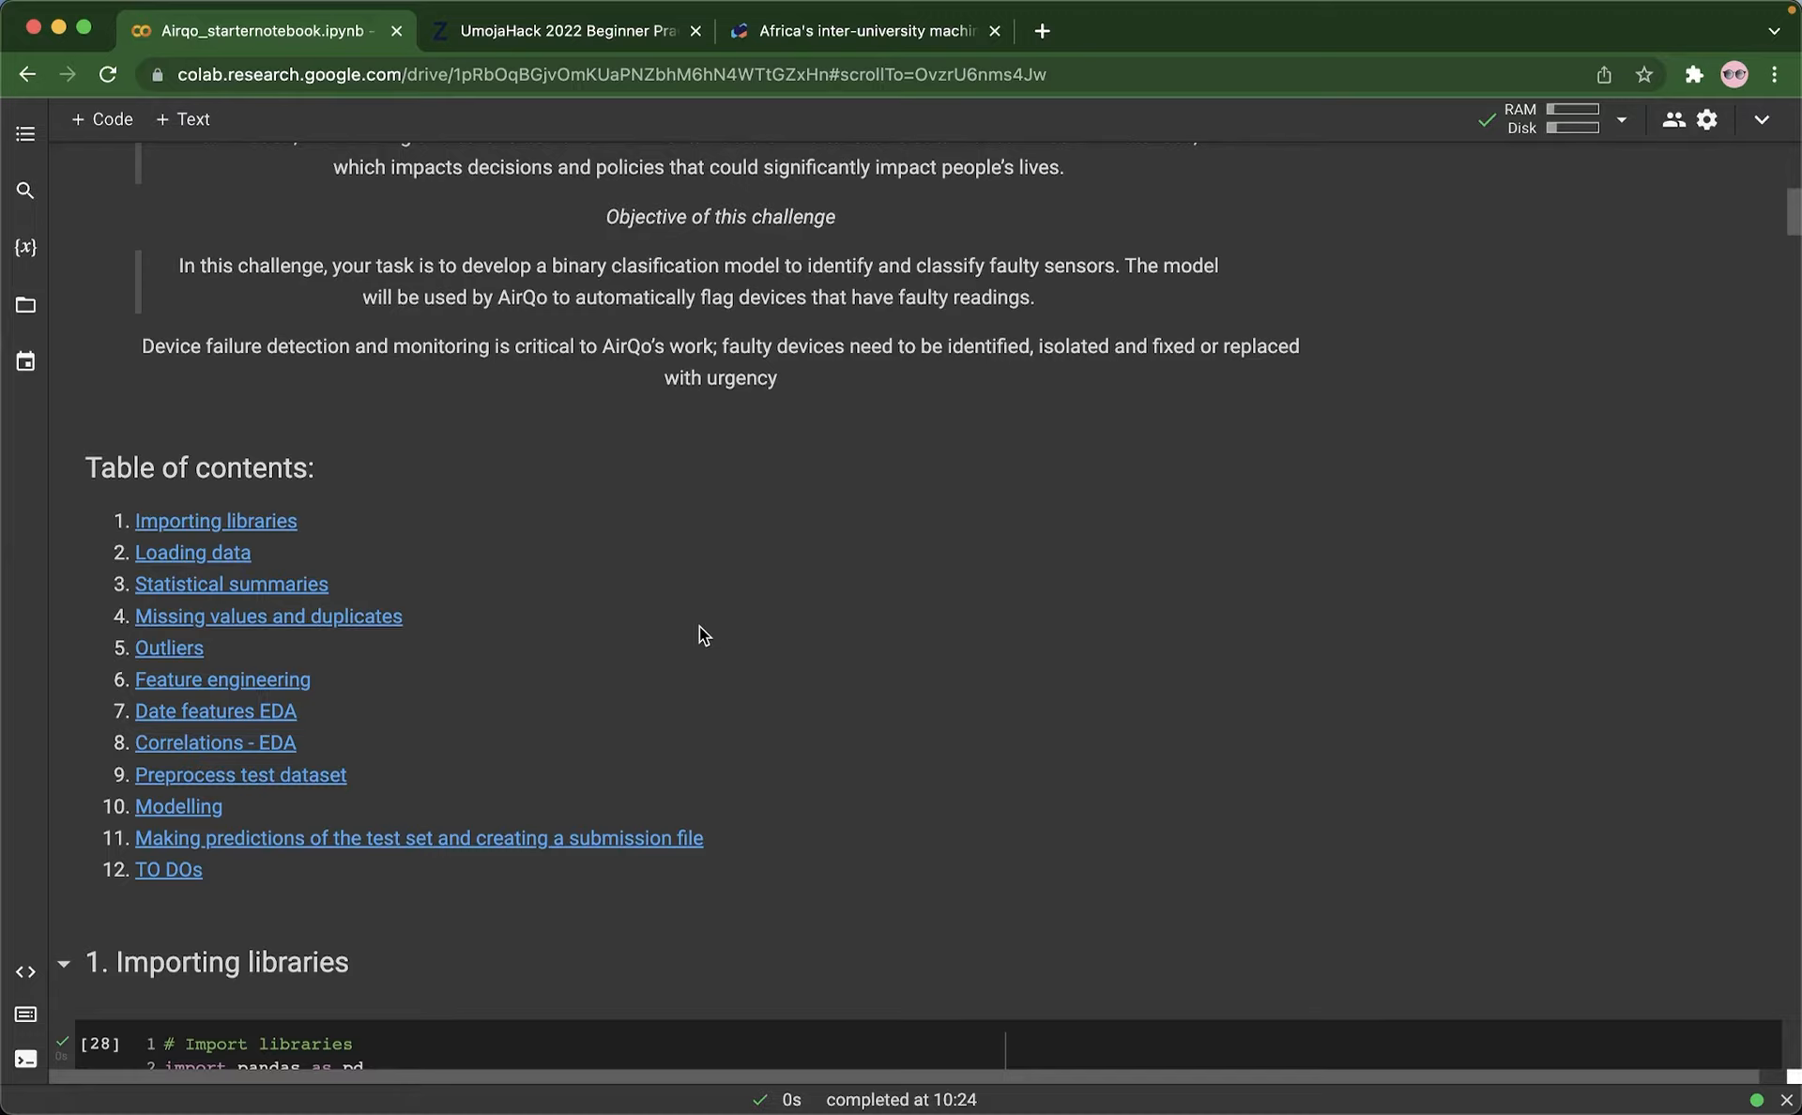
pyautogui.moveTo(570, 661)
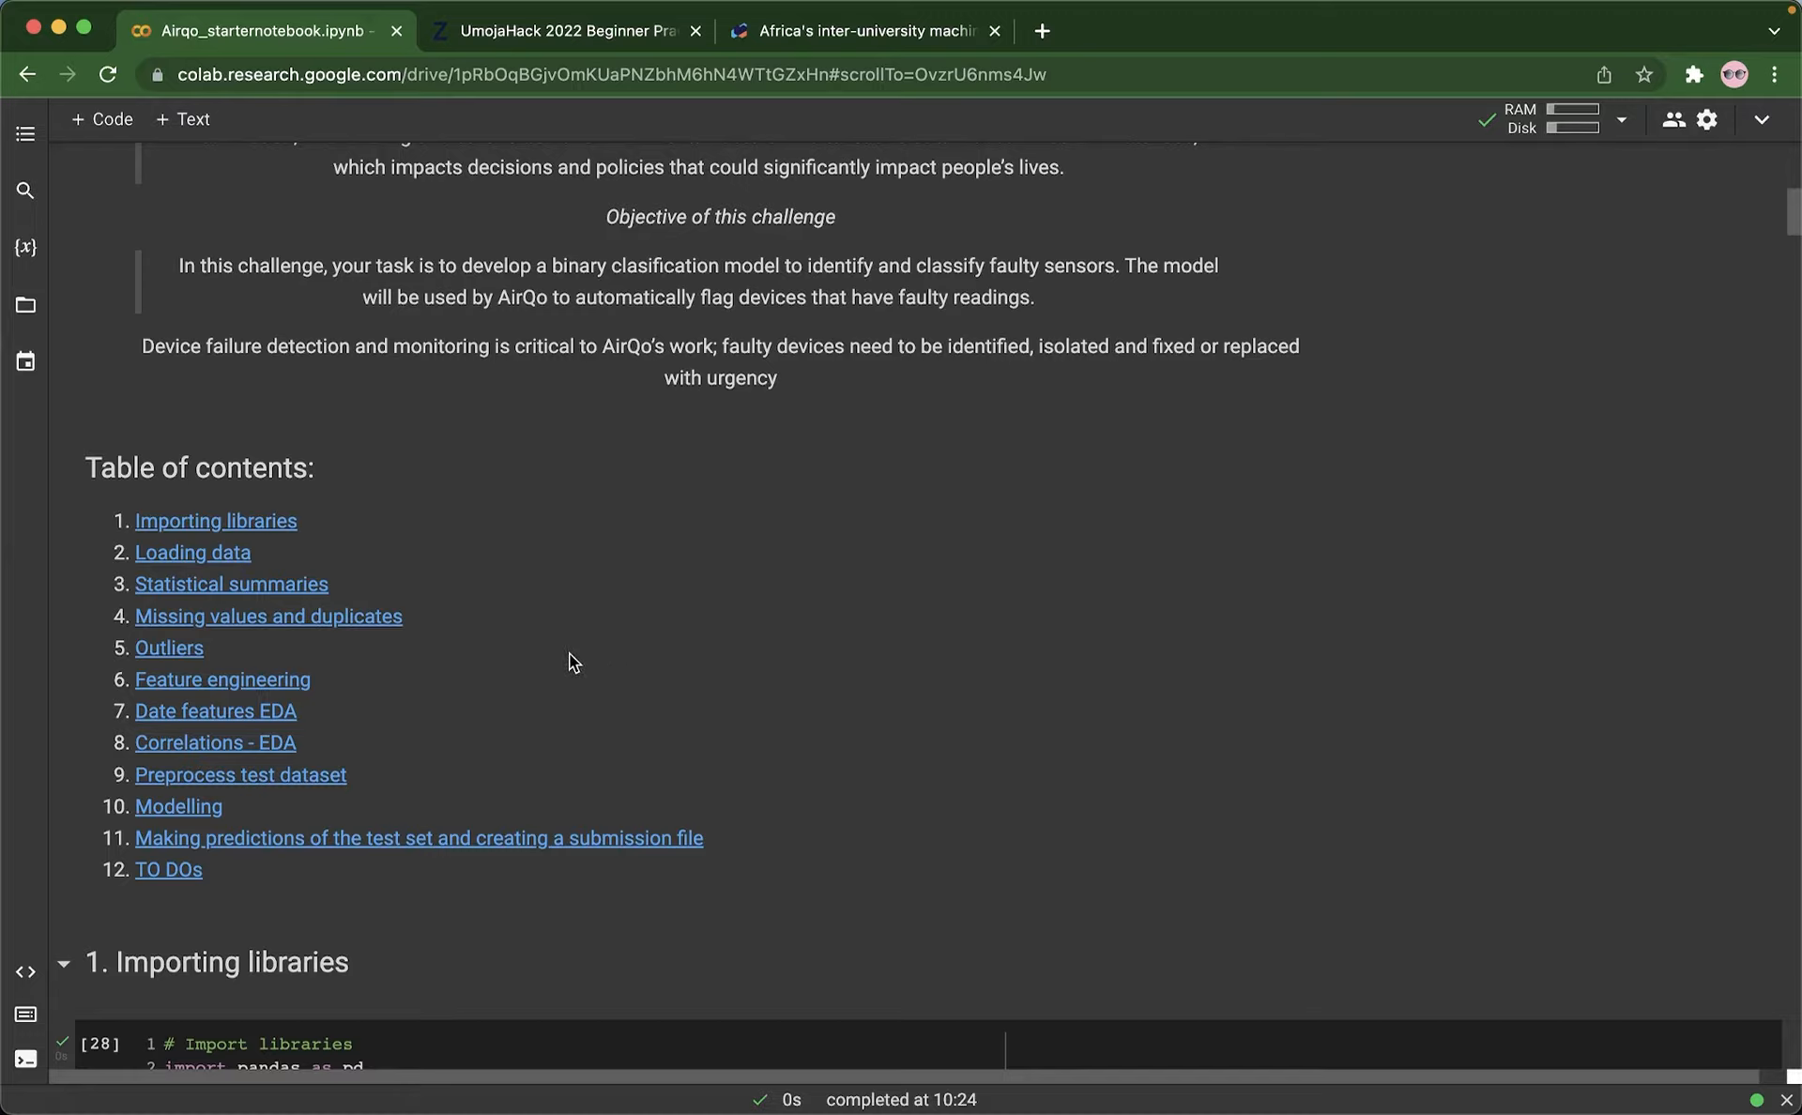
pyautogui.moveTo(644, 678)
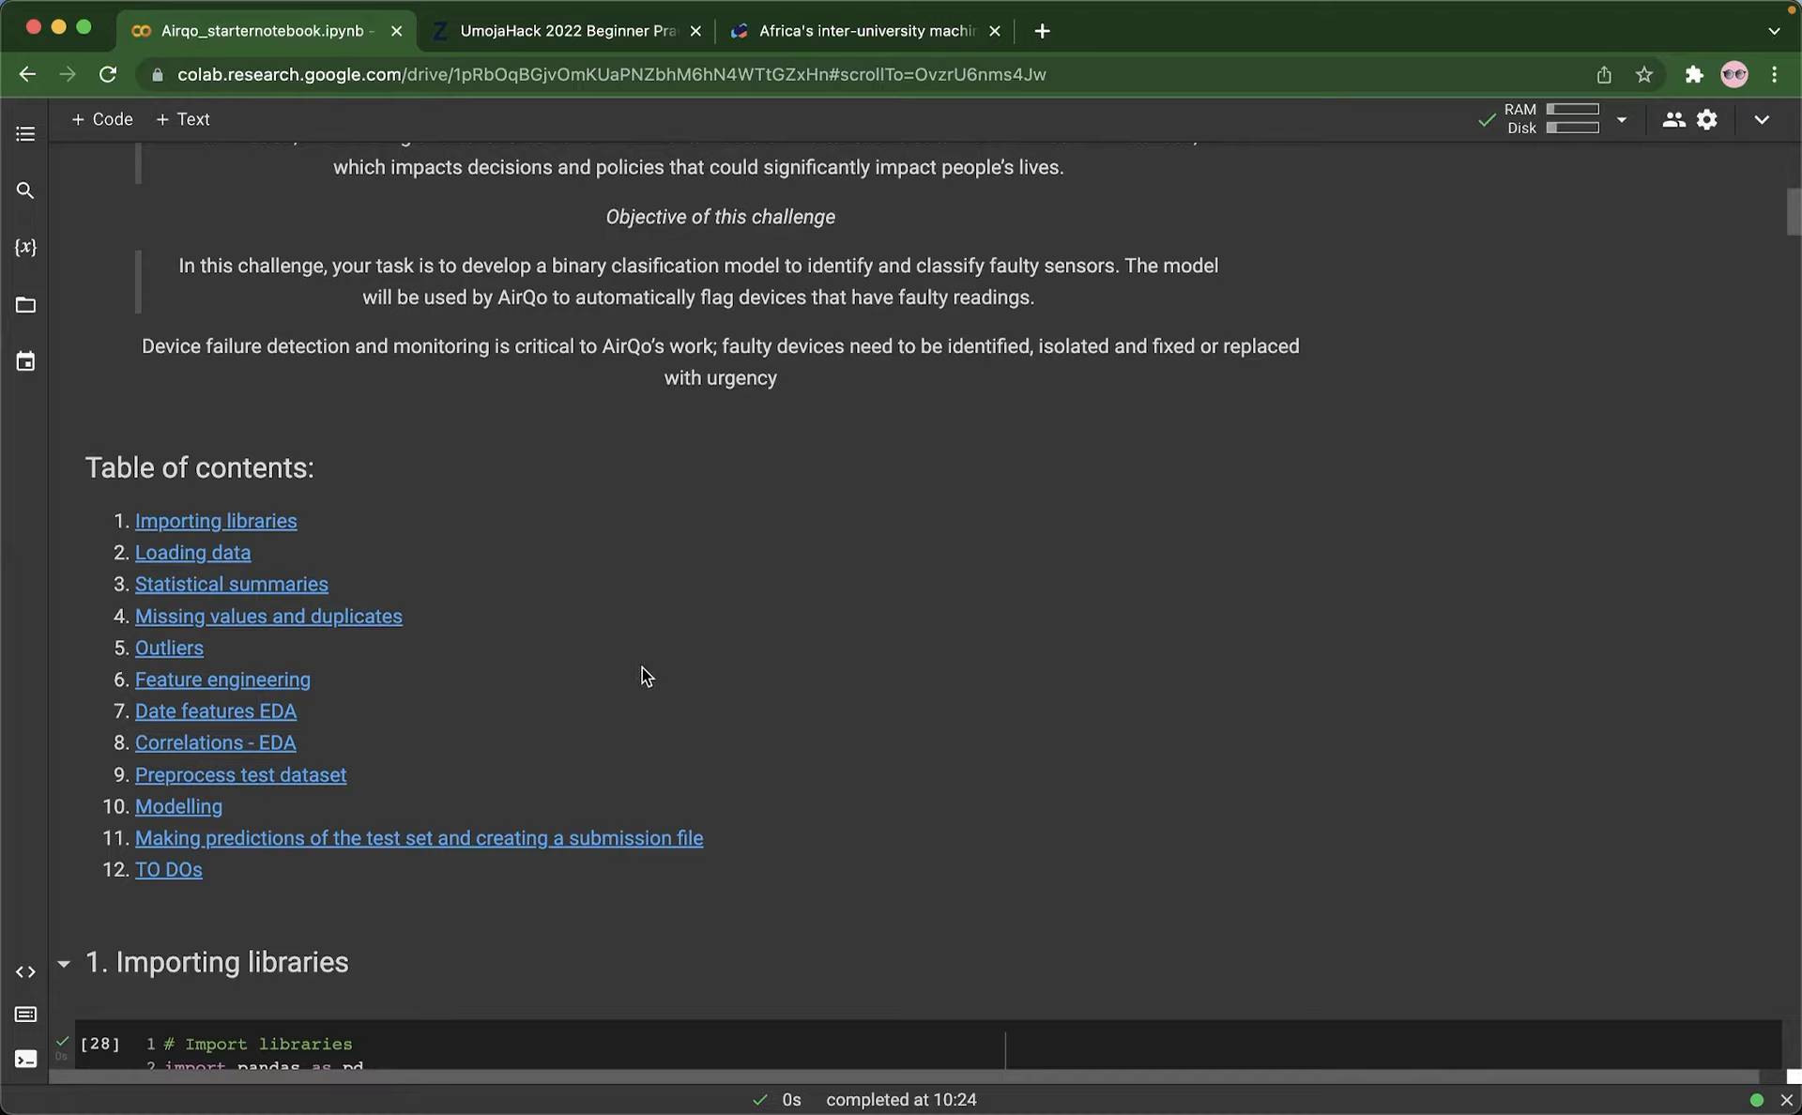
pyautogui.scroll(-3)
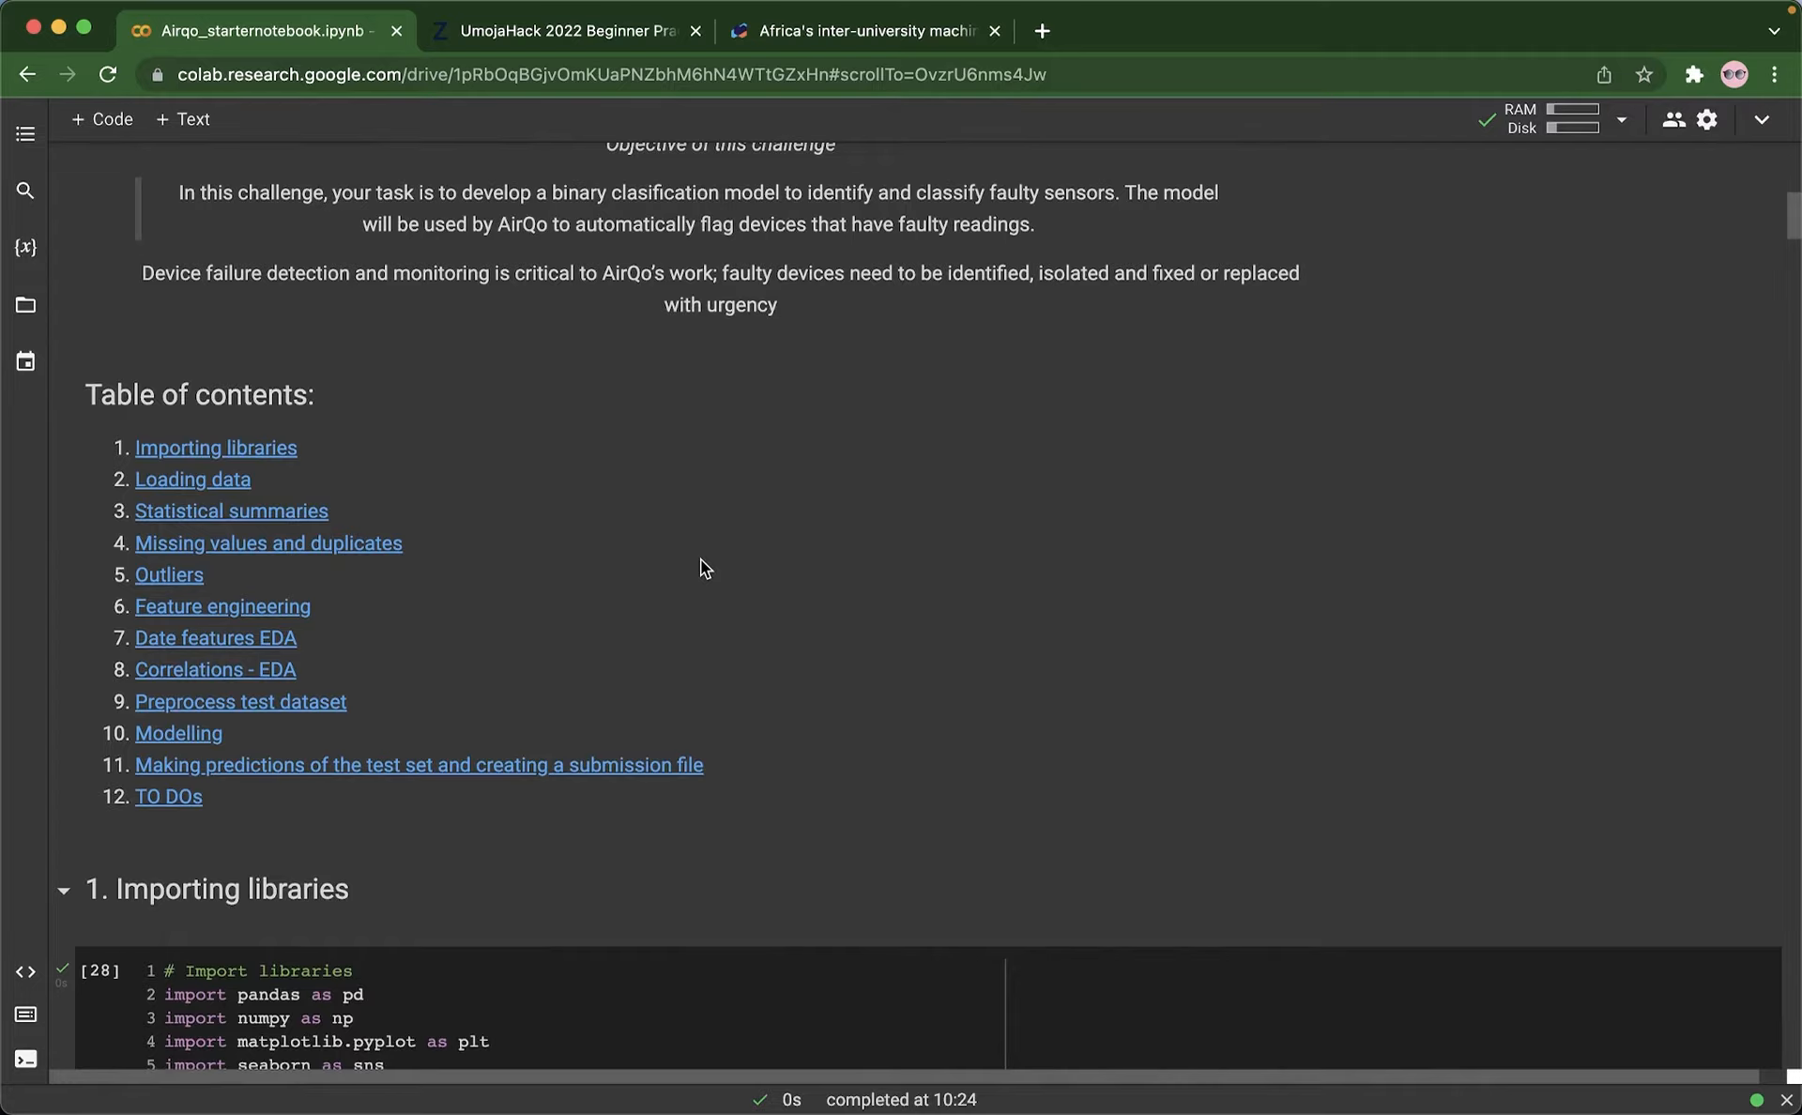
# Step: Scroll to the library-import cell and the Loading data cell reading the three CSVs
pyautogui.scroll(-3)
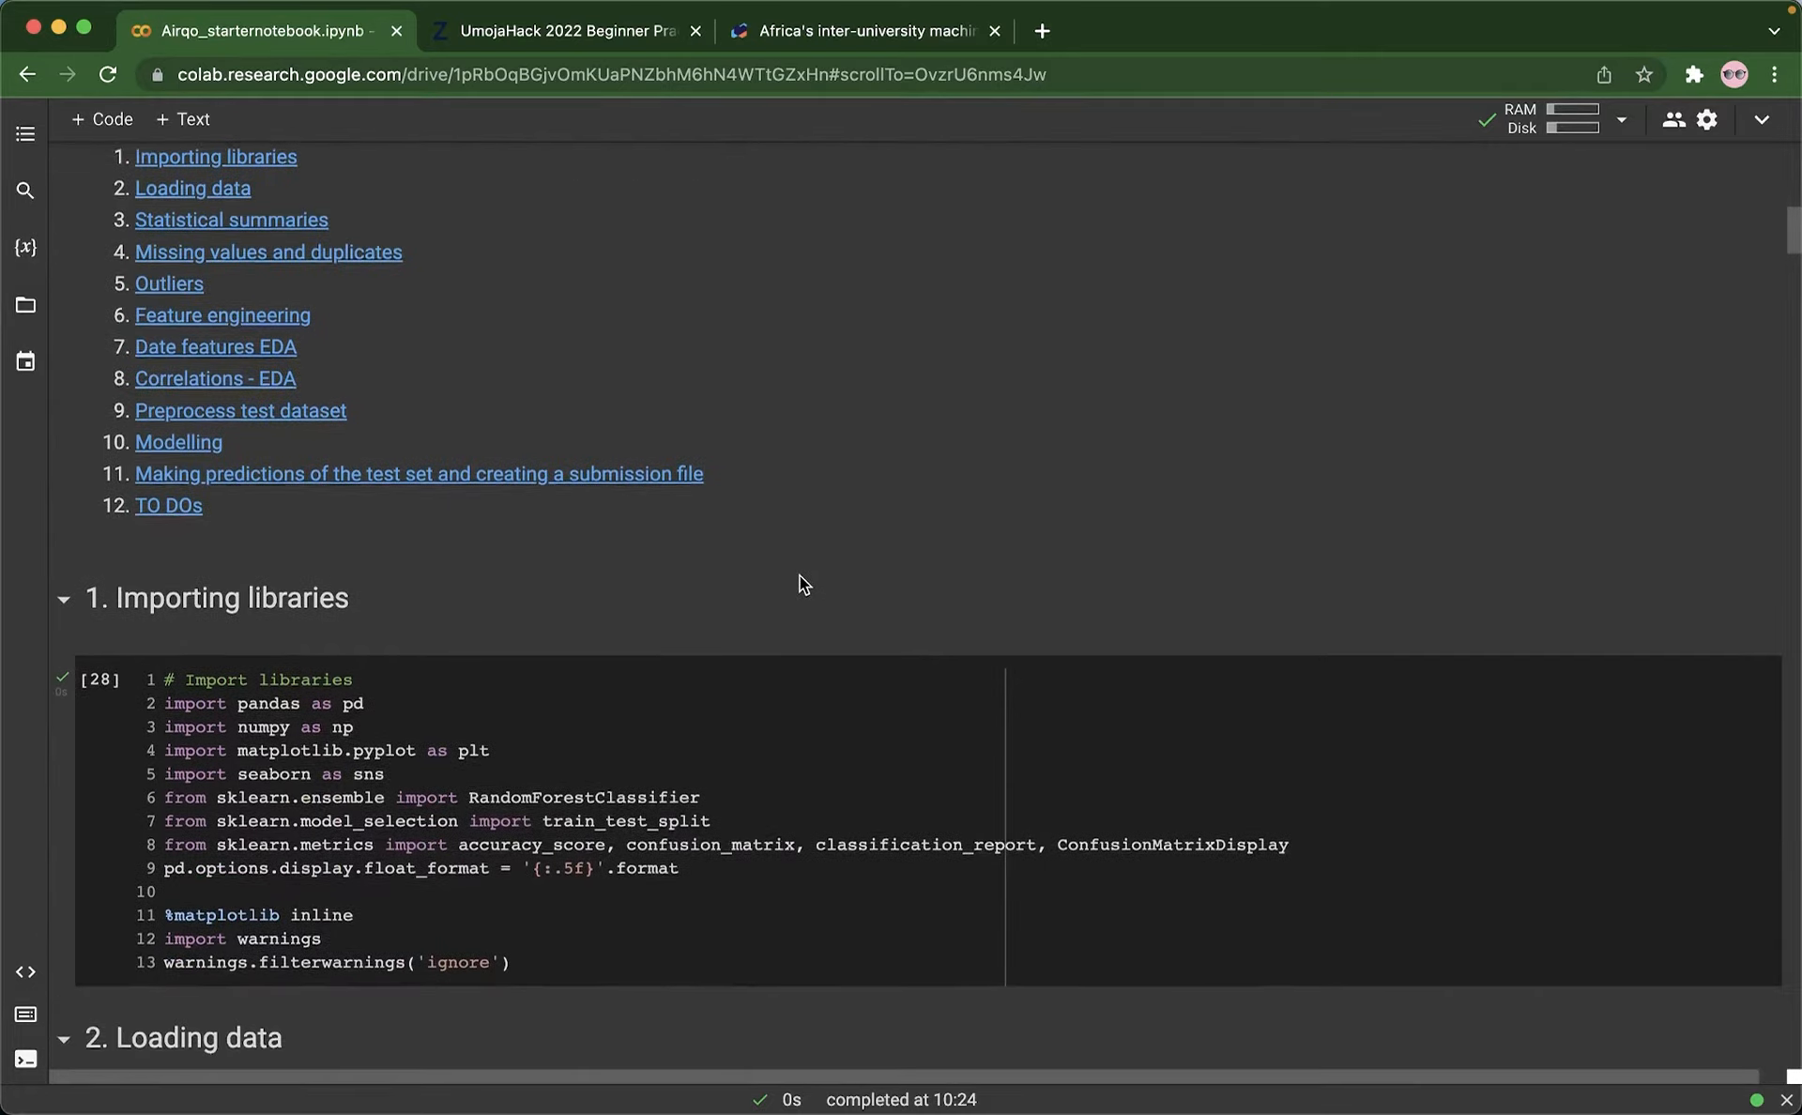
pyautogui.scroll(-3)
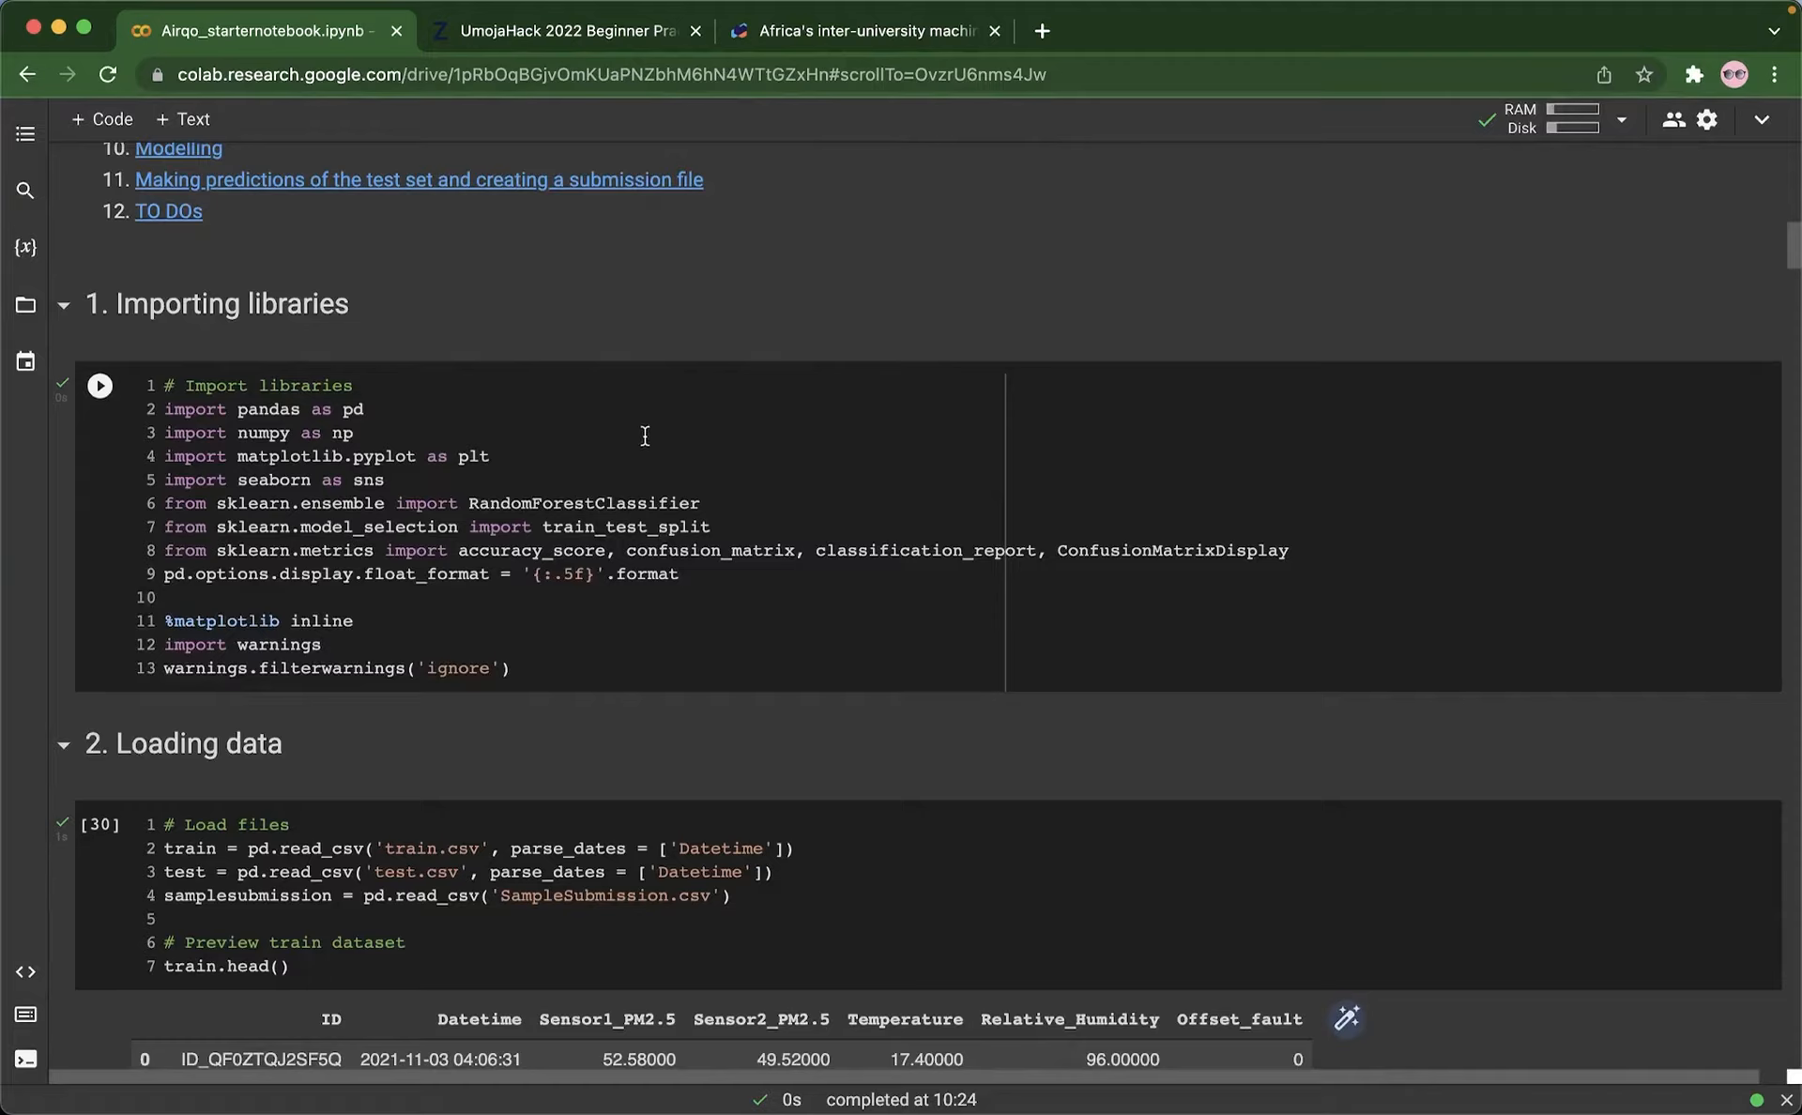
pyautogui.moveTo(372, 424)
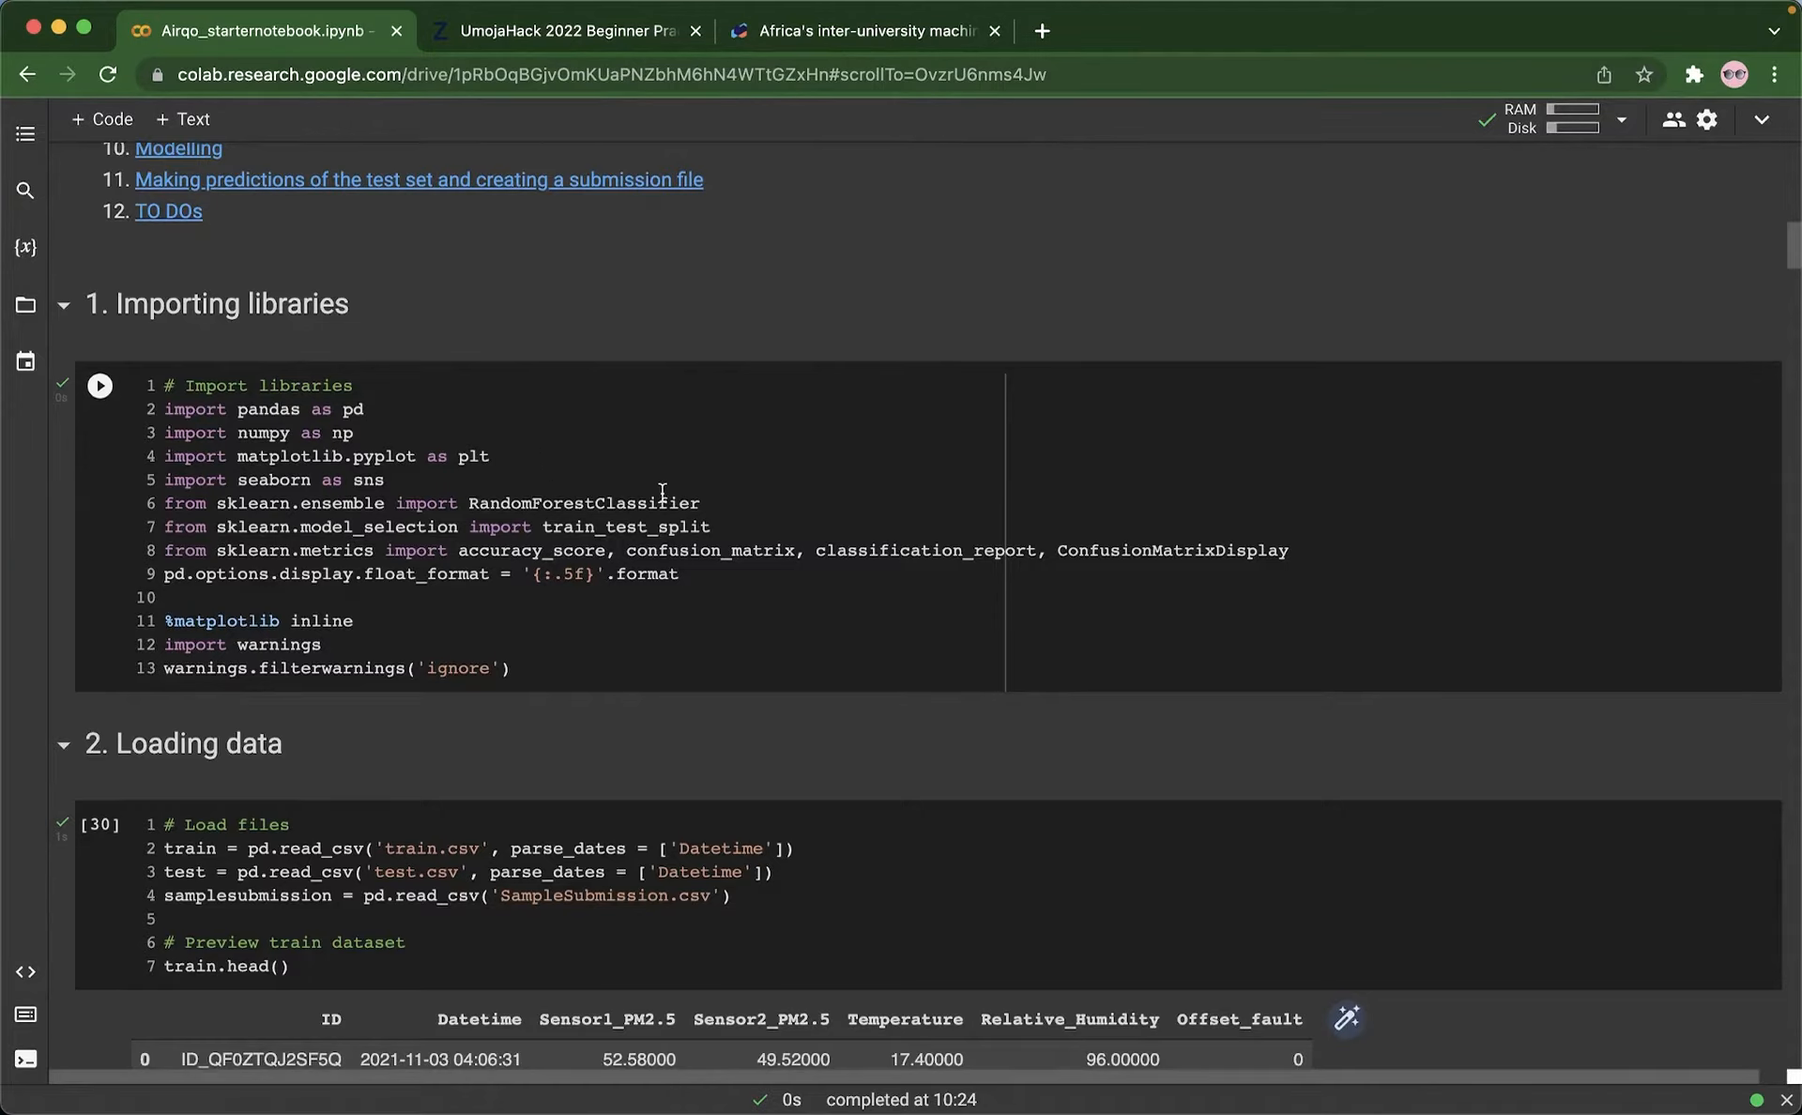
pyautogui.moveTo(376, 604)
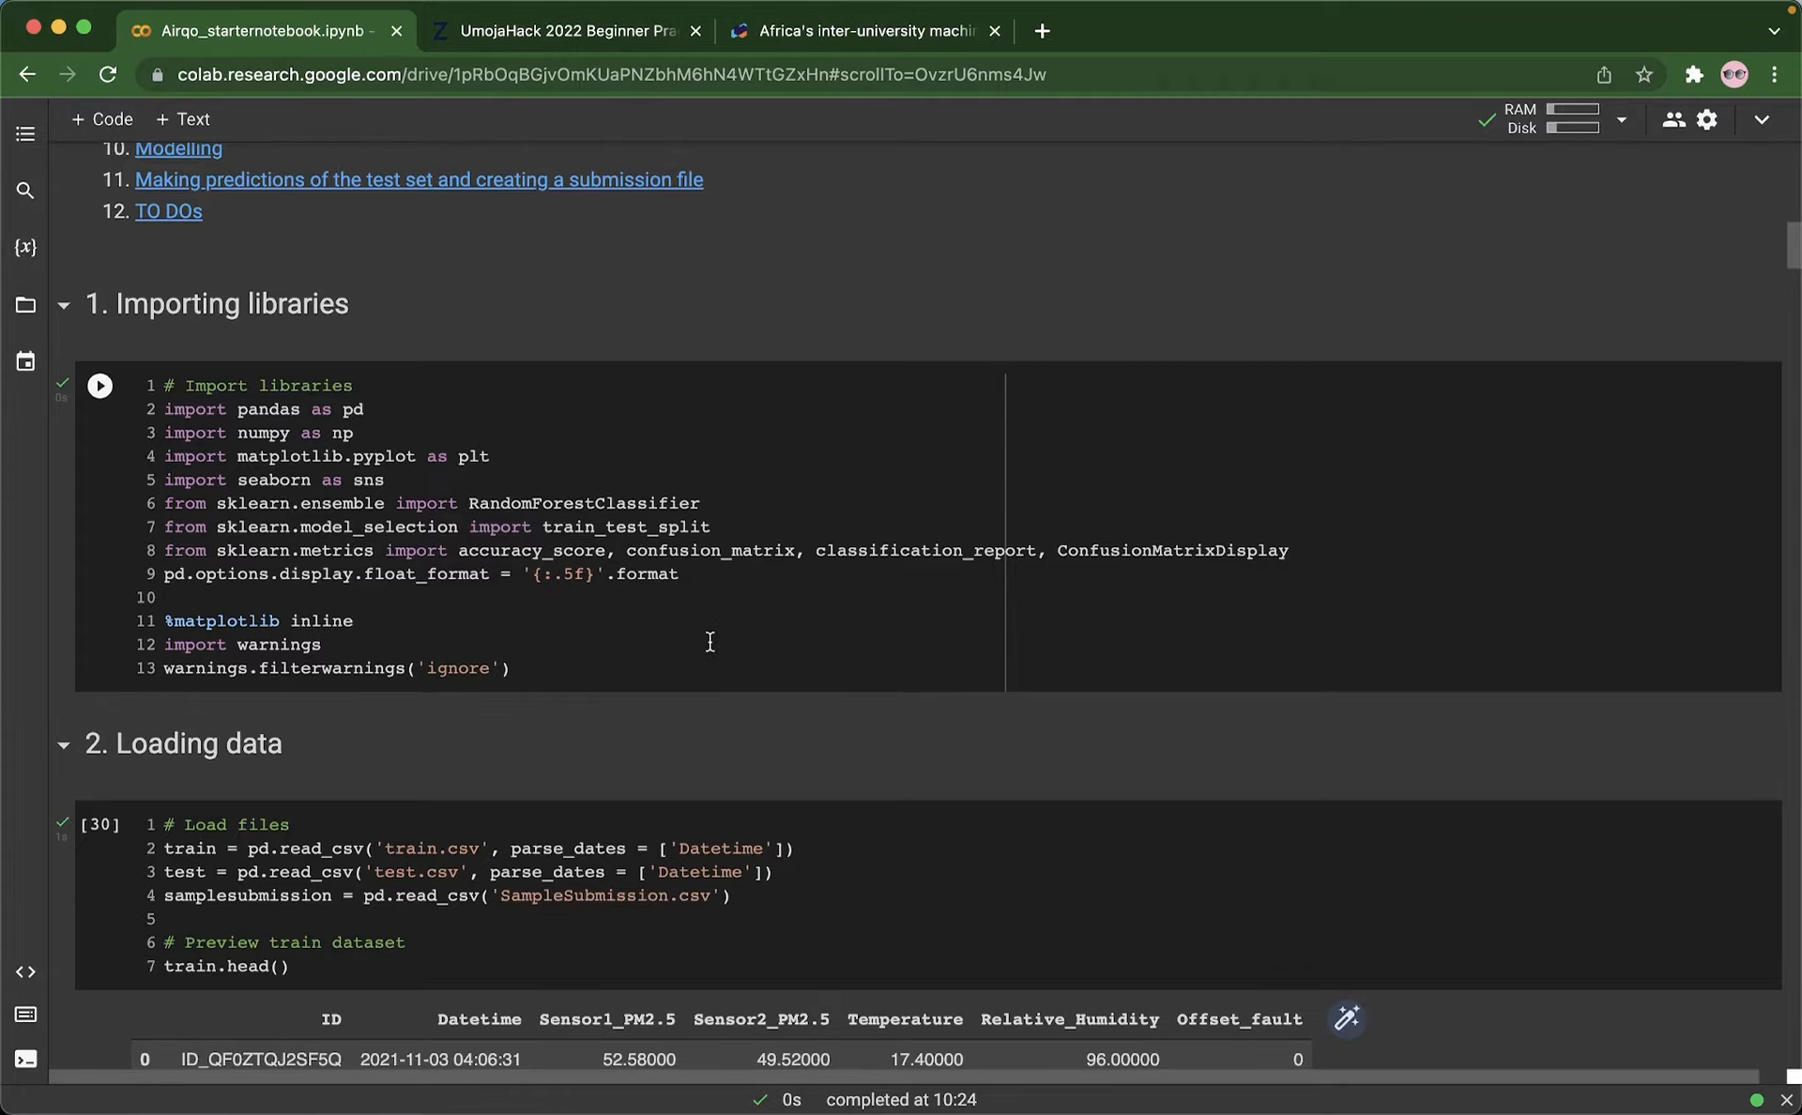
pyautogui.moveTo(499, 586)
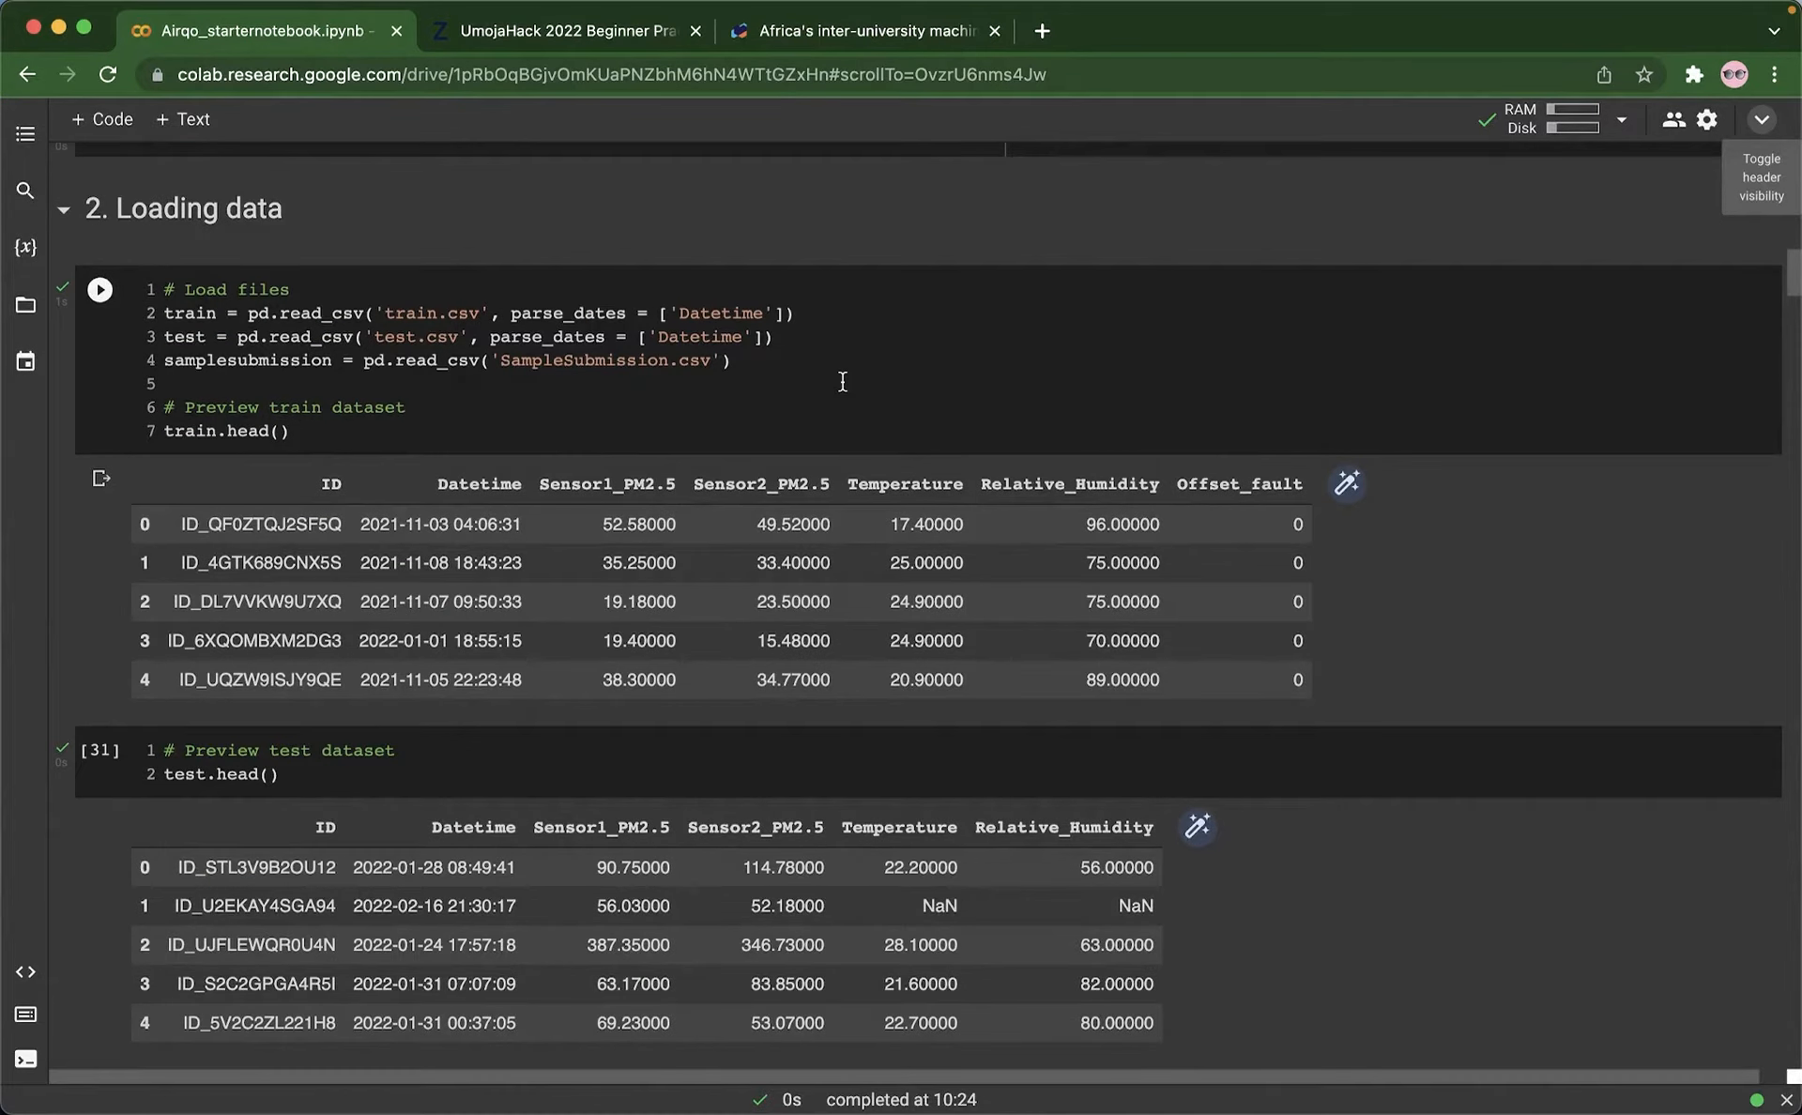
pyautogui.moveTo(875, 402)
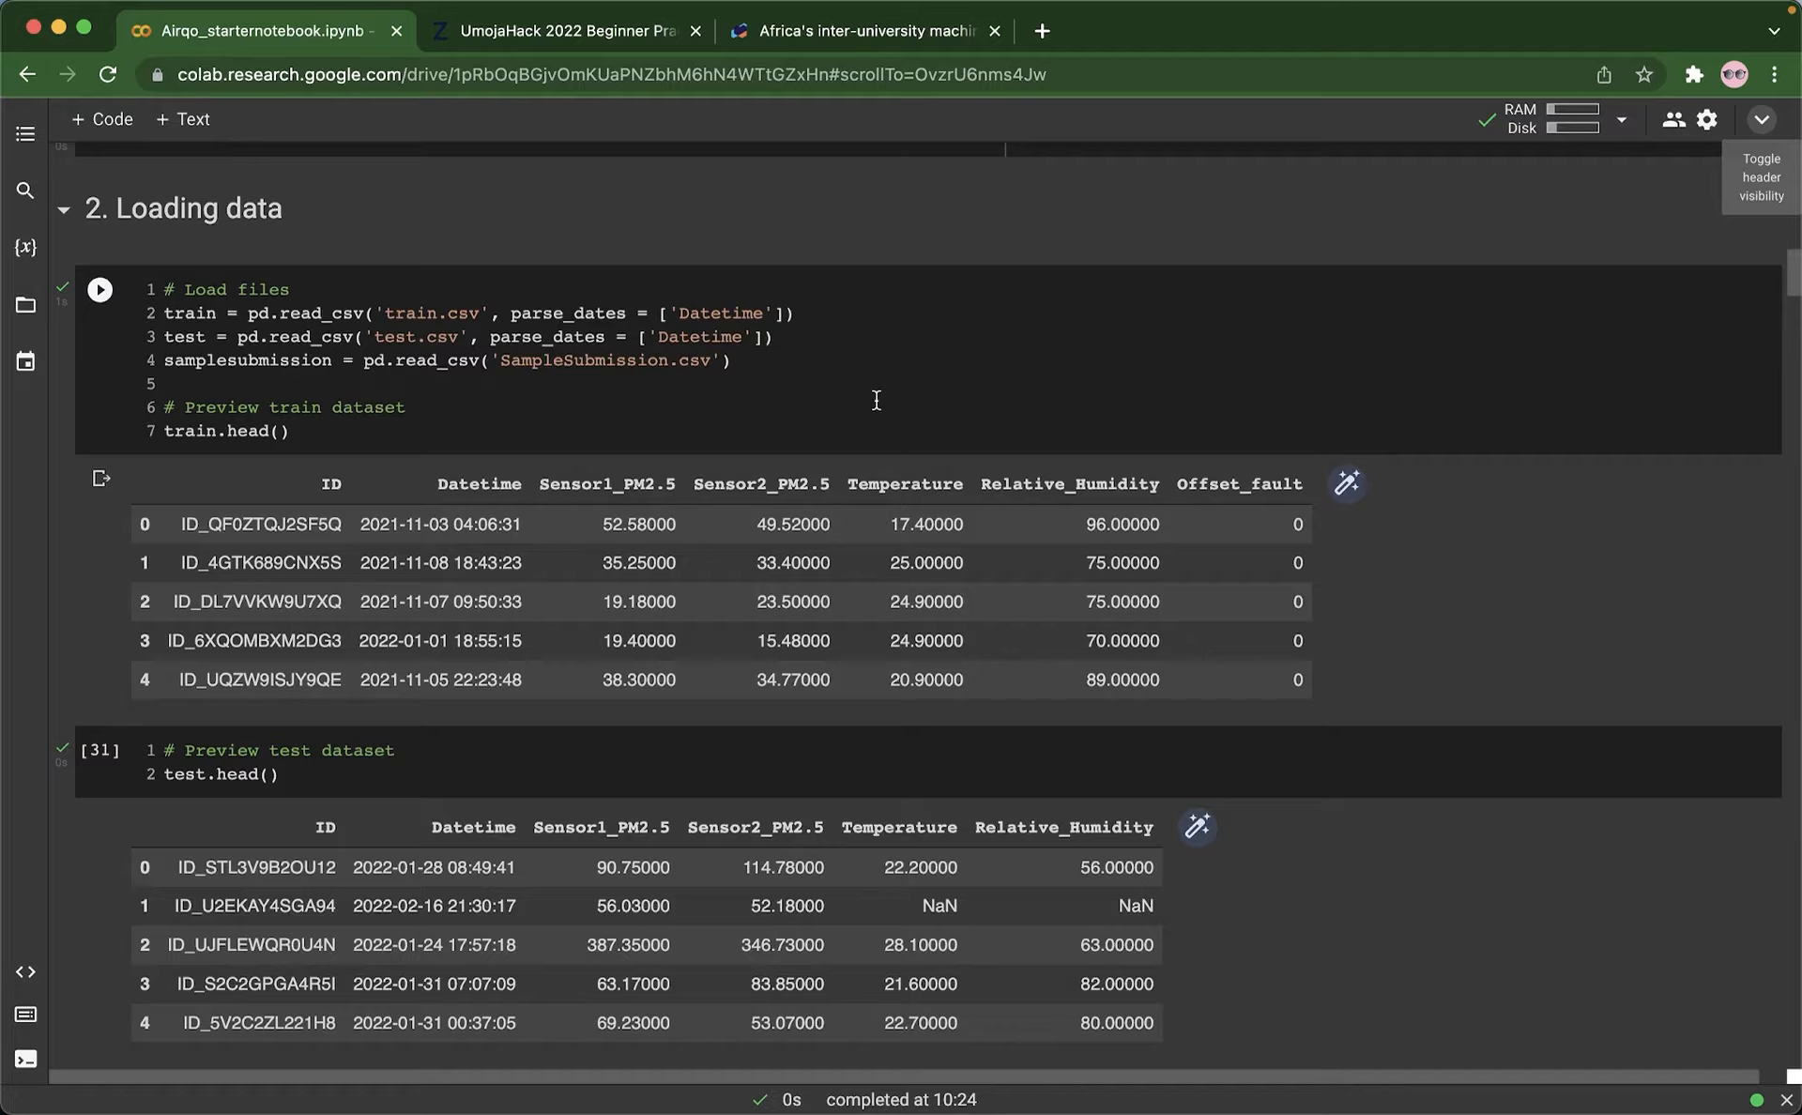
pyautogui.moveTo(852, 552)
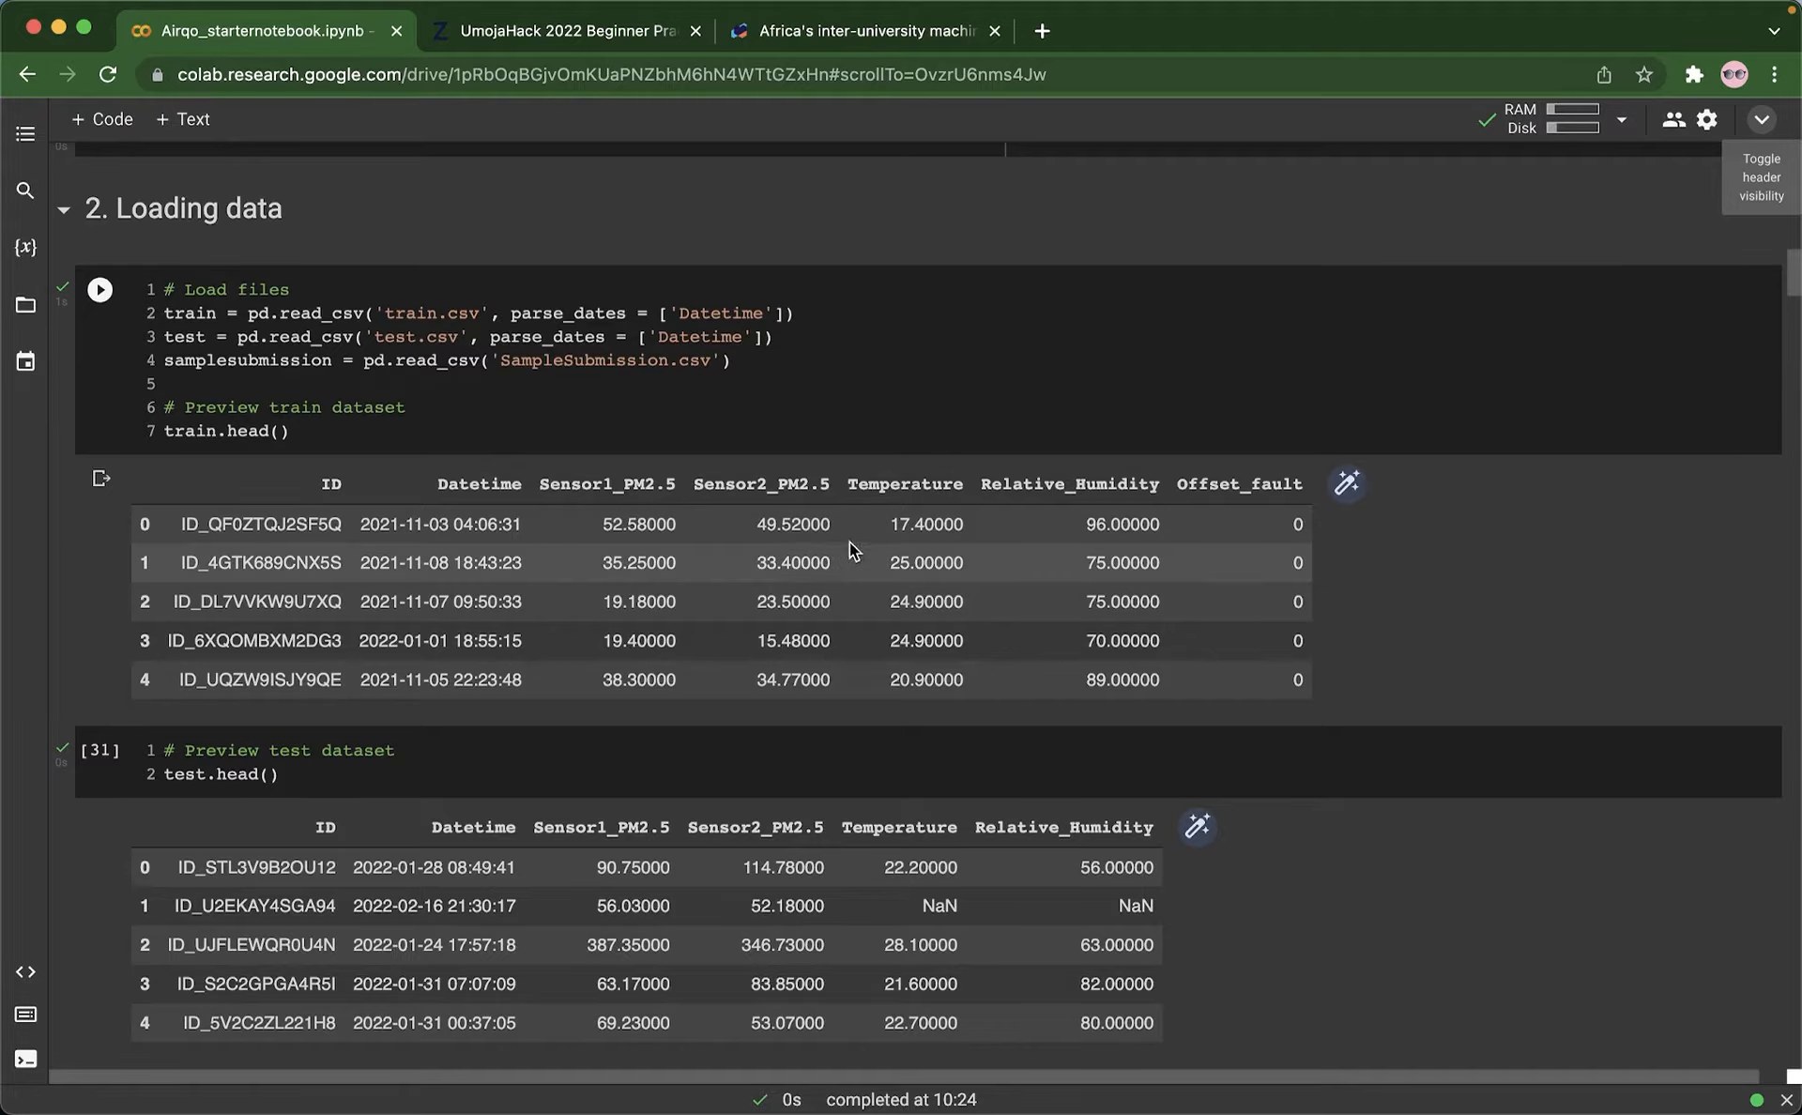
pyautogui.moveTo(787, 559)
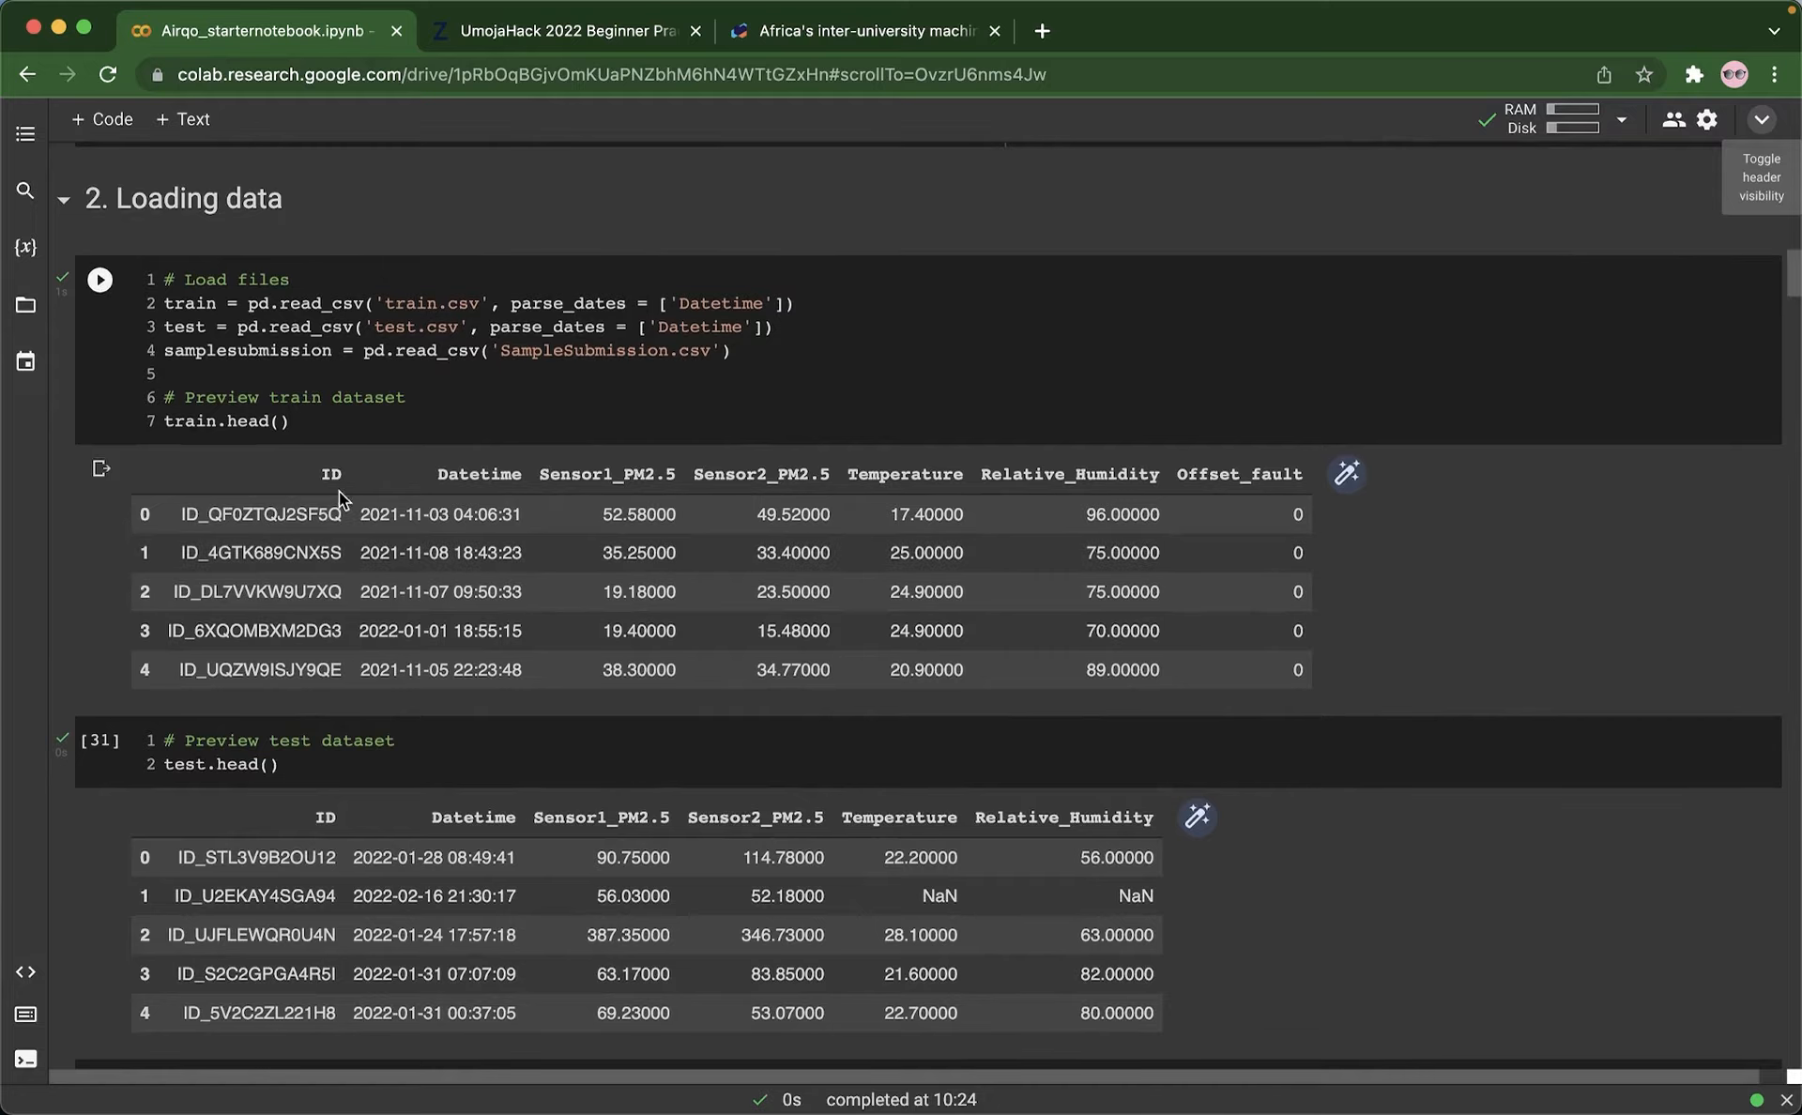
pyautogui.moveTo(501, 495)
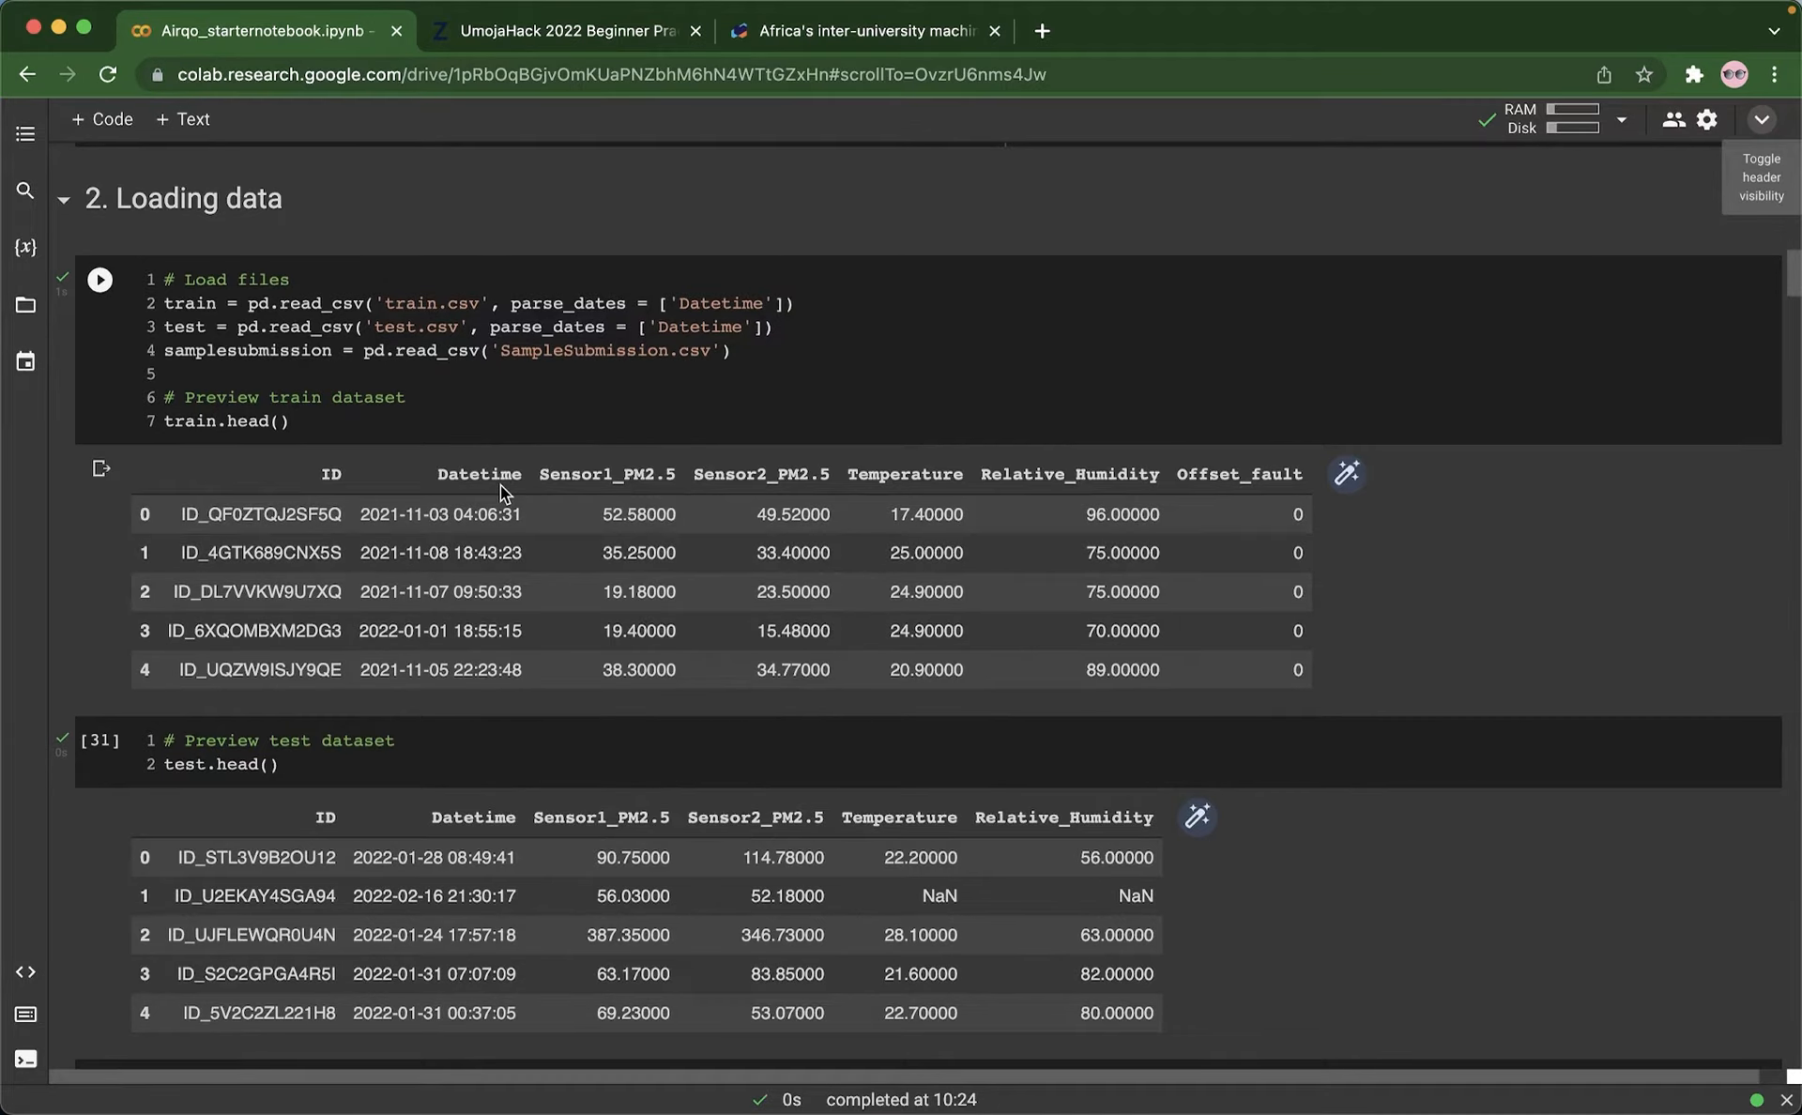
pyautogui.moveTo(616, 475)
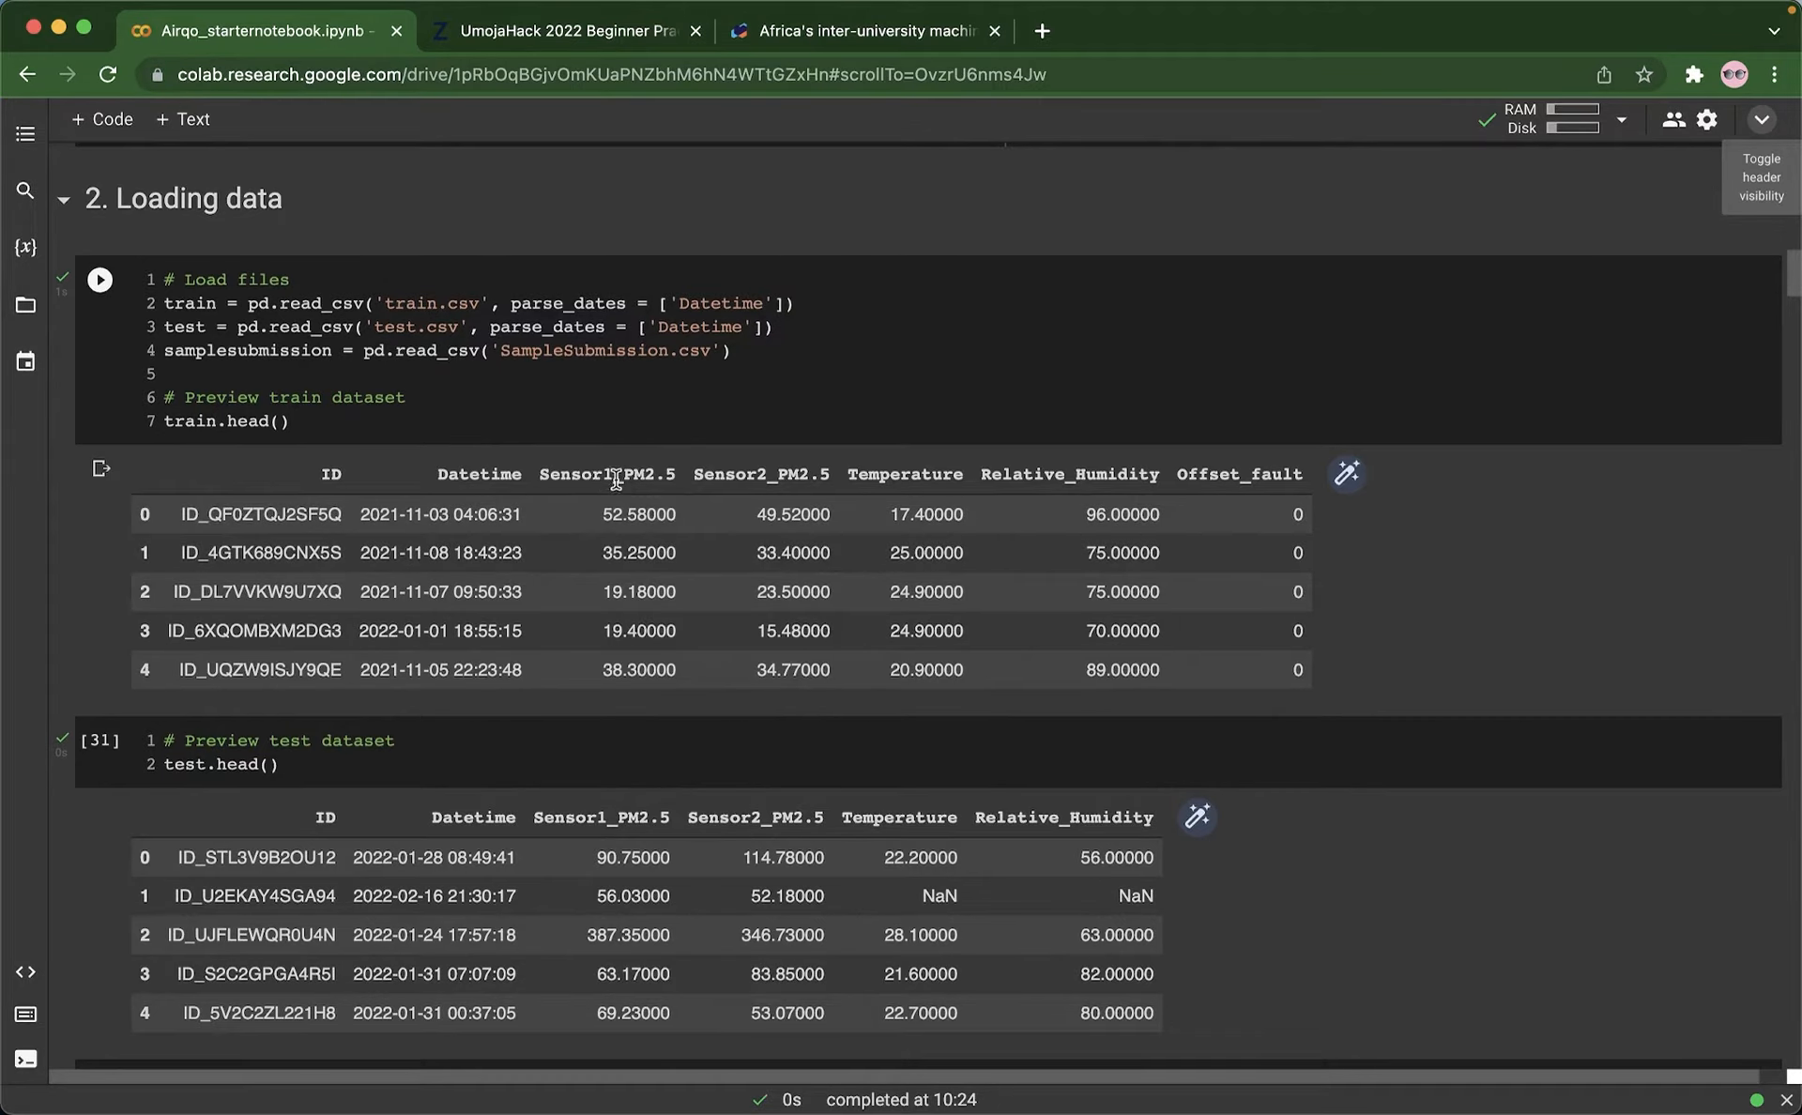
pyautogui.moveTo(777, 478)
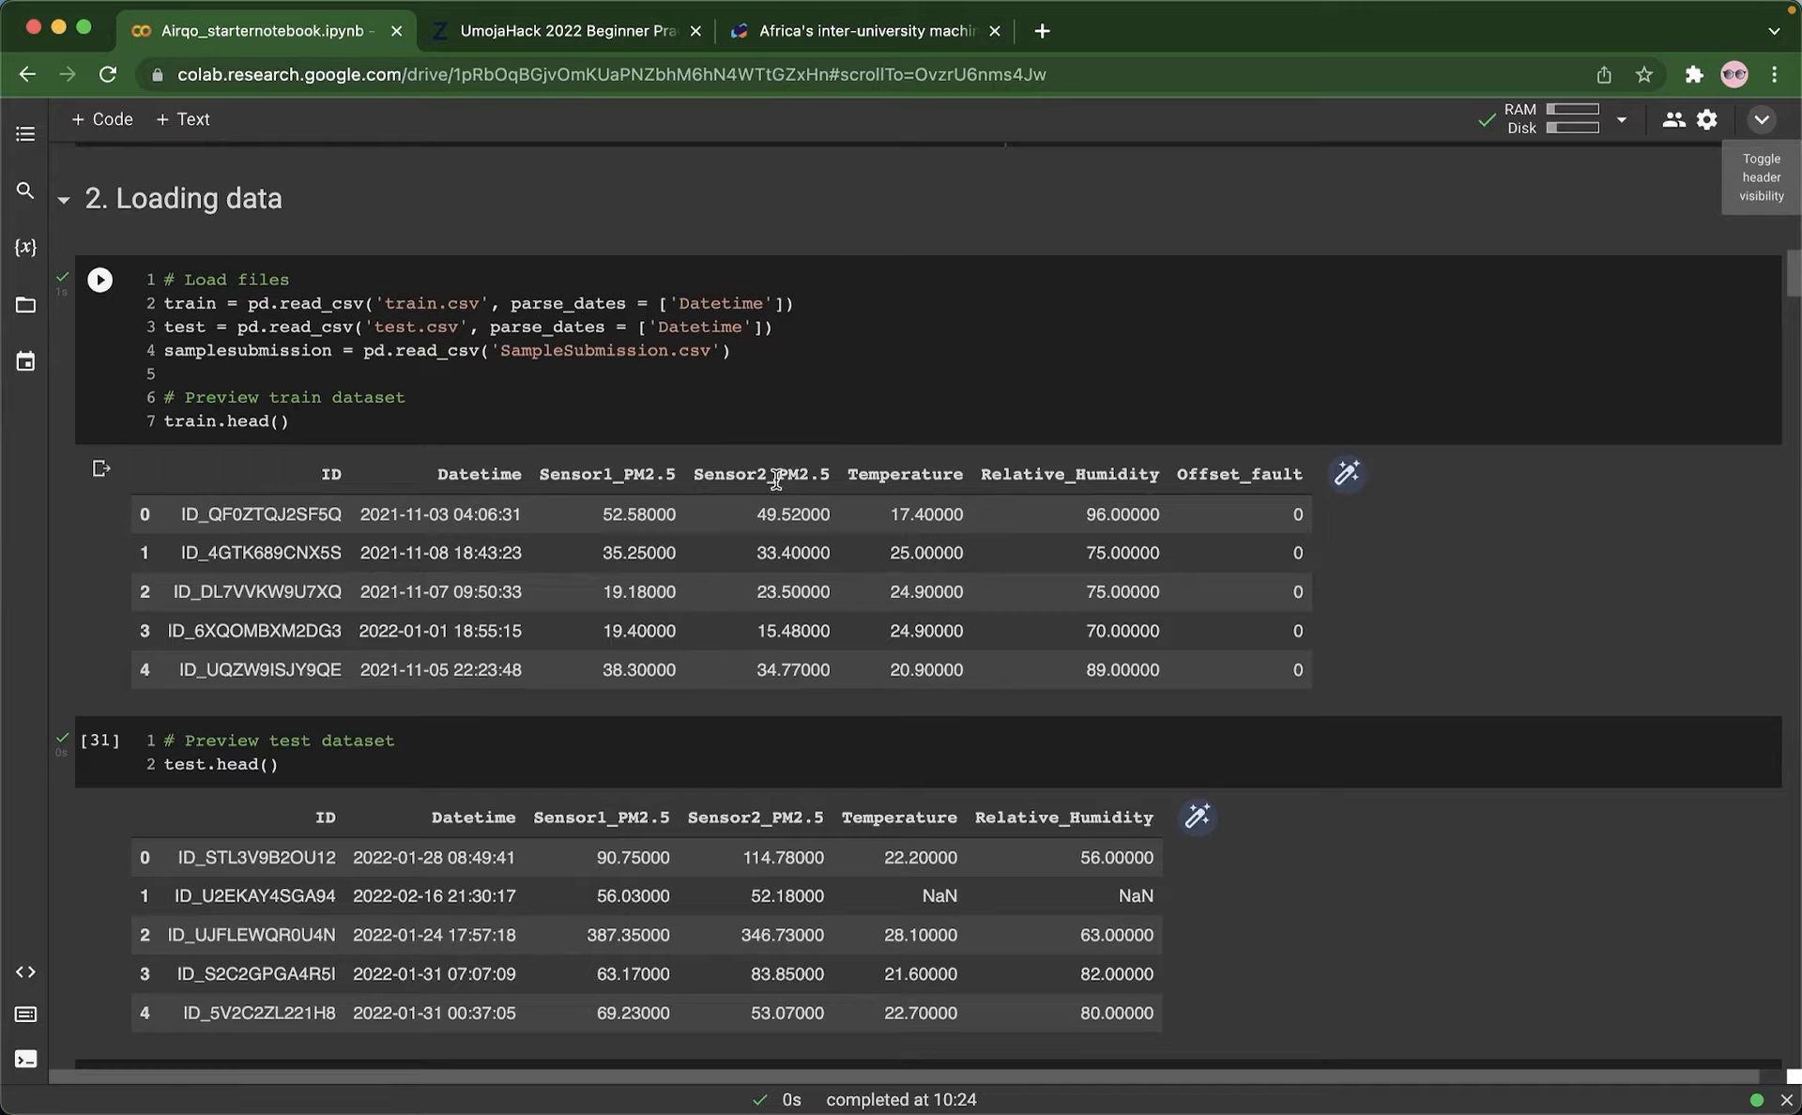
pyautogui.moveTo(1042, 477)
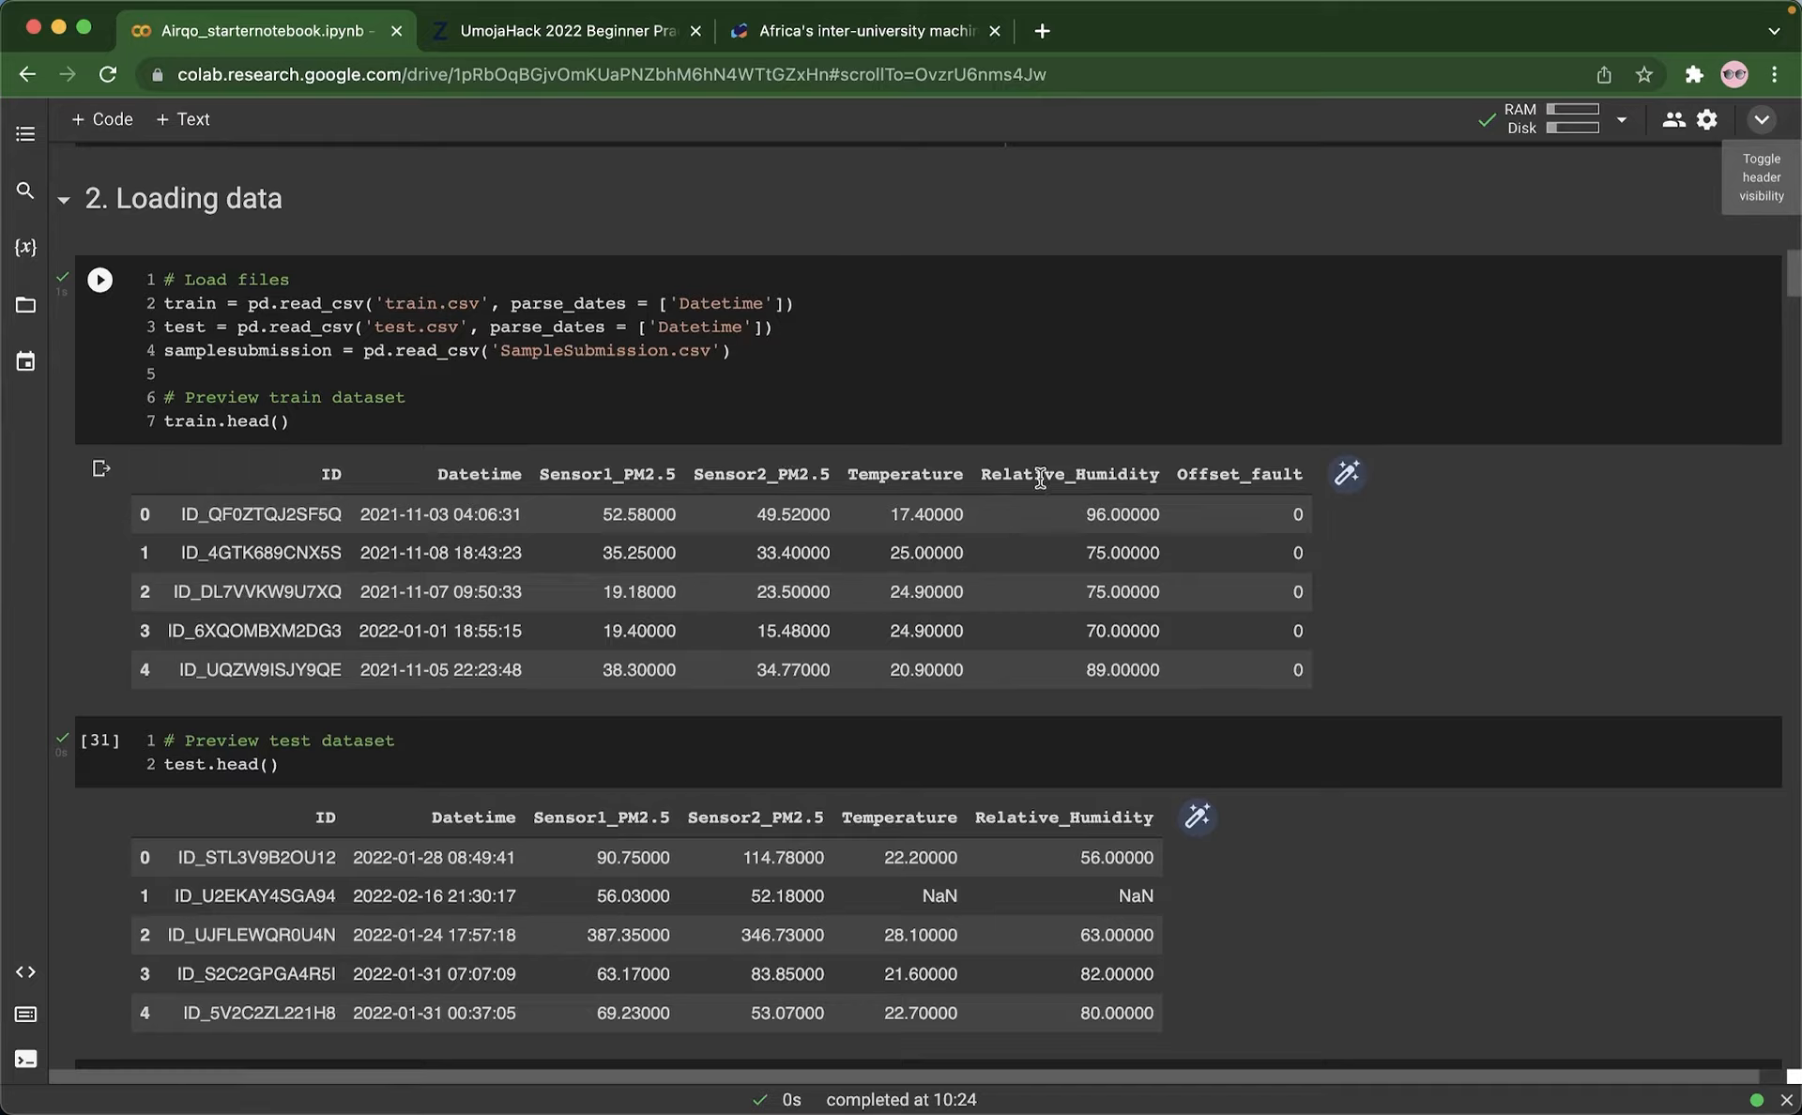
pyautogui.moveTo(1138, 492)
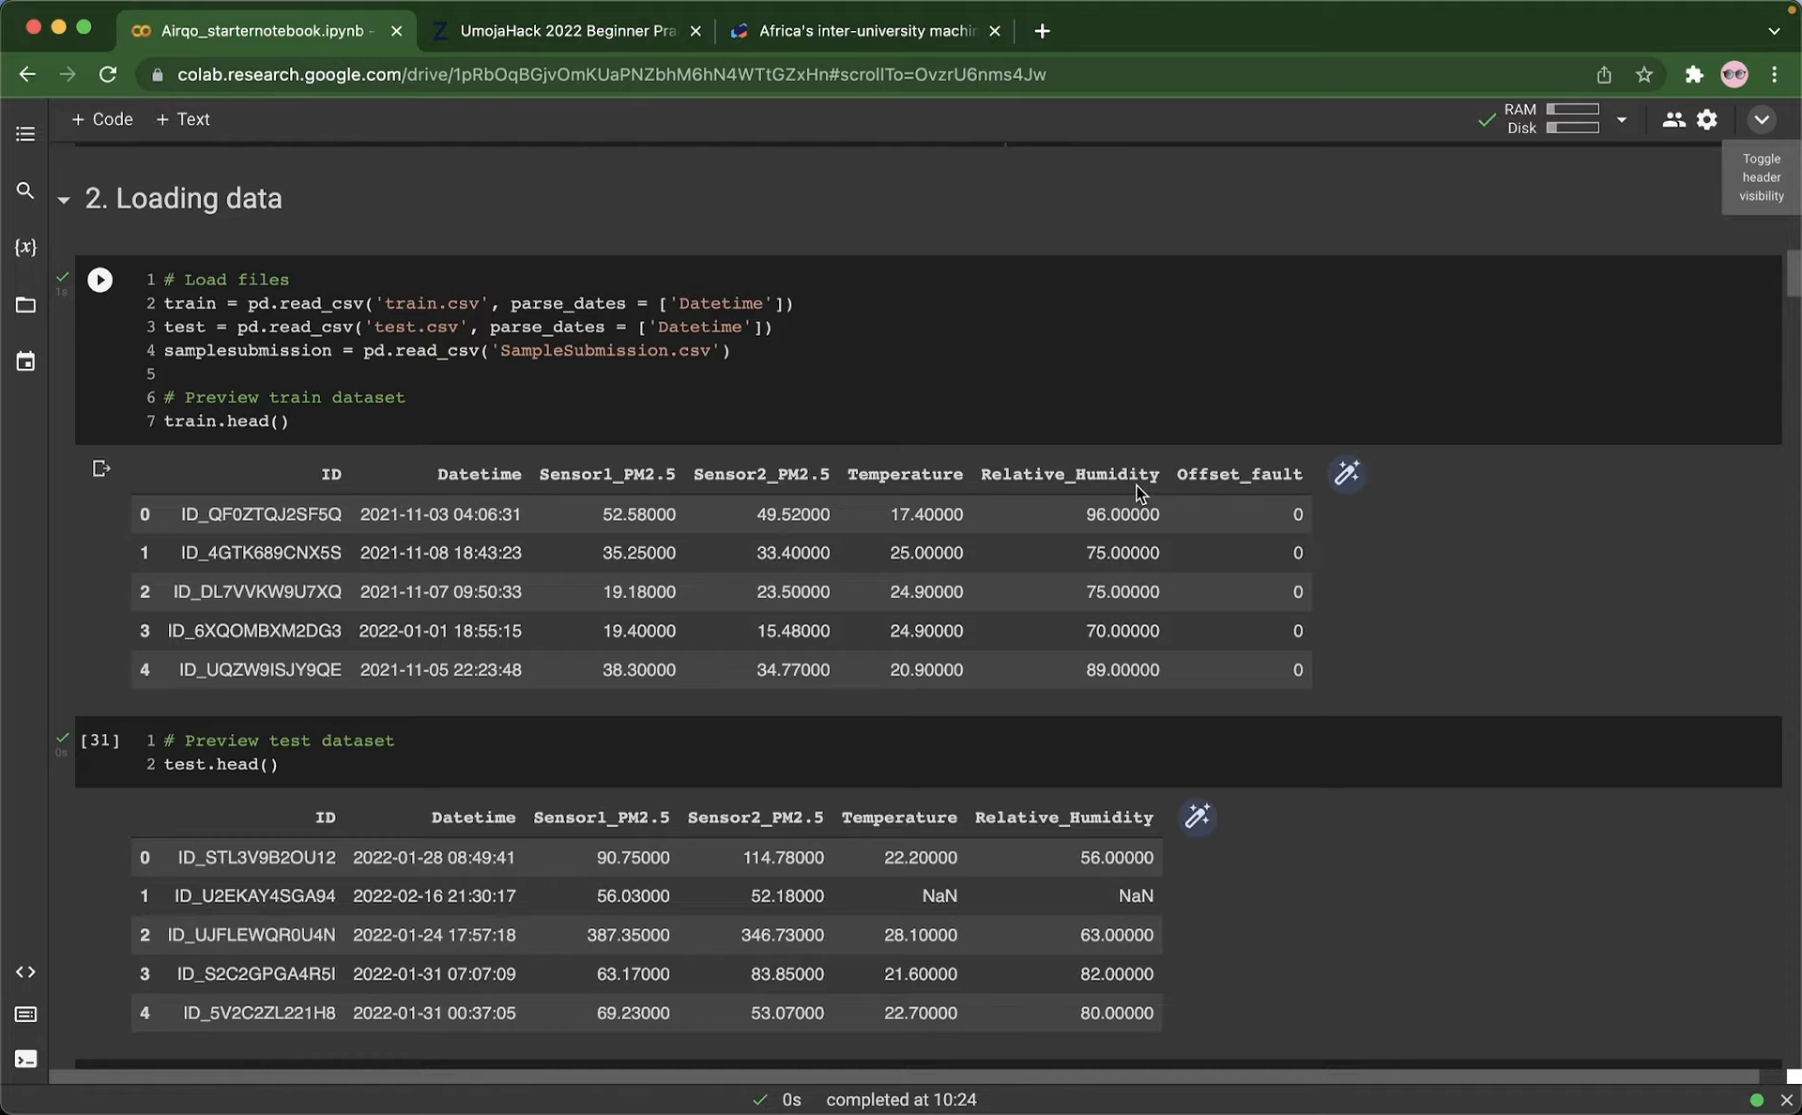
pyautogui.moveTo(1232, 494)
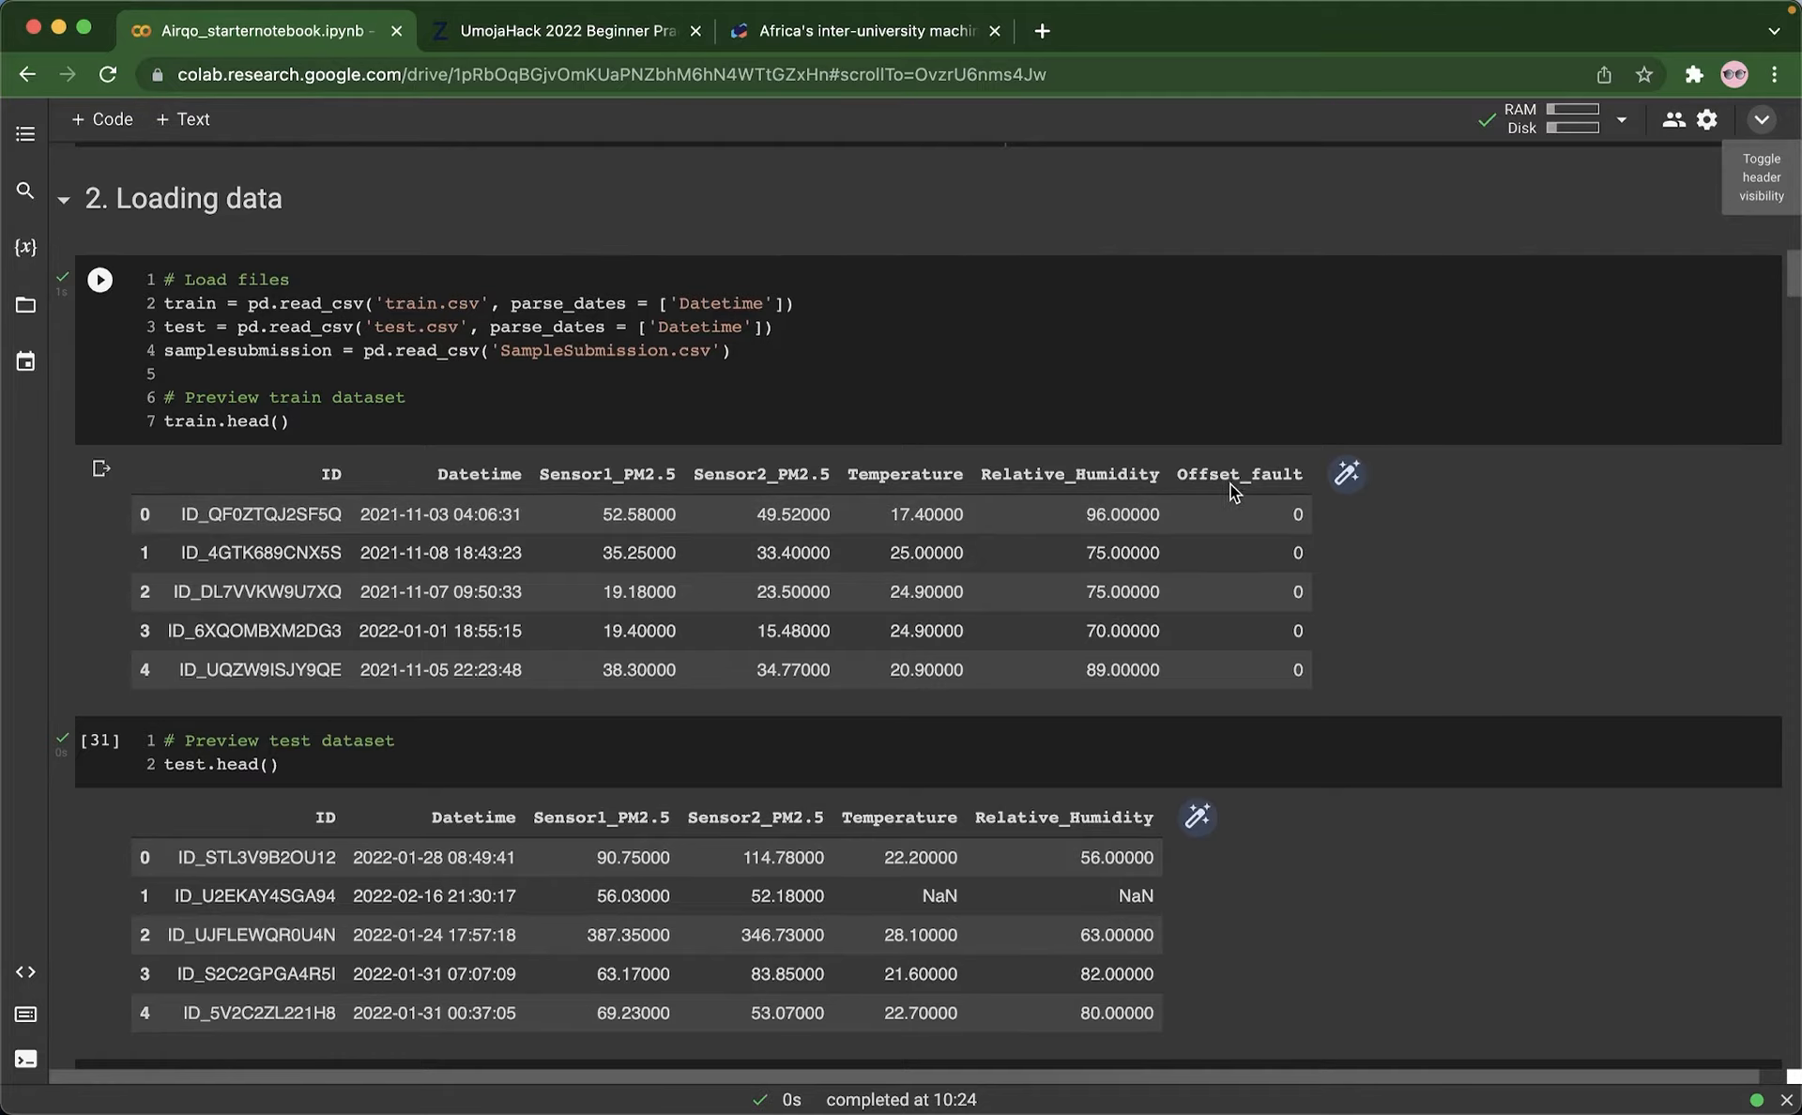
pyautogui.moveTo(993, 567)
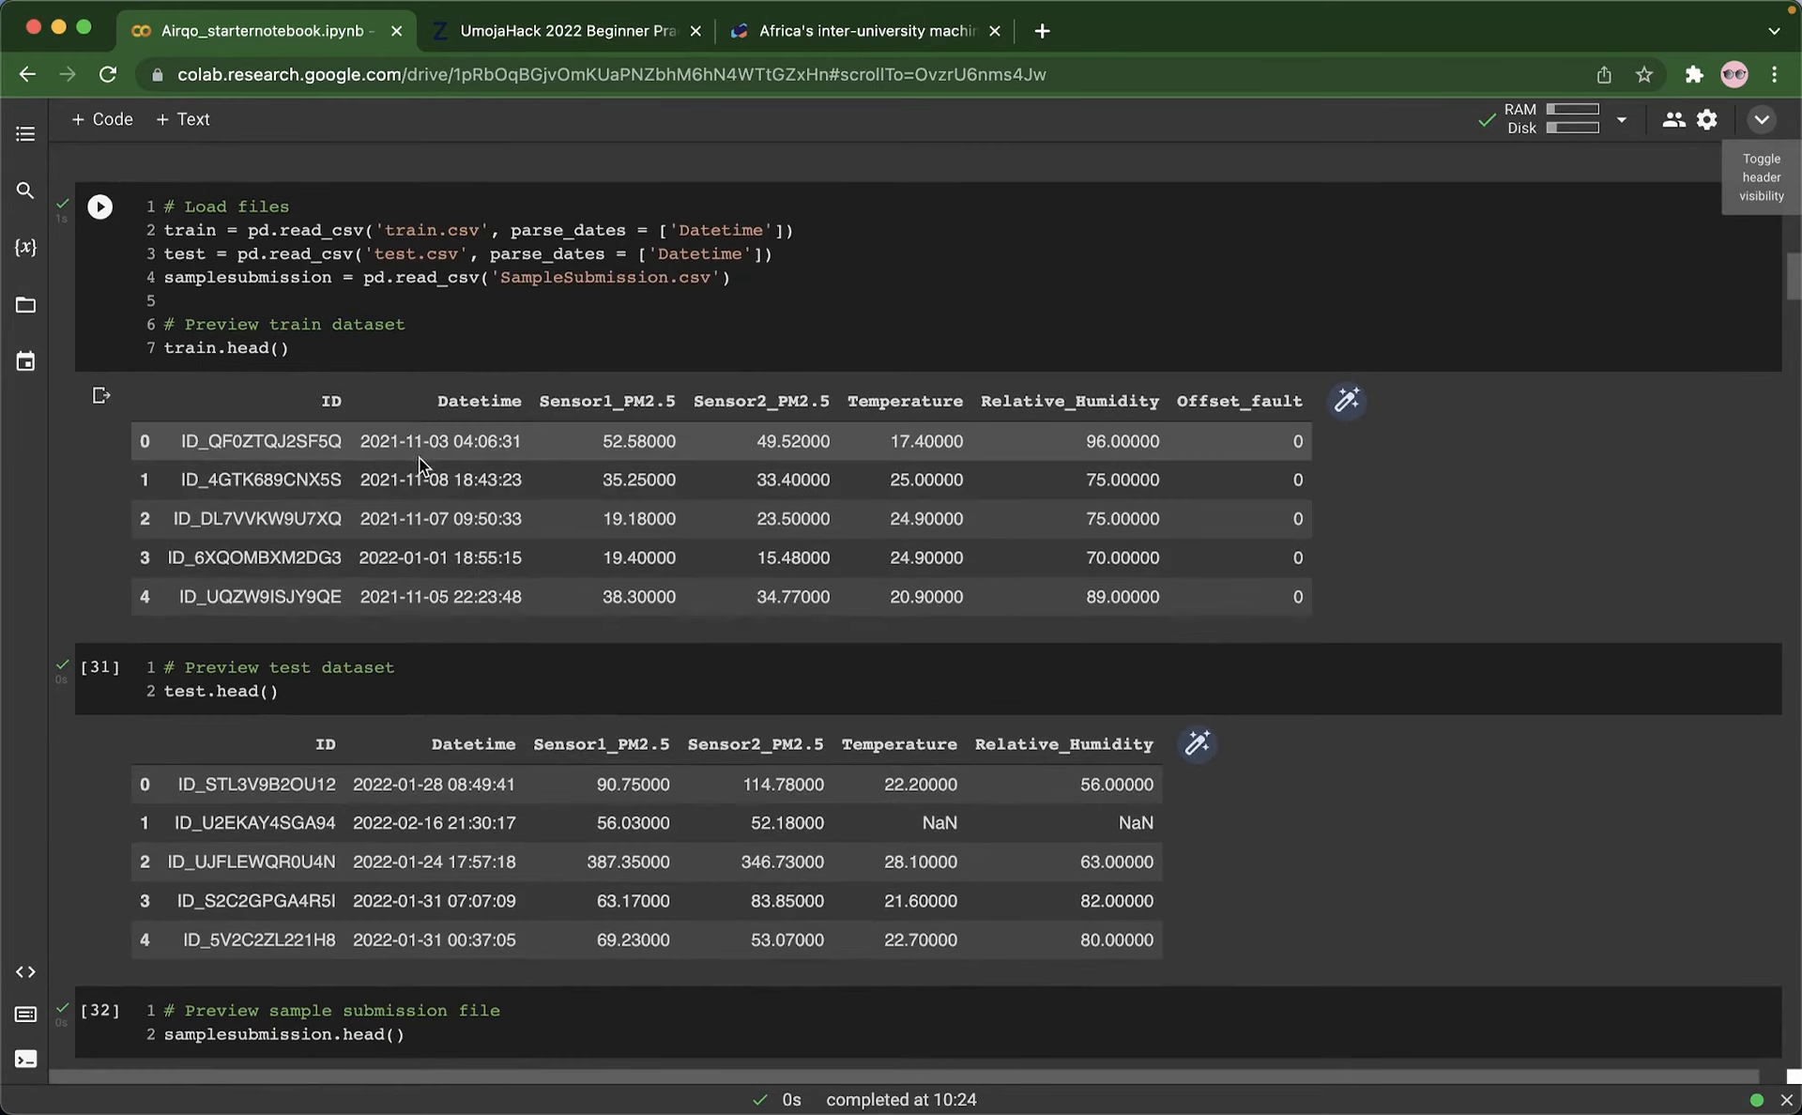
# Step: Highlight the train preview's feature column names and move on to the samplesubmission preview
pyautogui.doubleClick(454, 402)
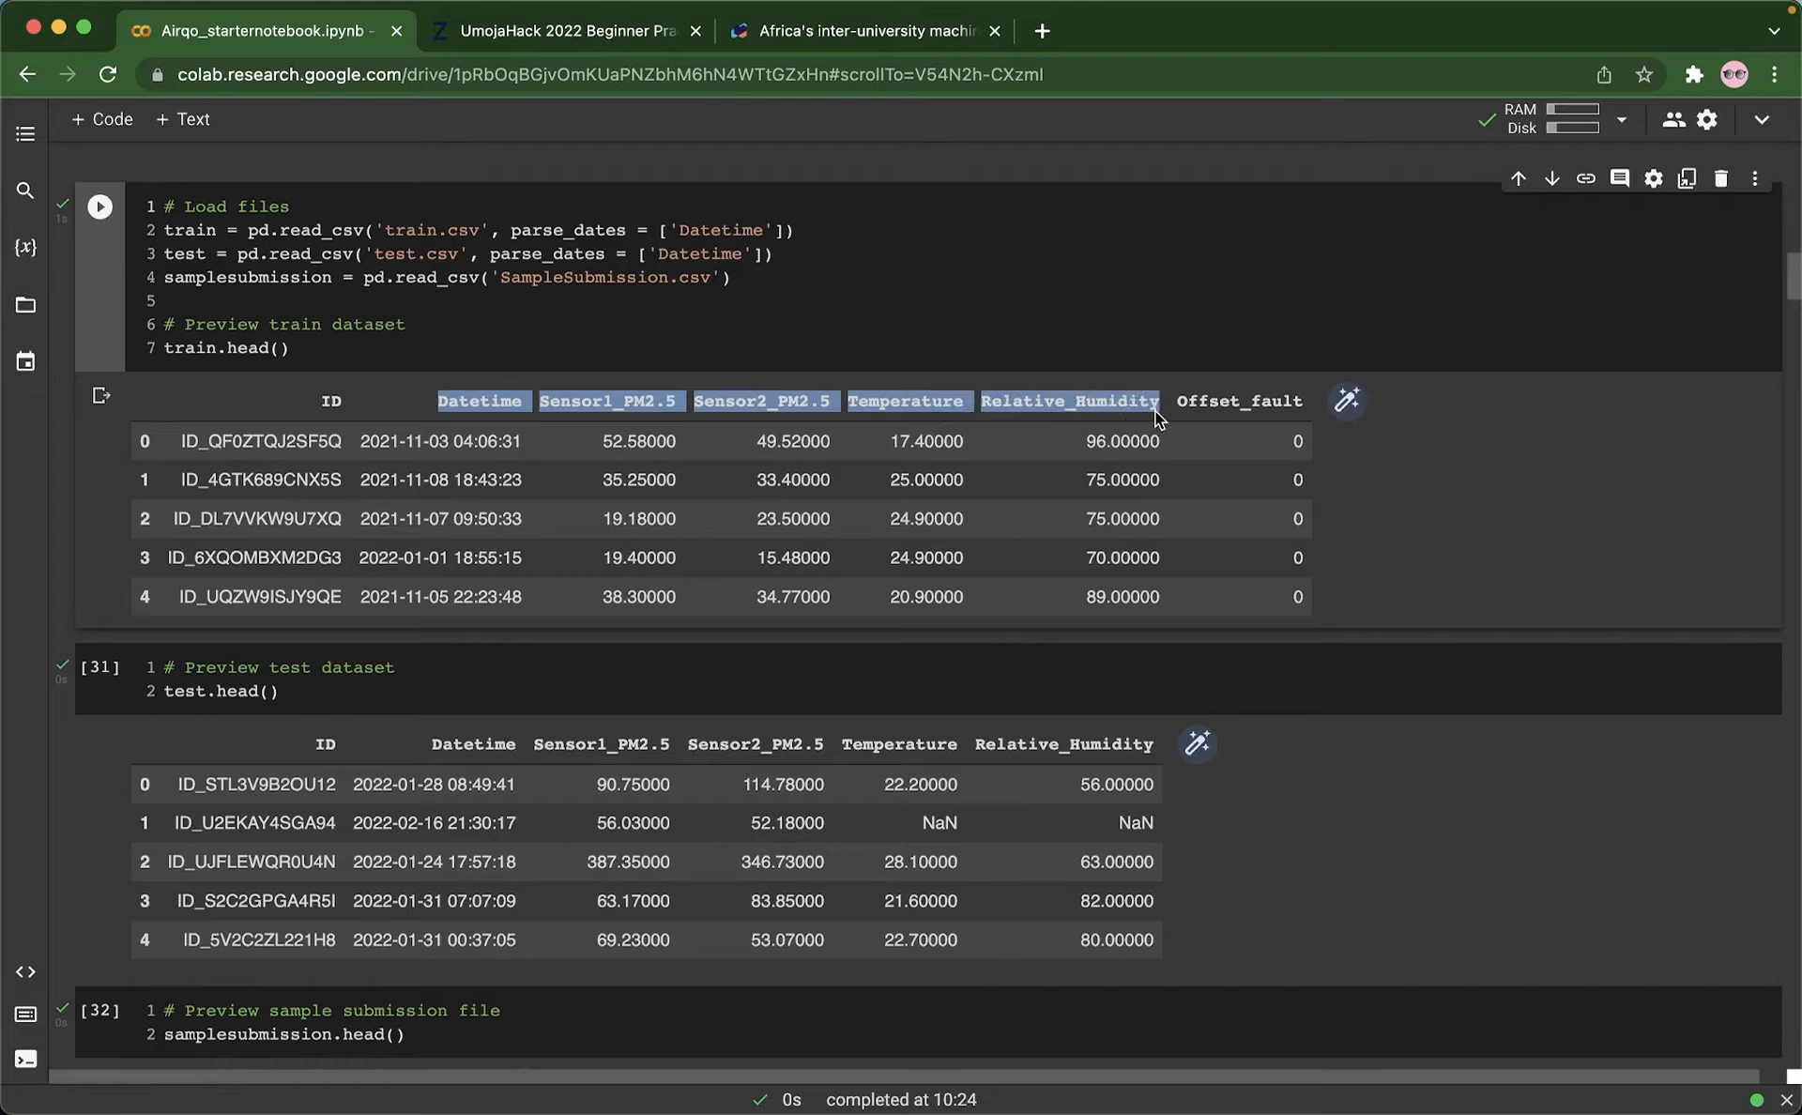
pyautogui.moveTo(1185, 434)
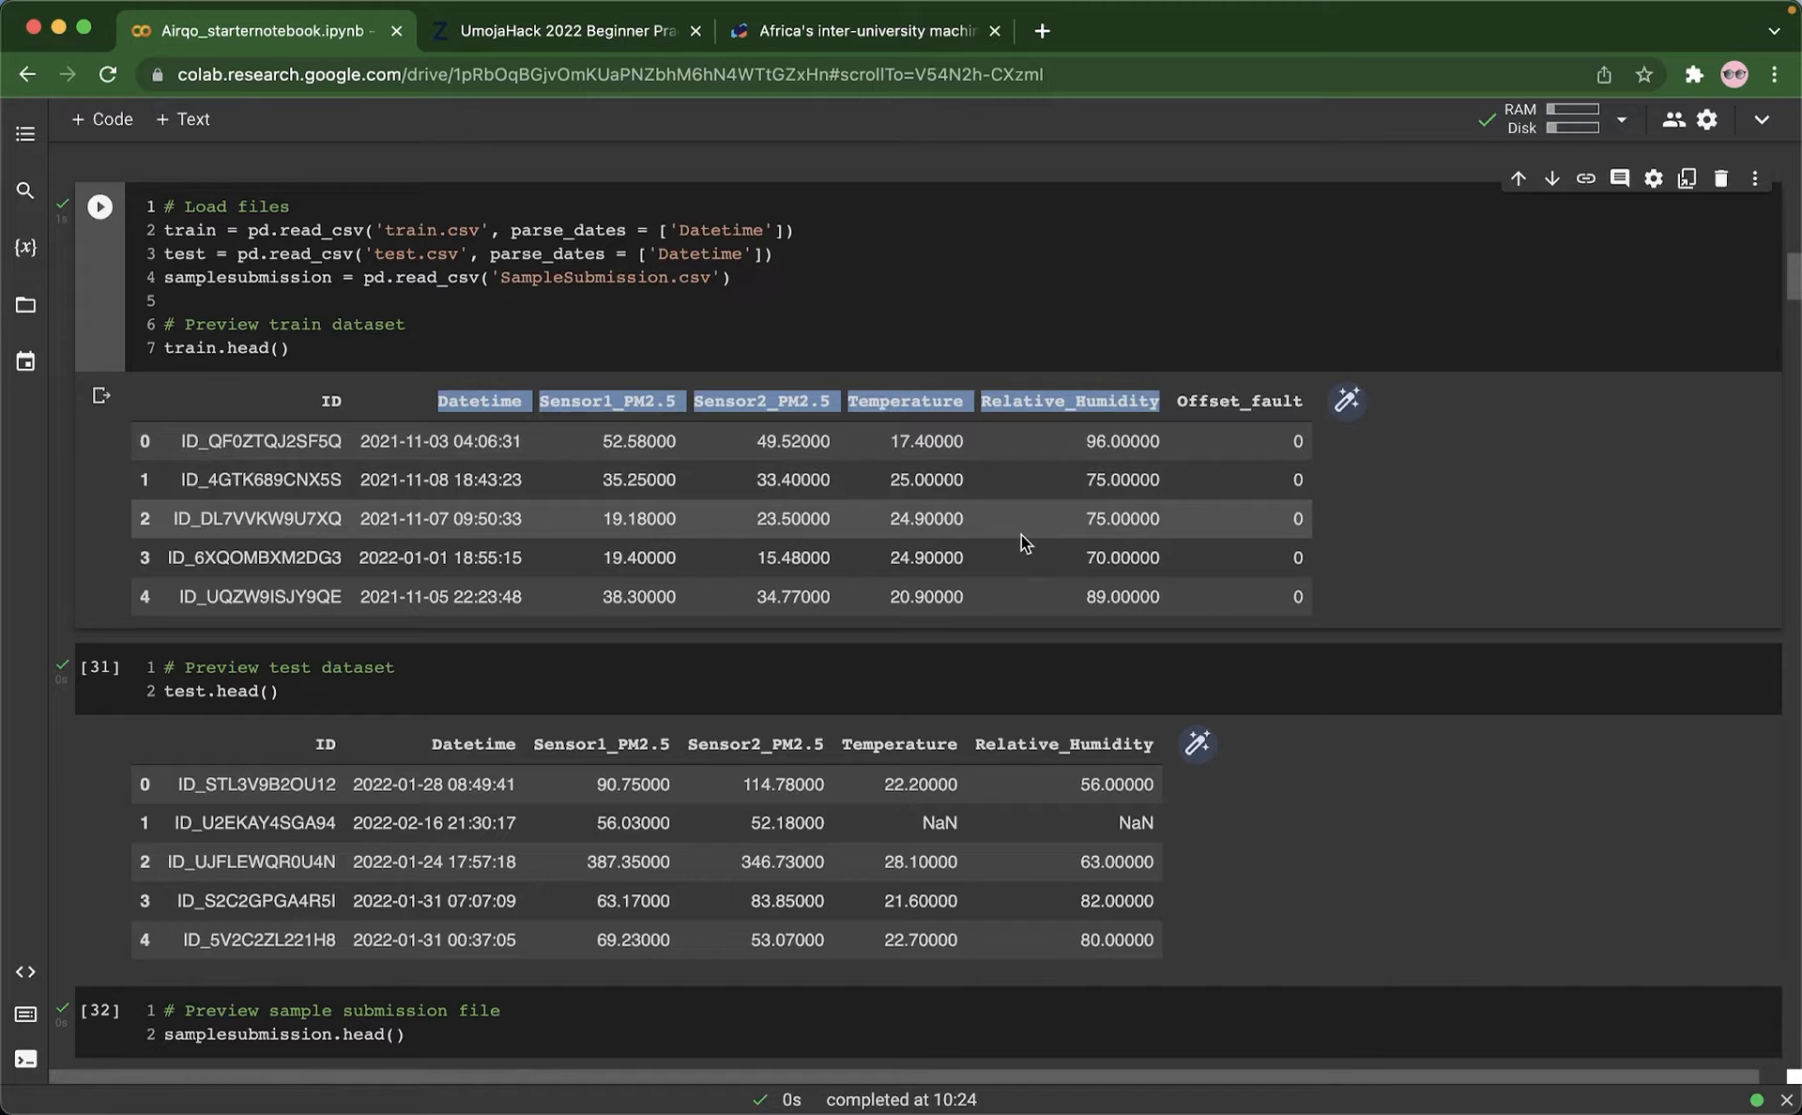
pyautogui.scroll(-3)
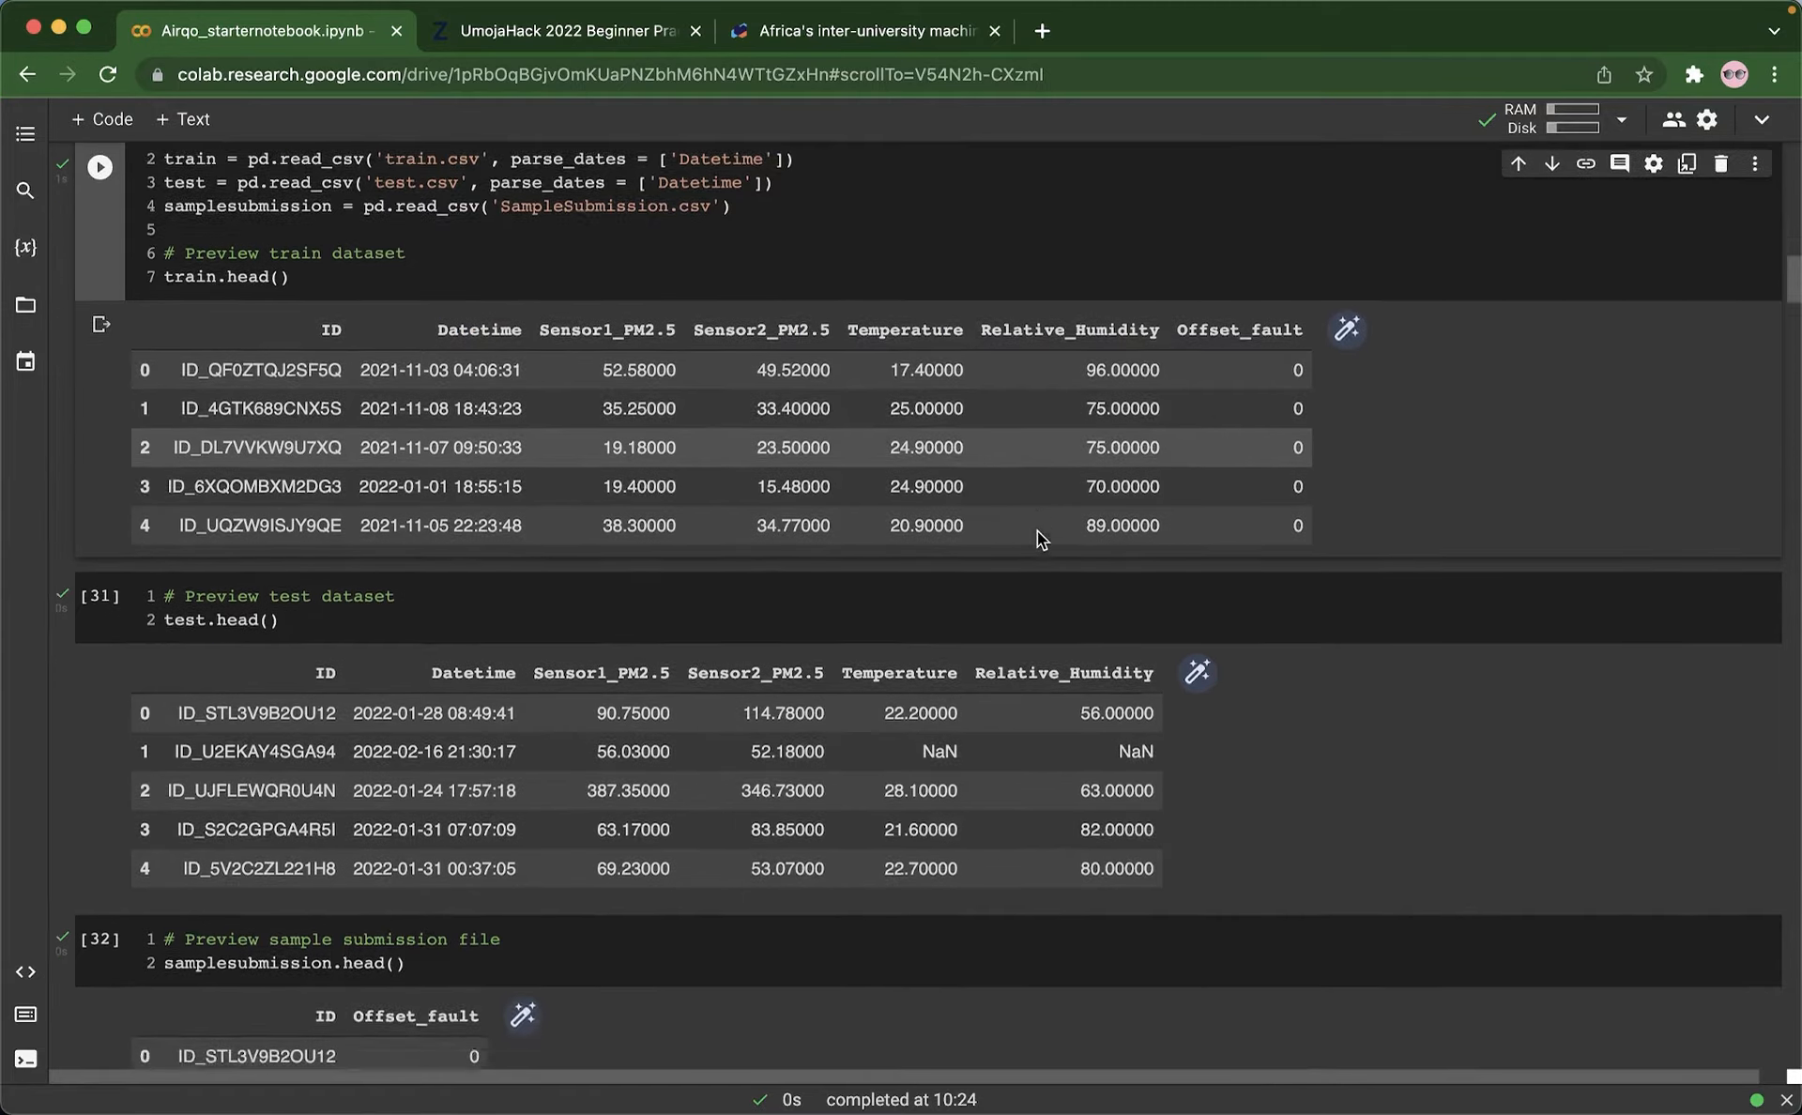
pyautogui.scroll(-3)
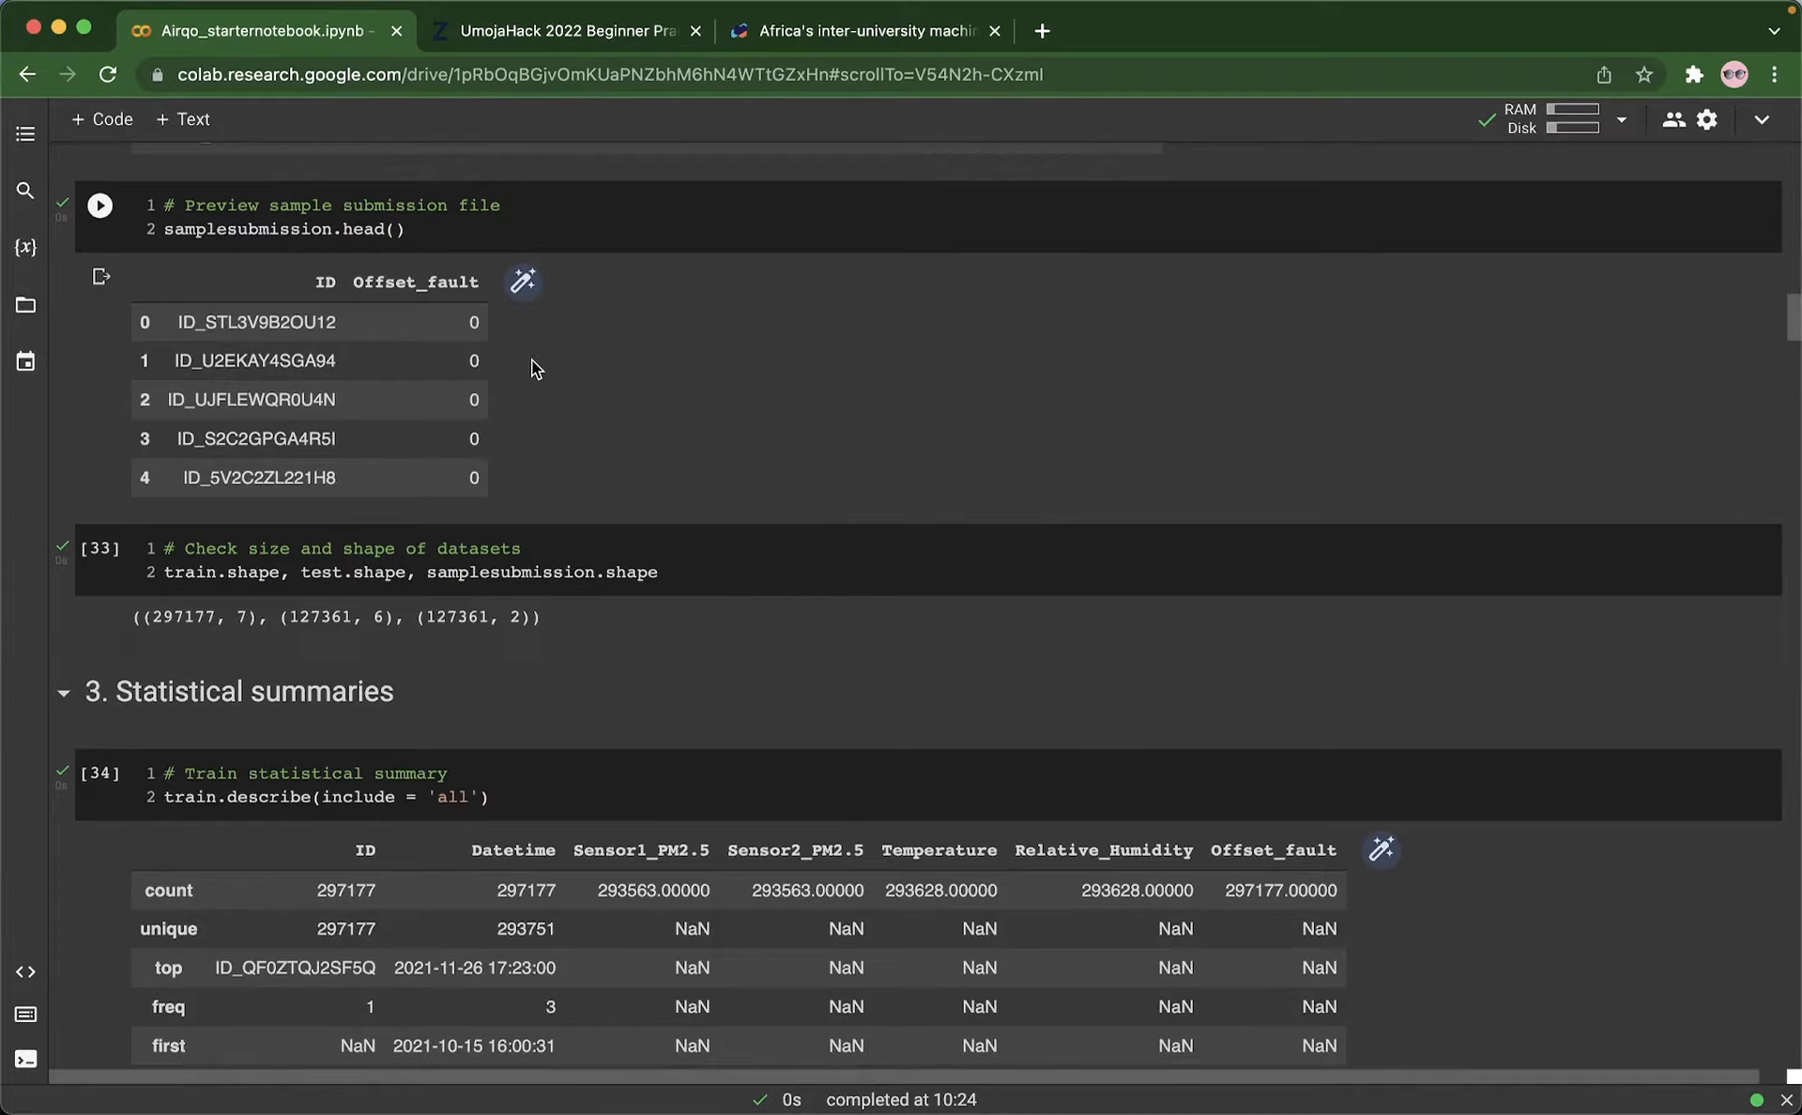
pyautogui.moveTo(503, 366)
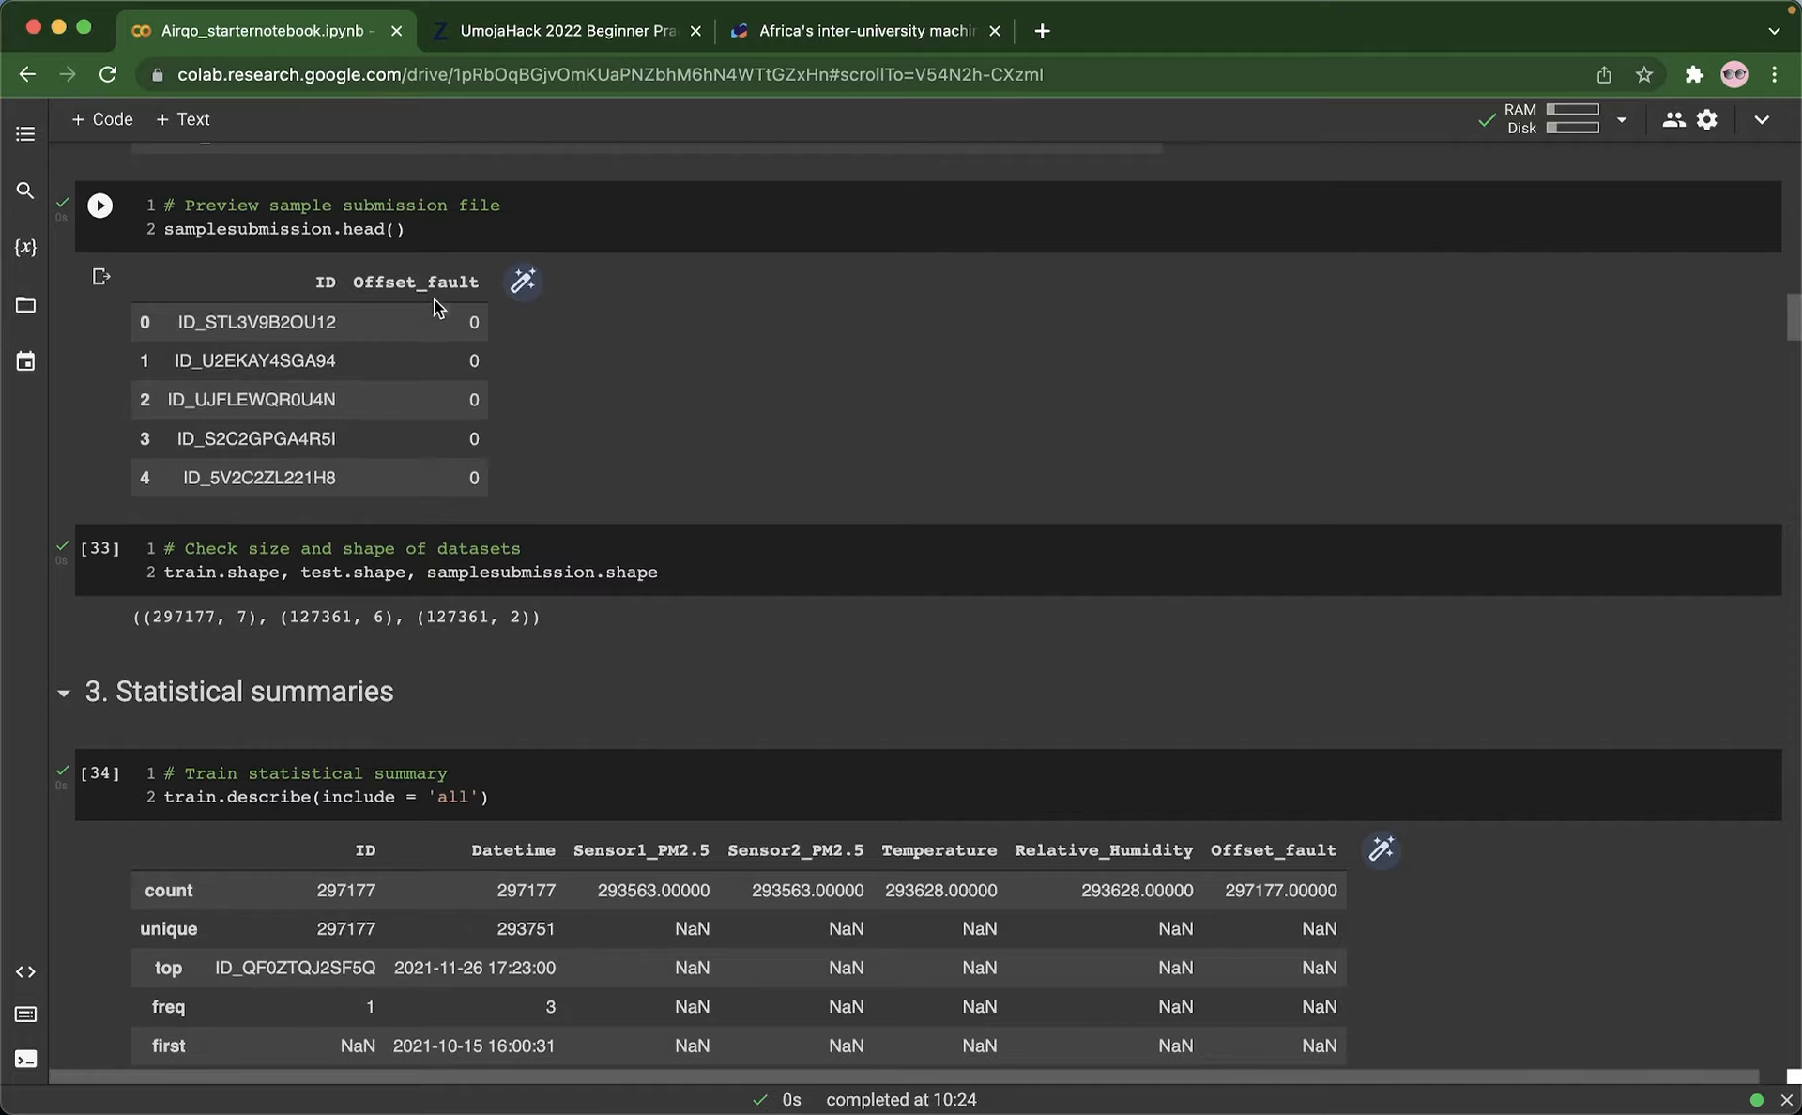
pyautogui.moveTo(416, 396)
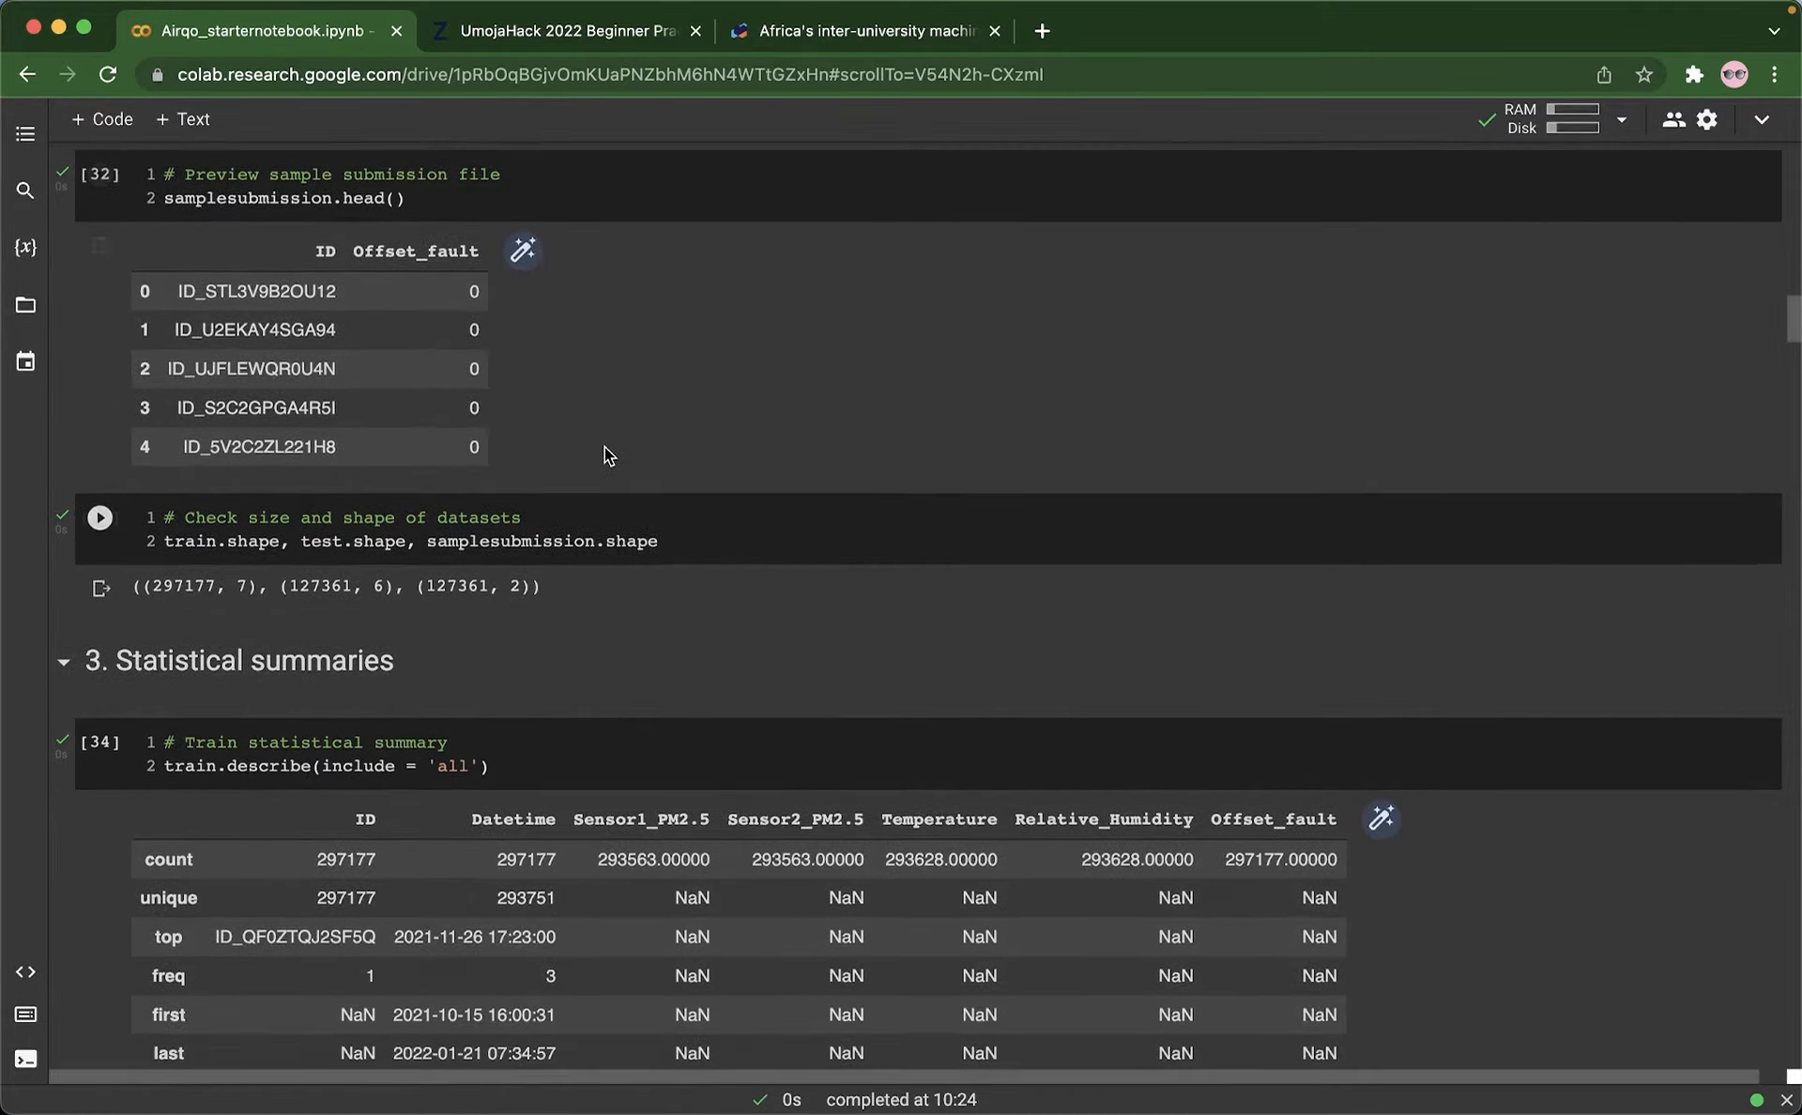
pyautogui.scroll(-3)
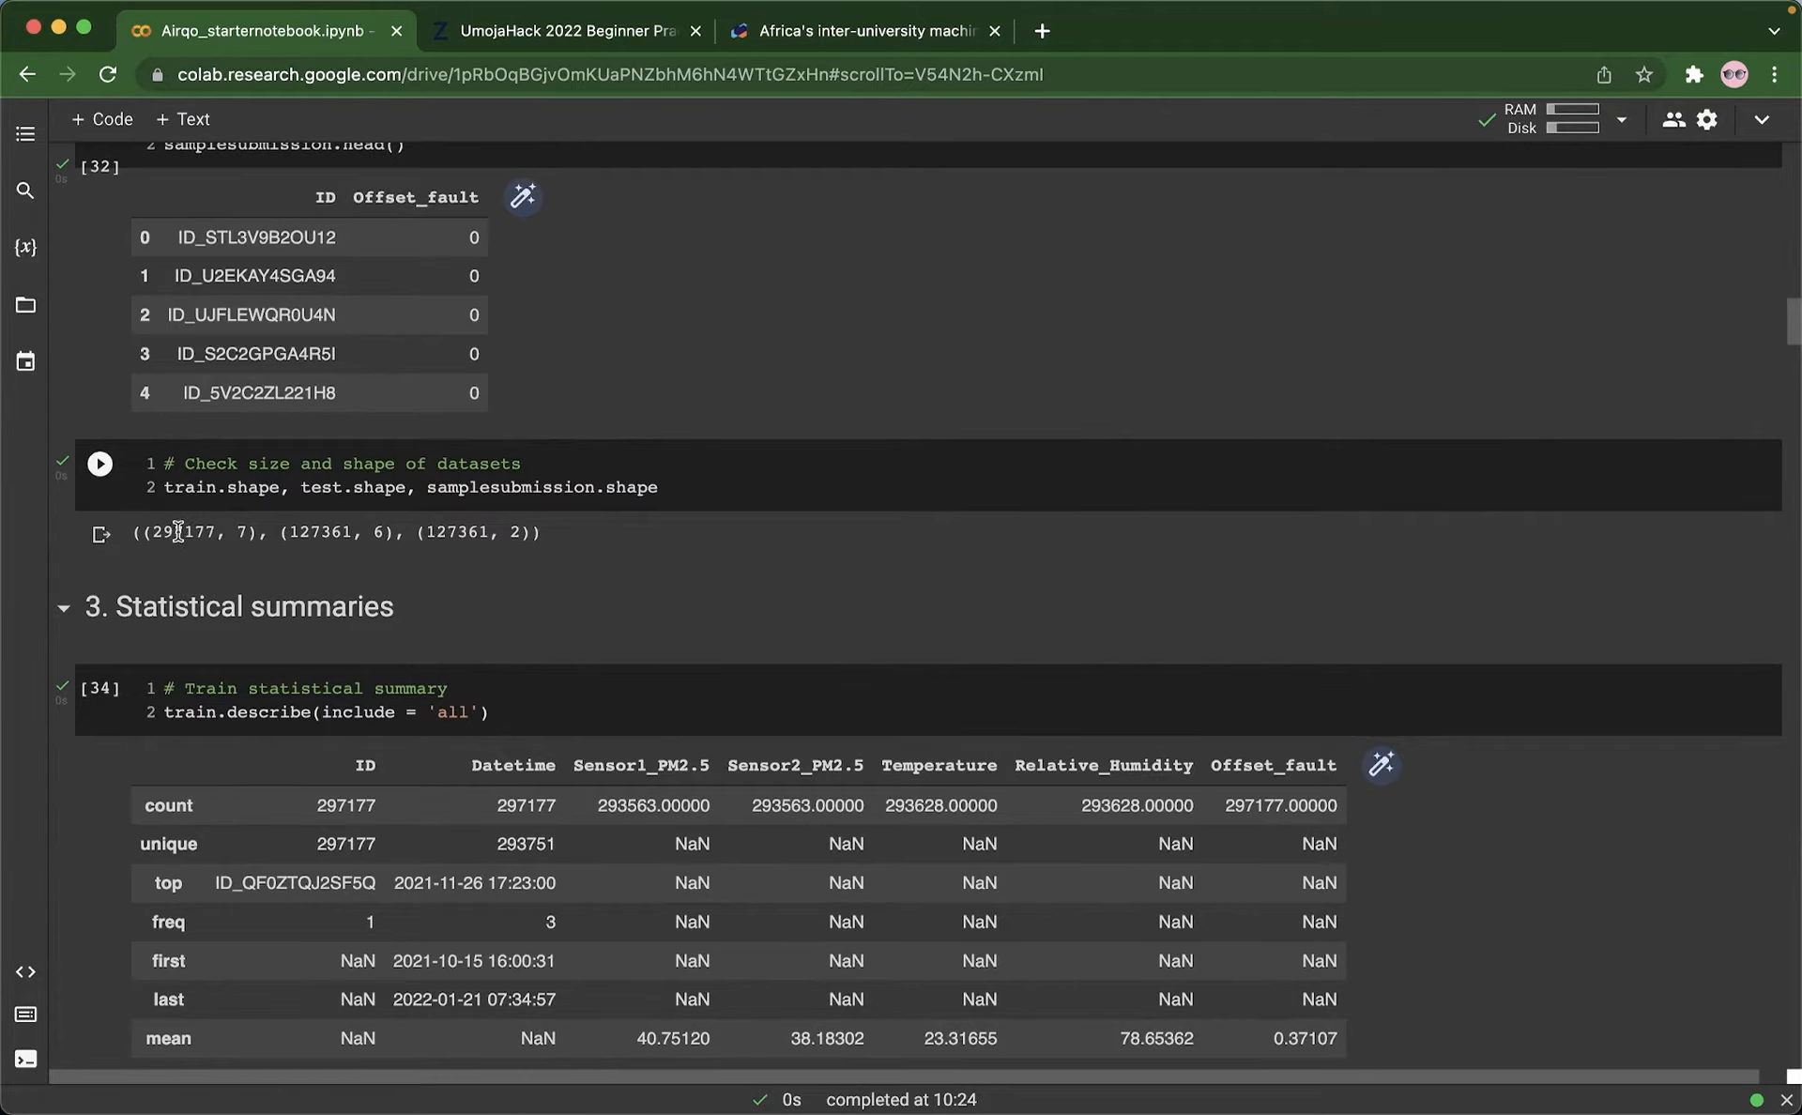
pyautogui.moveTo(546, 539)
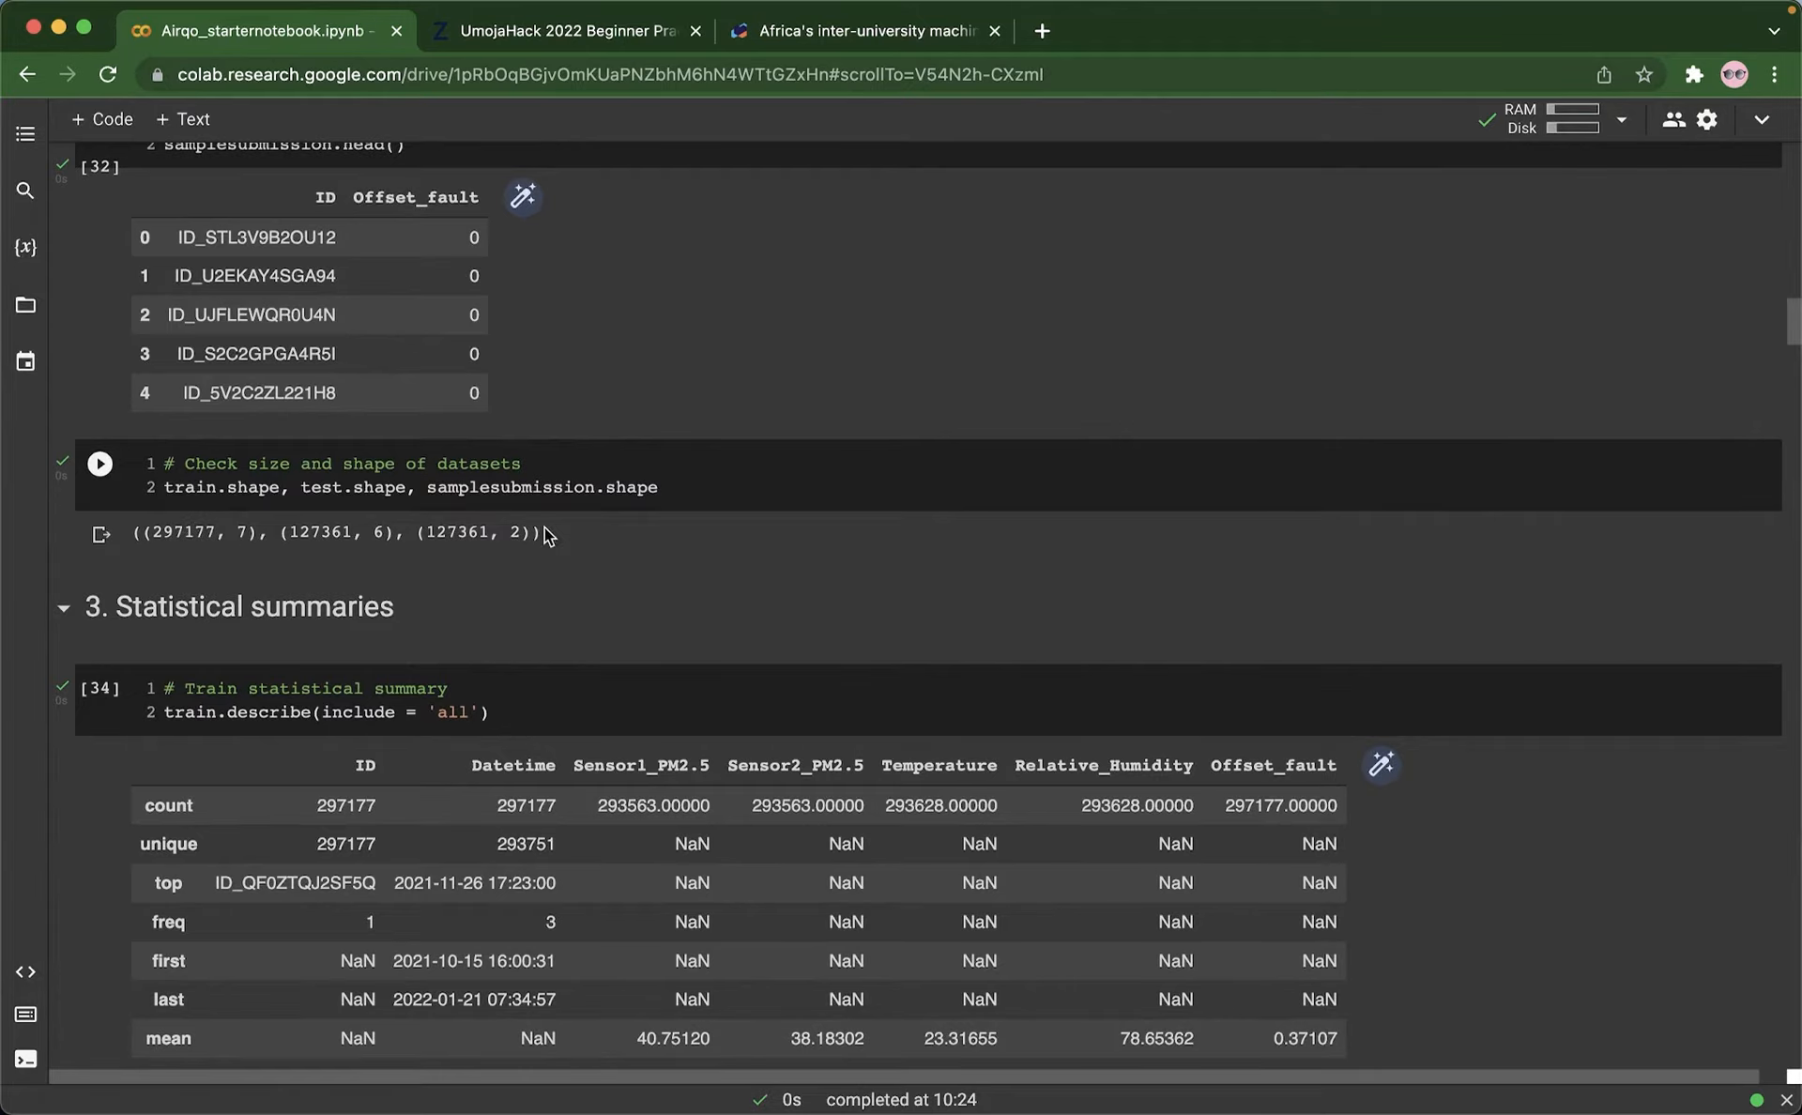
pyautogui.moveTo(552, 533)
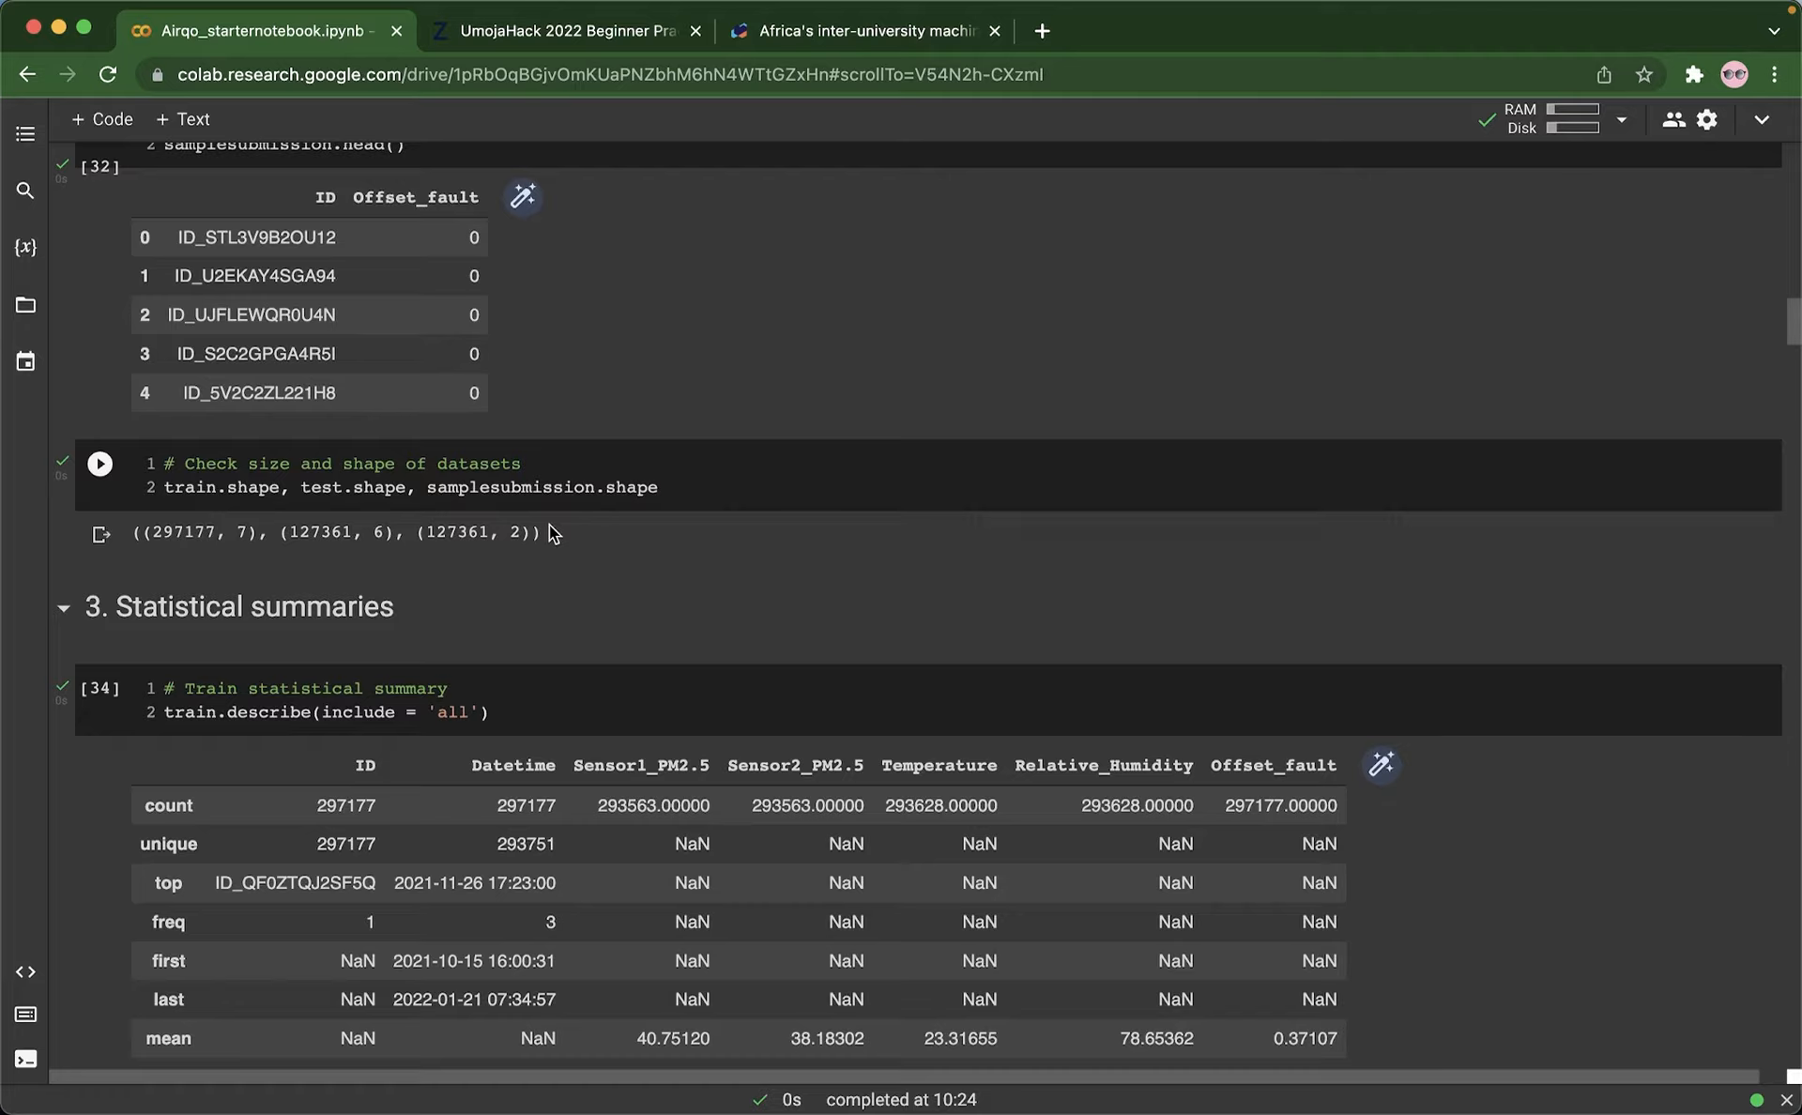
pyautogui.moveTo(796, 562)
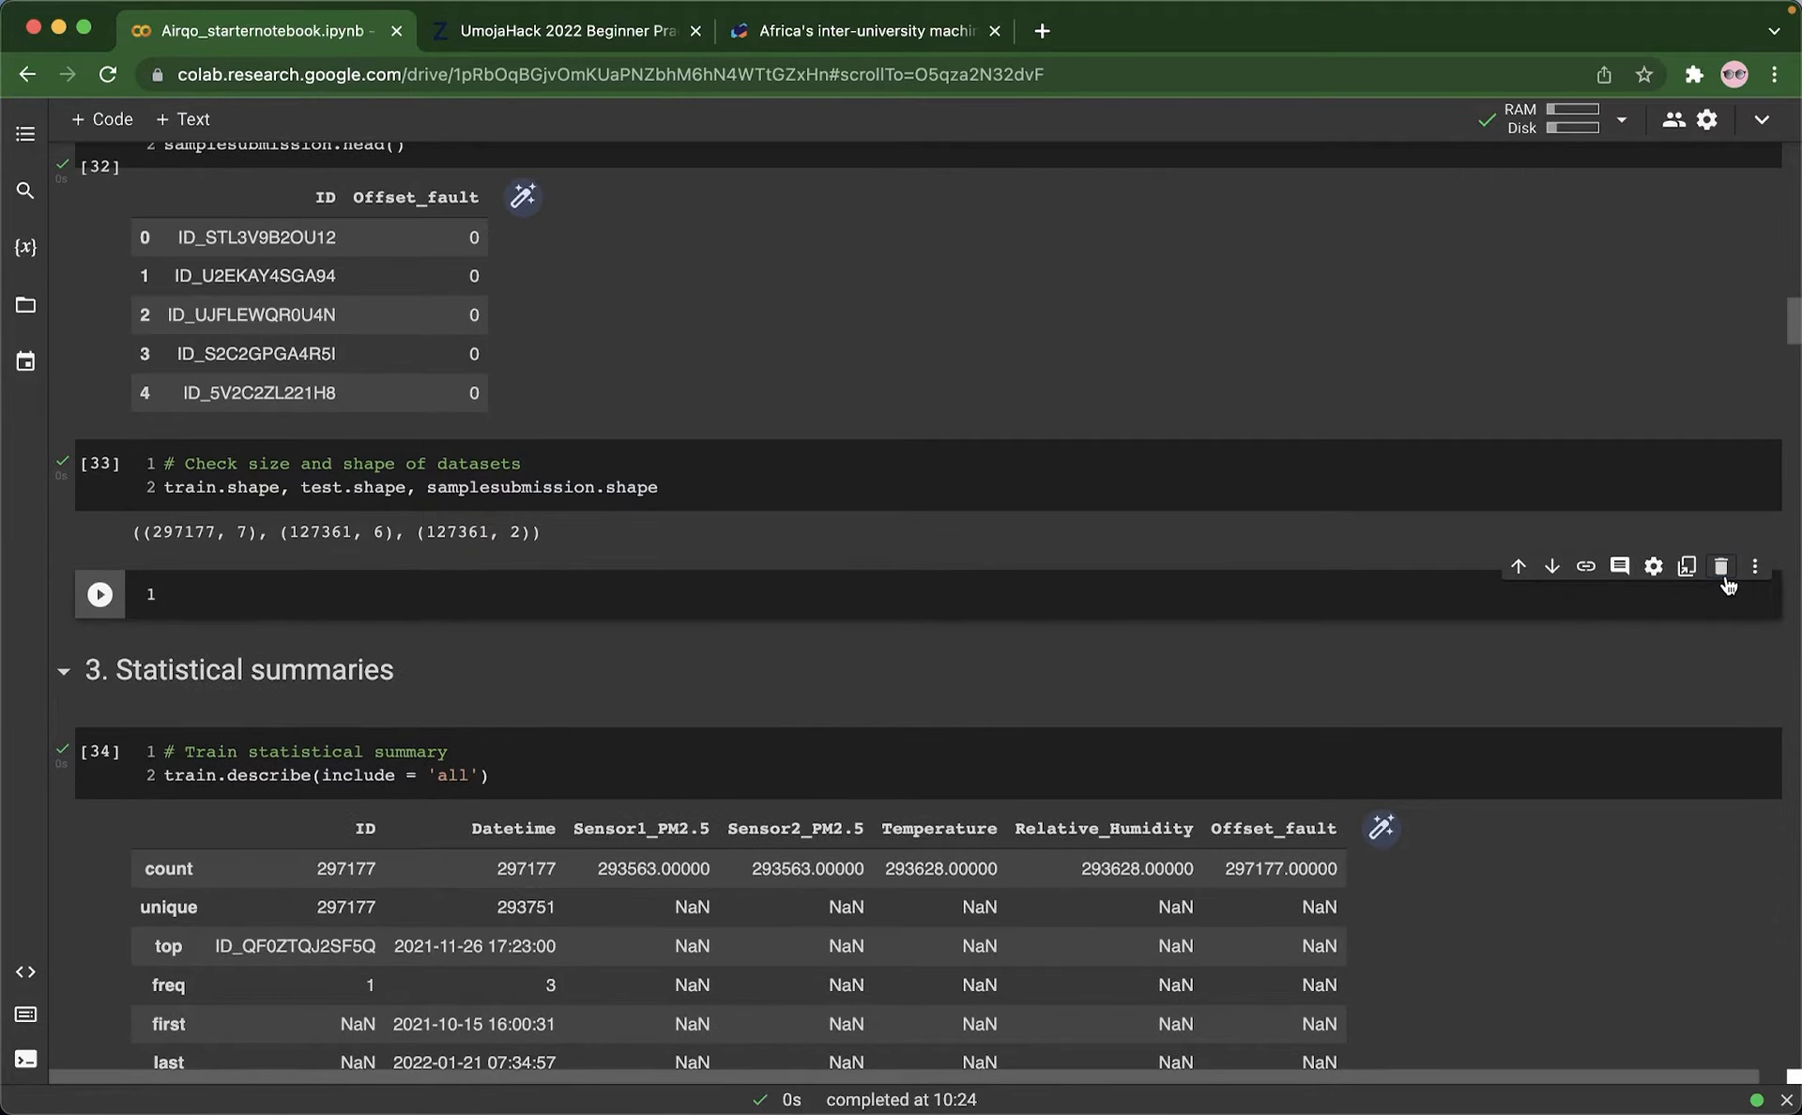
pyautogui.click(1720, 565)
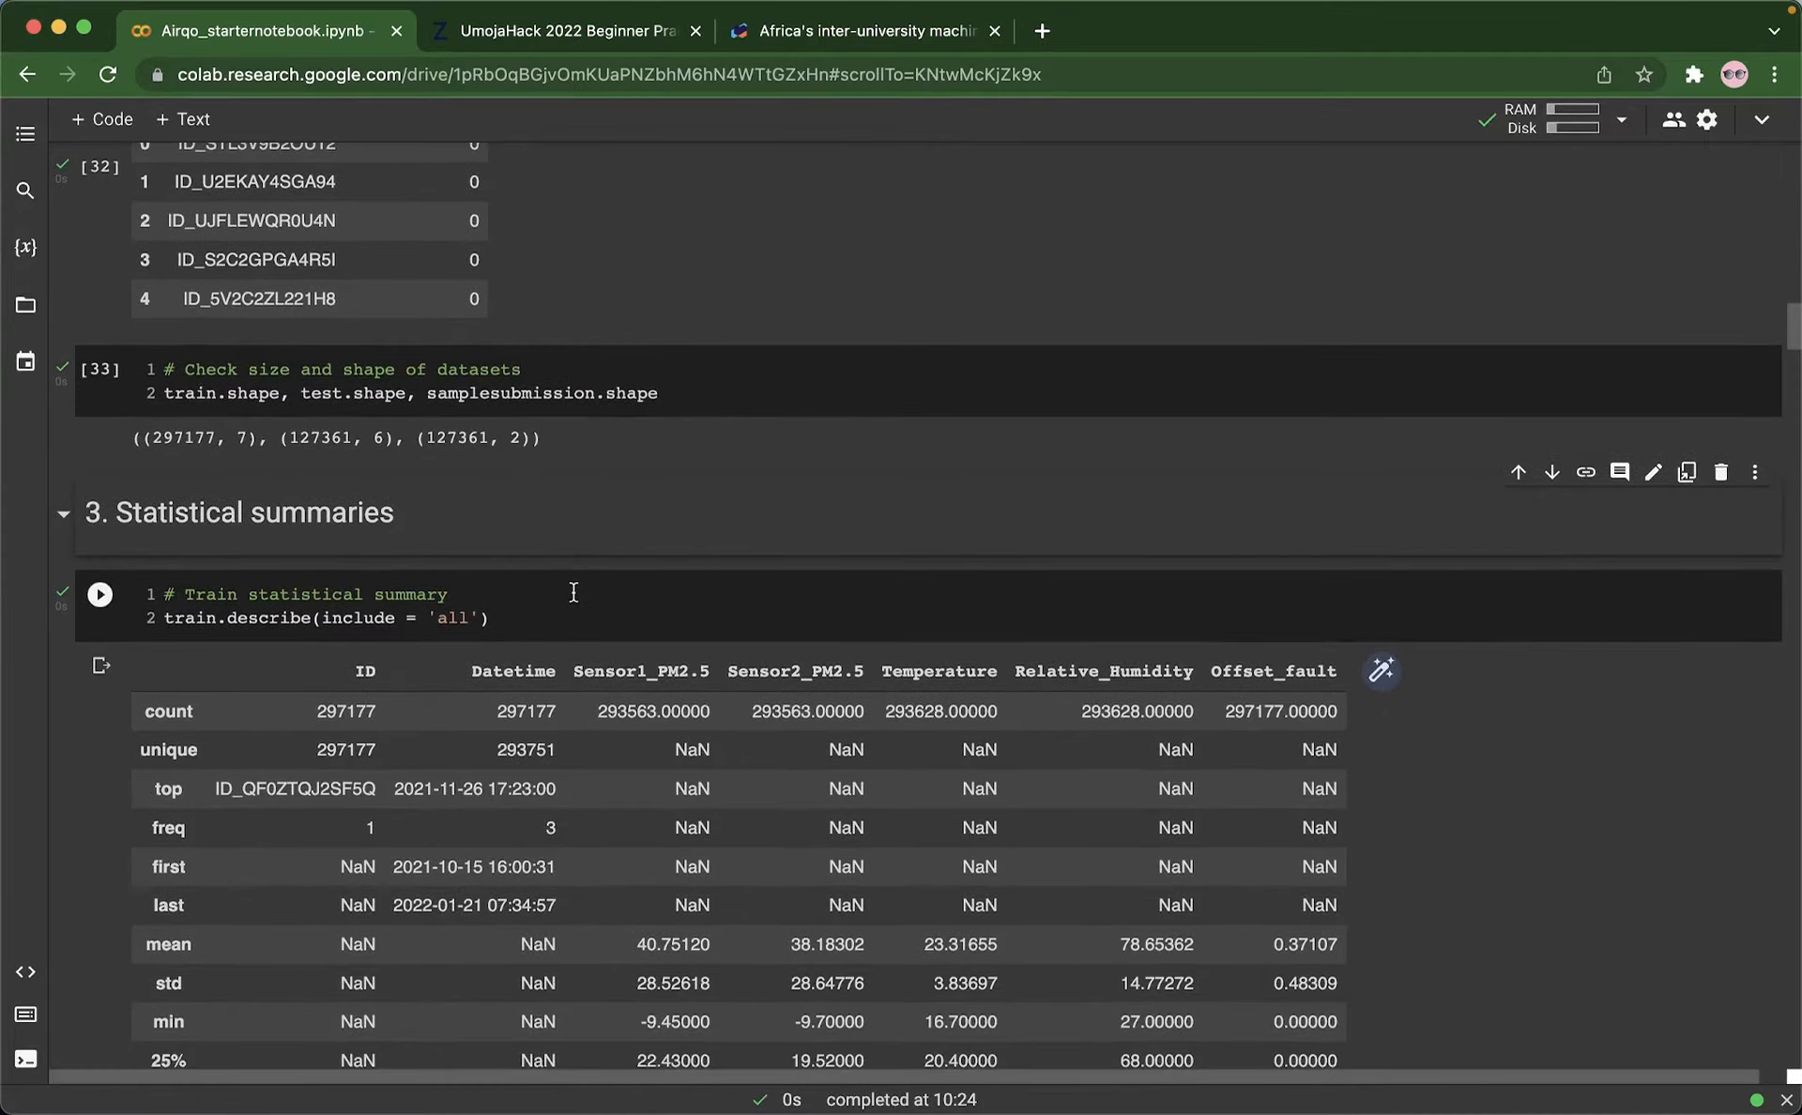
pyautogui.scroll(-3)
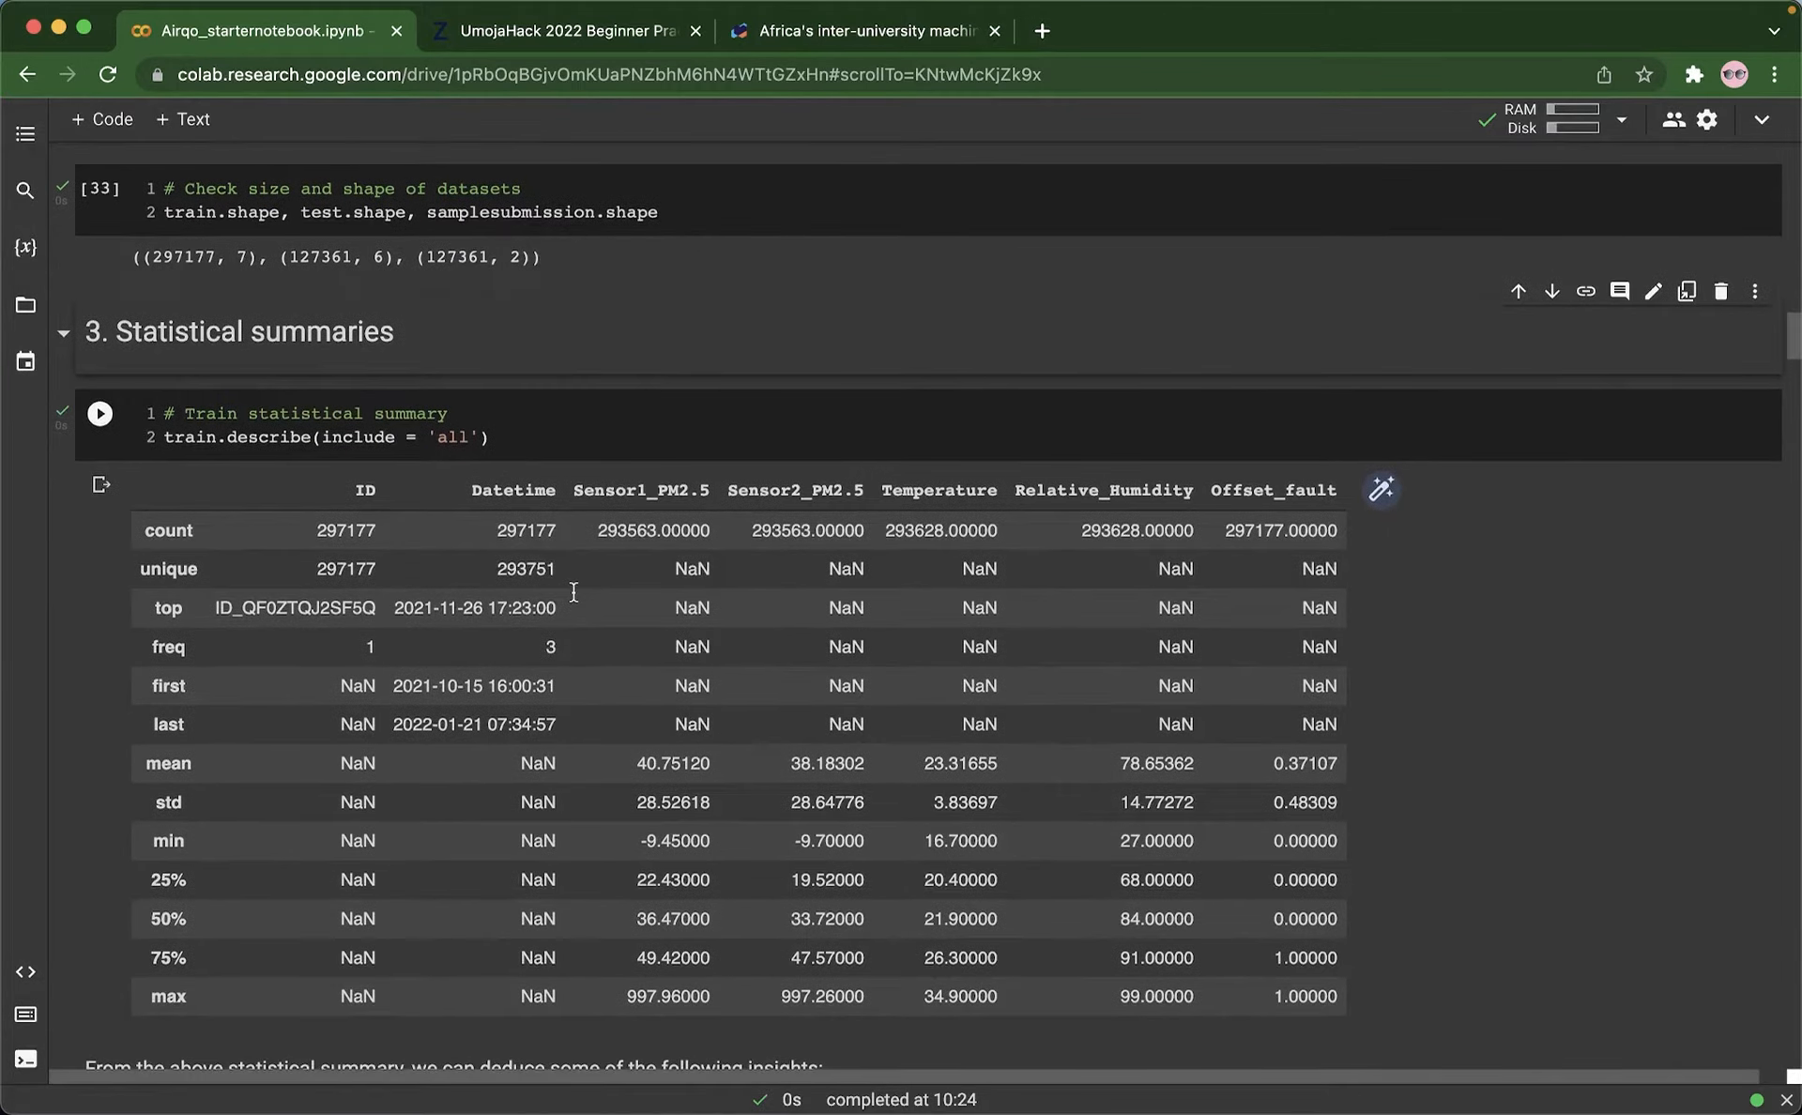
pyautogui.scroll(-3)
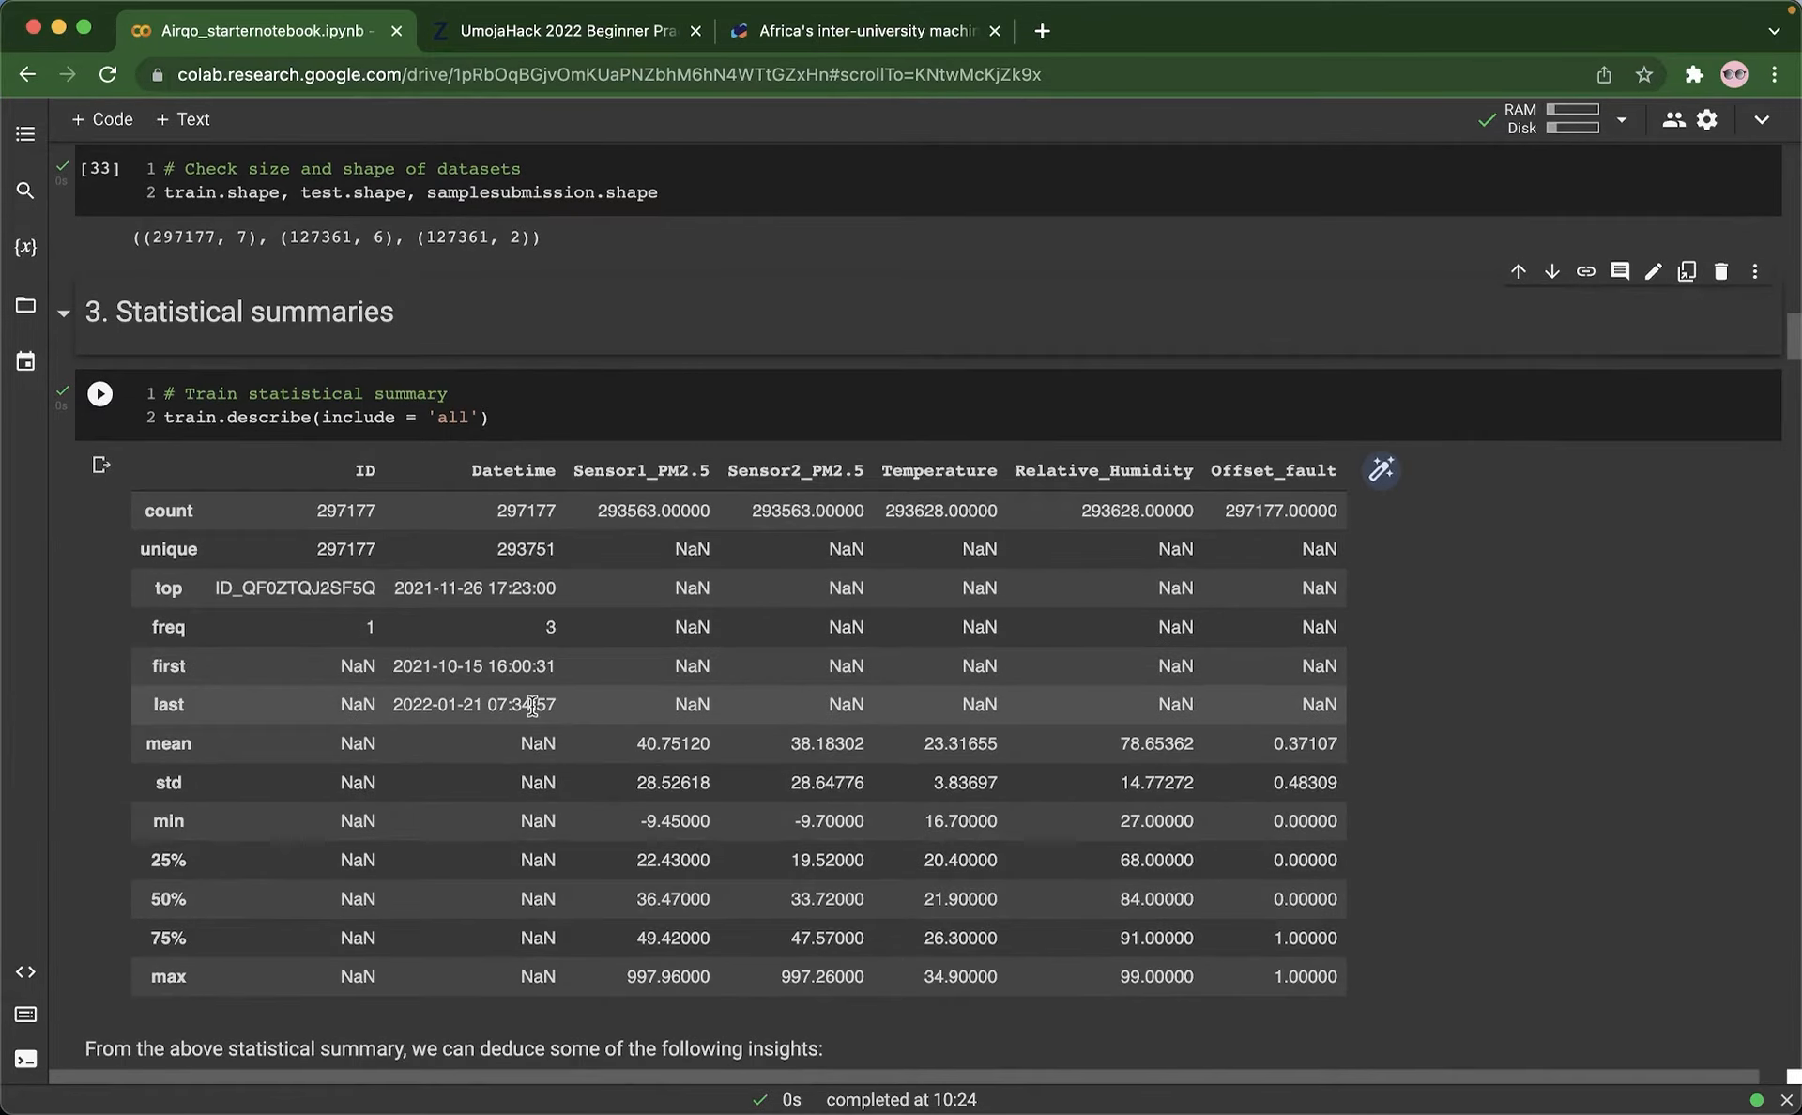
pyautogui.moveTo(488, 715)
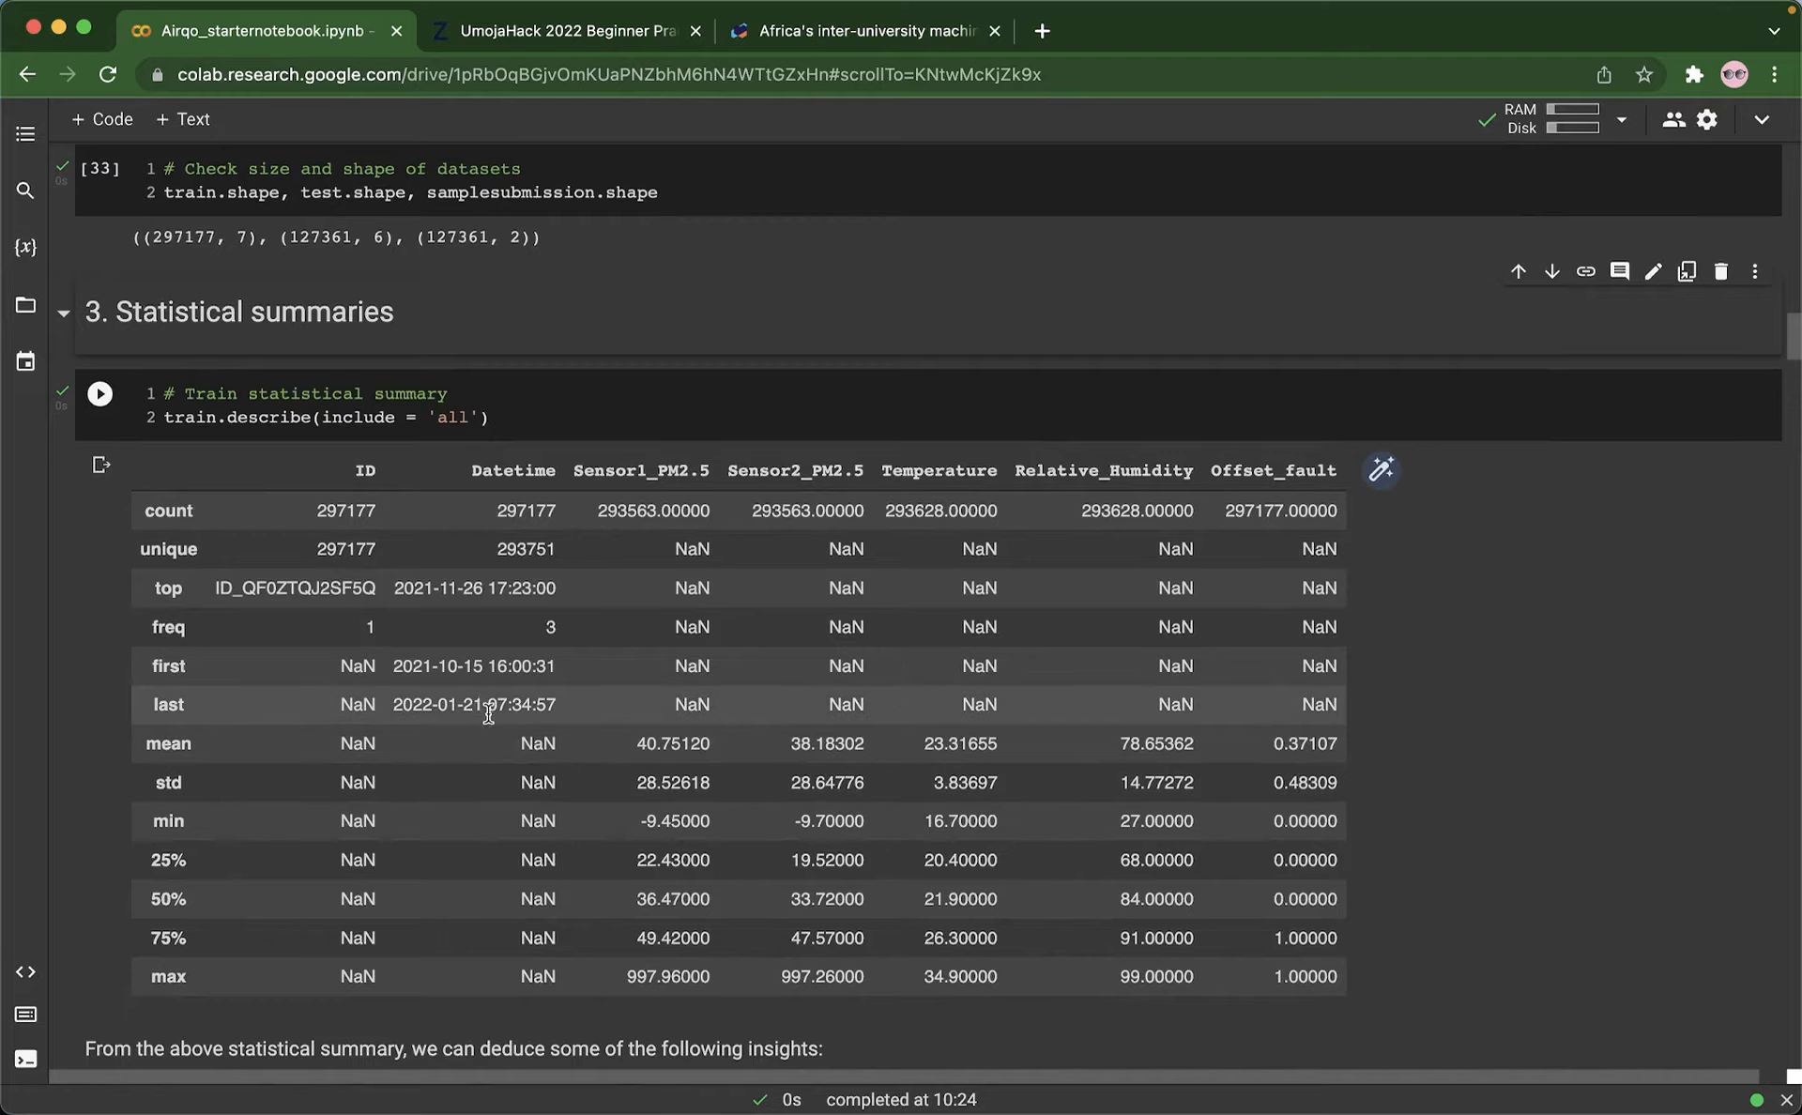
pyautogui.moveTo(396, 666)
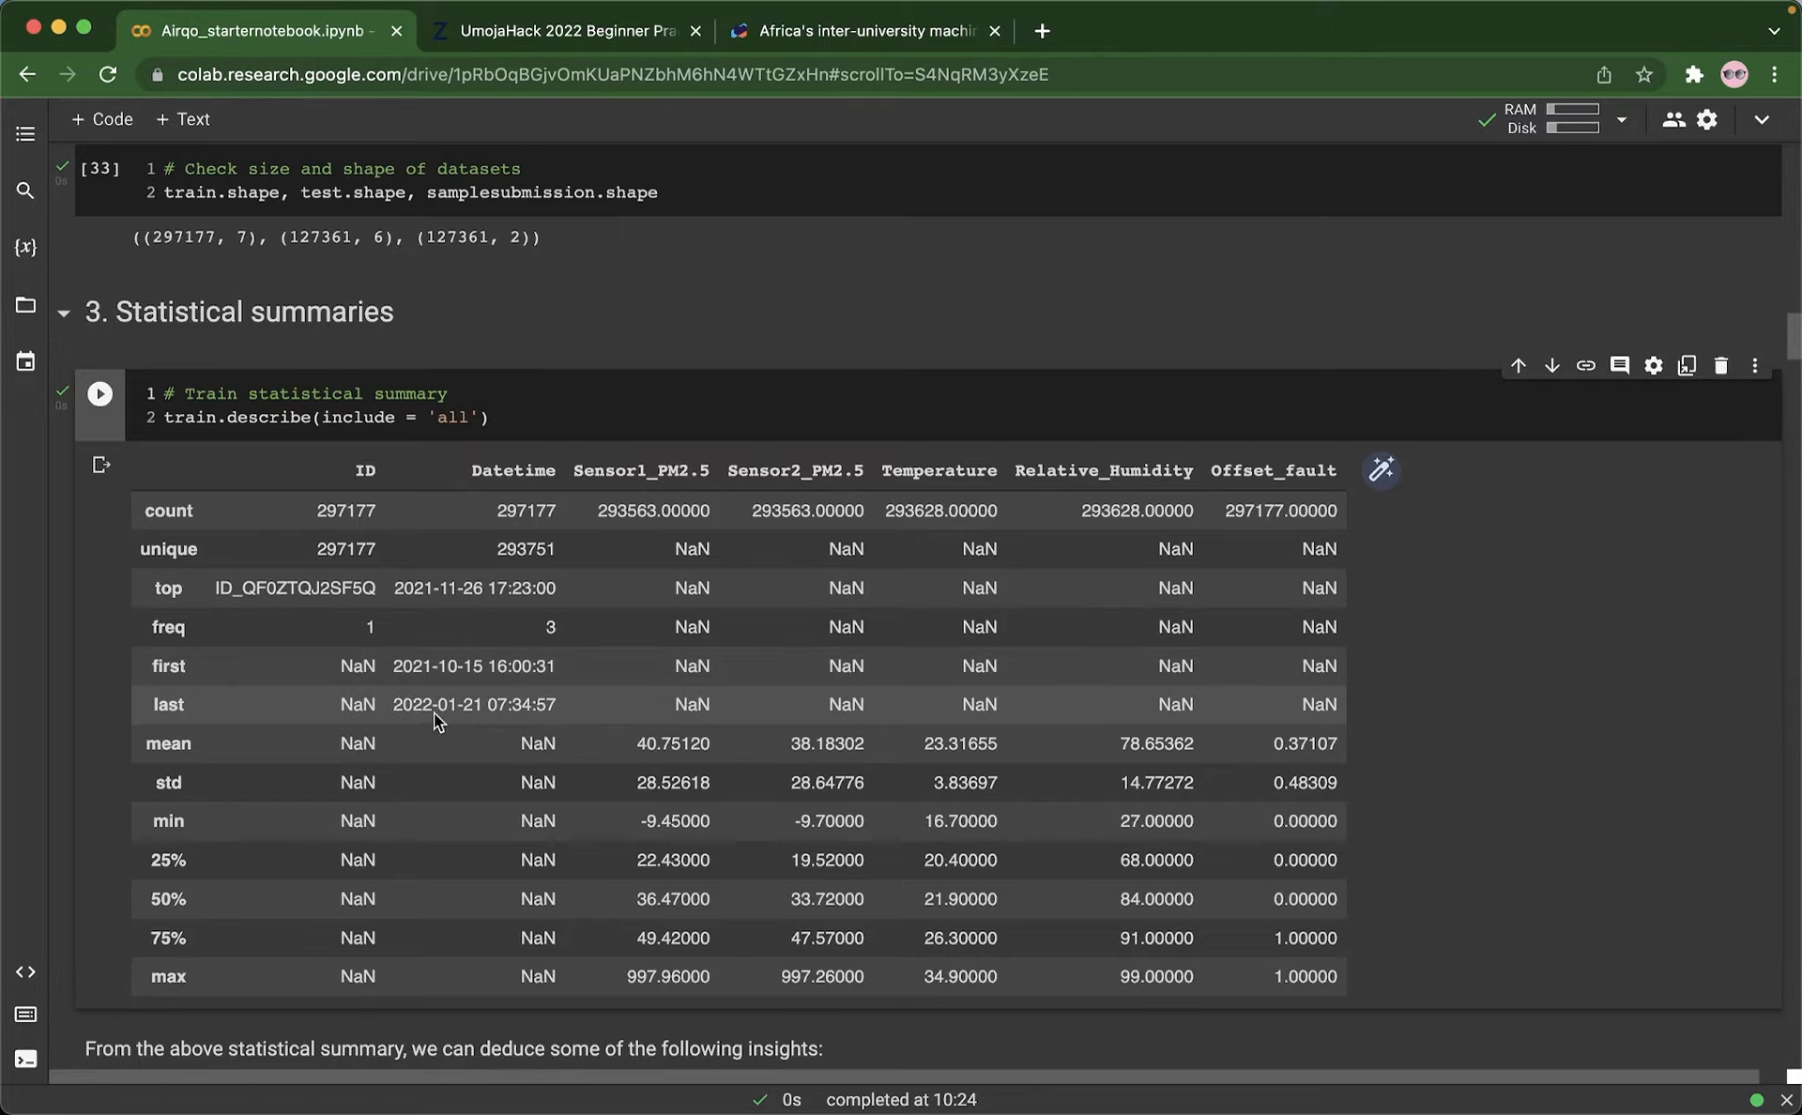
pyautogui.moveTo(443, 724)
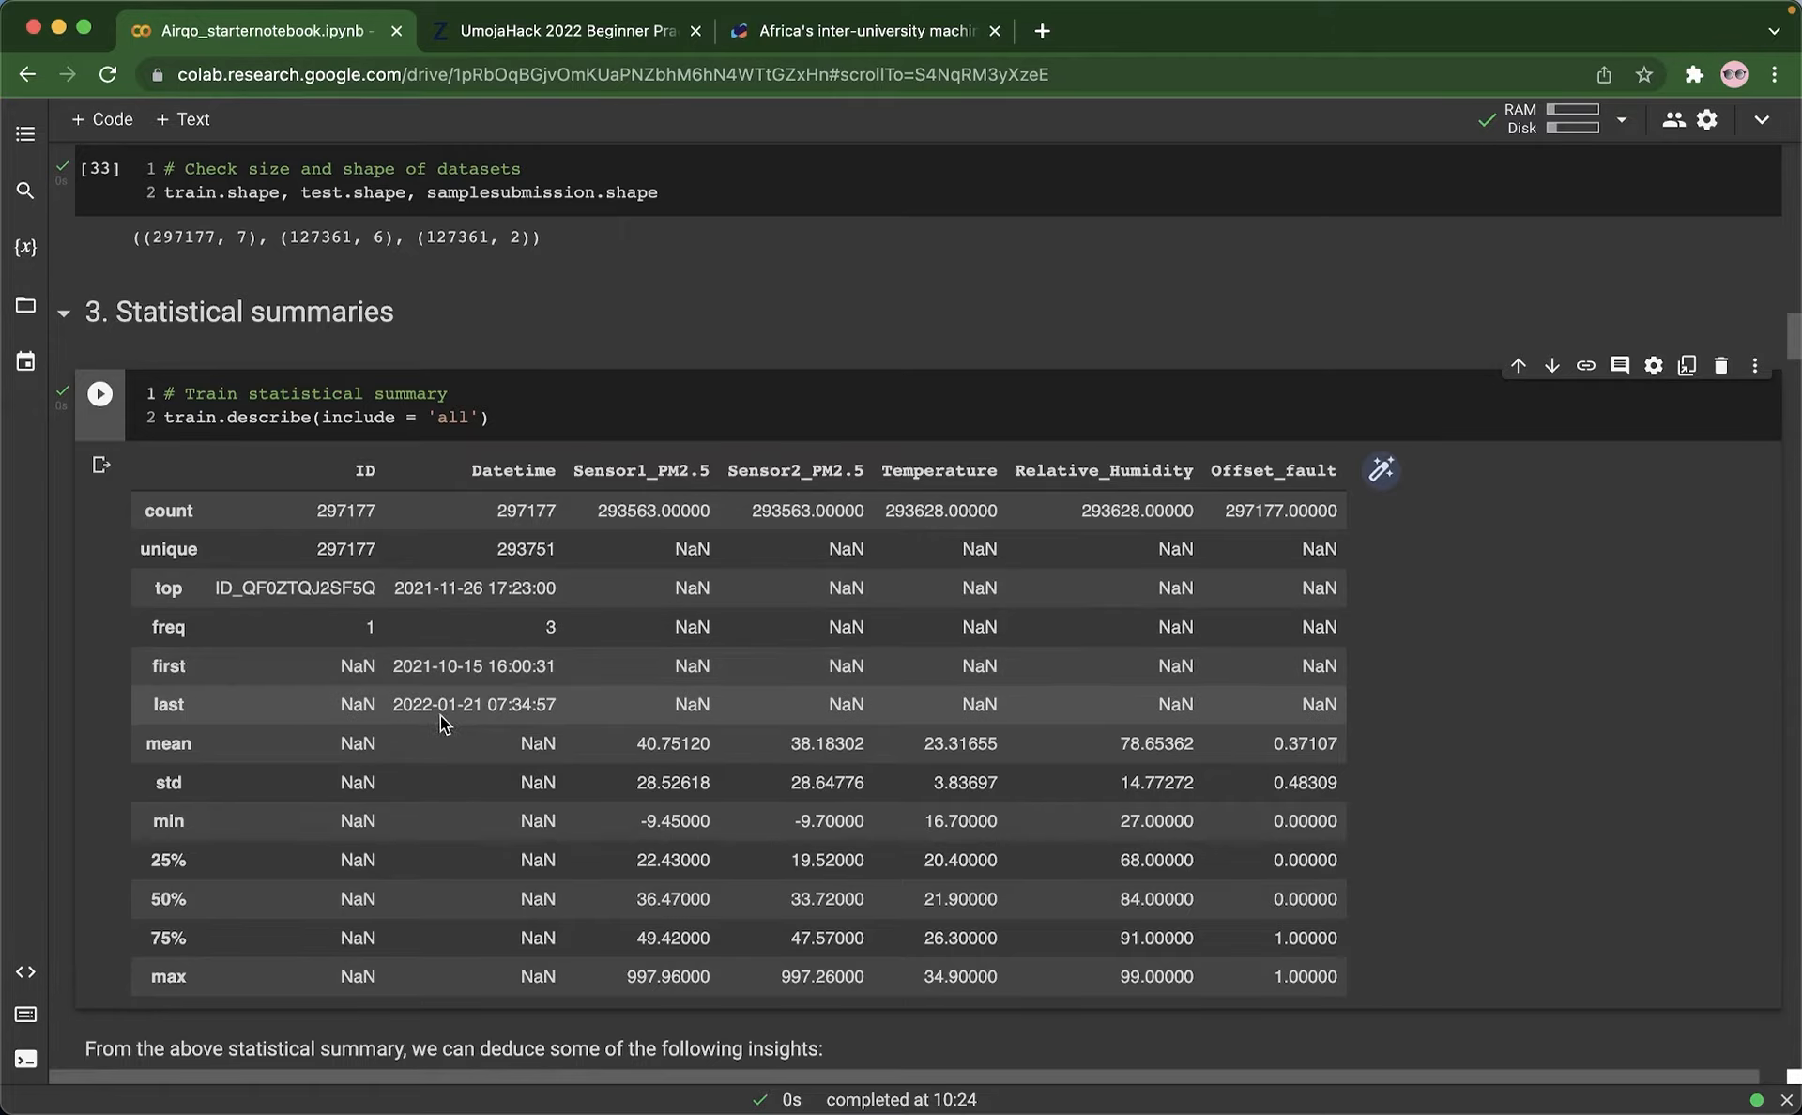
pyautogui.moveTo(458, 706)
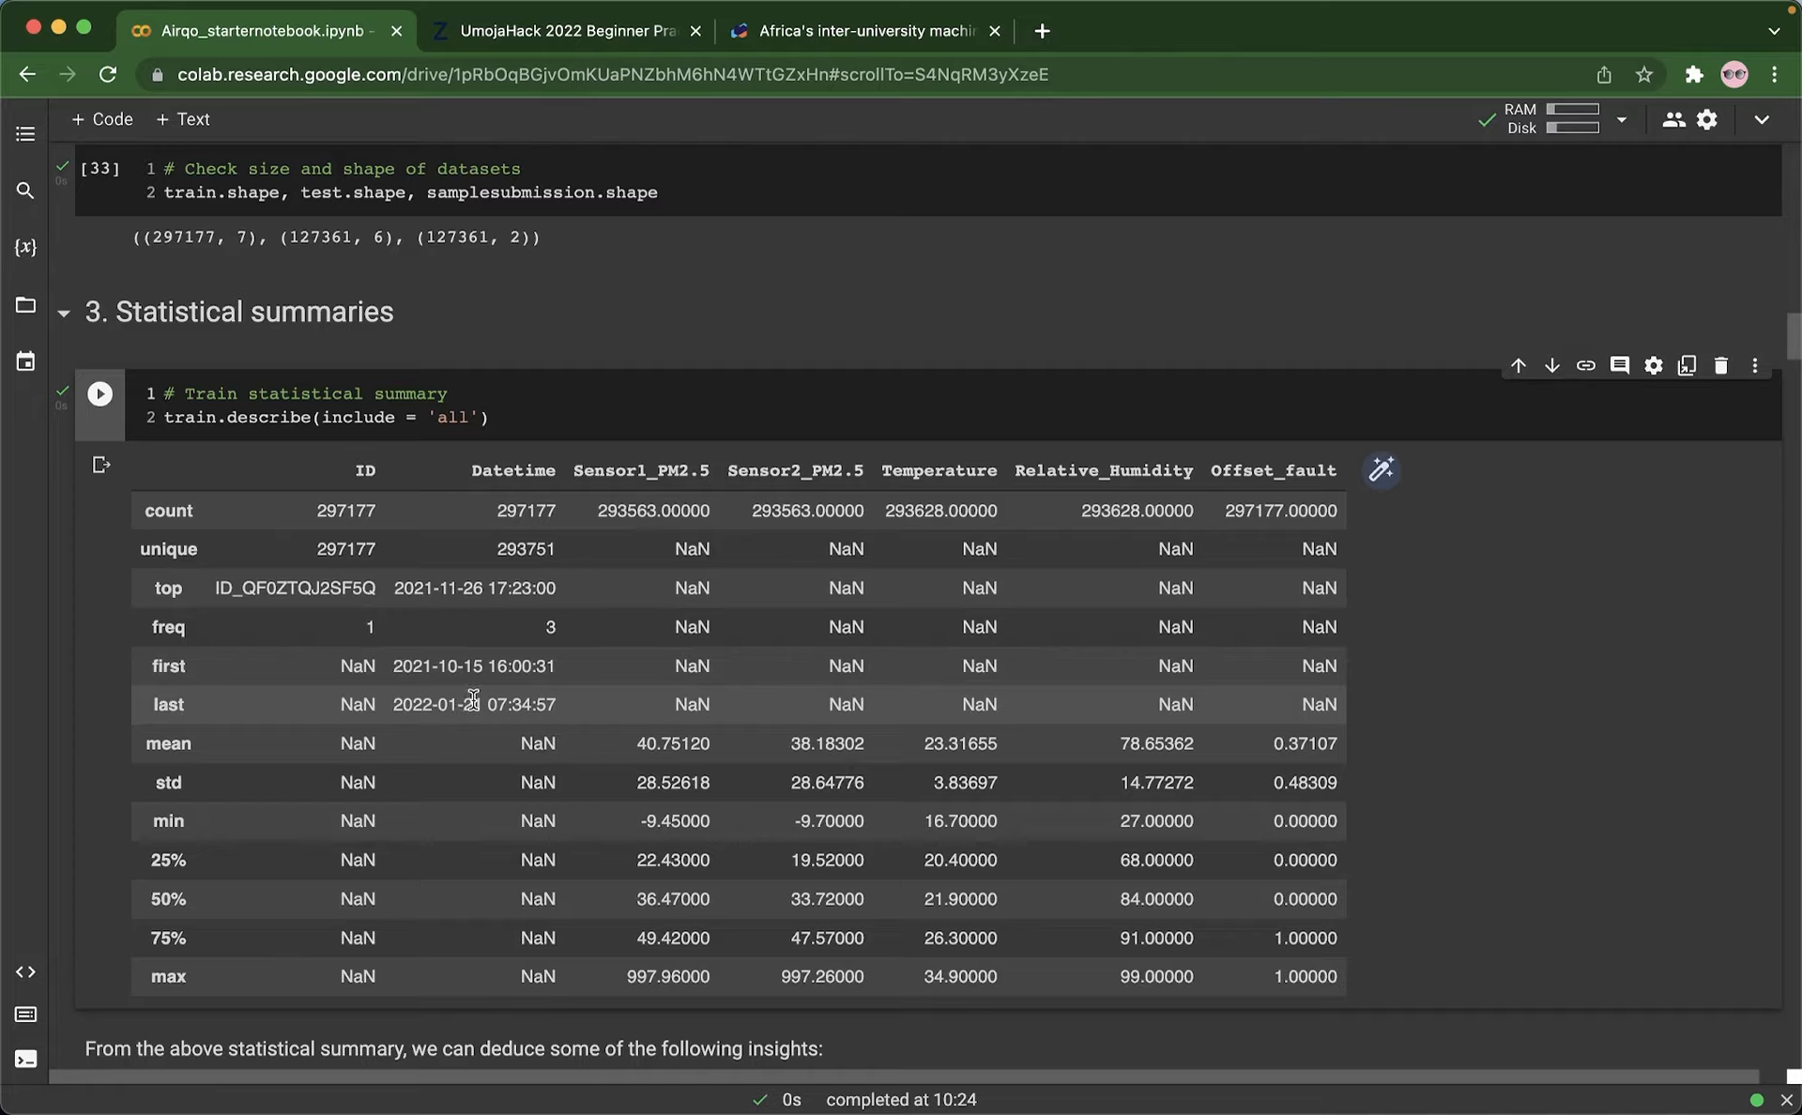
pyautogui.moveTo(770, 644)
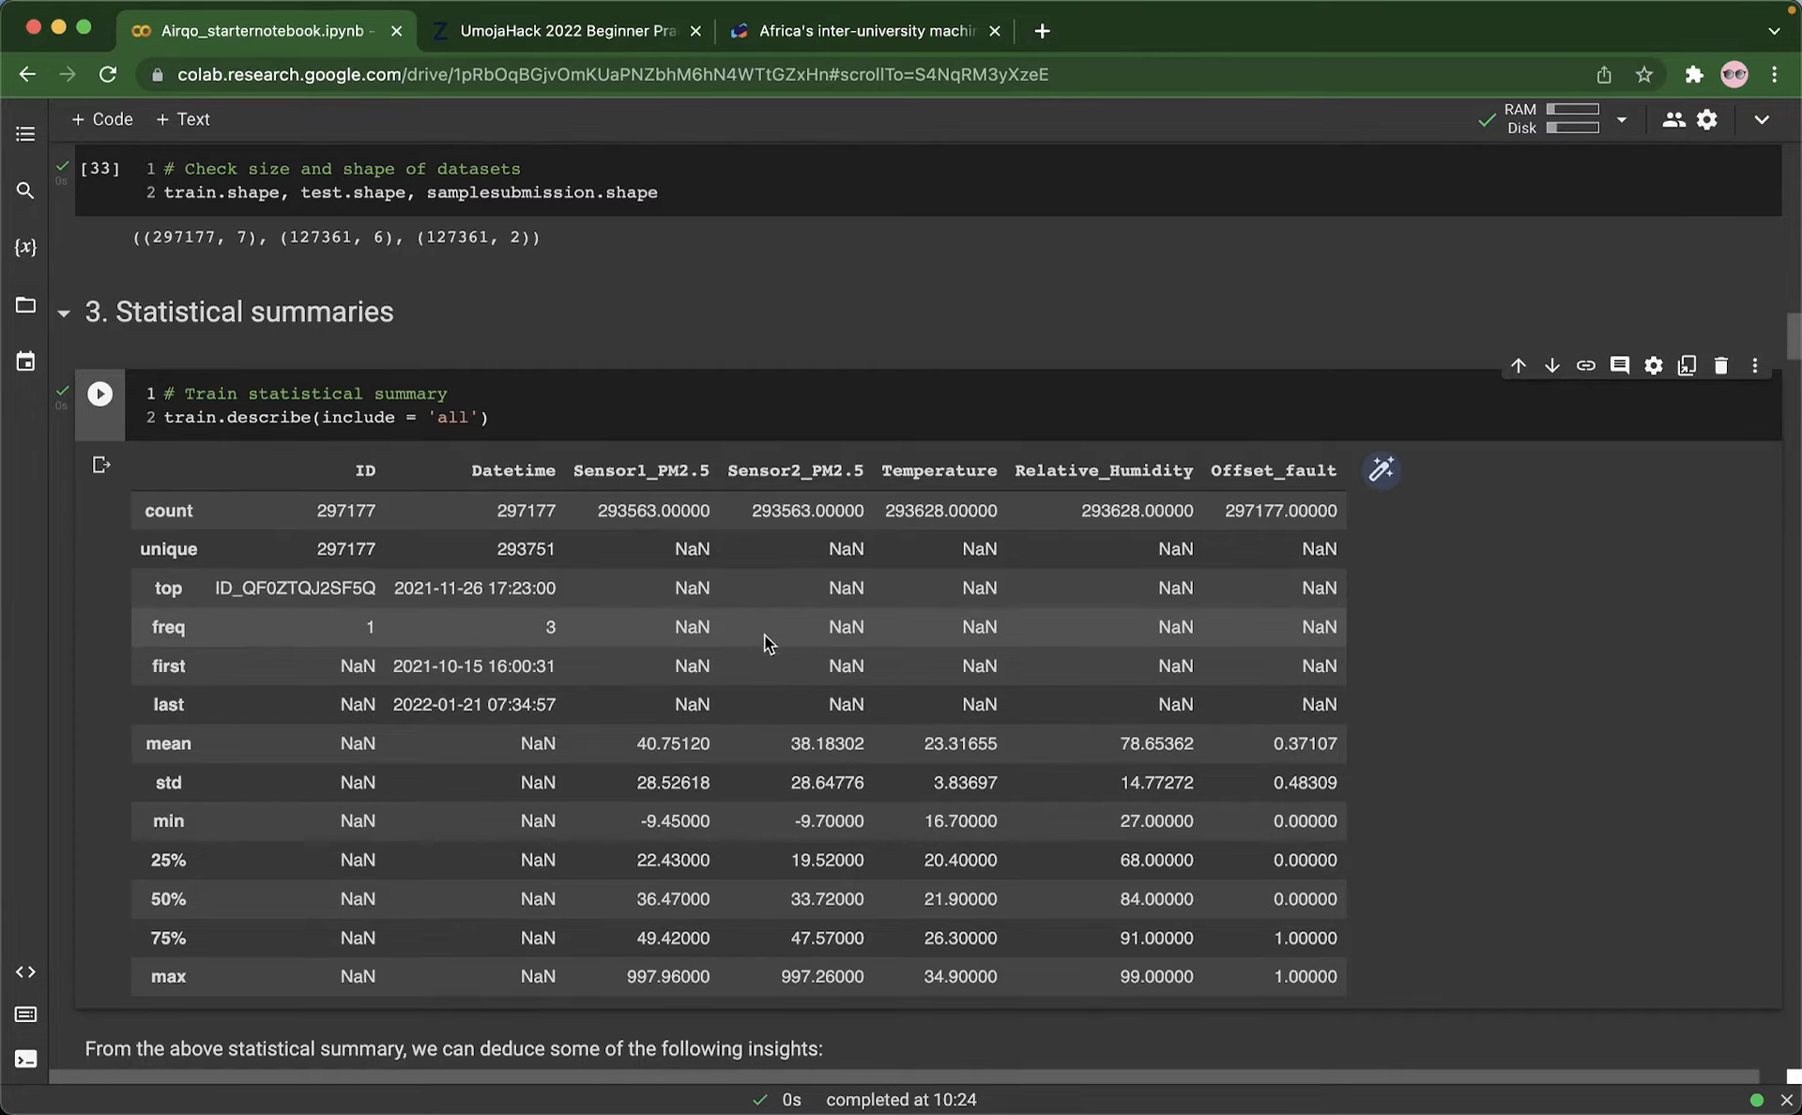
pyautogui.moveTo(676, 642)
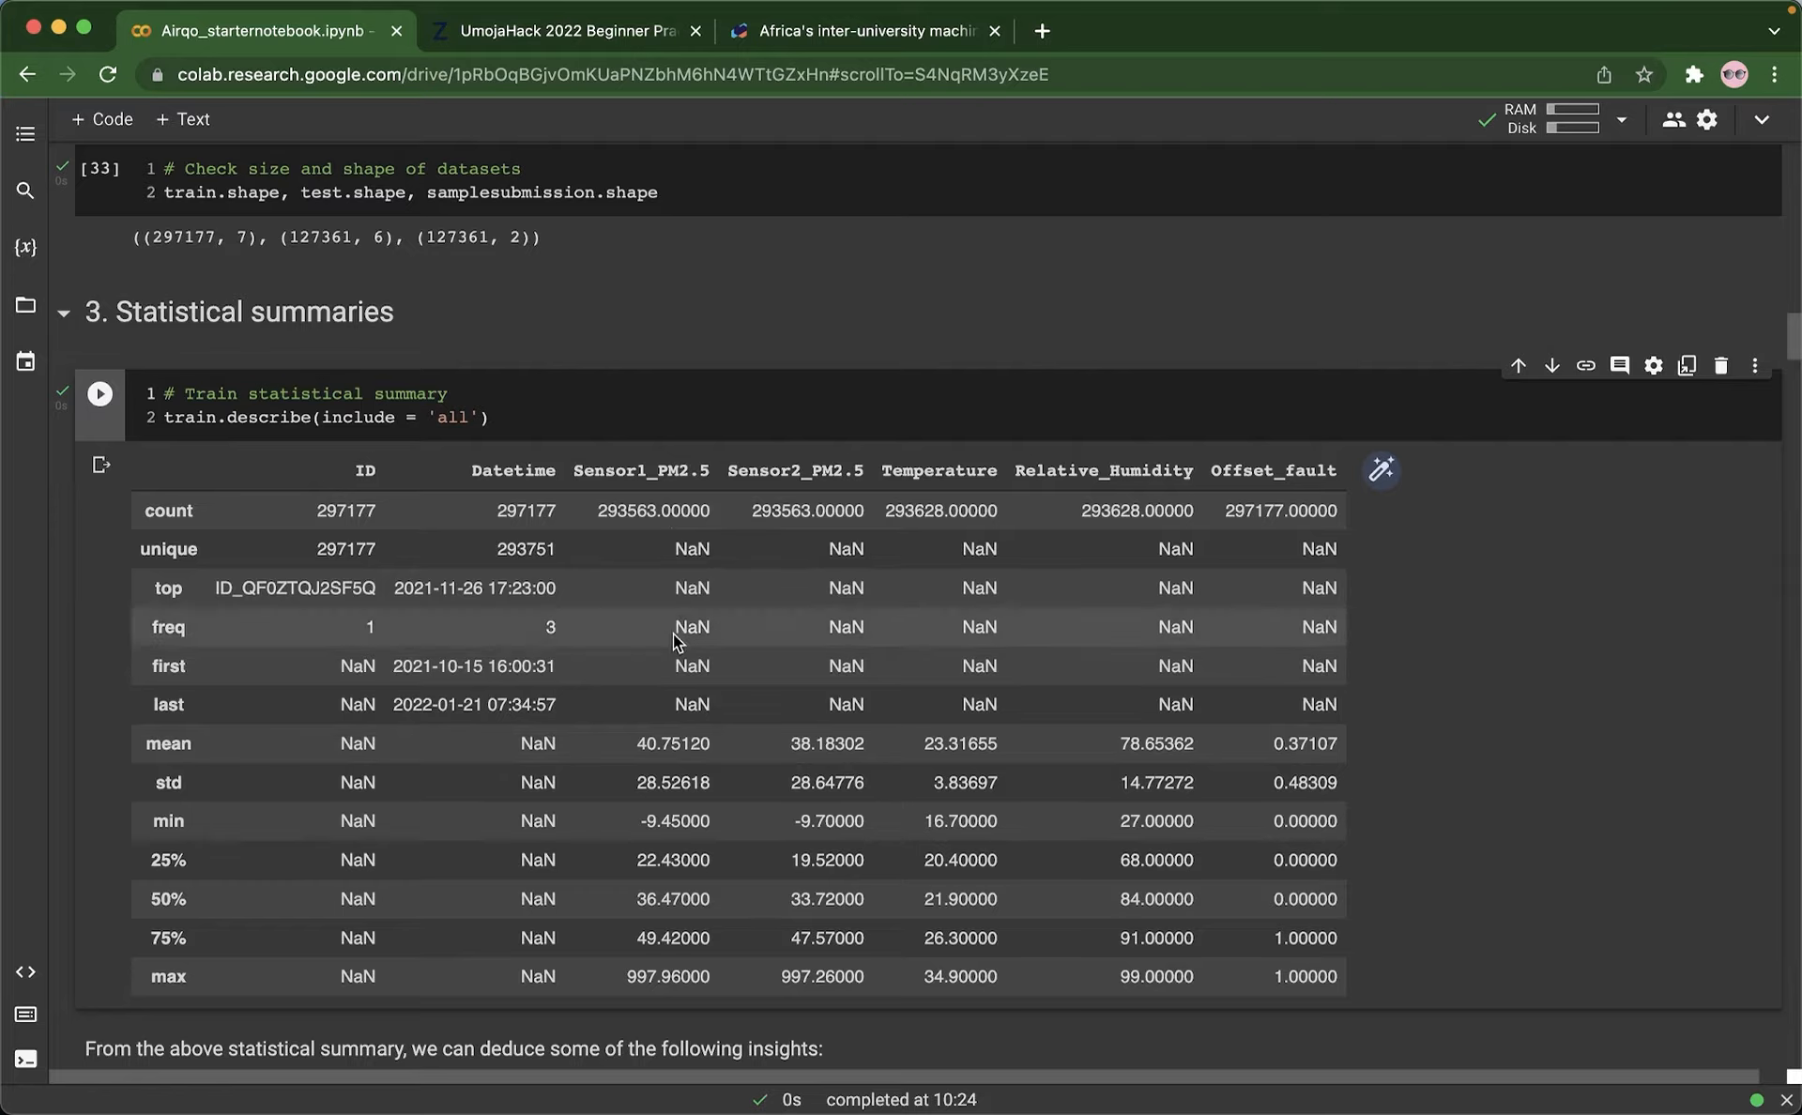
pyautogui.moveTo(792, 804)
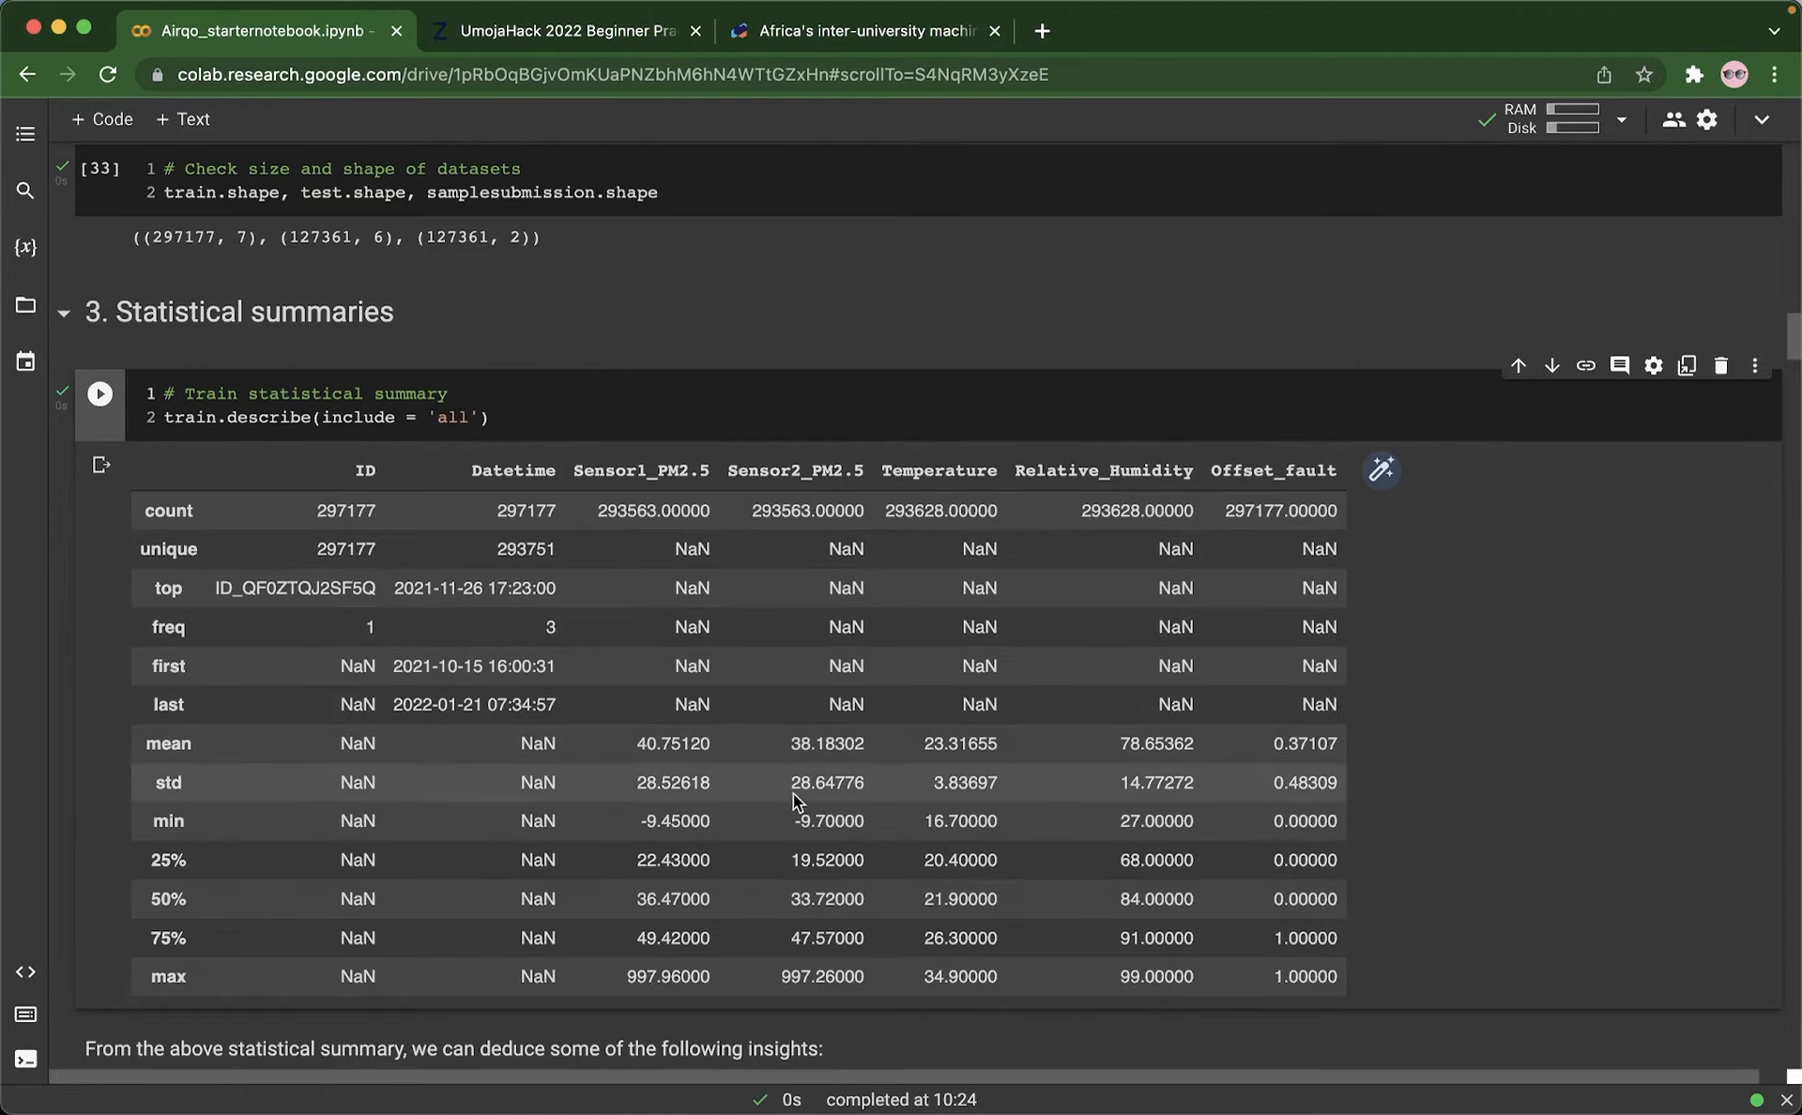
pyautogui.scroll(-3)
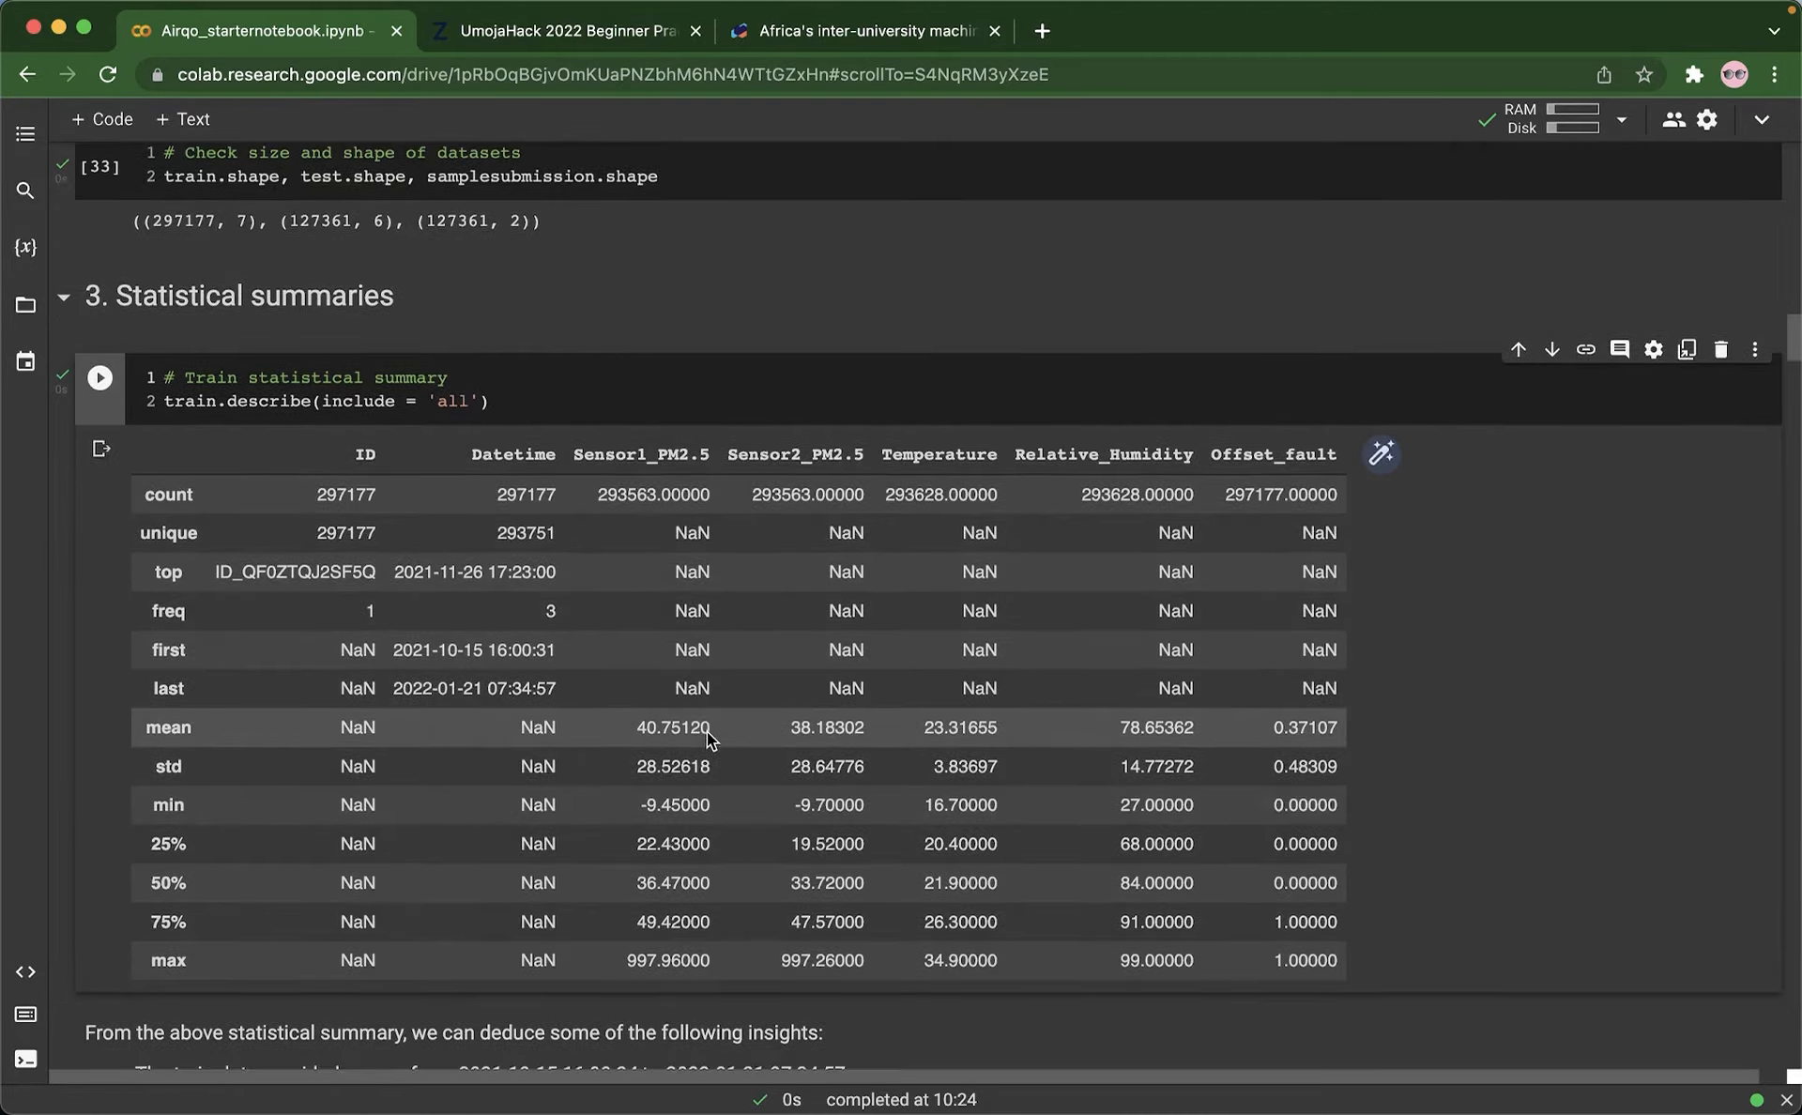
pyautogui.moveTo(653, 746)
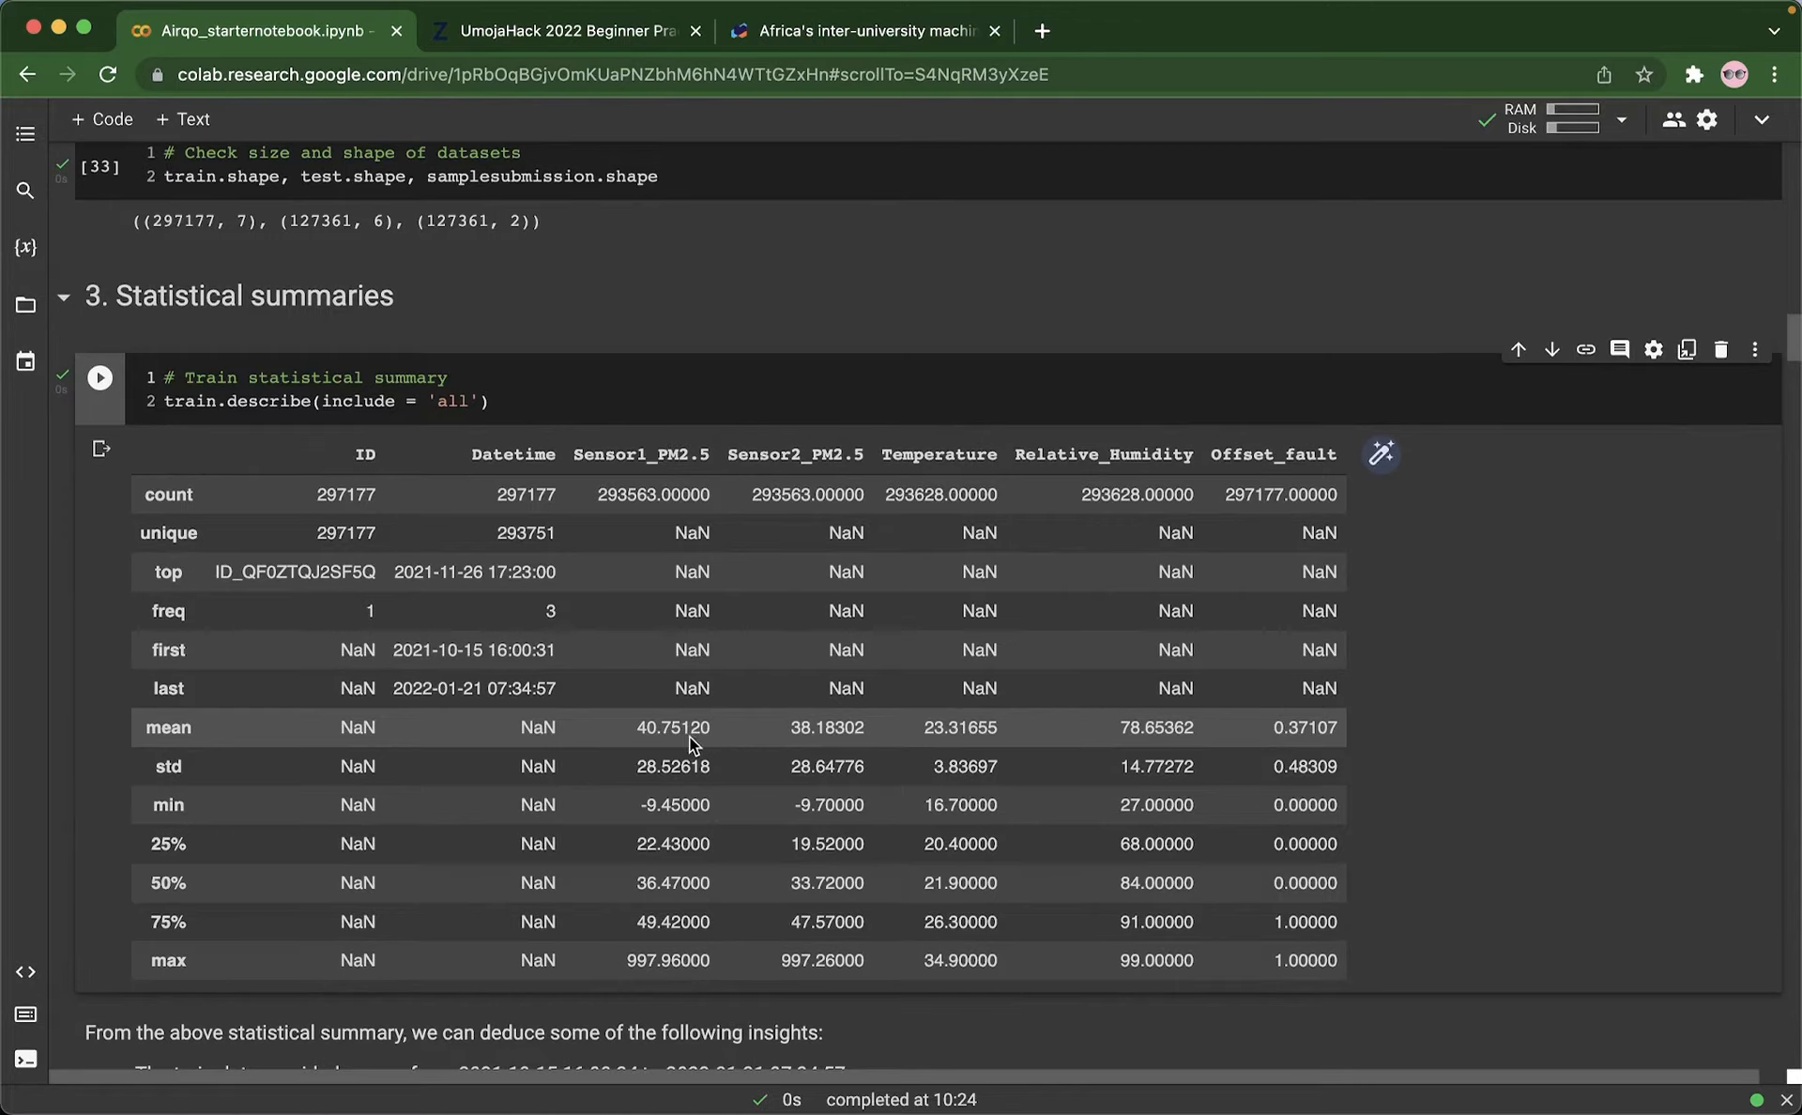
pyautogui.moveTo(670, 736)
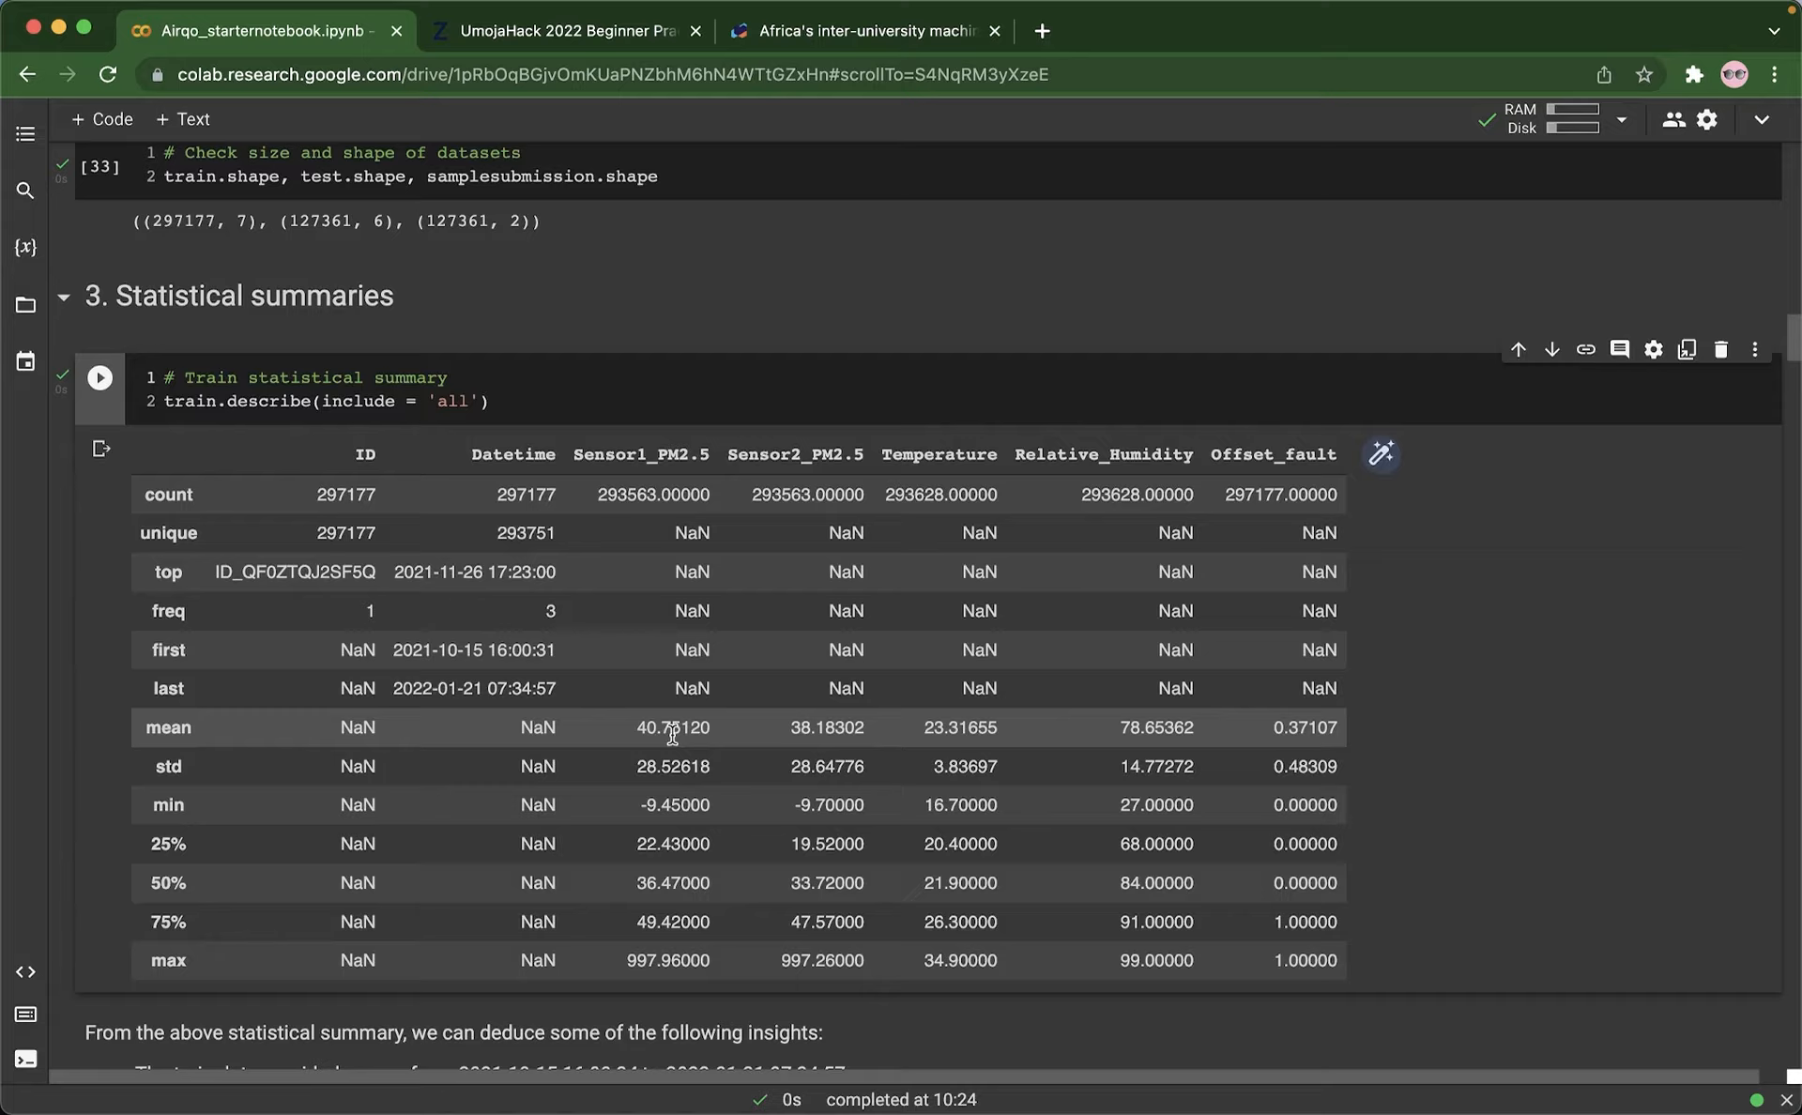
pyautogui.moveTo(819, 727)
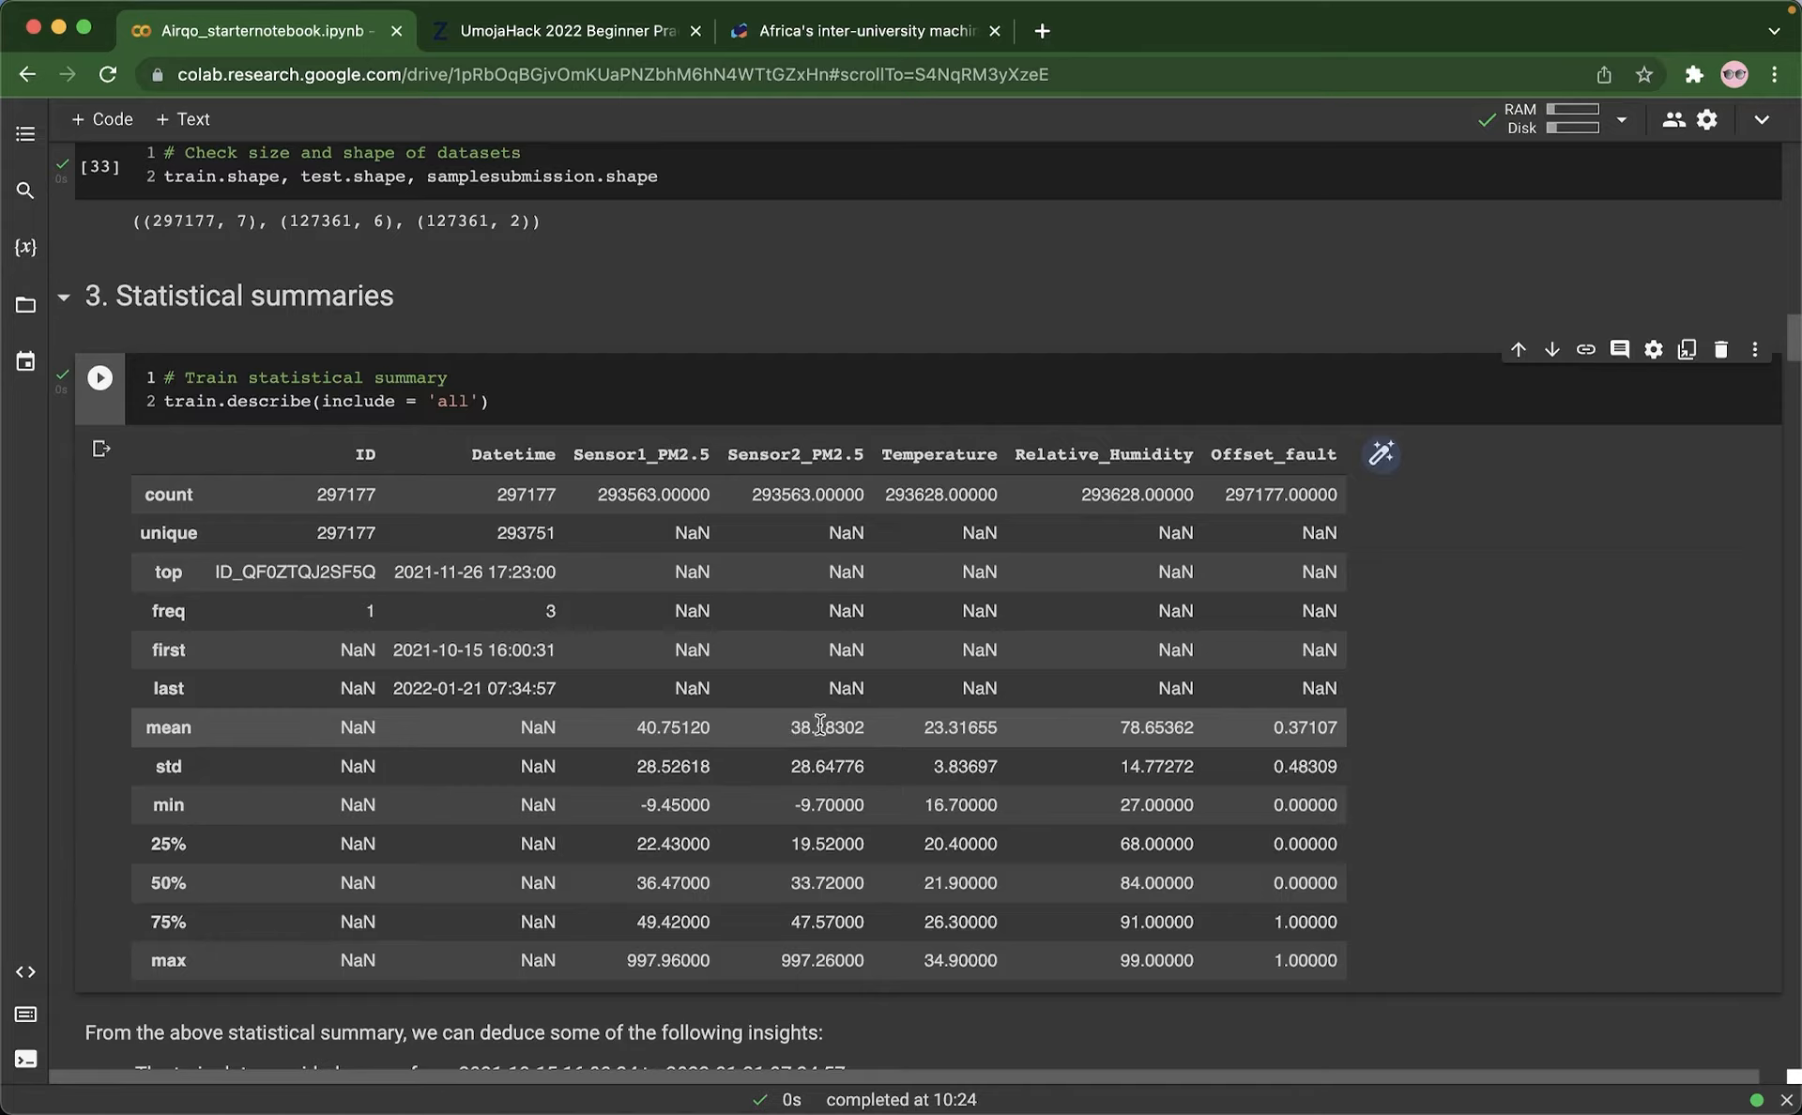
pyautogui.moveTo(705, 732)
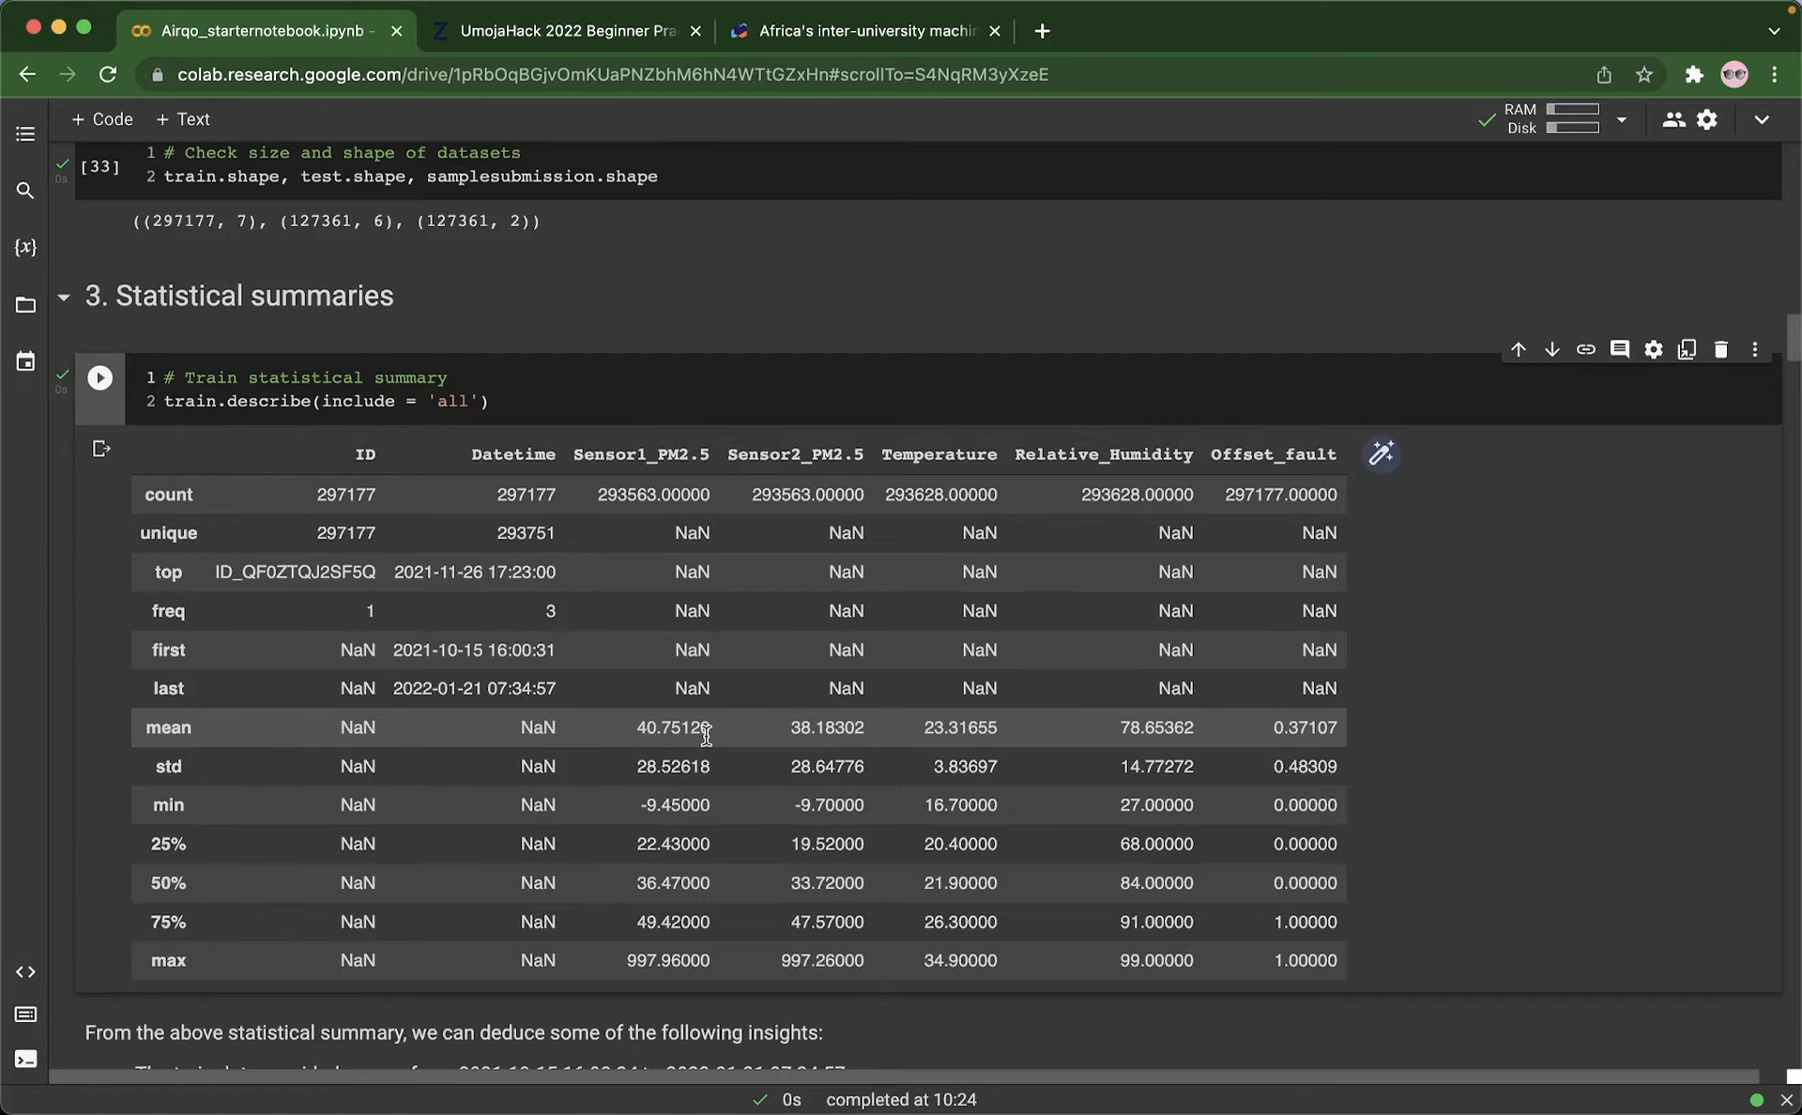
pyautogui.moveTo(718, 736)
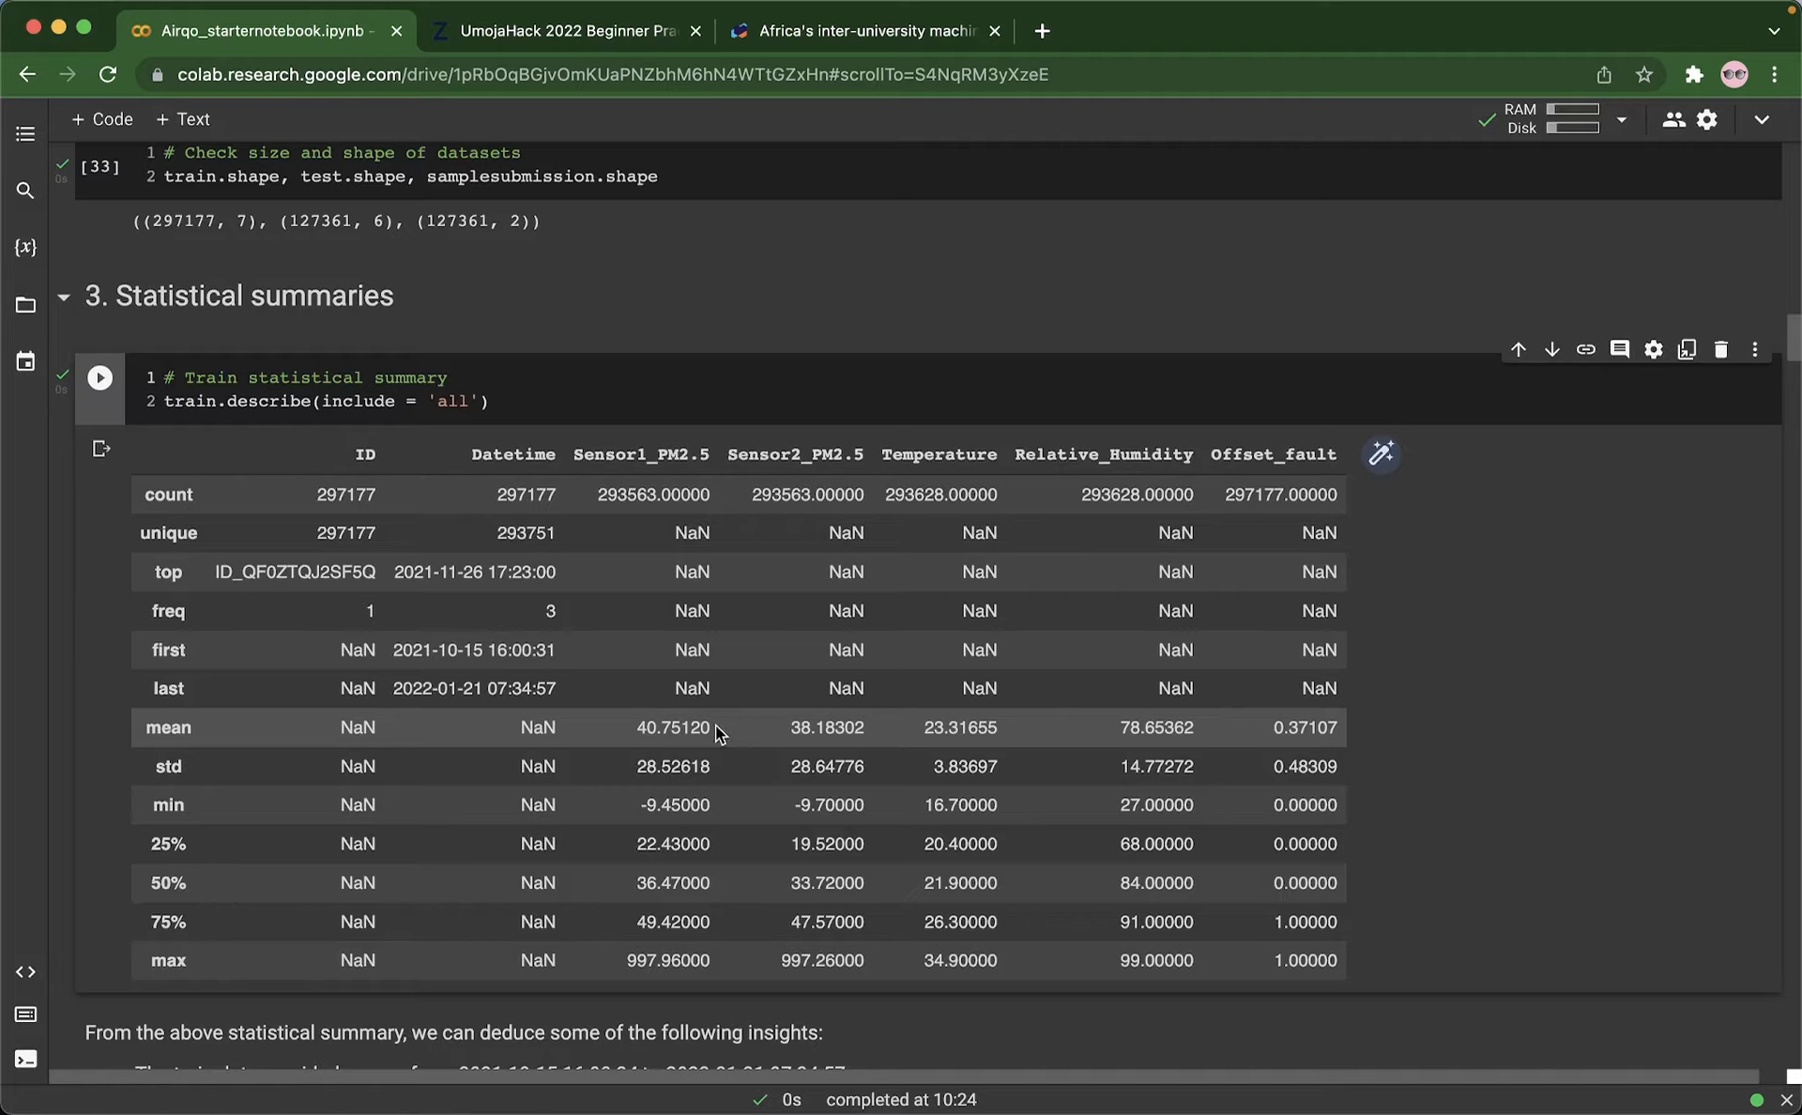
pyautogui.moveTo(1181, 572)
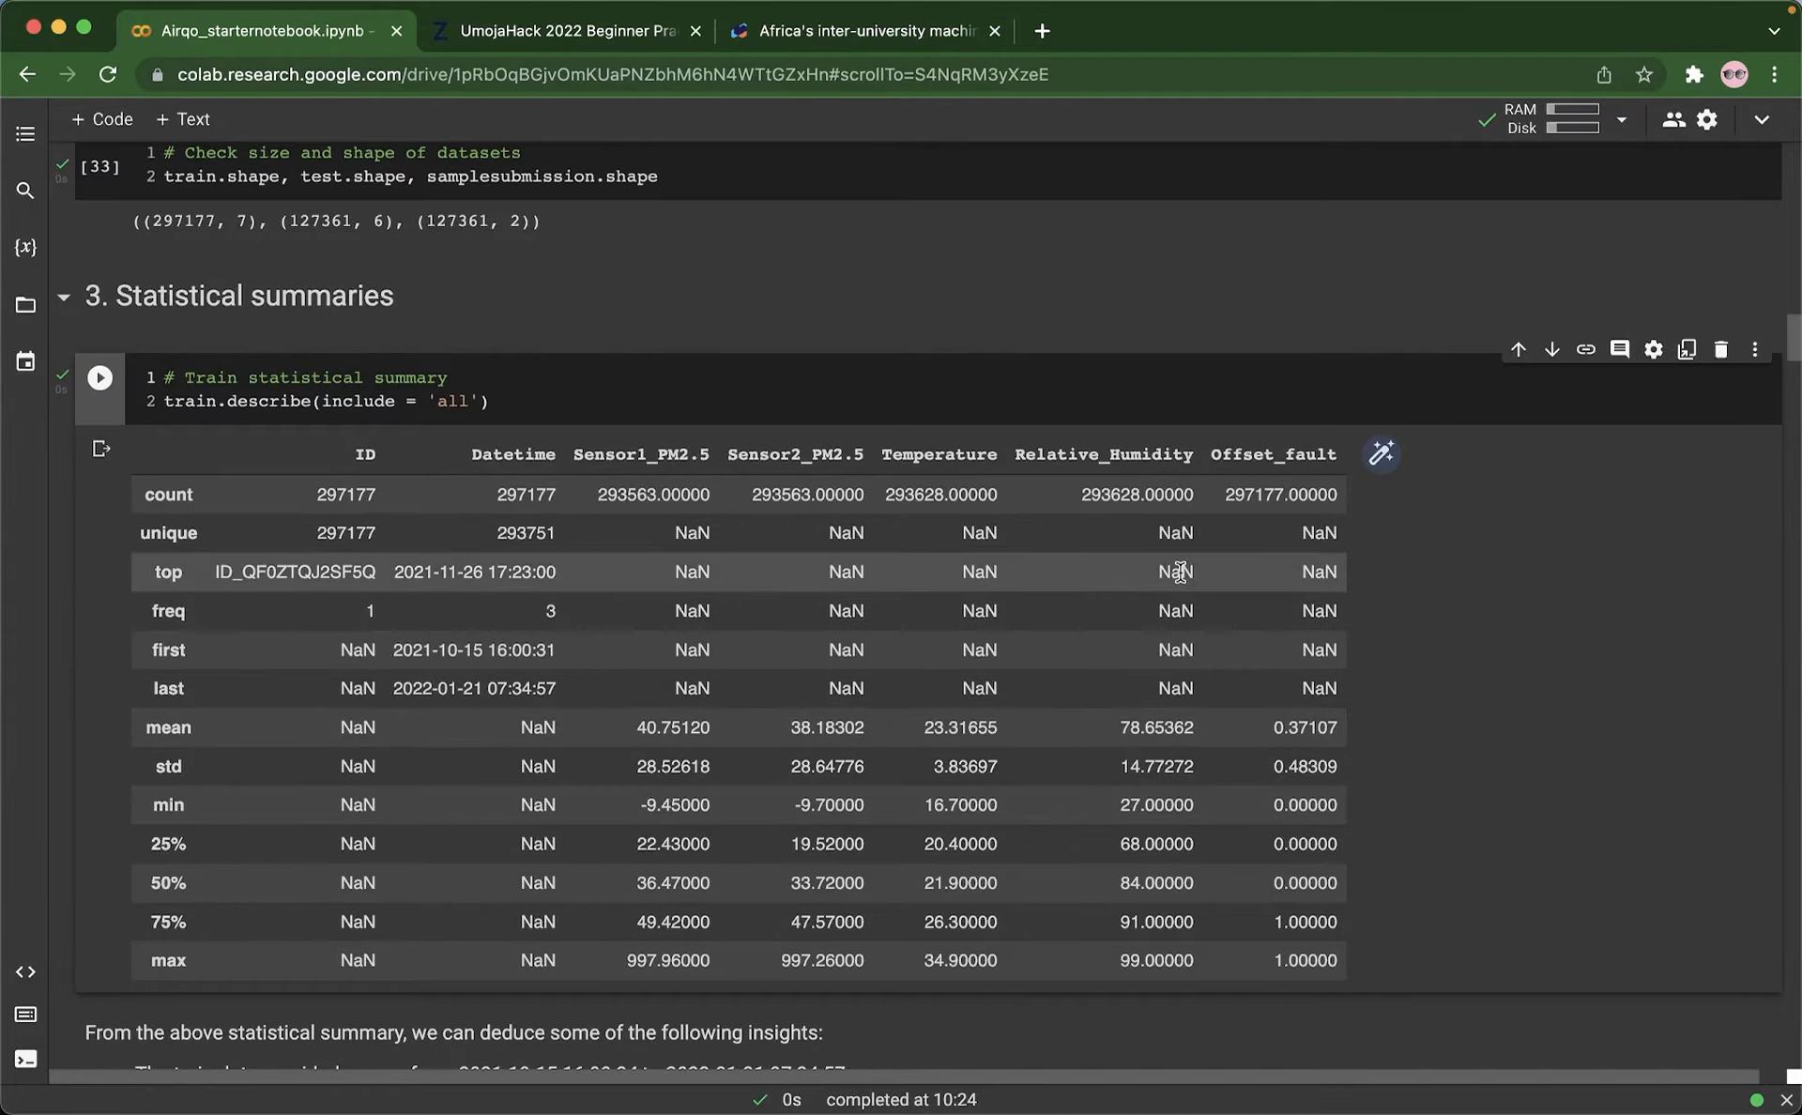
pyautogui.moveTo(862, 715)
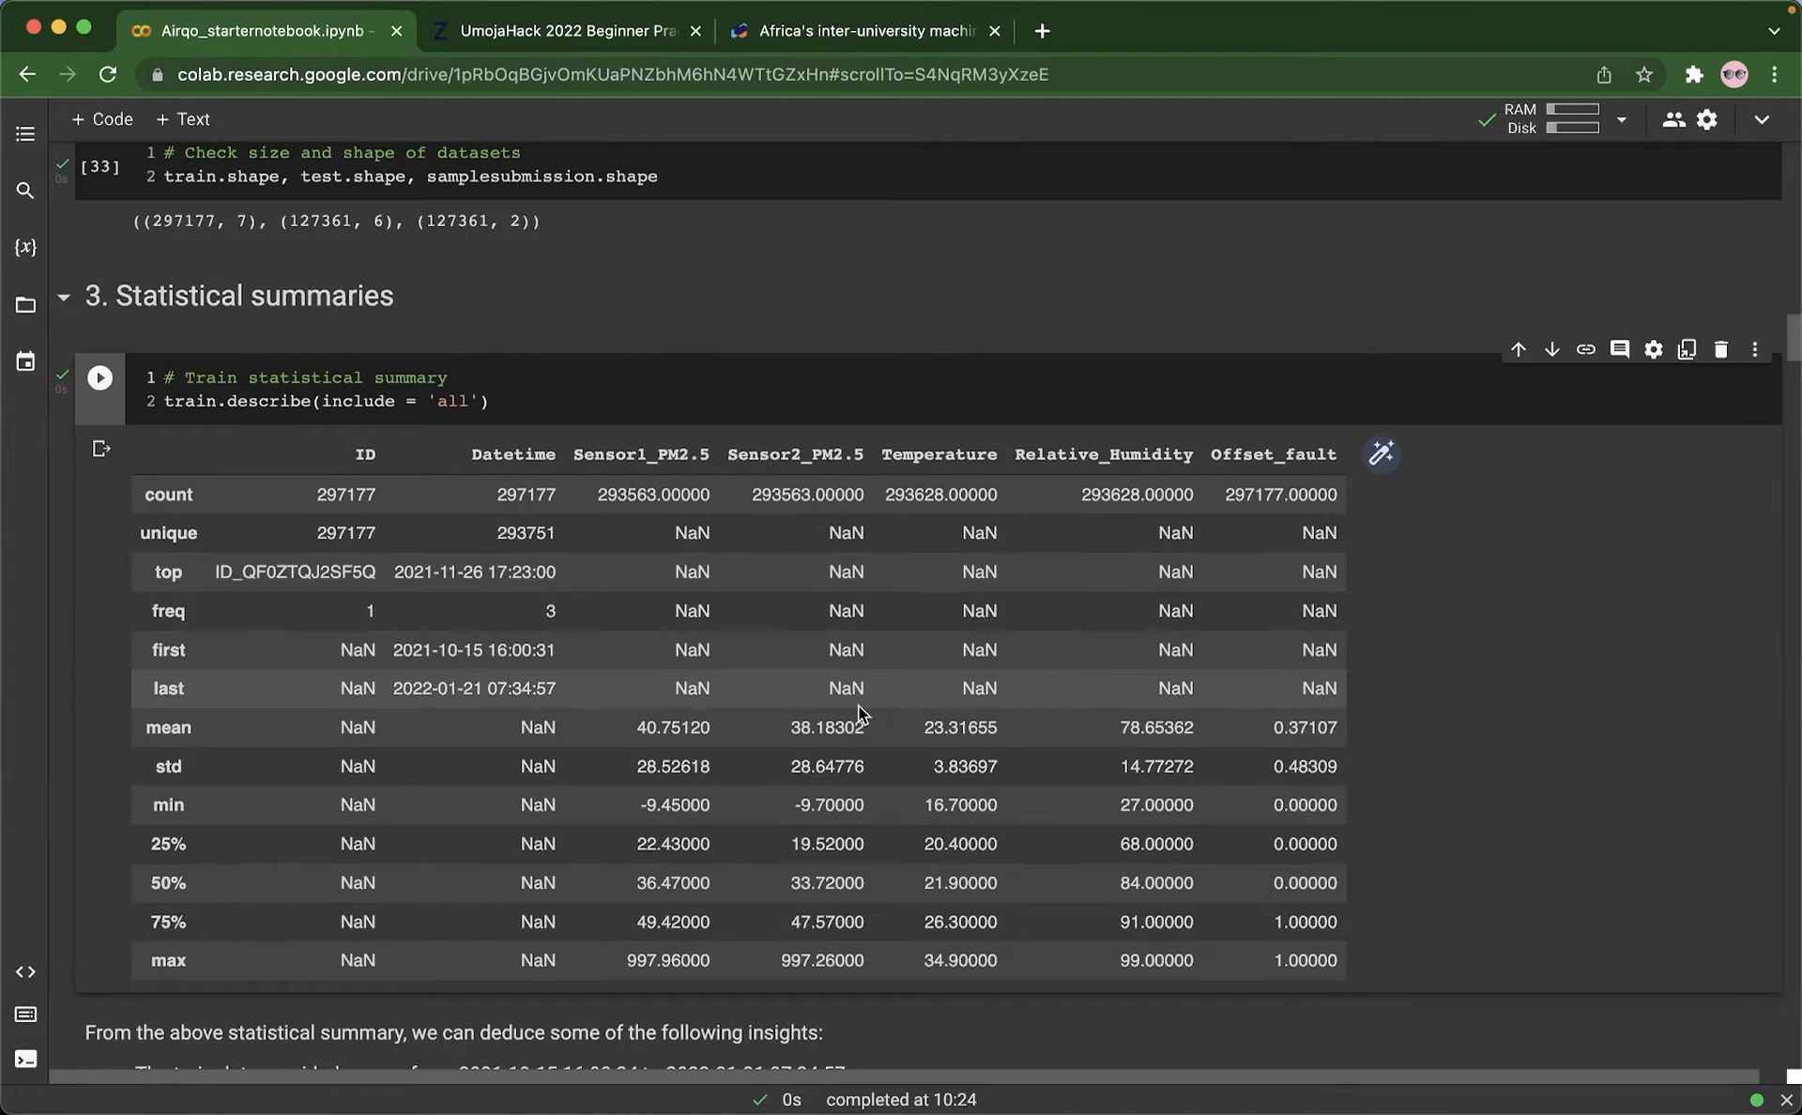
pyautogui.scroll(-3)
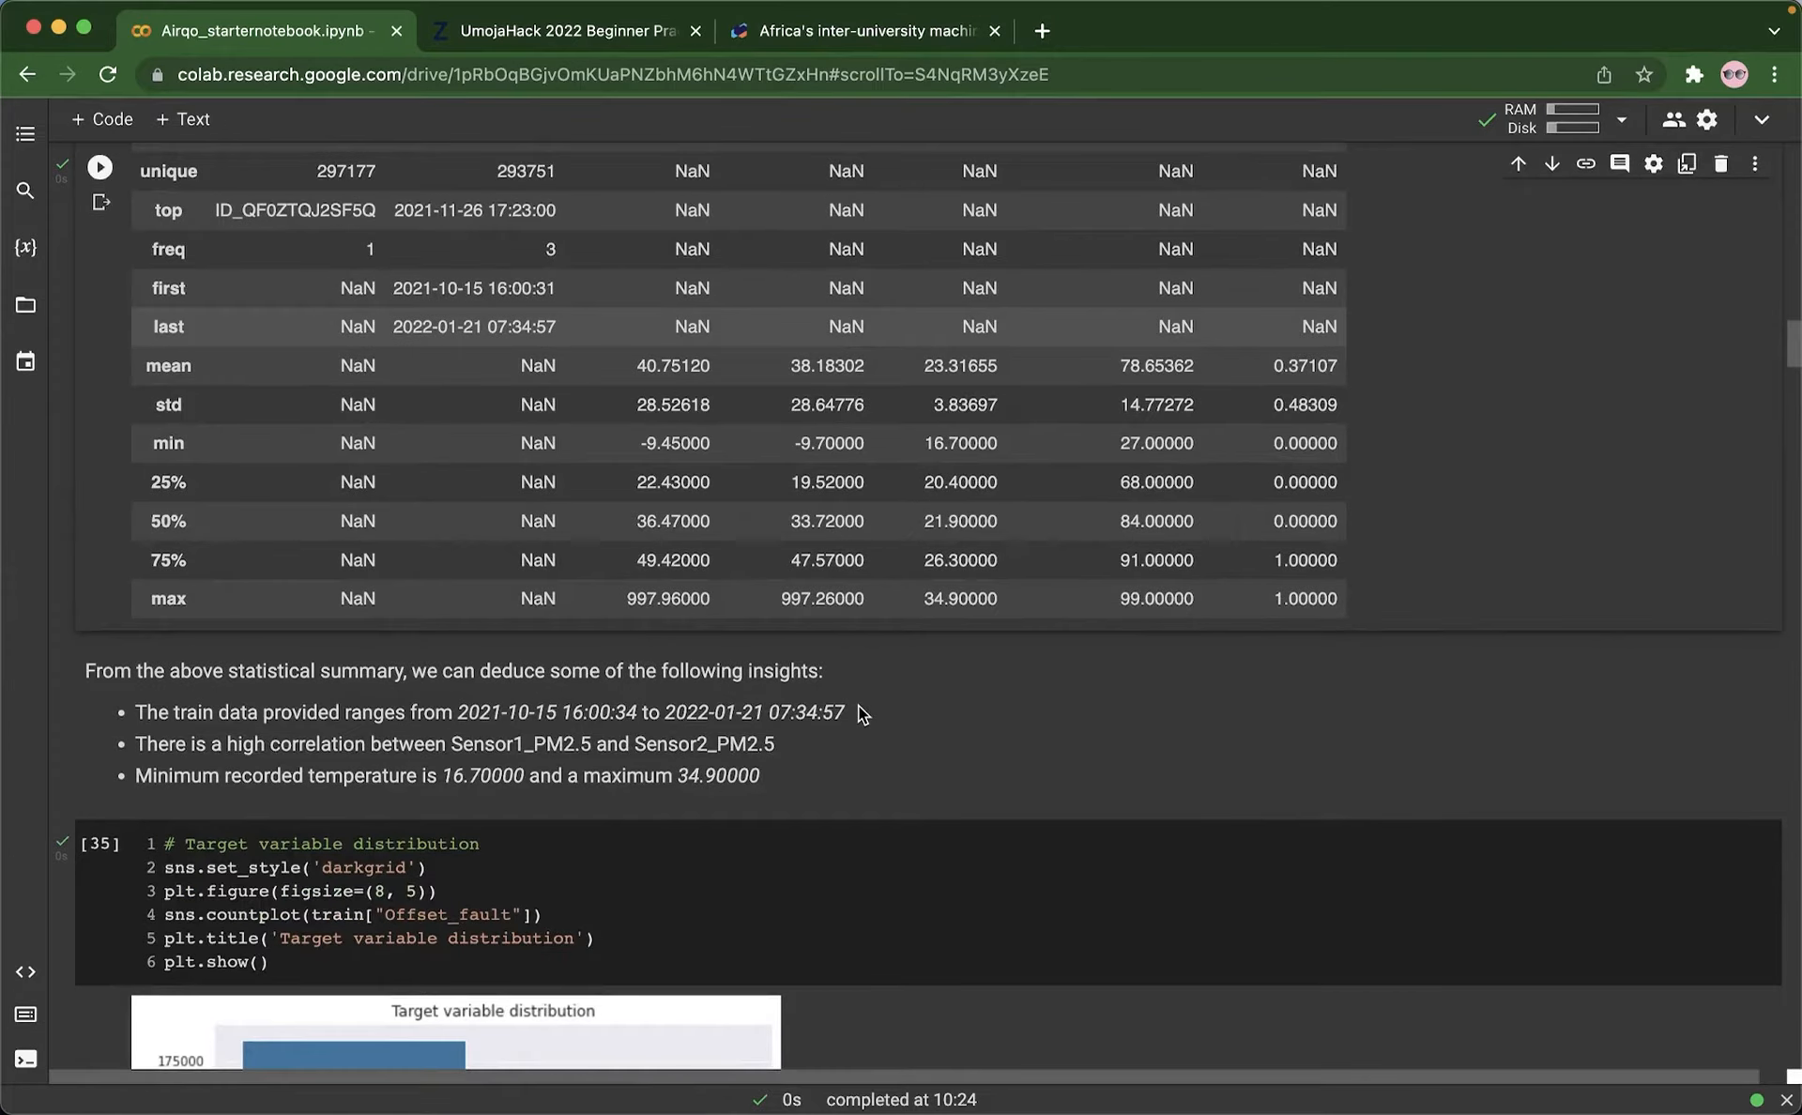
pyautogui.scroll(-3)
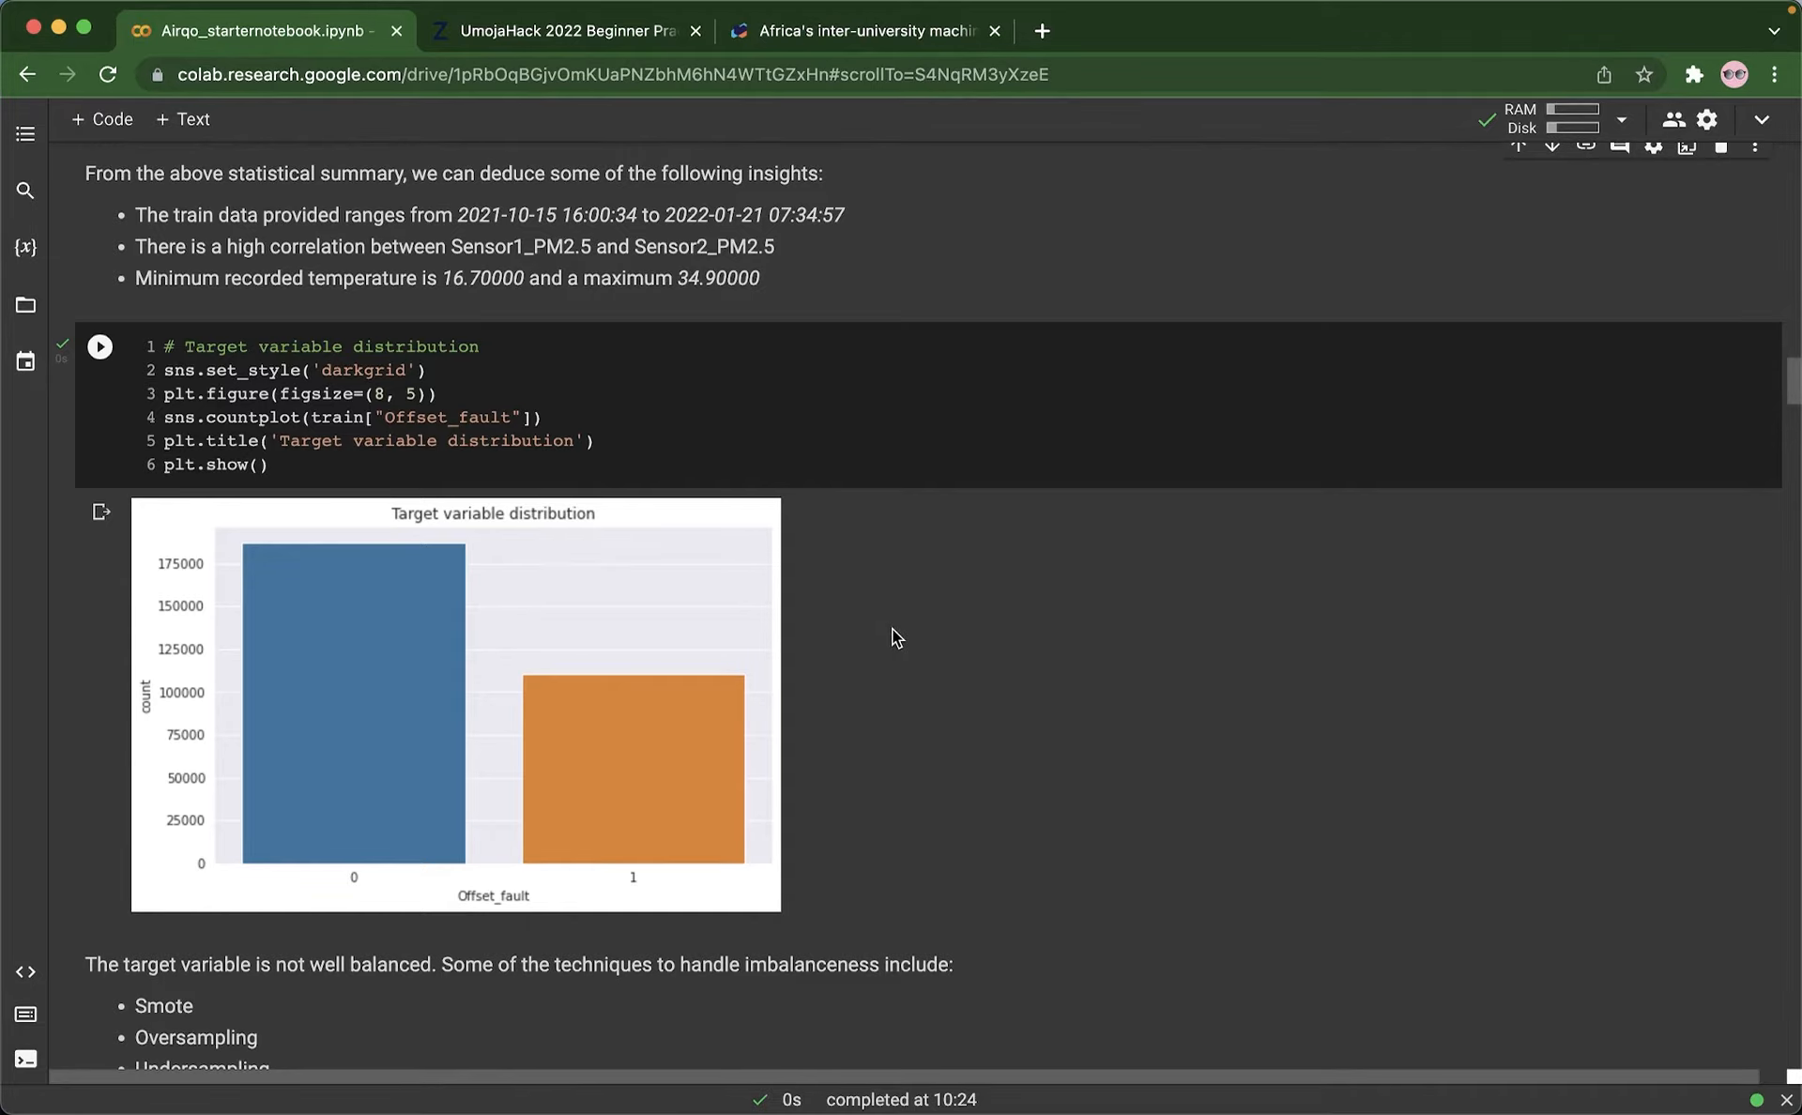
pyautogui.moveTo(450, 638)
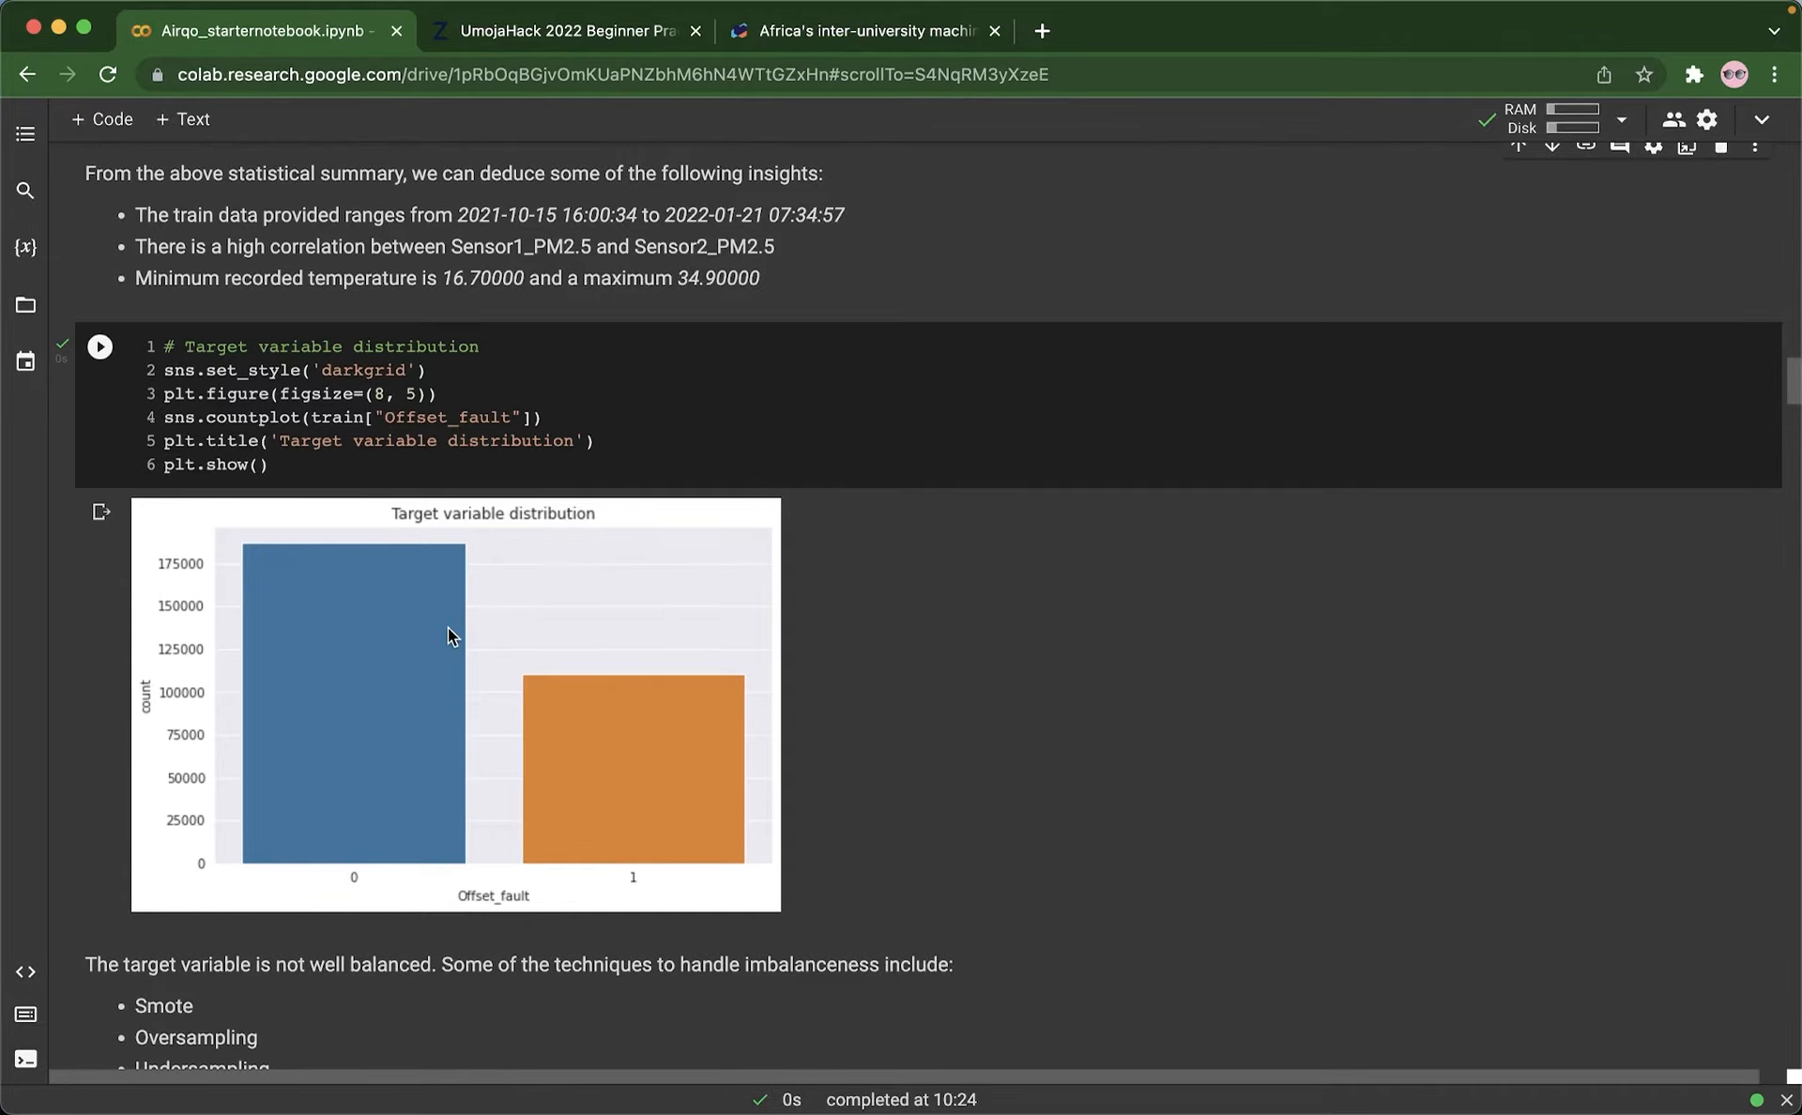
pyautogui.moveTo(642, 603)
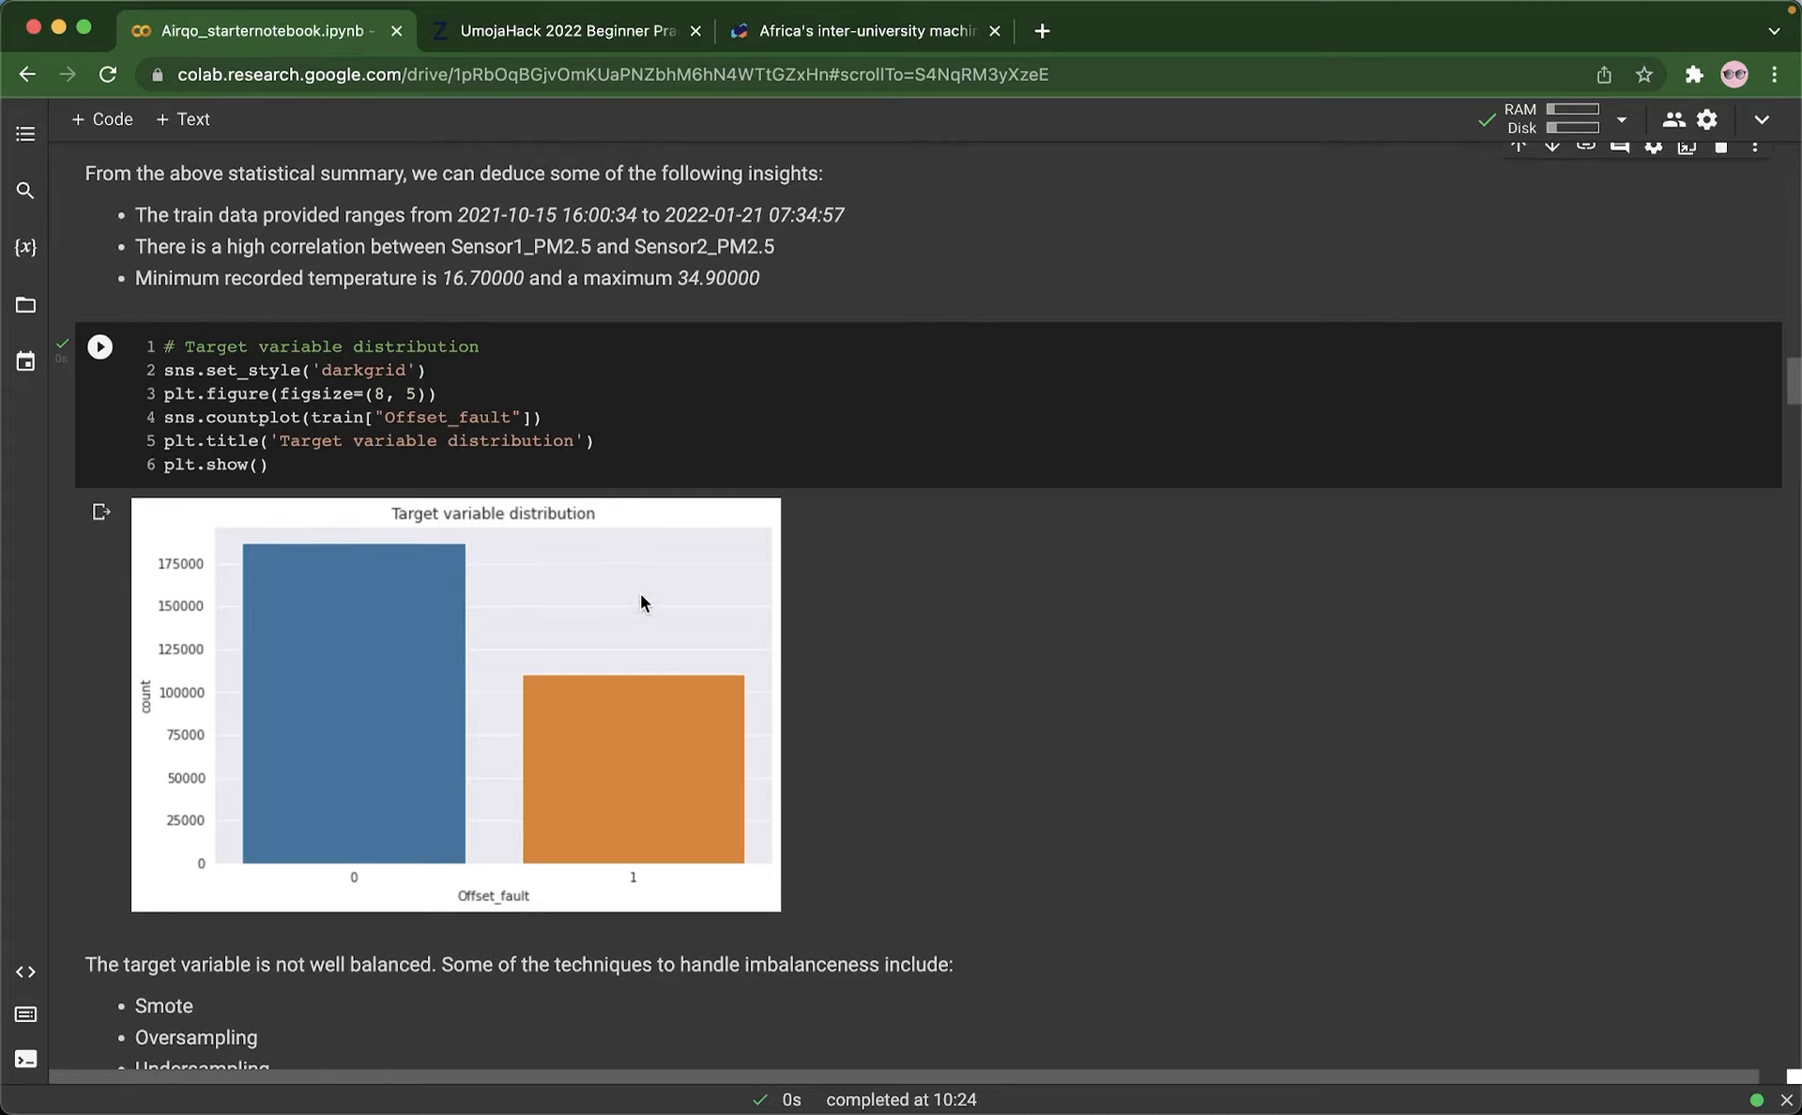
pyautogui.moveTo(397, 625)
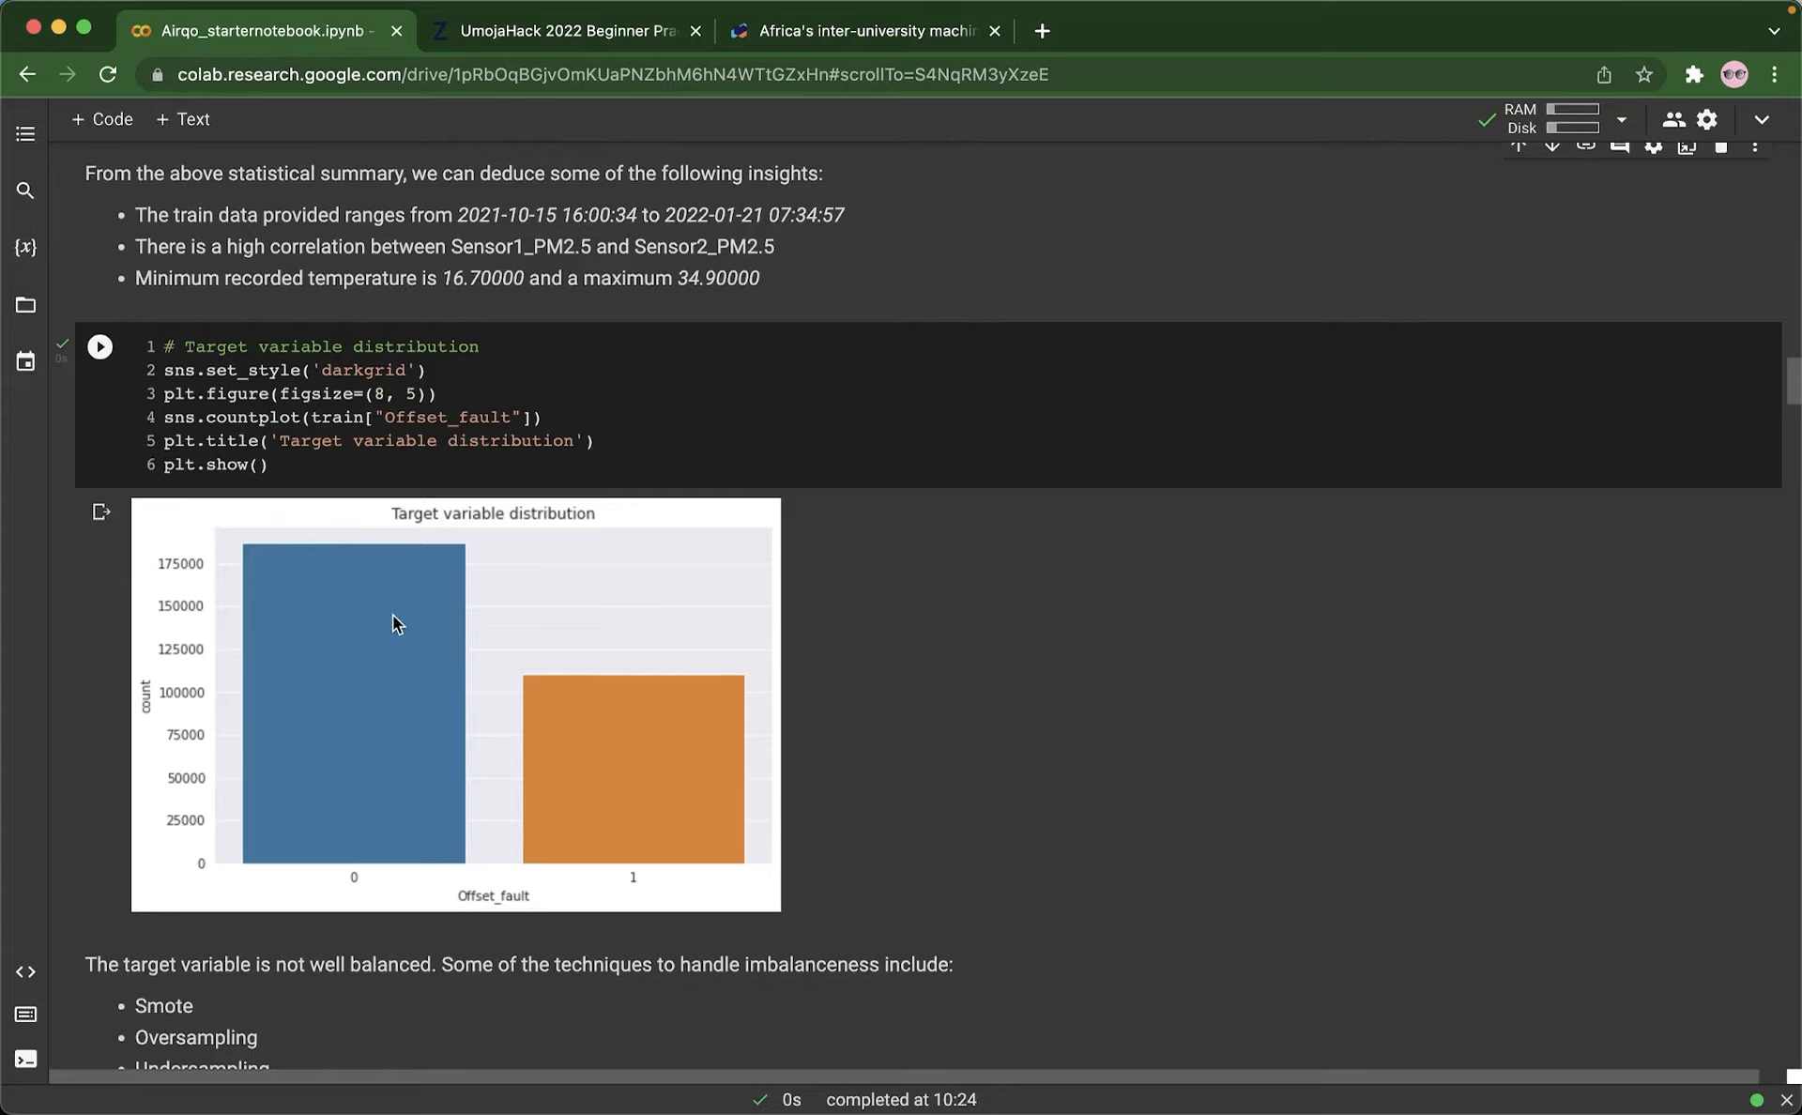
pyautogui.moveTo(428, 597)
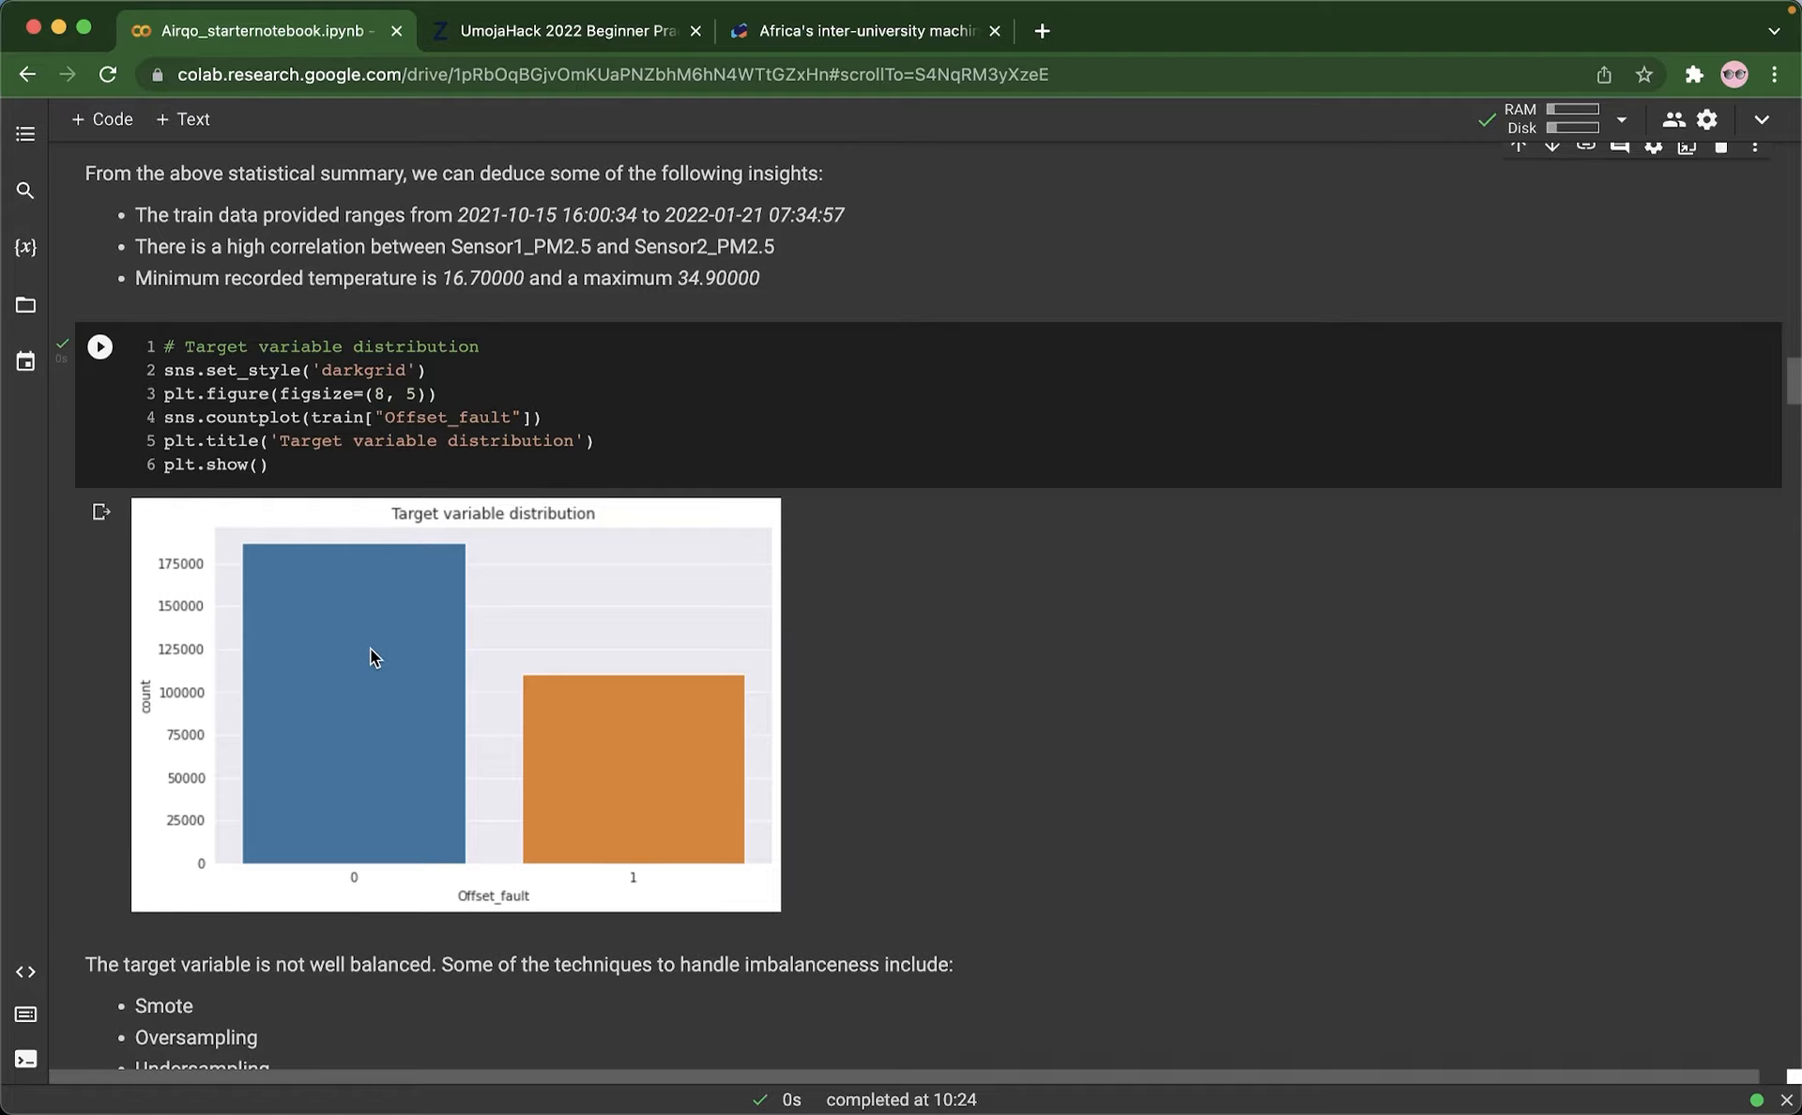
pyautogui.moveTo(757, 701)
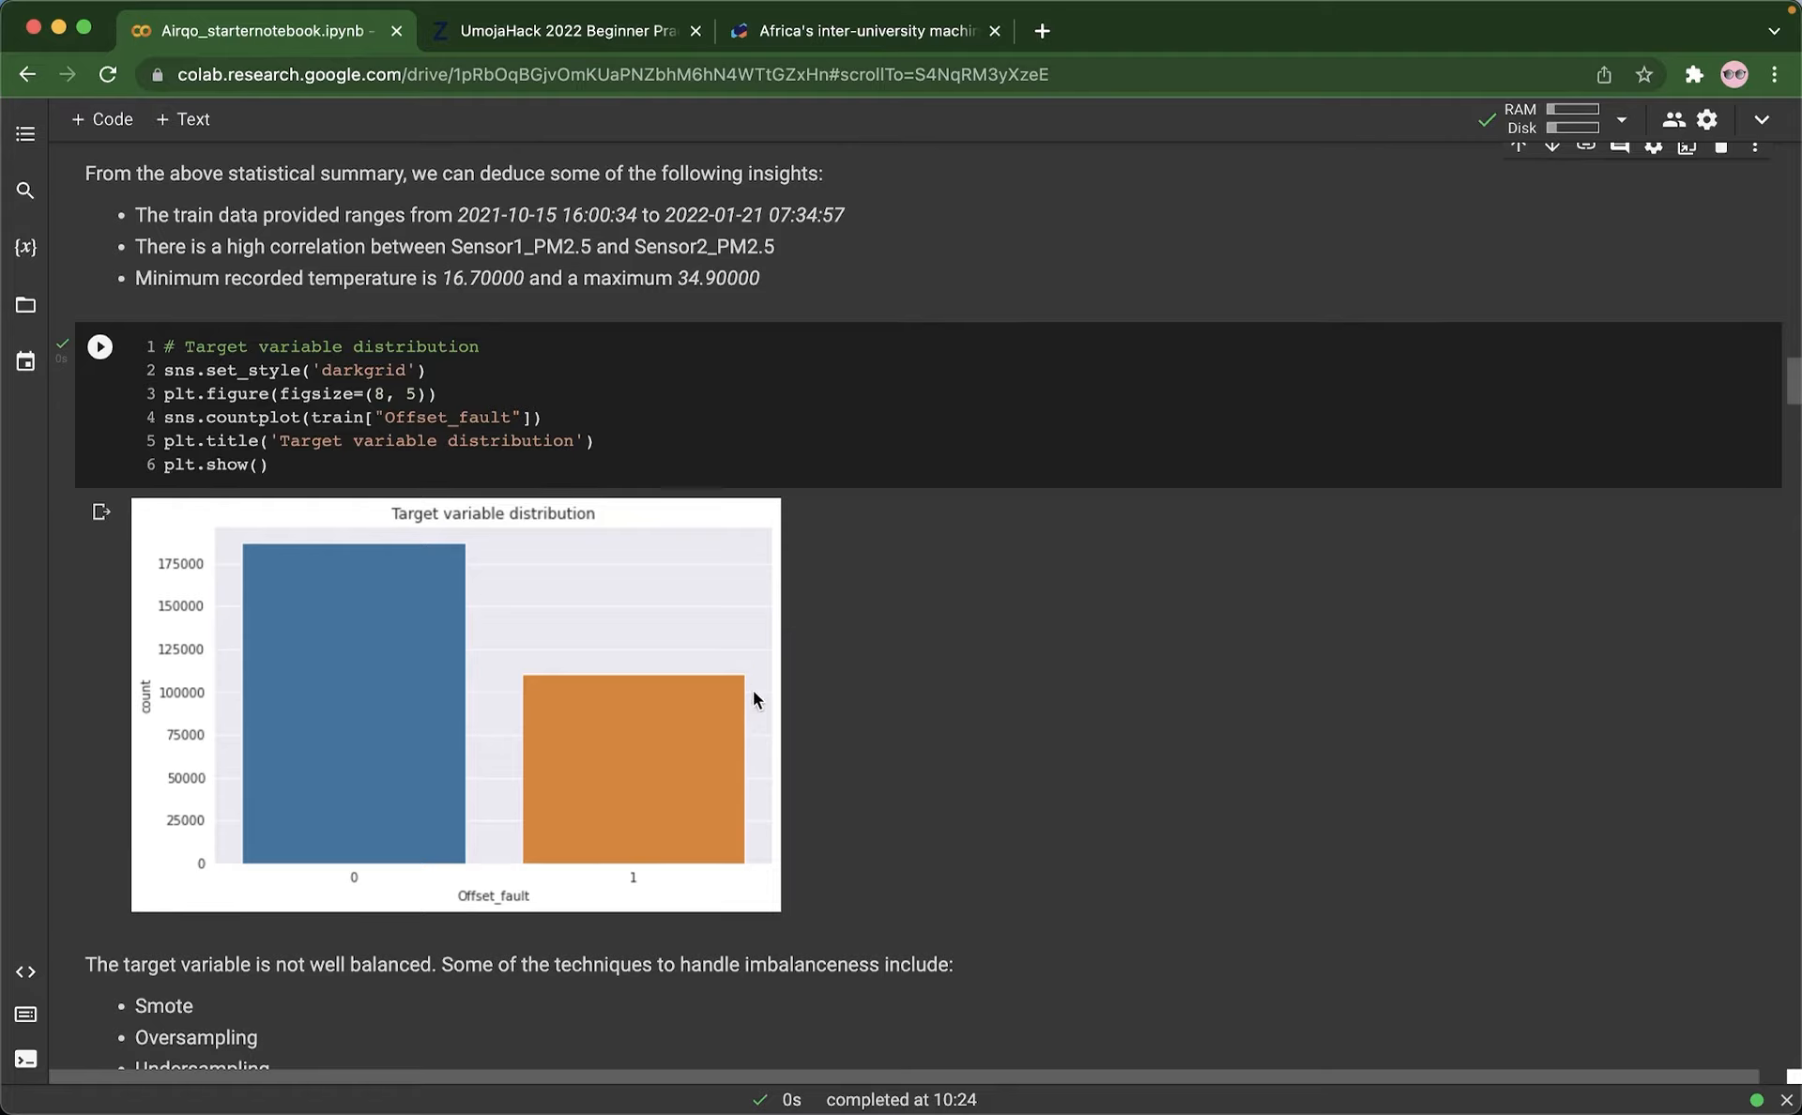
pyautogui.moveTo(1002, 633)
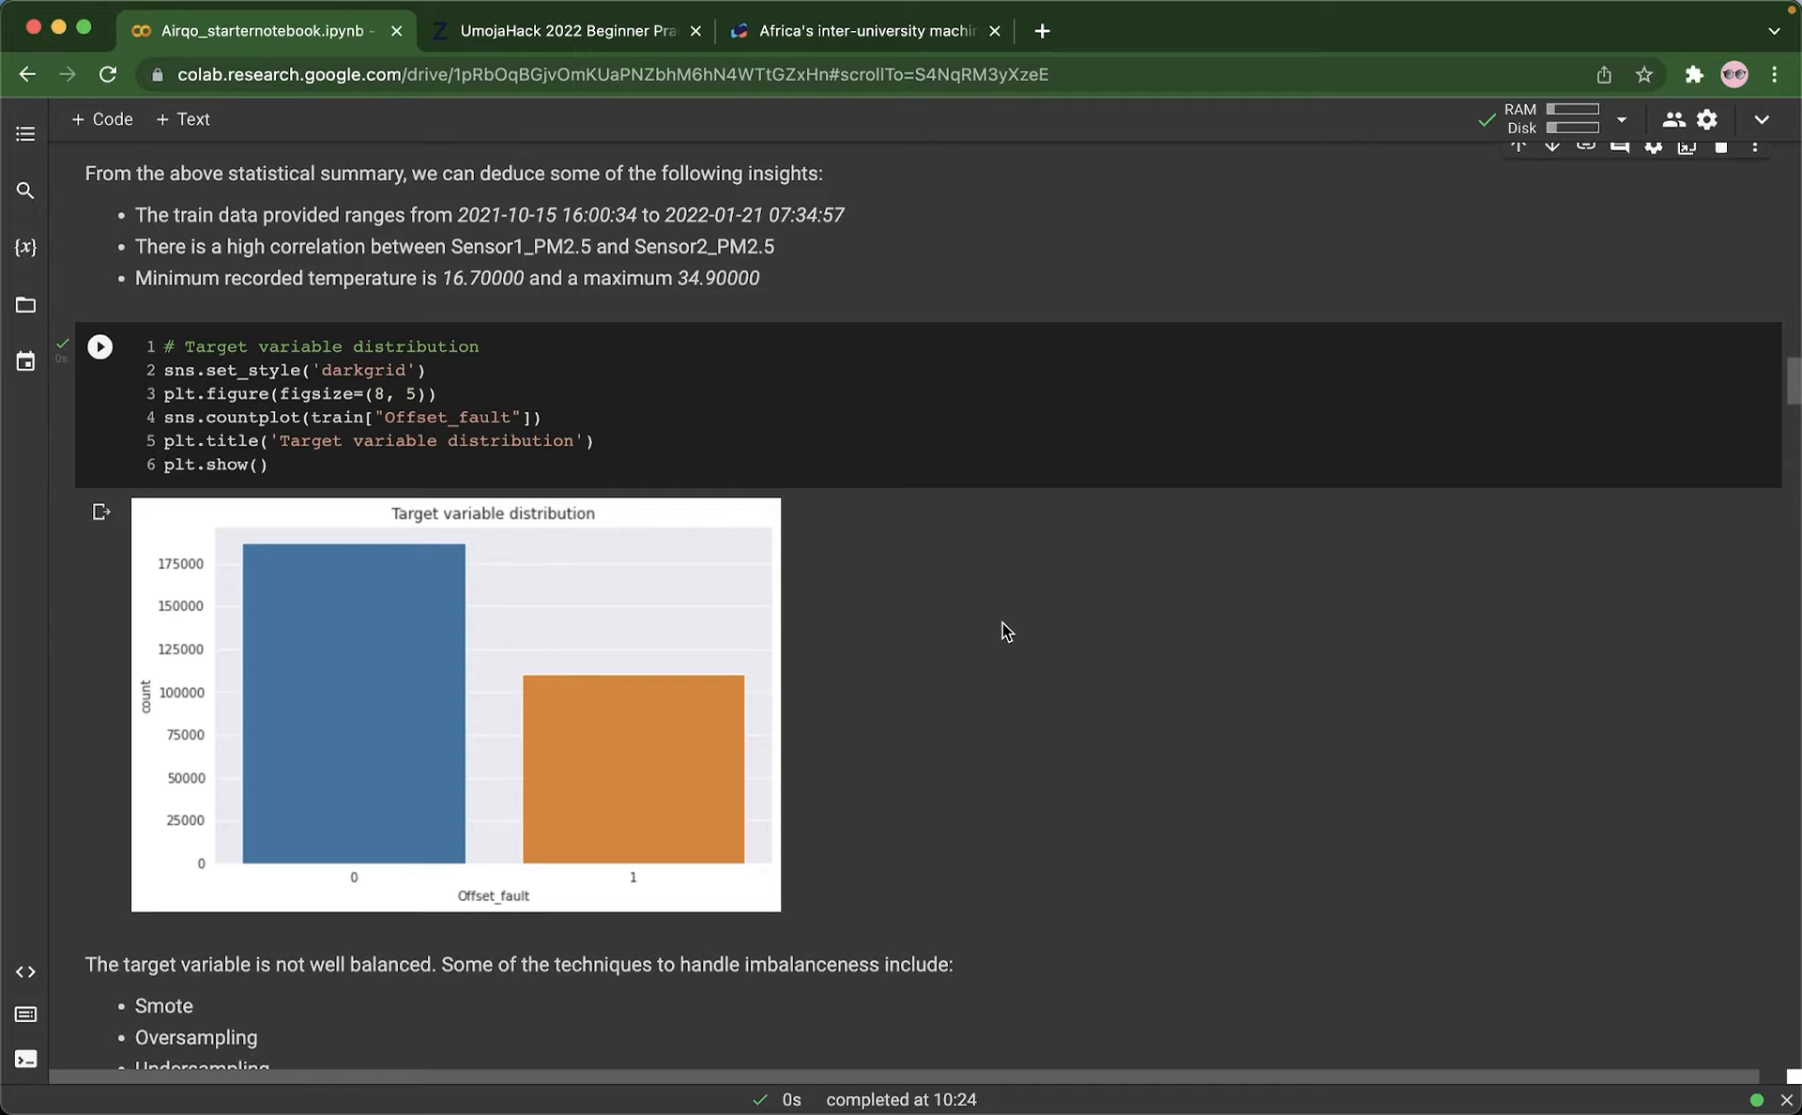
pyautogui.moveTo(1082, 637)
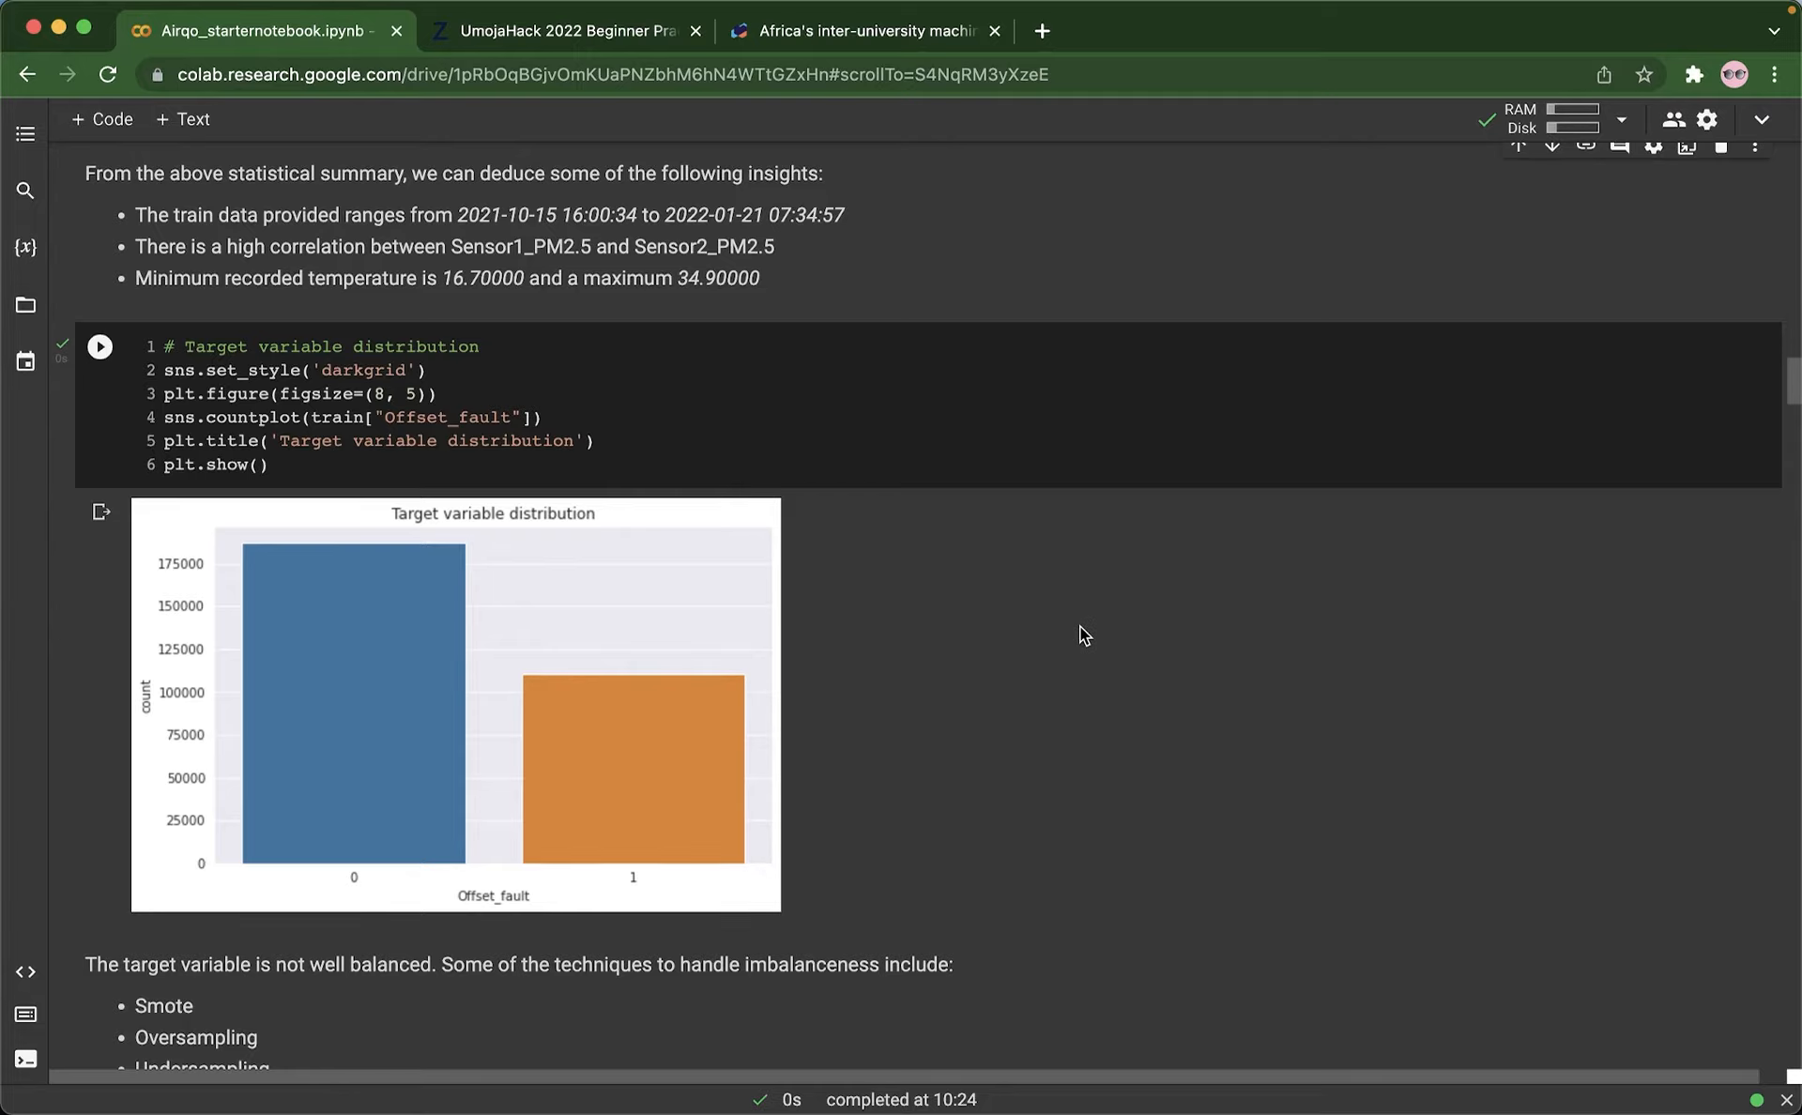
pyautogui.scroll(-3)
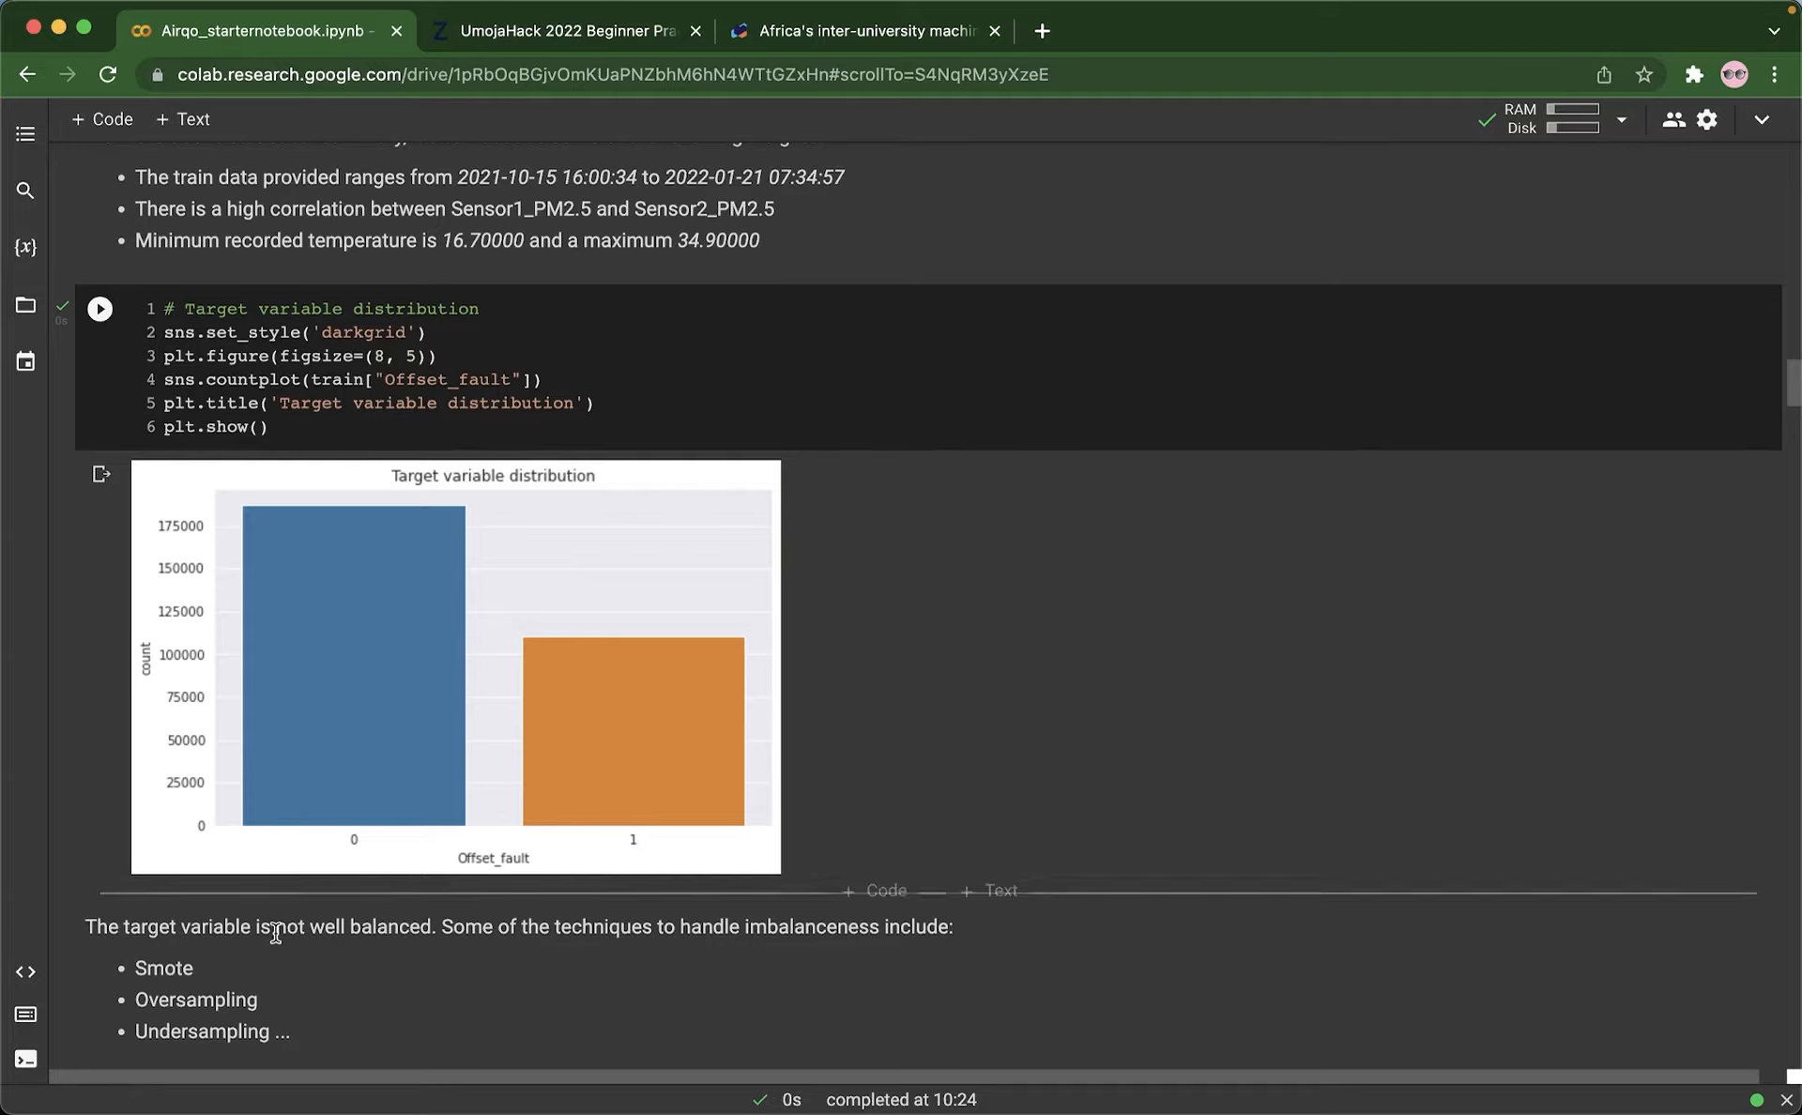
pyautogui.moveTo(1077, 499)
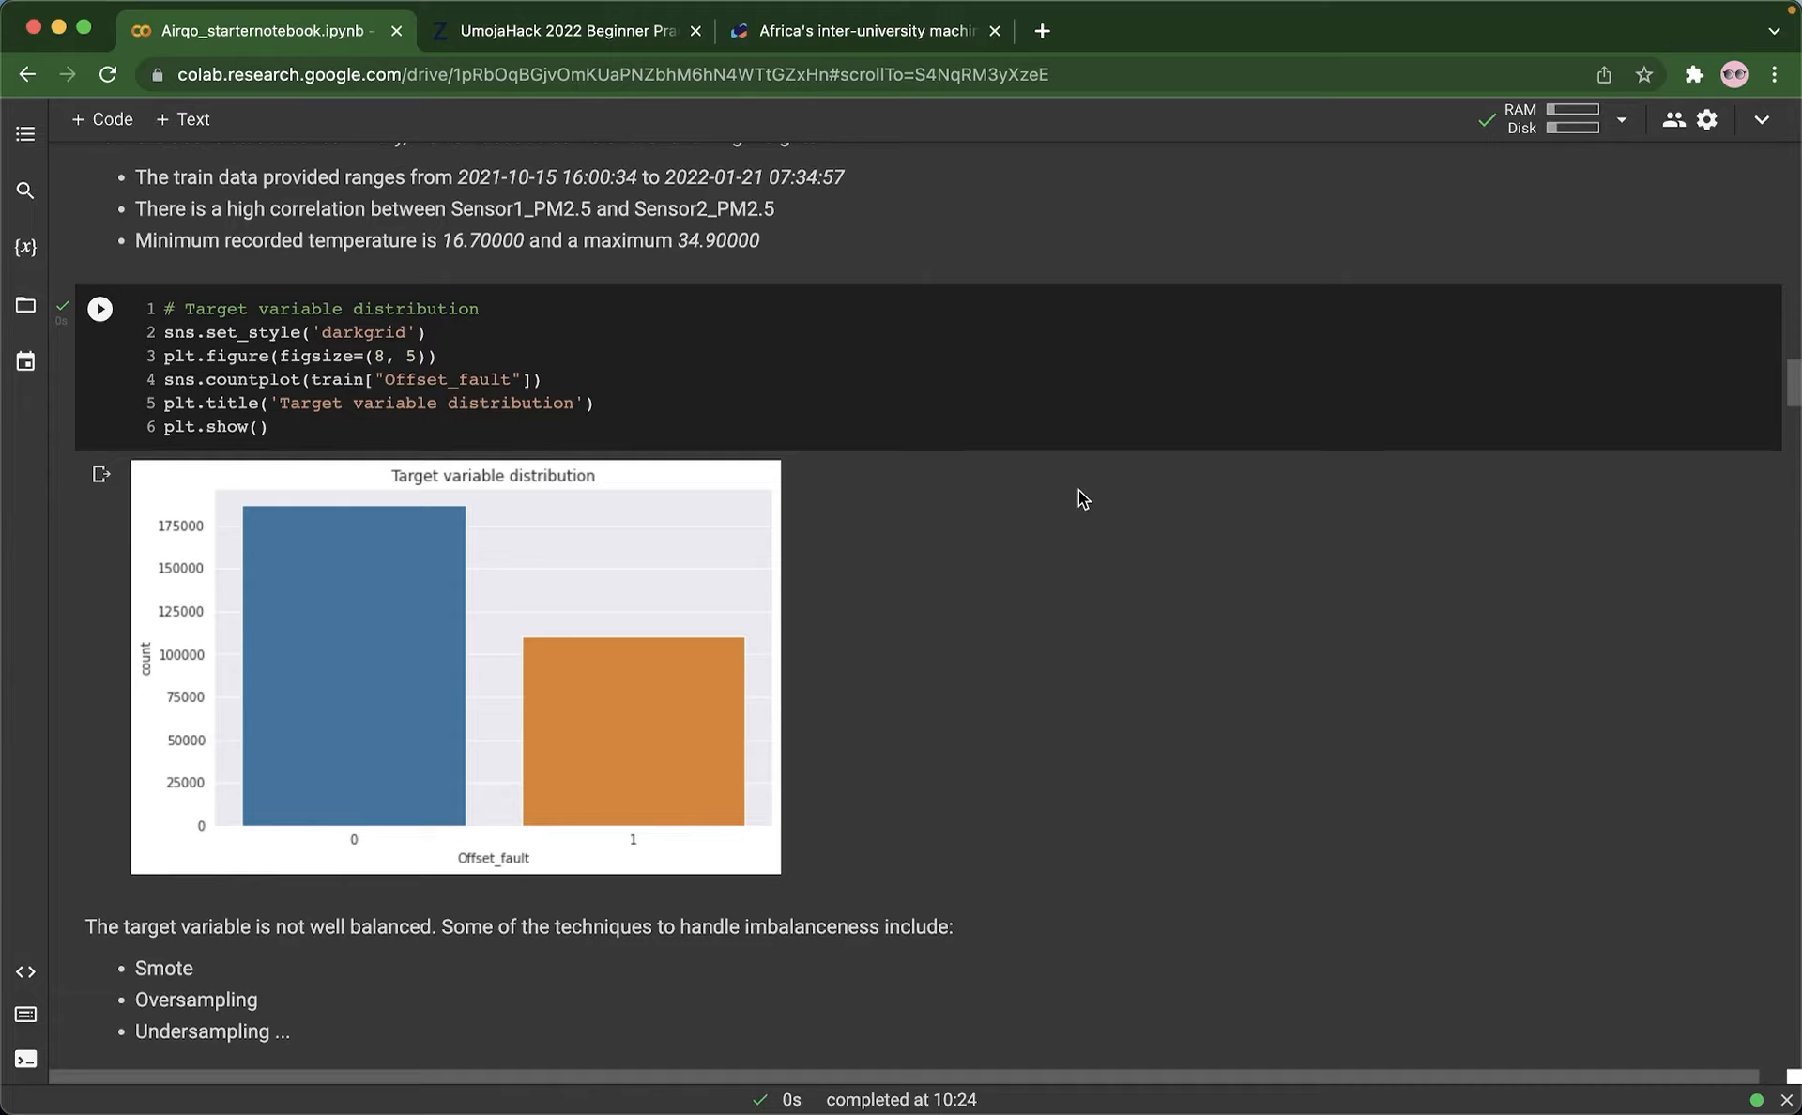
pyautogui.moveTo(820, 573)
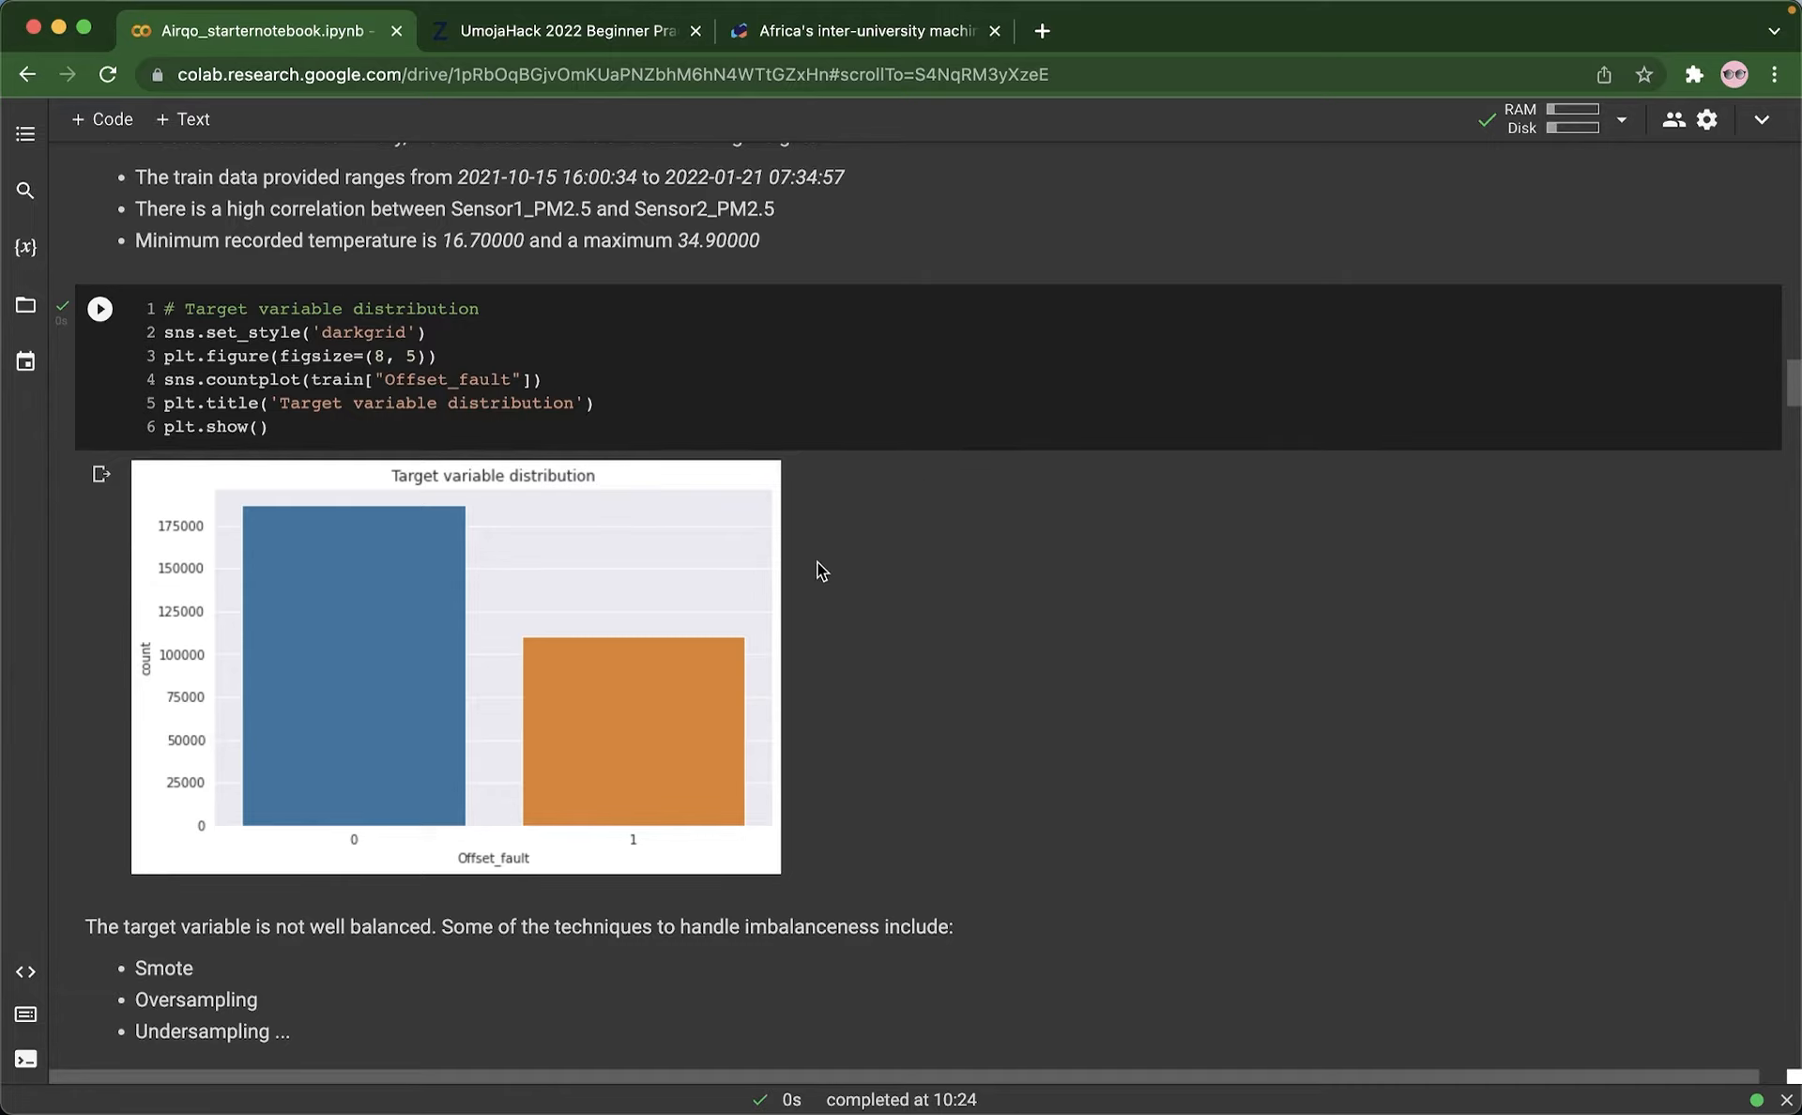
pyautogui.scroll(-3)
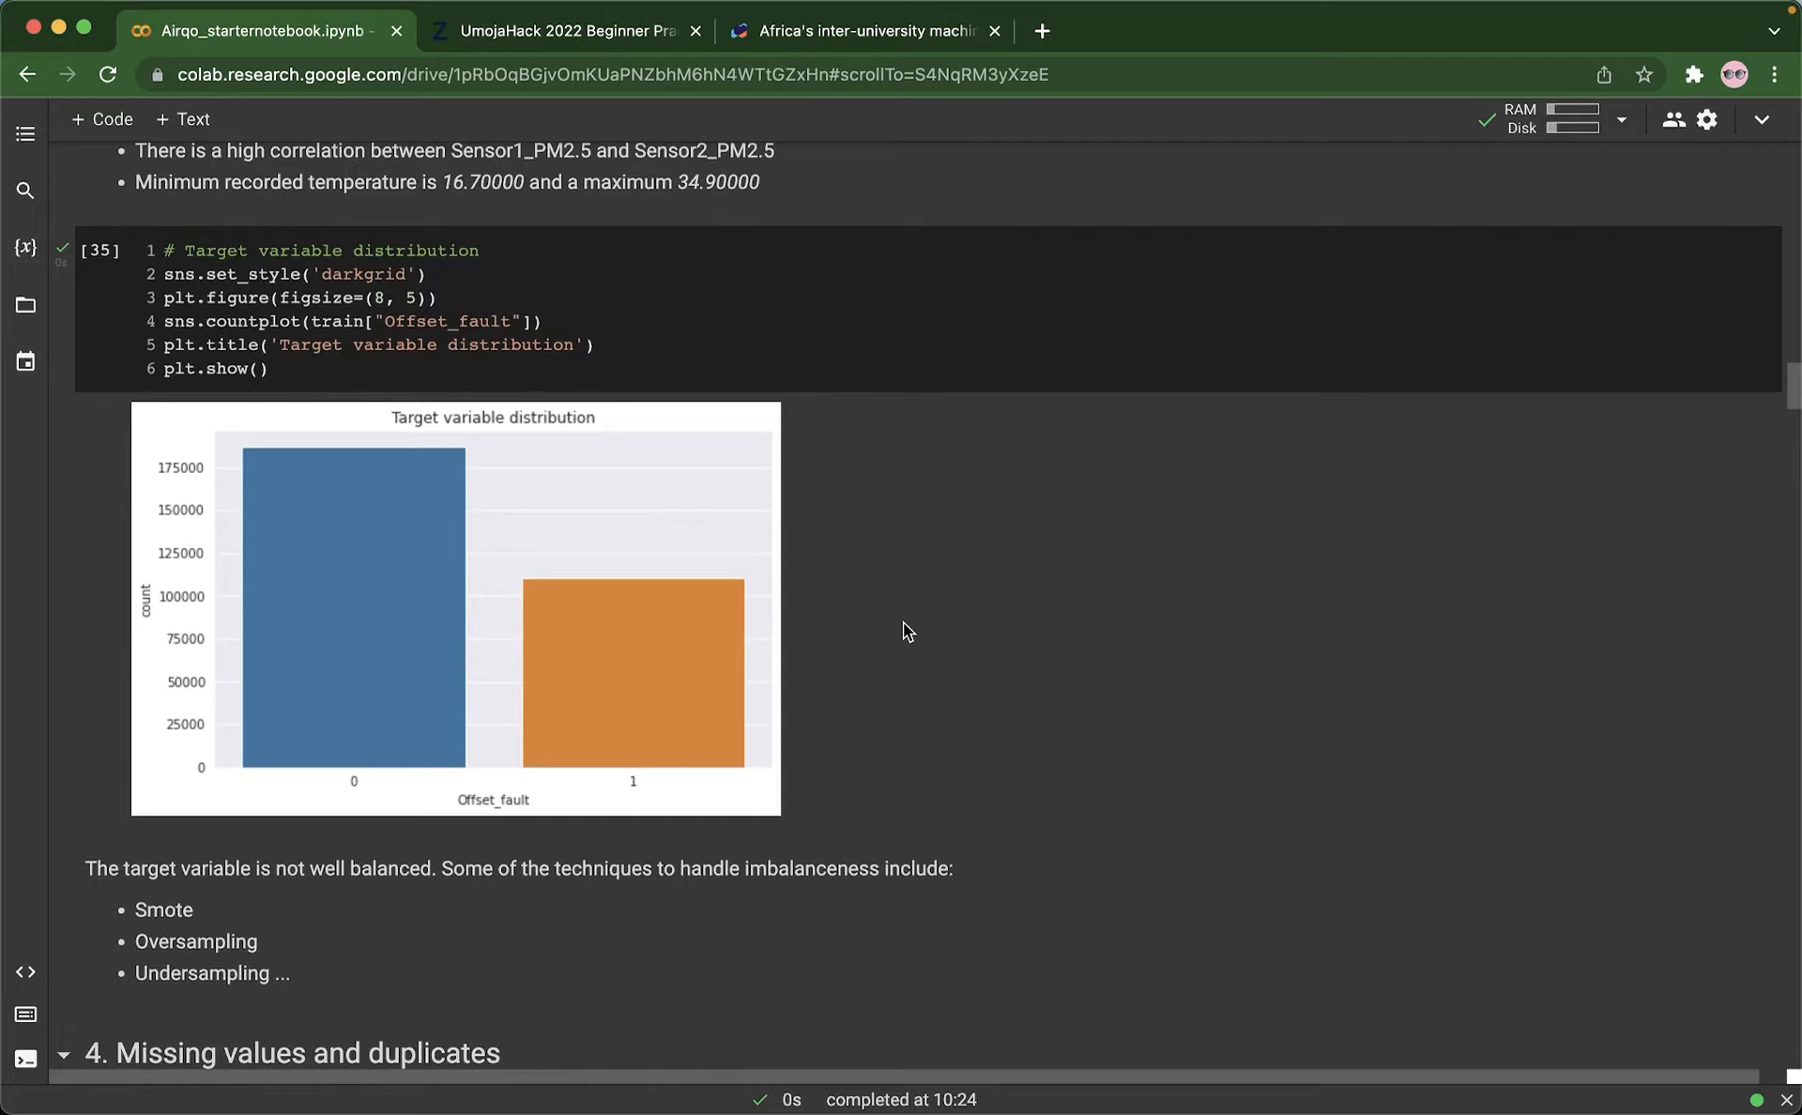
pyautogui.moveTo(944, 580)
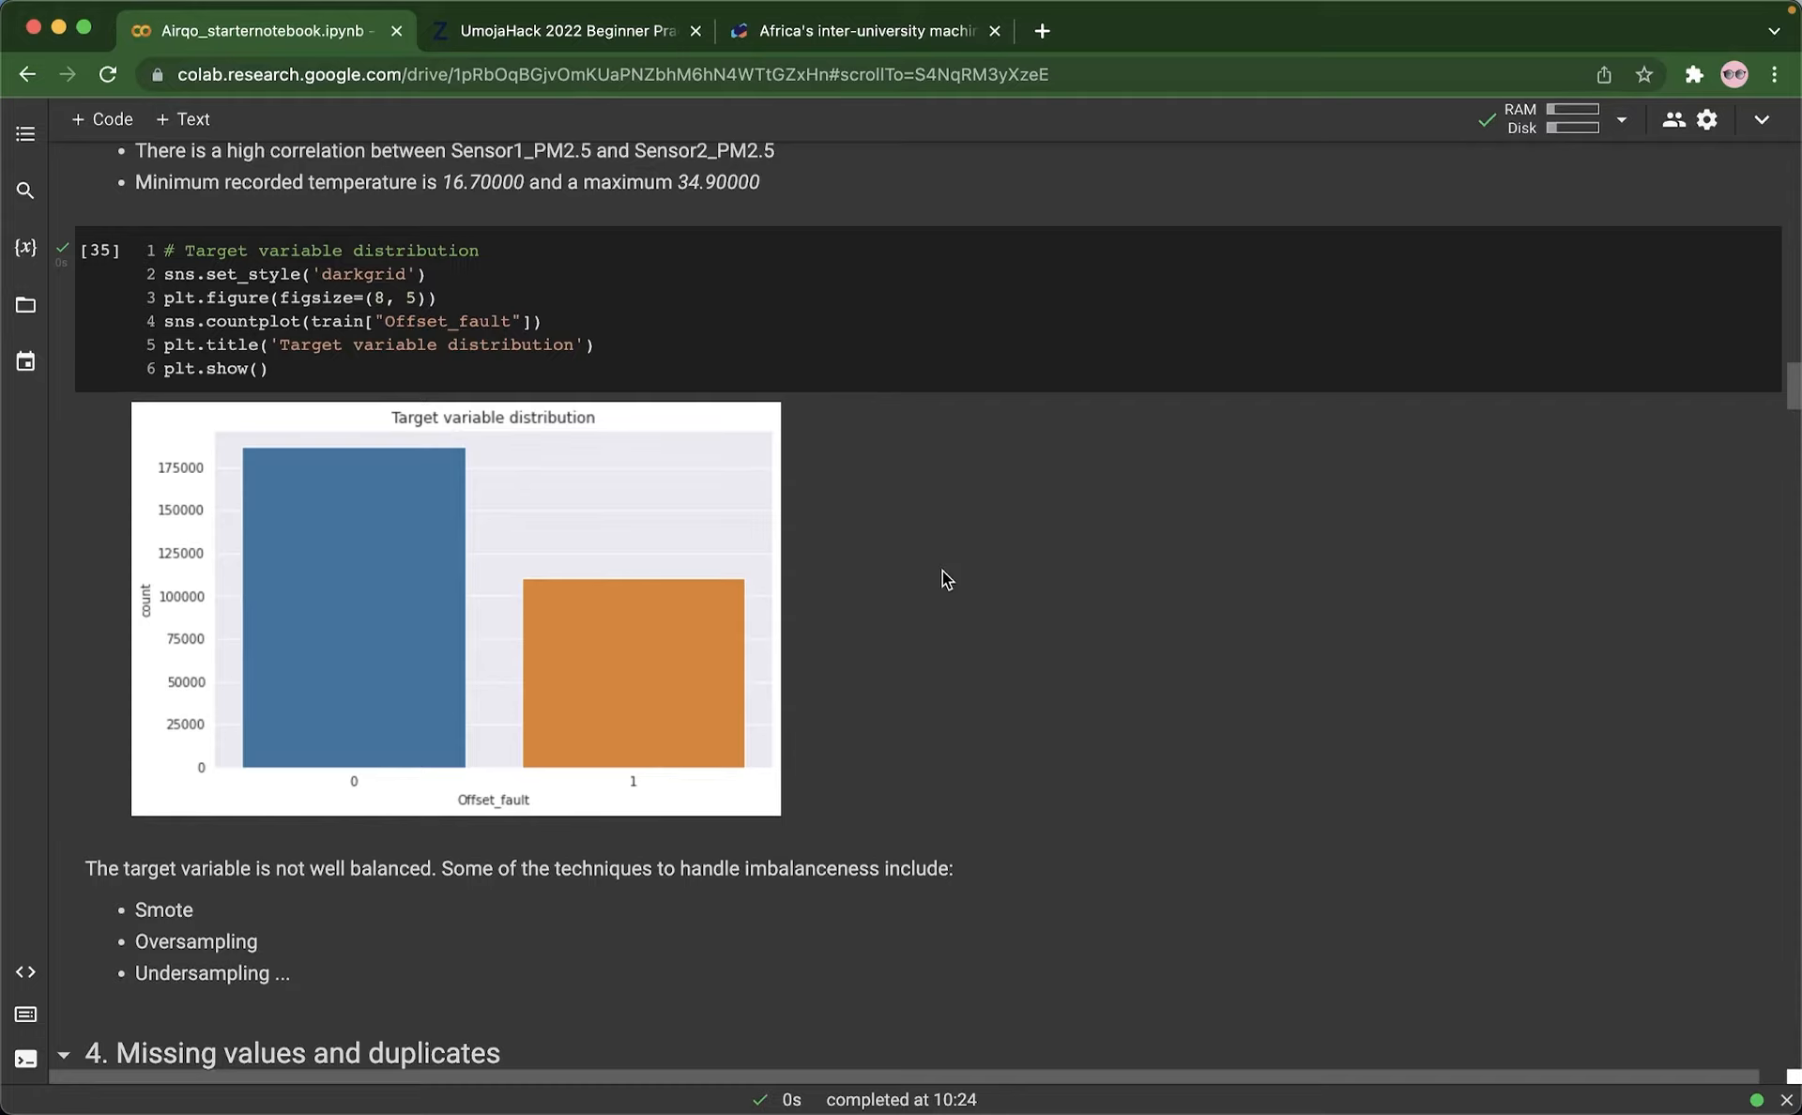
pyautogui.scroll(-3)
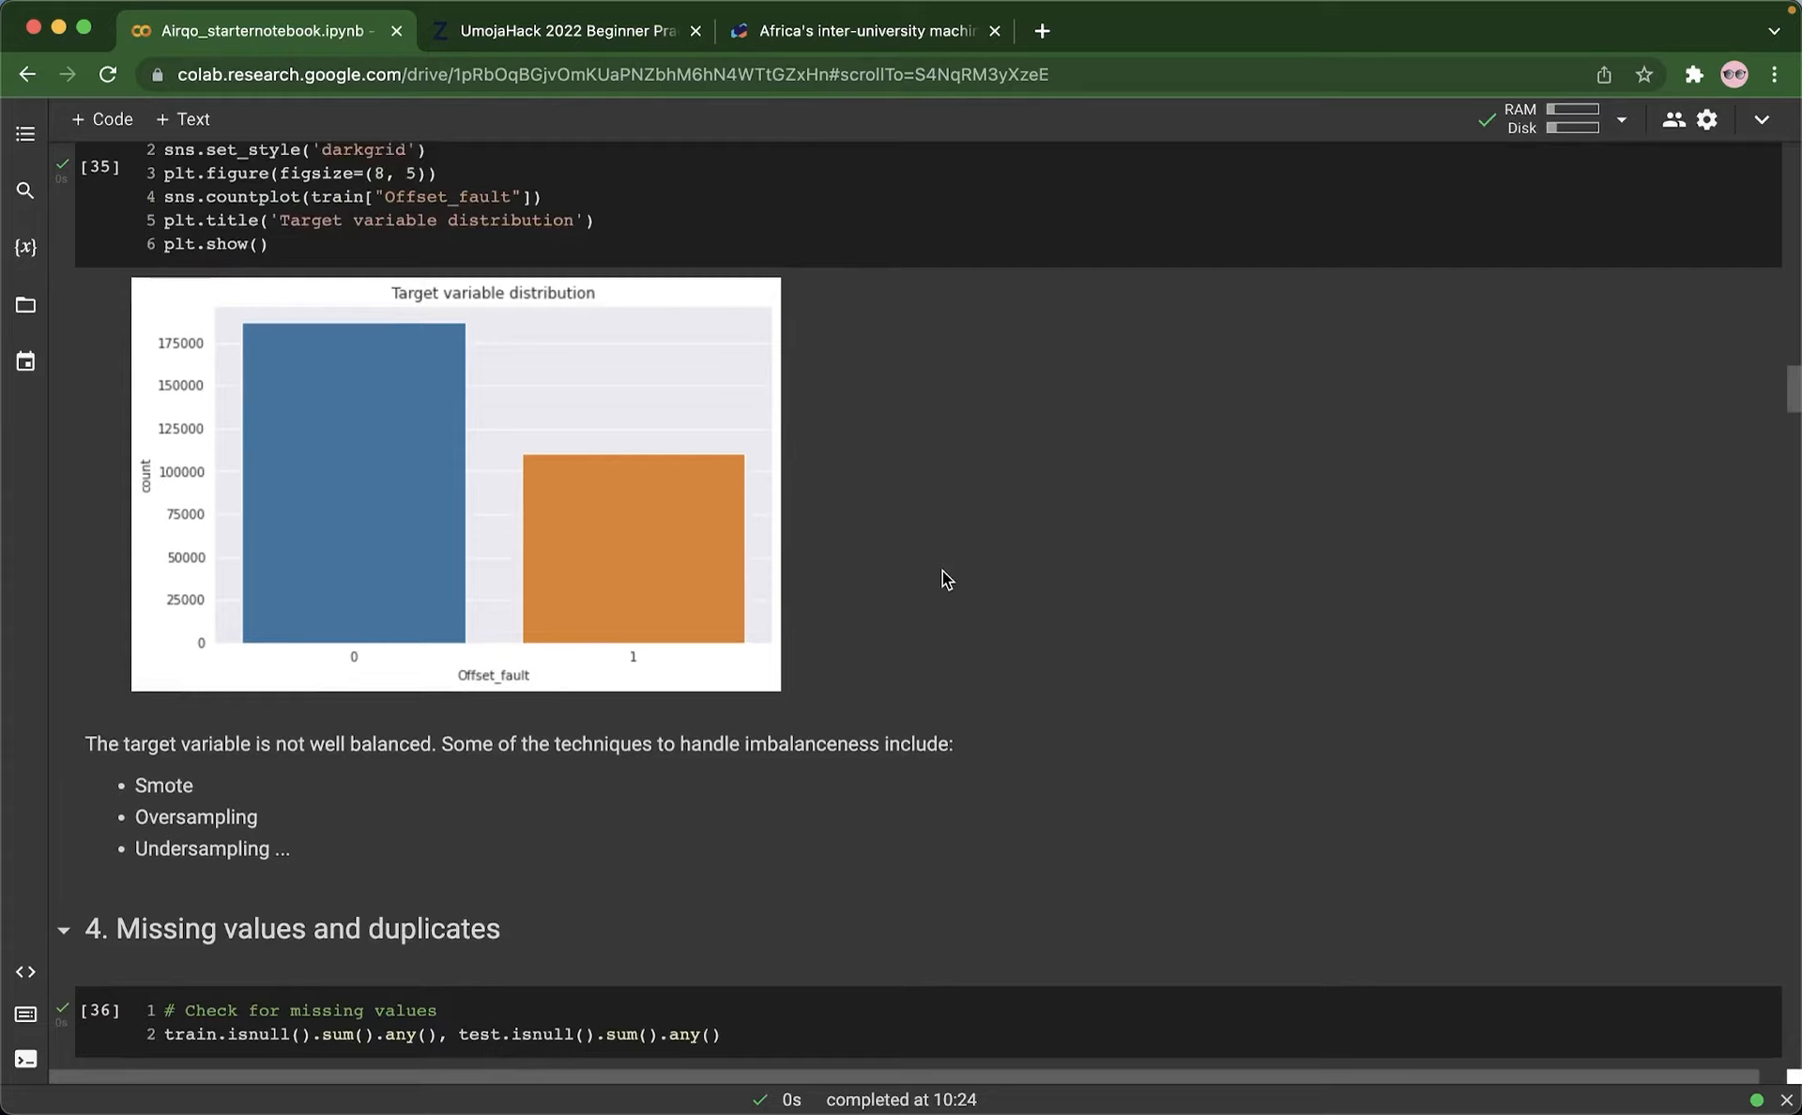
pyautogui.scroll(-3)
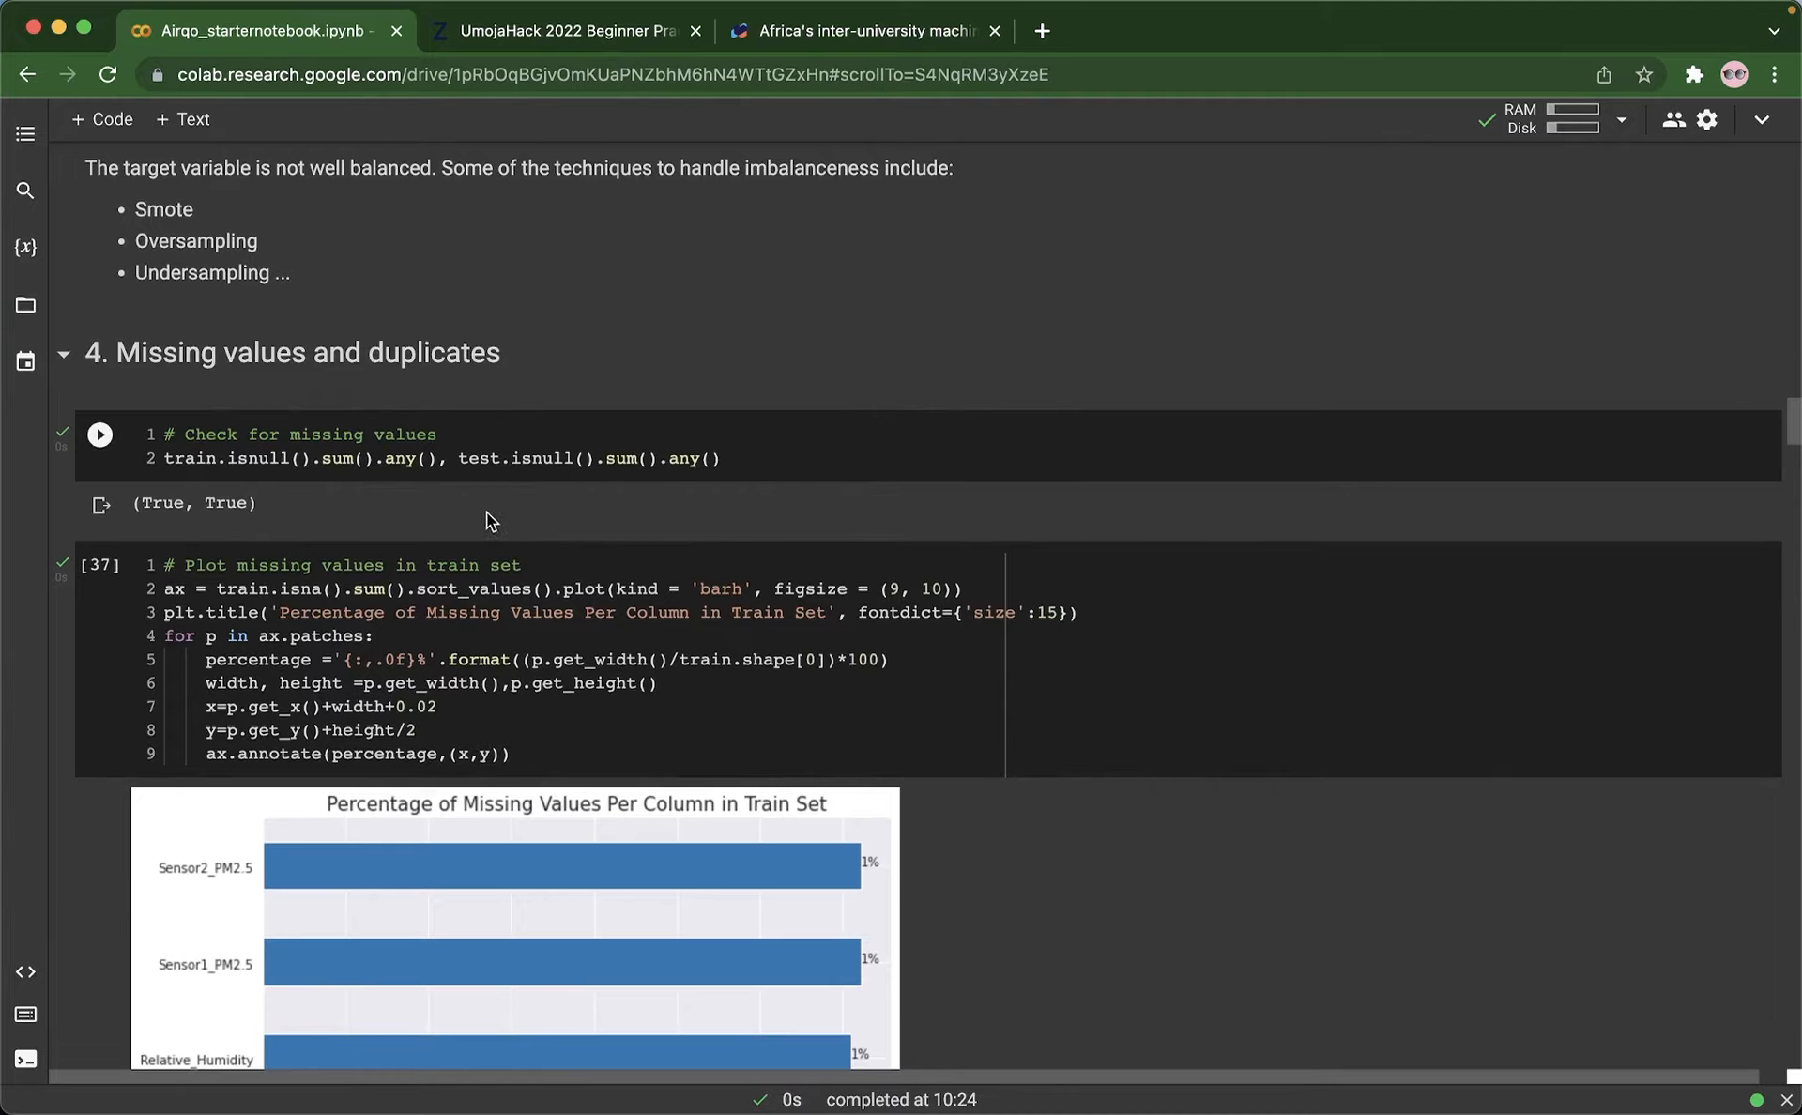
pyautogui.moveTo(359, 516)
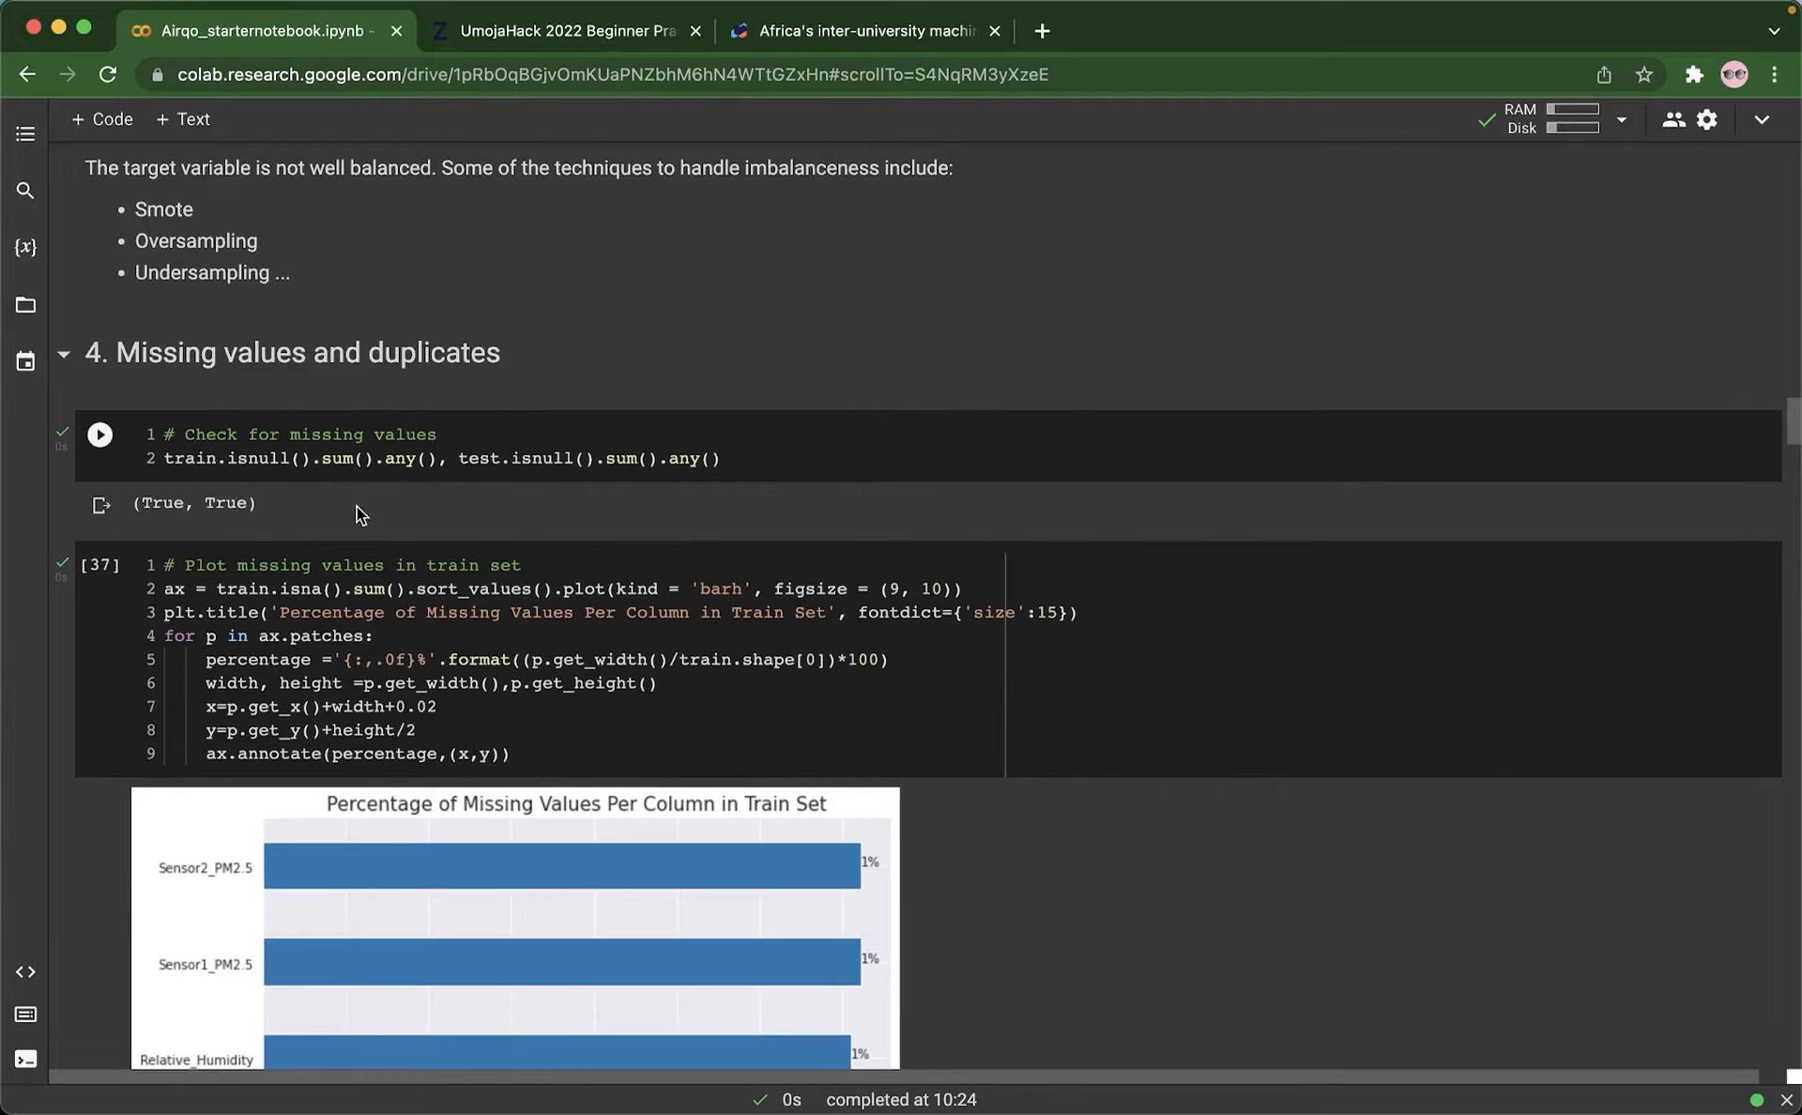
pyautogui.moveTo(758, 546)
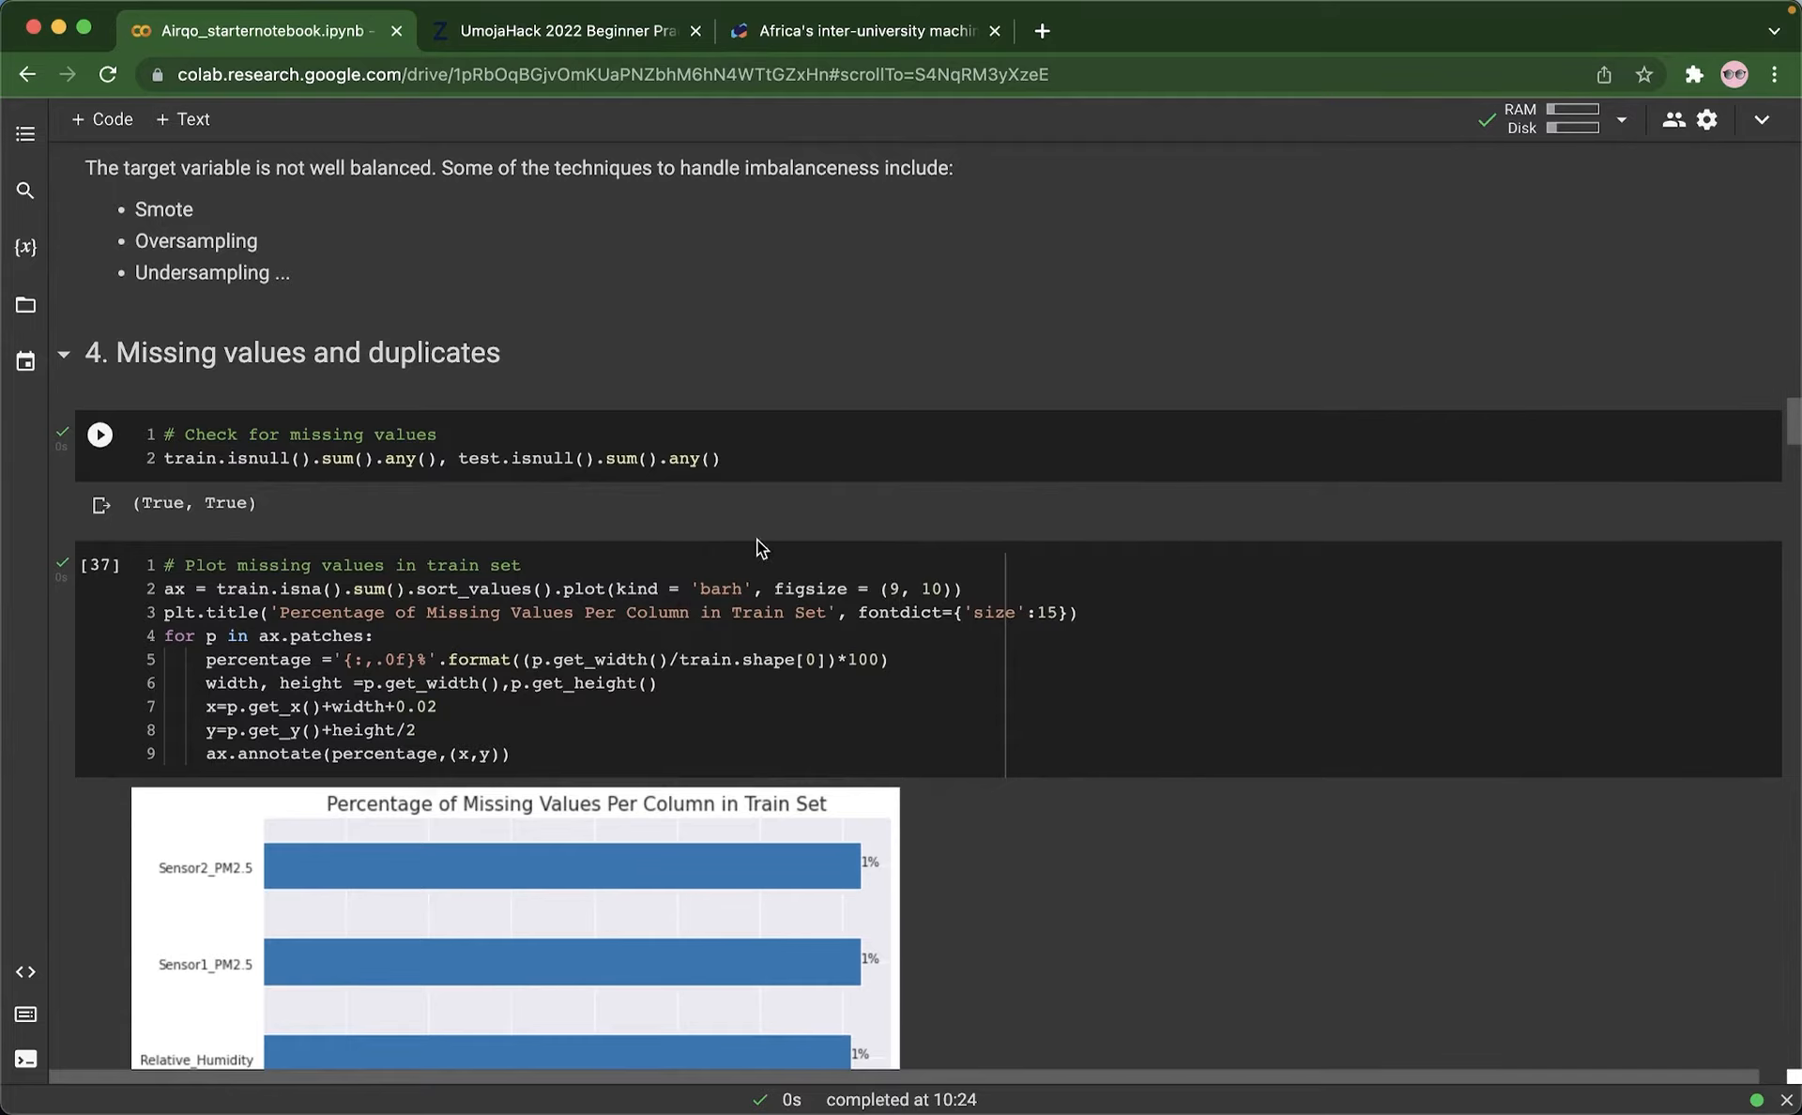
pyautogui.scroll(-3)
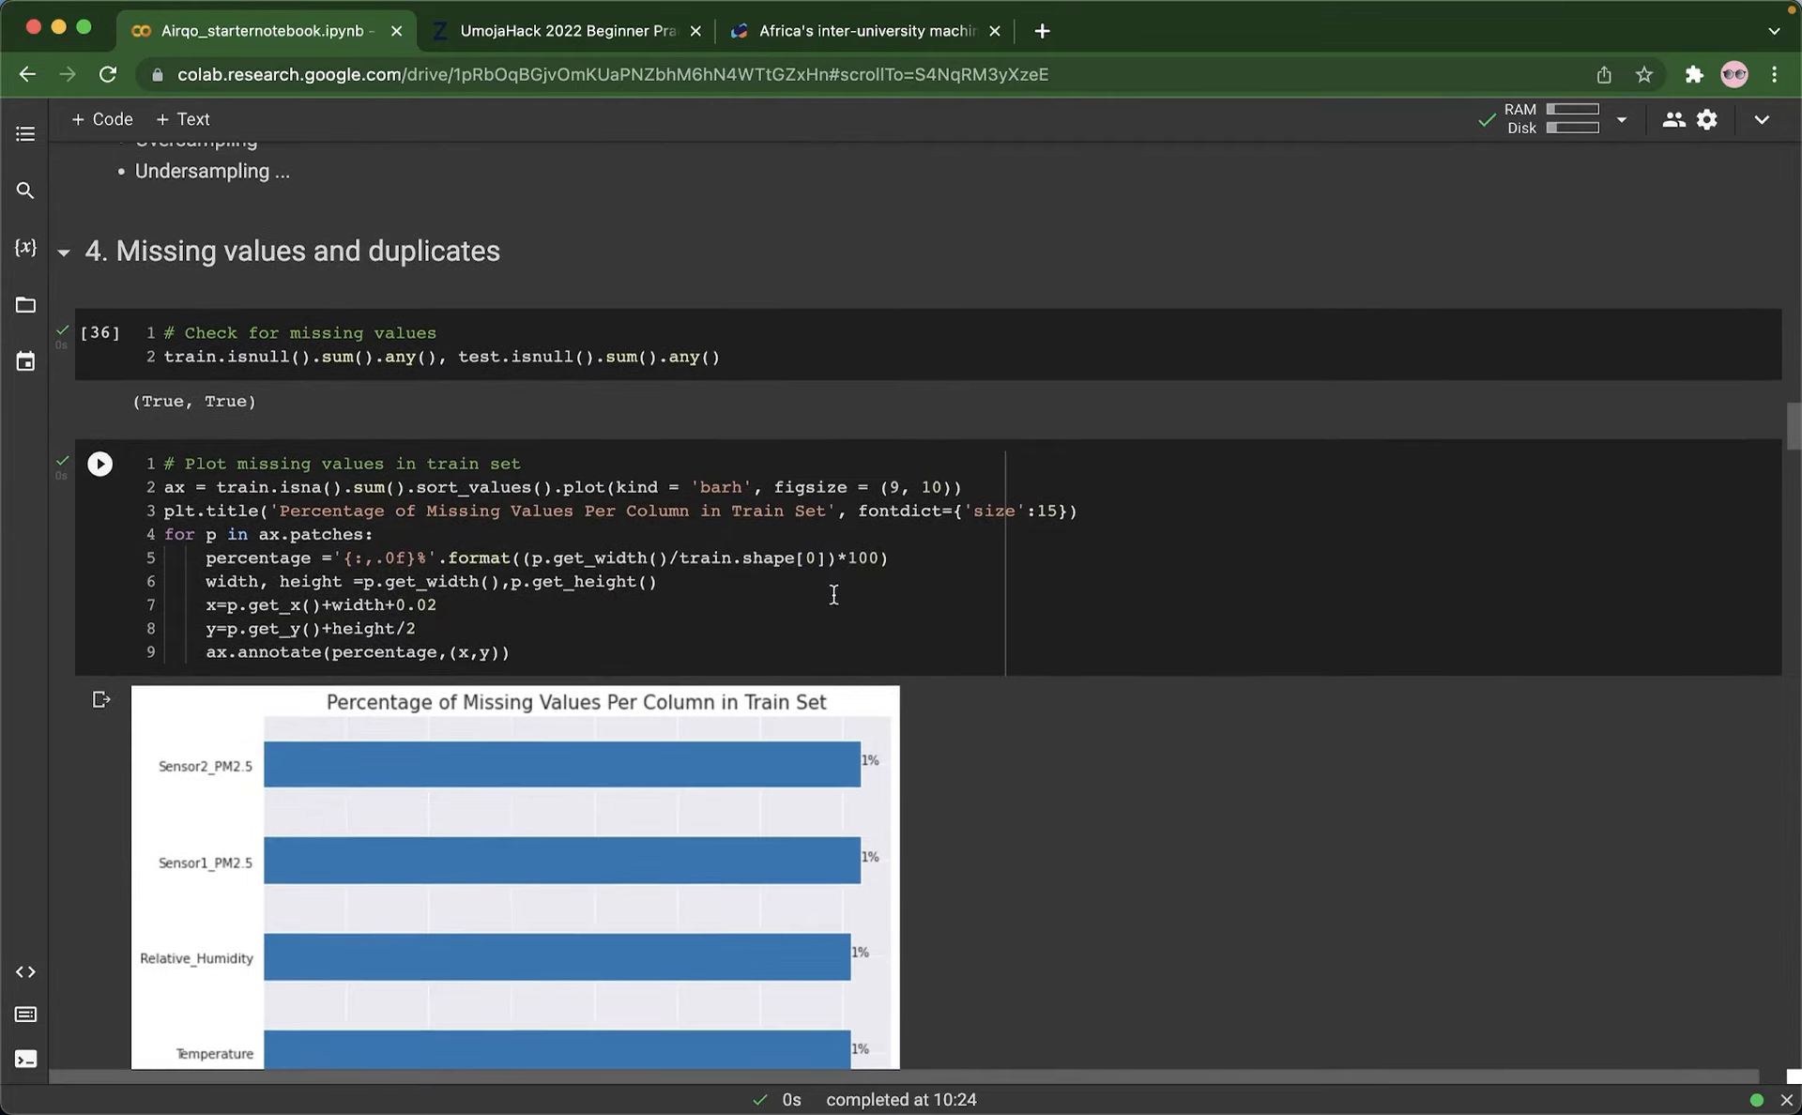
pyautogui.scroll(-3)
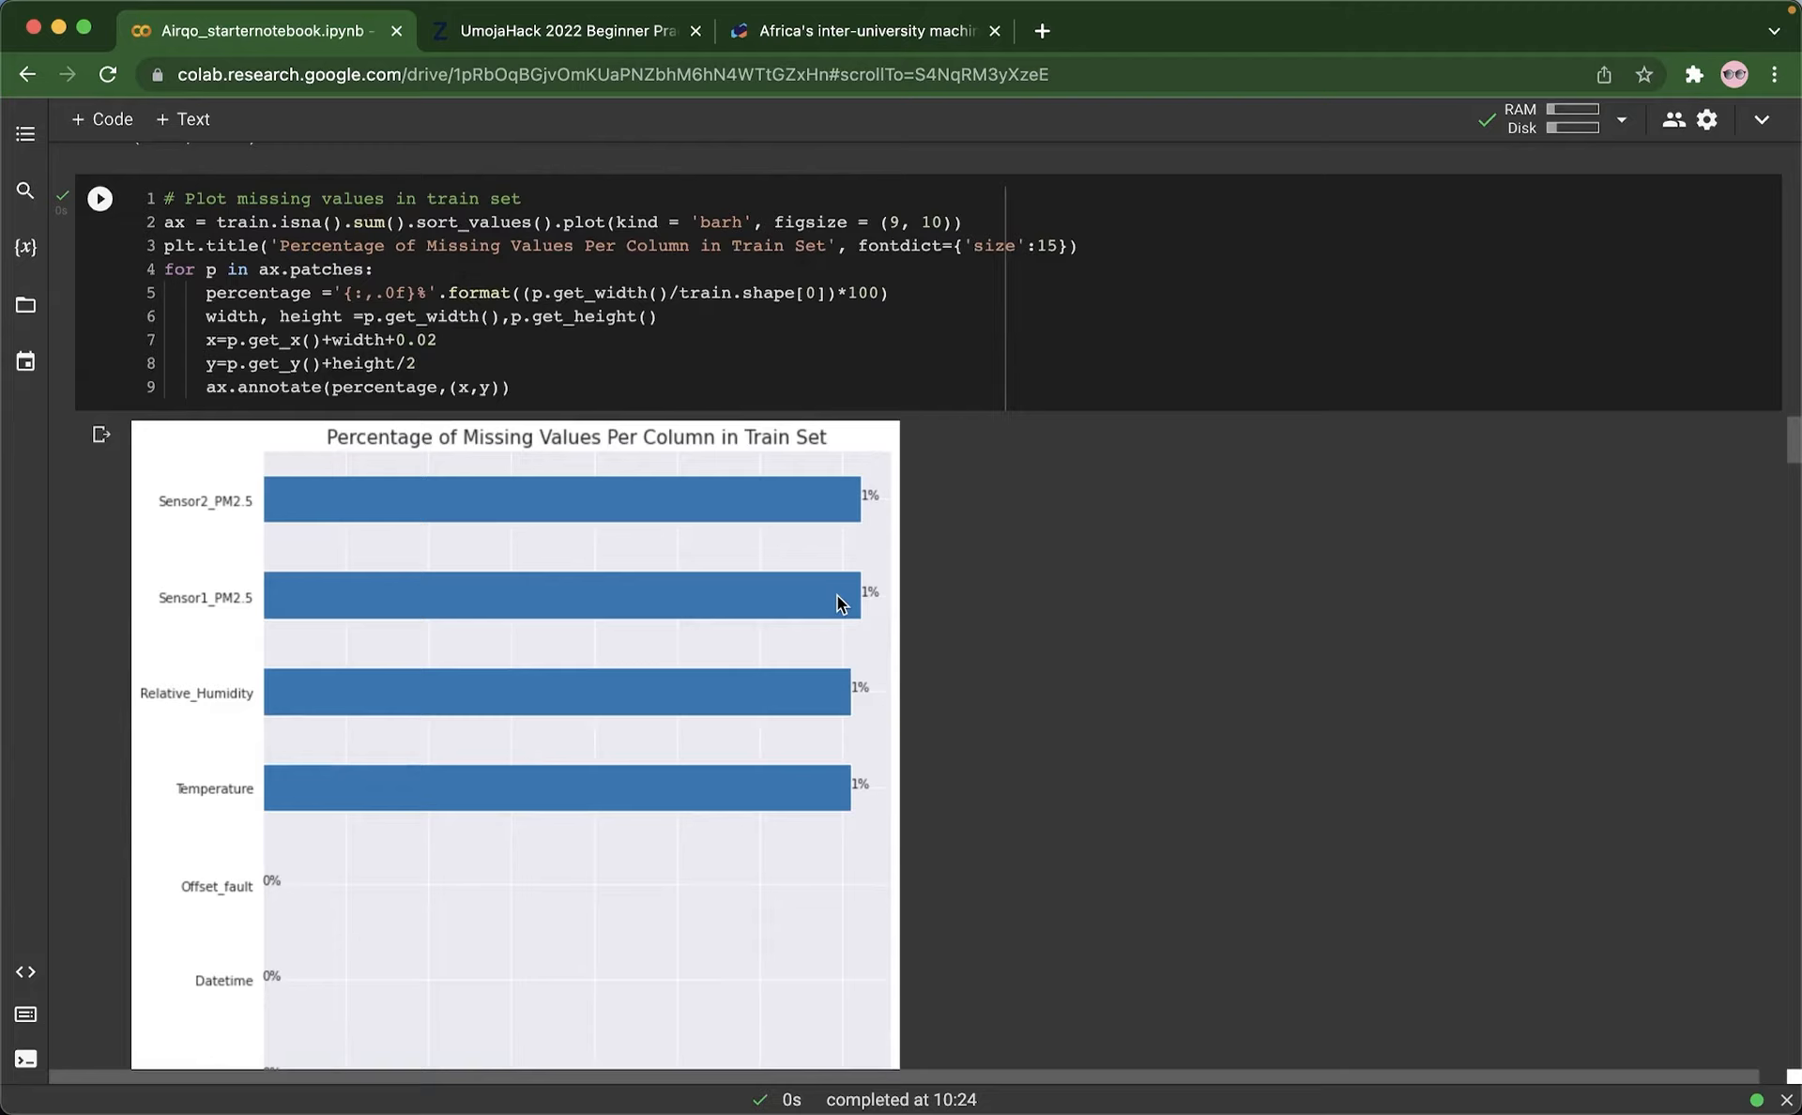
pyautogui.scroll(-3)
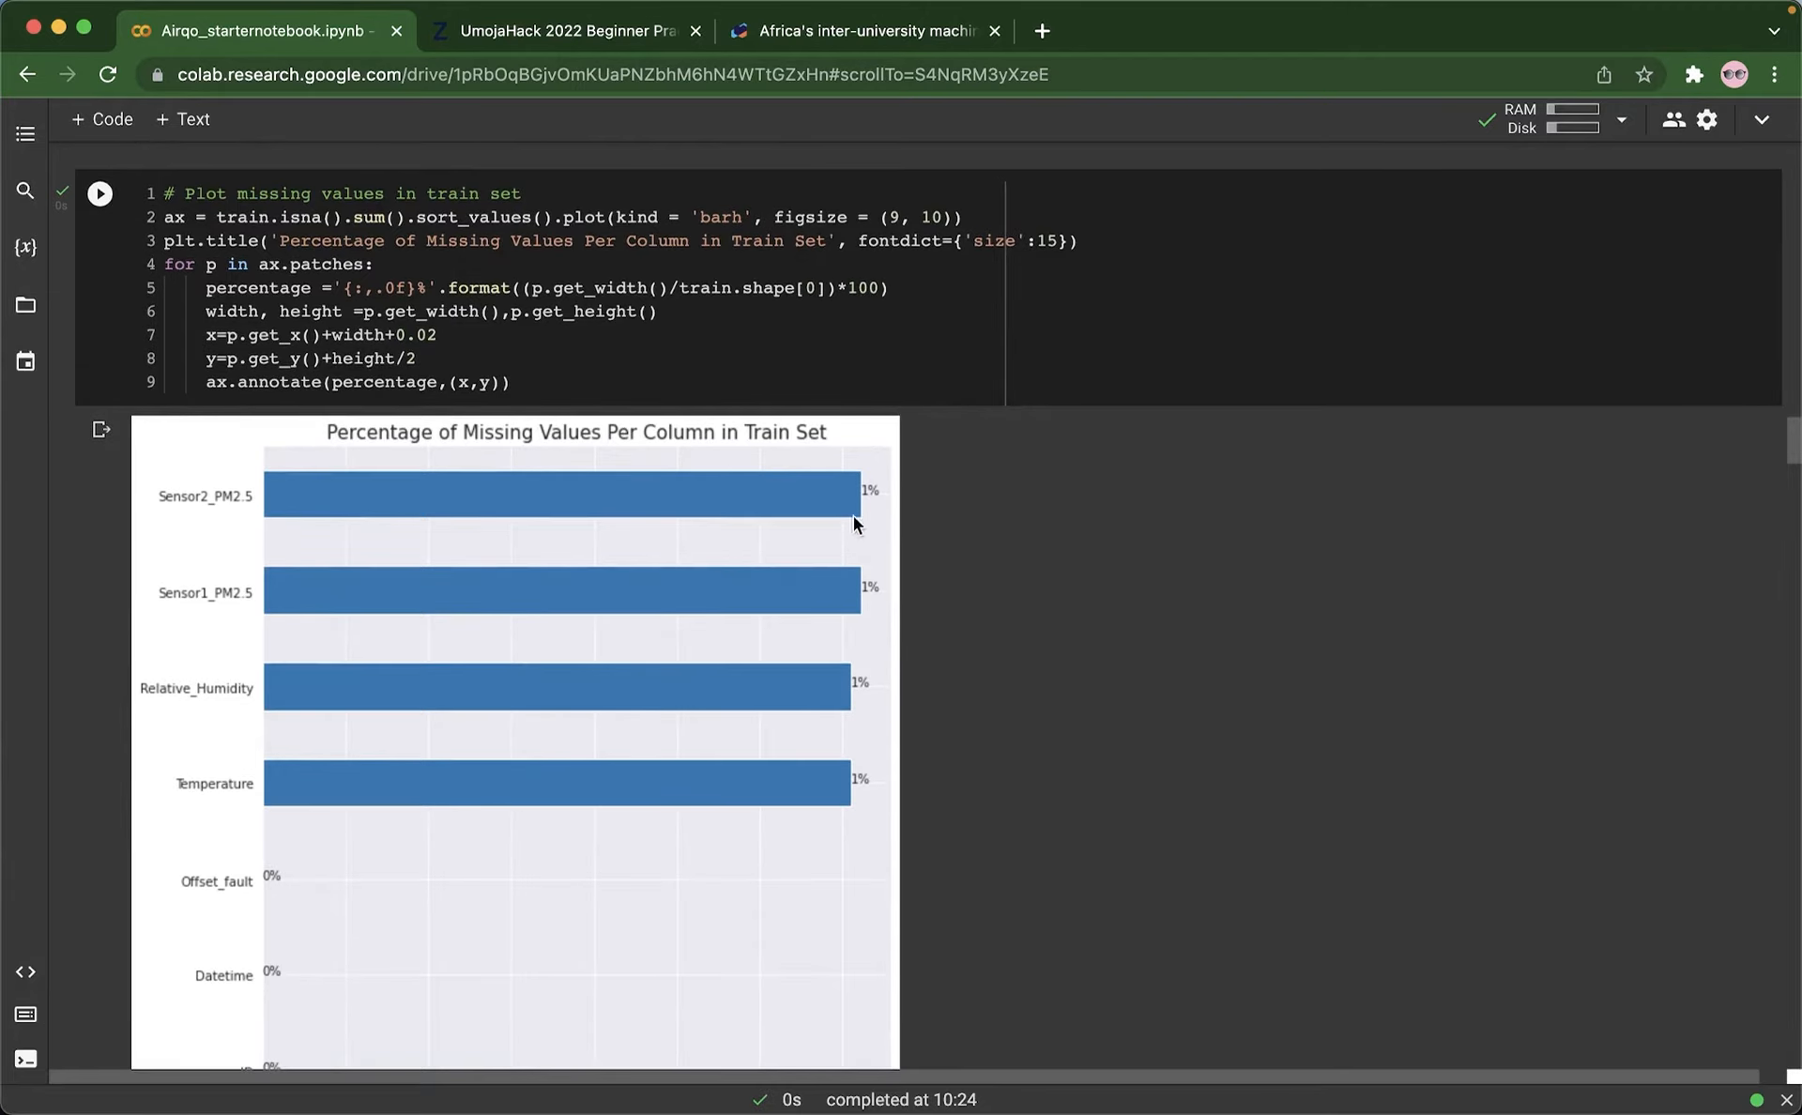
pyautogui.moveTo(582, 839)
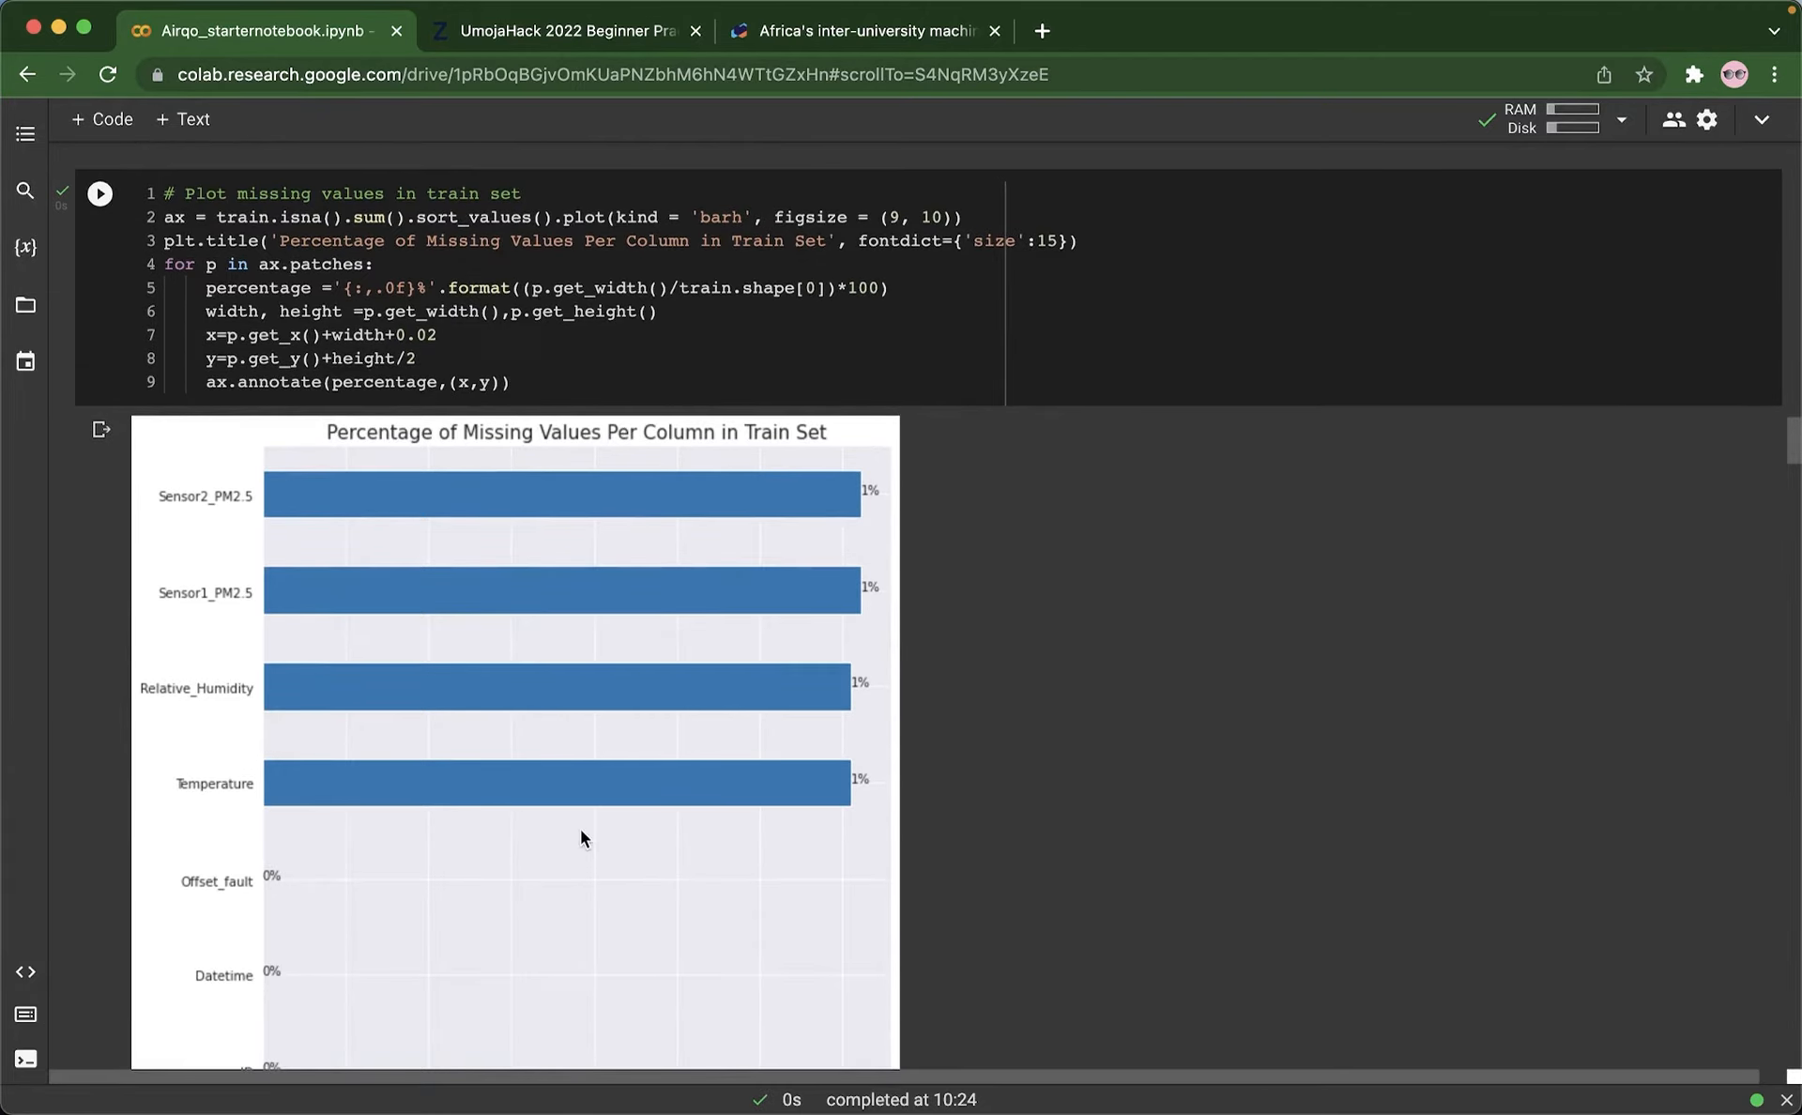
pyautogui.moveTo(946, 637)
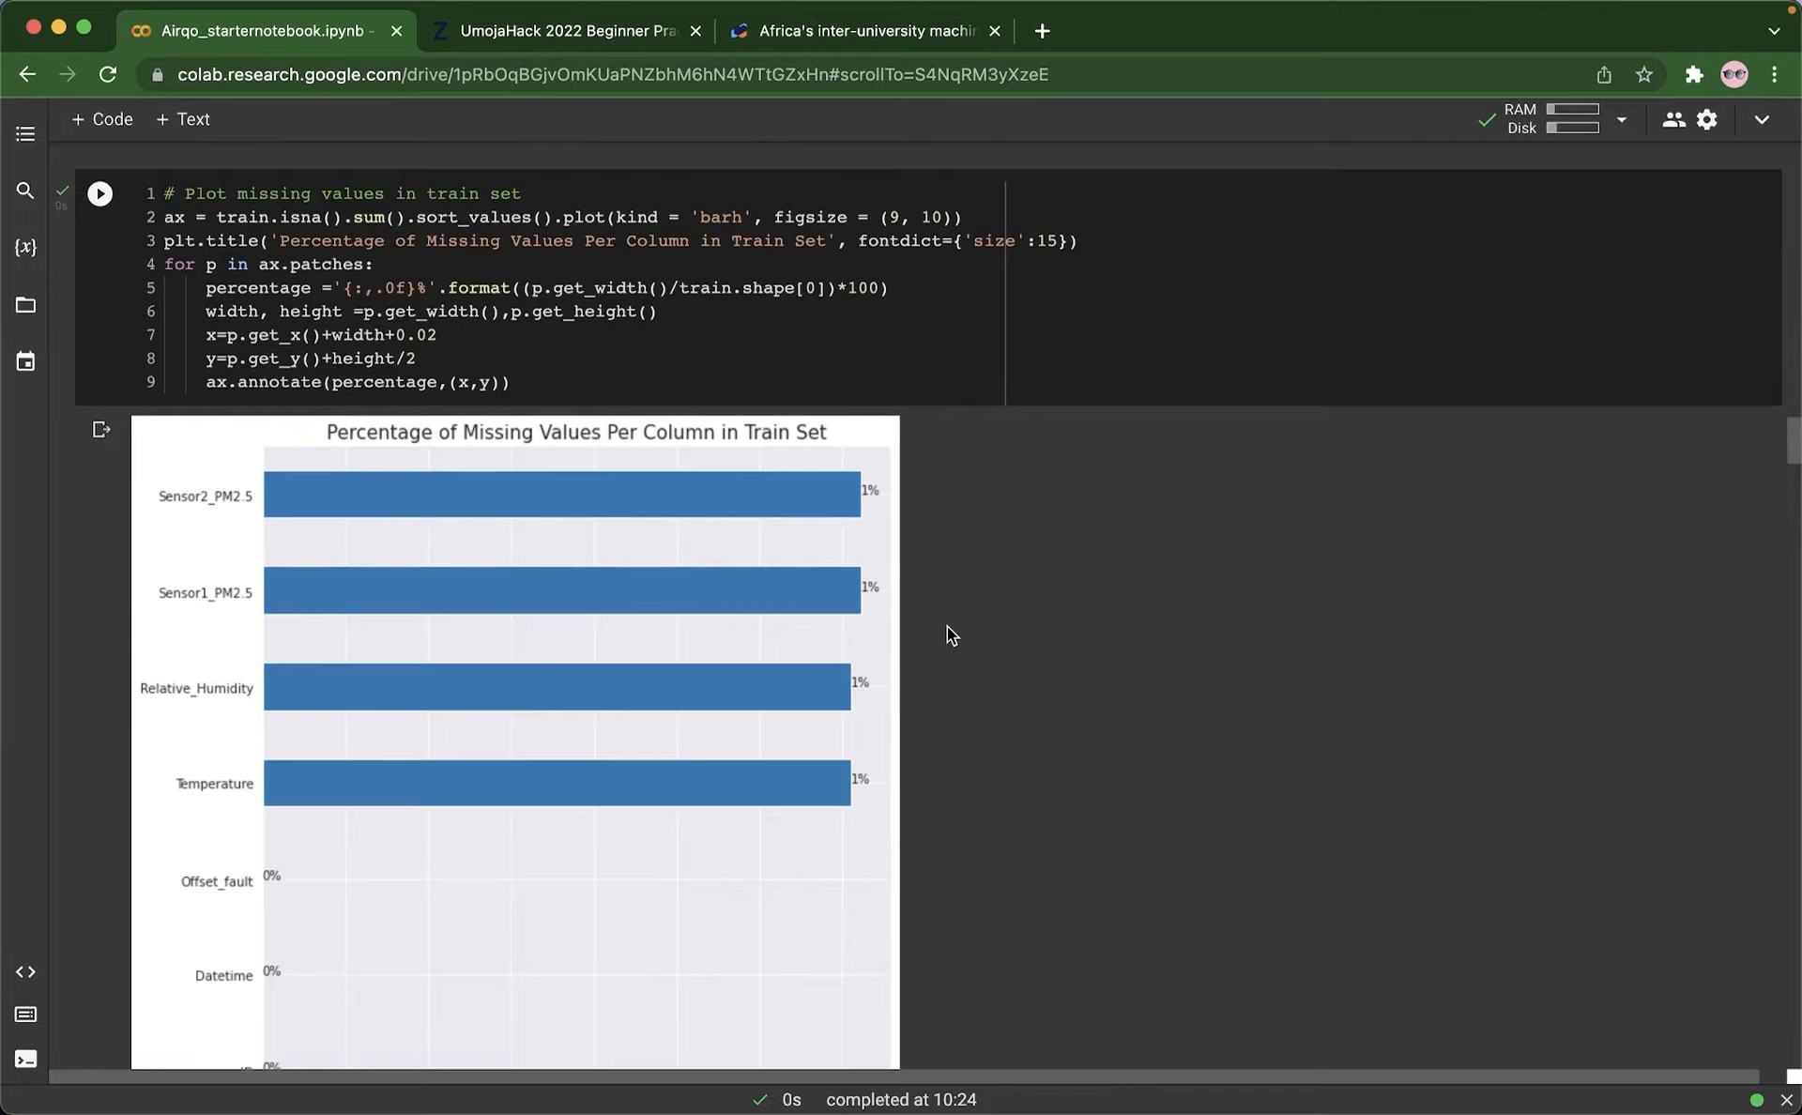
pyautogui.scroll(-3)
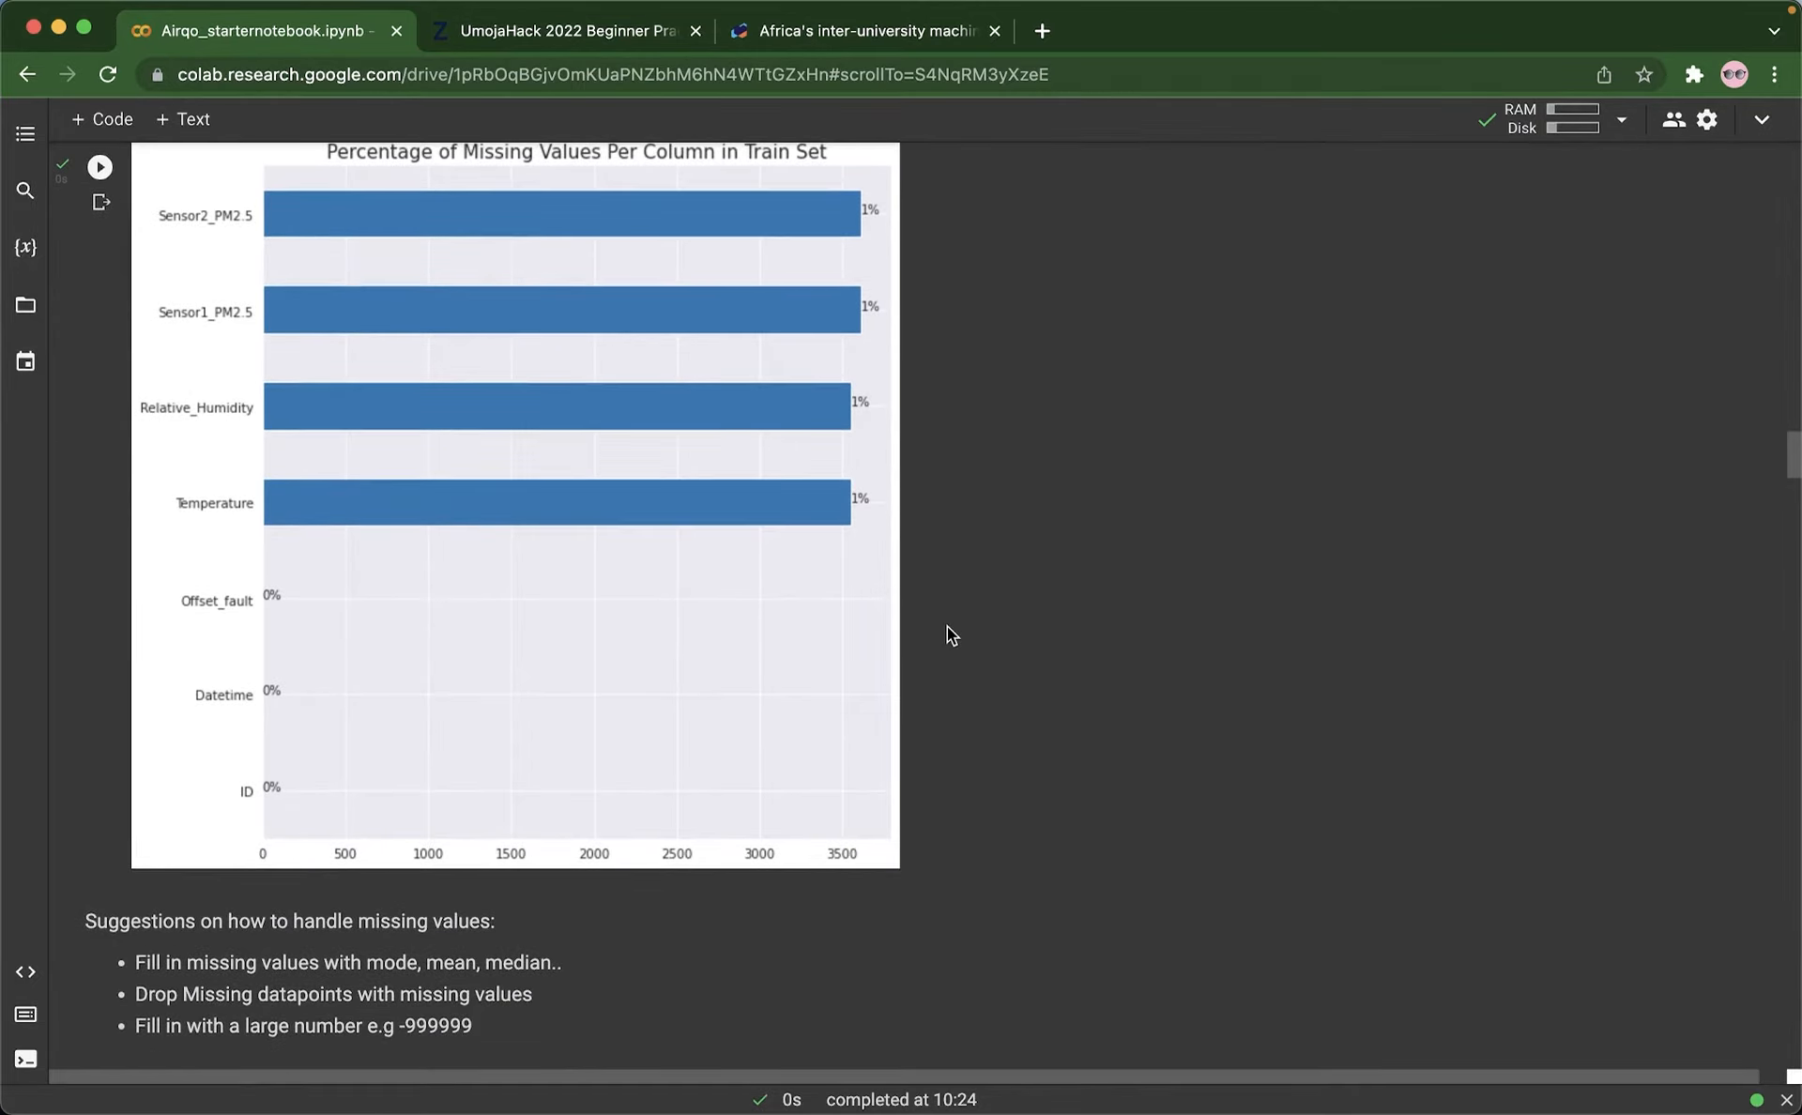
pyautogui.scroll(-3)
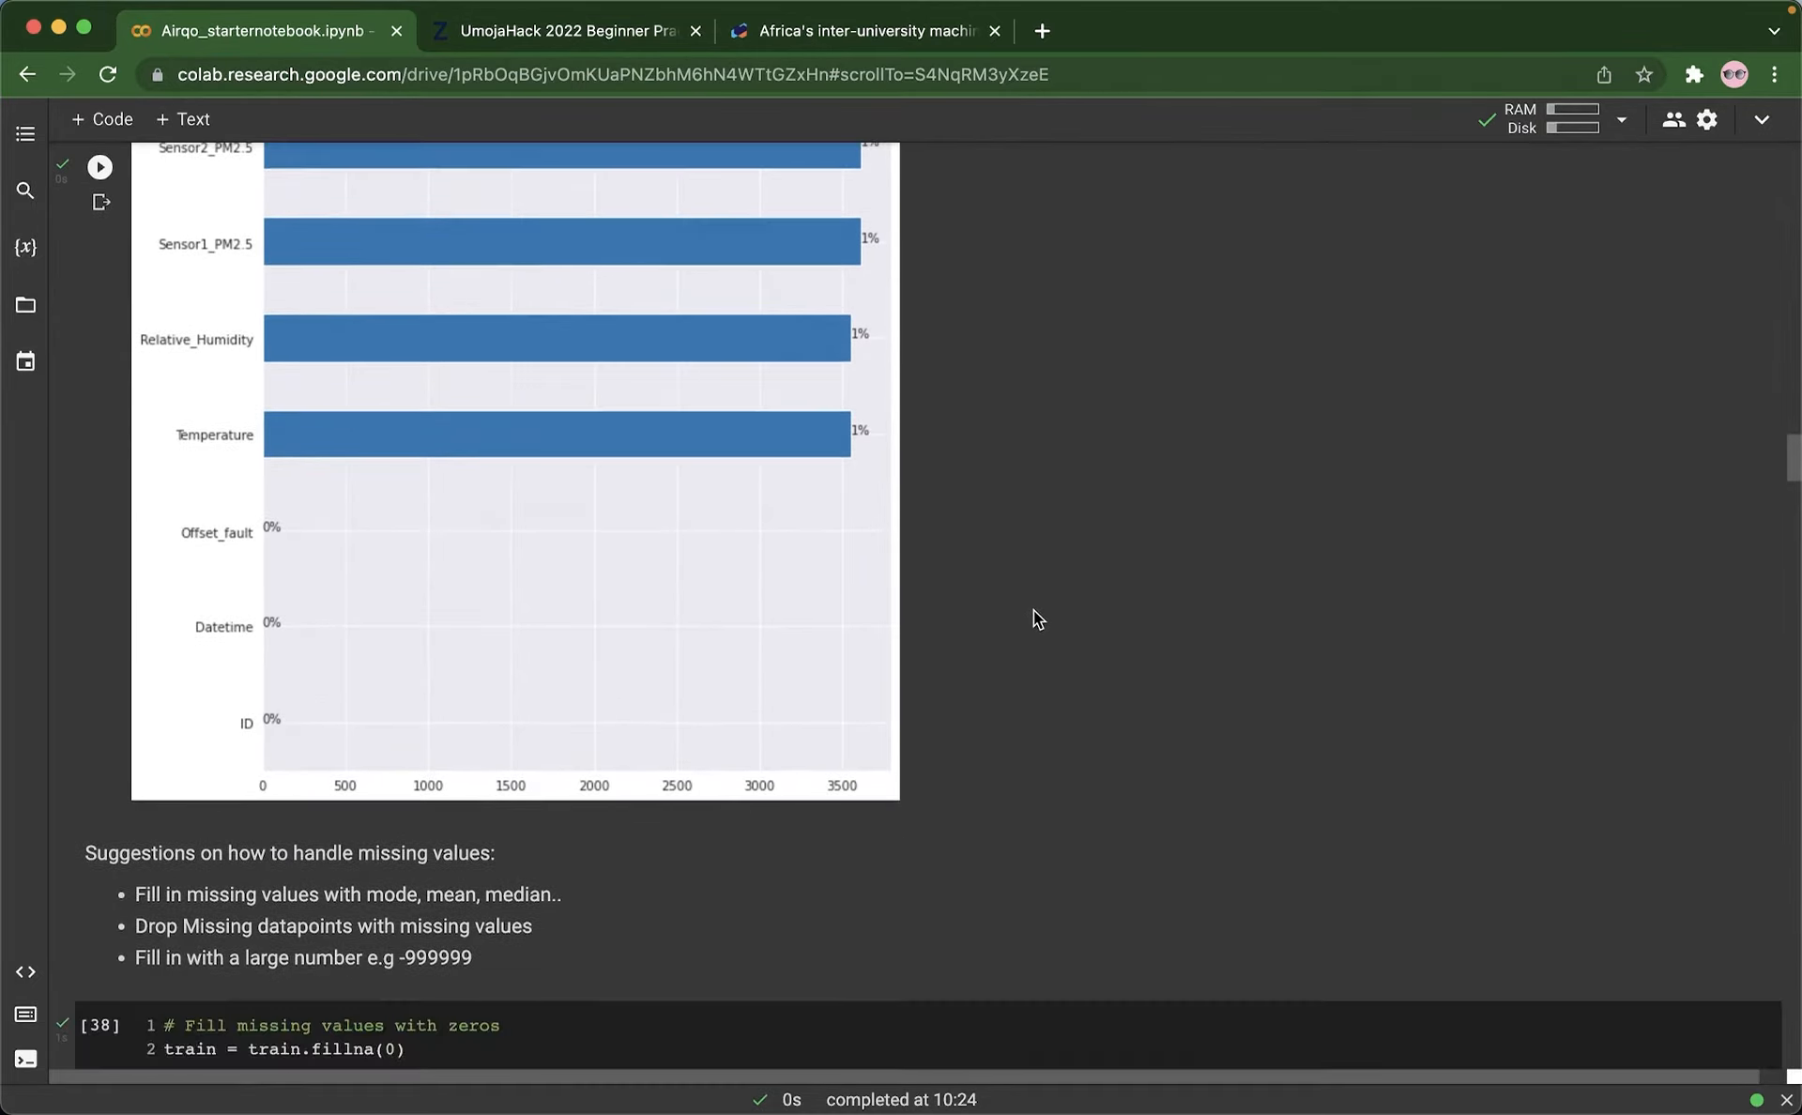
pyautogui.scroll(-3)
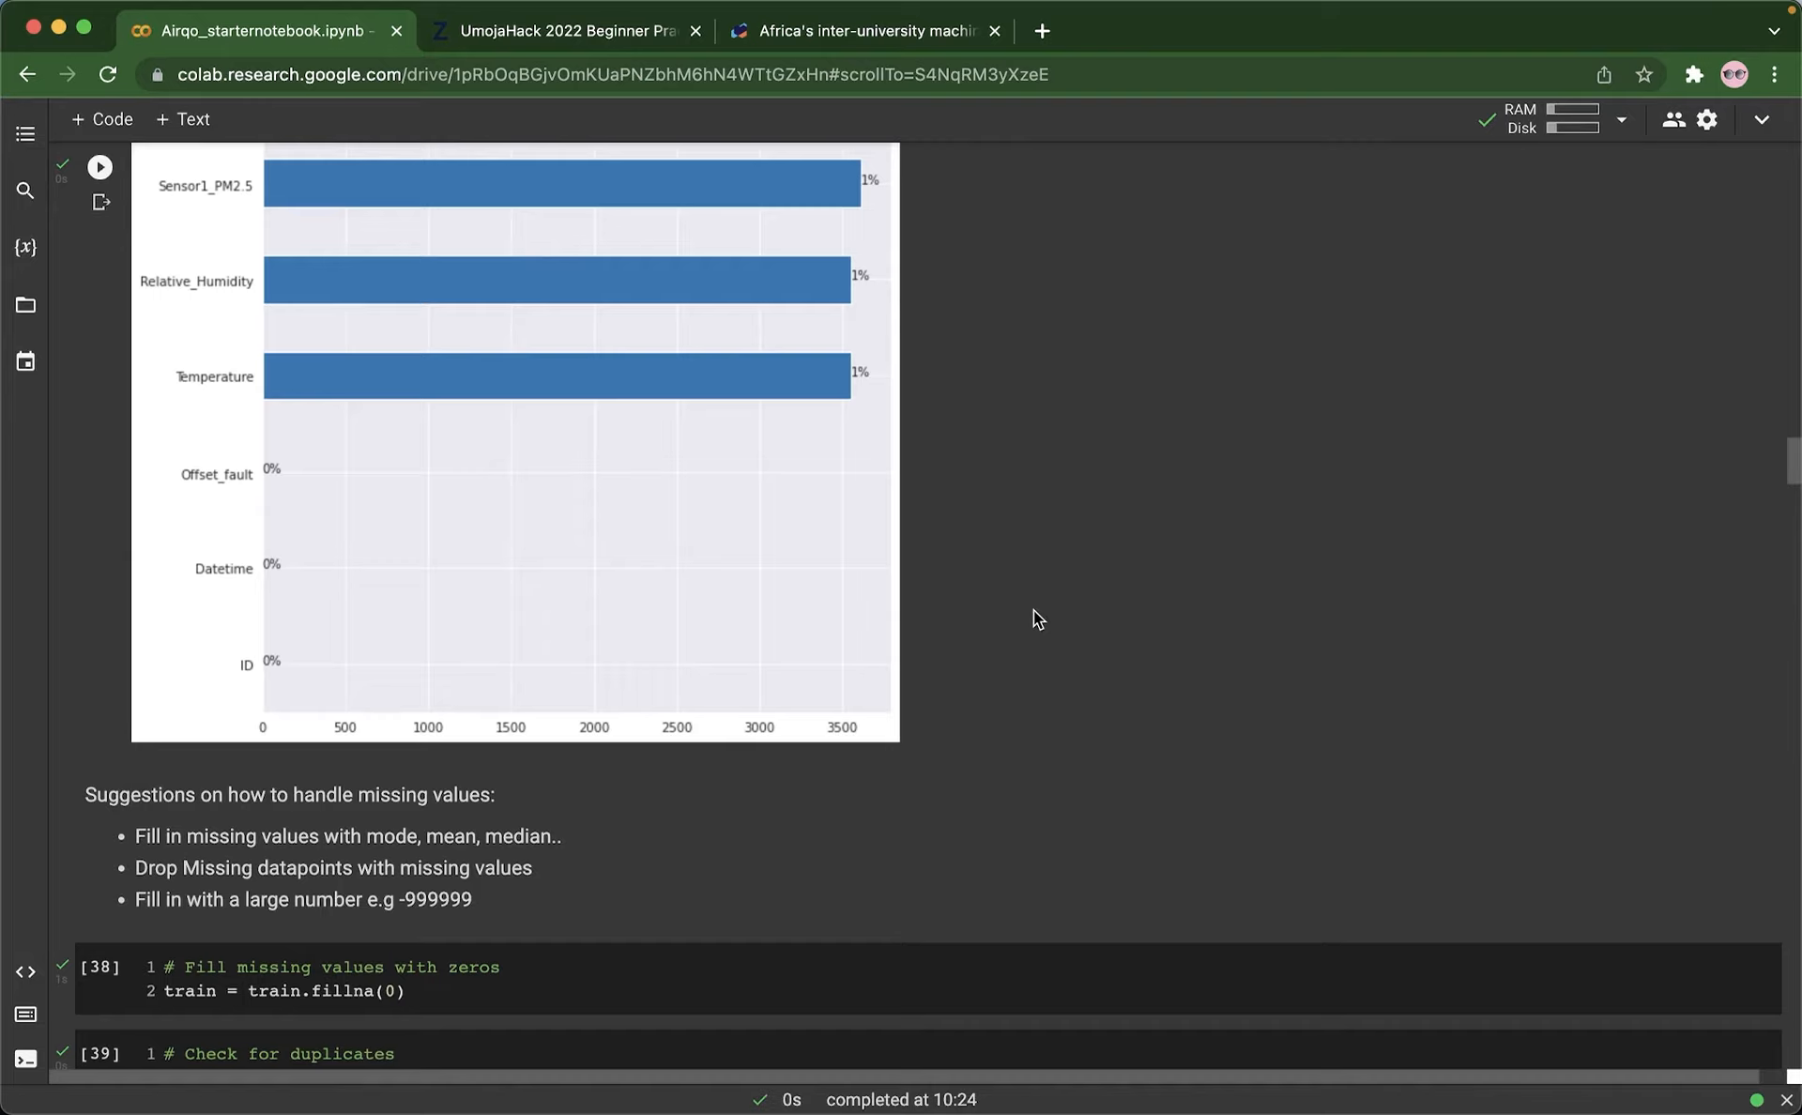
pyautogui.moveTo(1014, 625)
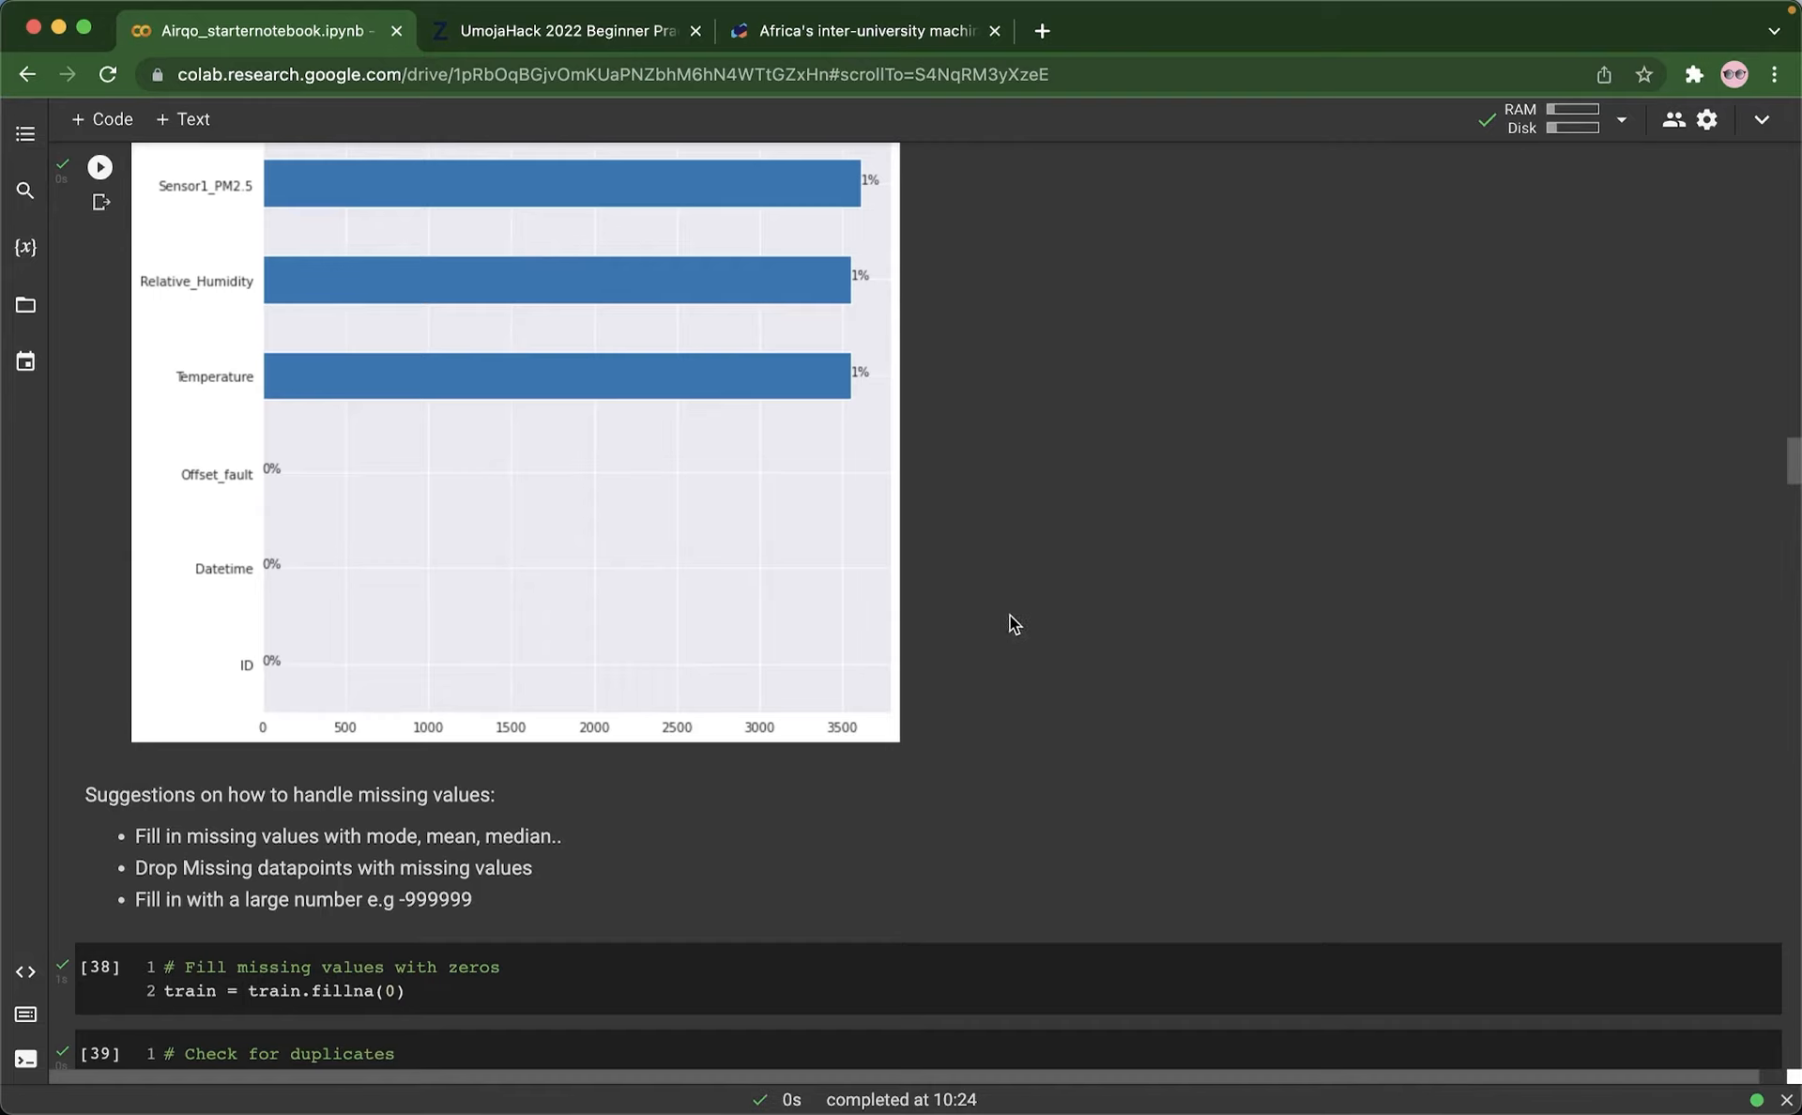
pyautogui.scroll(-3)
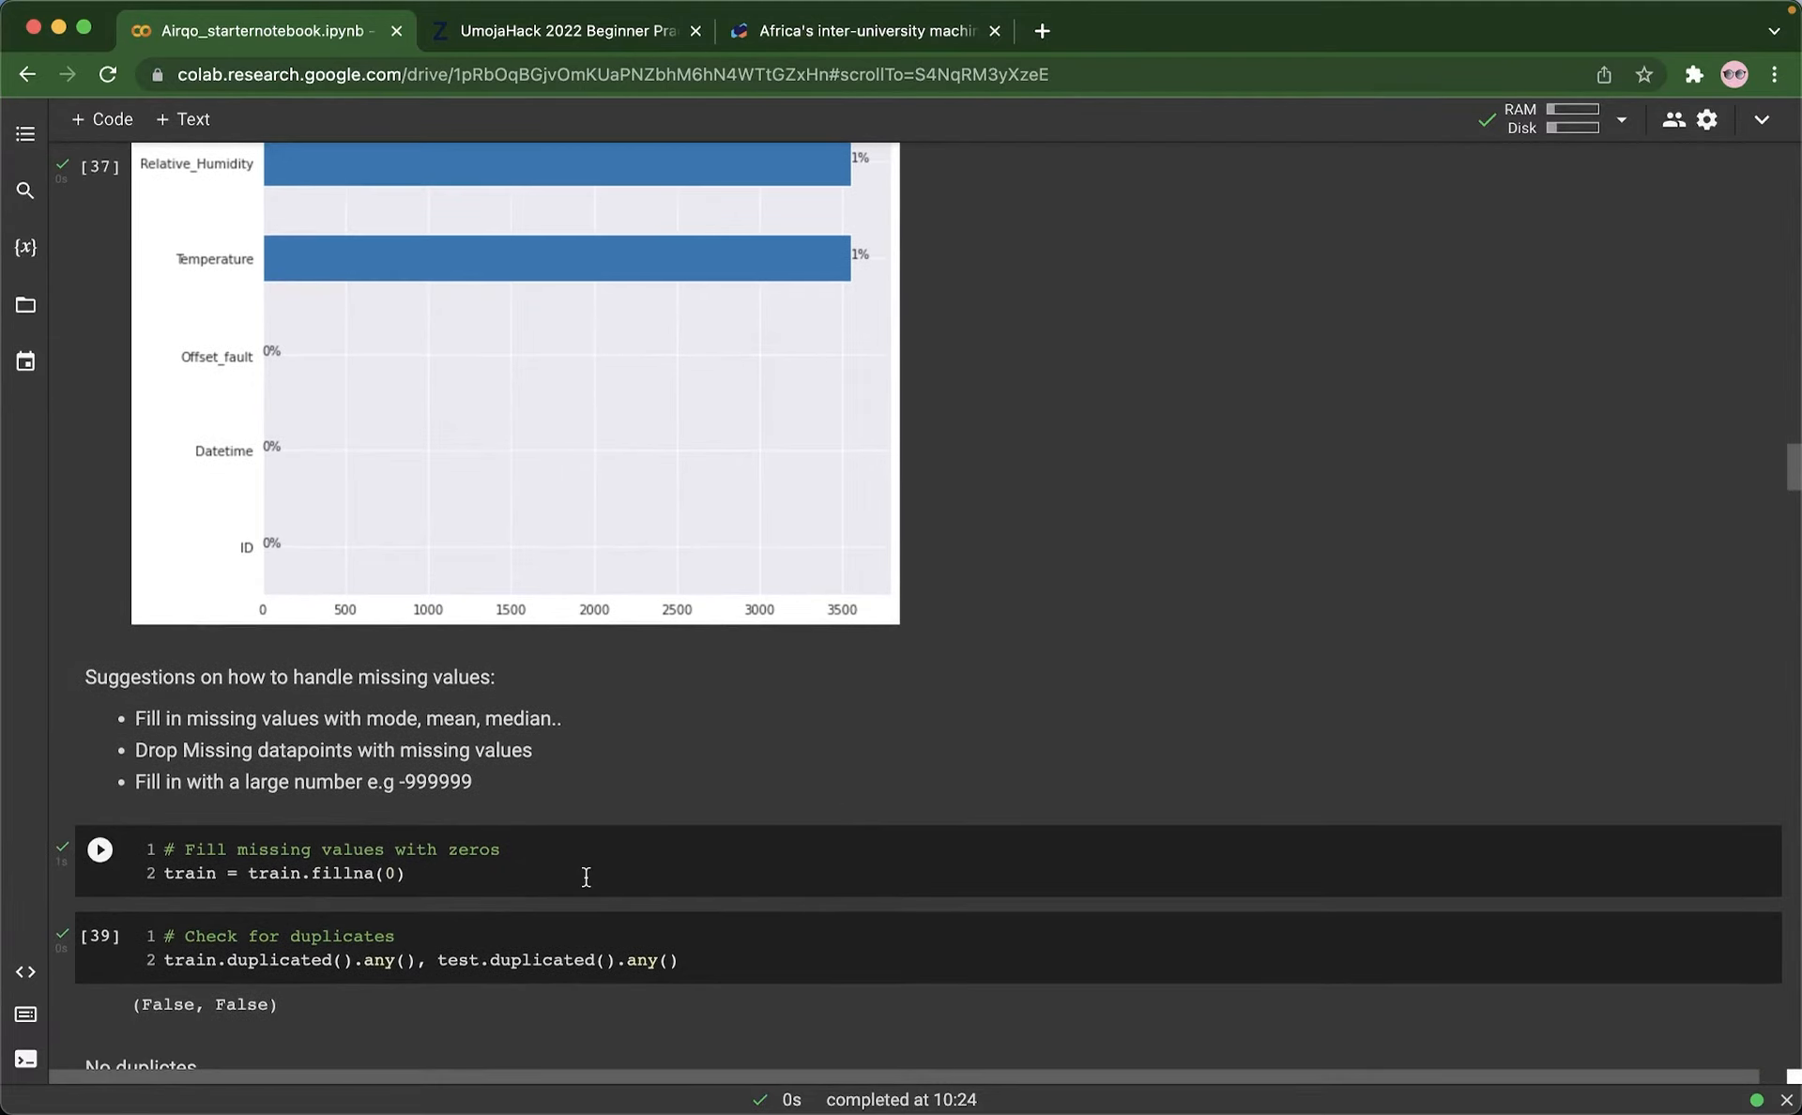
pyautogui.moveTo(600, 835)
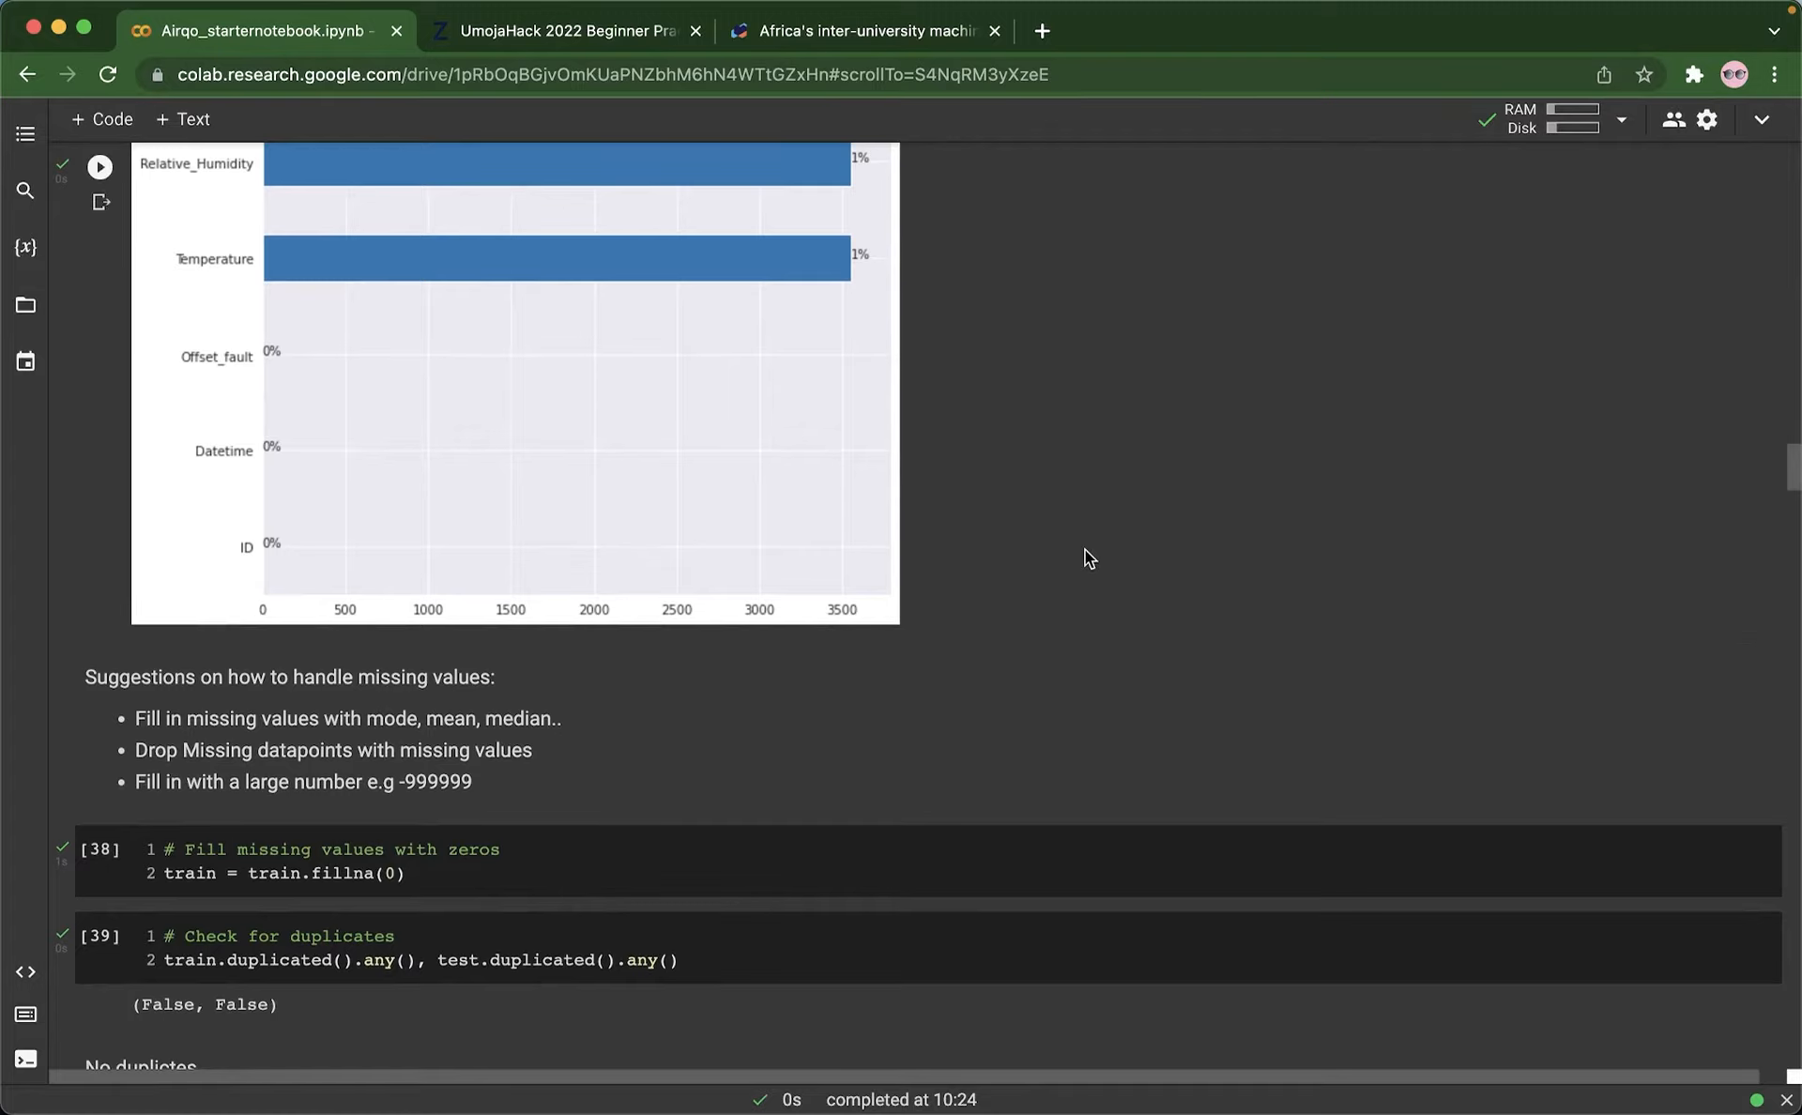
# Step: Scroll through the four outlier box plots and handling notes to the 6. Feature engineering heading
pyautogui.scroll(-3)
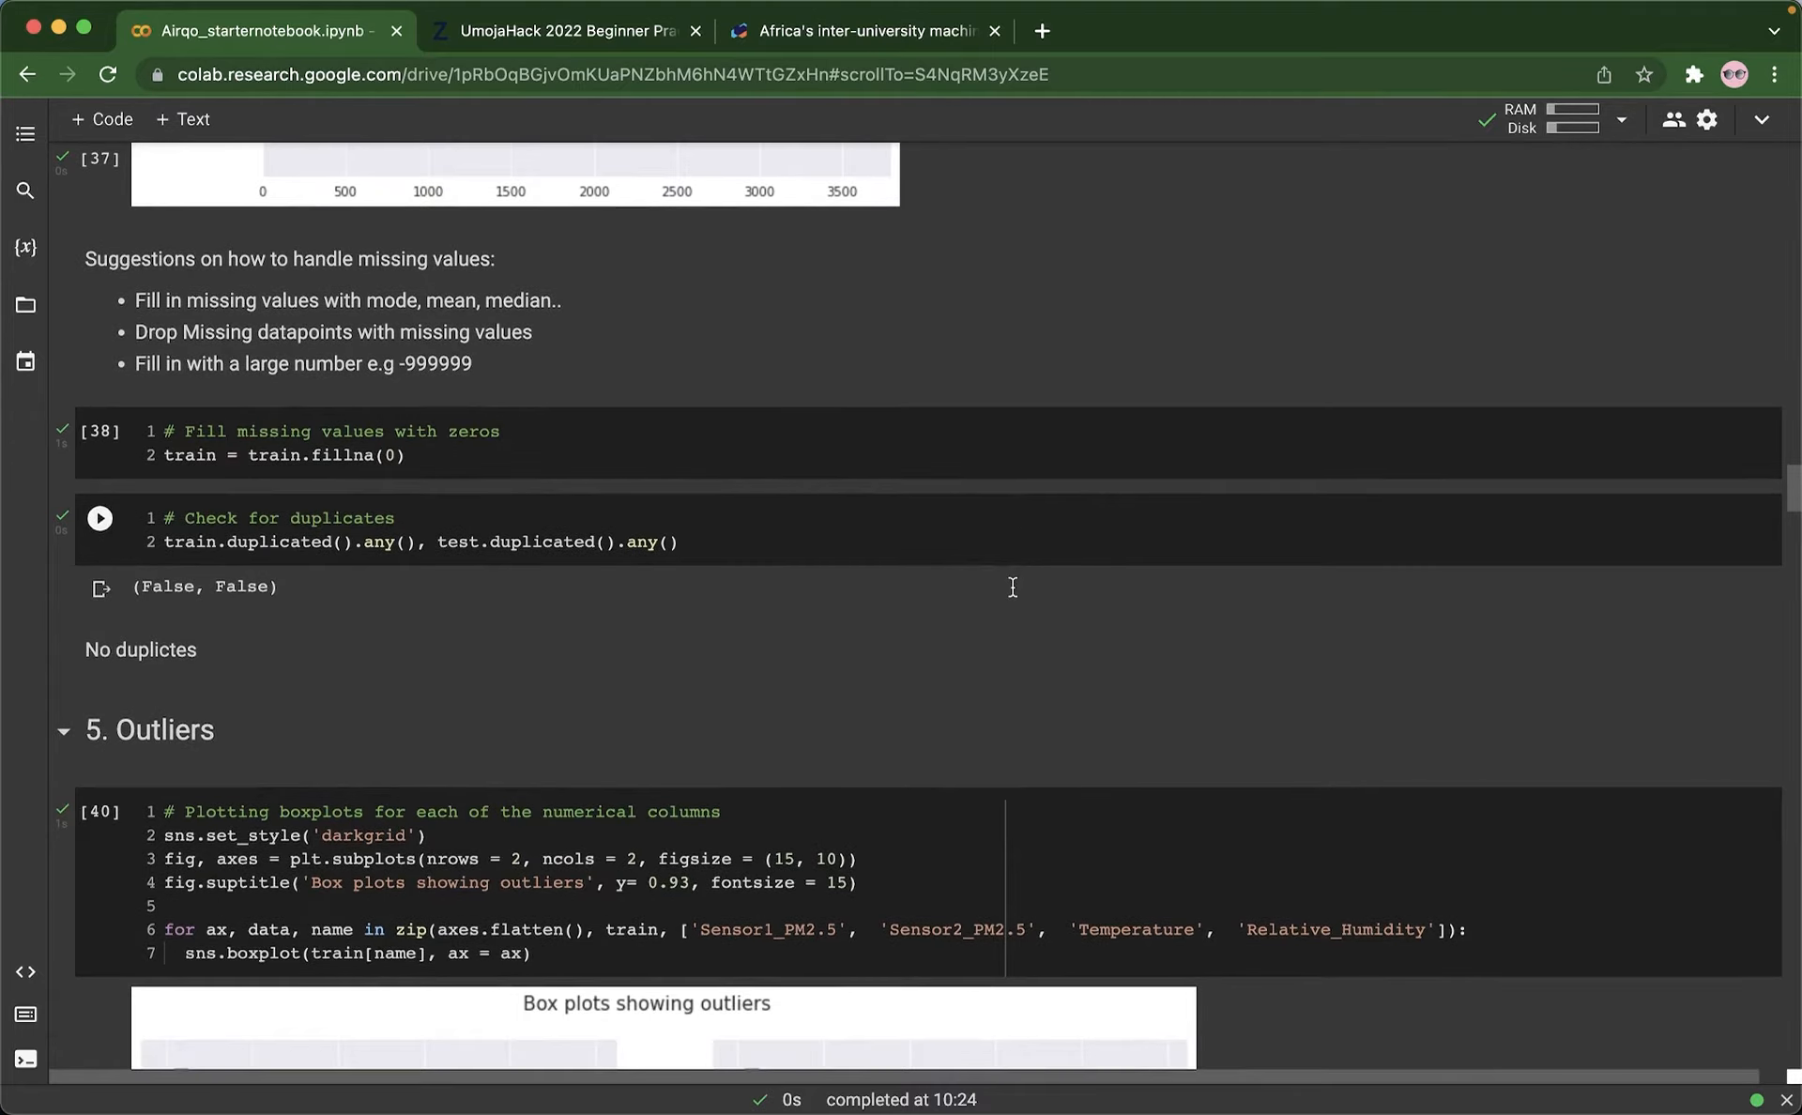
pyautogui.scroll(-3)
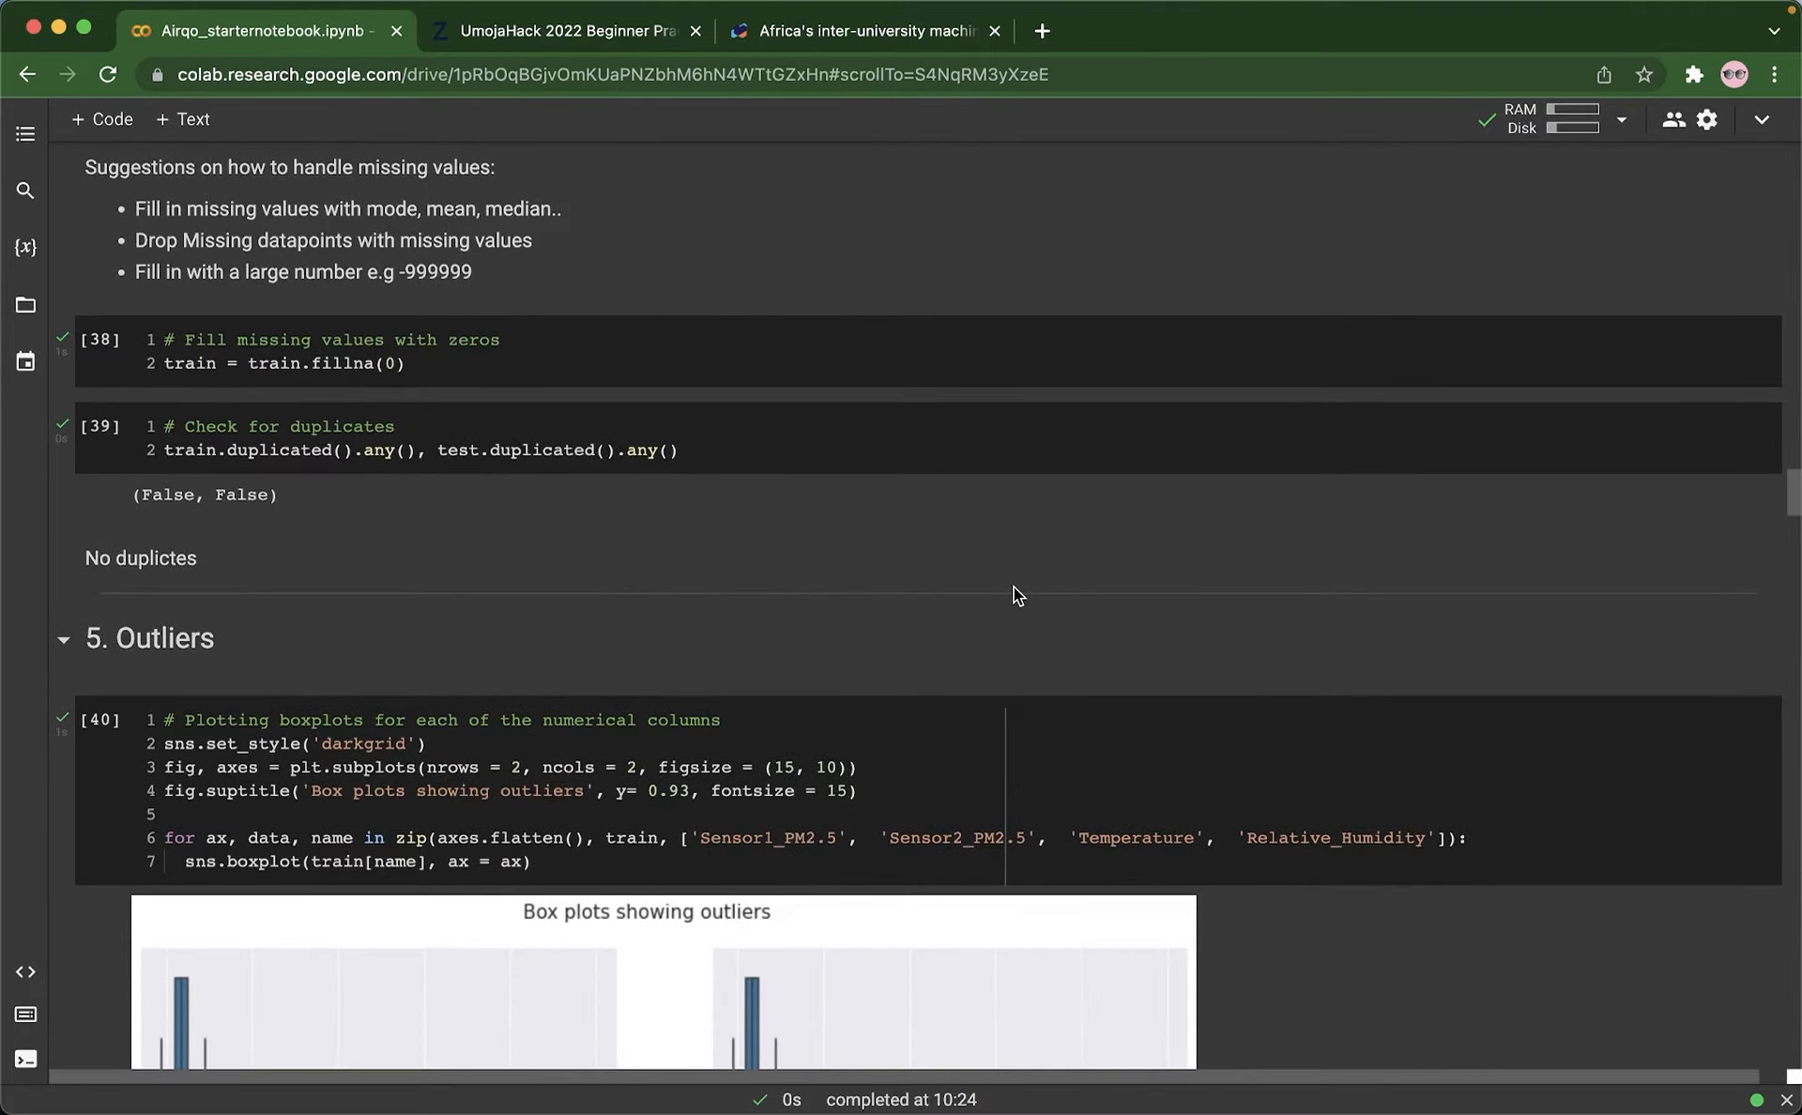
pyautogui.scroll(-3)
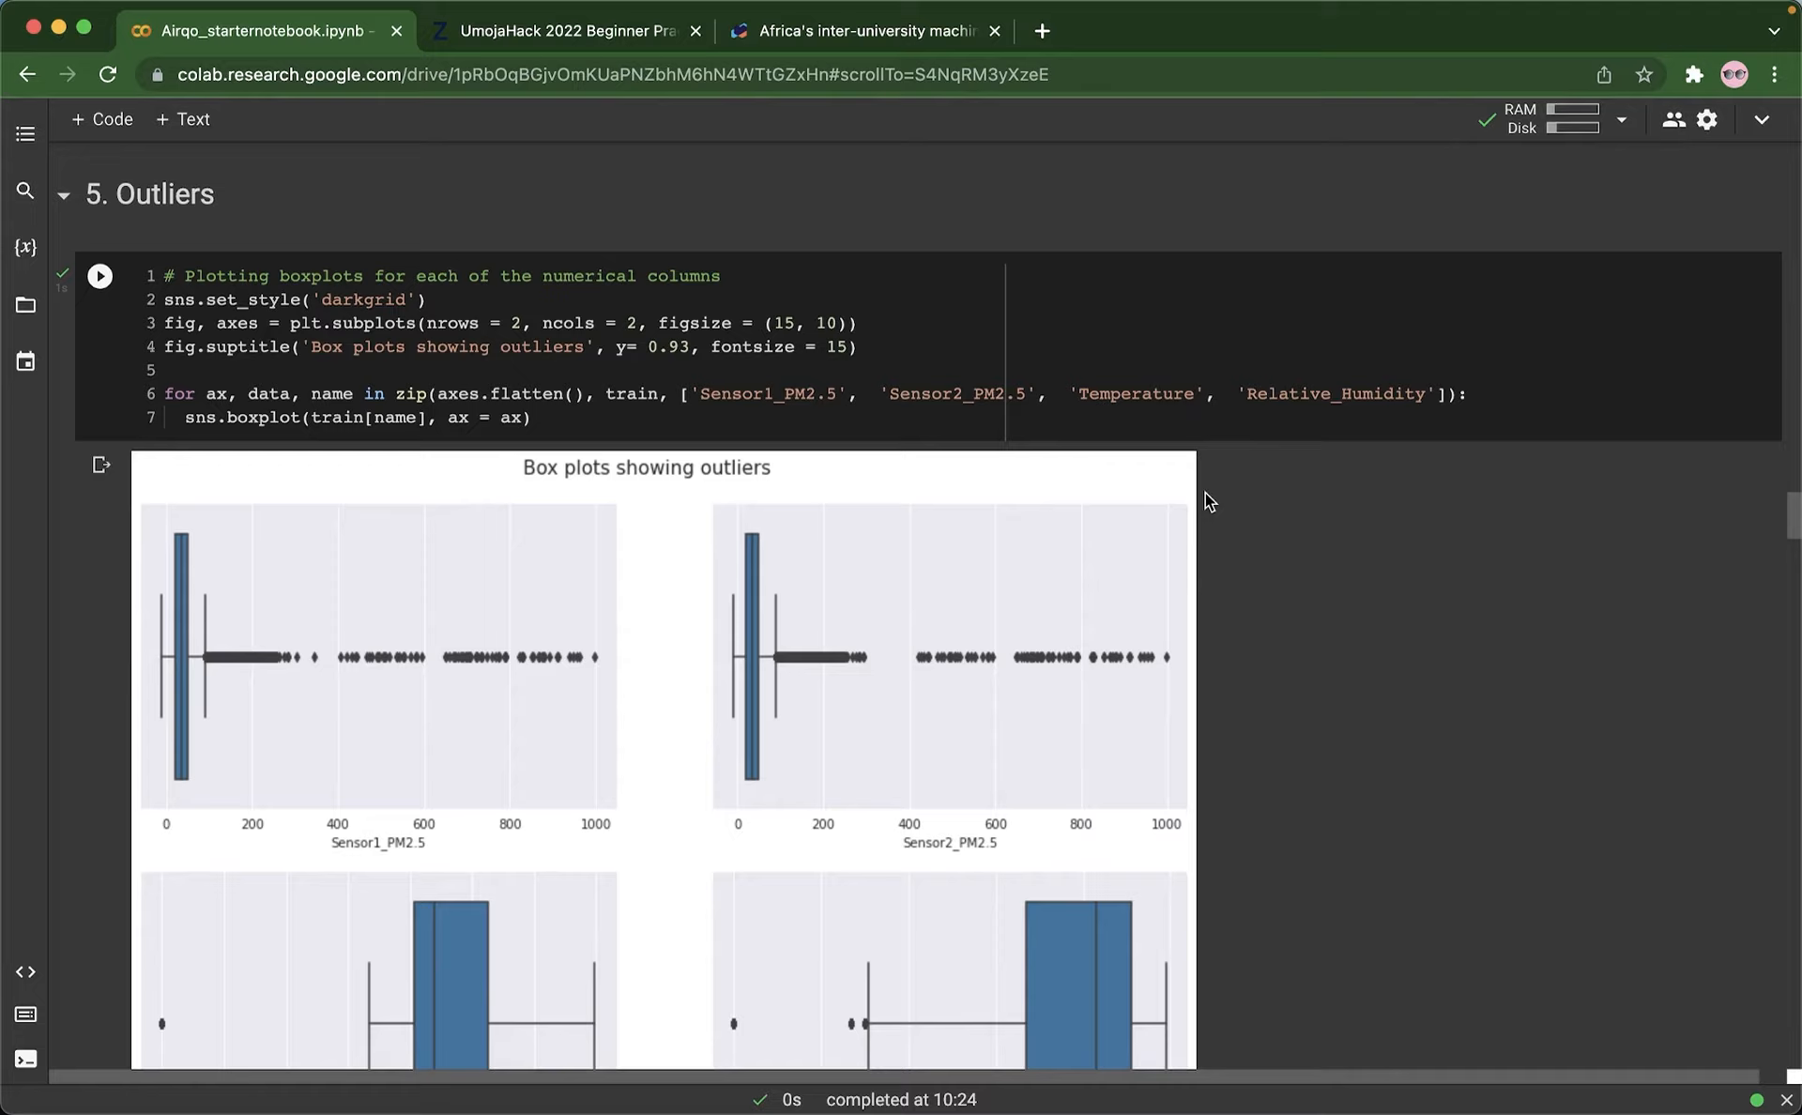
pyautogui.moveTo(1269, 539)
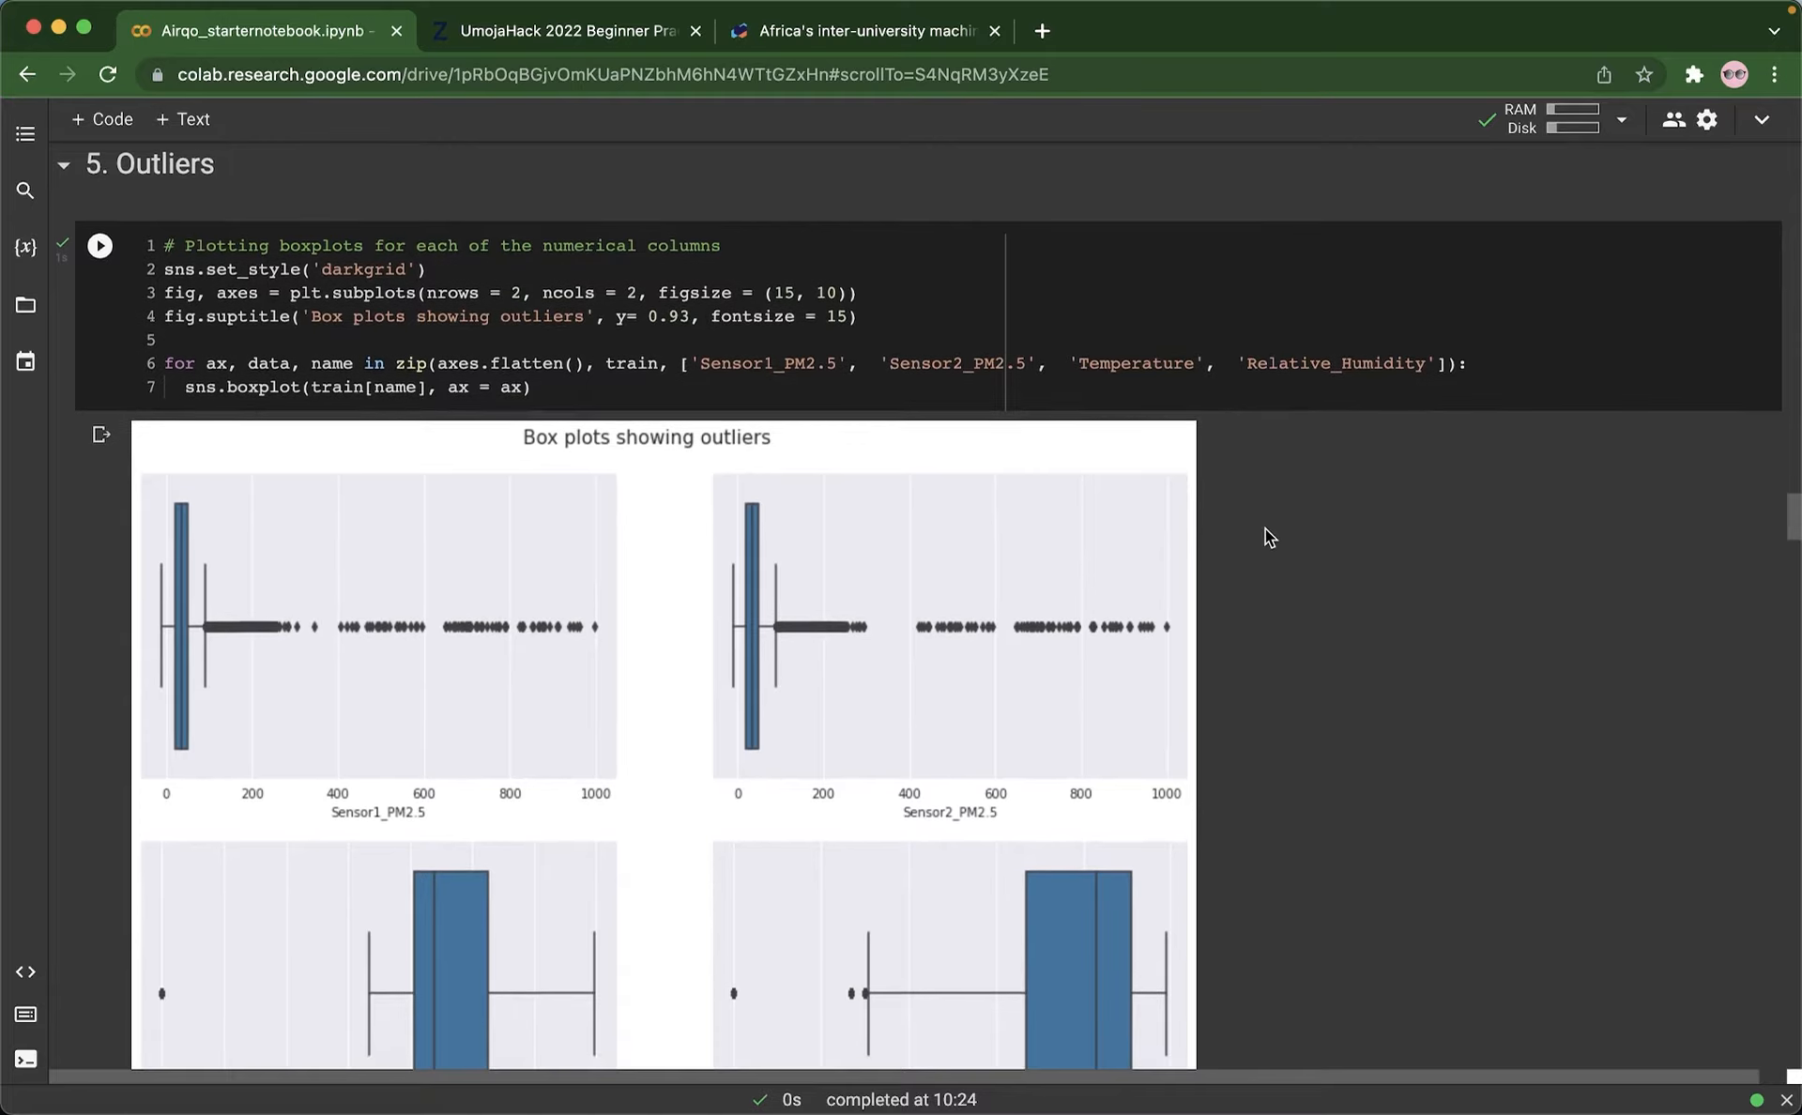
pyautogui.scroll(-3)
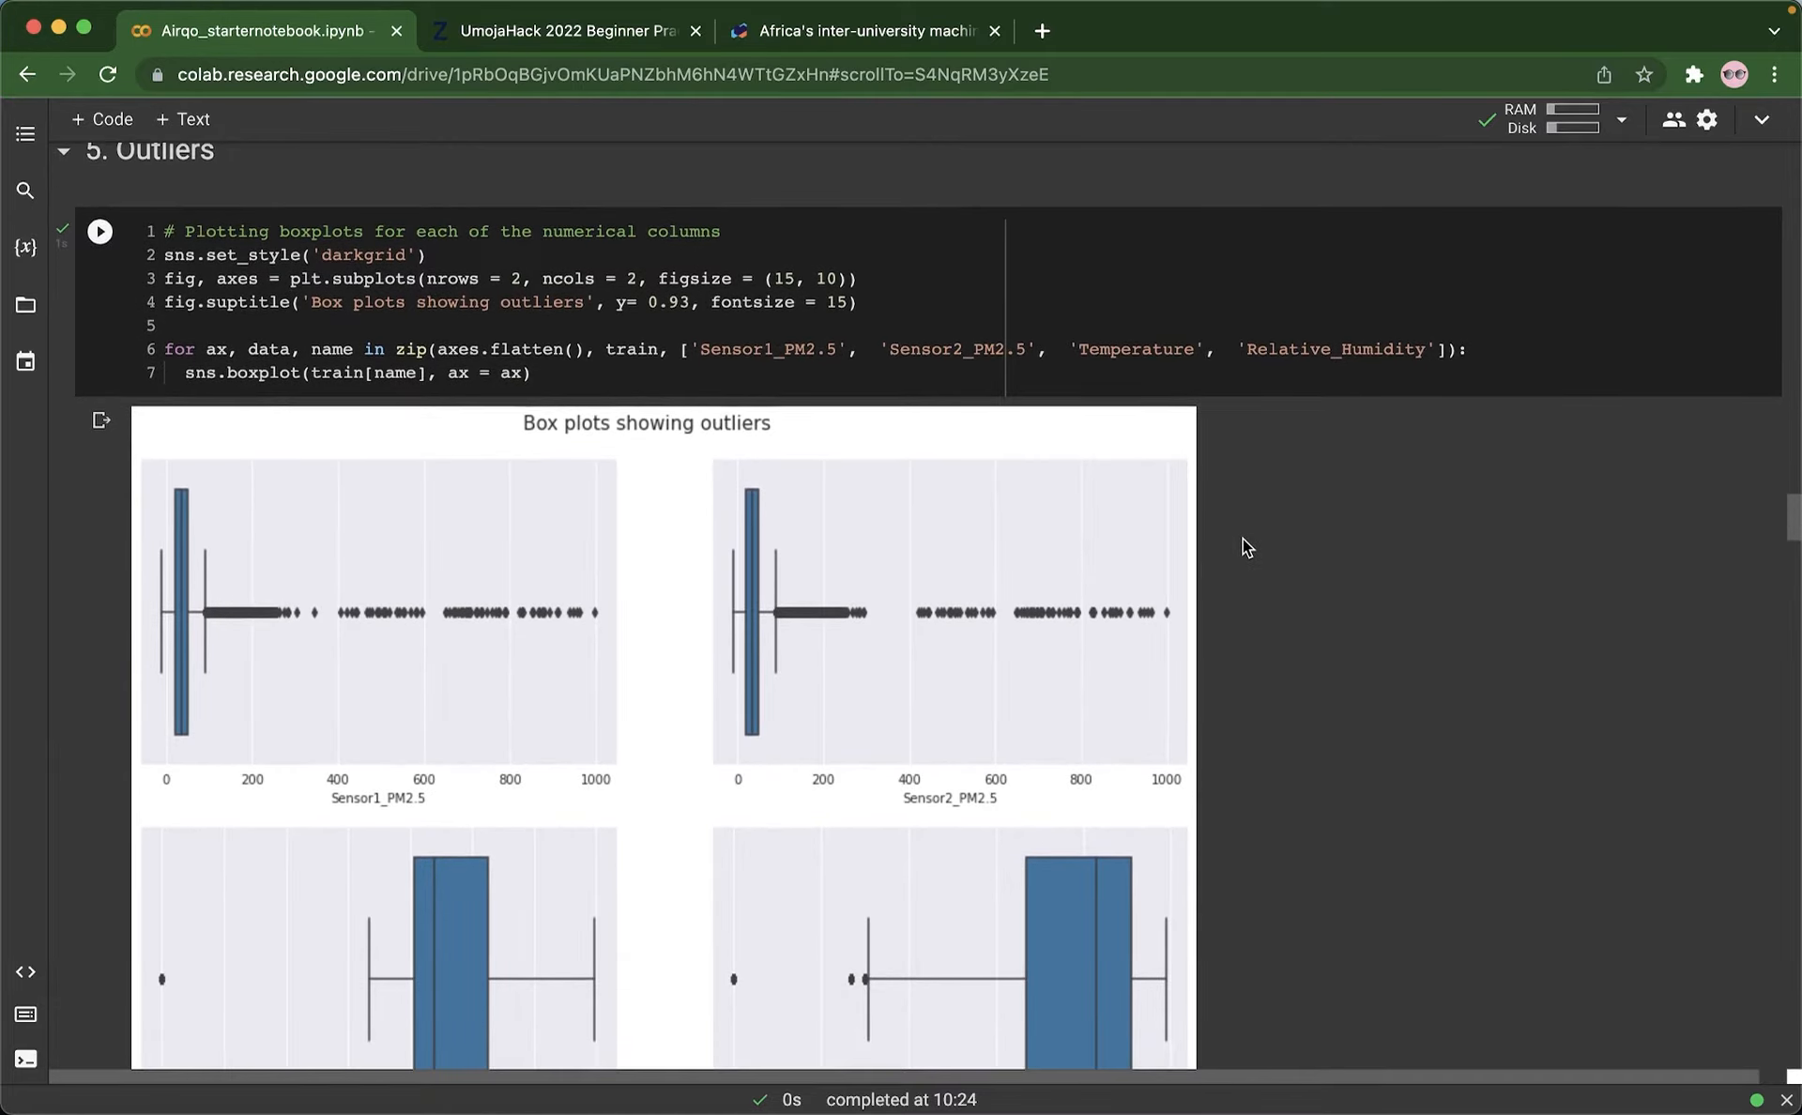
pyautogui.moveTo(1355, 547)
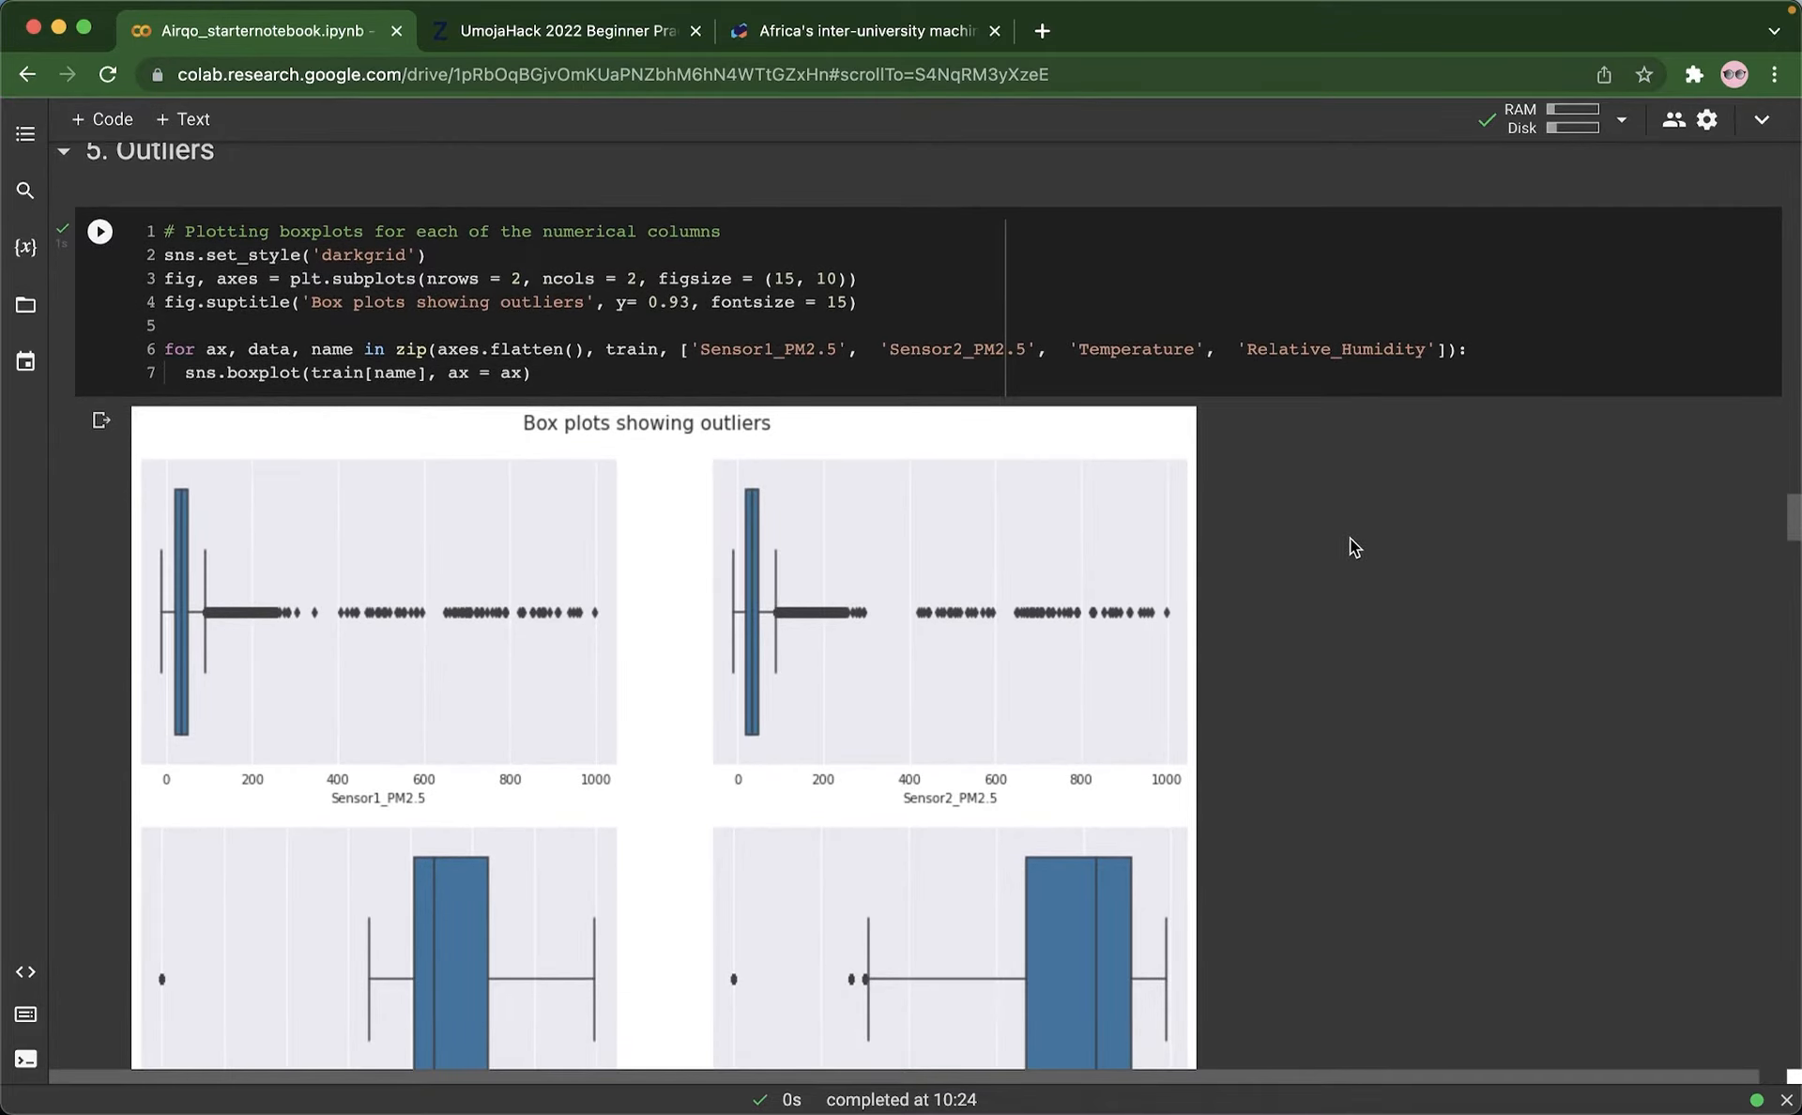
pyautogui.scroll(-3)
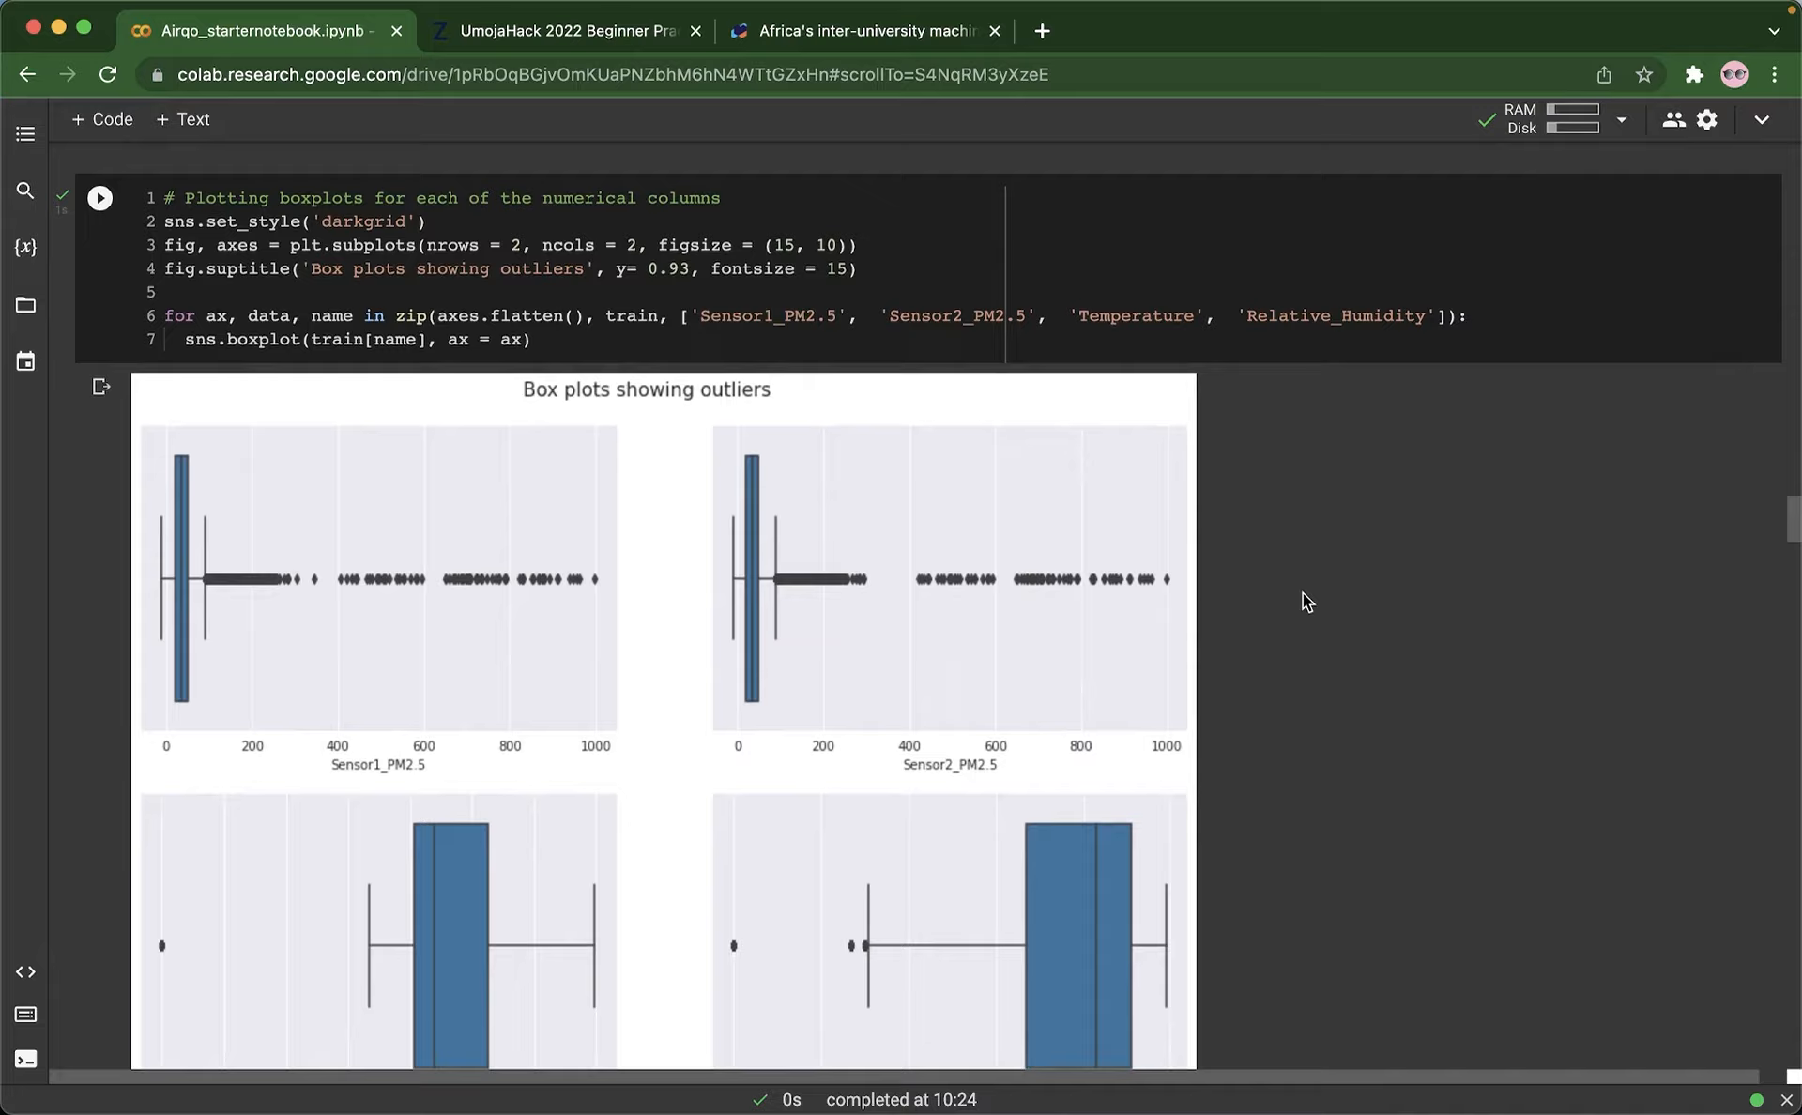
pyautogui.scroll(-3)
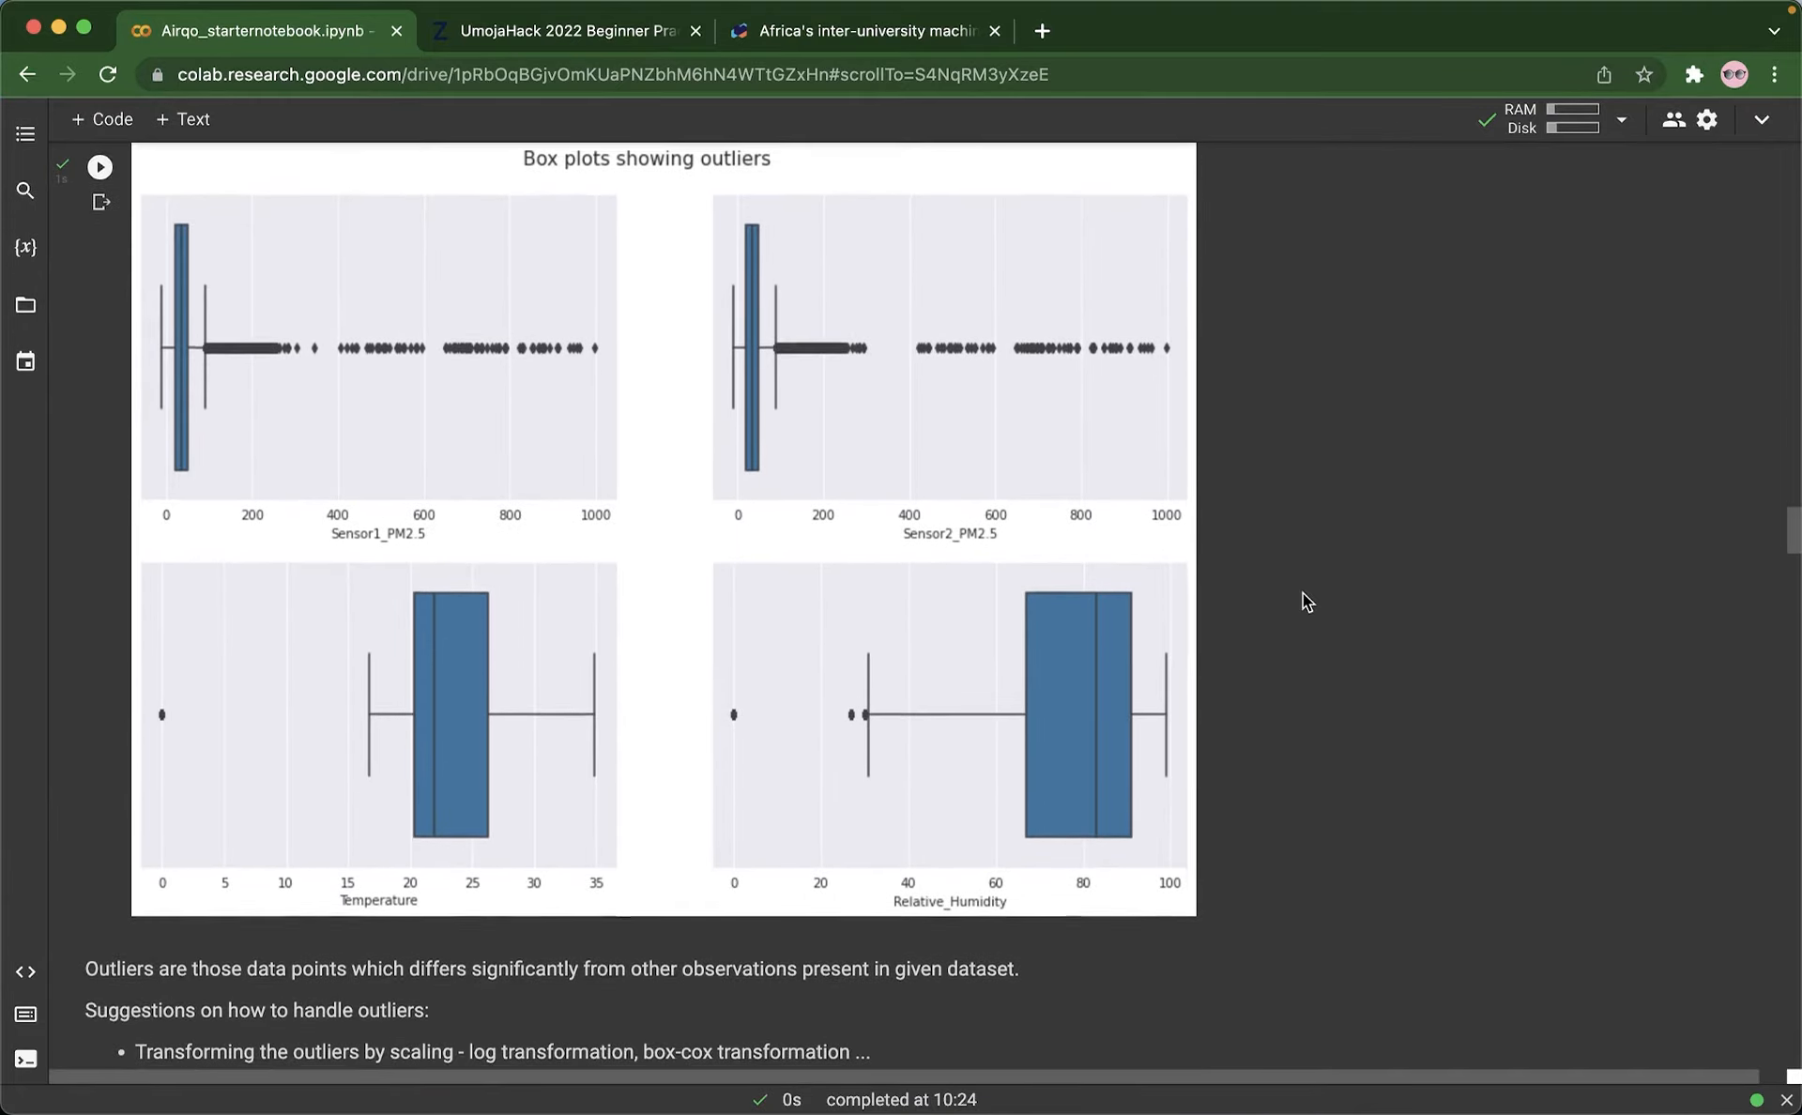
pyautogui.scroll(-3)
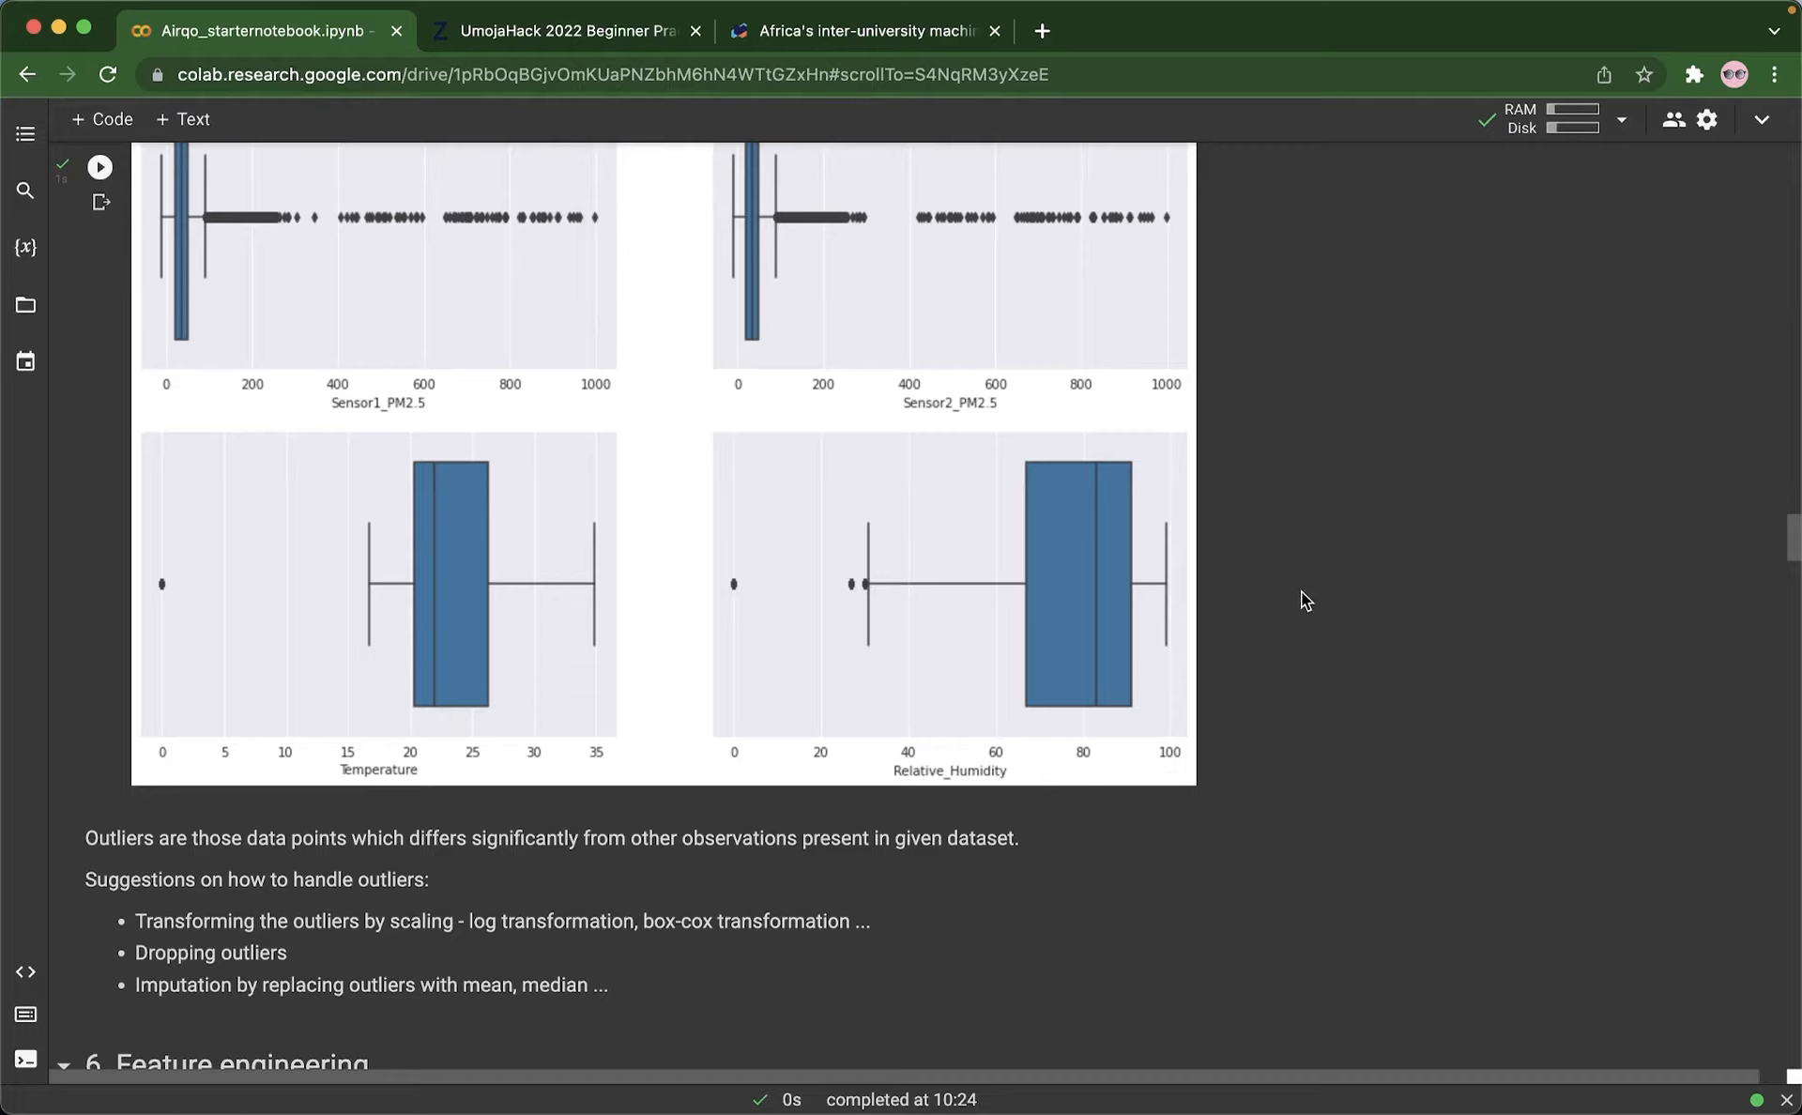
pyautogui.moveTo(1386, 539)
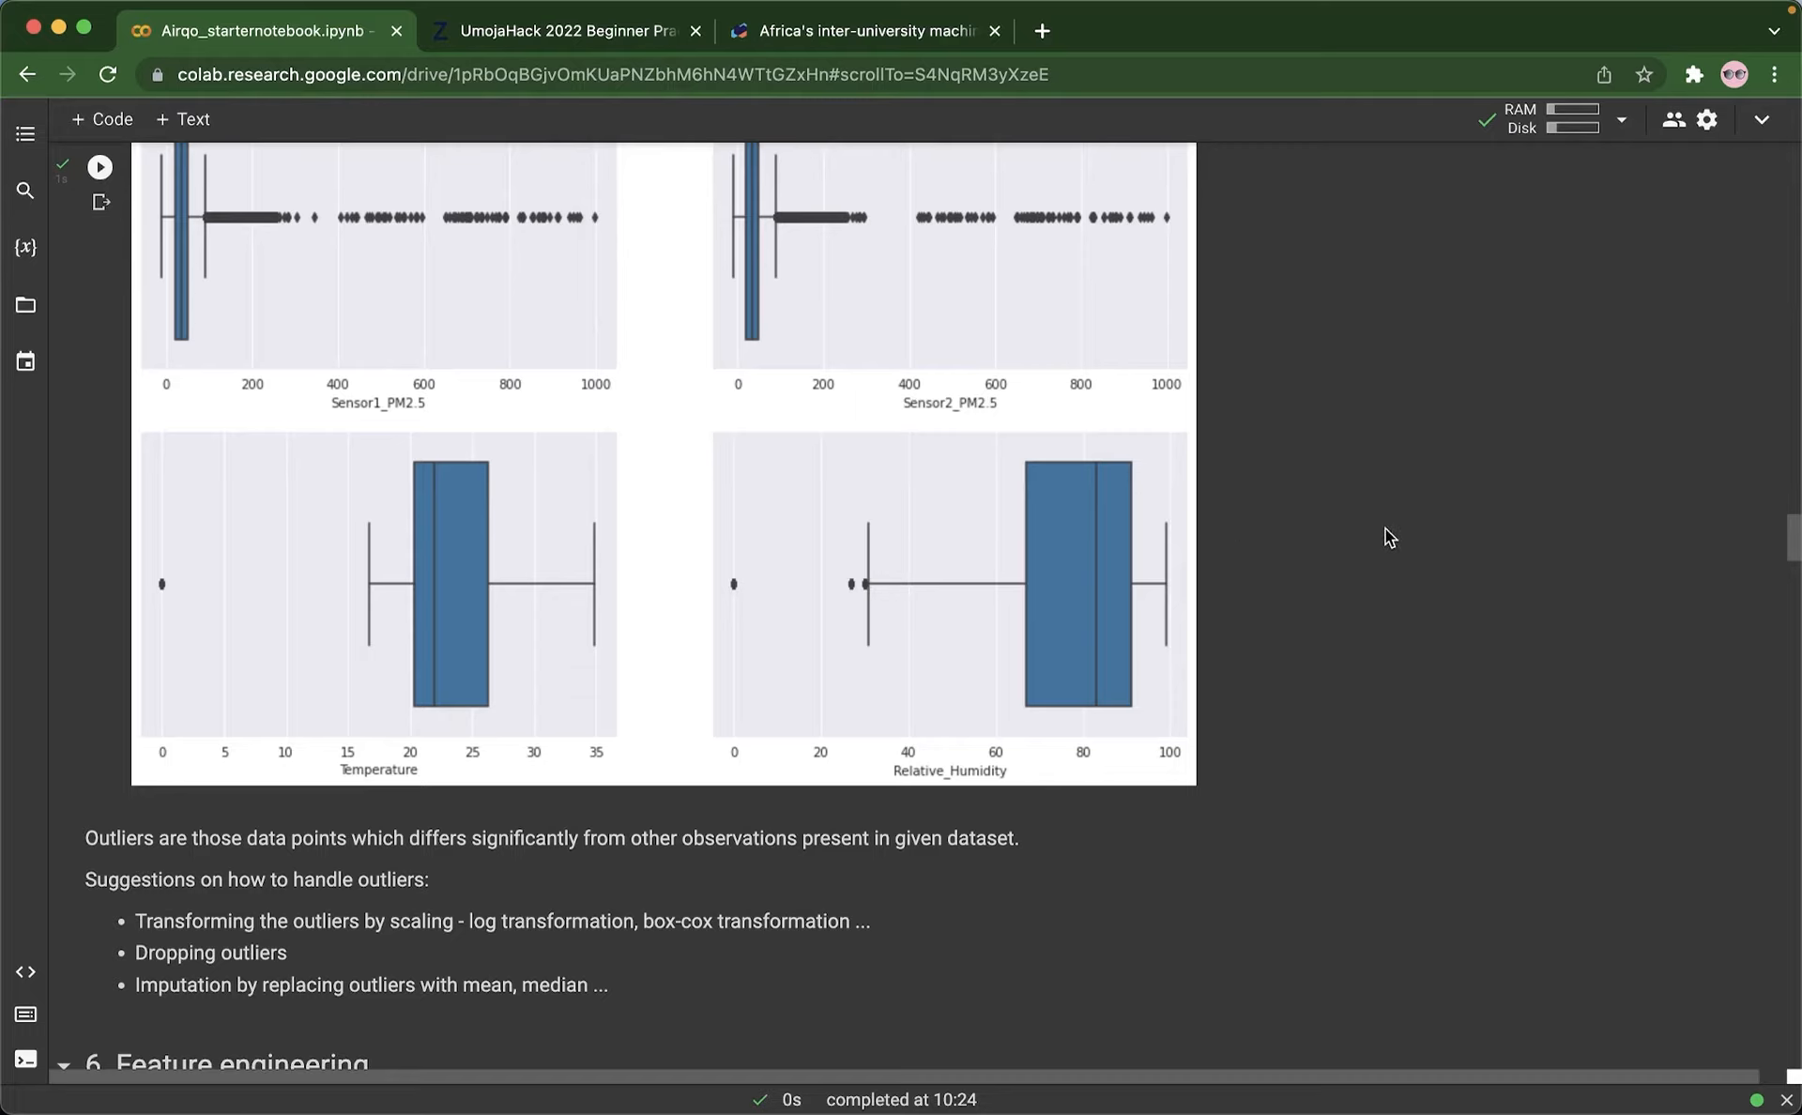
pyautogui.moveTo(1222, 555)
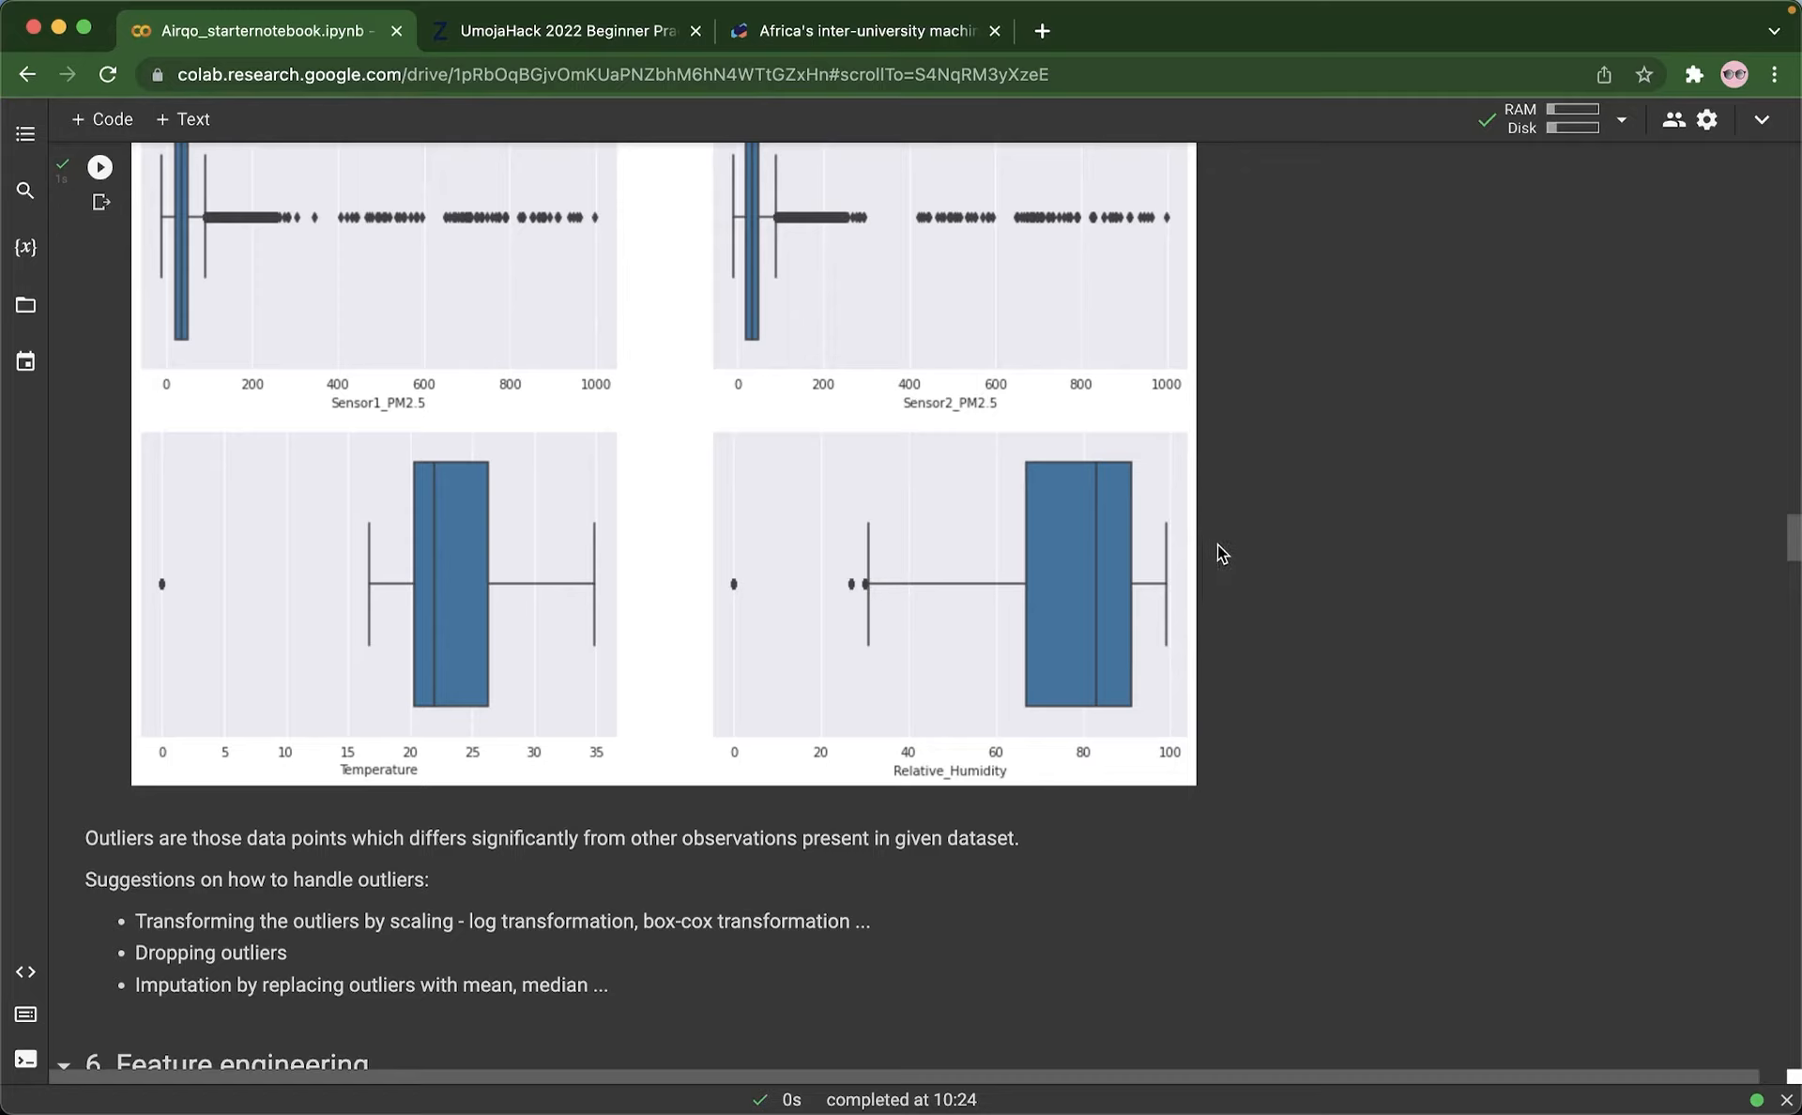
pyautogui.moveTo(1312, 556)
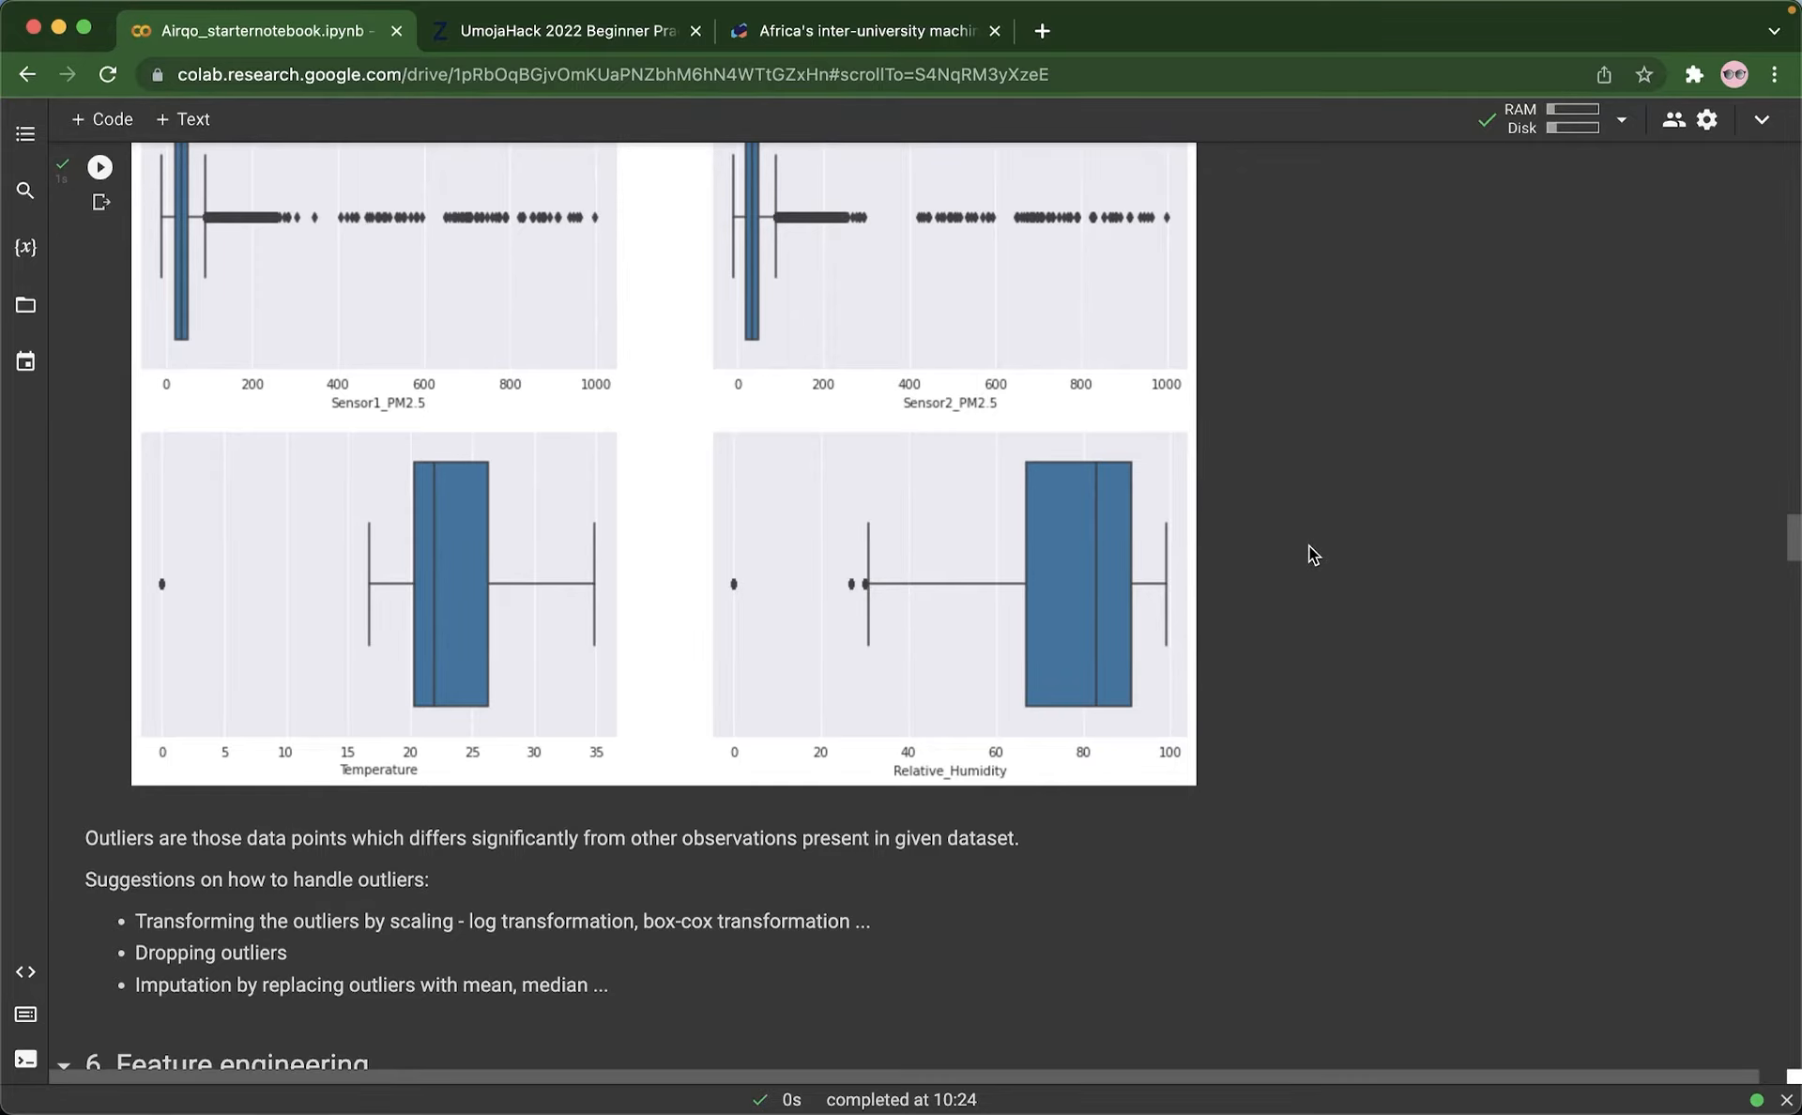
pyautogui.scroll(-3)
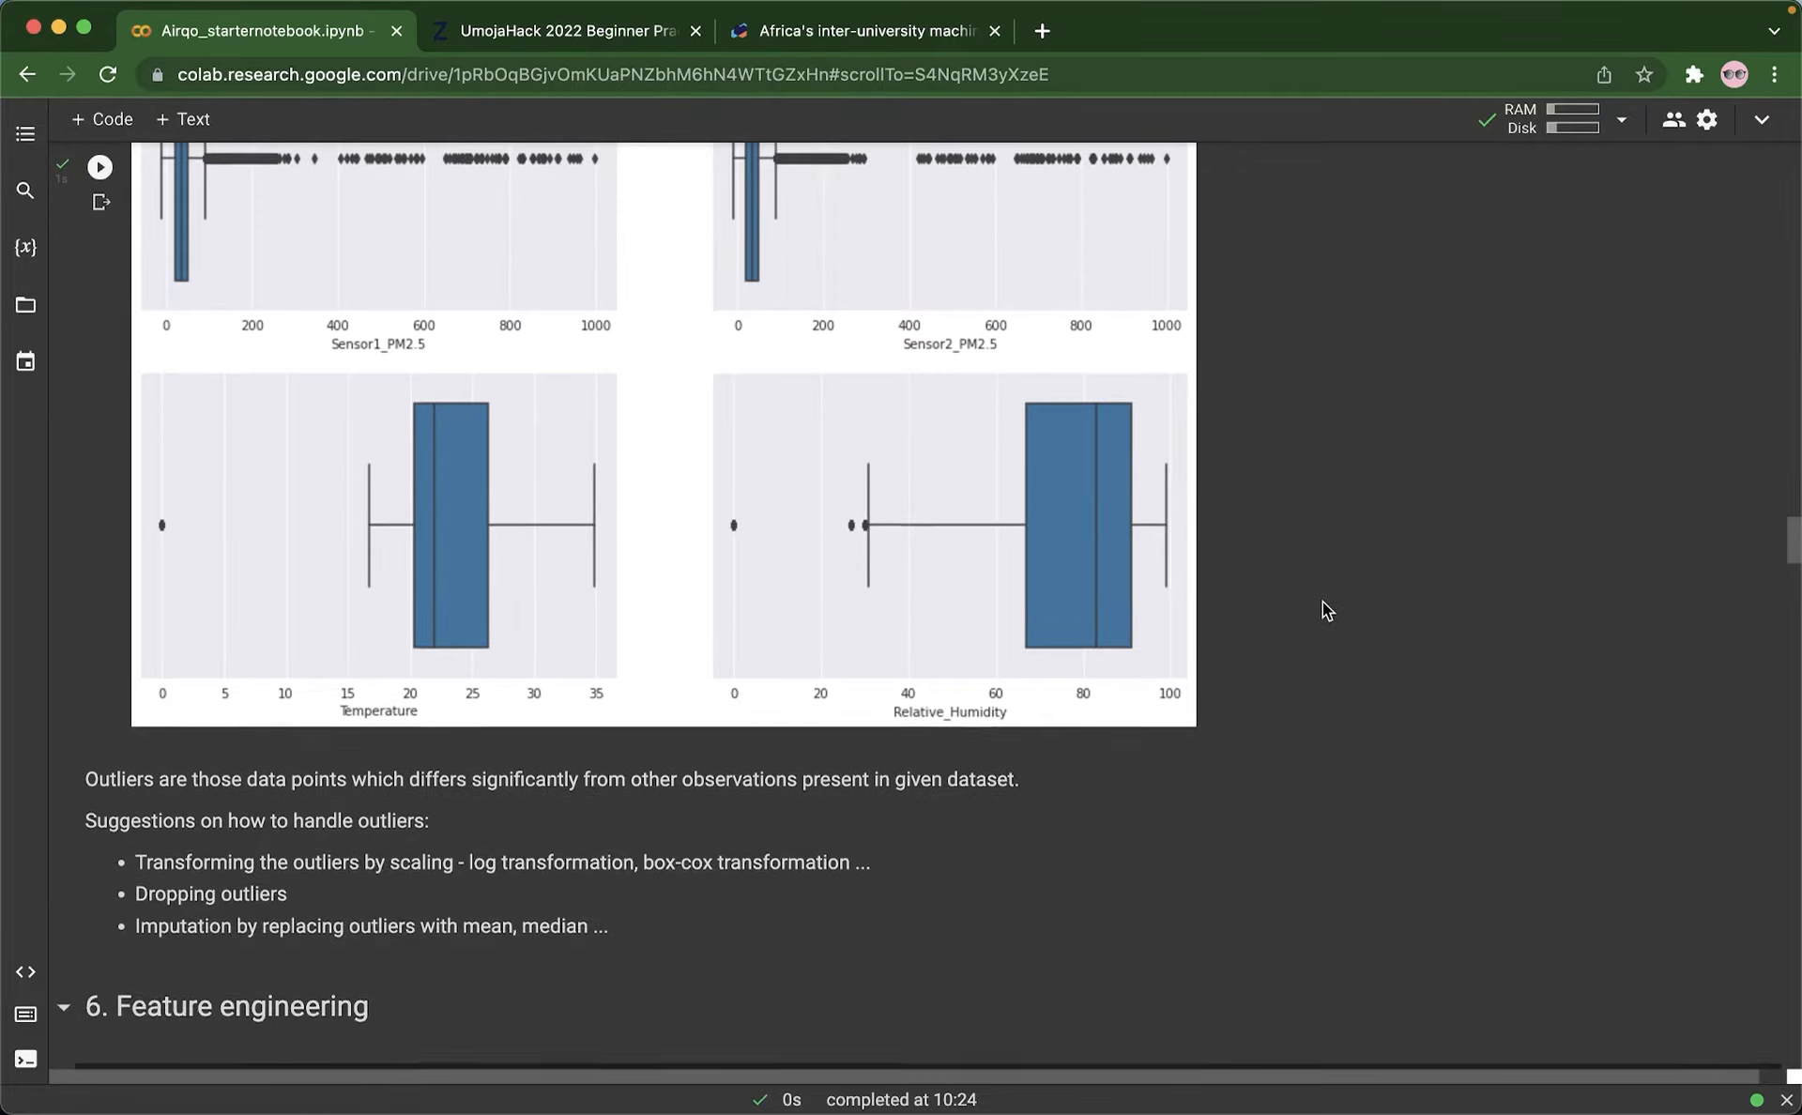
# Step: Review the cell extracting day, month, year and hour from Datetime, highlighting the Datetime column
pyautogui.scroll(-3)
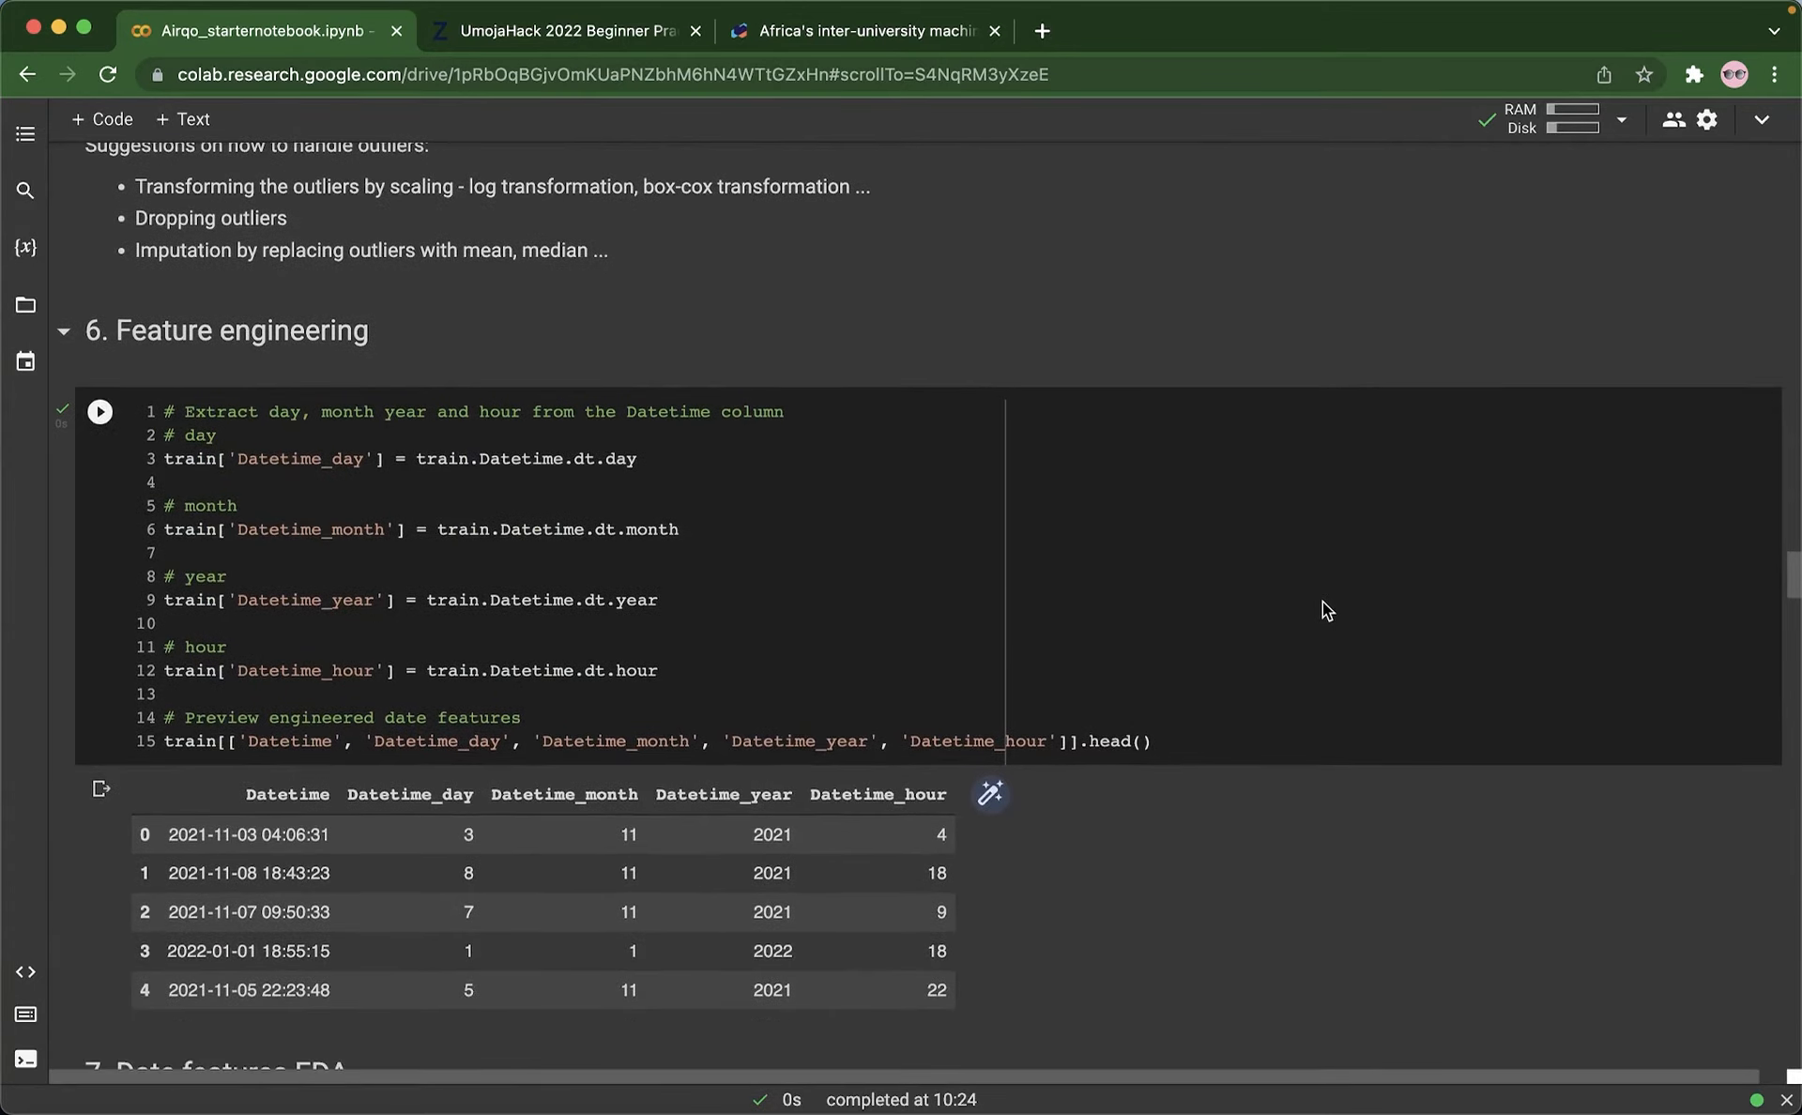
pyautogui.scroll(-3)
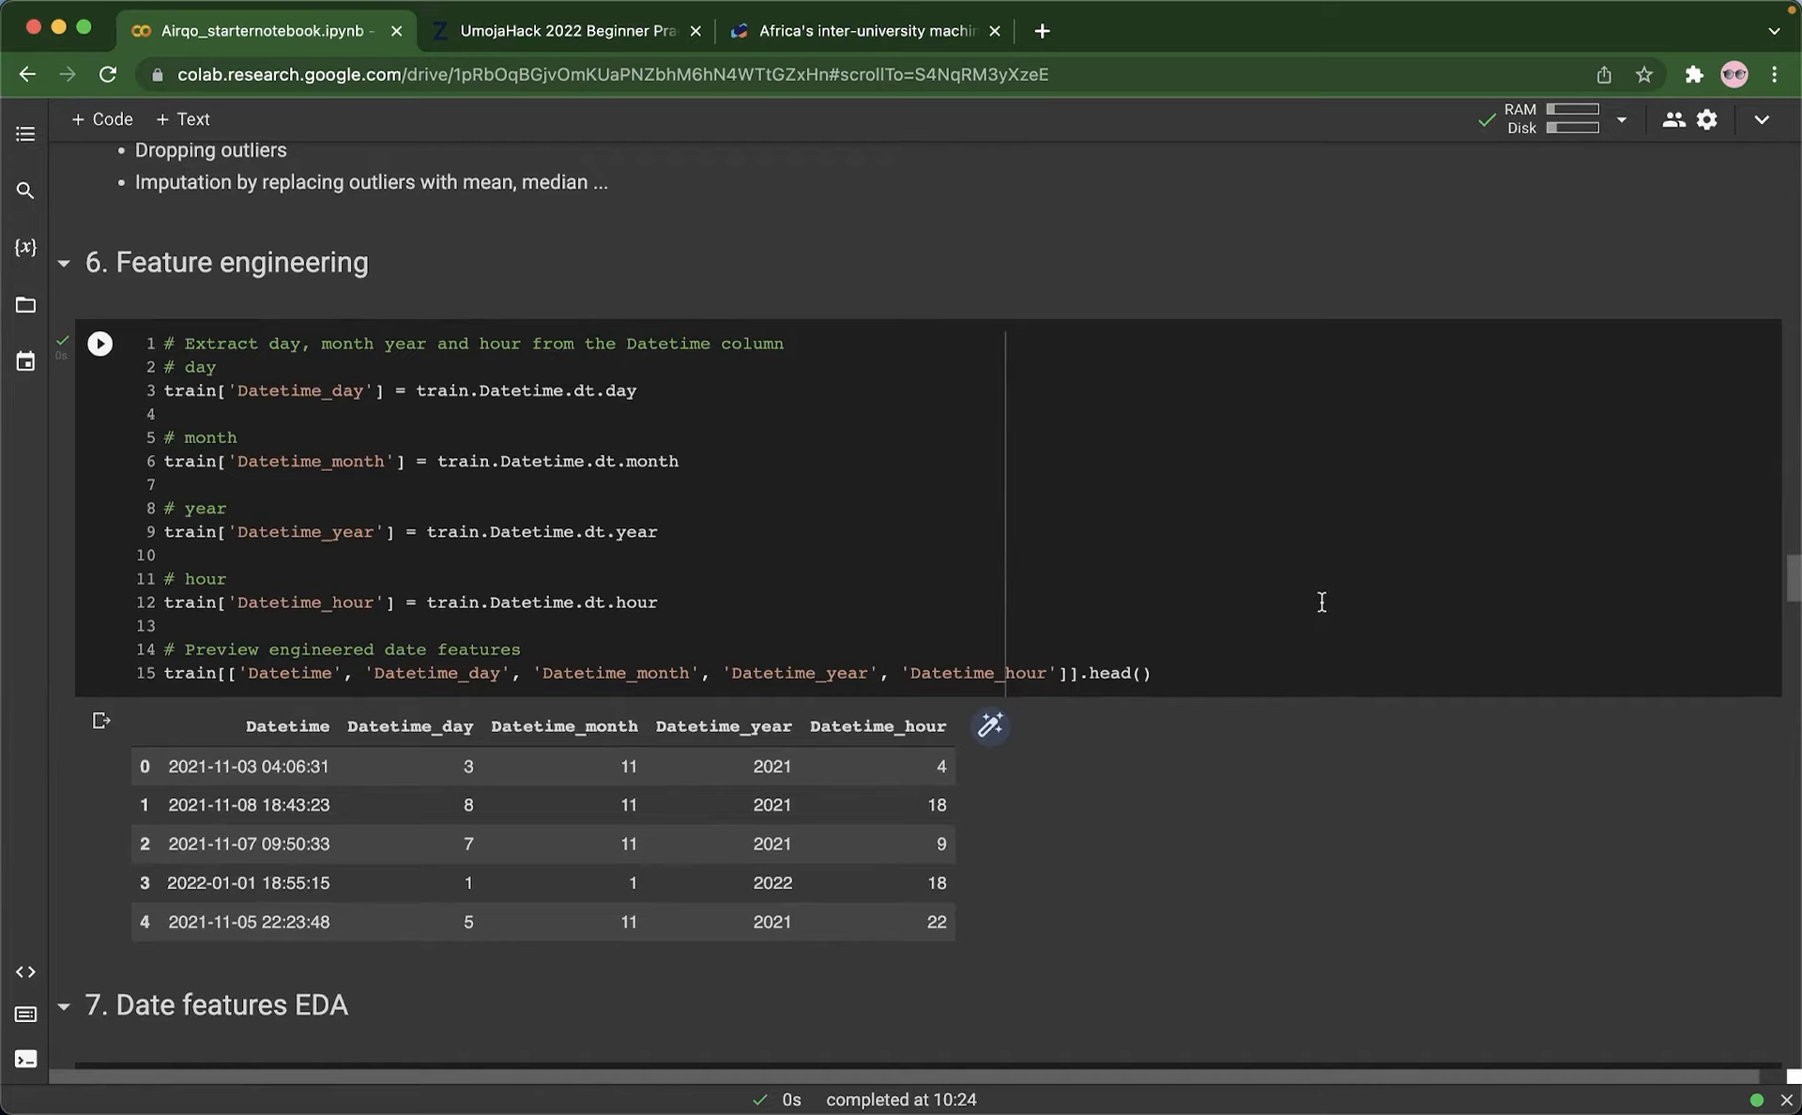
pyautogui.moveTo(669, 443)
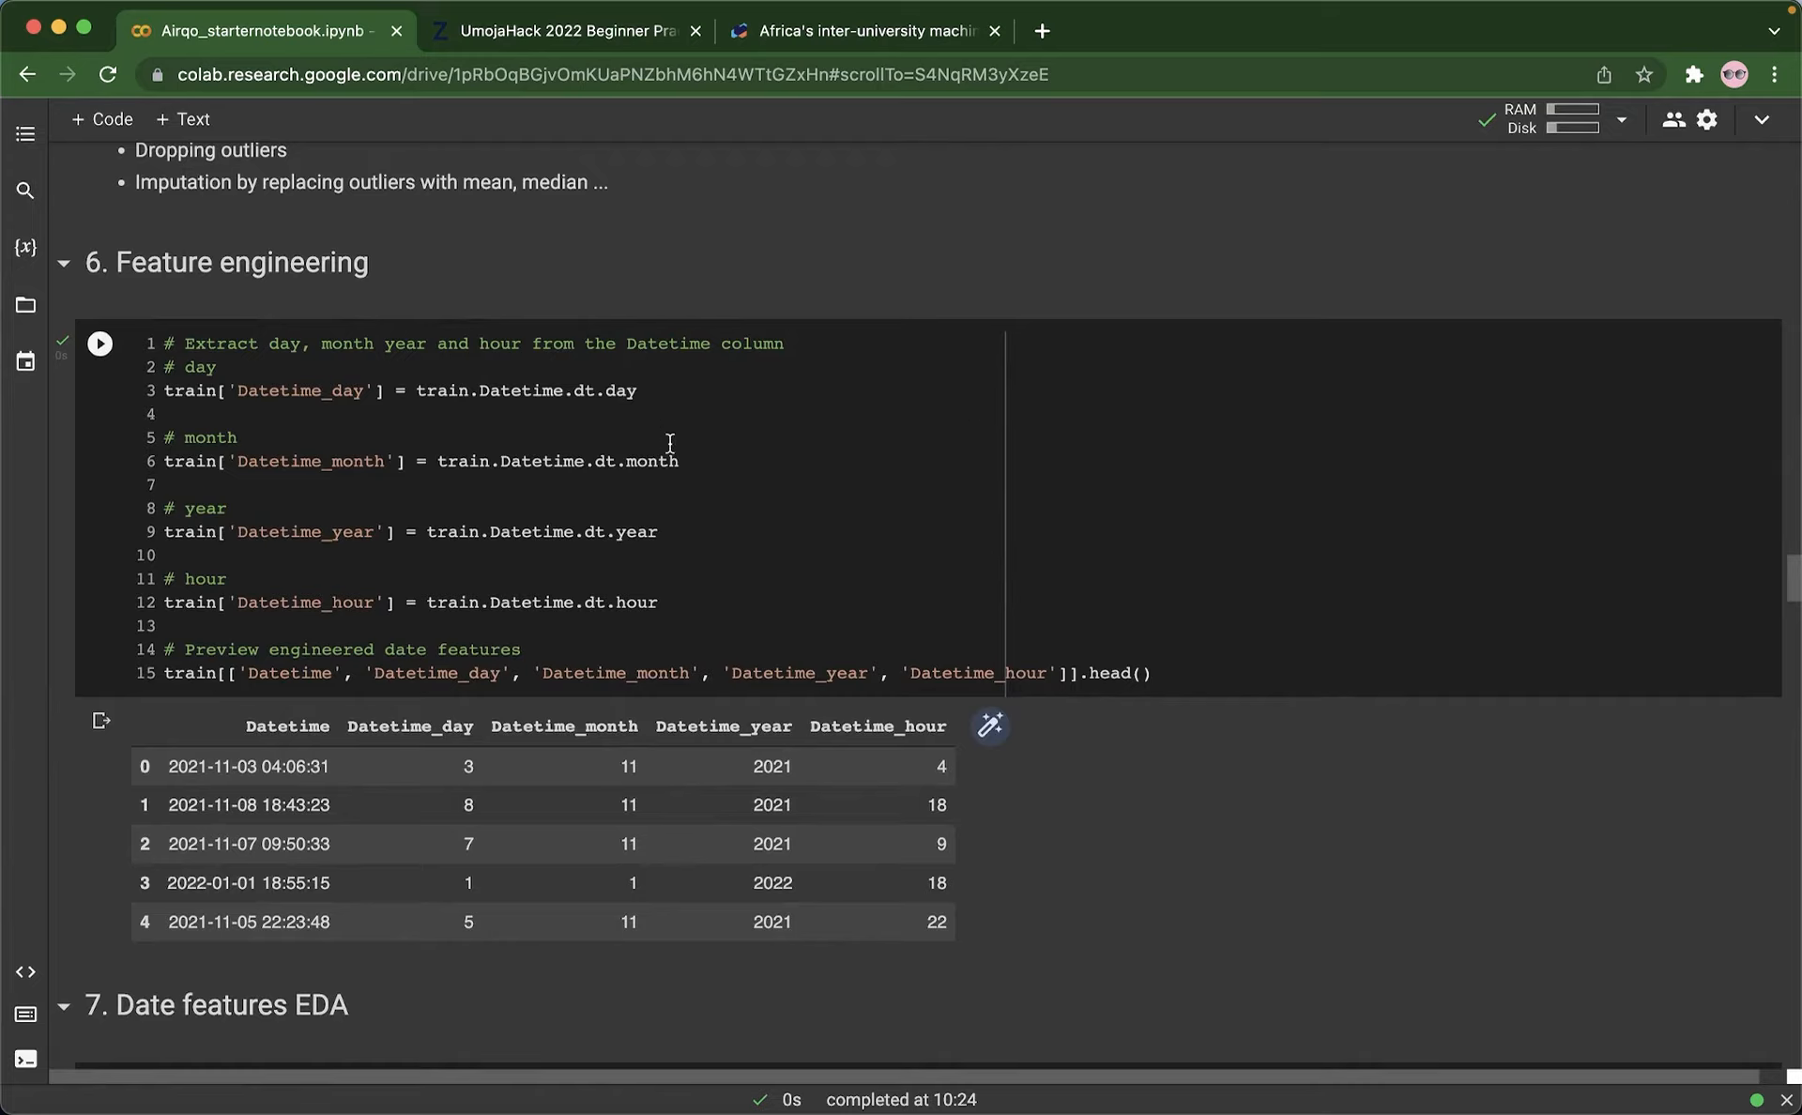
pyautogui.moveTo(246, 764)
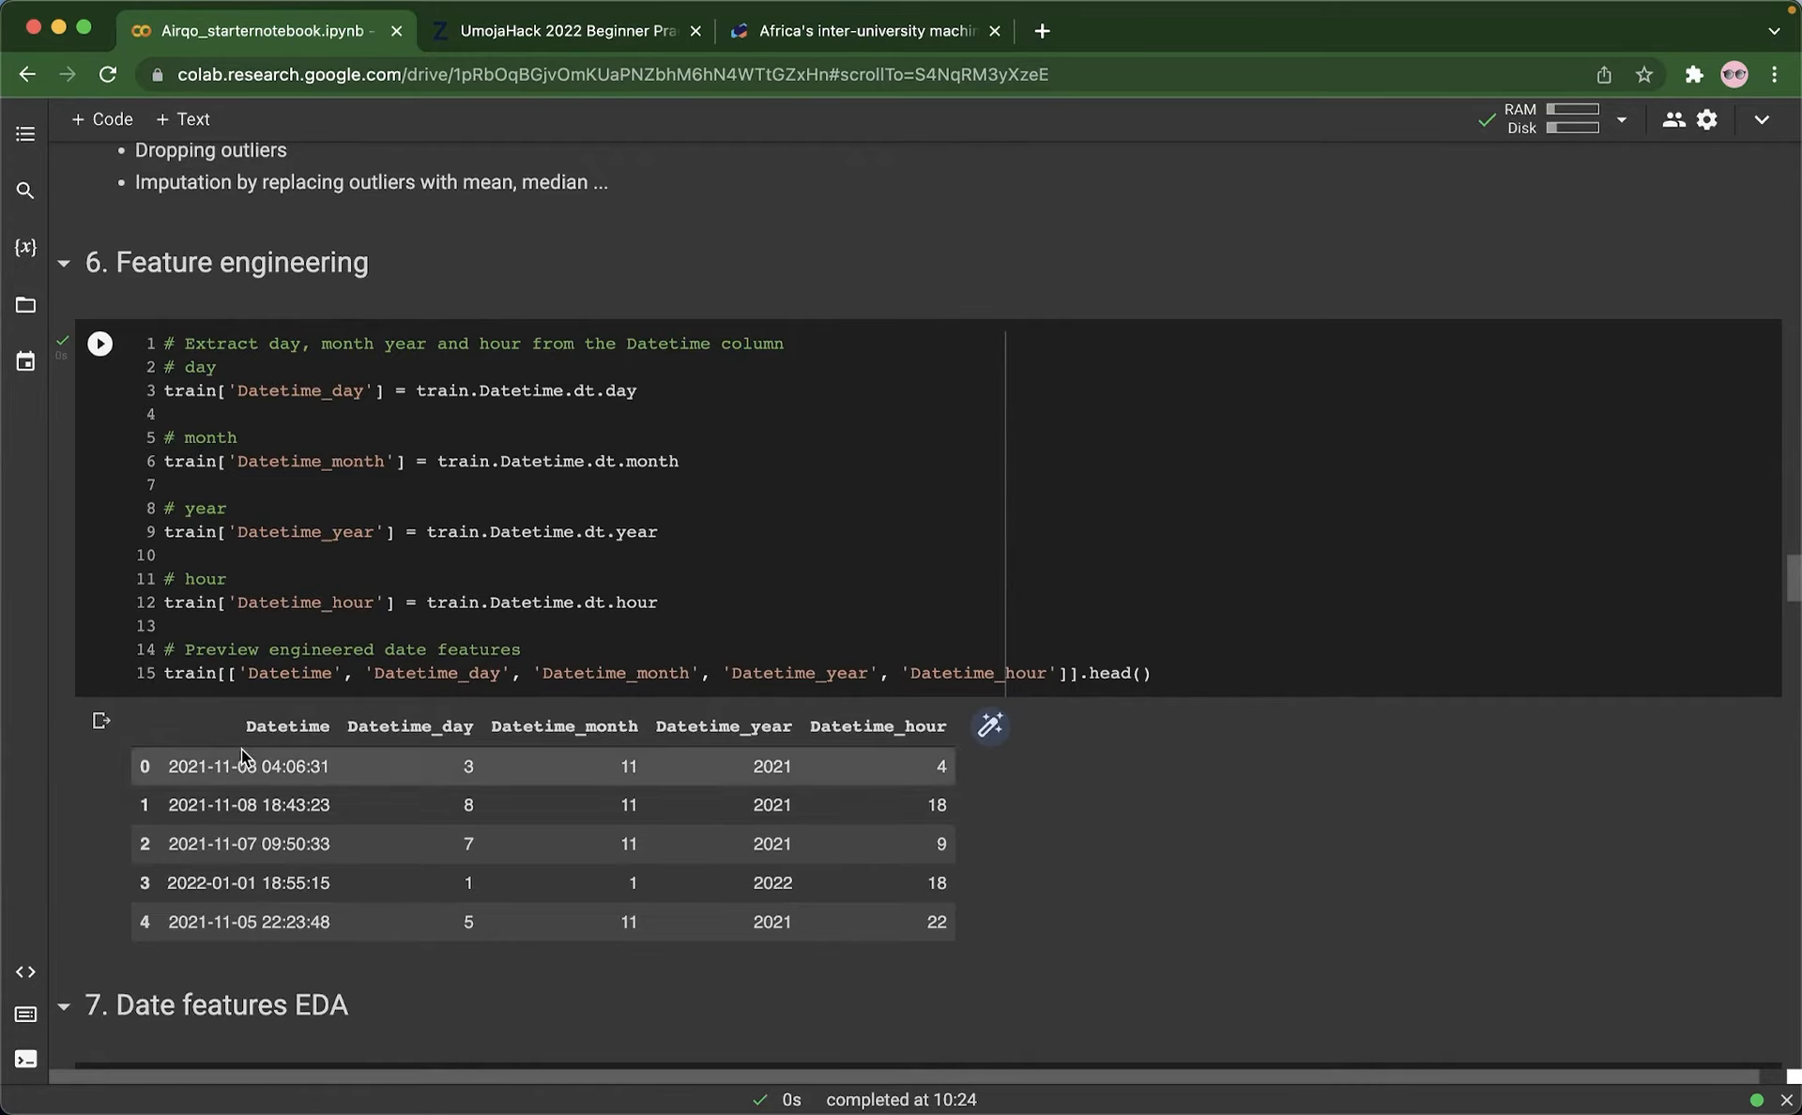
pyautogui.doubleClick(286, 726)
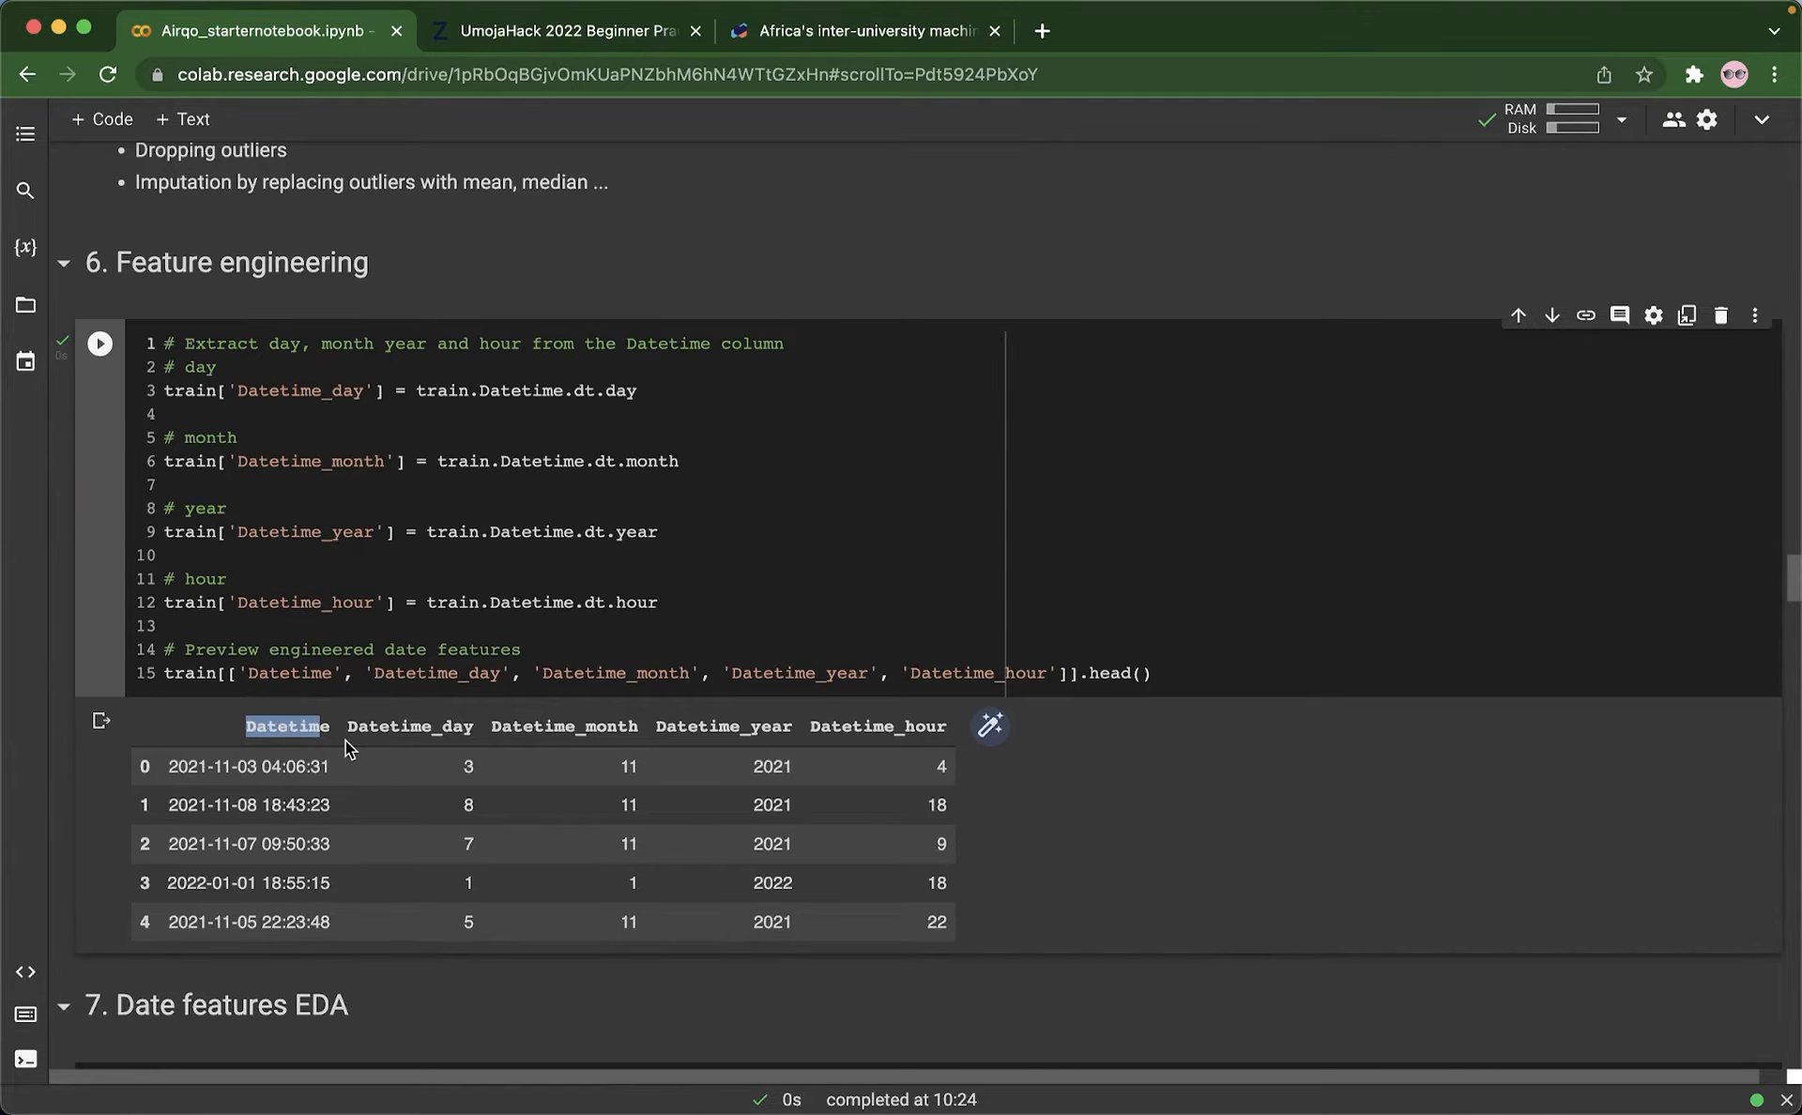
pyautogui.scroll(-3)
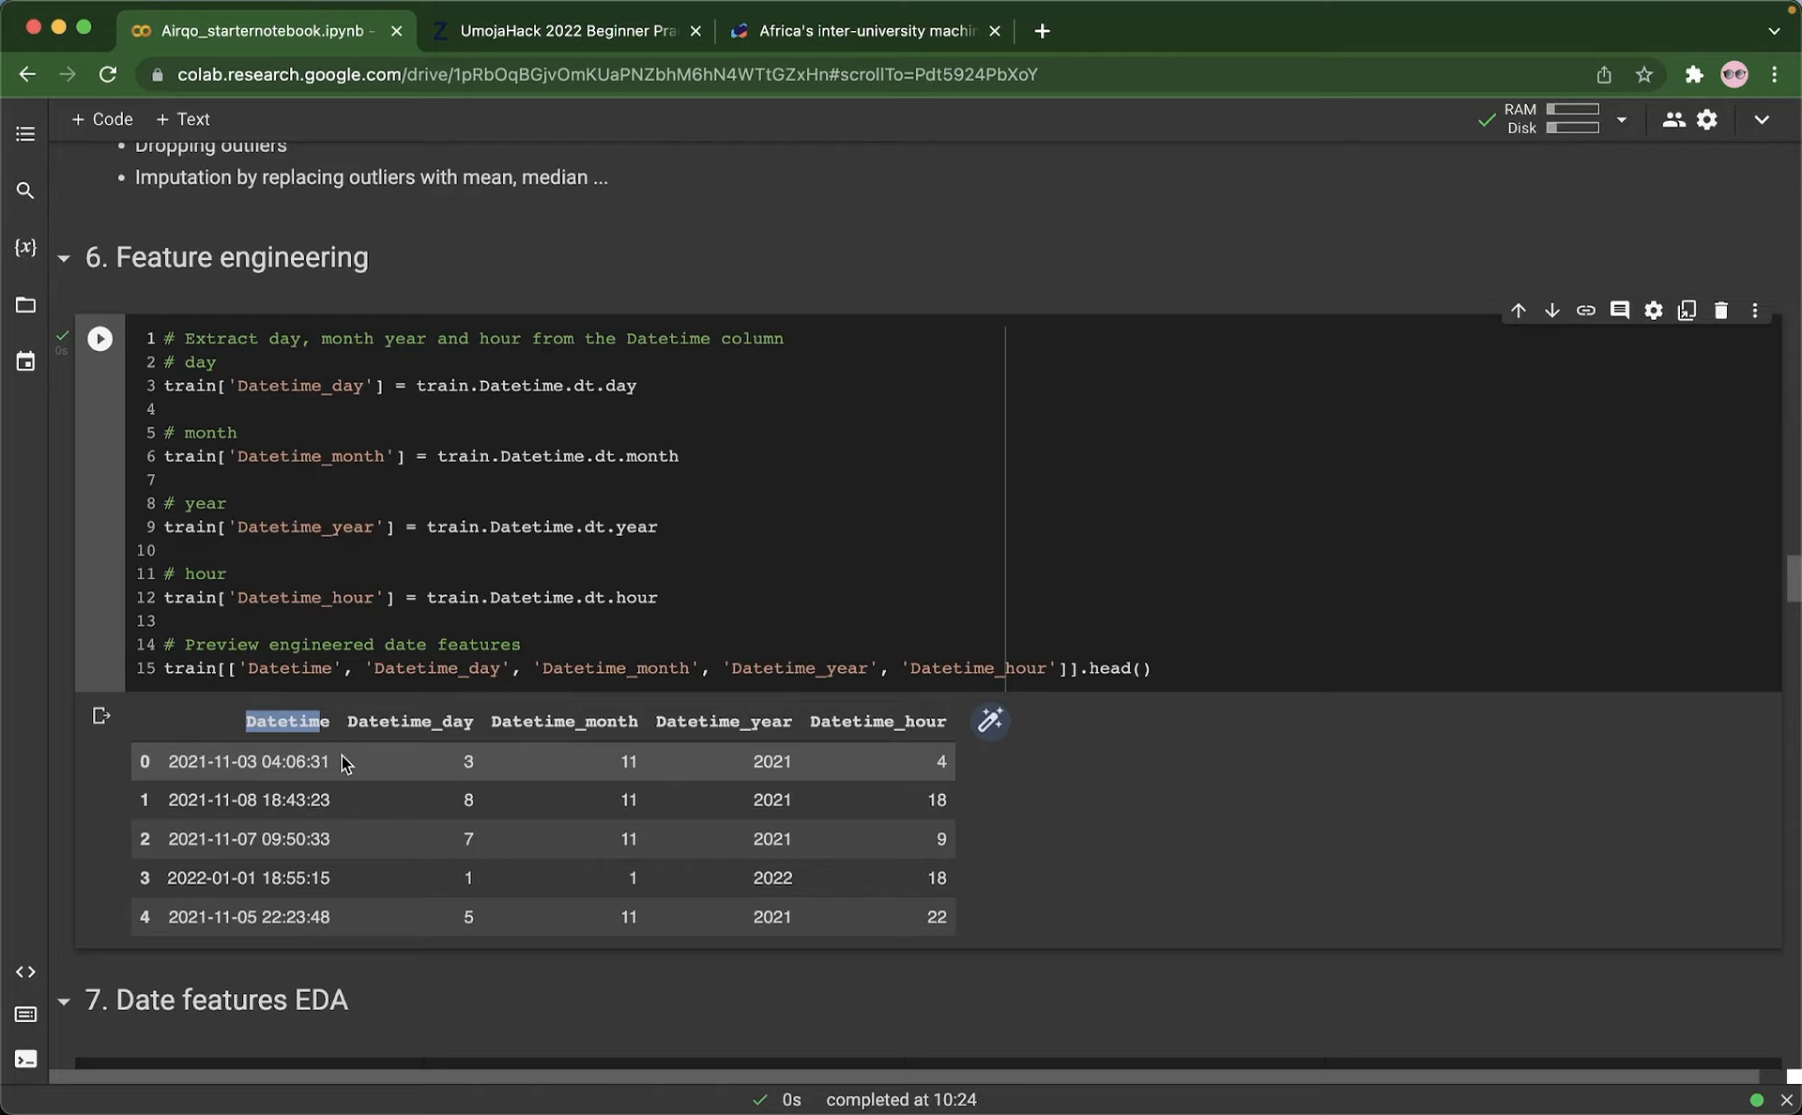
pyautogui.moveTo(319, 753)
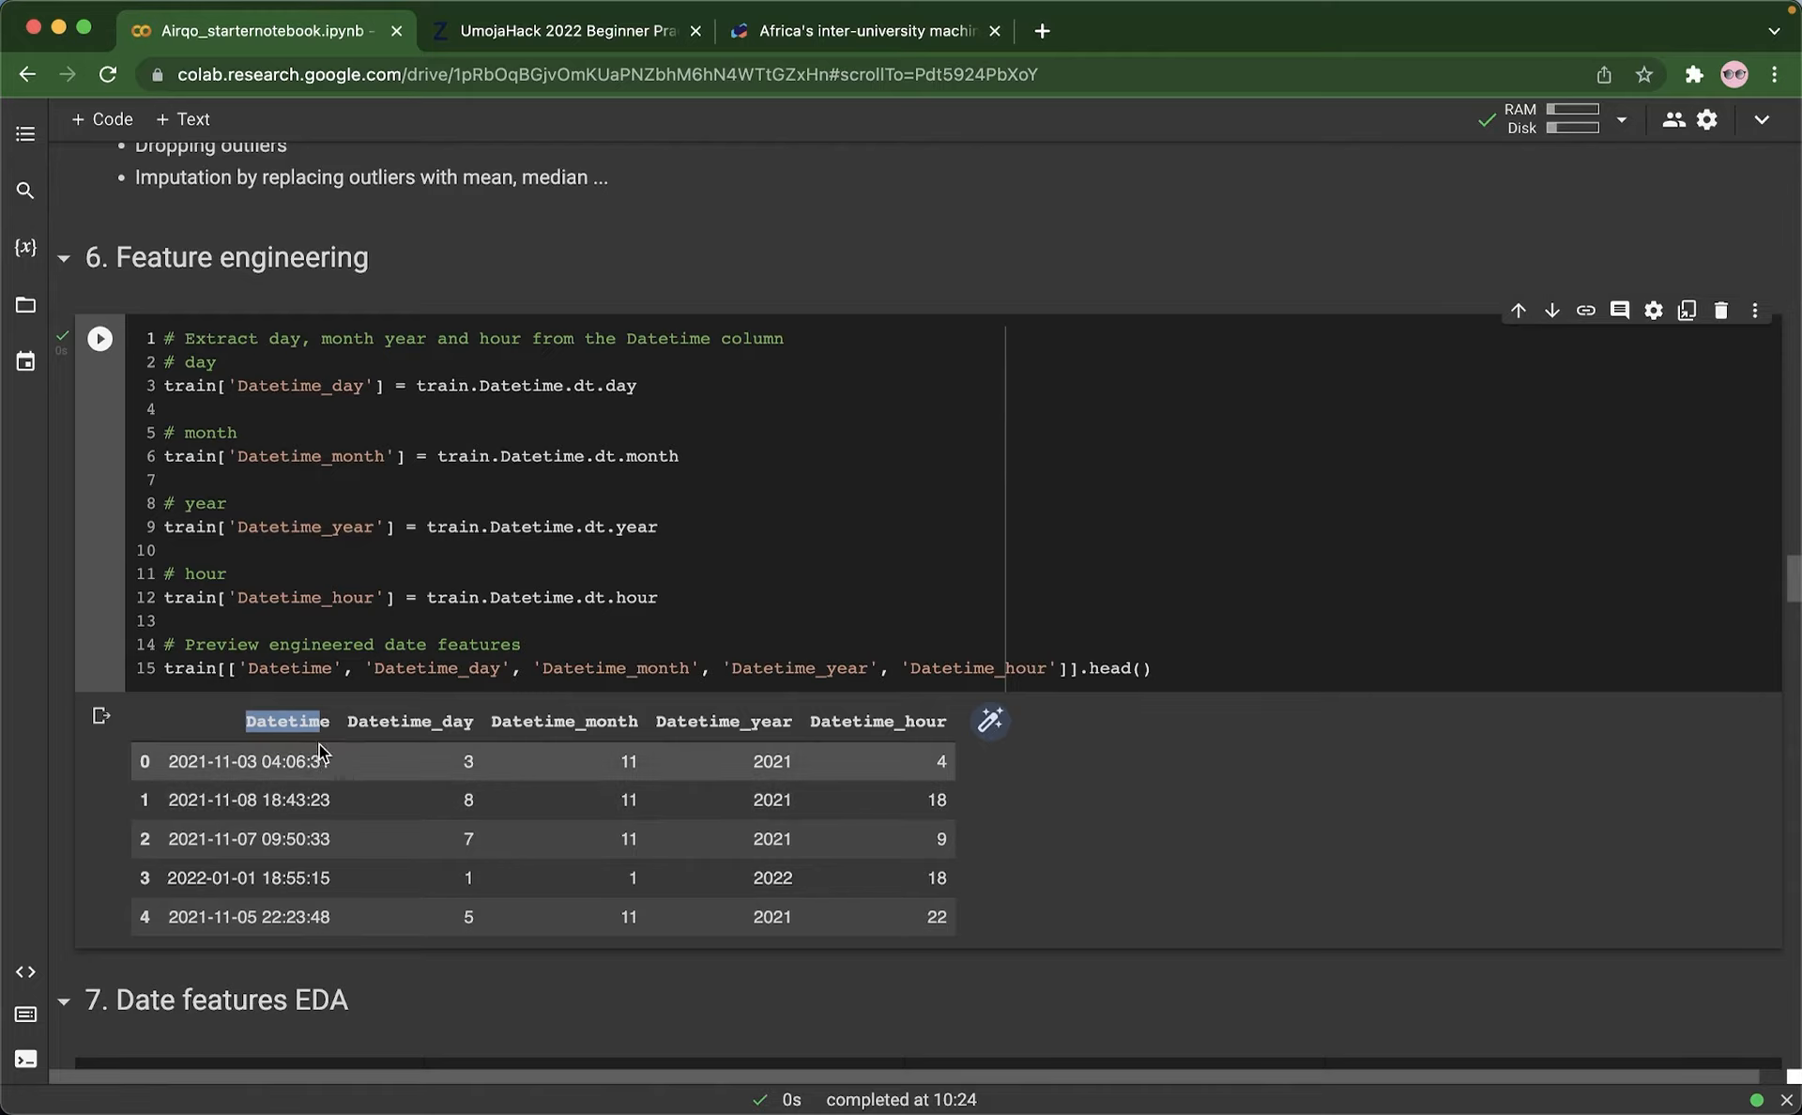
pyautogui.moveTo(353, 779)
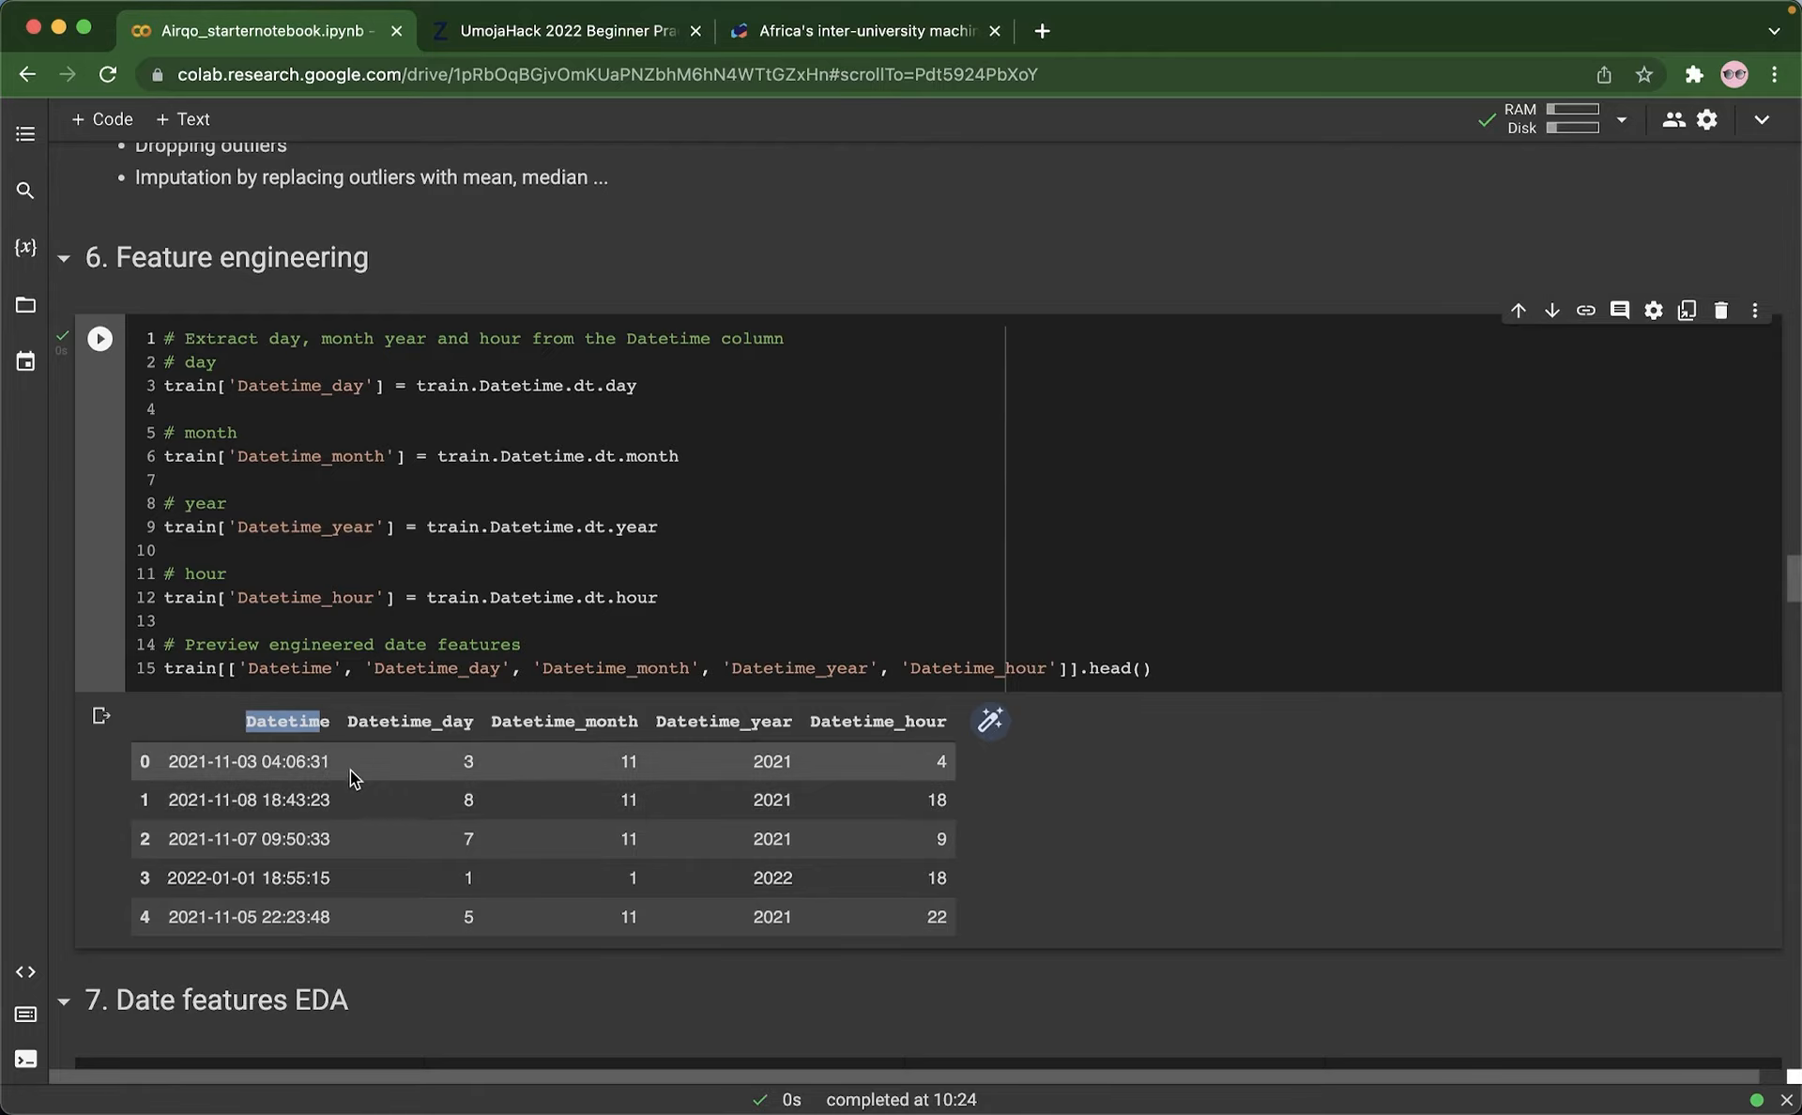
pyautogui.moveTo(361, 742)
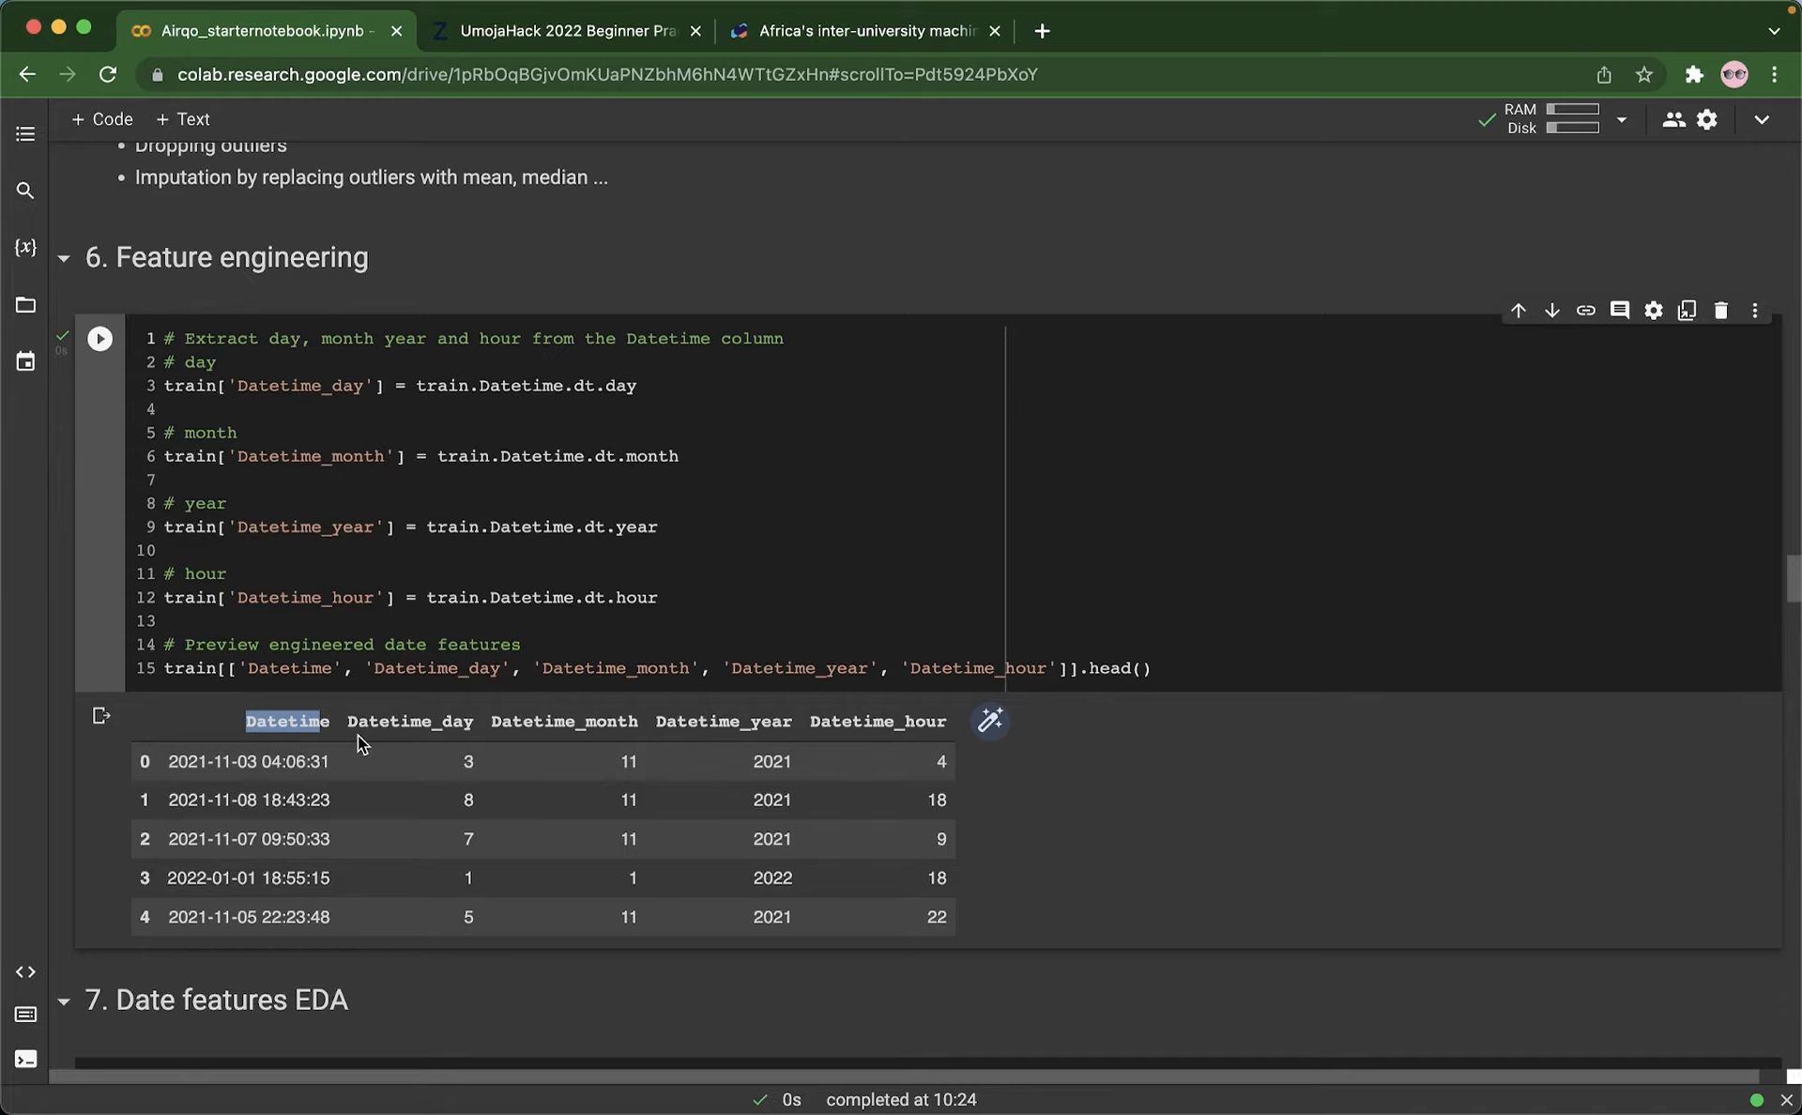
pyautogui.scroll(-3)
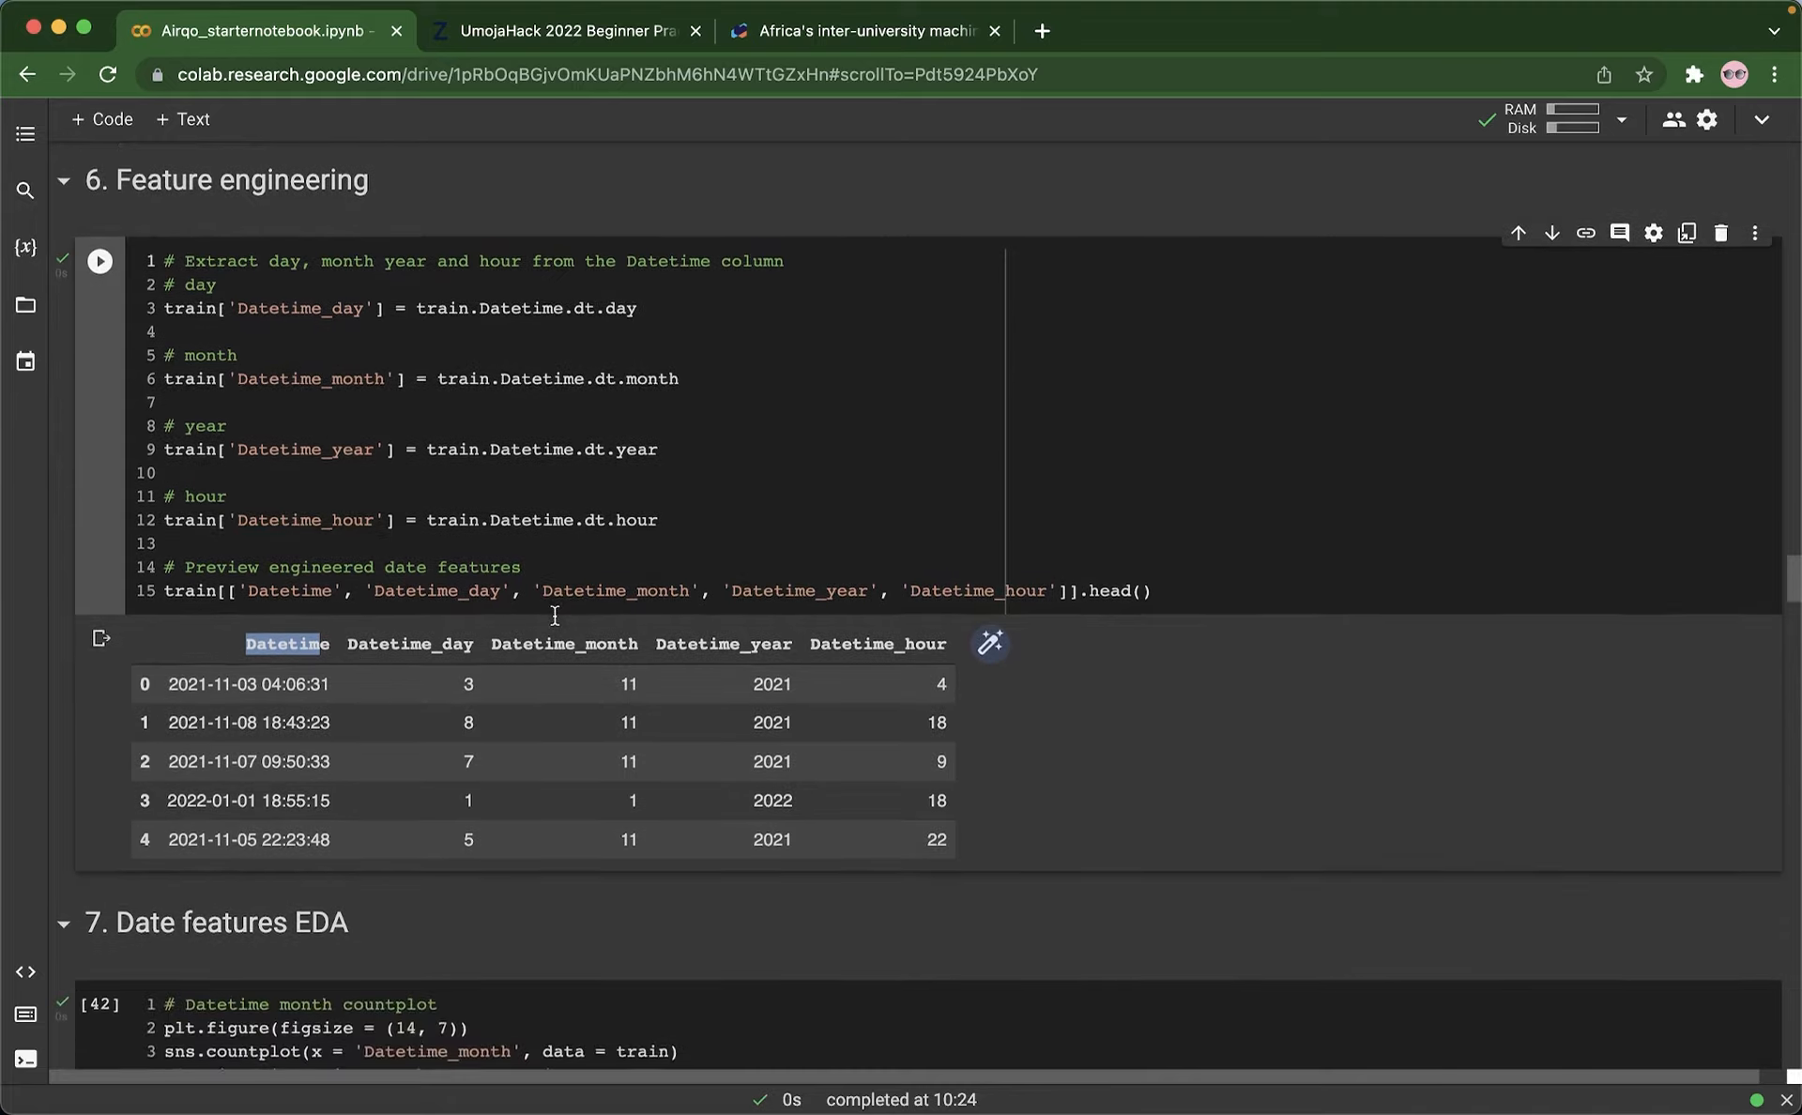
pyautogui.scroll(-3)
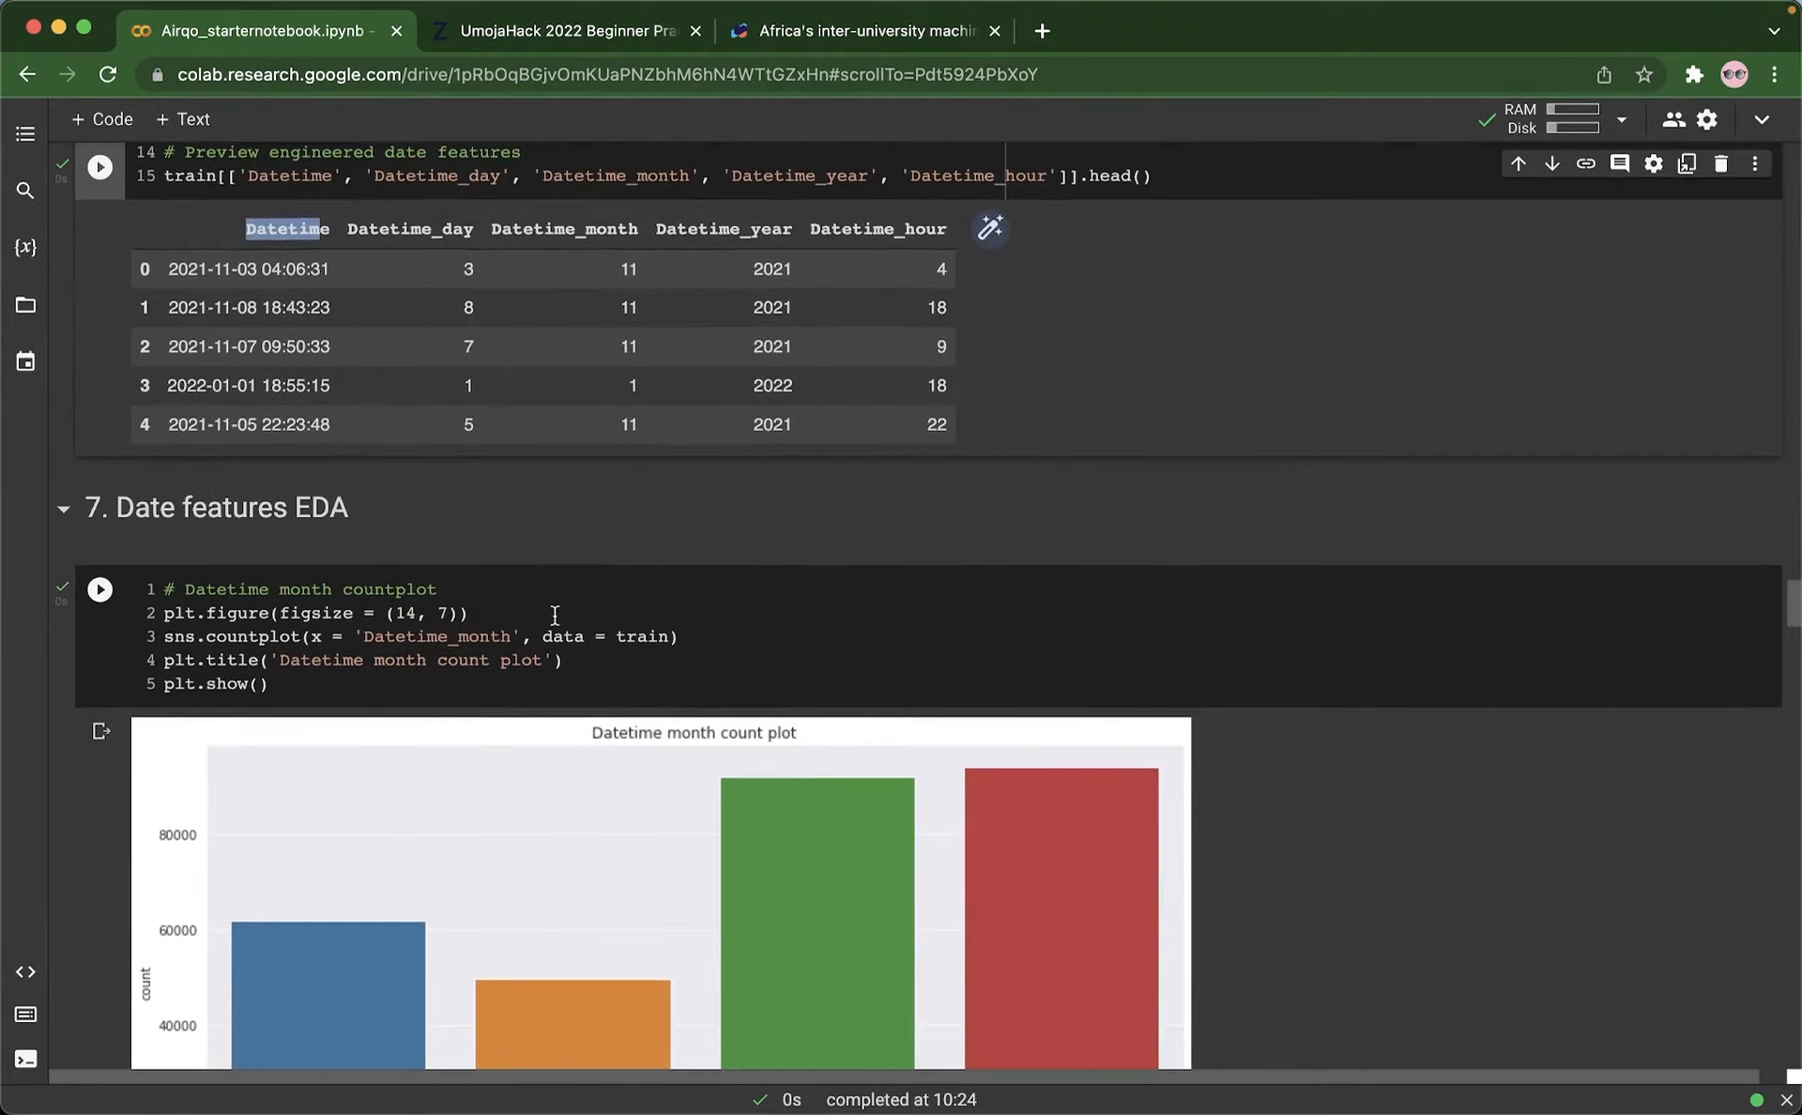
# Step: Scroll to the month count plot and its note that only Jan, Oct, Nov and Dec appear
pyautogui.scroll(-3)
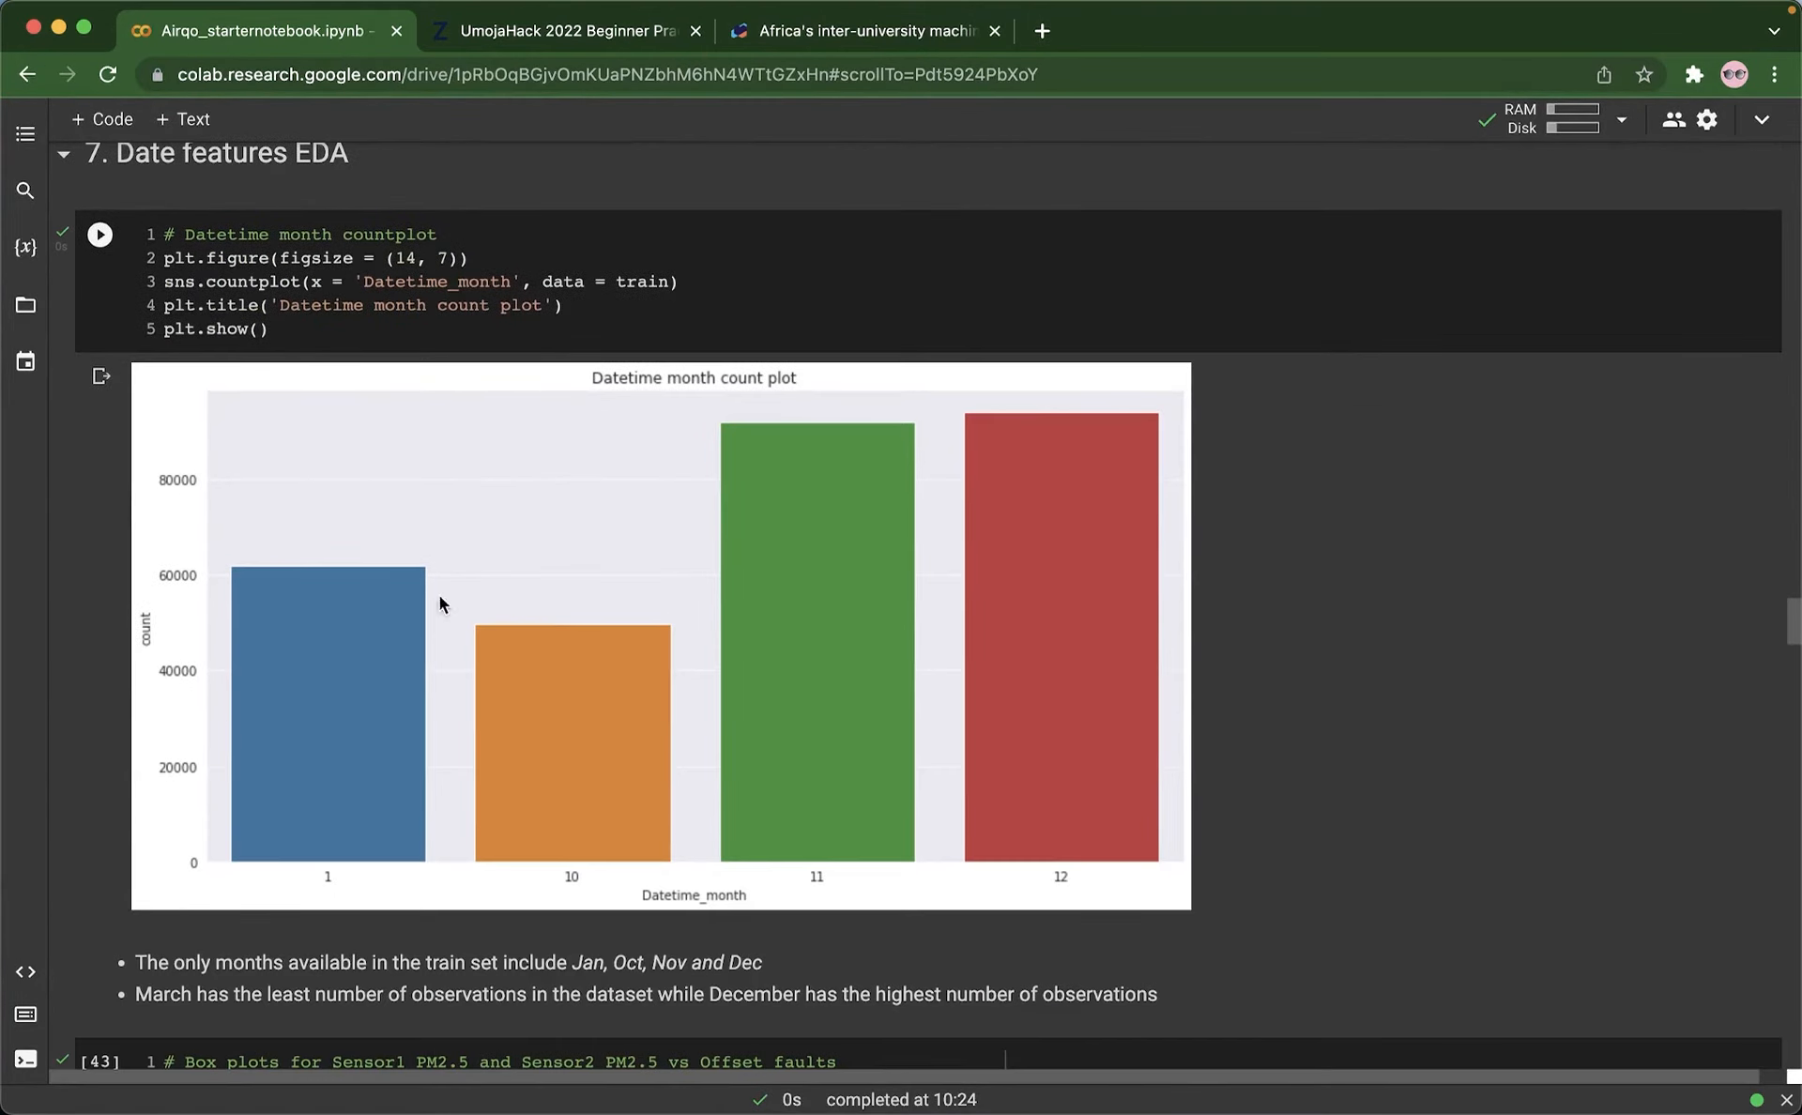
pyautogui.moveTo(717, 731)
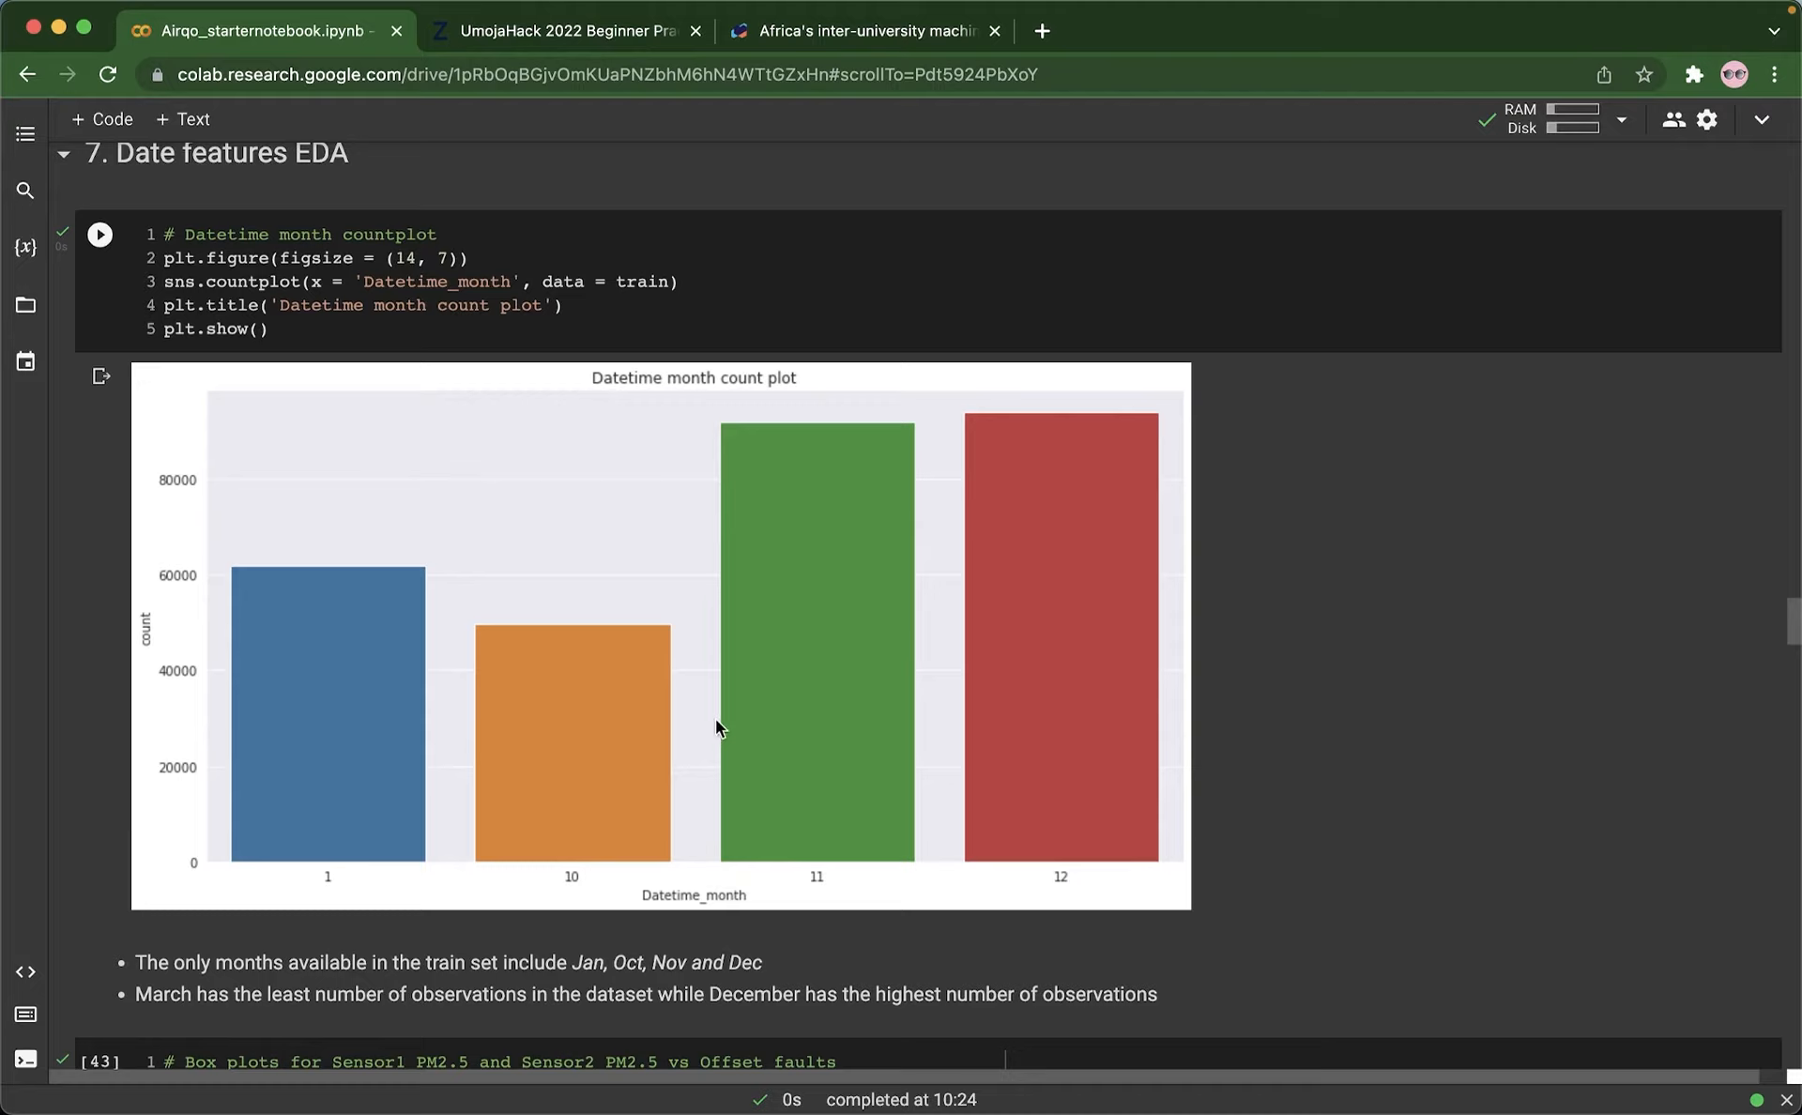
pyautogui.moveTo(561, 694)
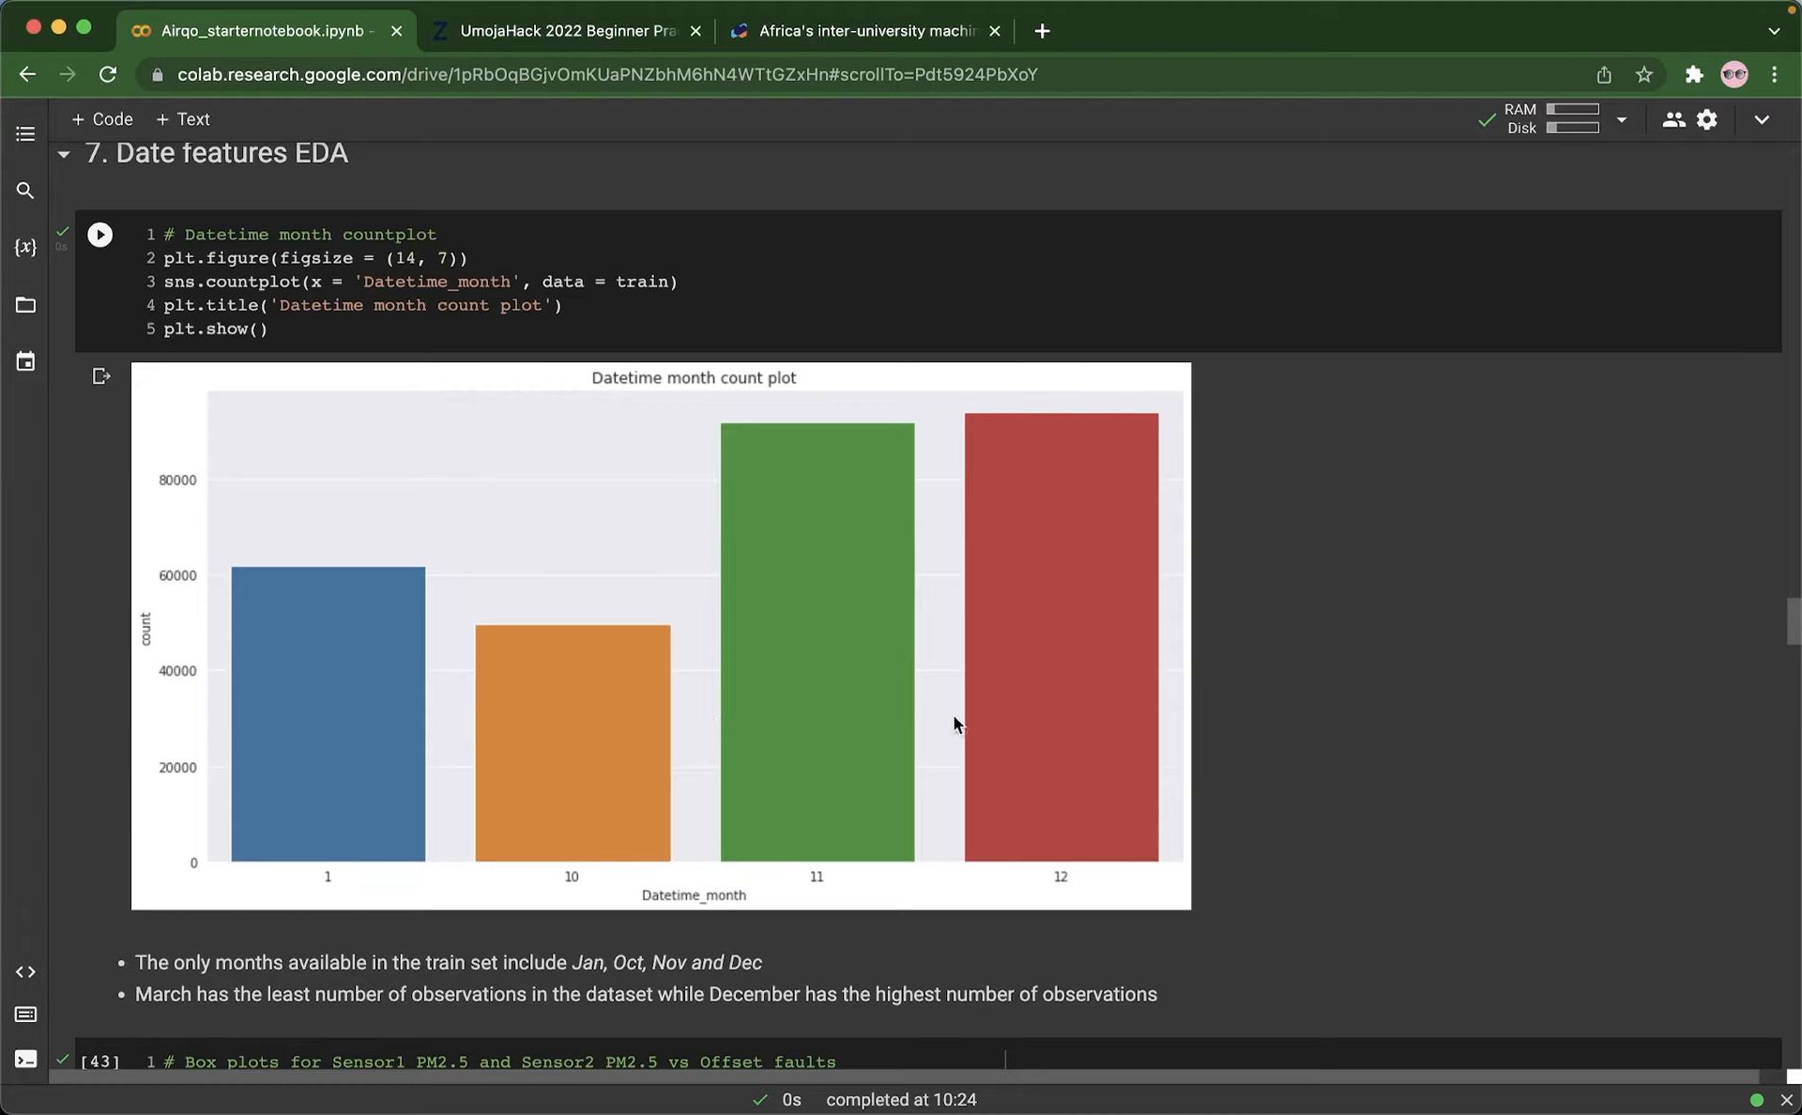
pyautogui.moveTo(634, 664)
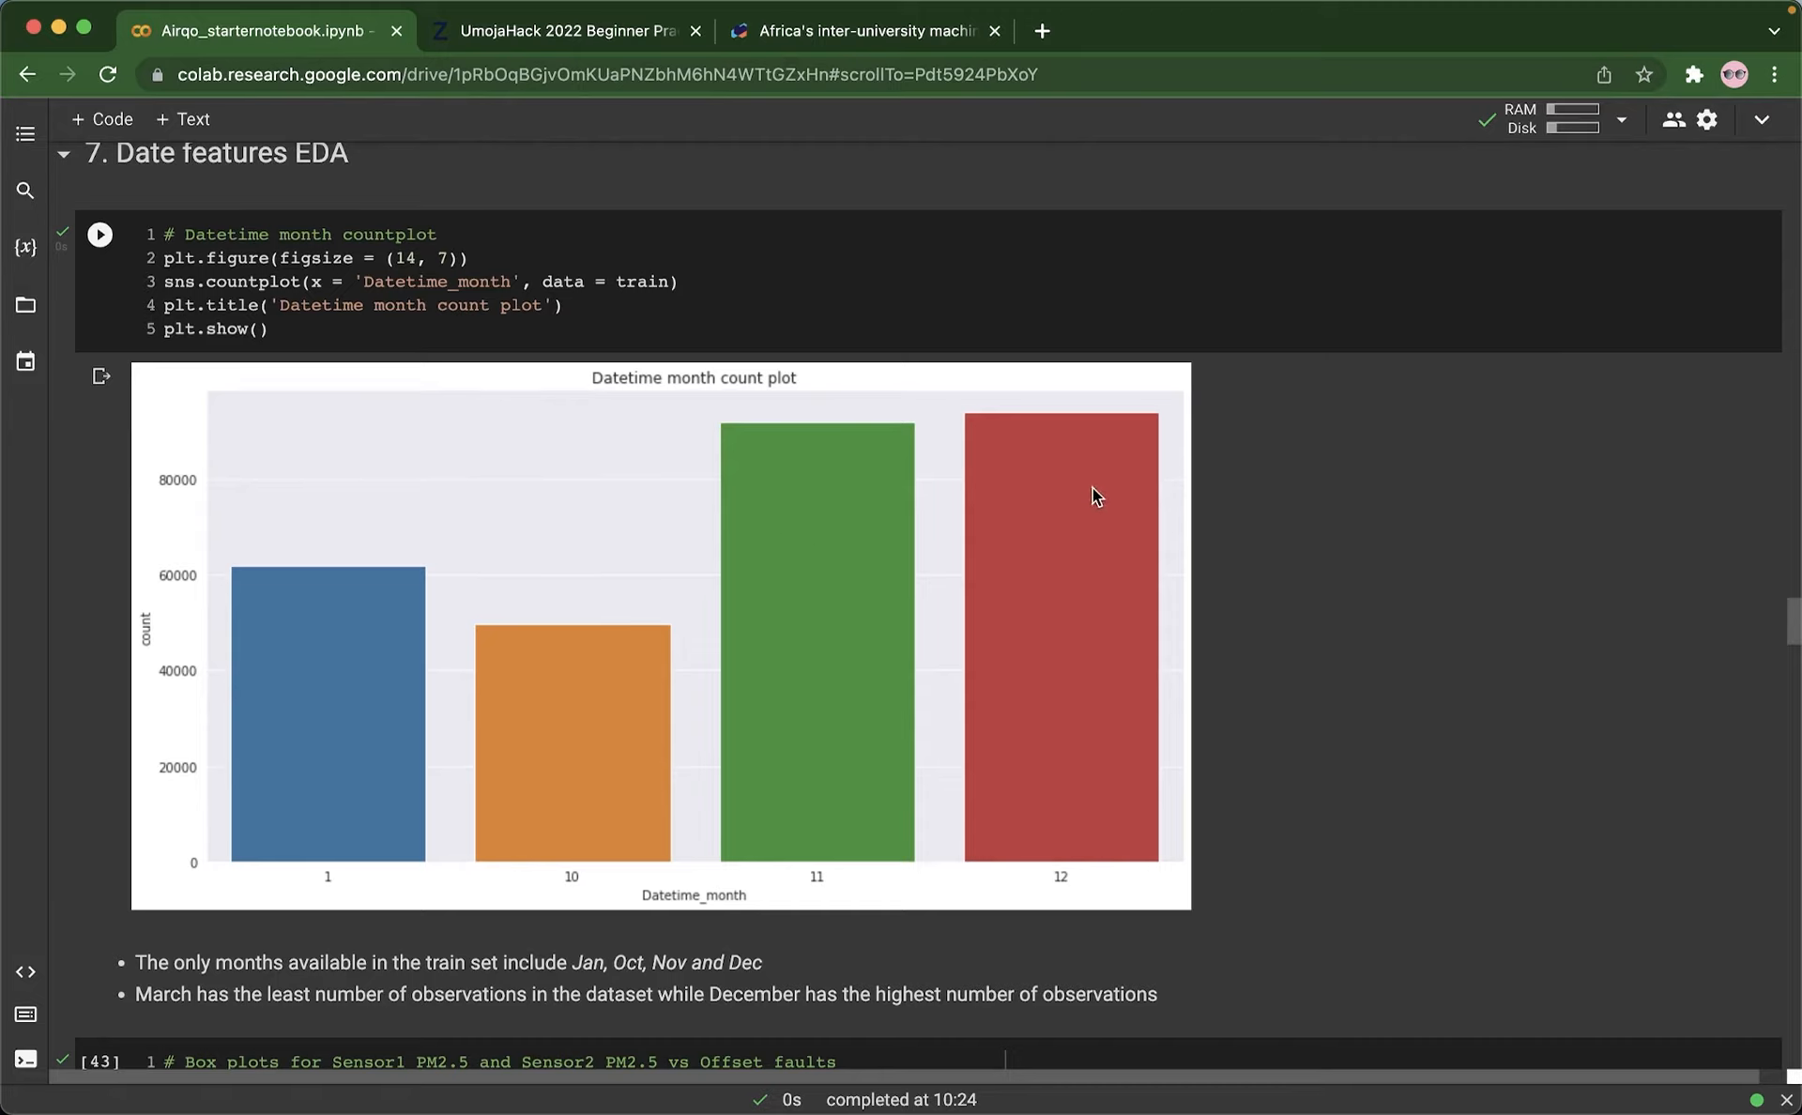
pyautogui.moveTo(1072, 576)
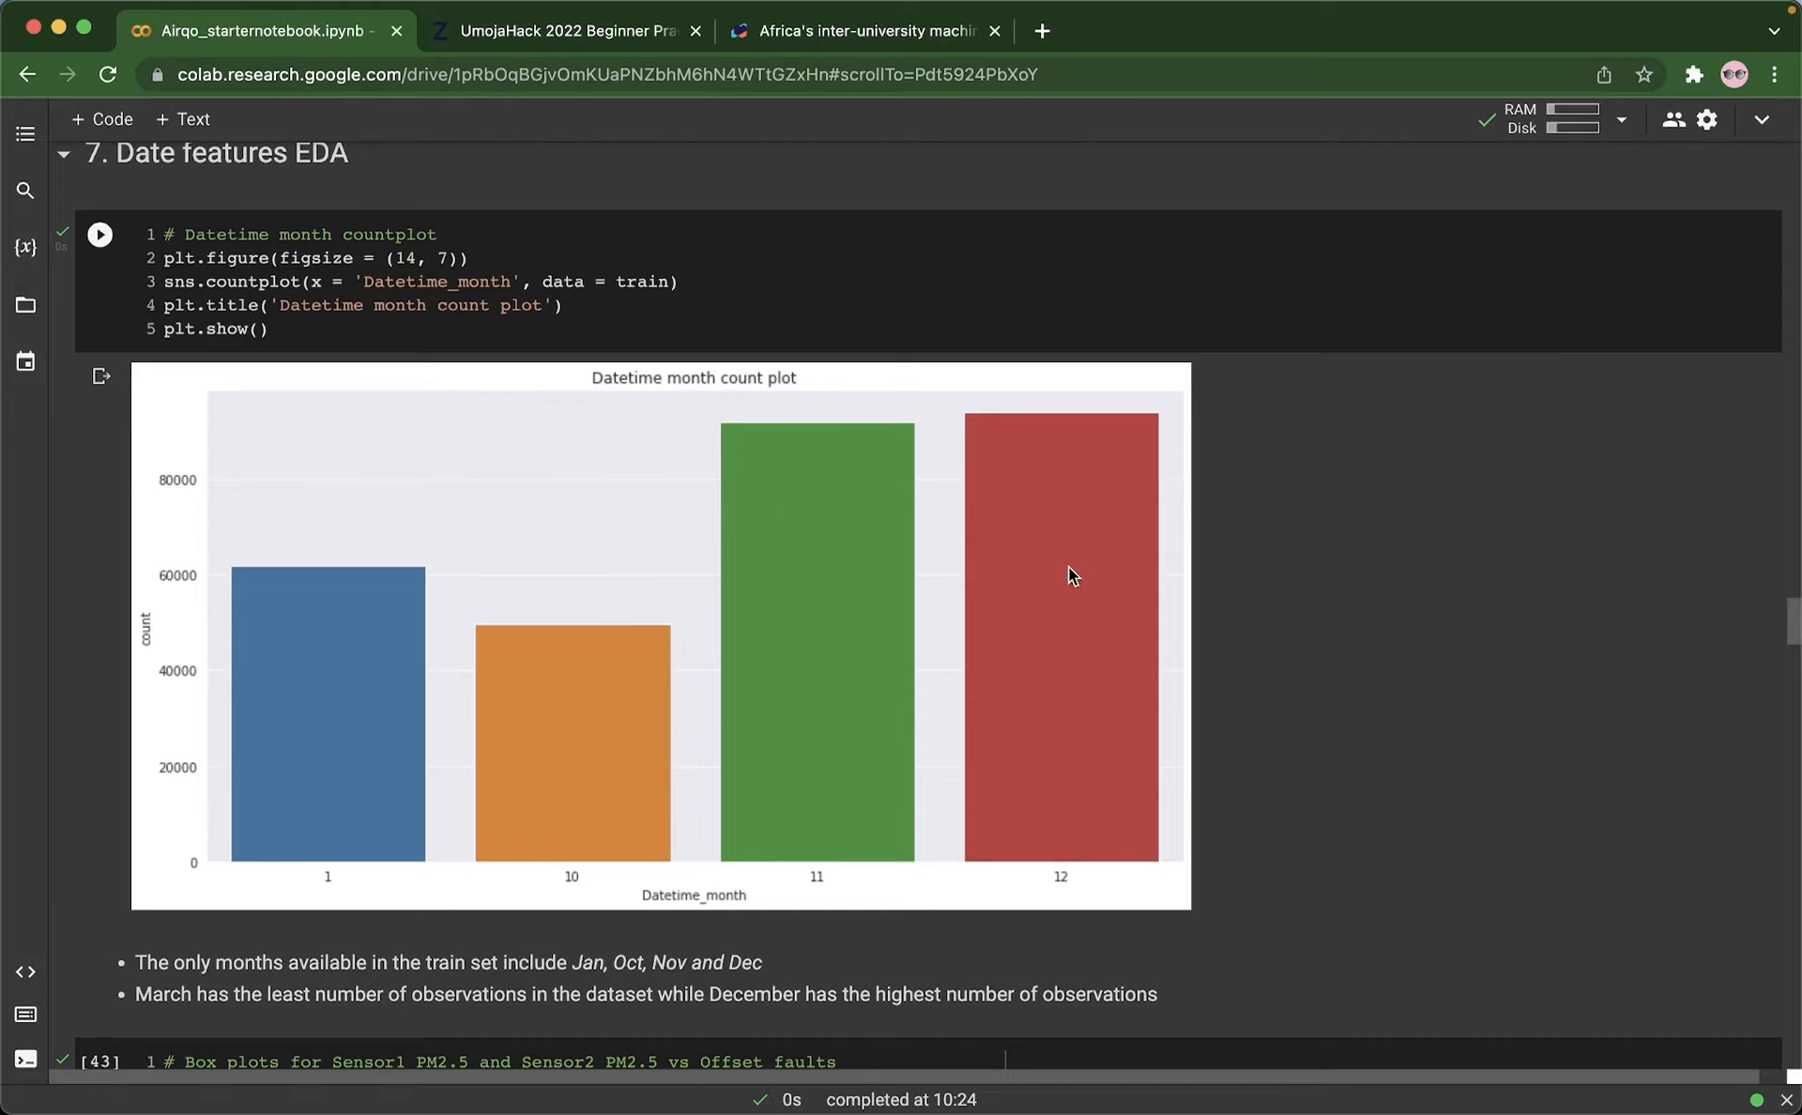
pyautogui.moveTo(1093, 524)
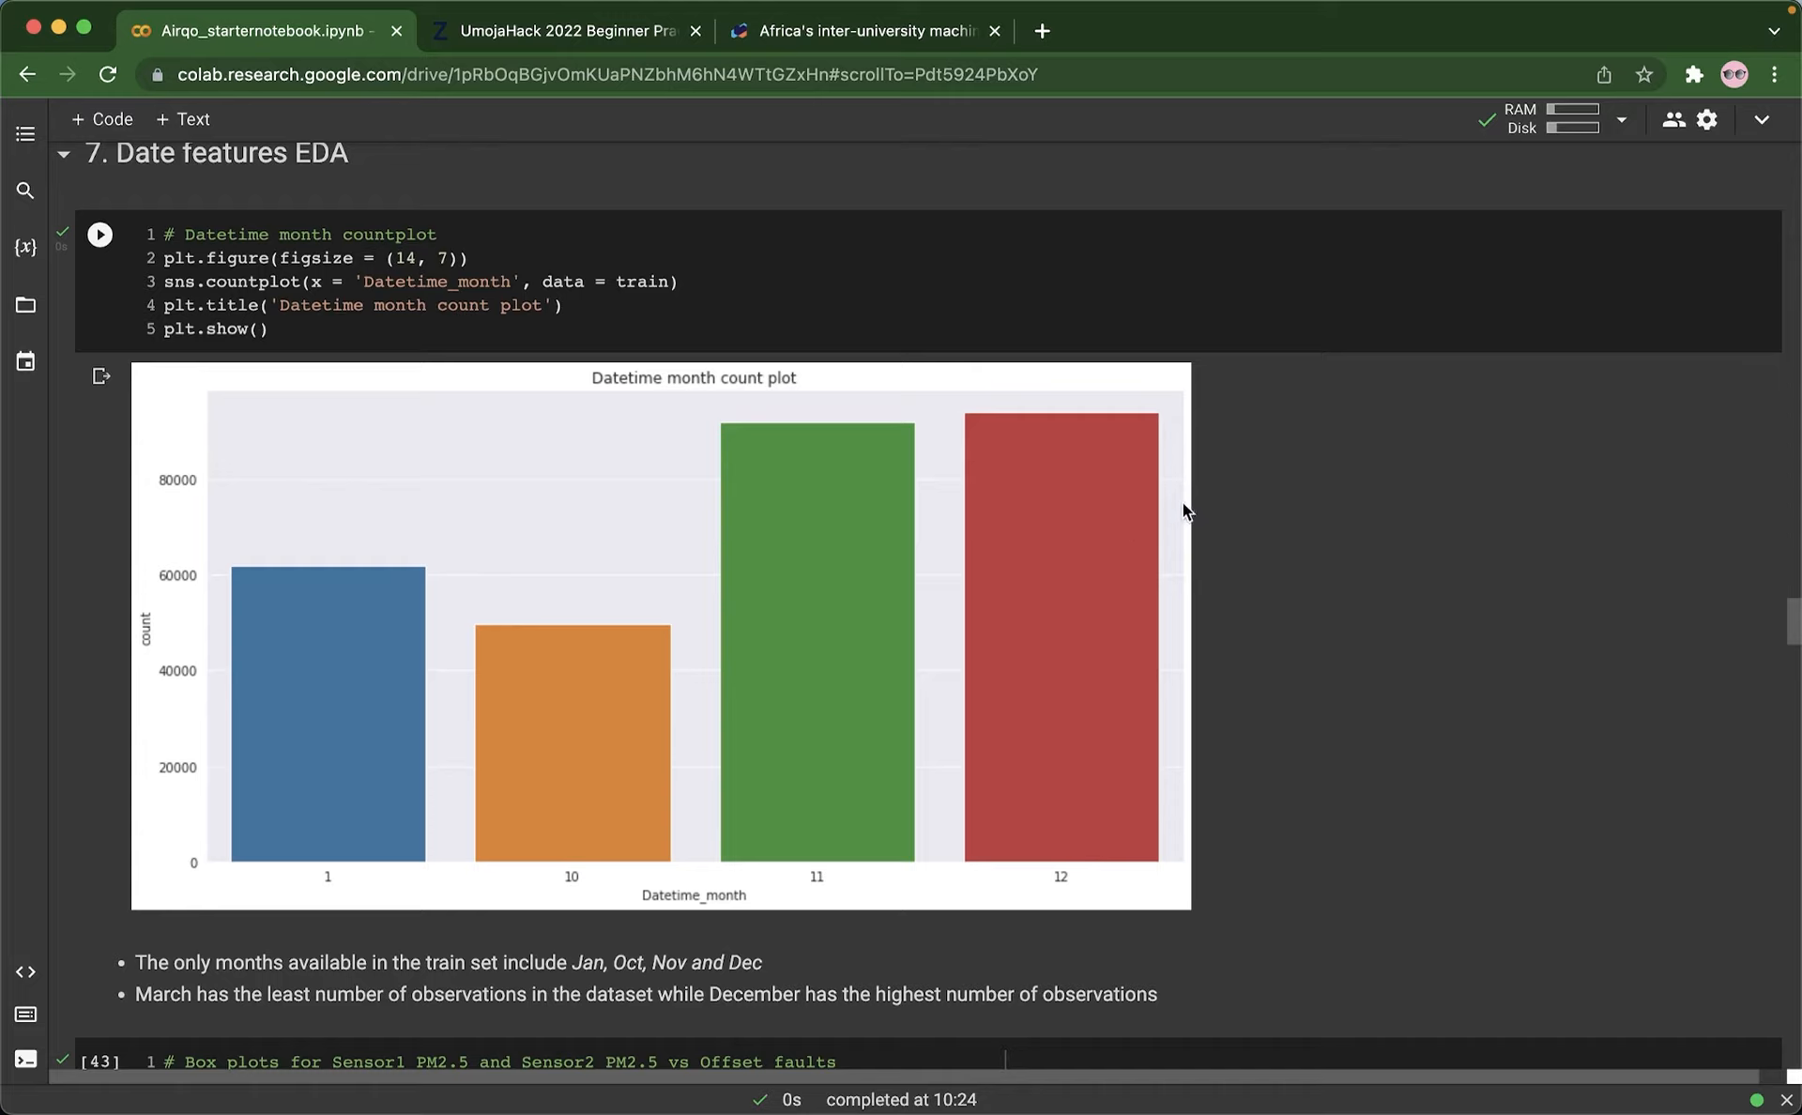
pyautogui.moveTo(402, 534)
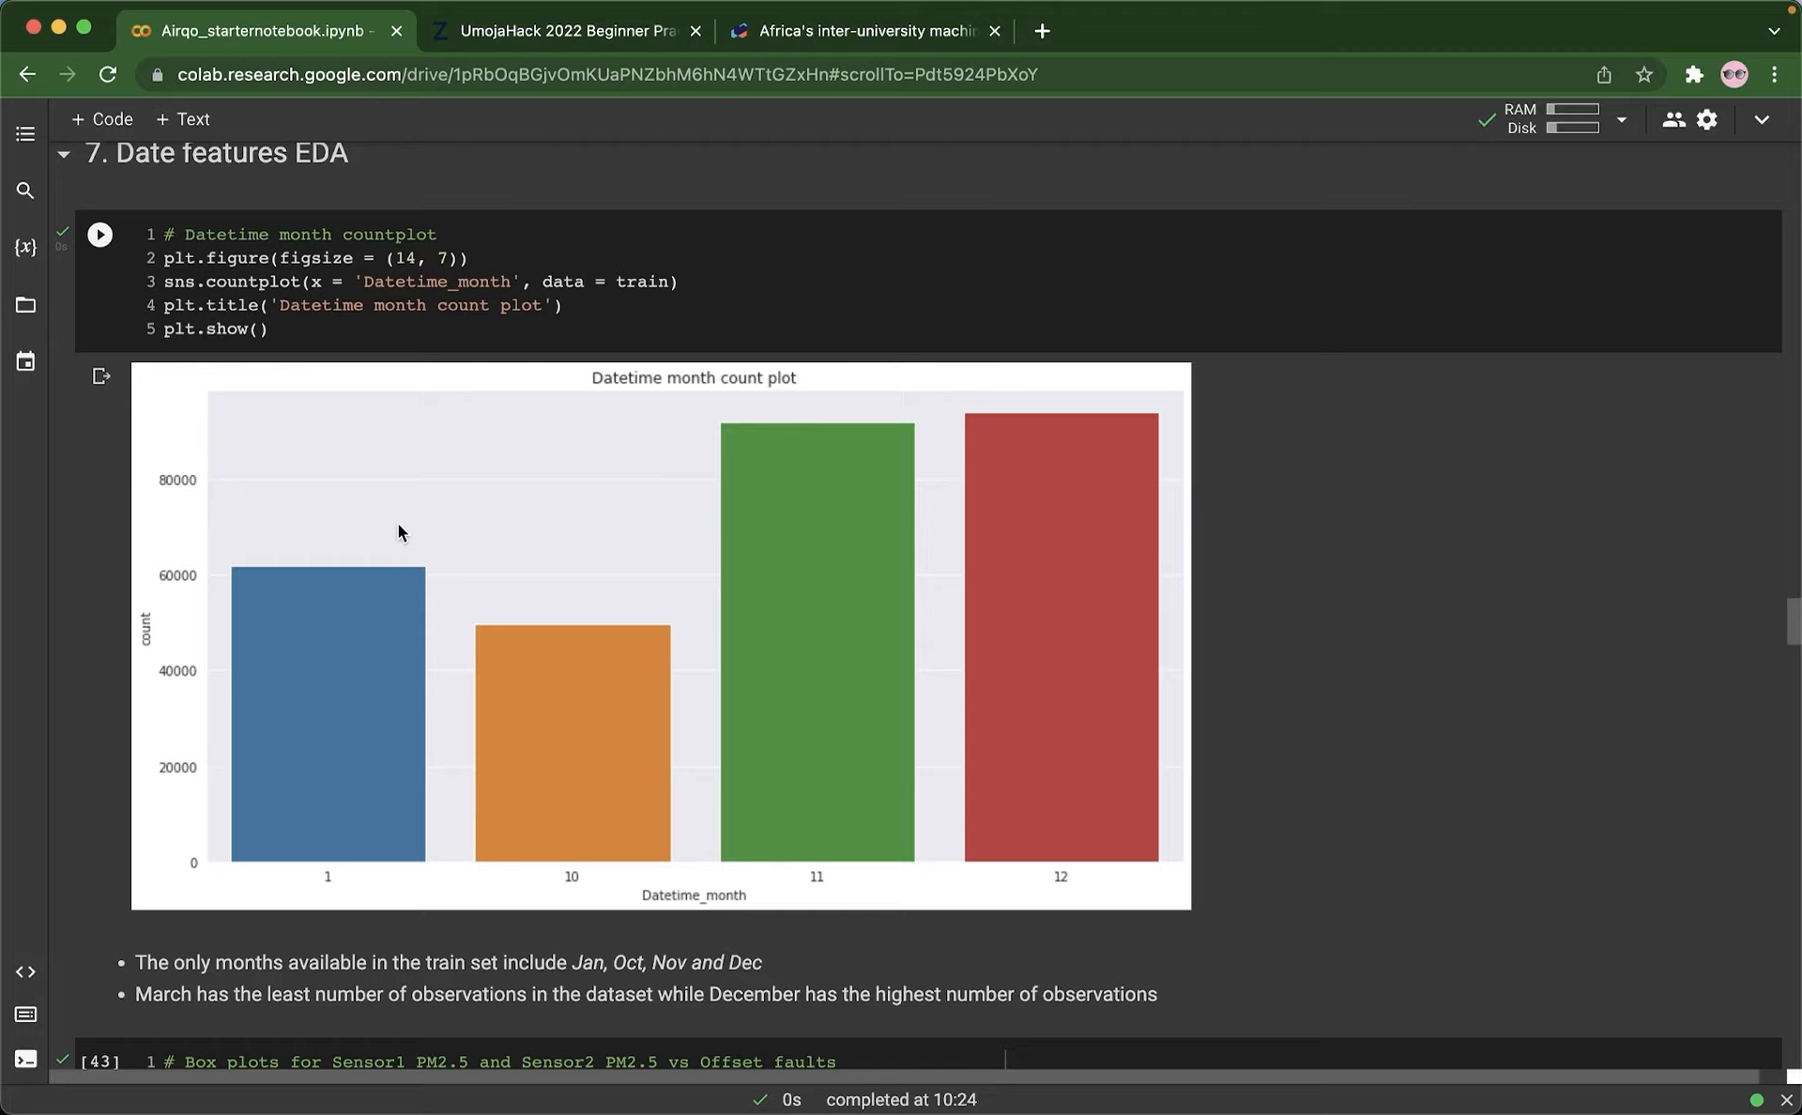
pyautogui.moveTo(1093, 552)
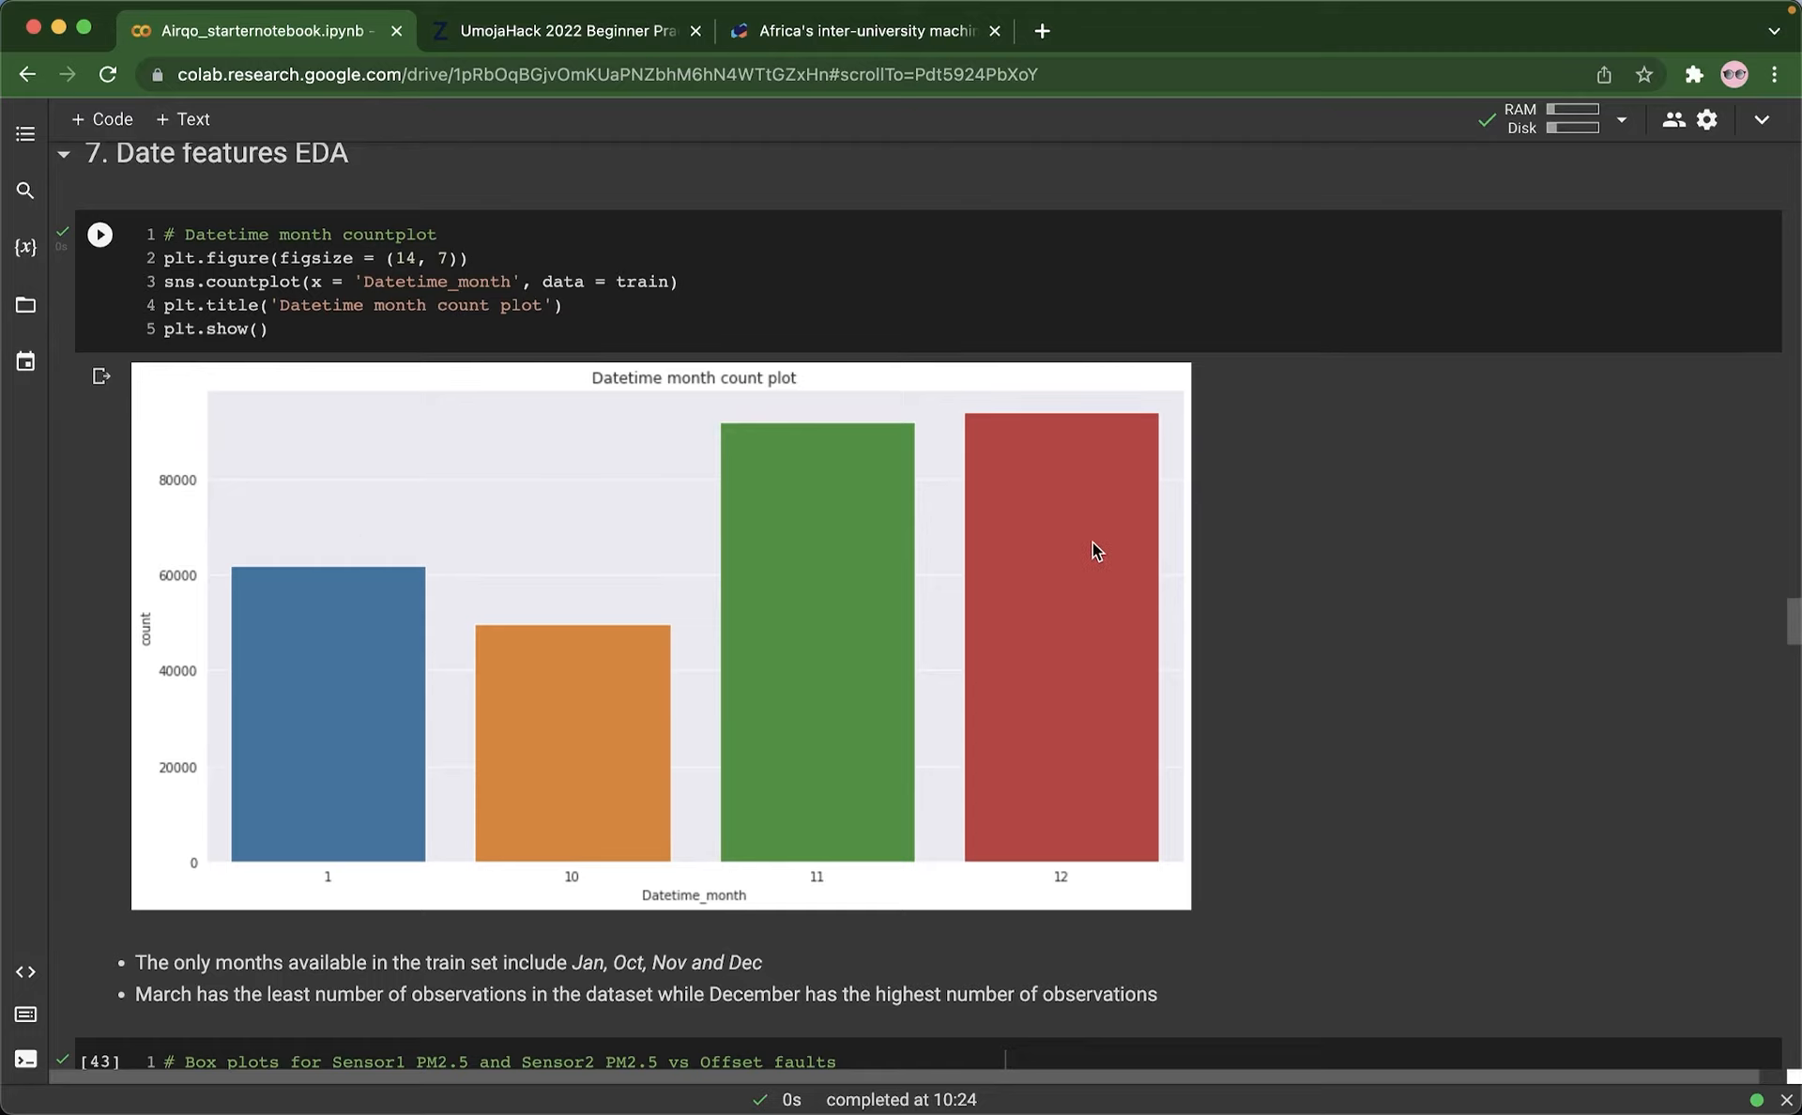
pyautogui.moveTo(1033, 554)
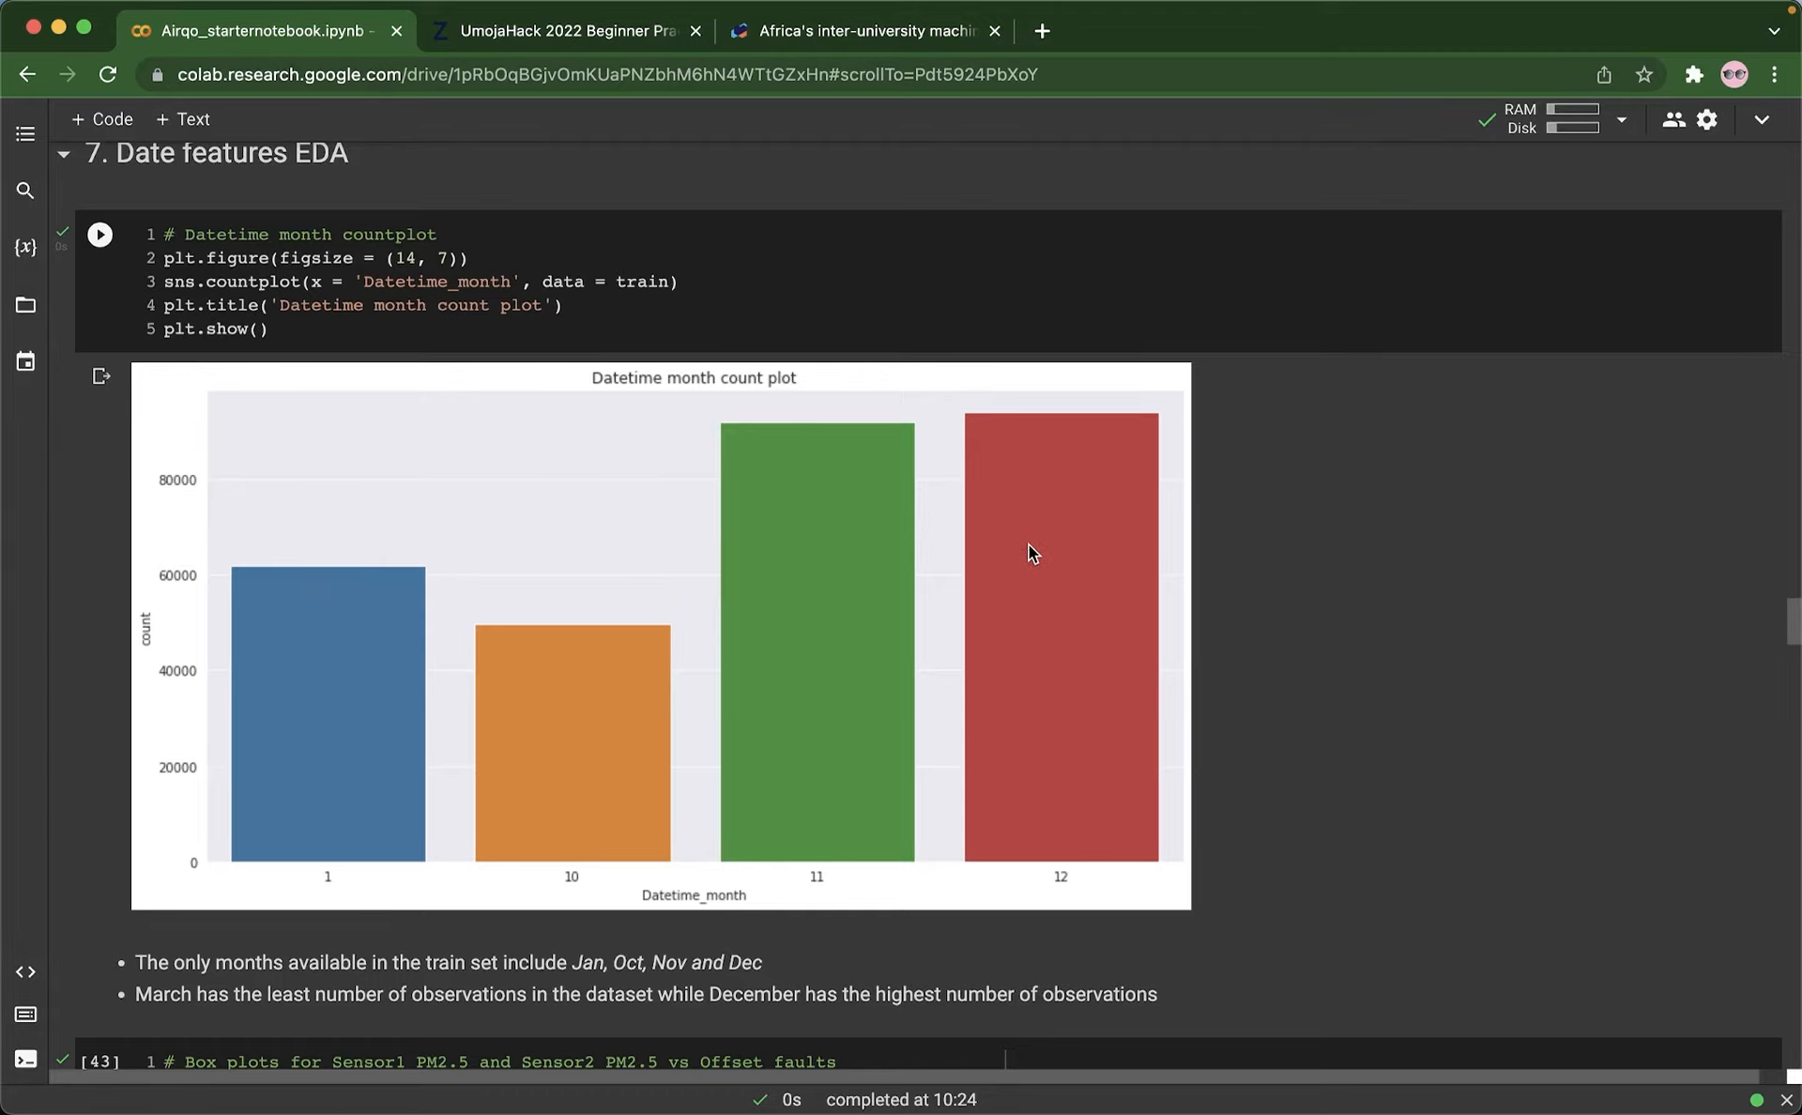
pyautogui.scroll(-3)
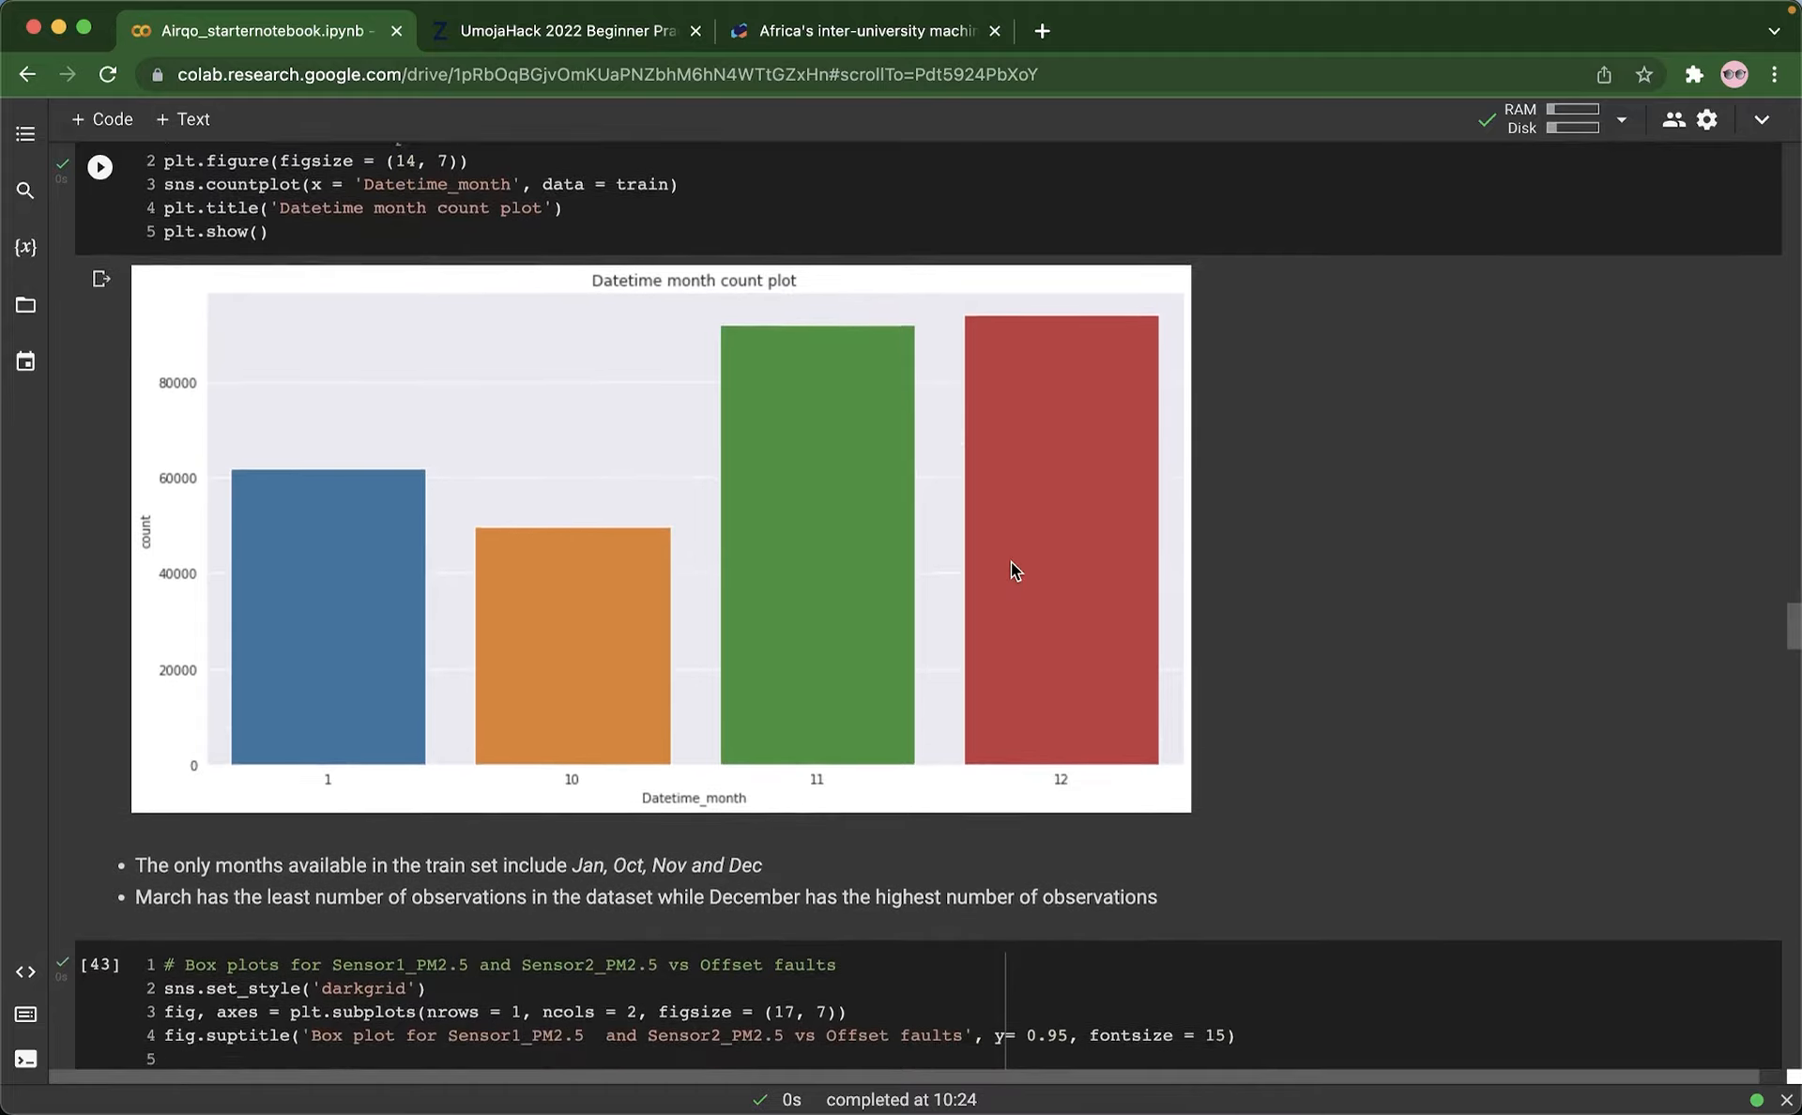
# Step: Scroll past the PM2.5 versus Offset fault box plots to the section 8 Correlations pairplot
pyautogui.scroll(-3)
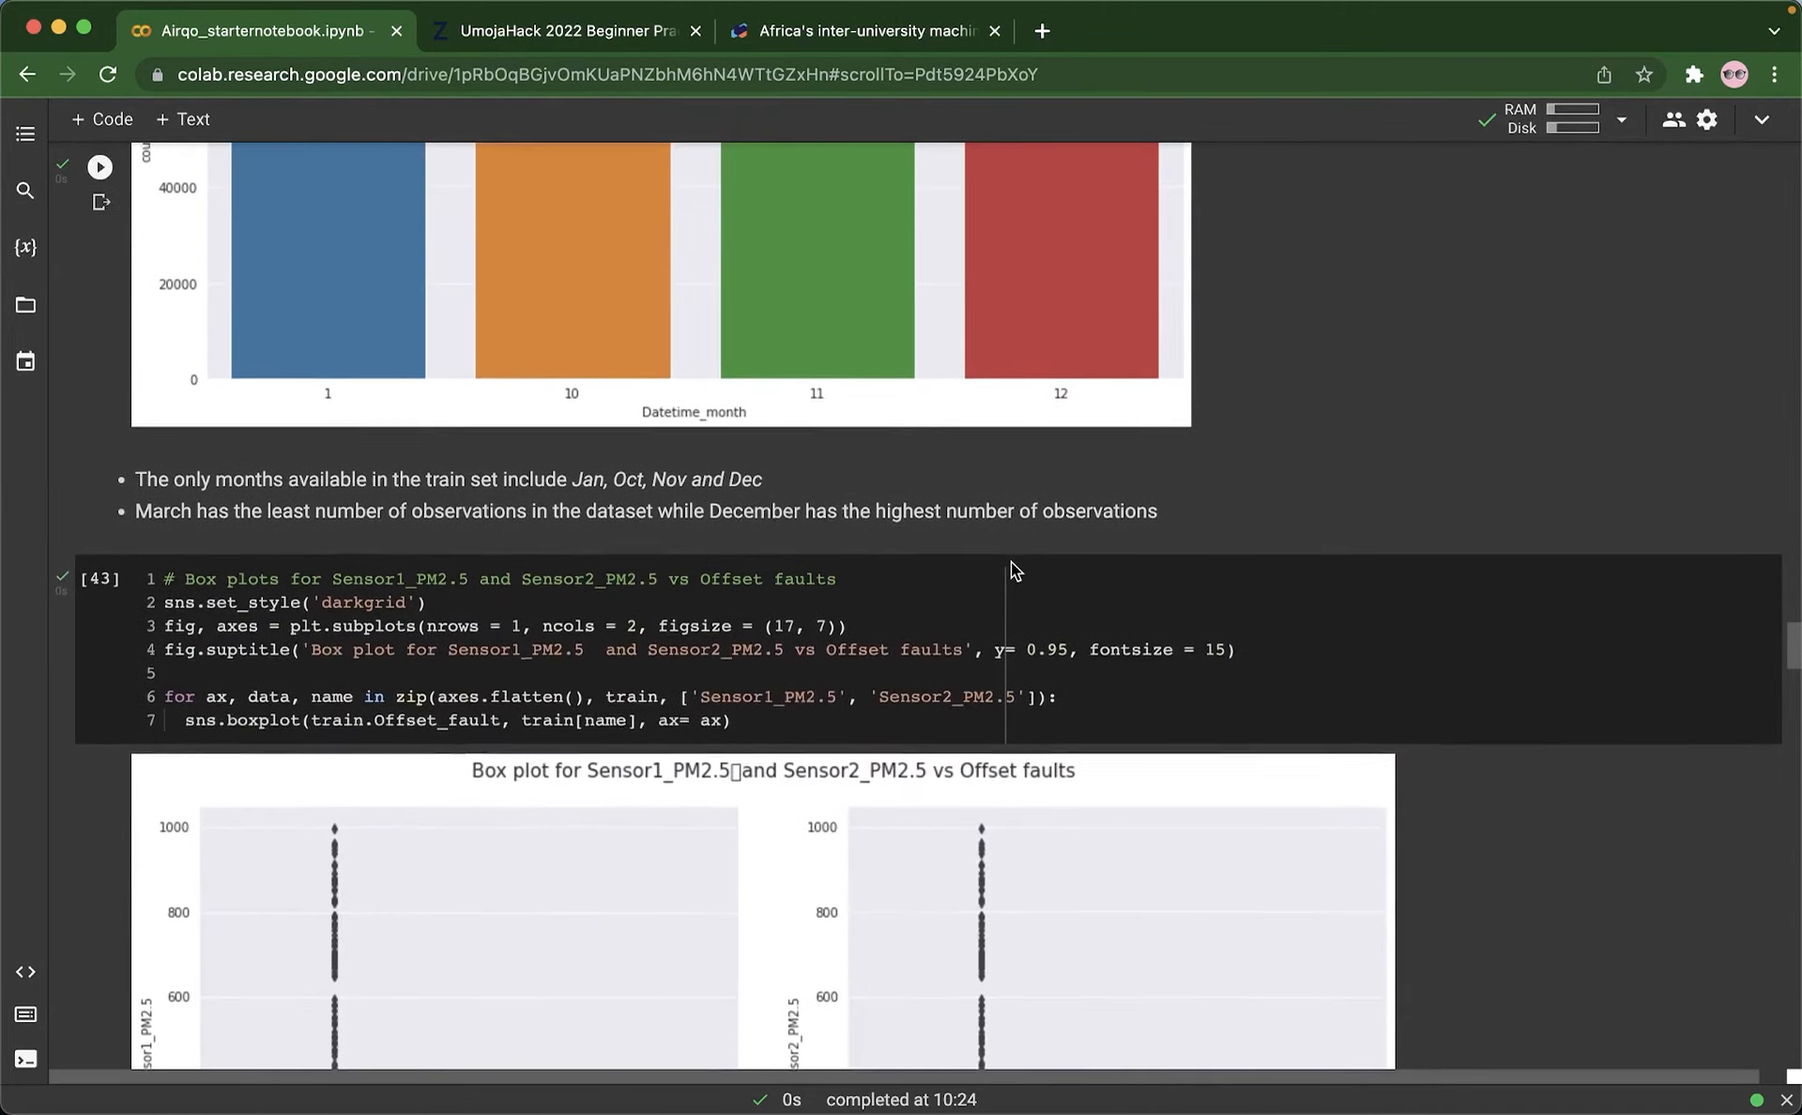
pyautogui.scroll(-3)
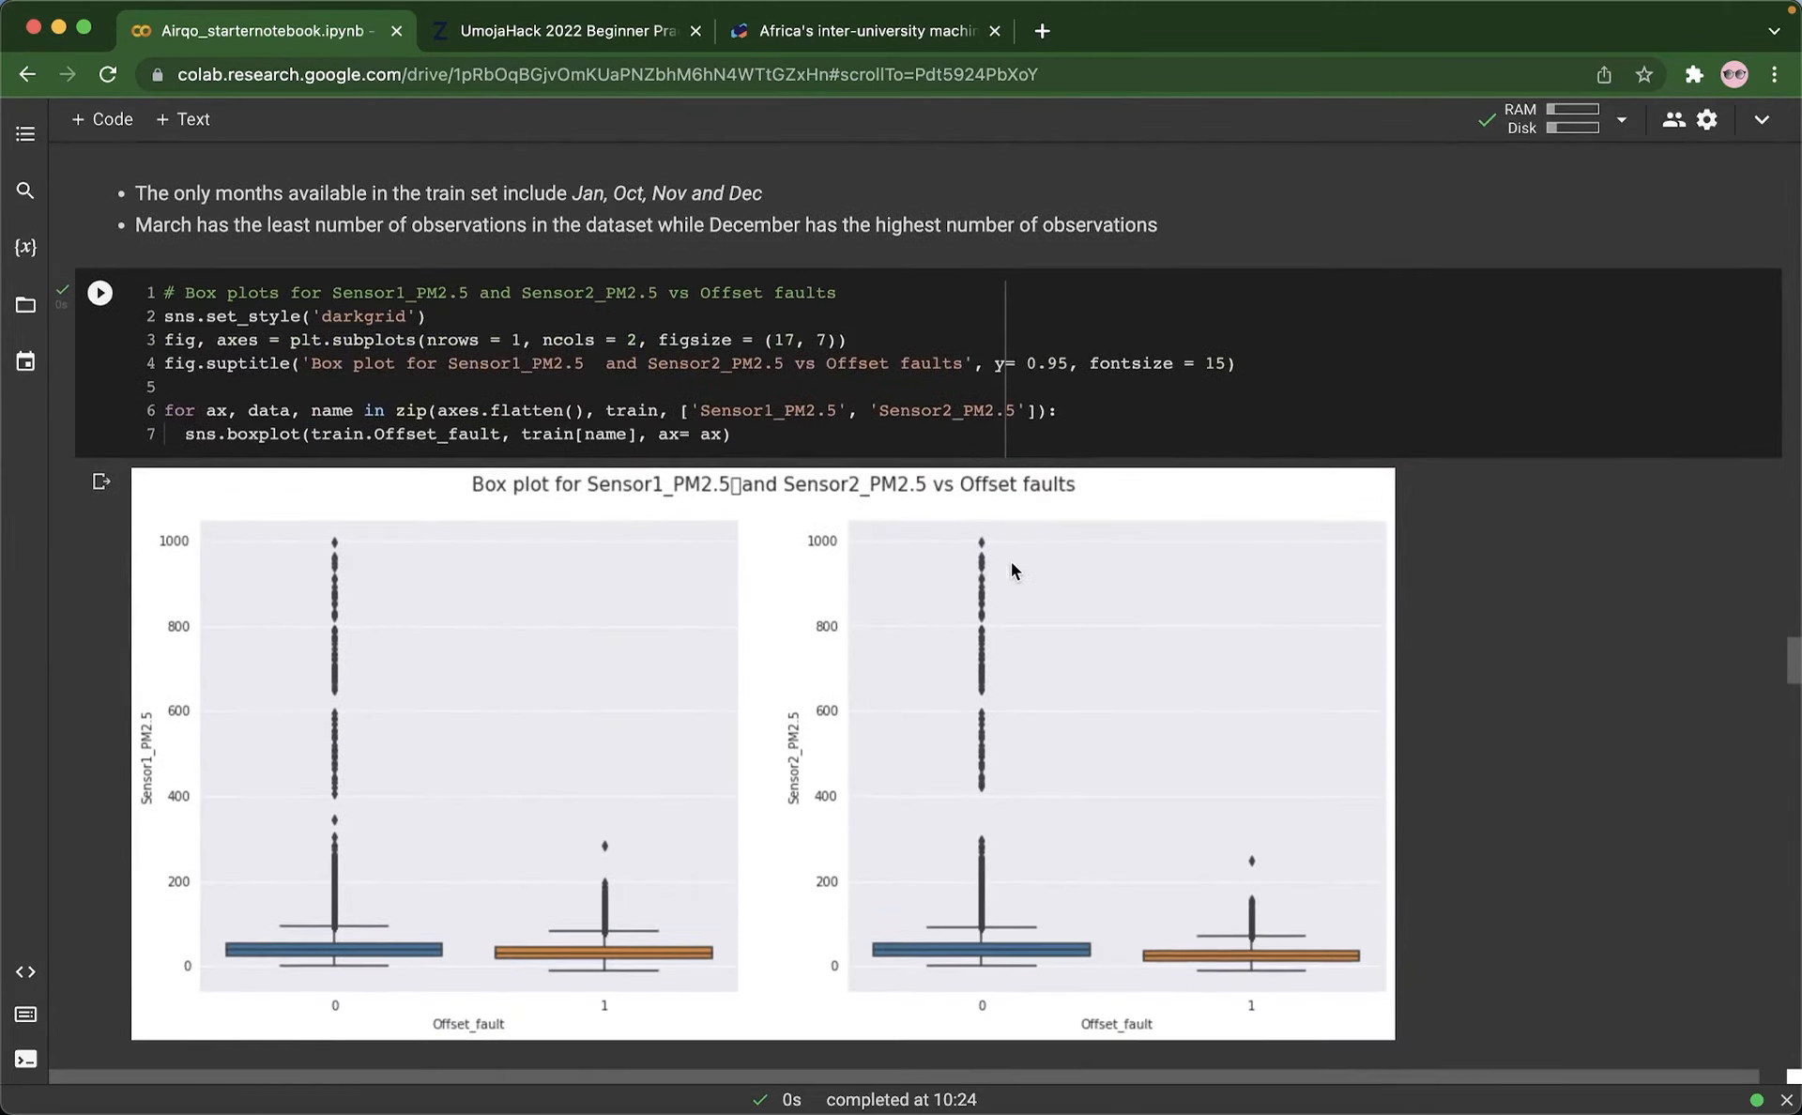
pyautogui.scroll(-3)
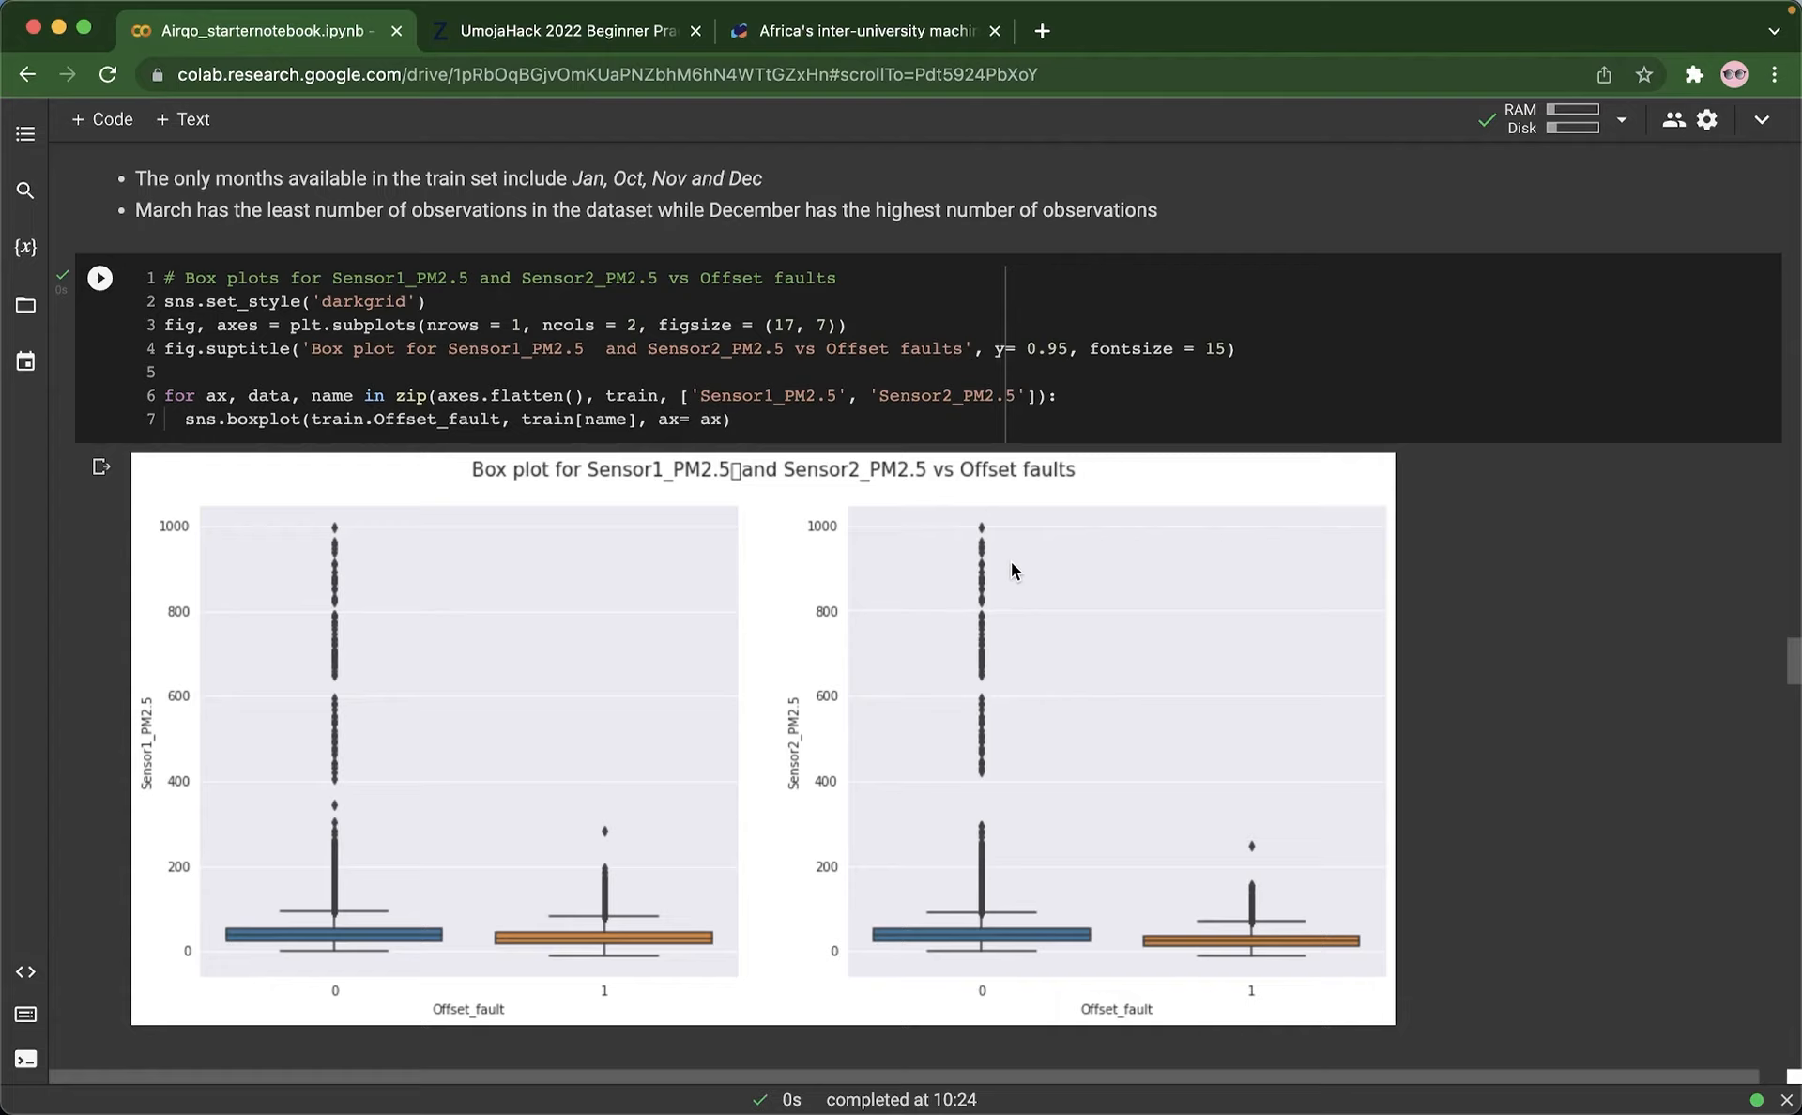
pyautogui.moveTo(565, 681)
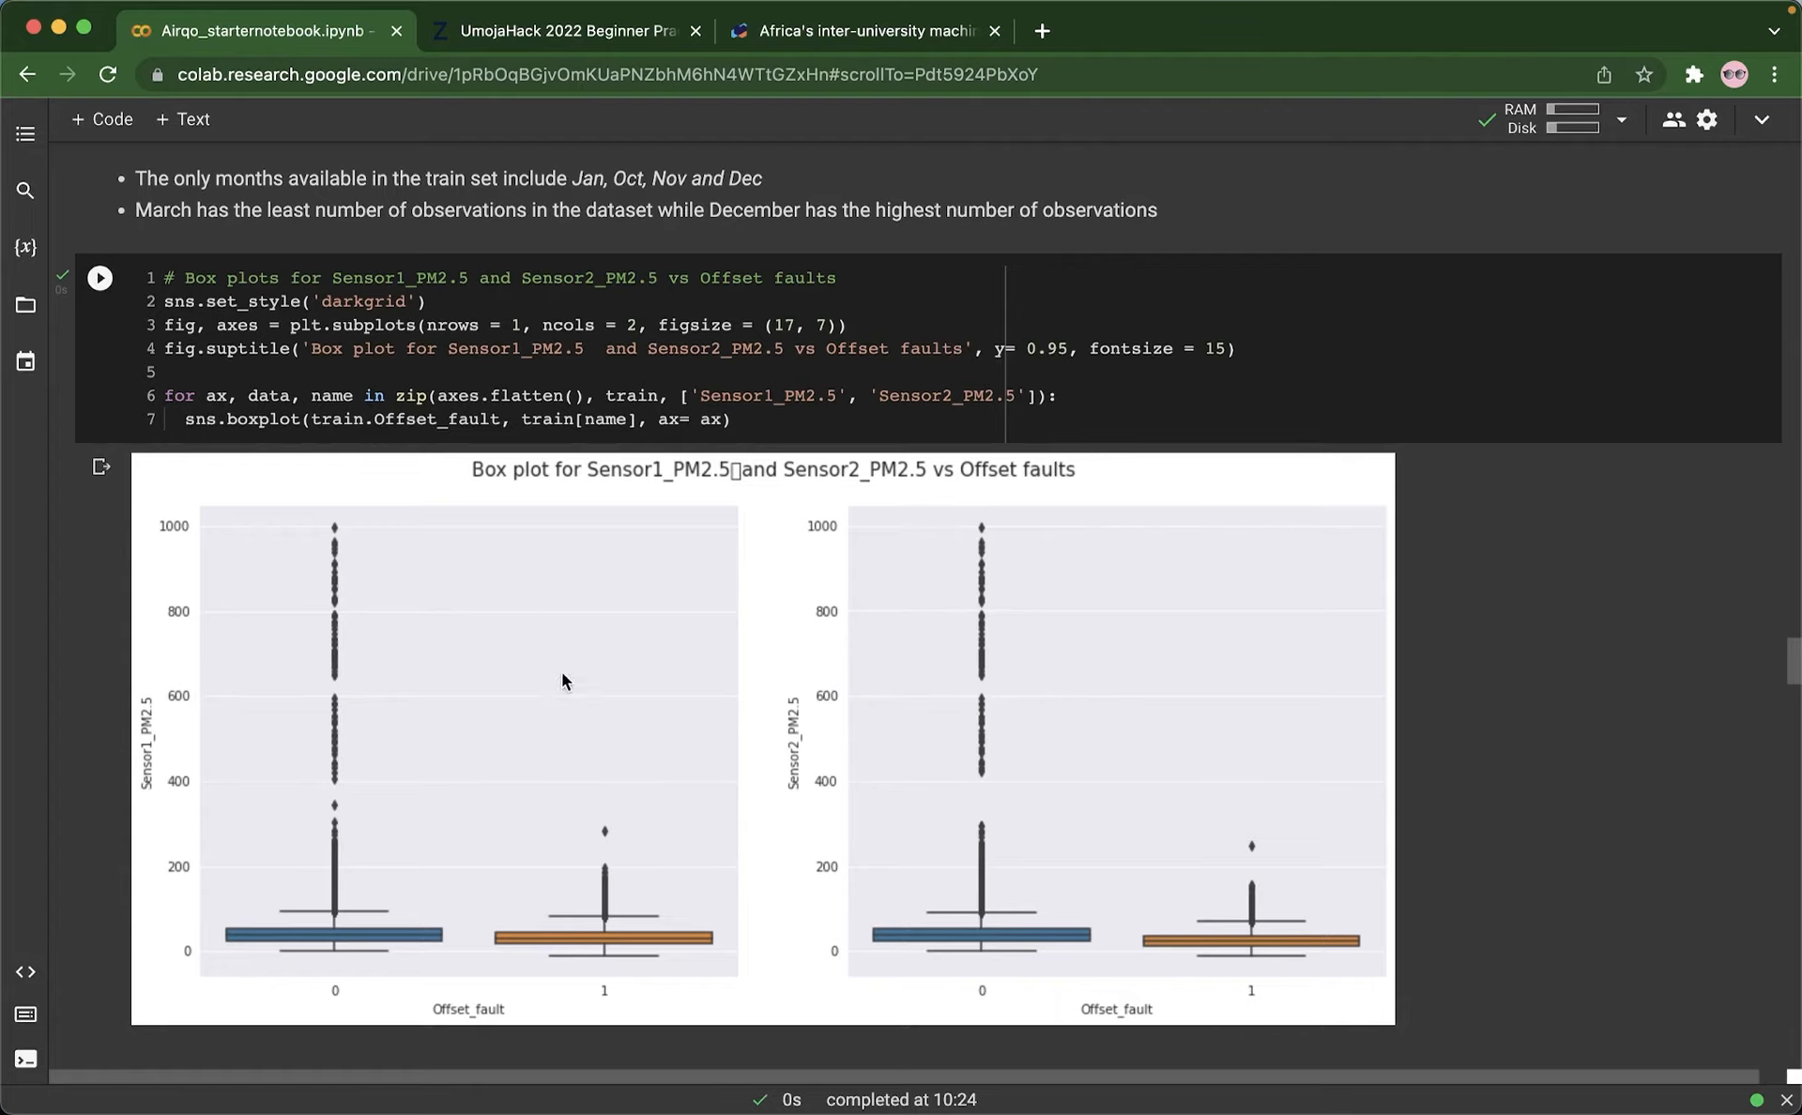
pyautogui.moveTo(693, 657)
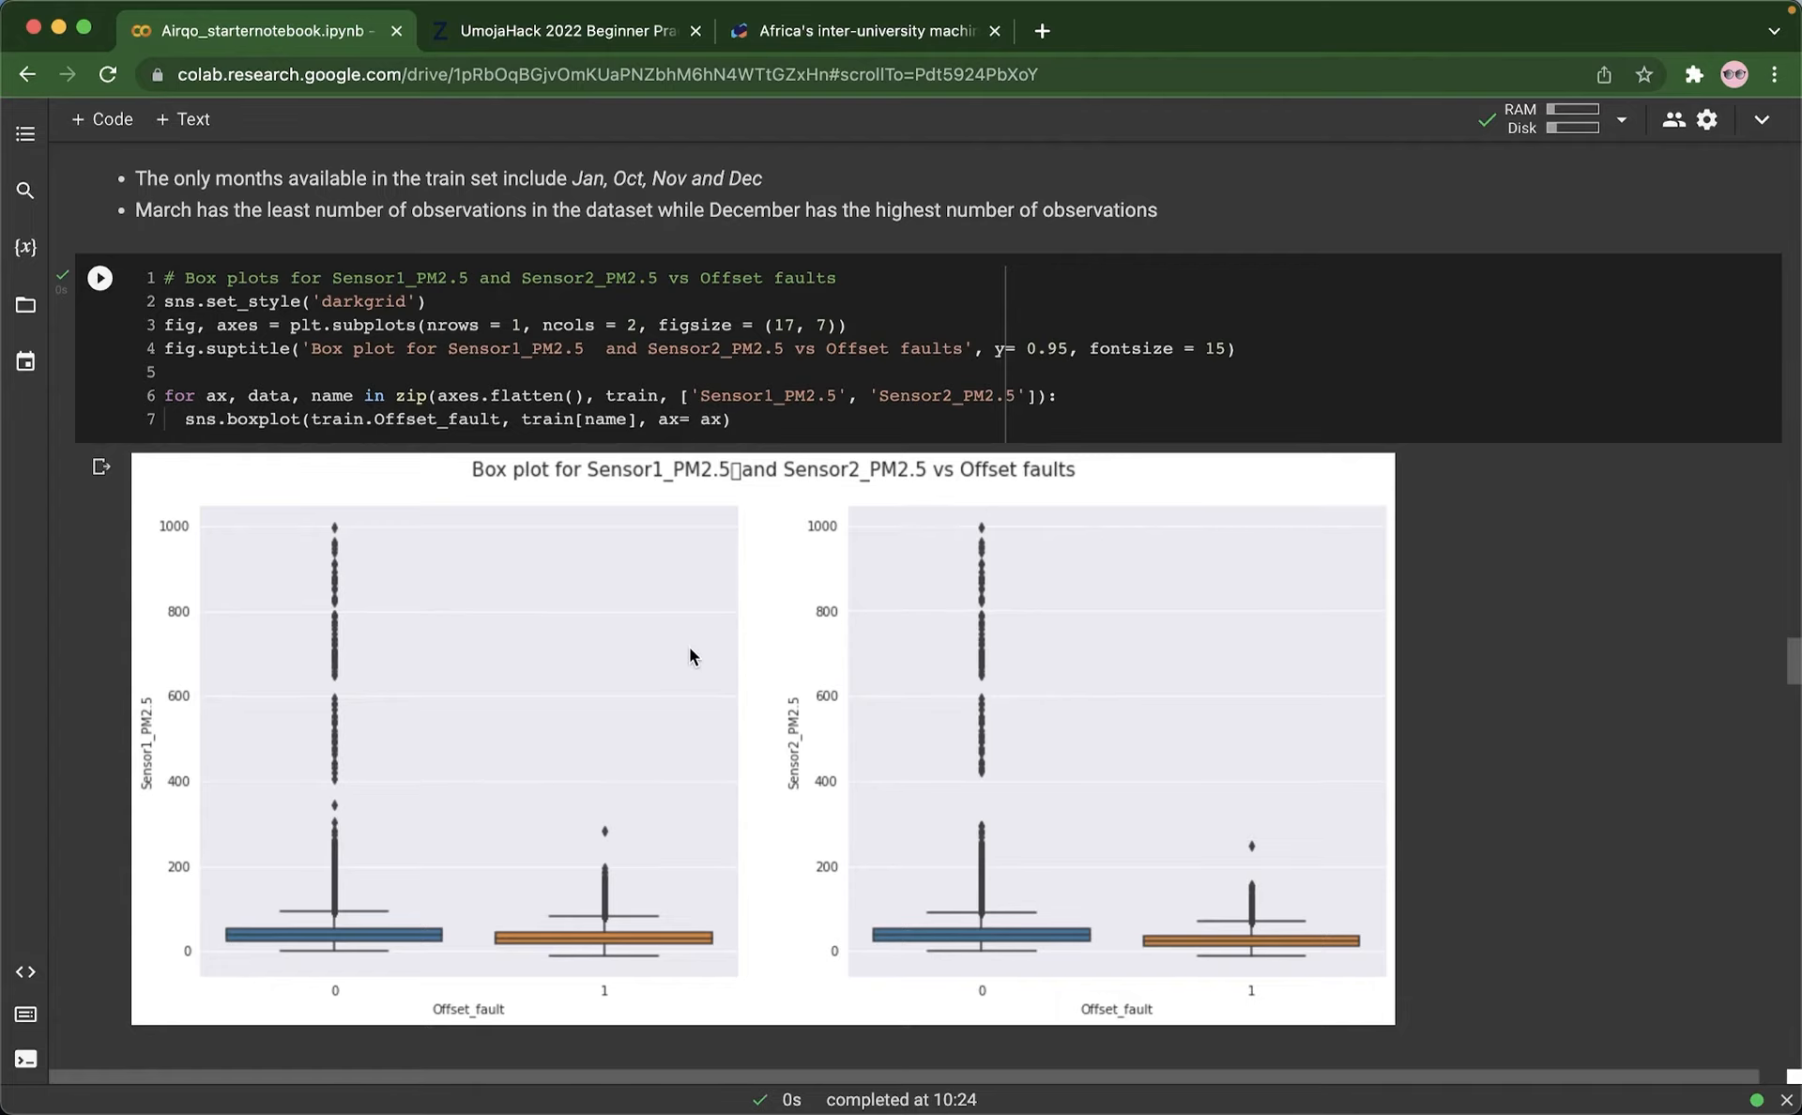
pyautogui.scroll(-3)
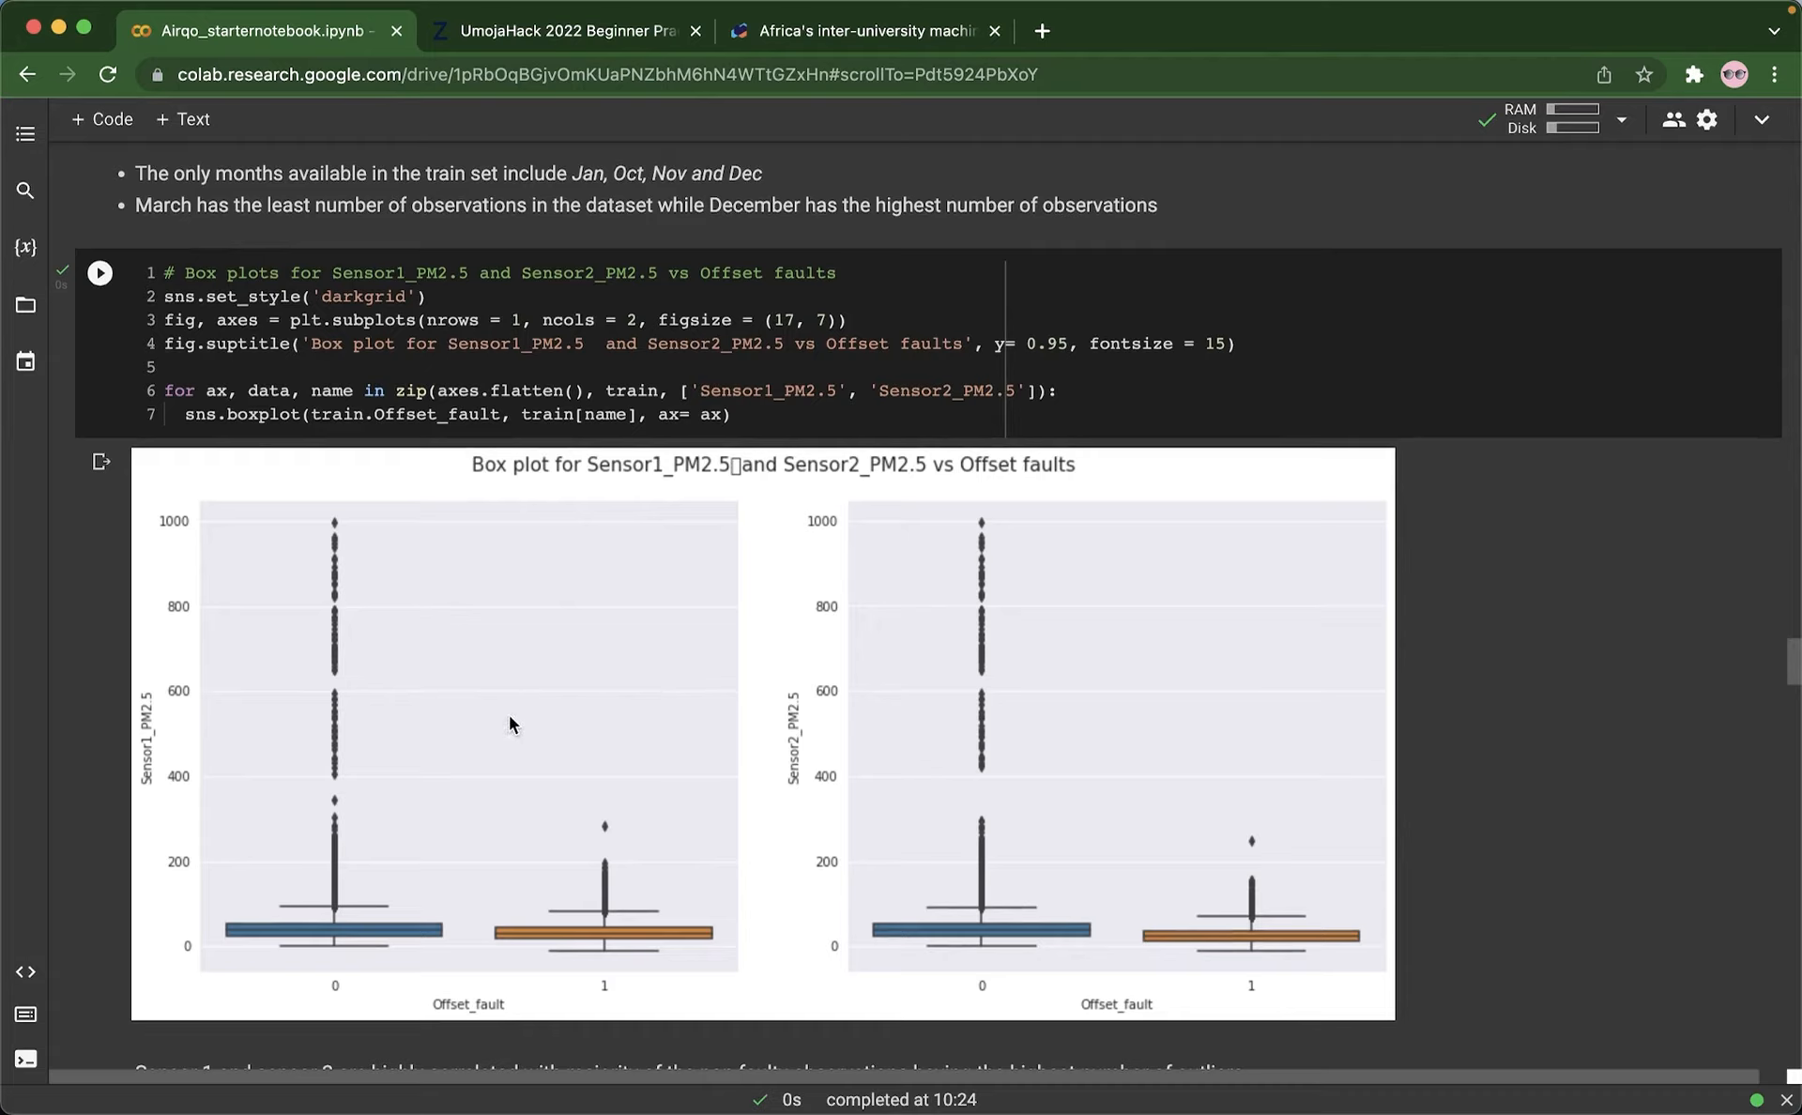
pyautogui.moveTo(419, 691)
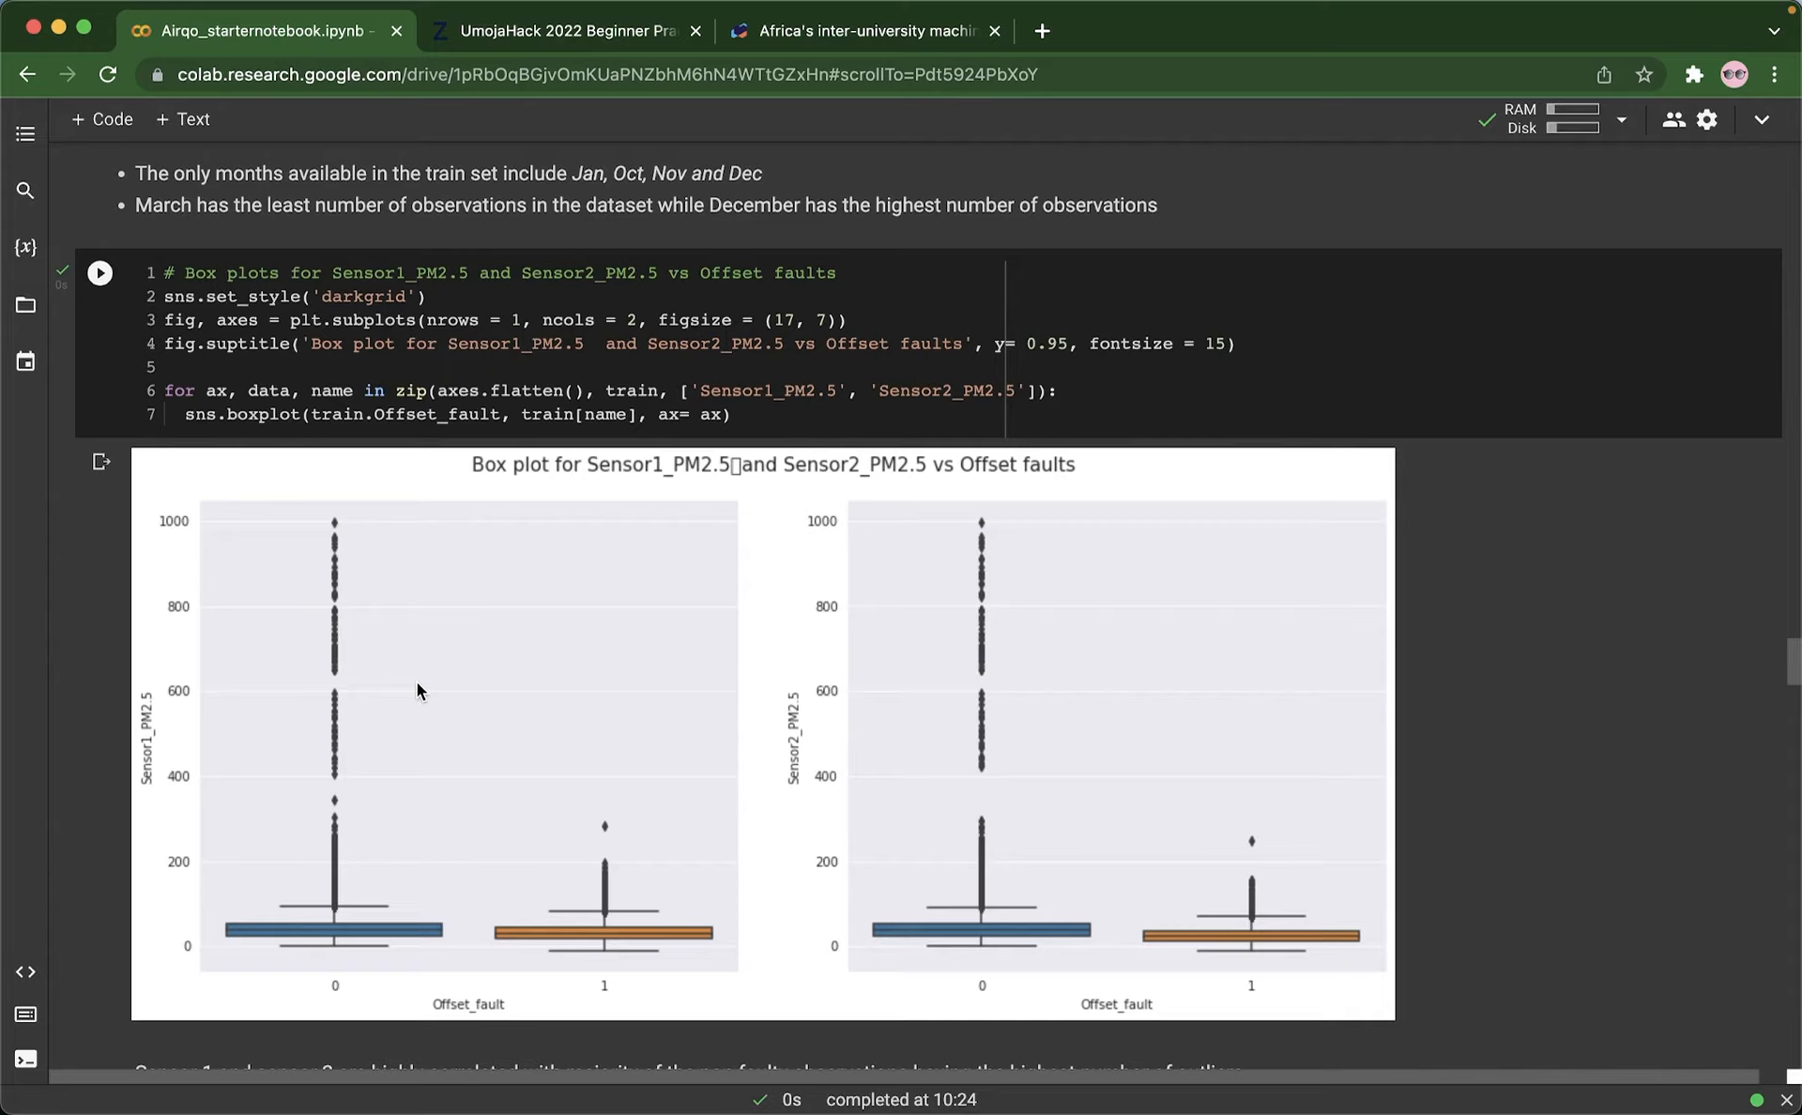
pyautogui.moveTo(359, 599)
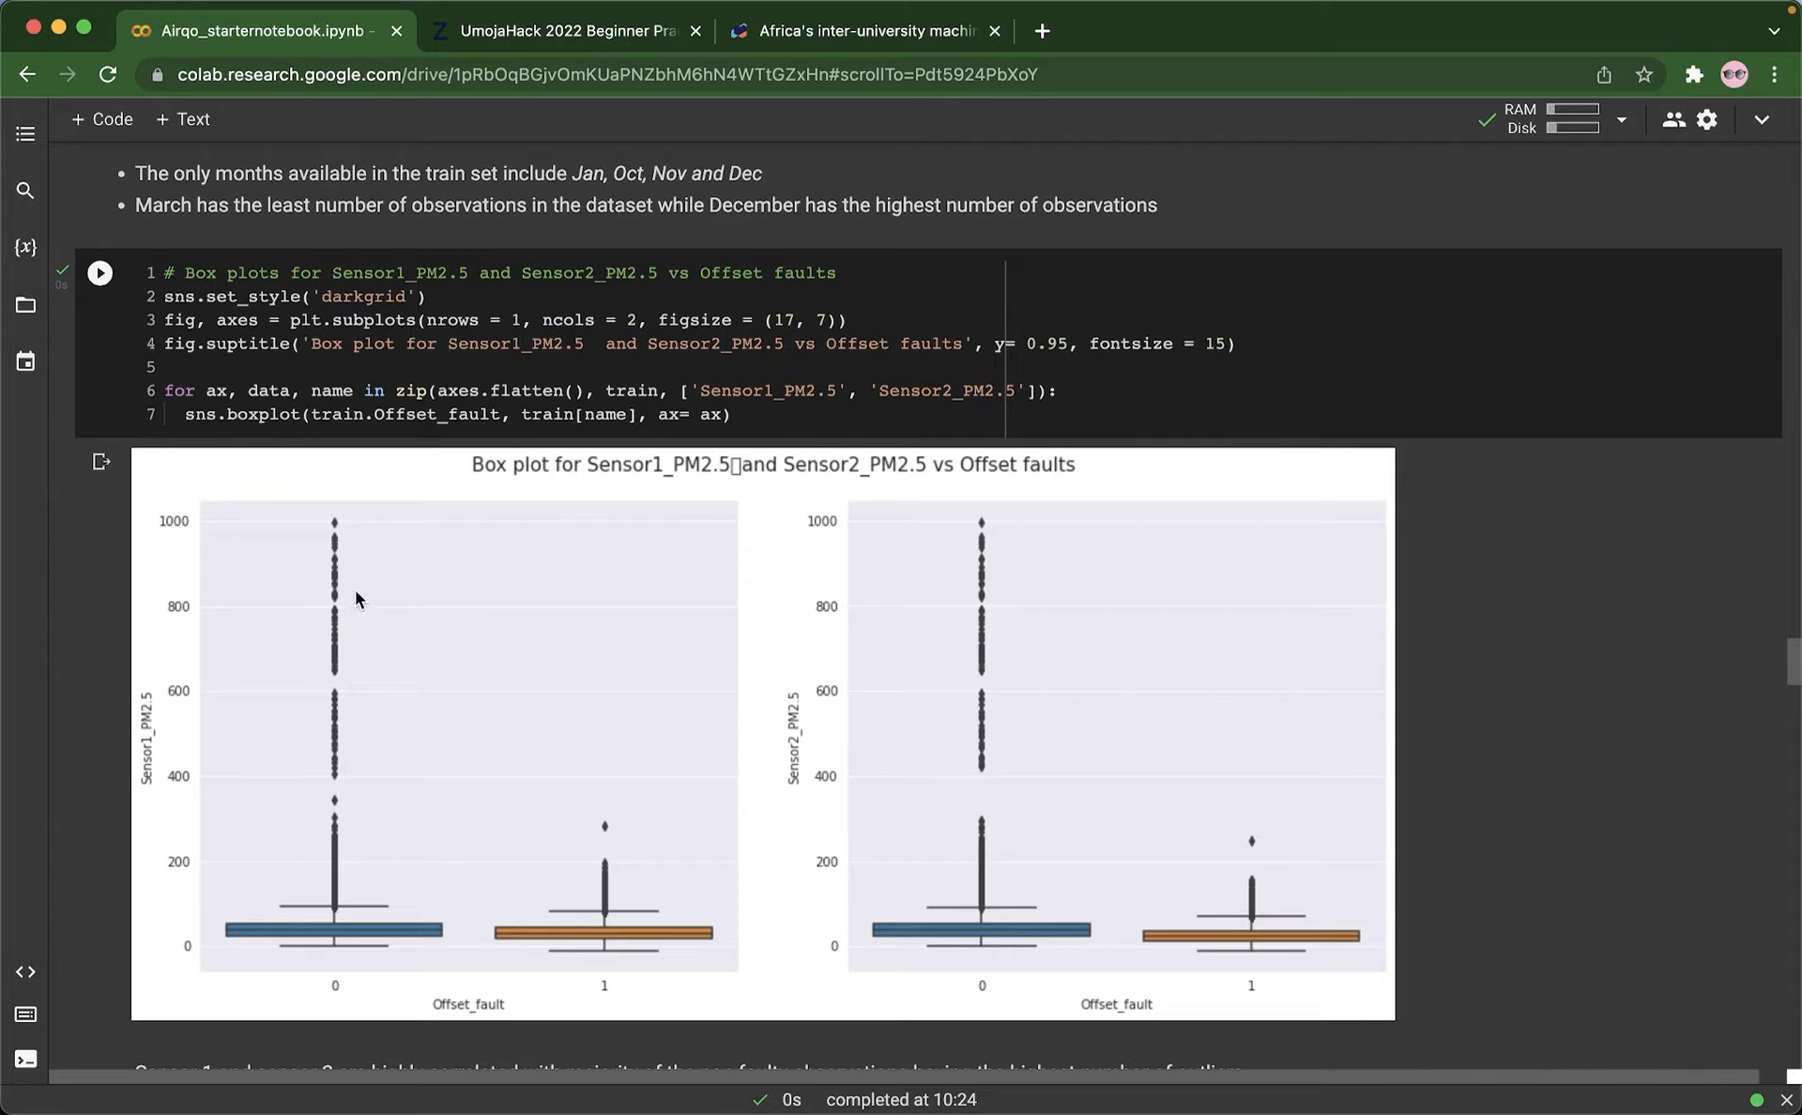
pyautogui.moveTo(394, 663)
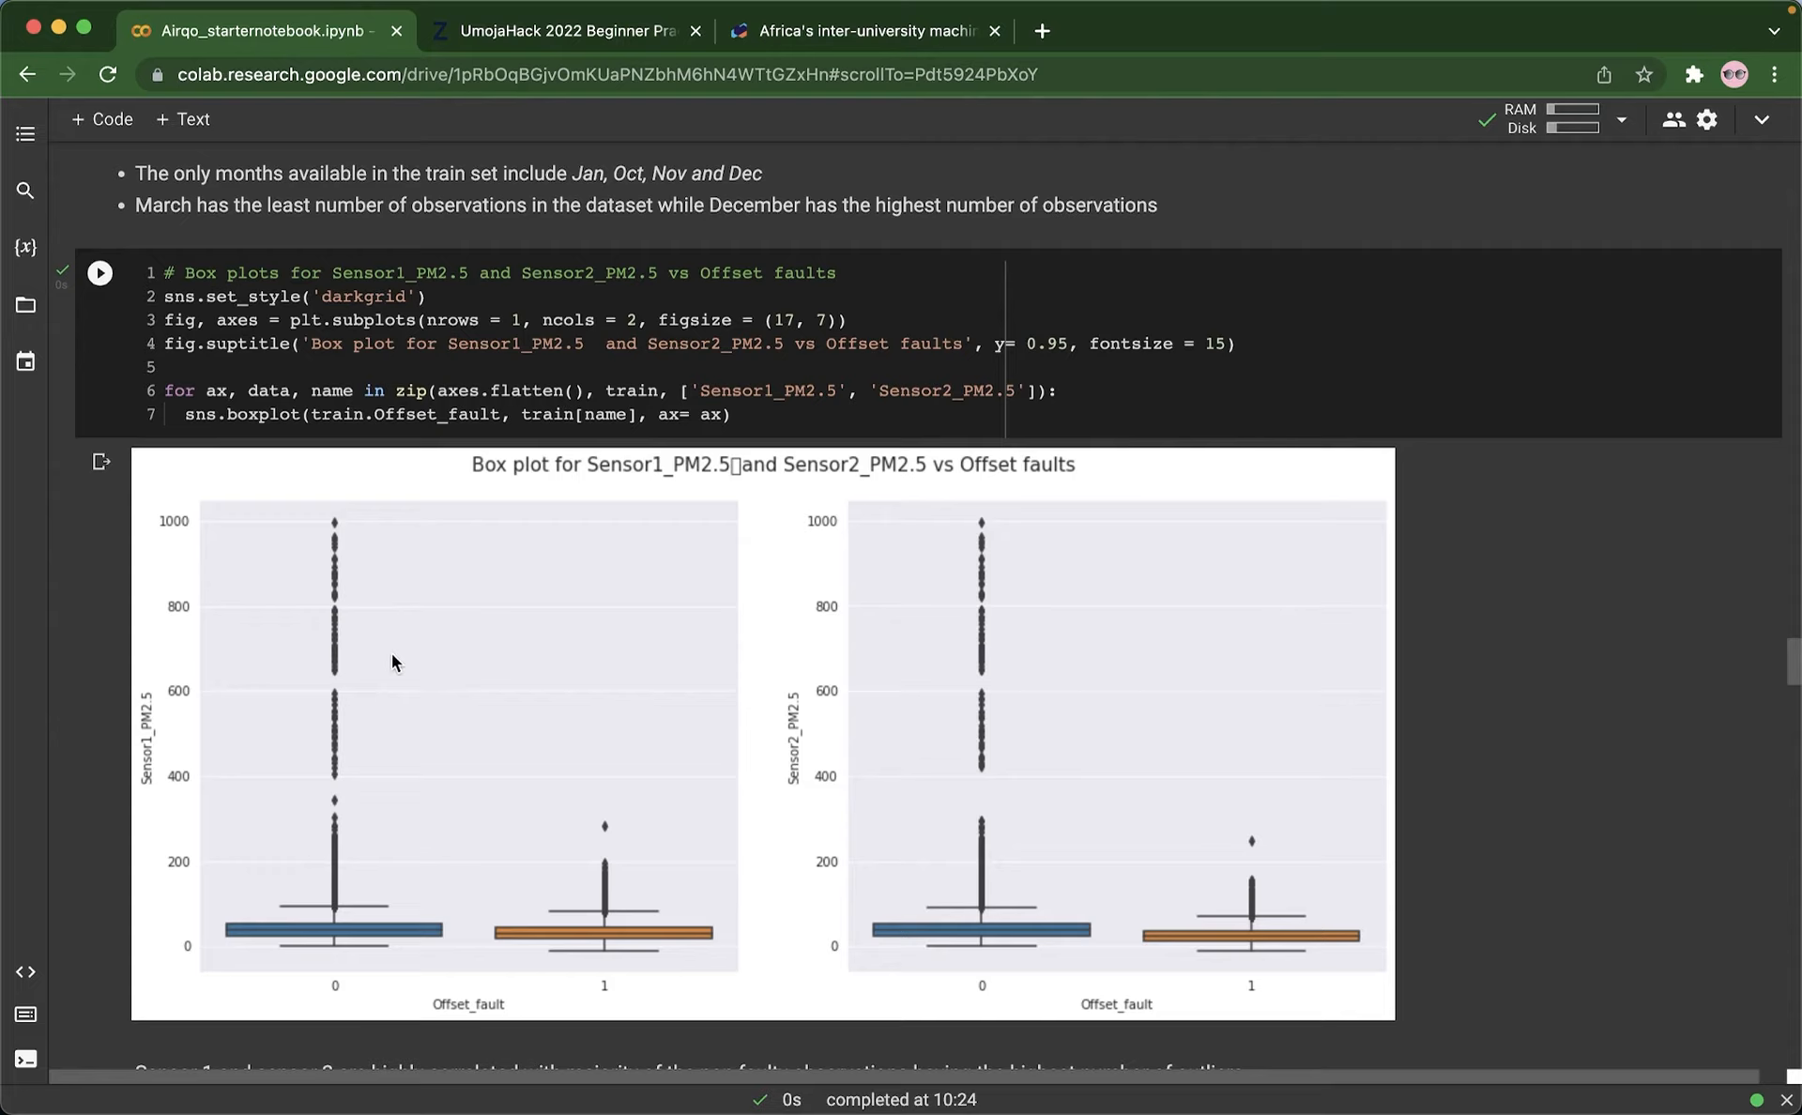
pyautogui.moveTo(945, 695)
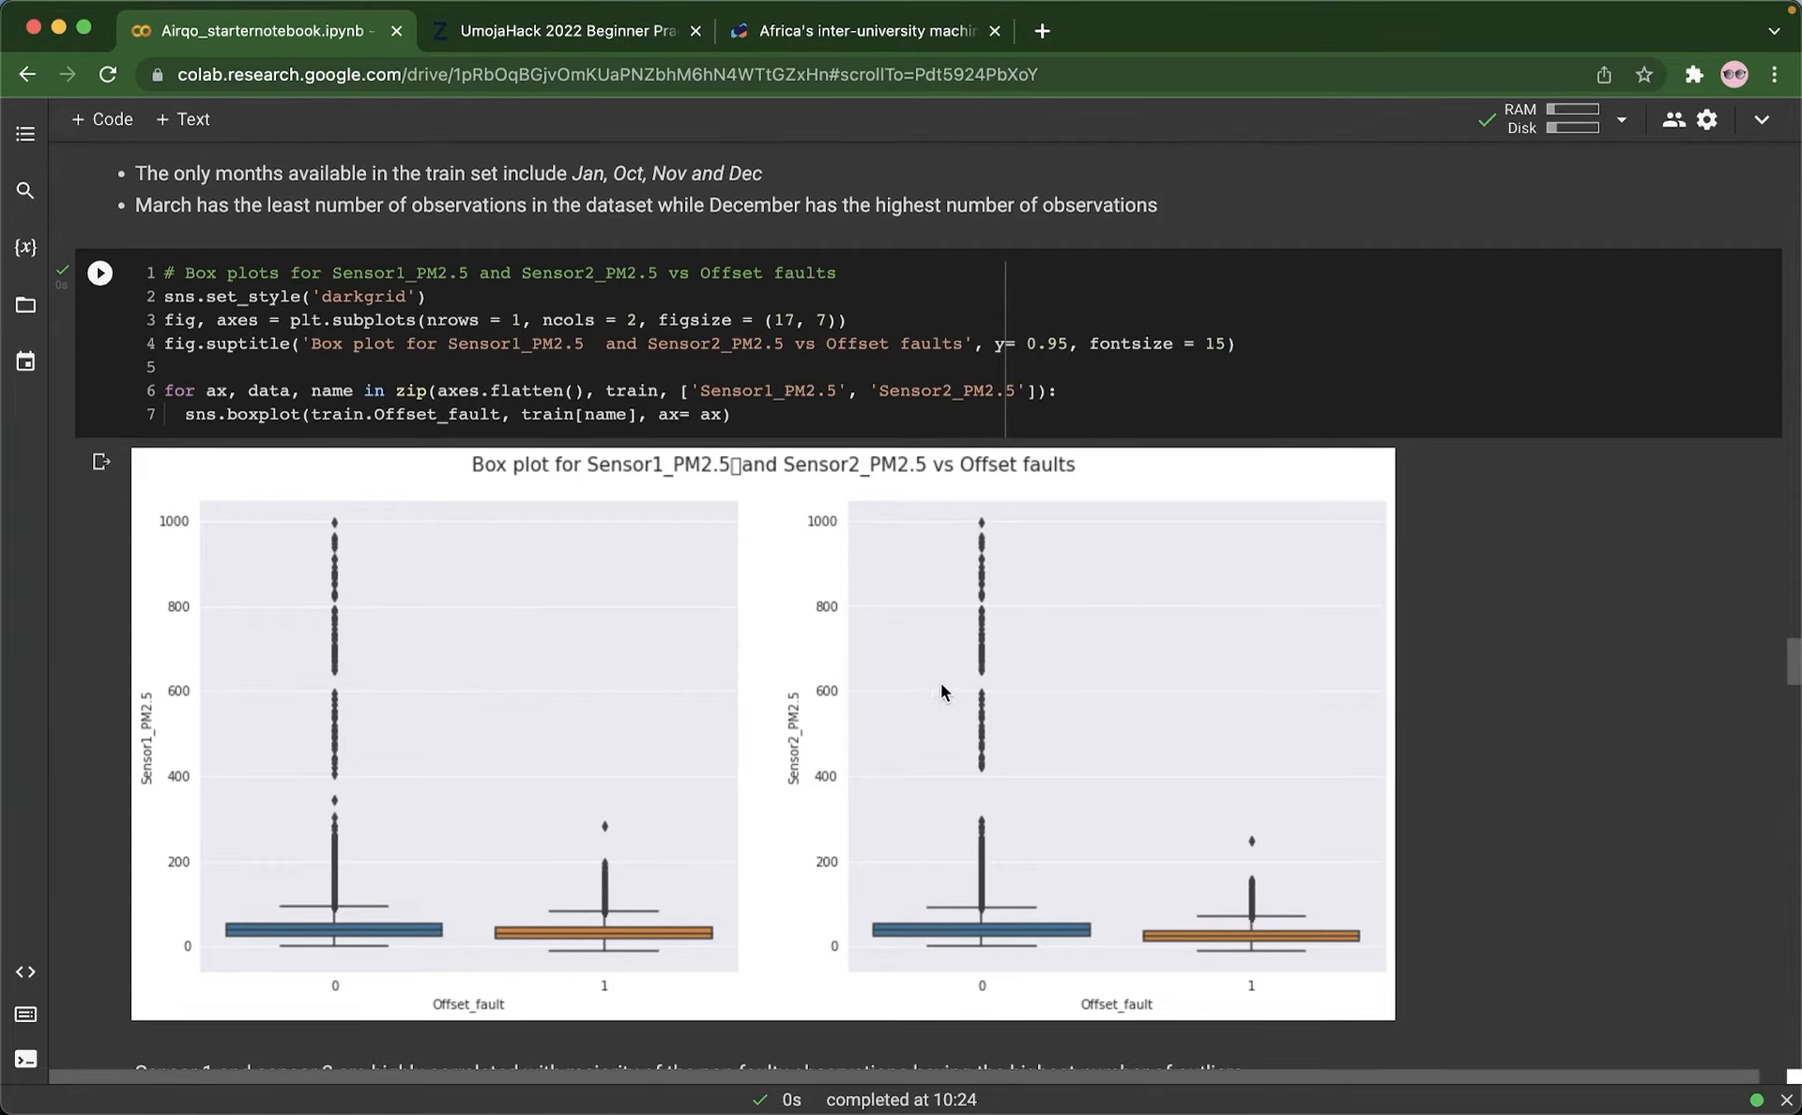
pyautogui.moveTo(1012, 670)
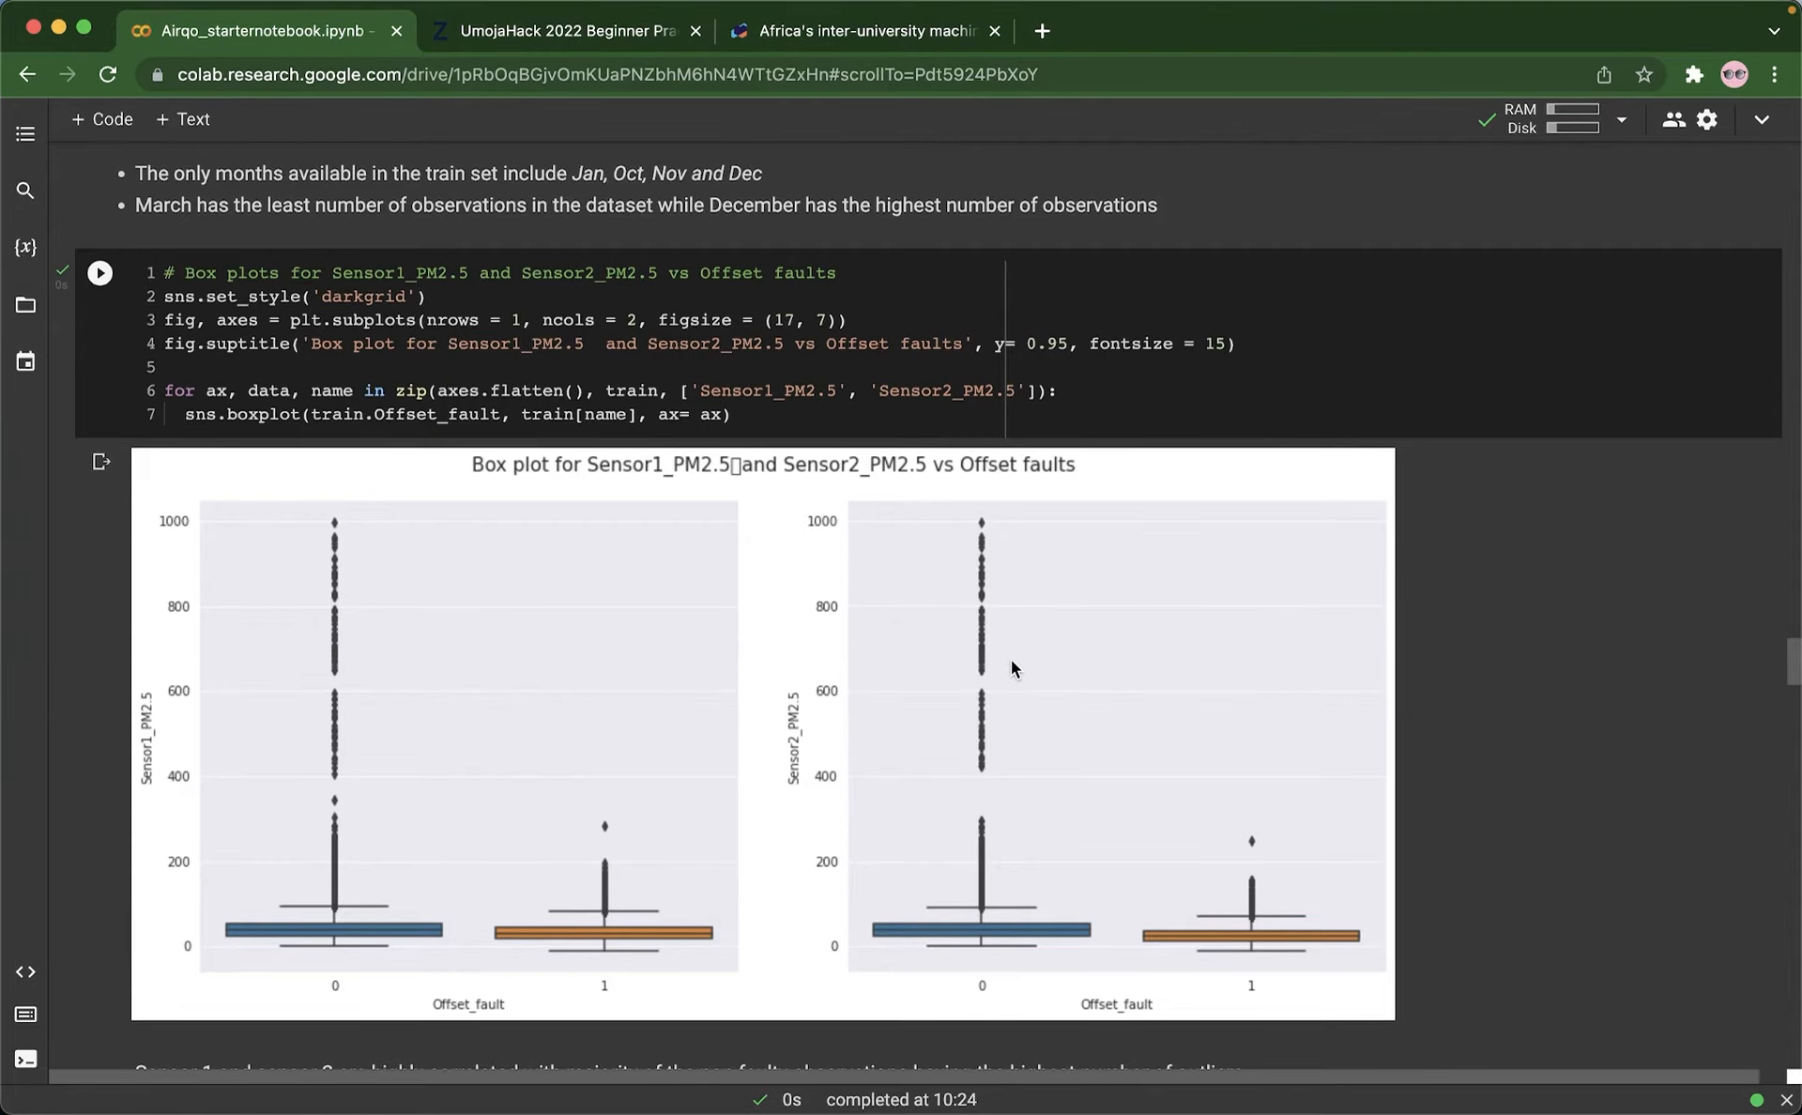
pyautogui.scroll(-3)
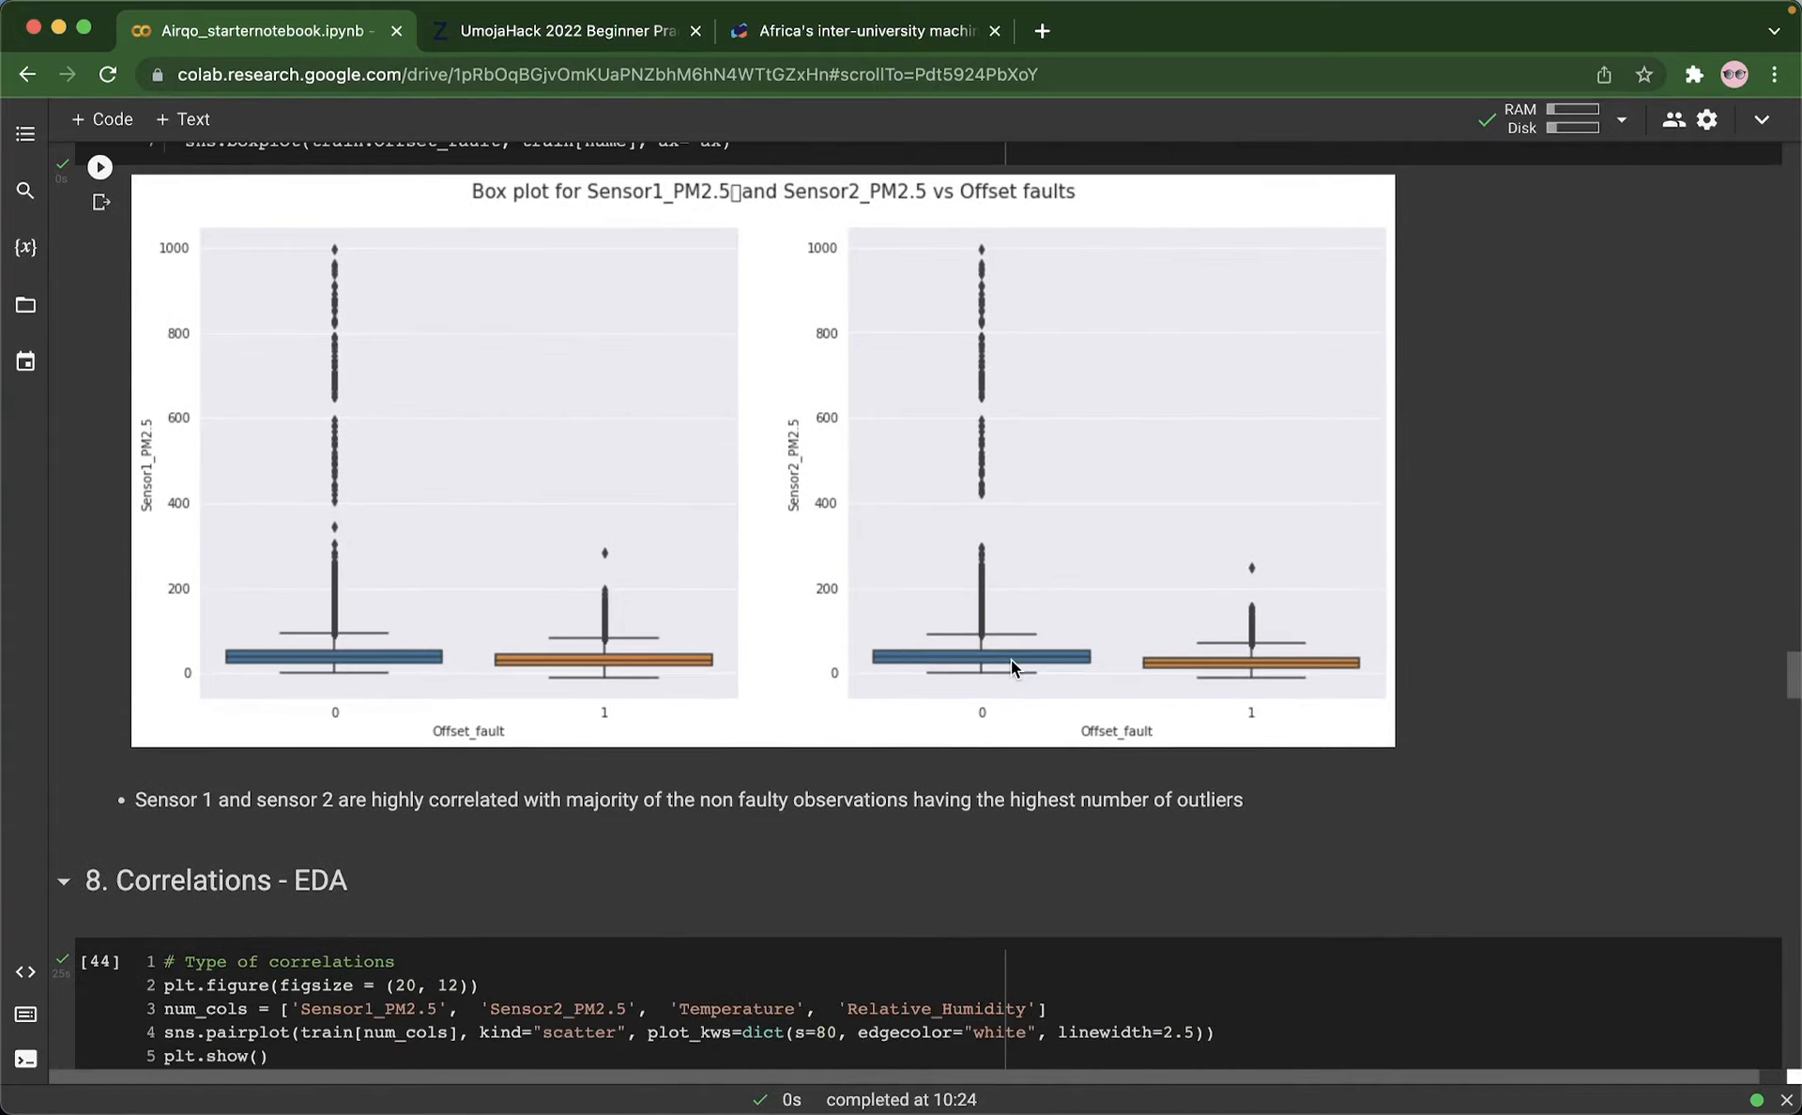
pyautogui.scroll(-3)
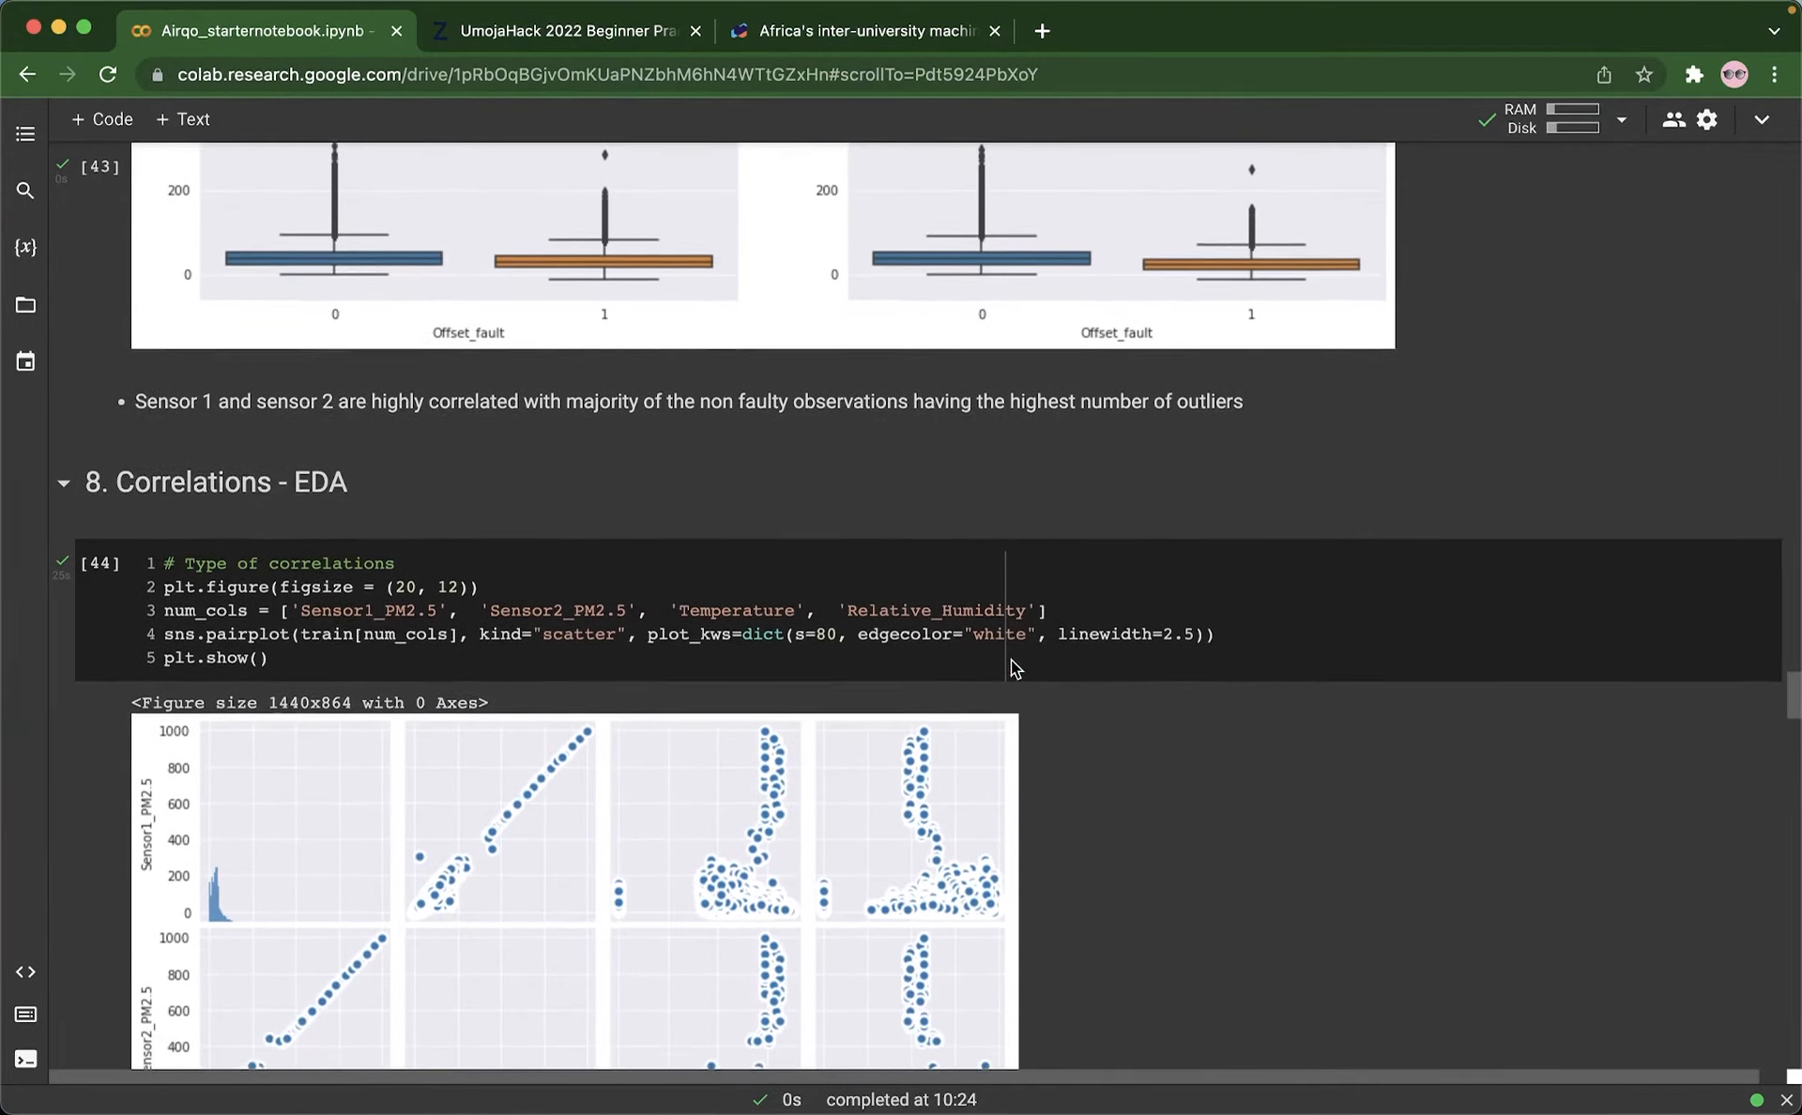
# Step: Scroll past the sensor pairplot and its three observations to the correlogram heatmap cell and output
pyautogui.scroll(-3)
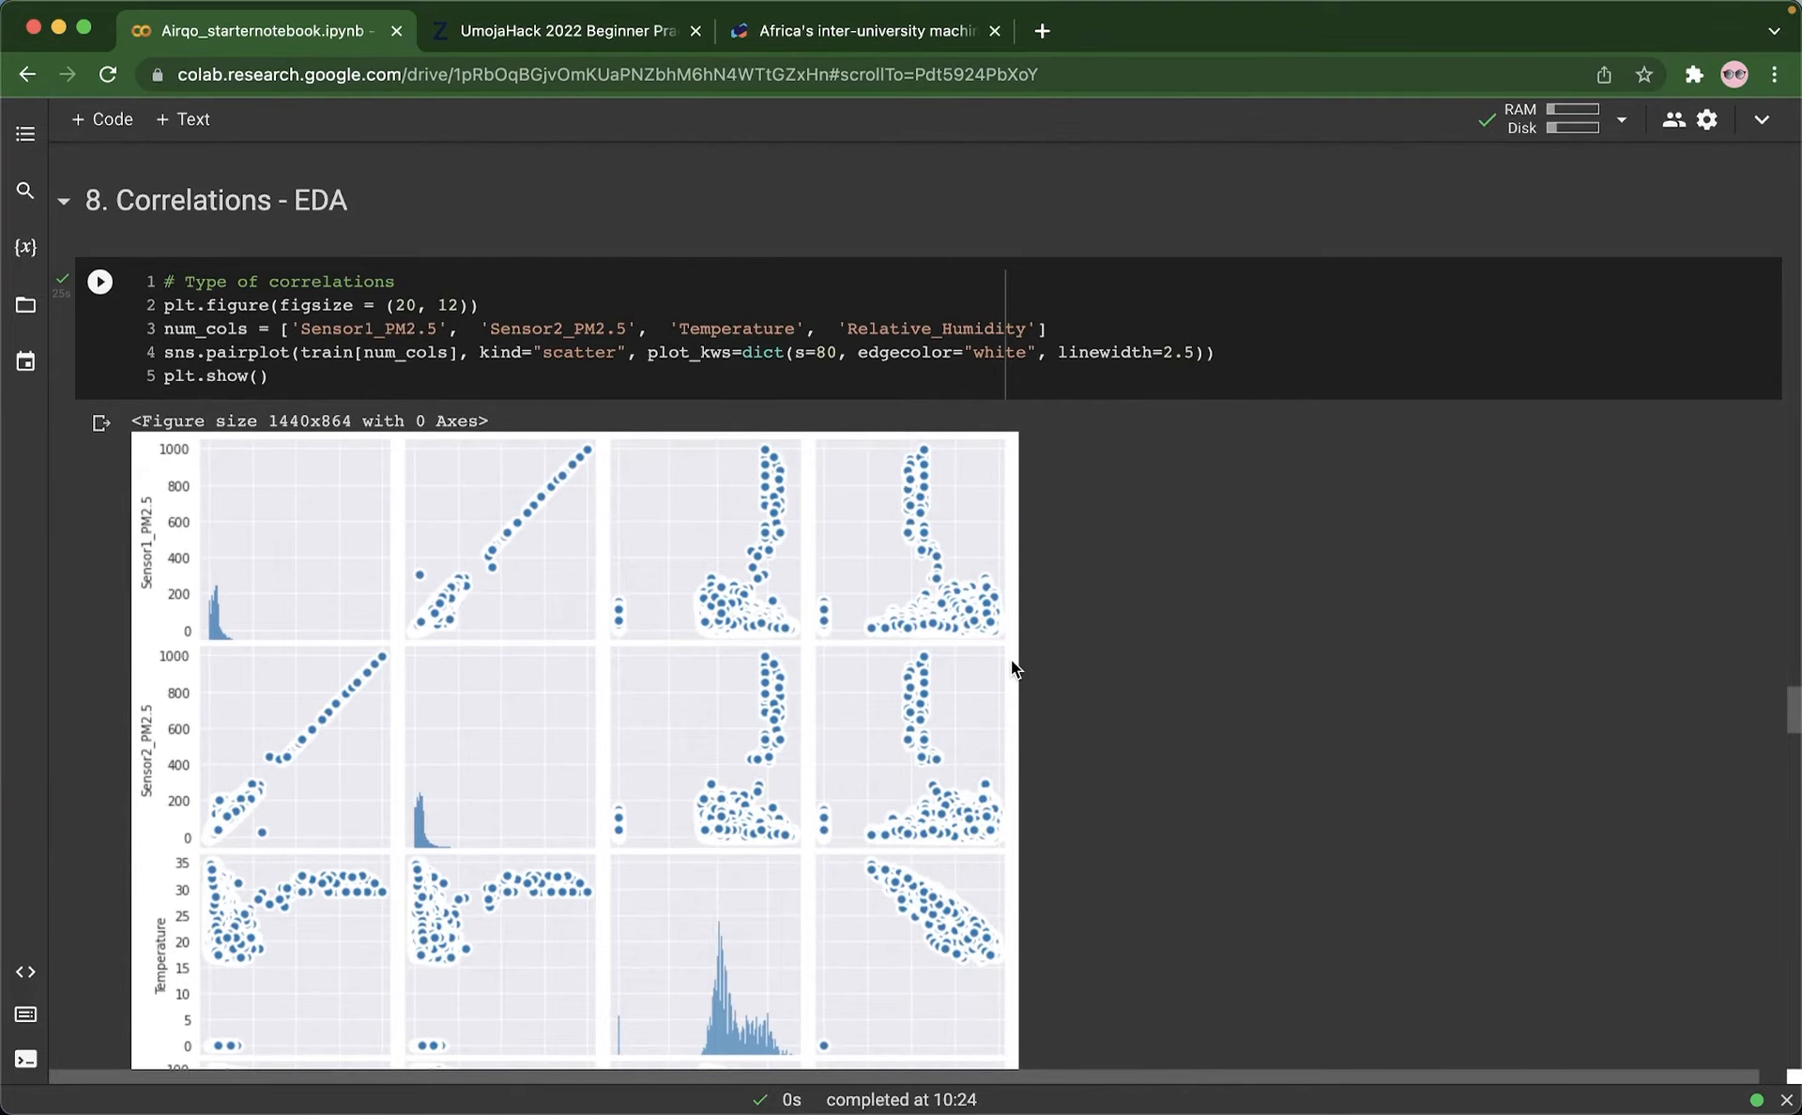
pyautogui.moveTo(1136, 606)
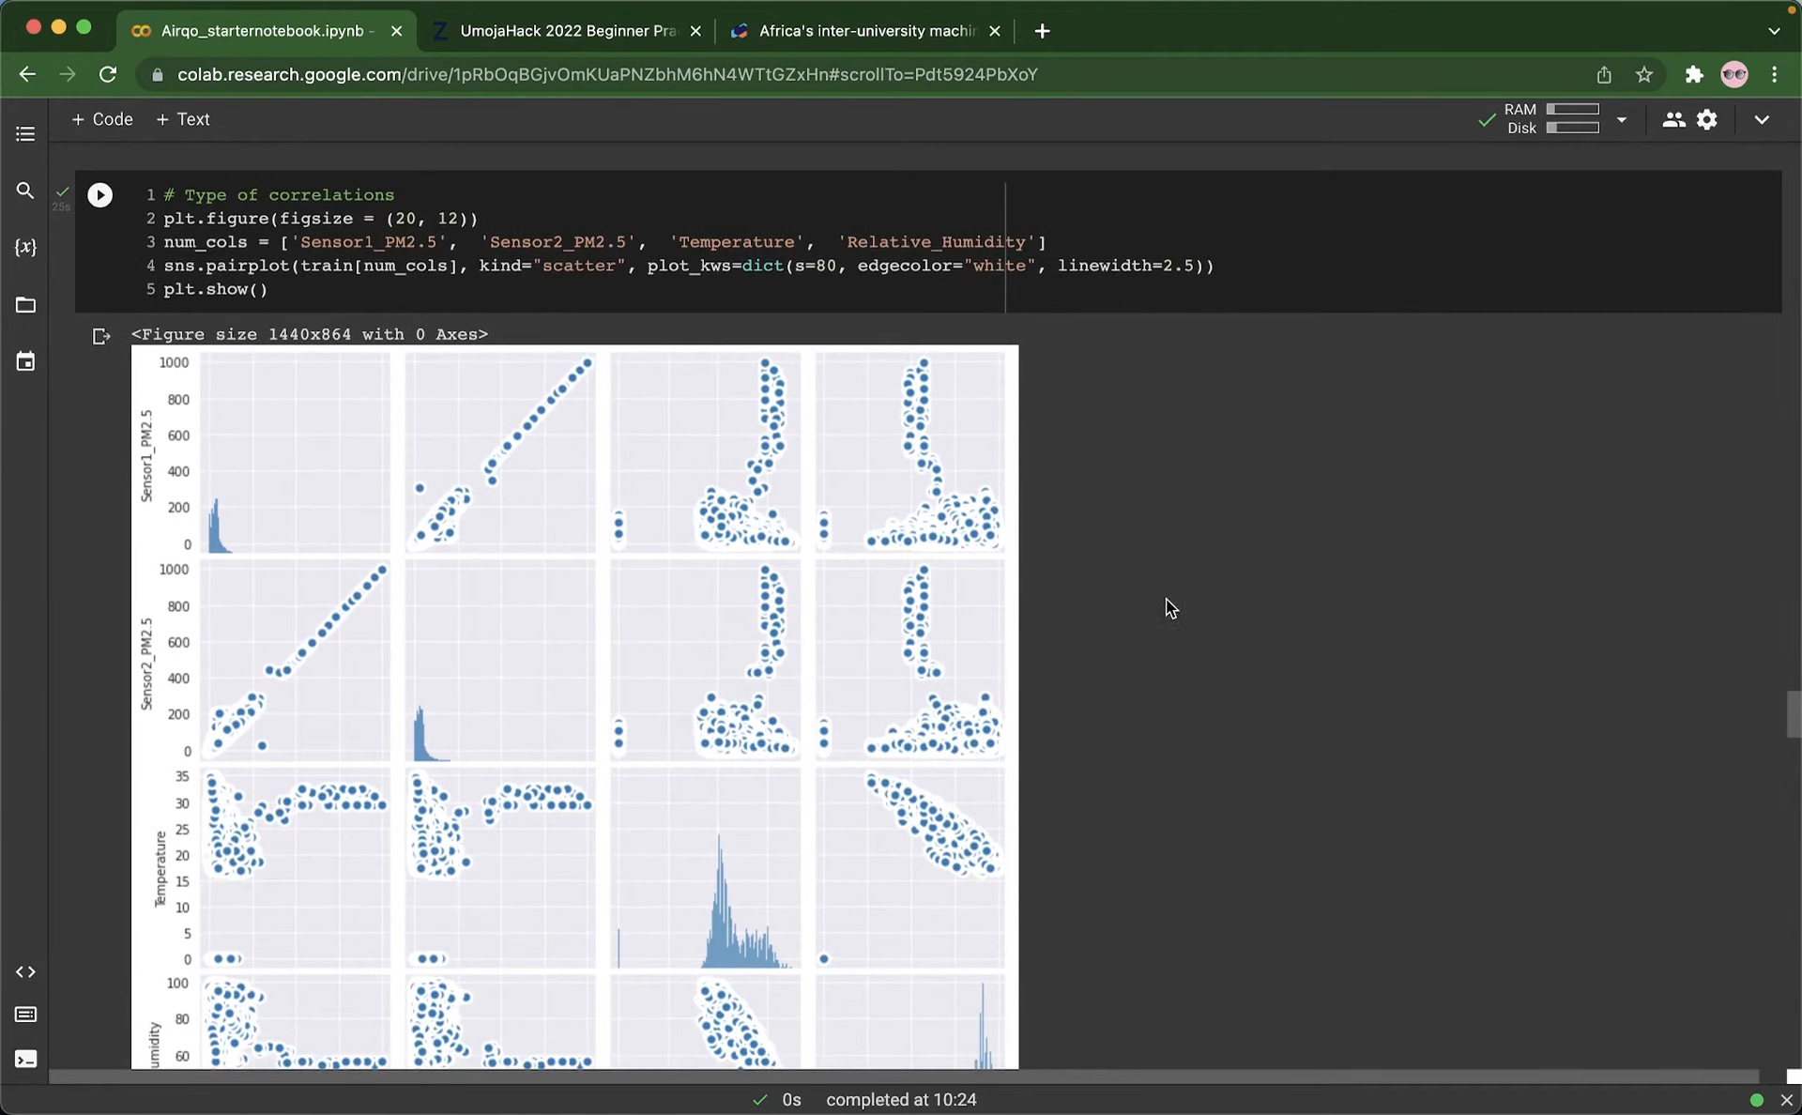
pyautogui.scroll(-3)
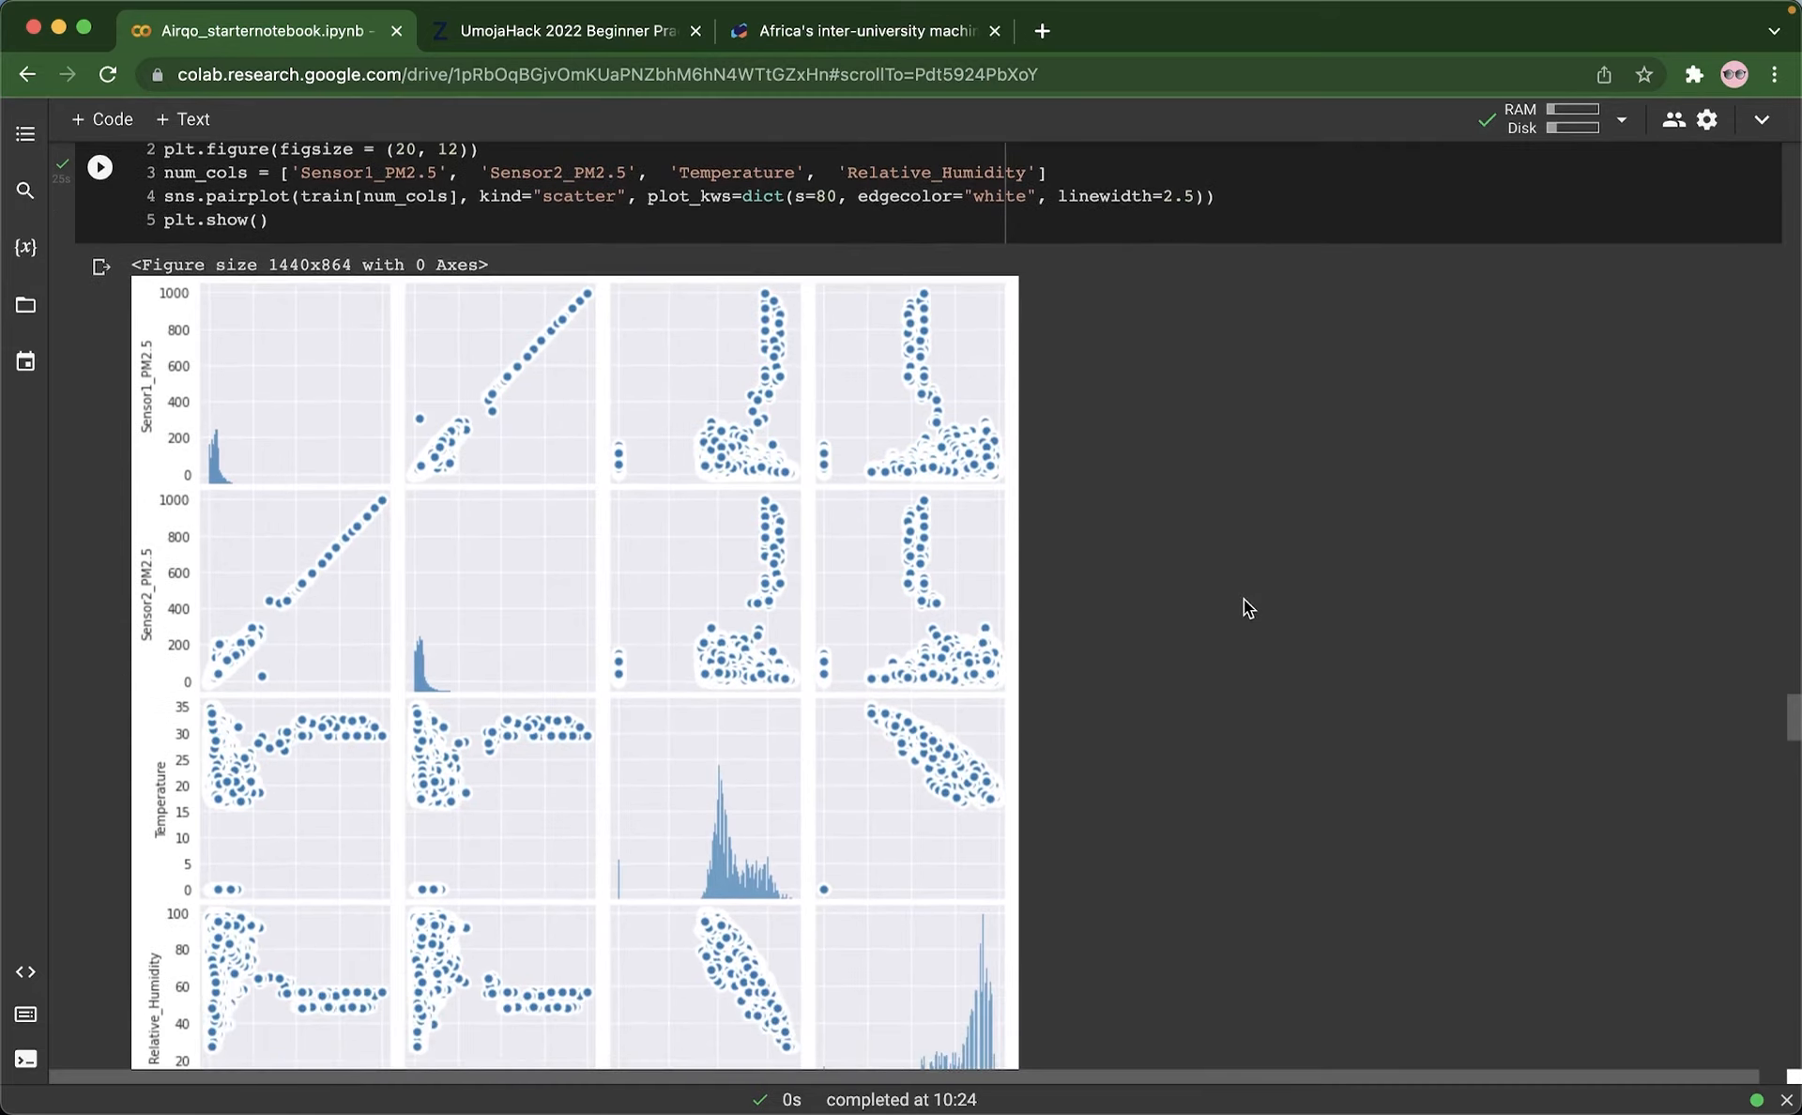
pyautogui.scroll(-3)
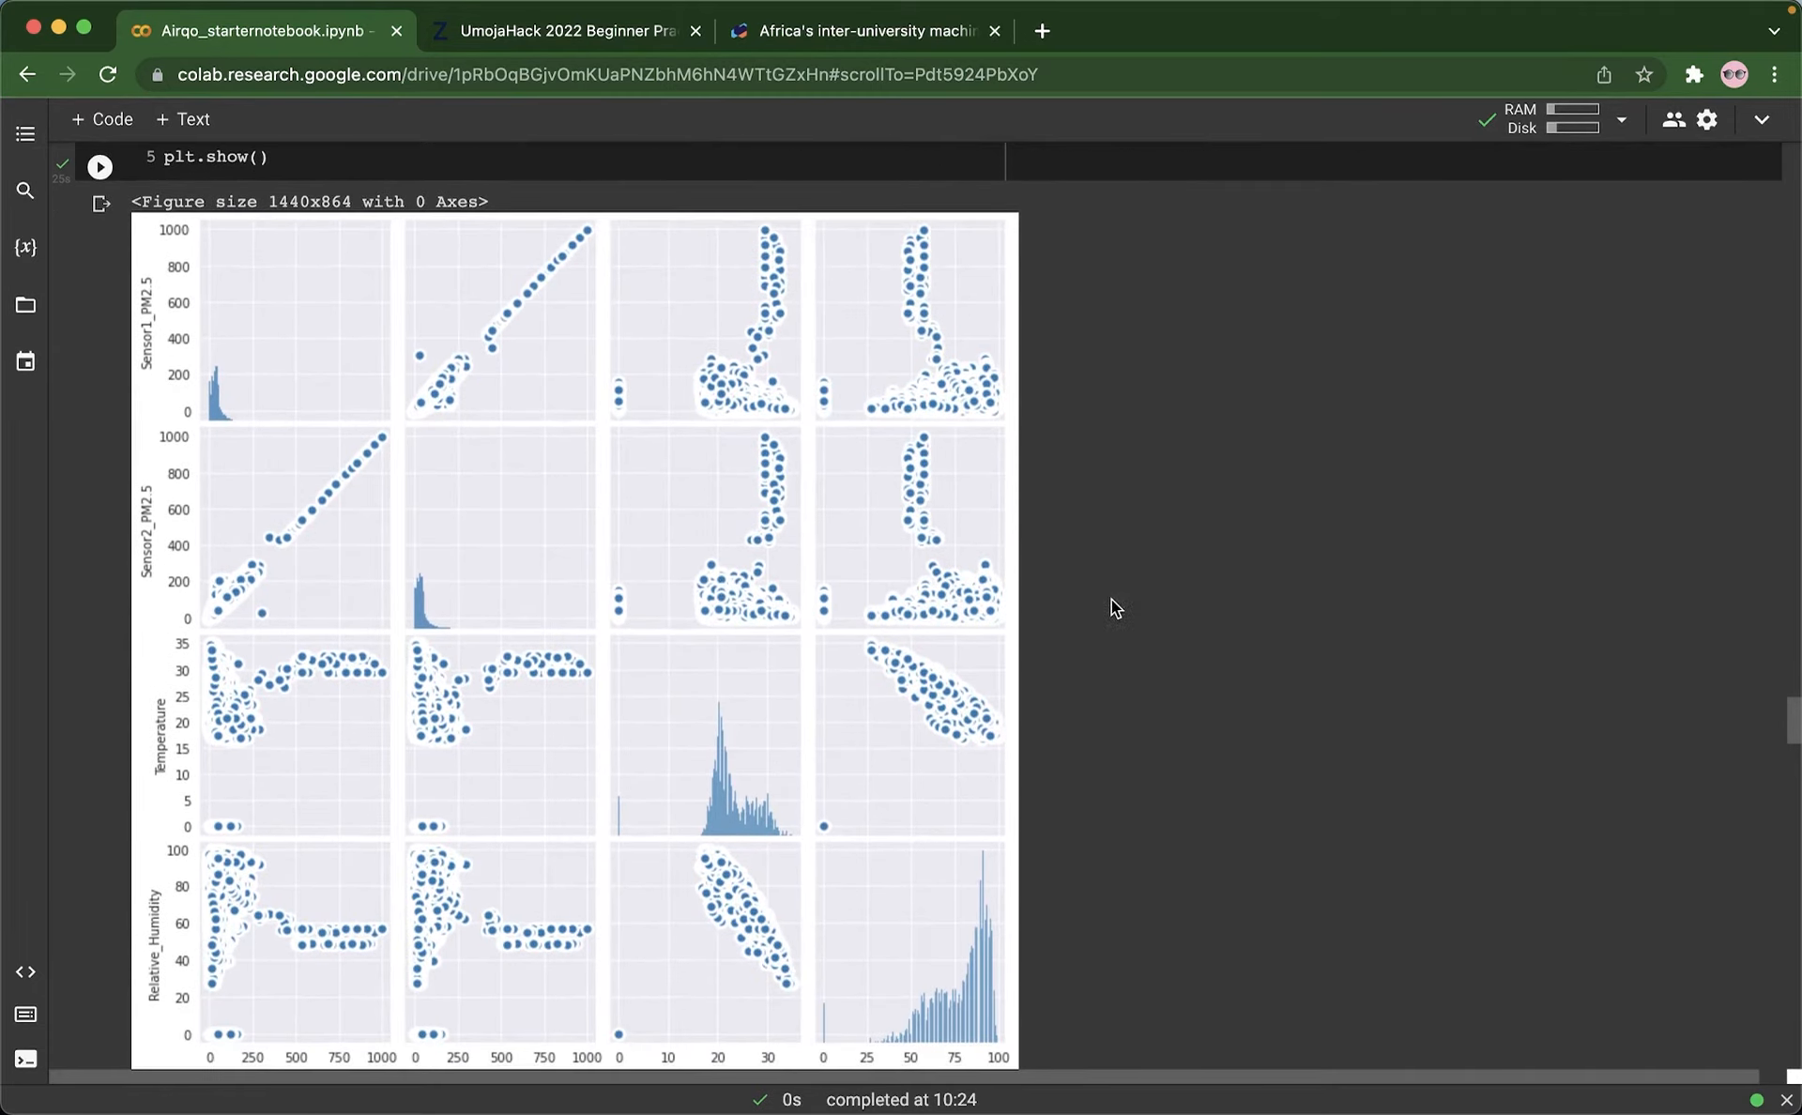
pyautogui.moveTo(148, 349)
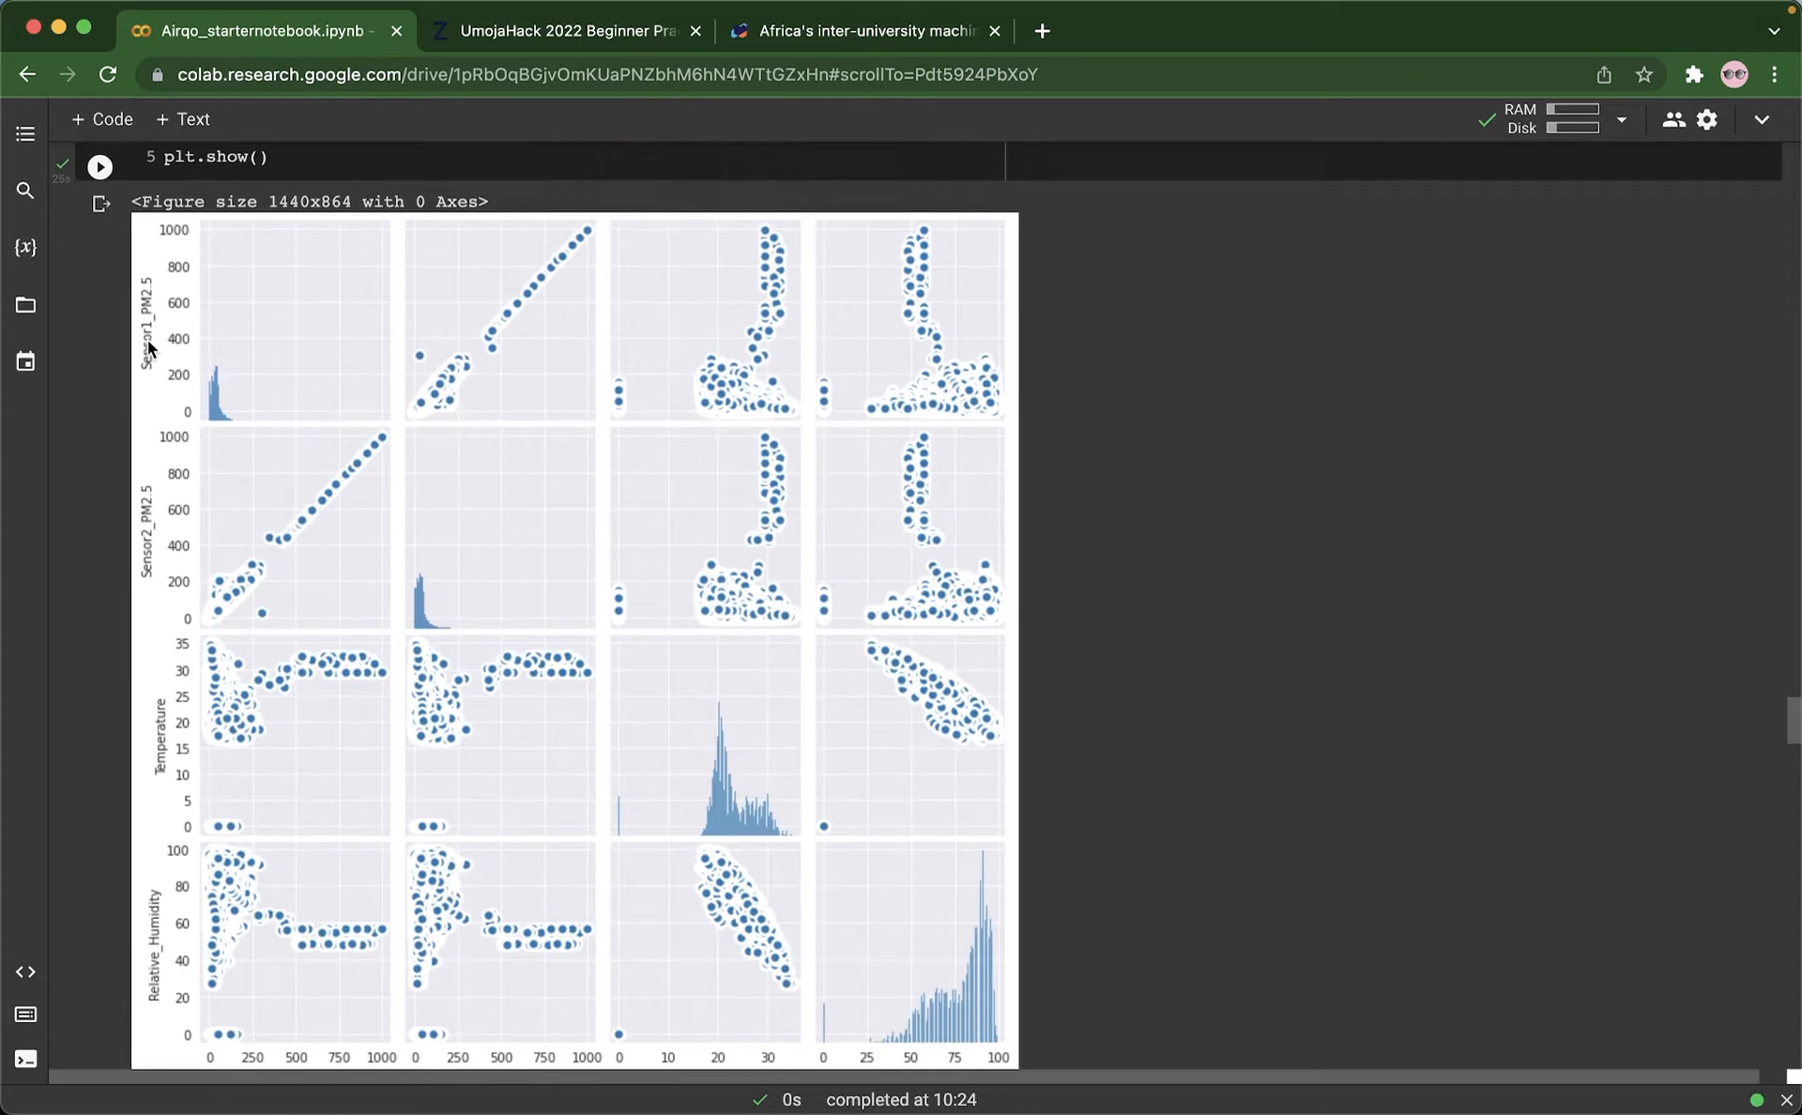
pyautogui.moveTo(548, 319)
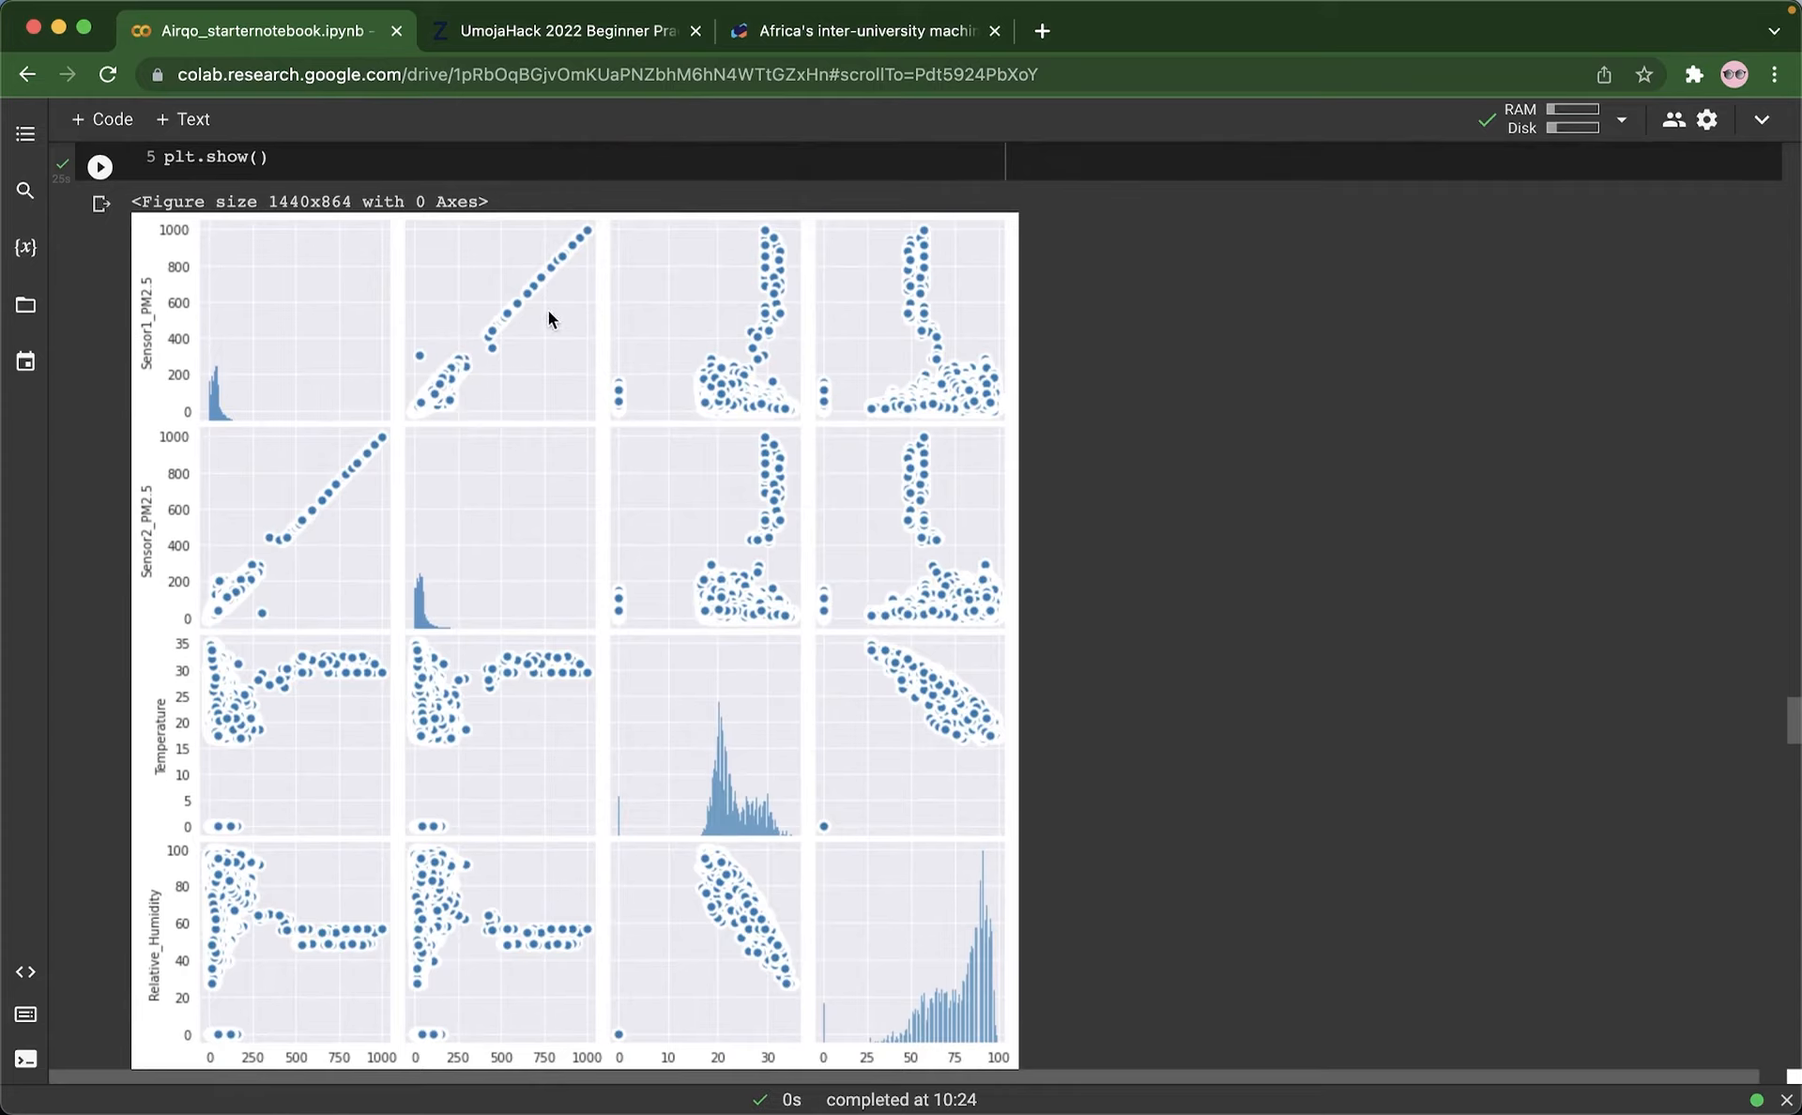
pyautogui.moveTo(525, 353)
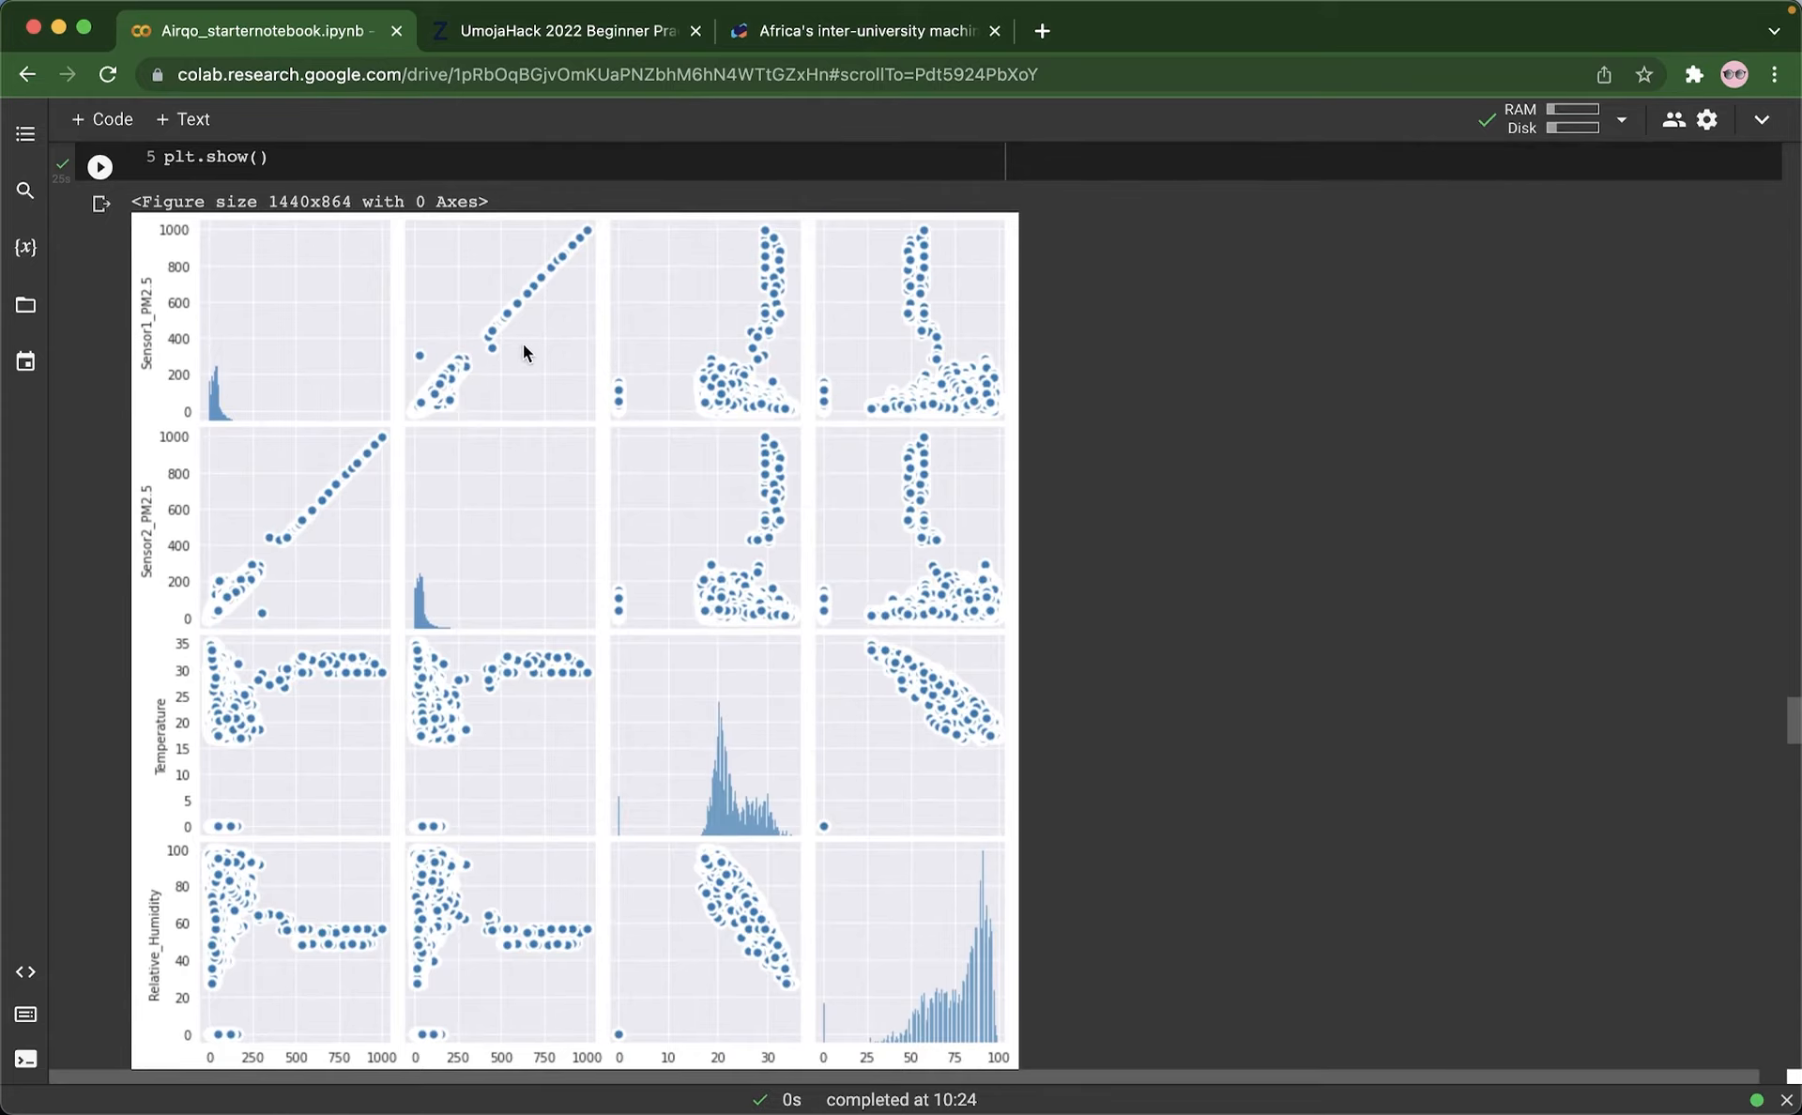
pyautogui.moveTo(478, 343)
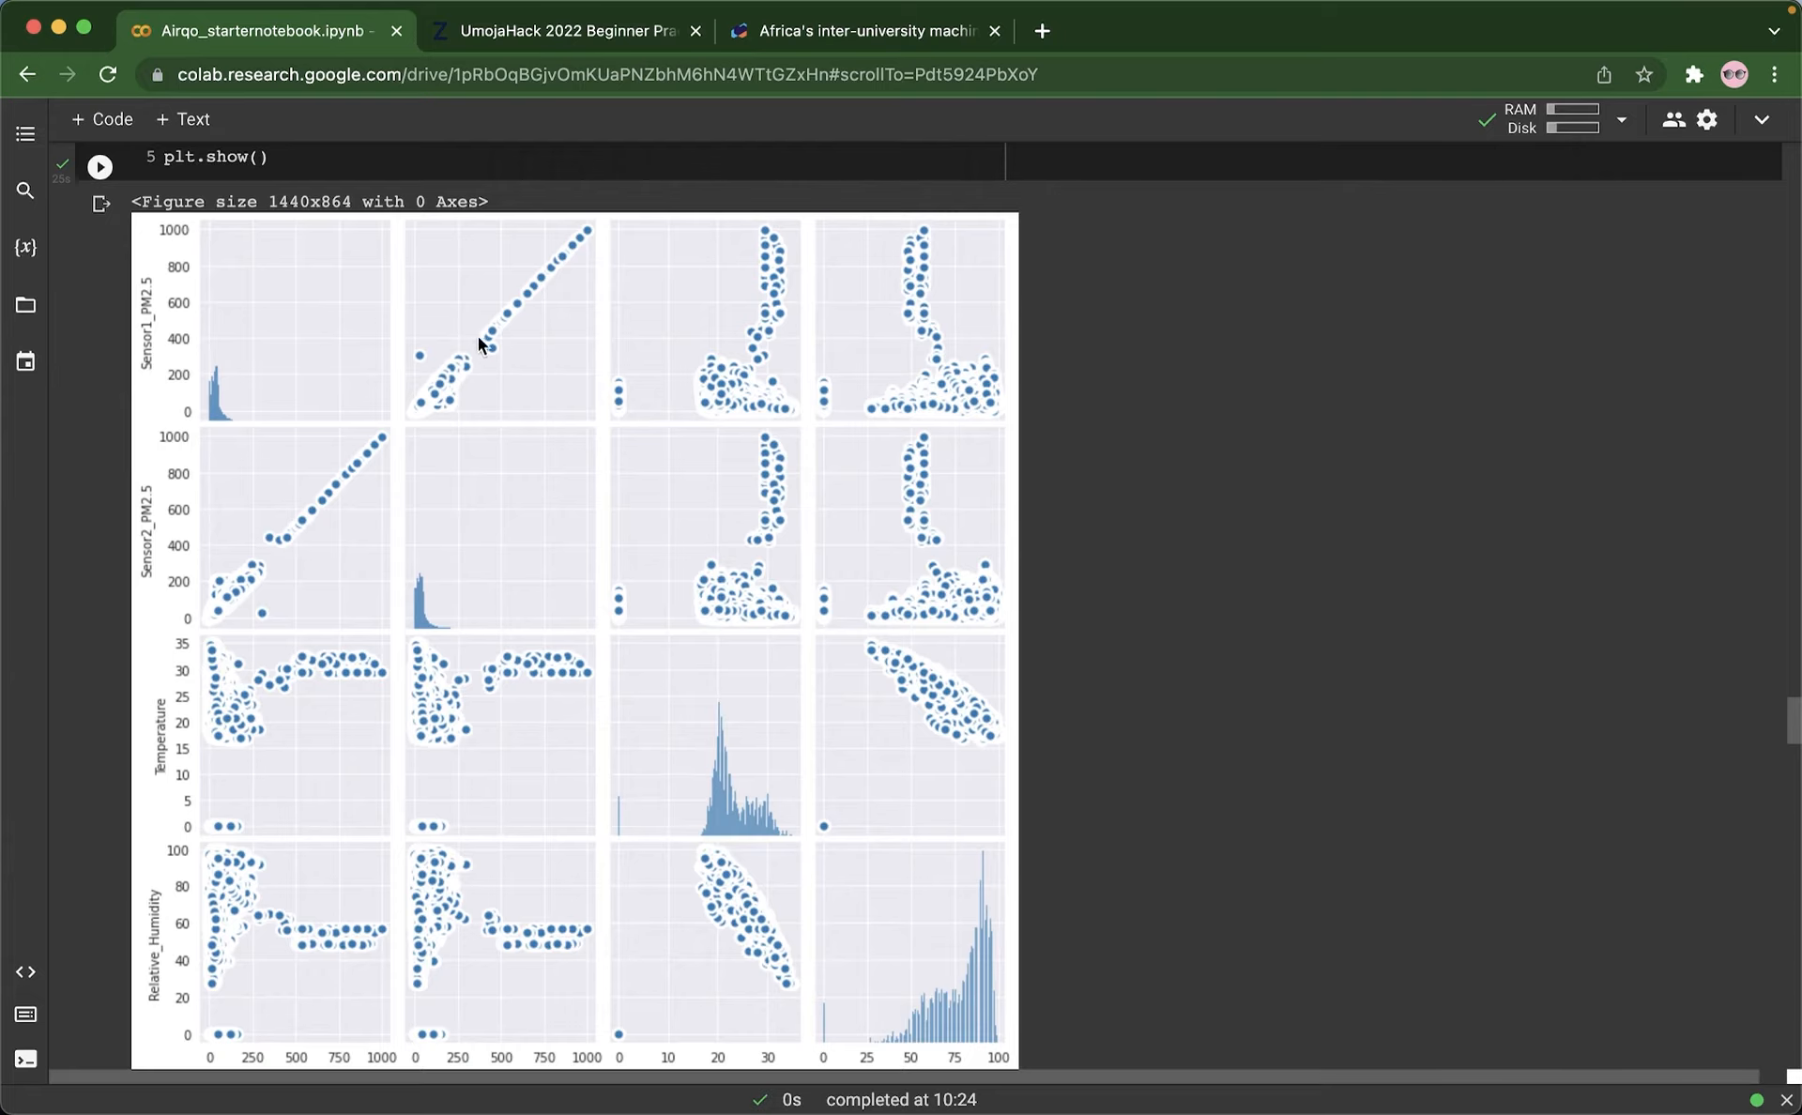
pyautogui.moveTo(744, 340)
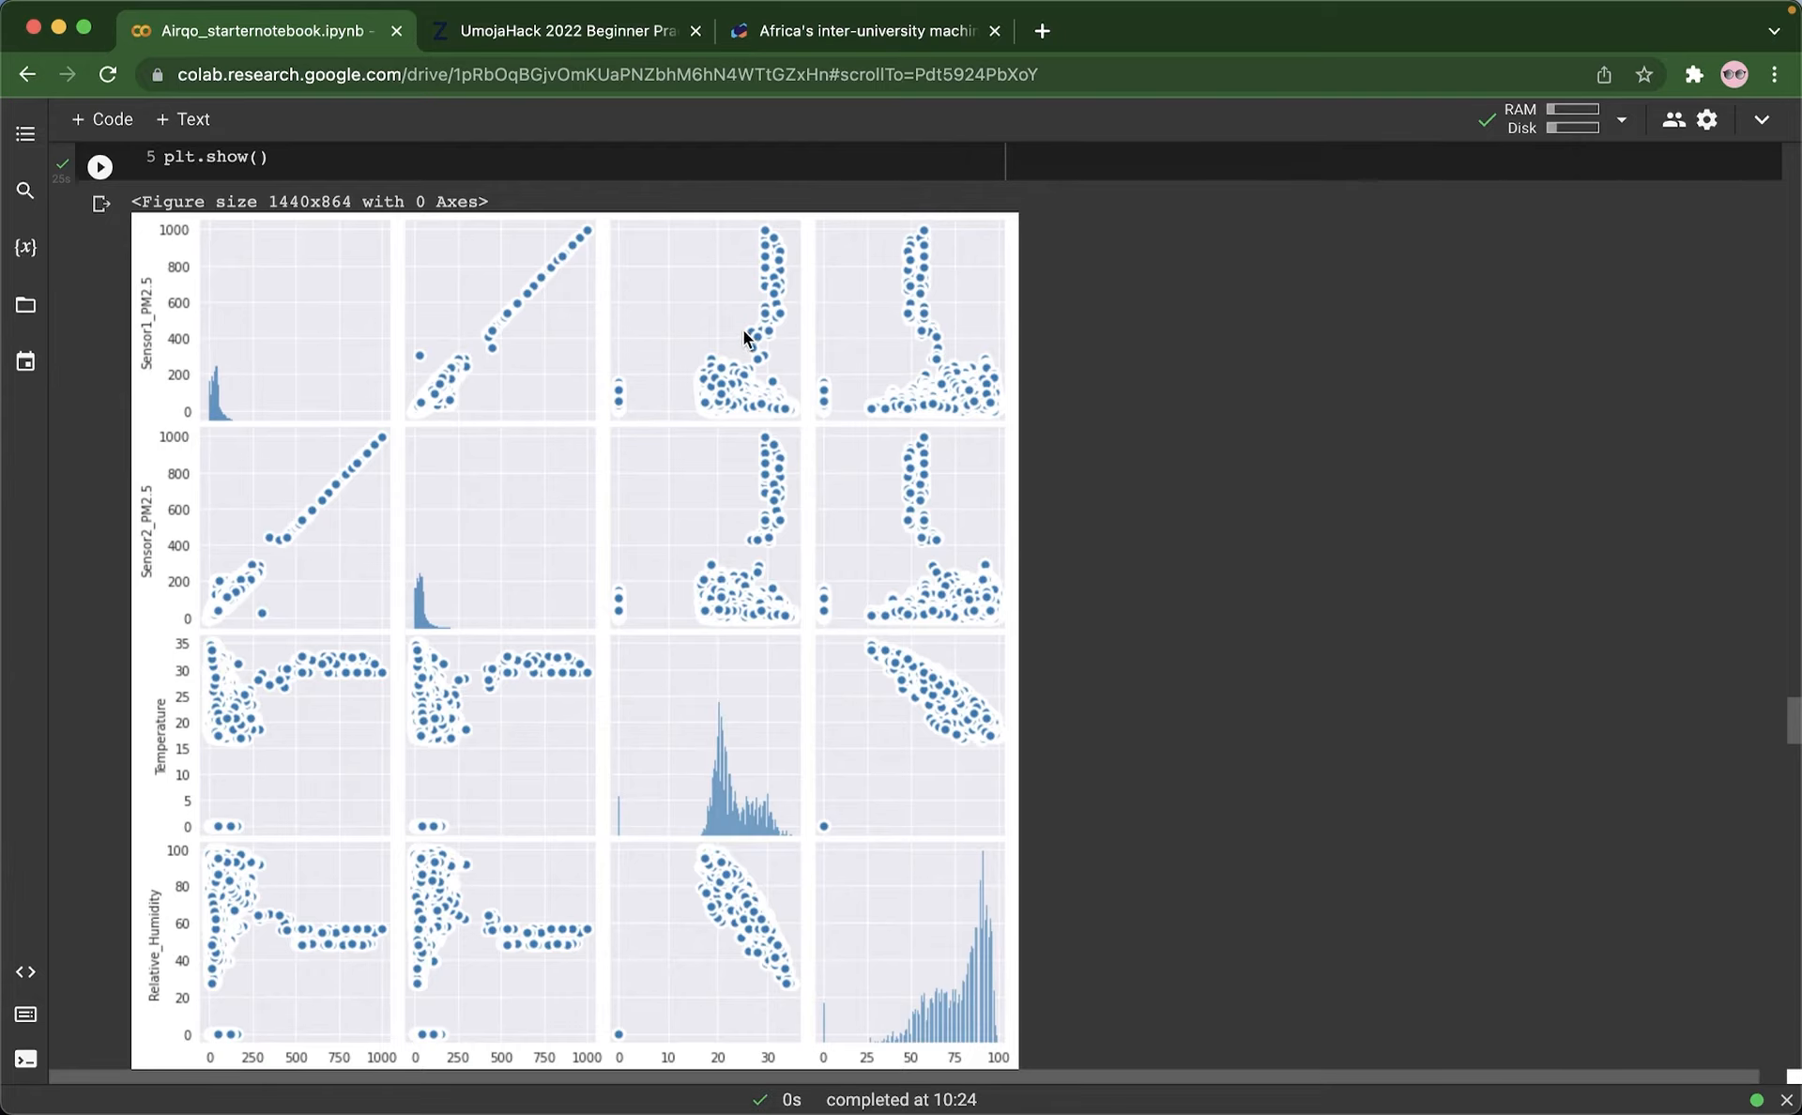
pyautogui.moveTo(775, 417)
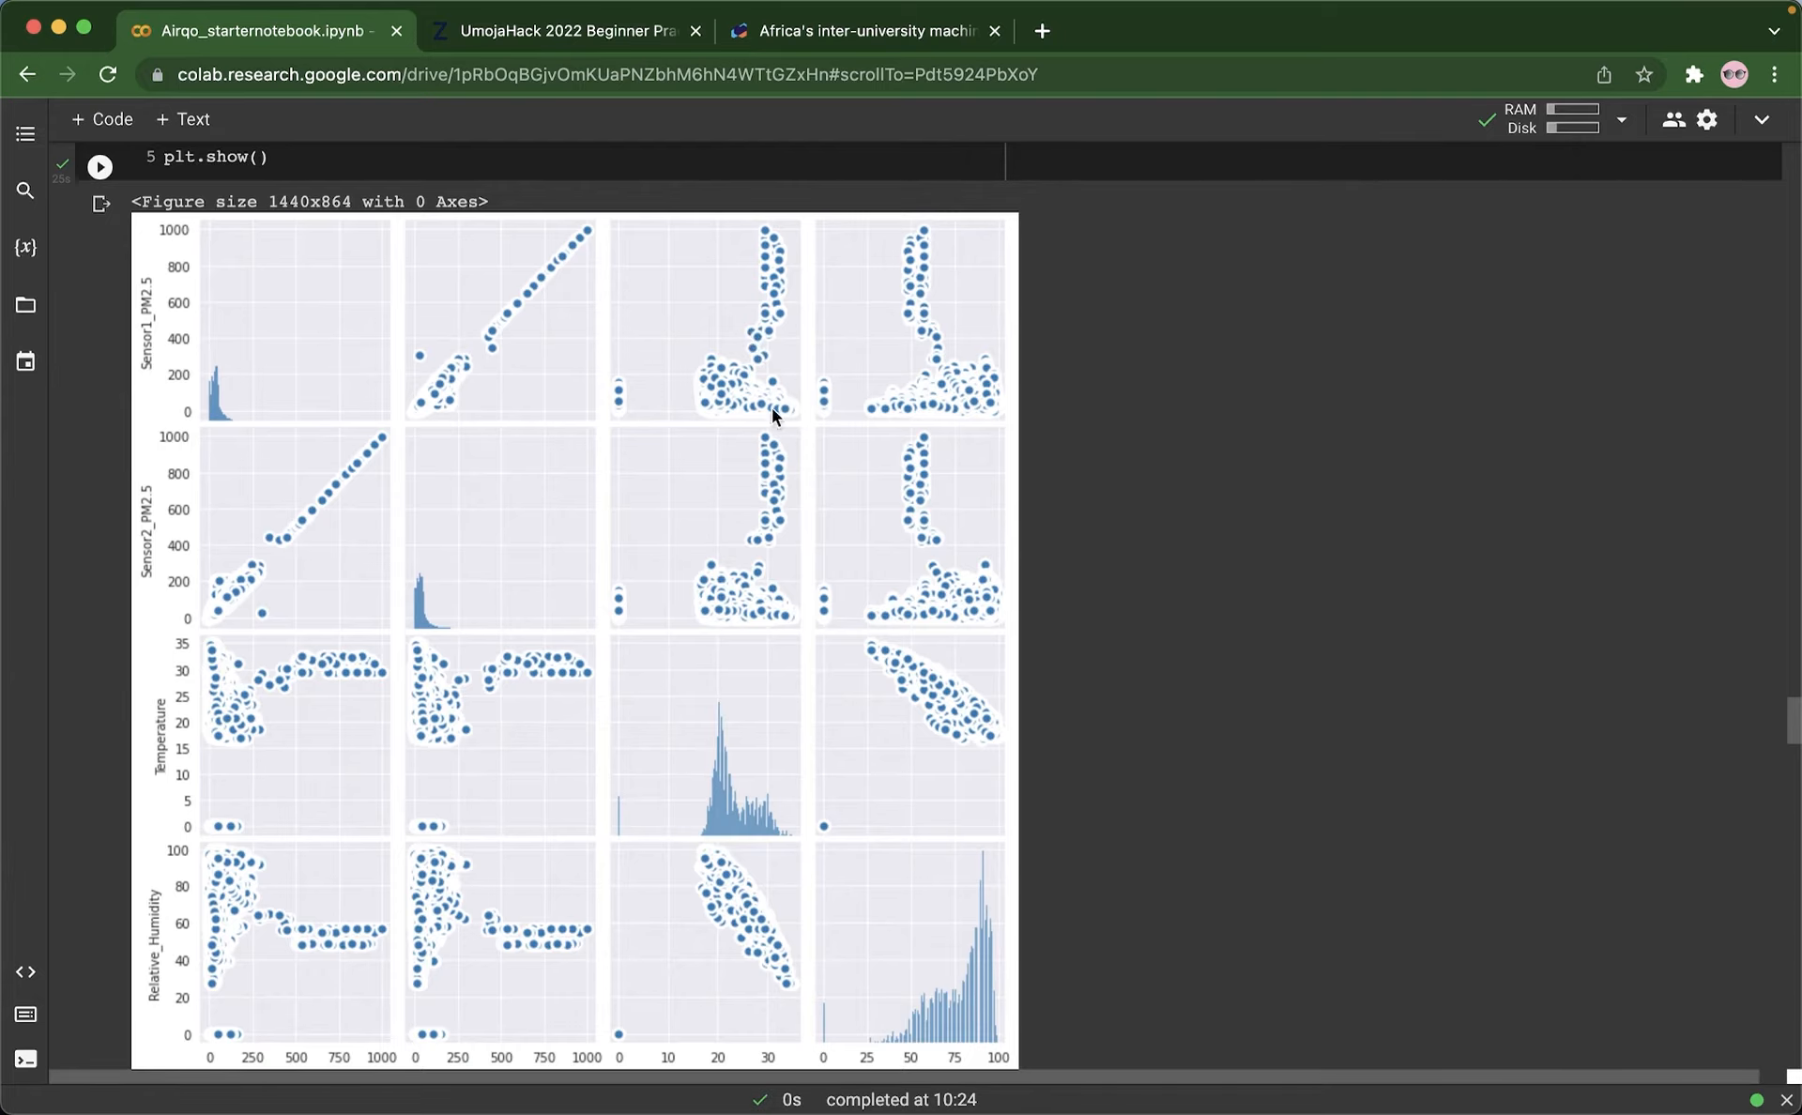
pyautogui.moveTo(763, 599)
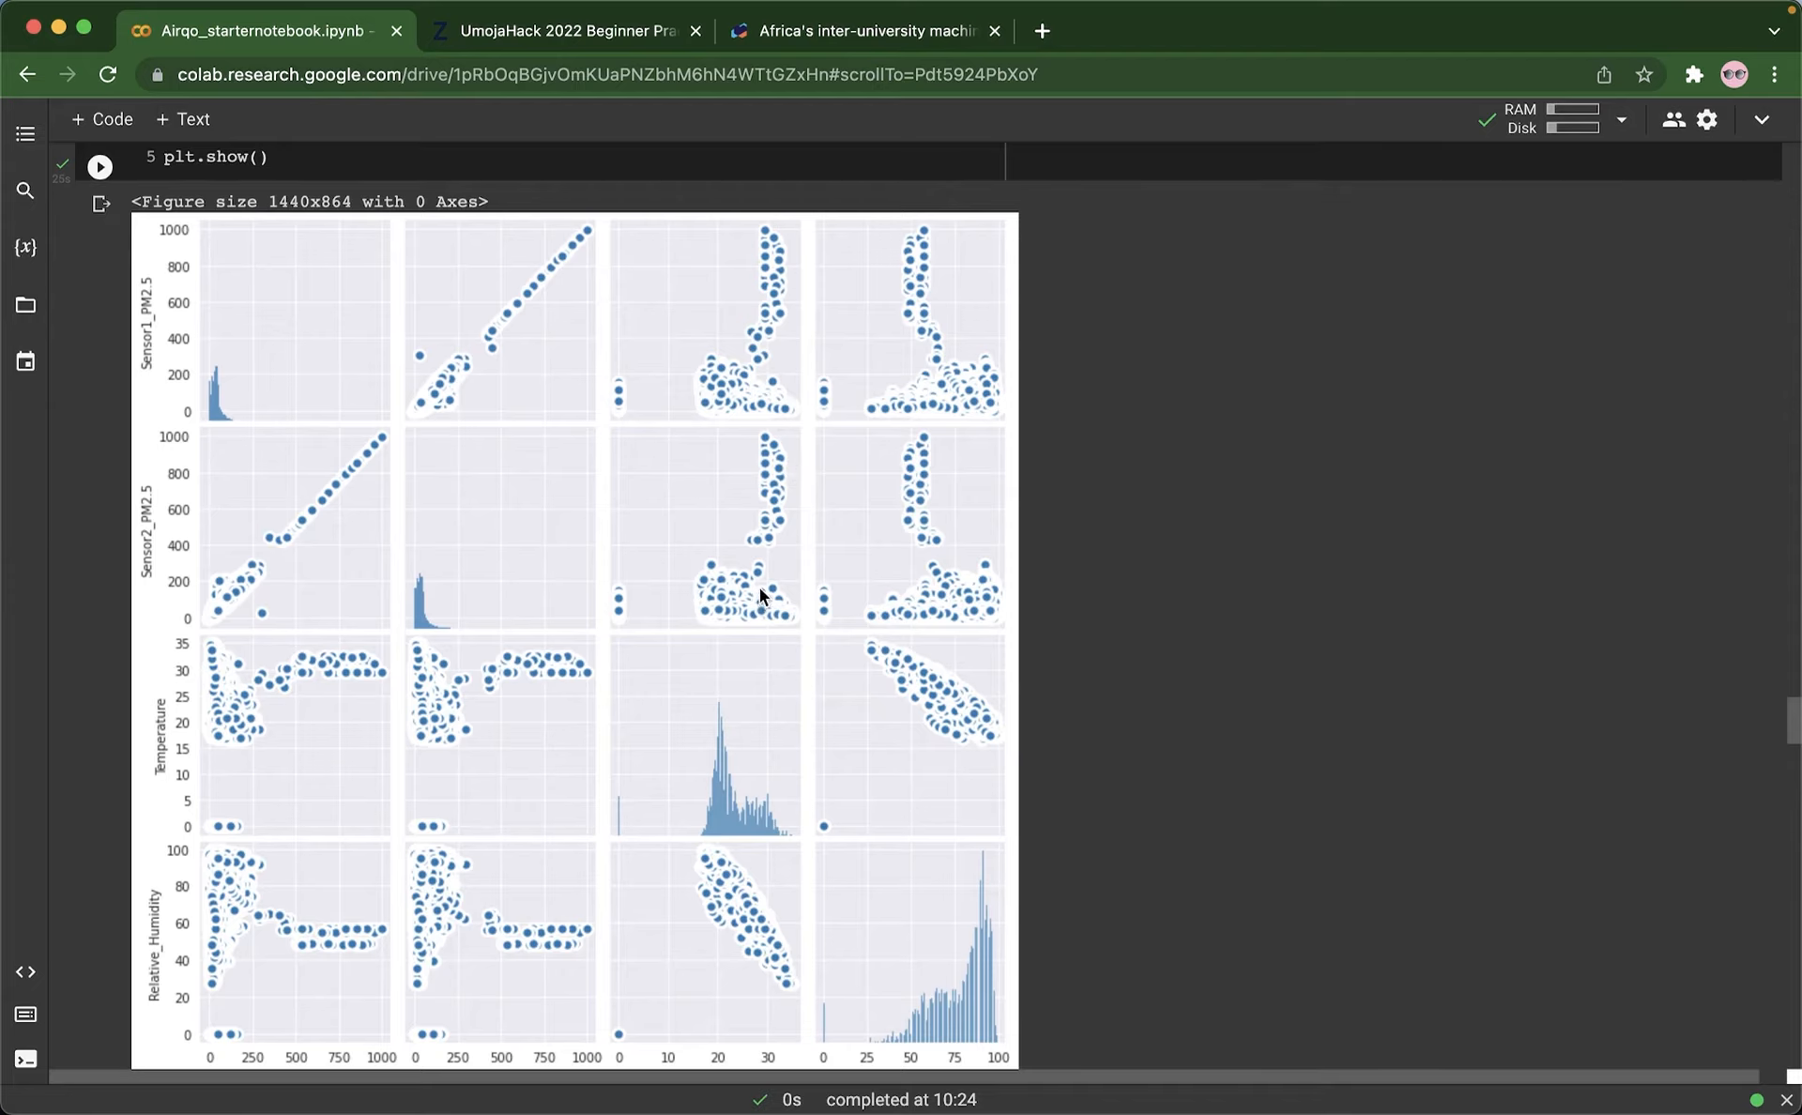
pyautogui.moveTo(920, 541)
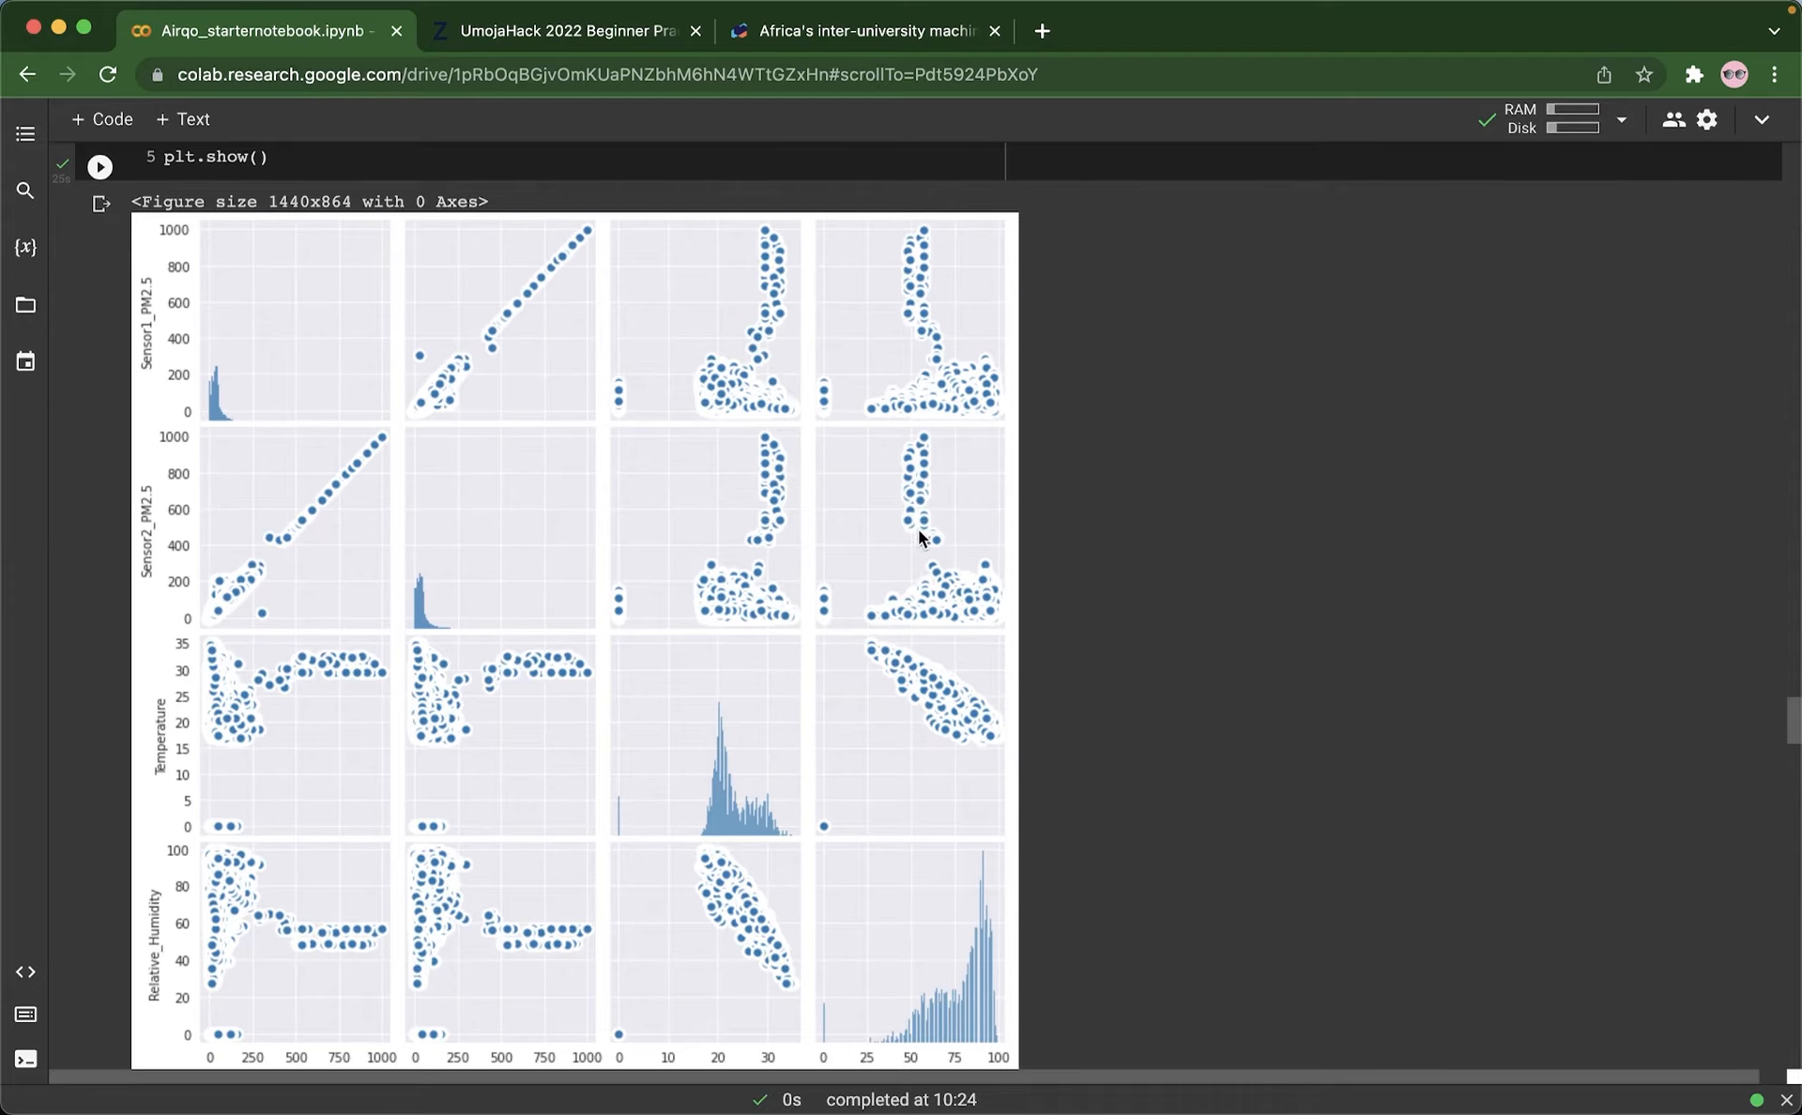
pyautogui.scroll(-3)
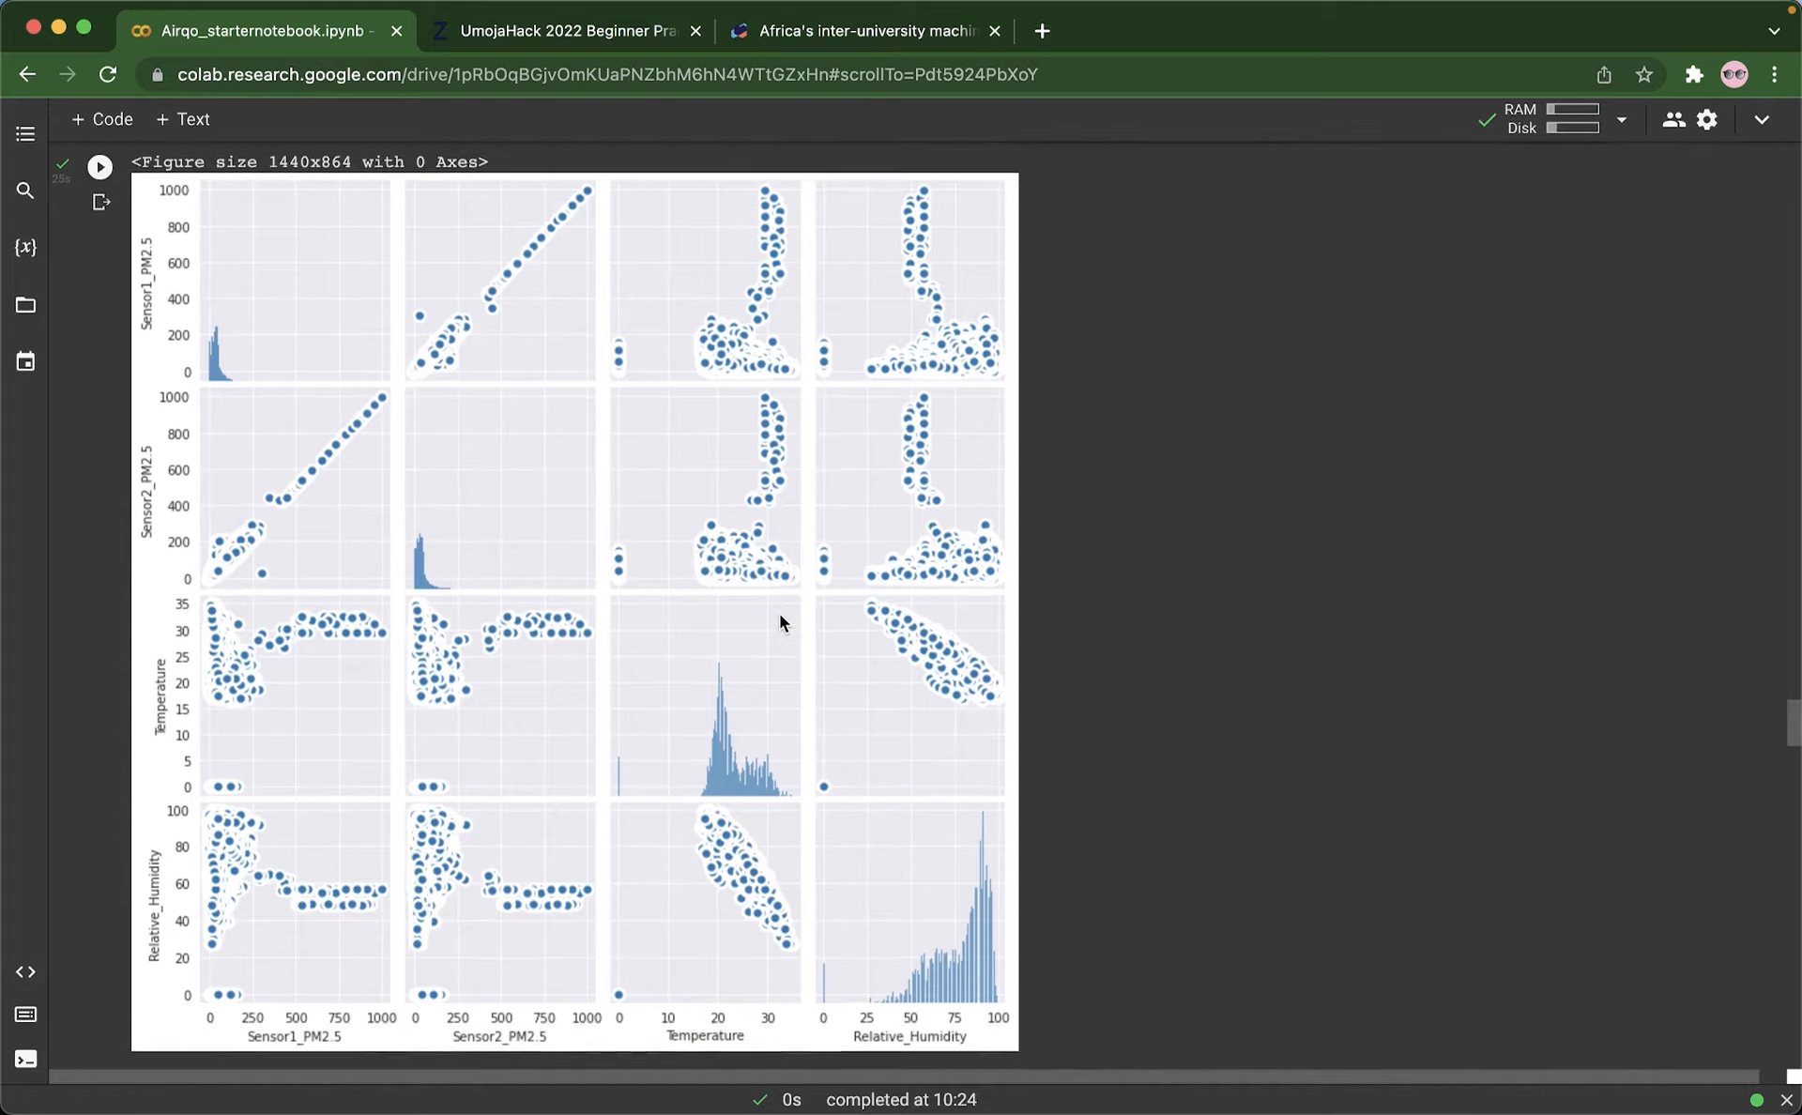
pyautogui.scroll(-3)
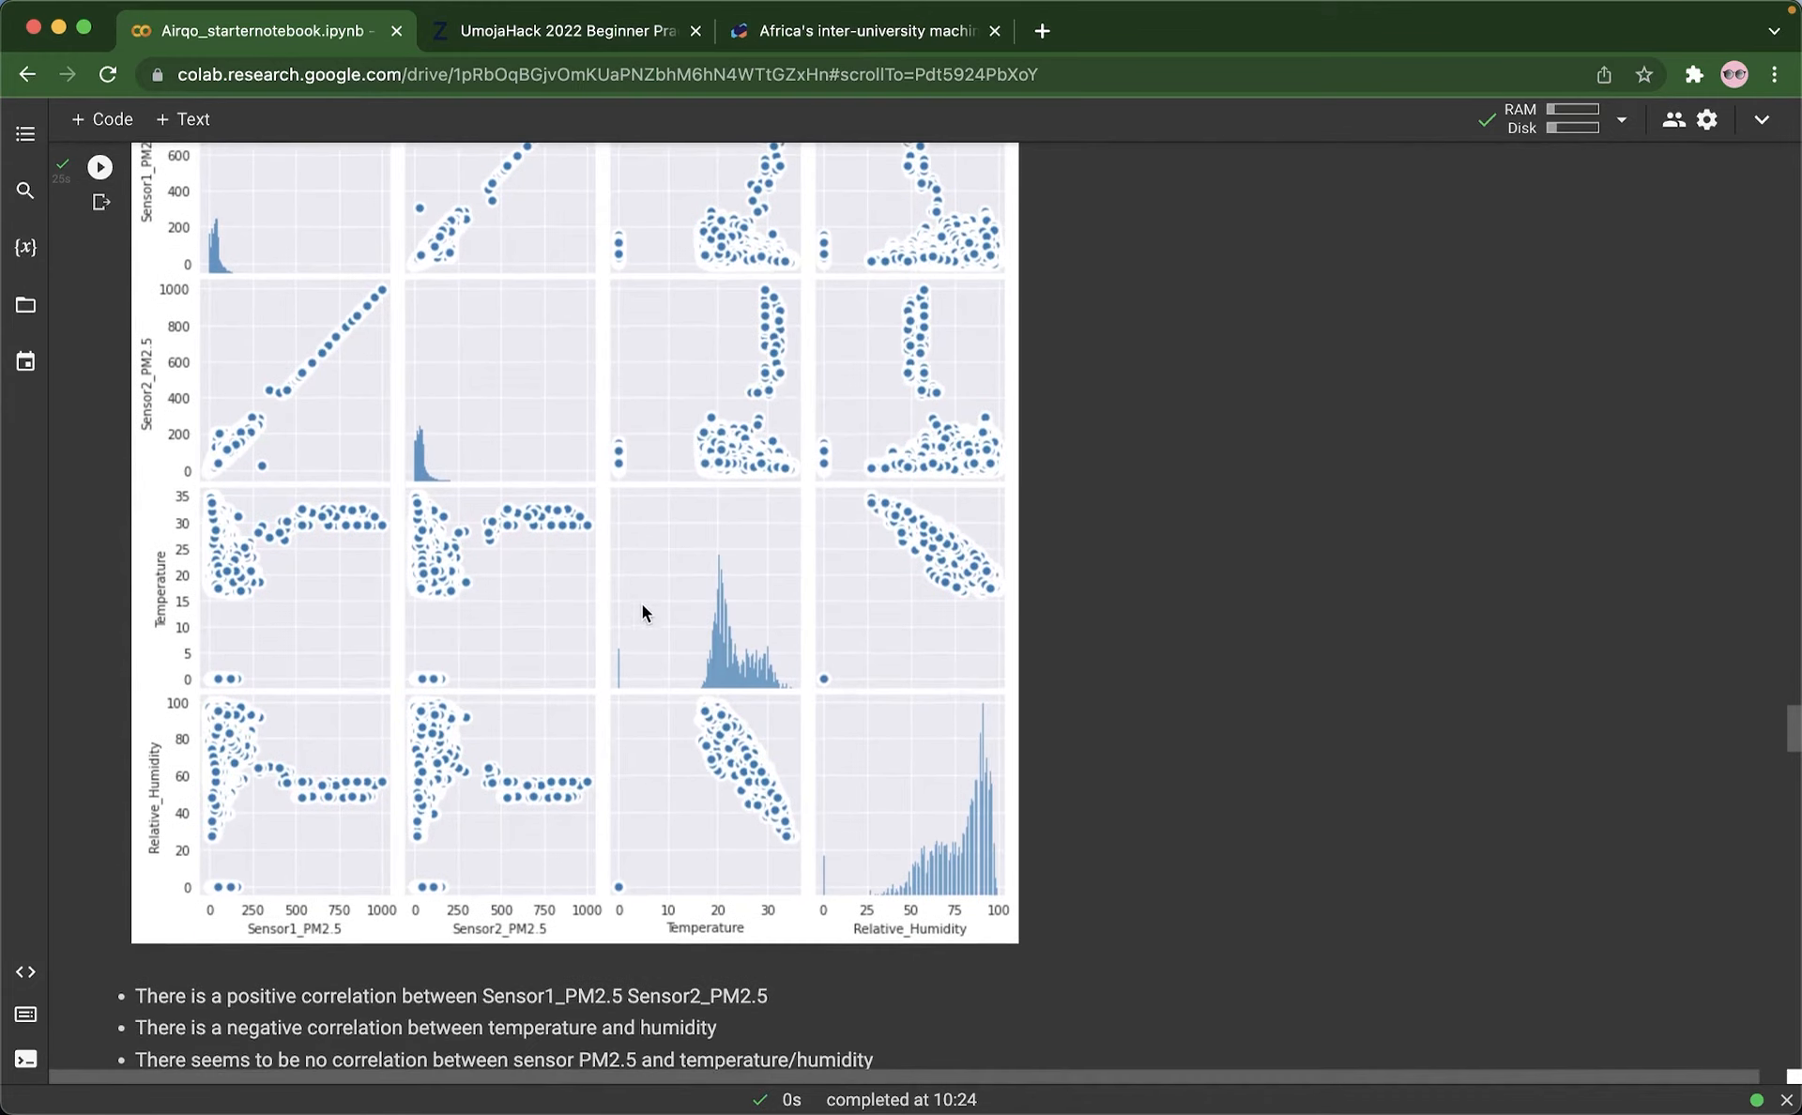
pyautogui.moveTo(218, 601)
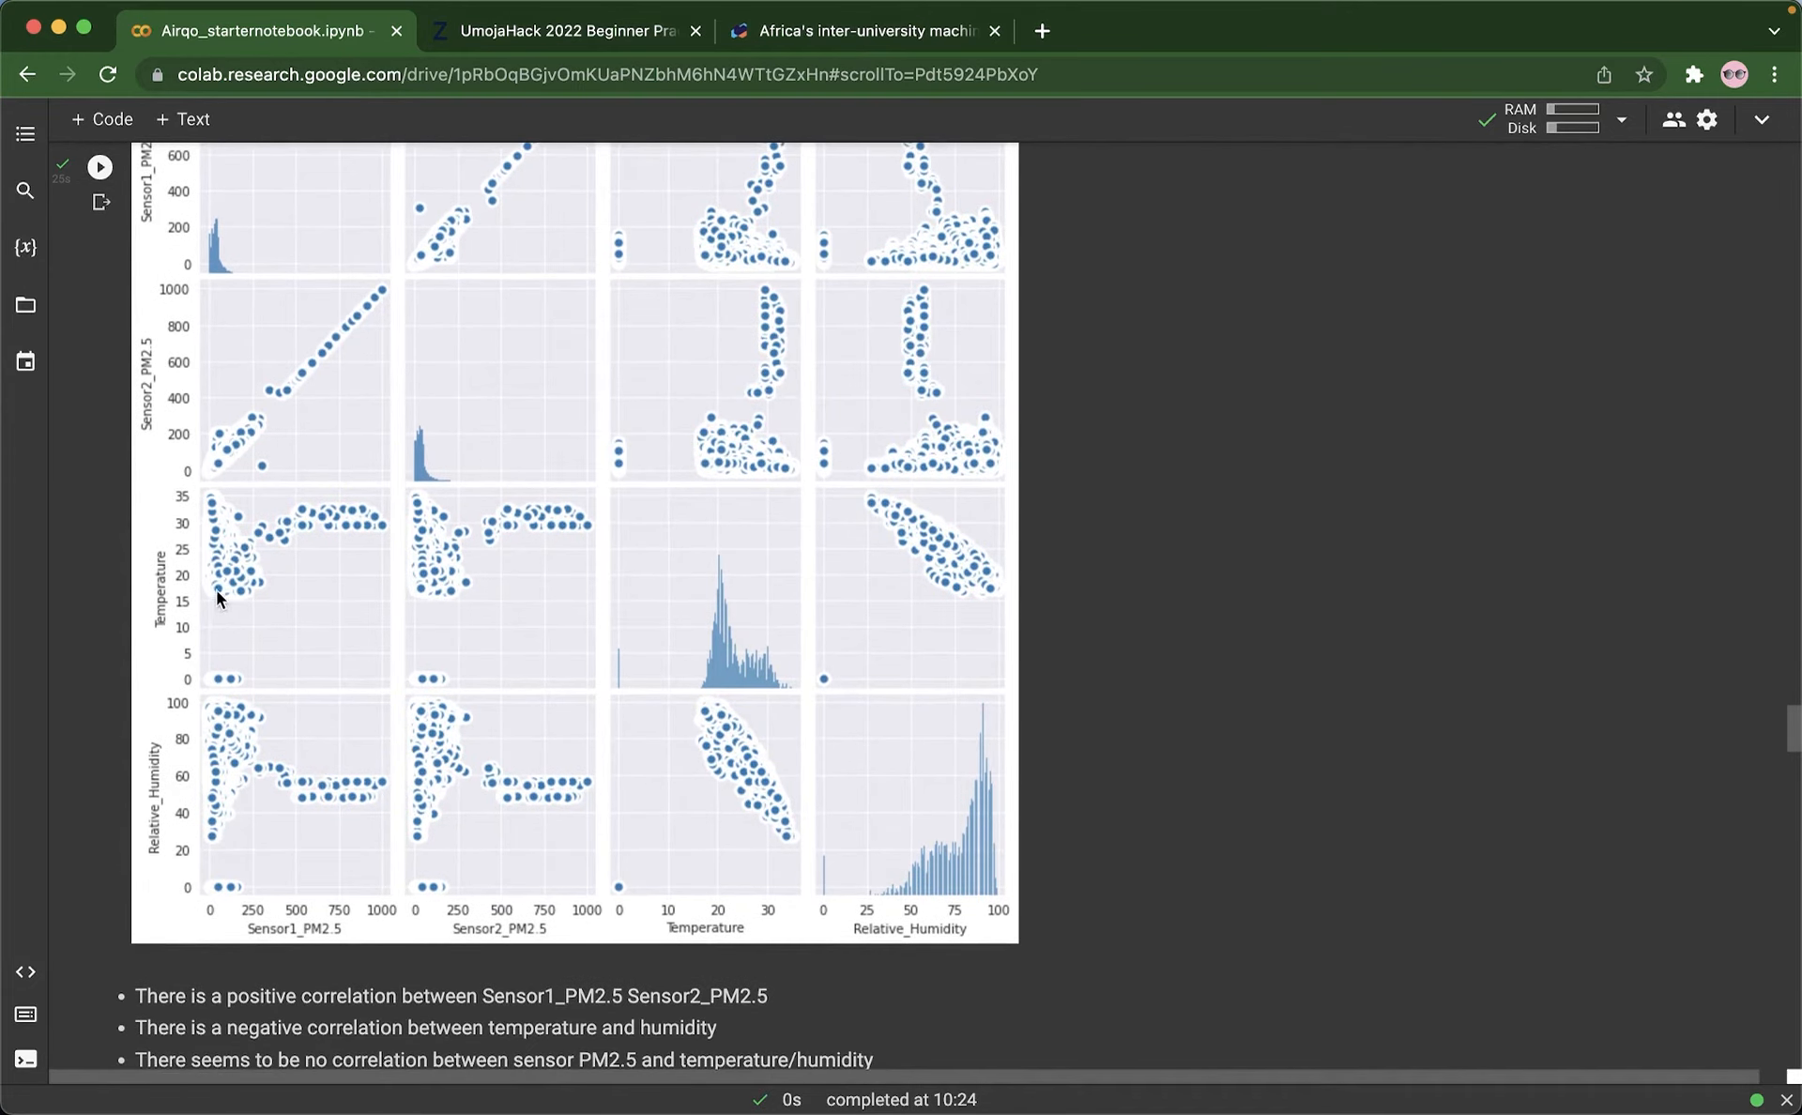
pyautogui.moveTo(199, 597)
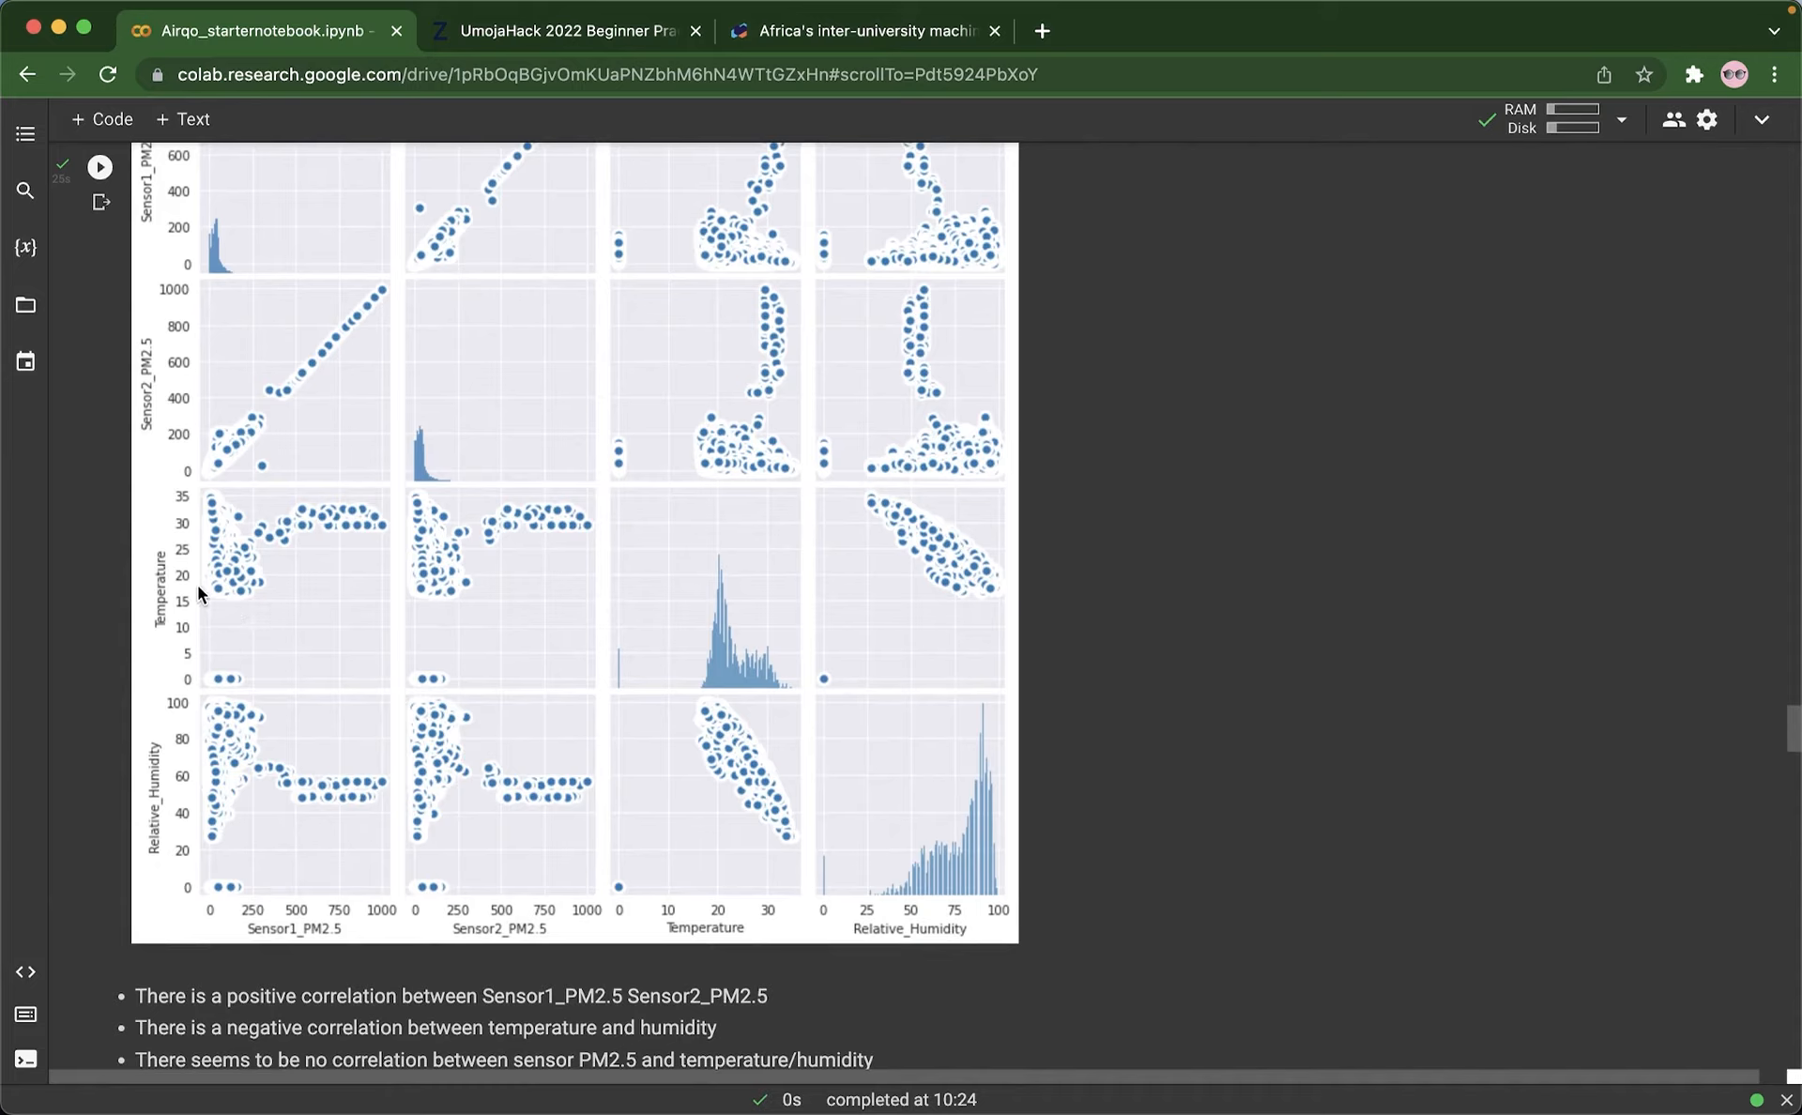
pyautogui.moveTo(449, 639)
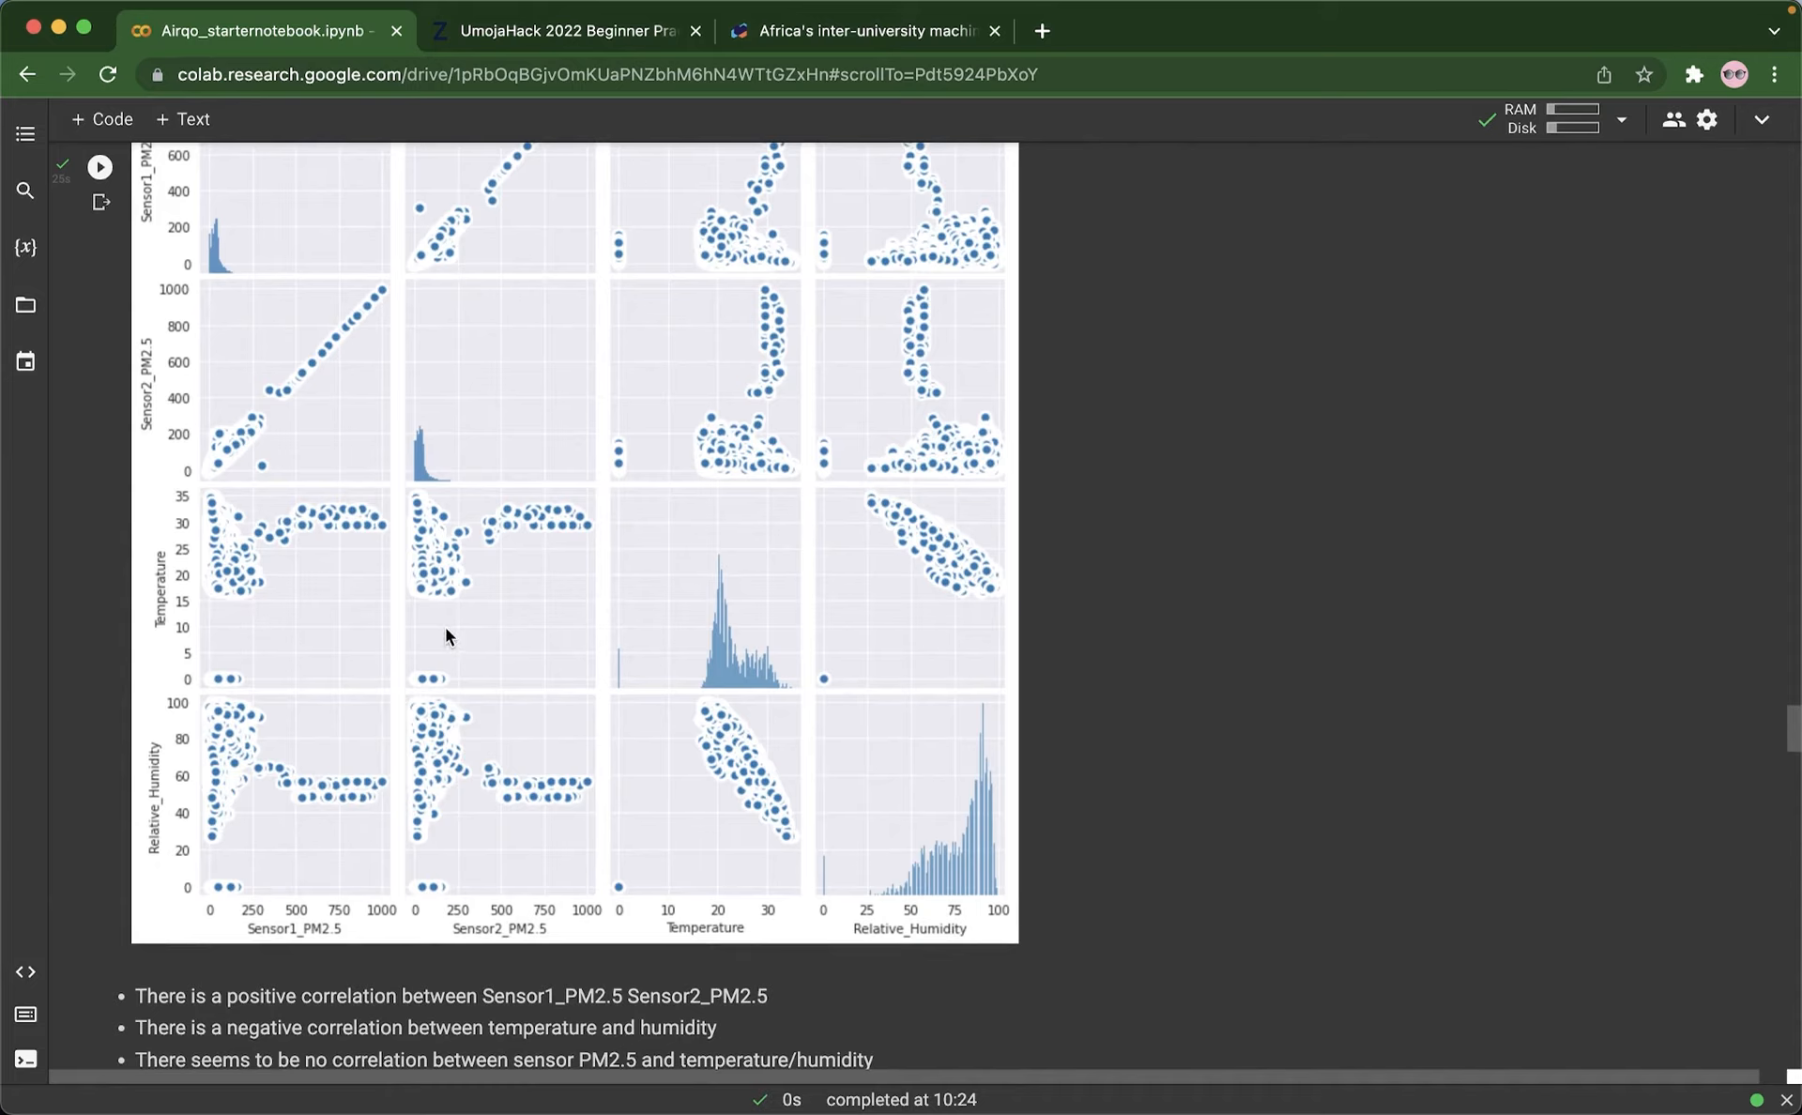
pyautogui.moveTo(642, 683)
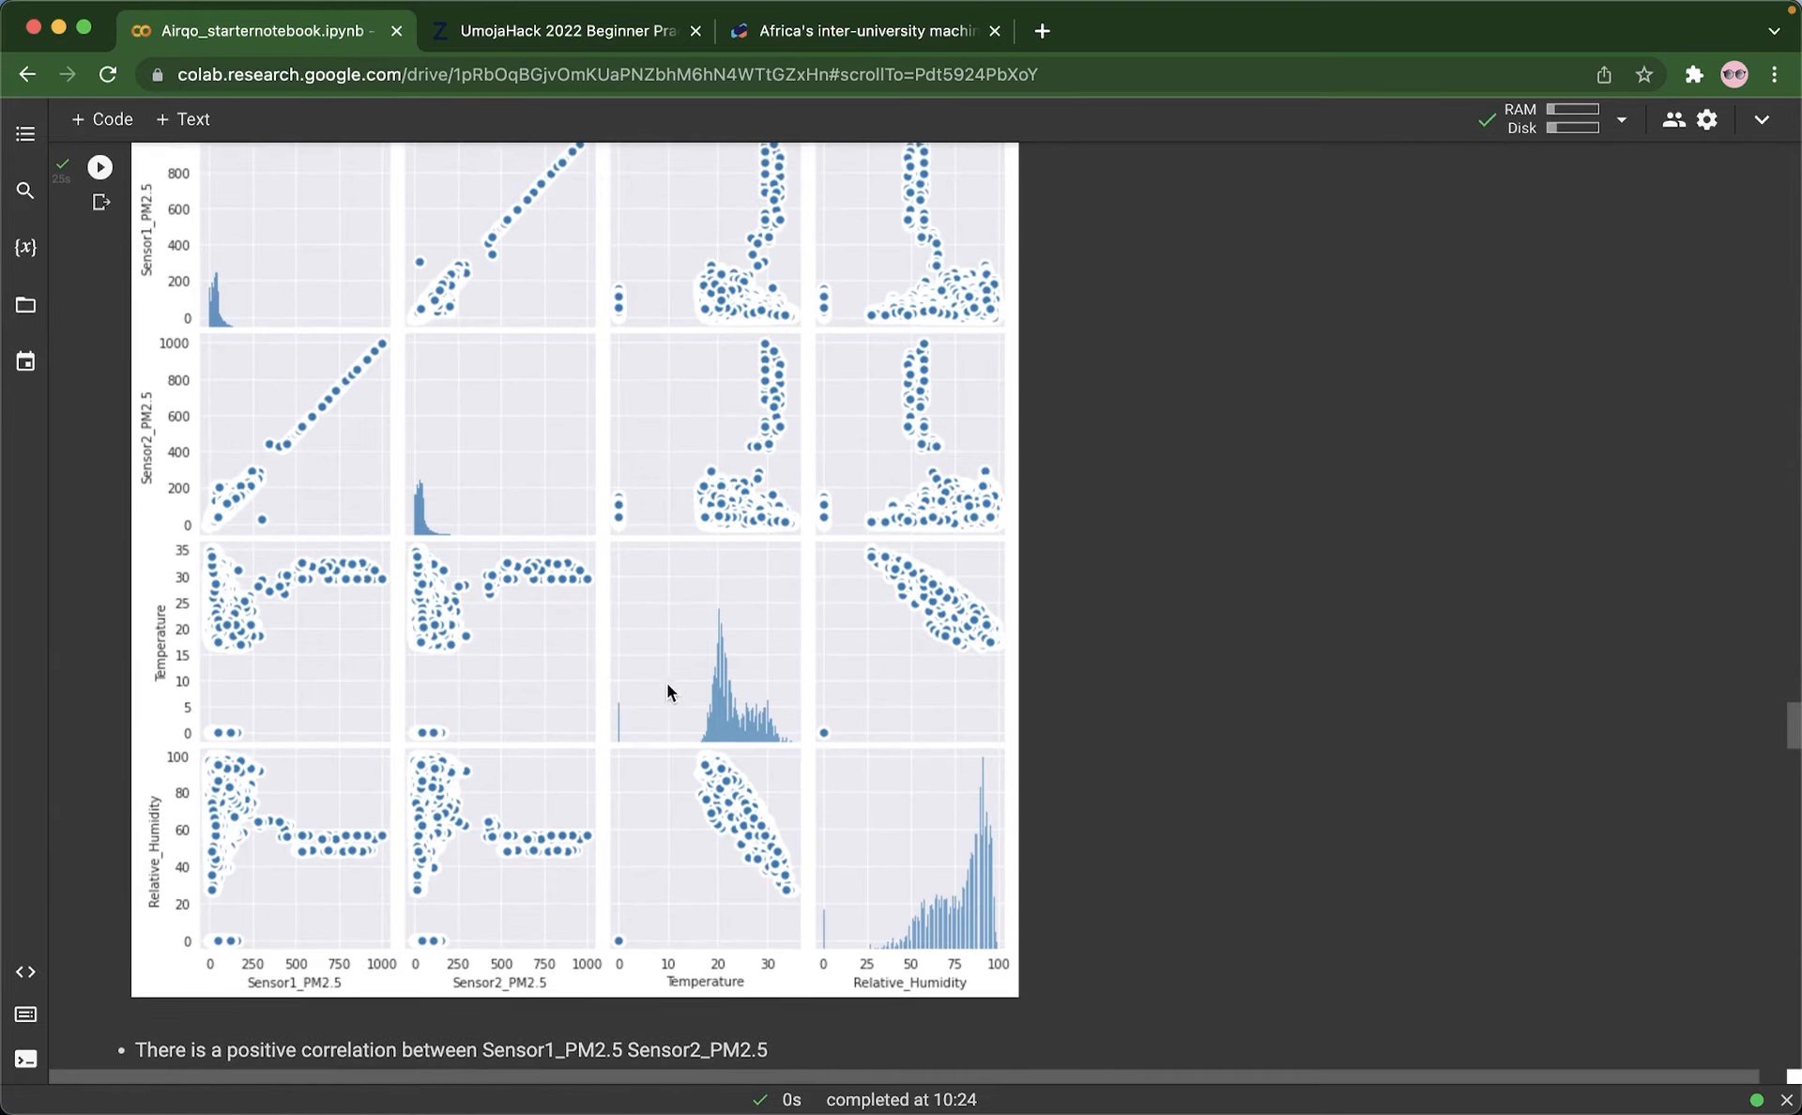
pyautogui.moveTo(814, 585)
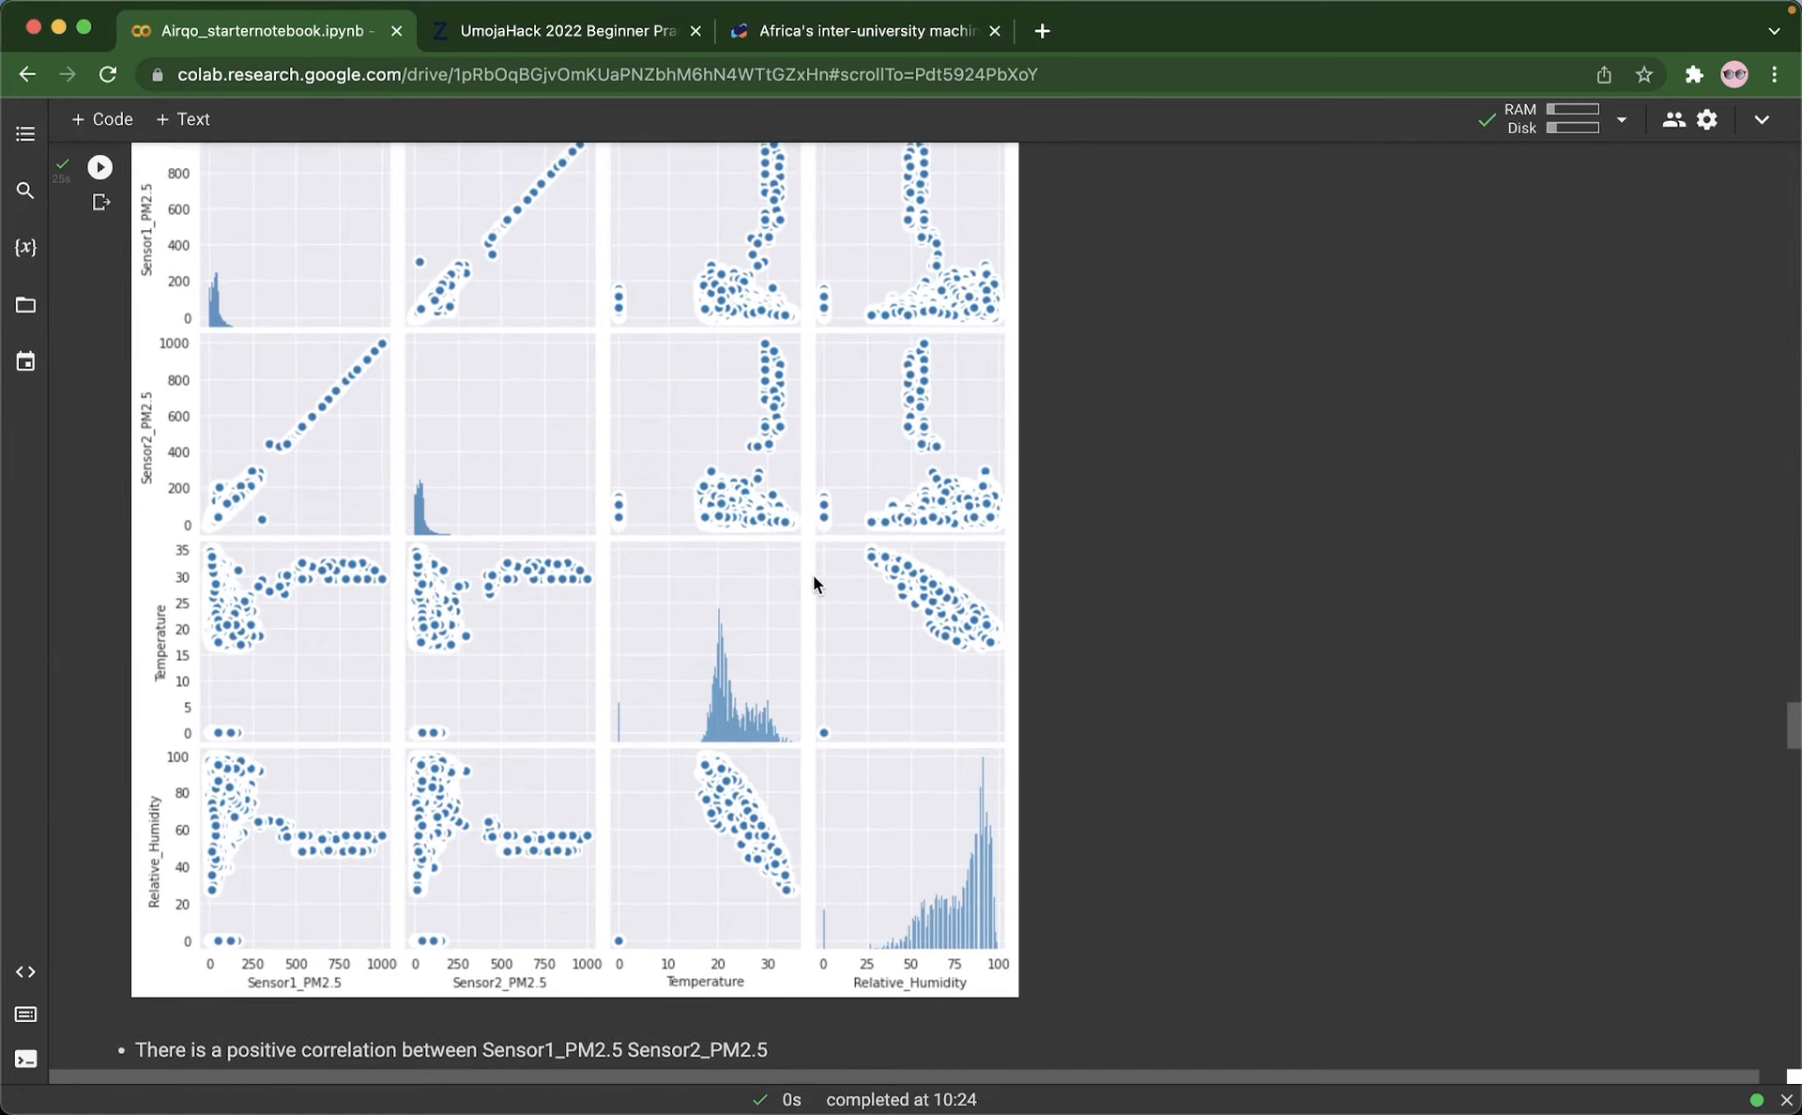
pyautogui.moveTo(428, 523)
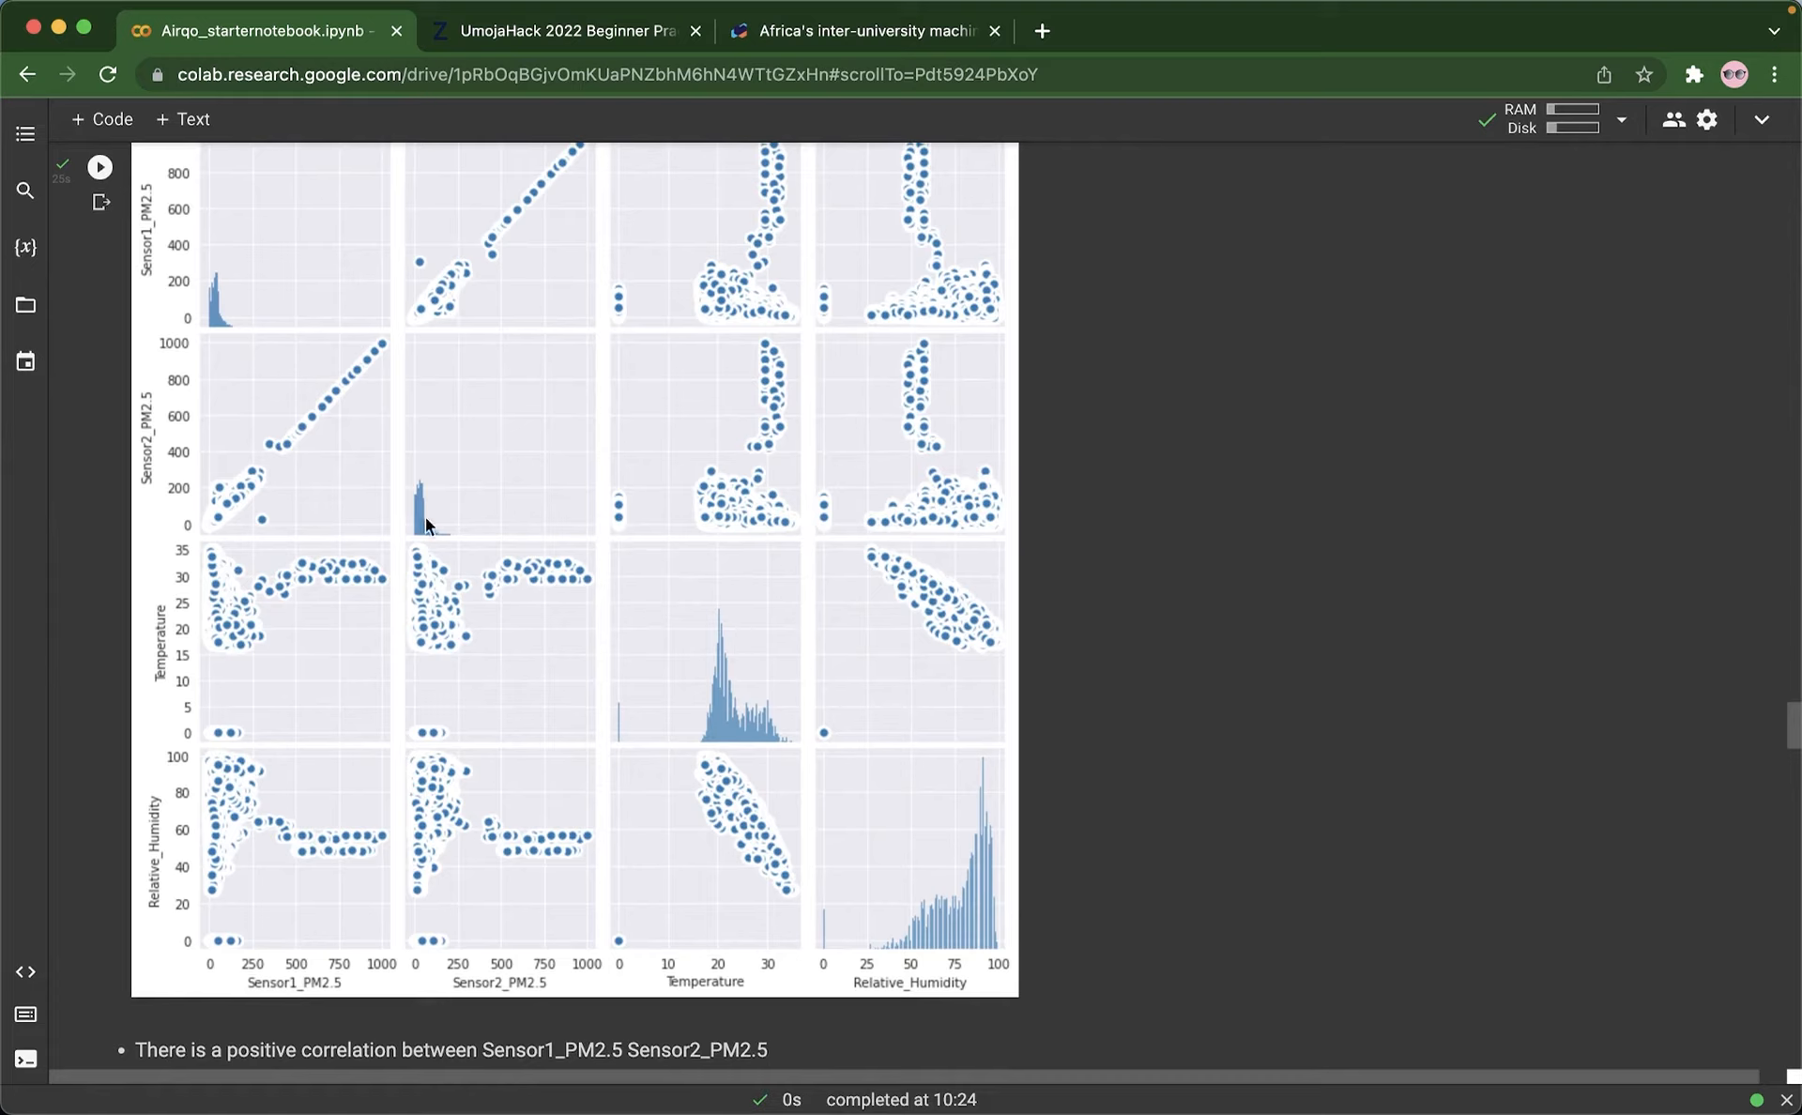
pyautogui.moveTo(552, 540)
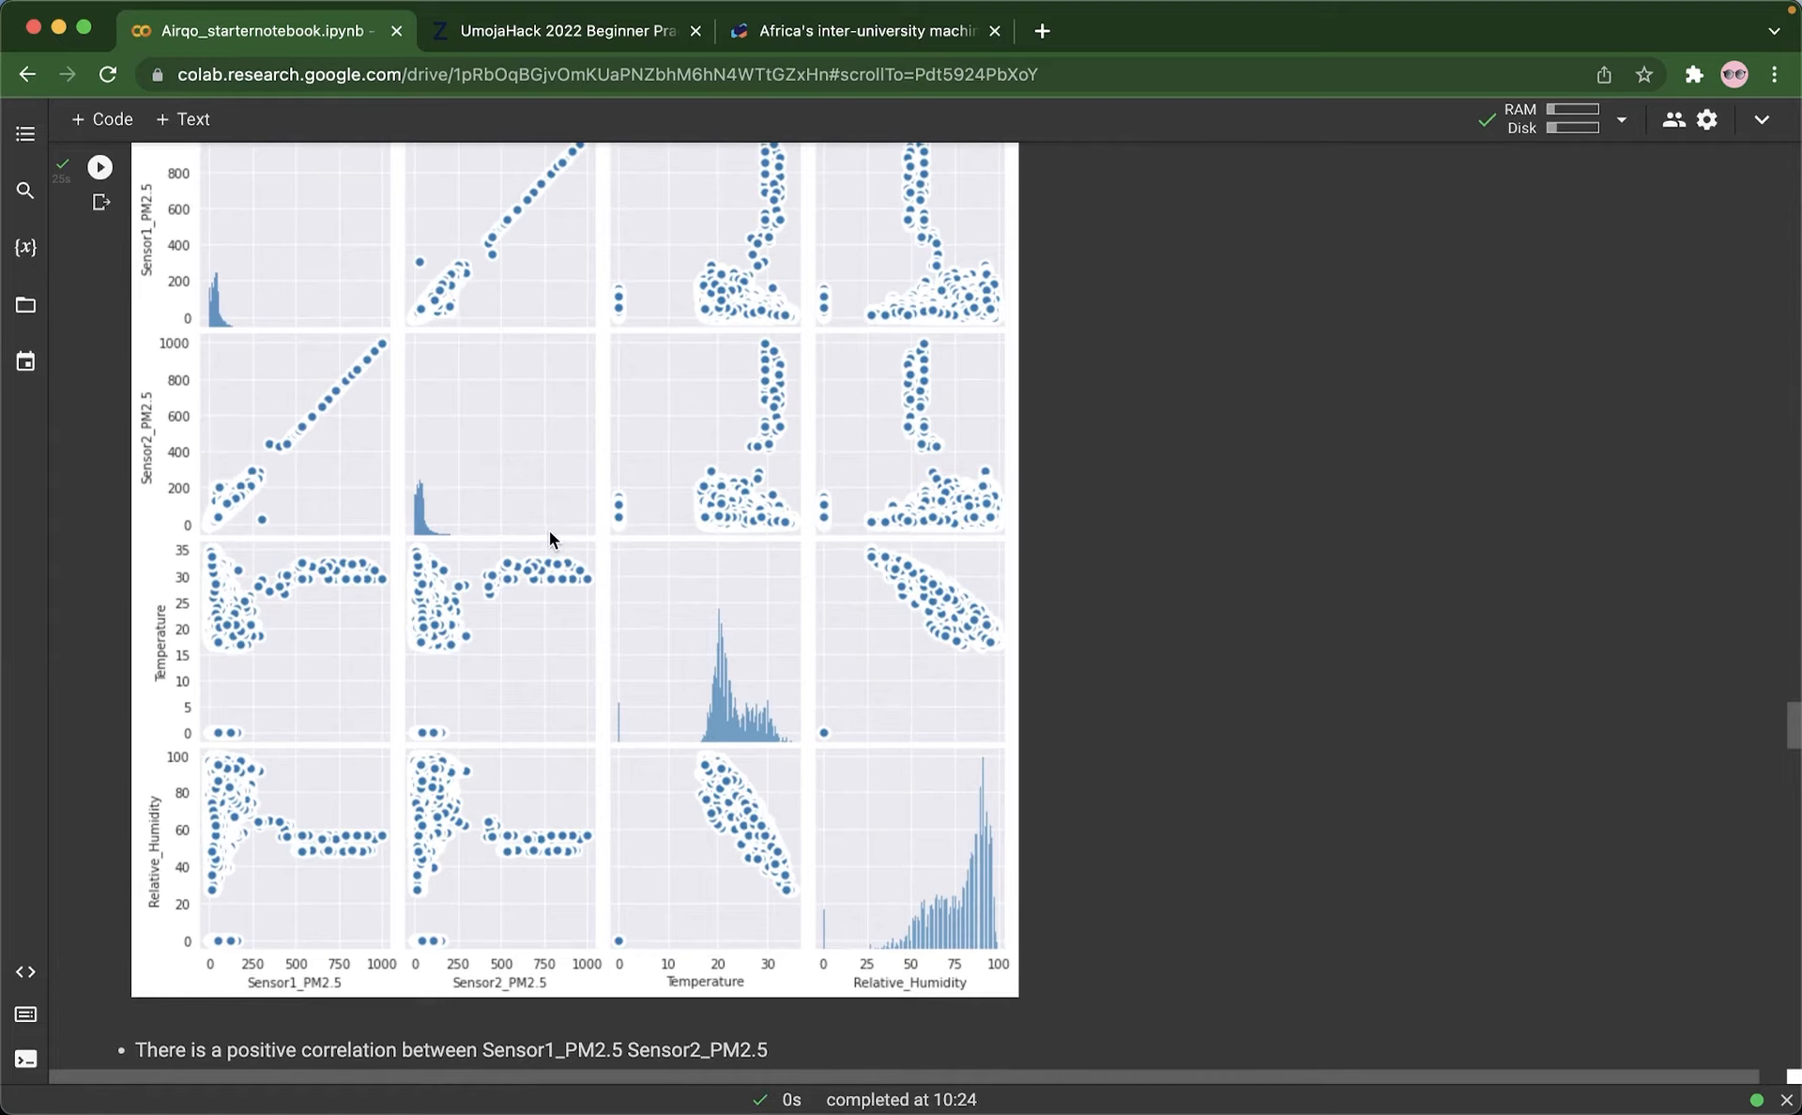
pyautogui.scroll(-3)
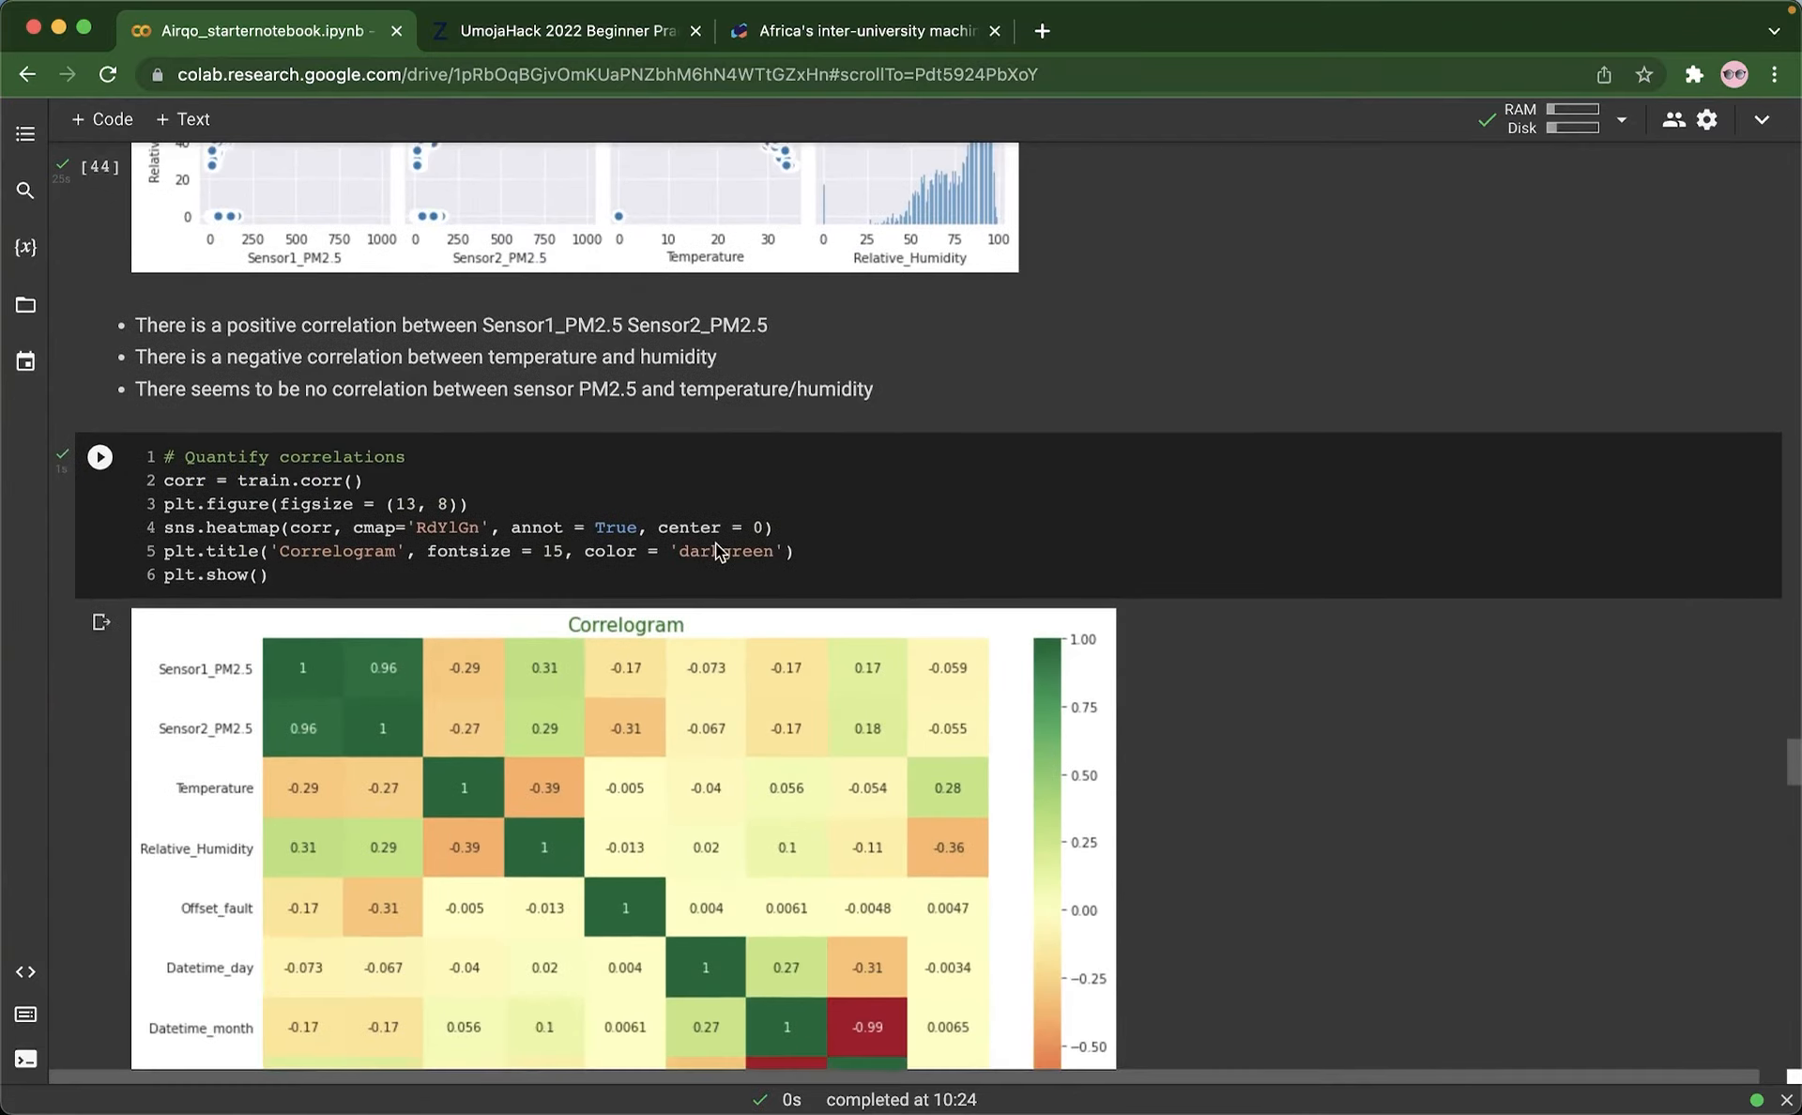
# Step: Scroll from the heatmap to its notes on the 0.96 PM2.5 and -0.99 temperature-humidity correlations
pyautogui.scroll(-3)
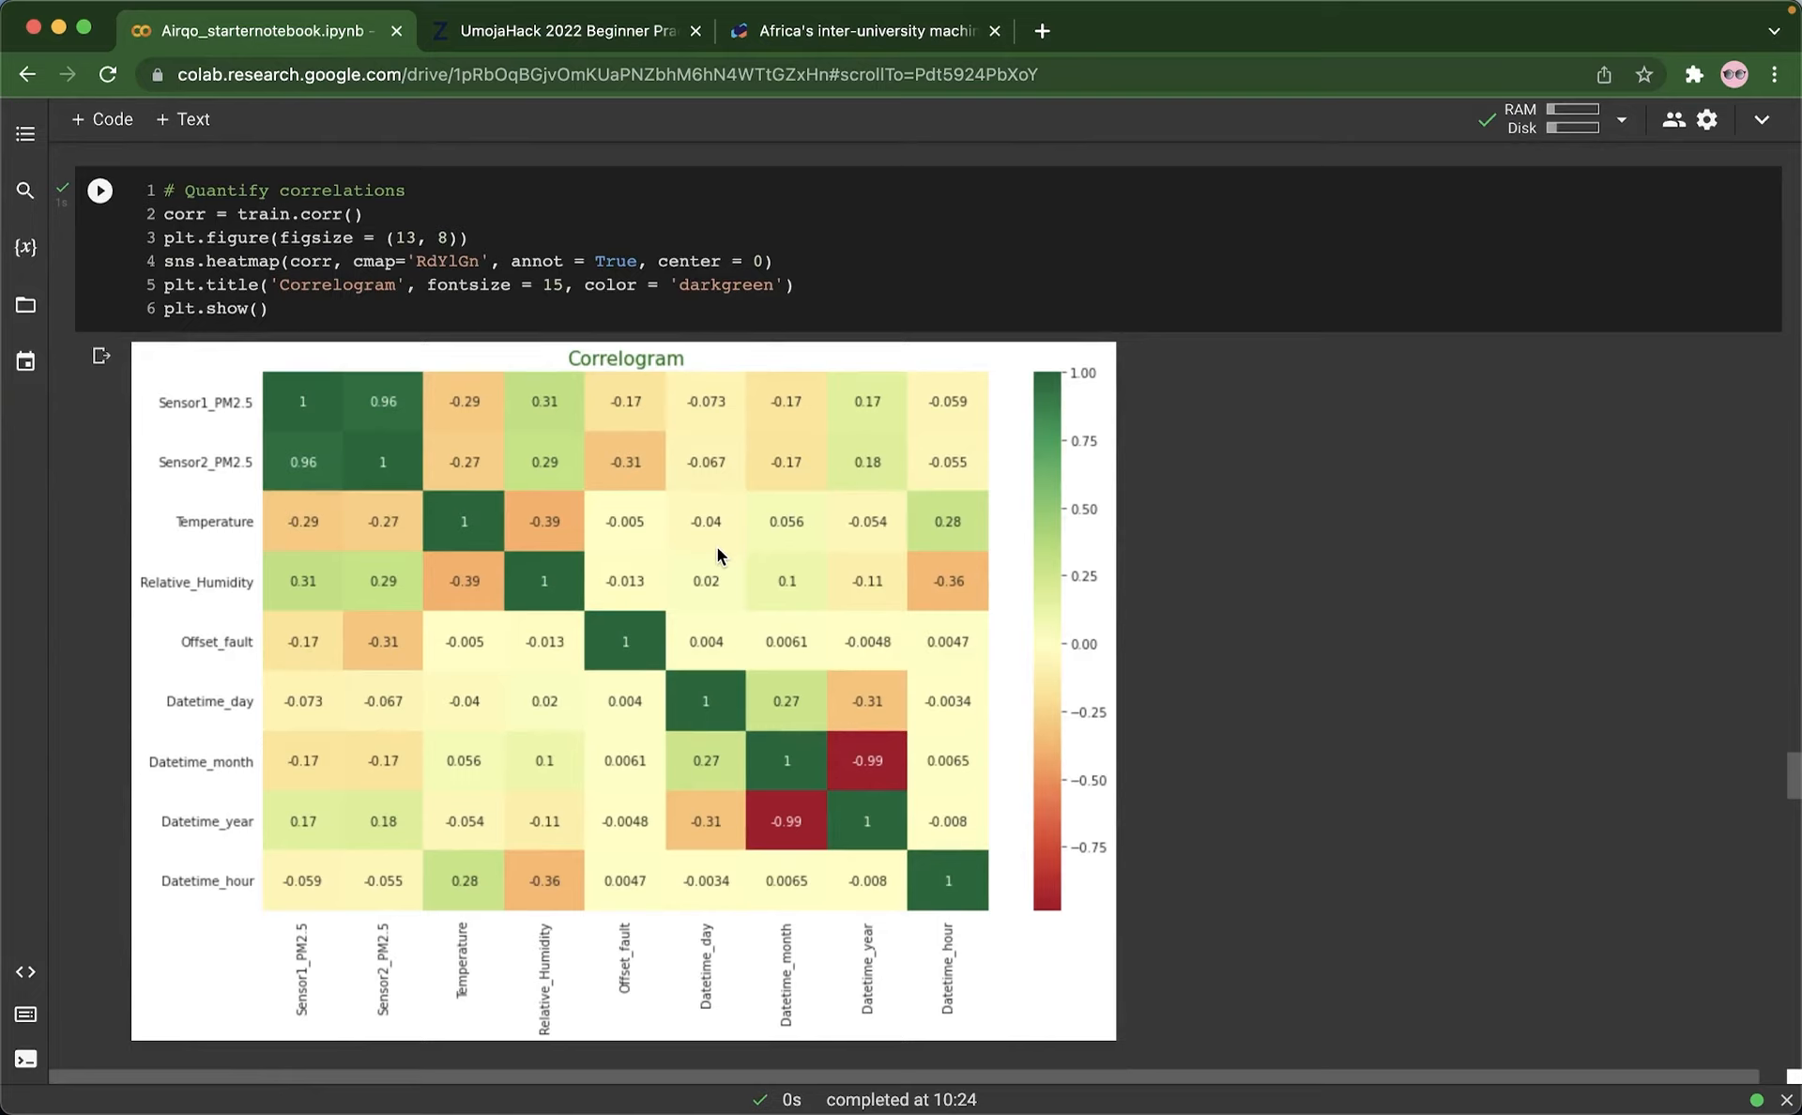
pyautogui.moveTo(413, 467)
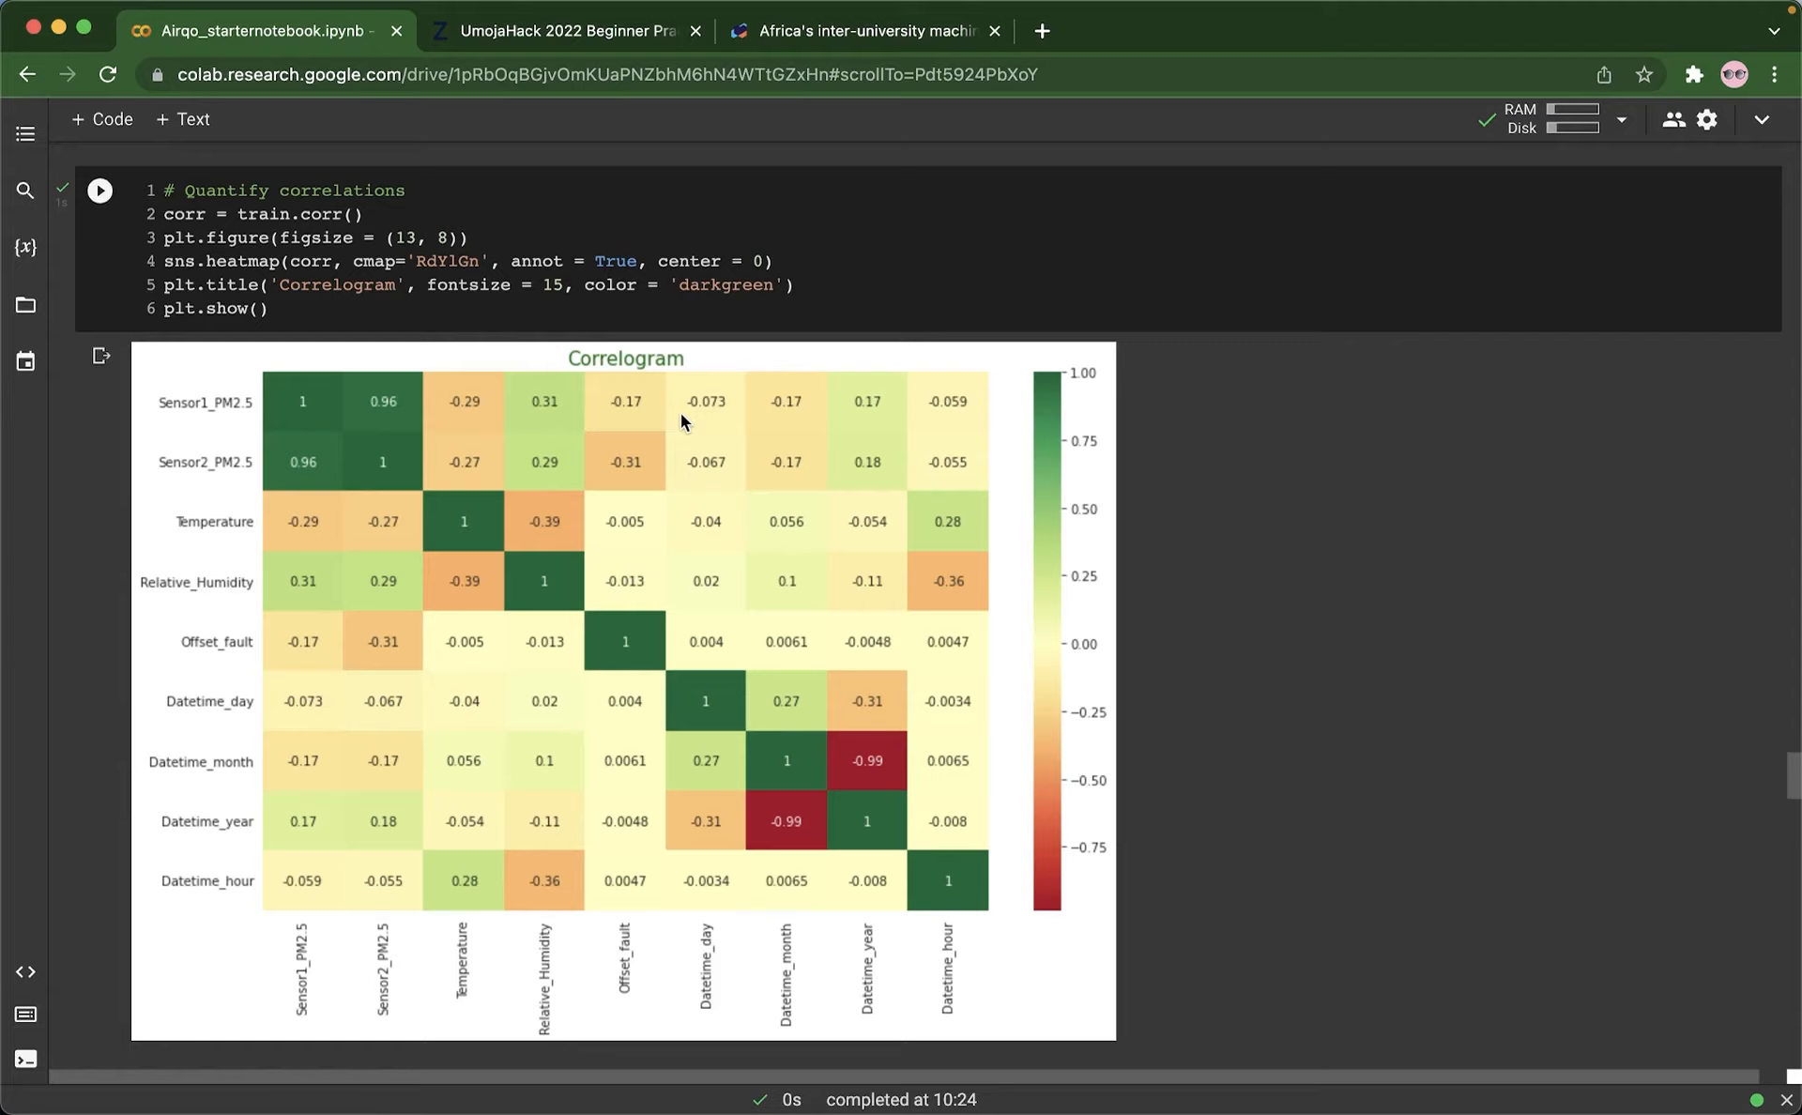
pyautogui.moveTo(420, 450)
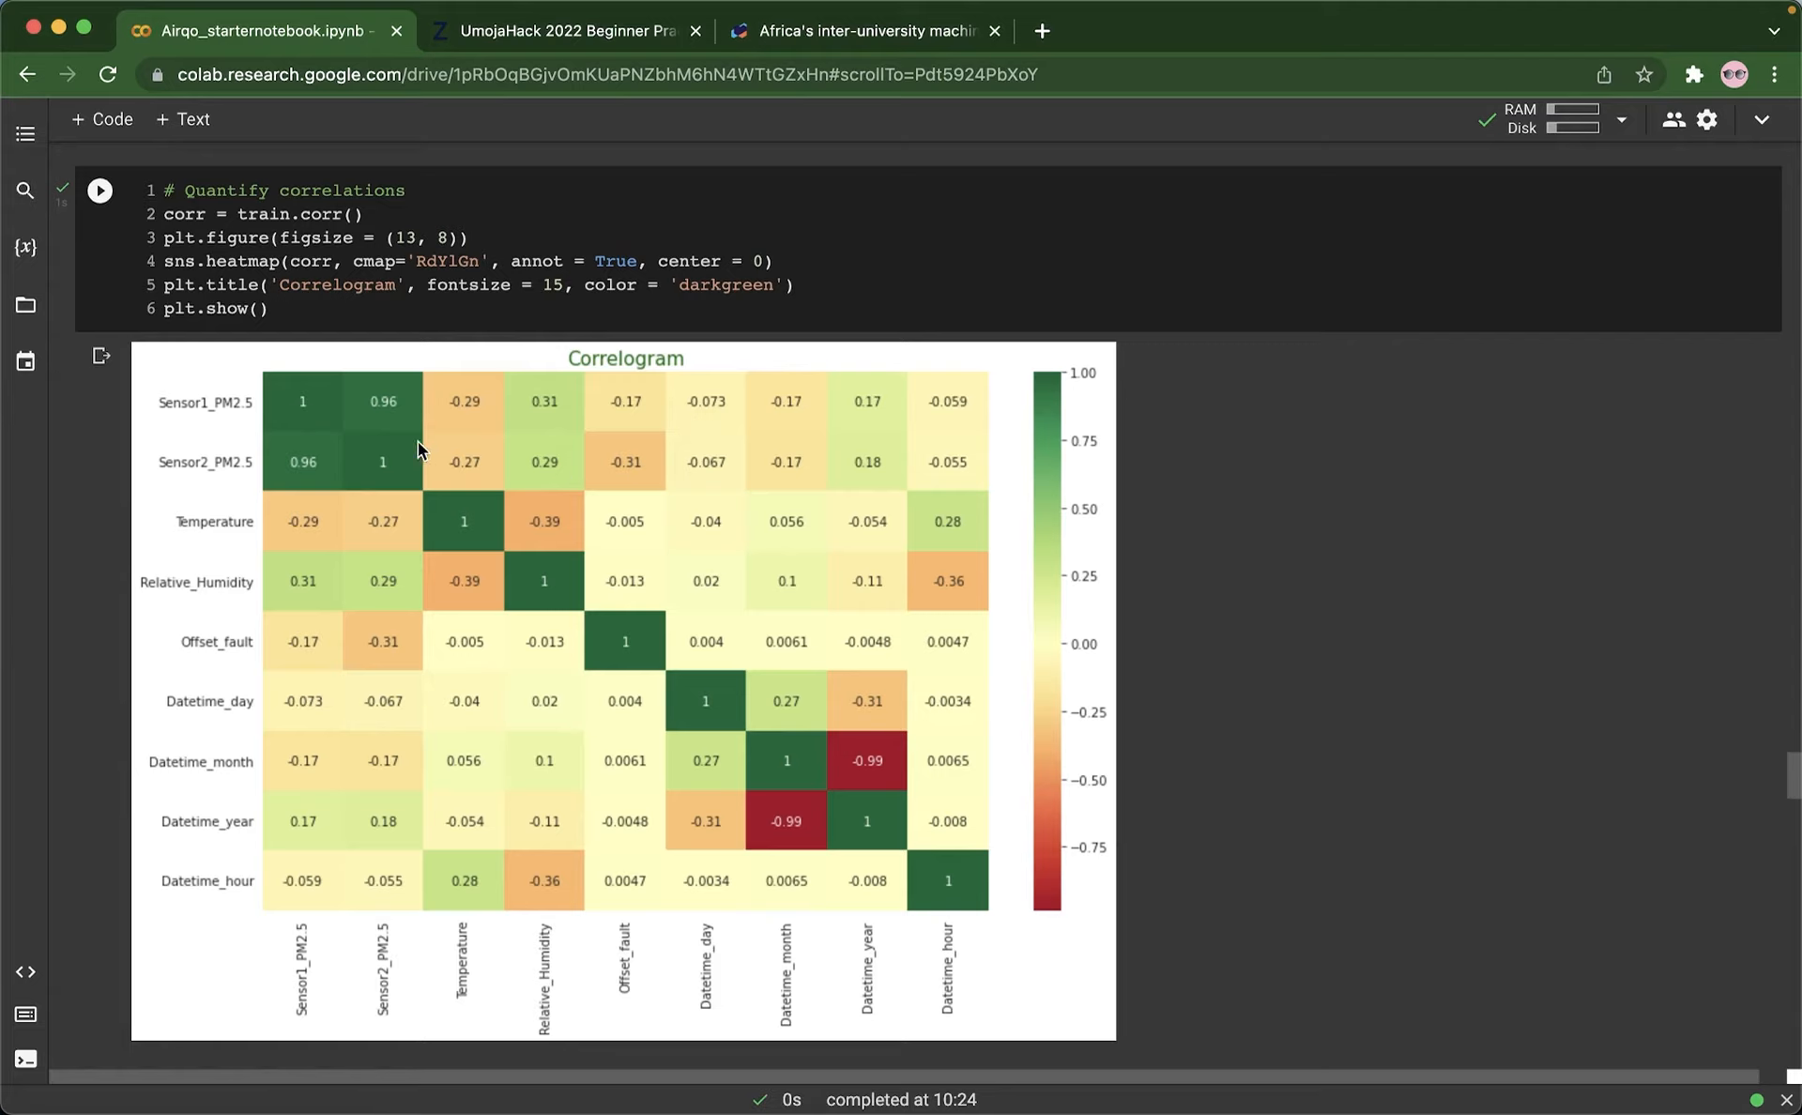
pyautogui.moveTo(394, 418)
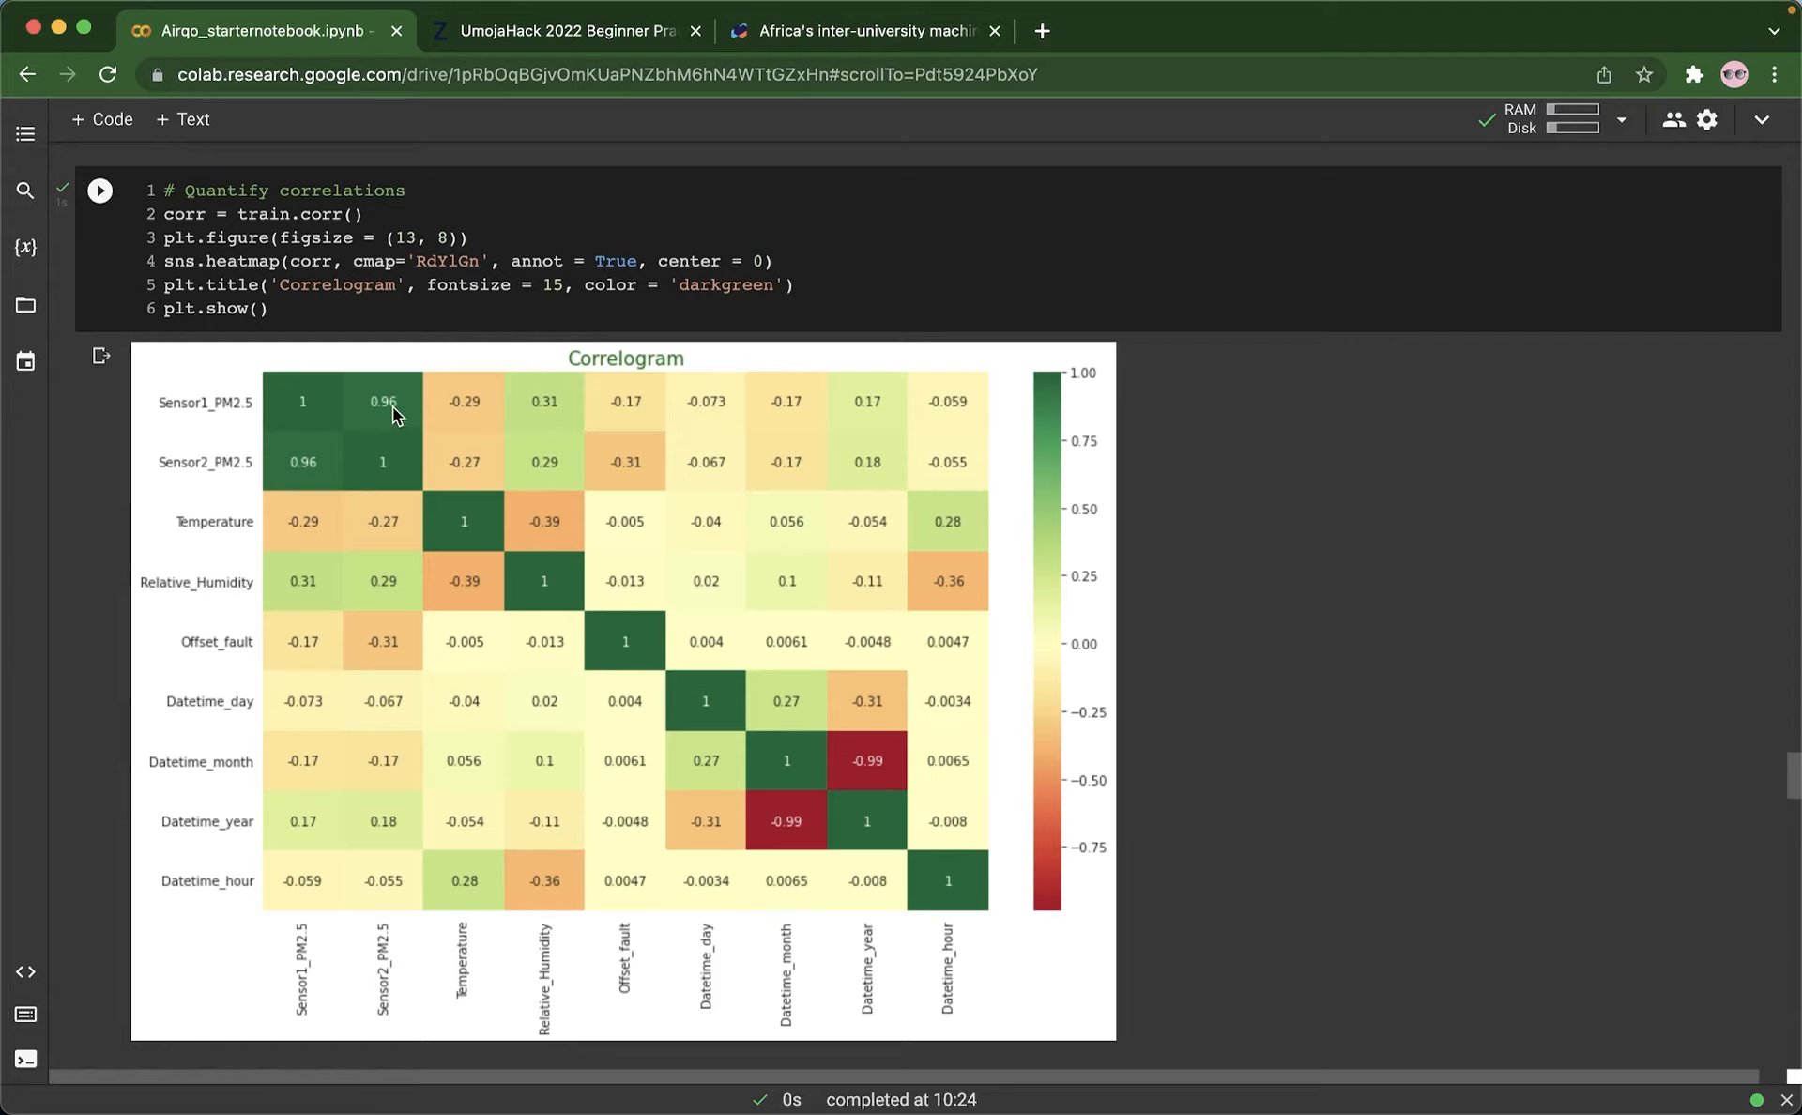
pyautogui.moveTo(387, 473)
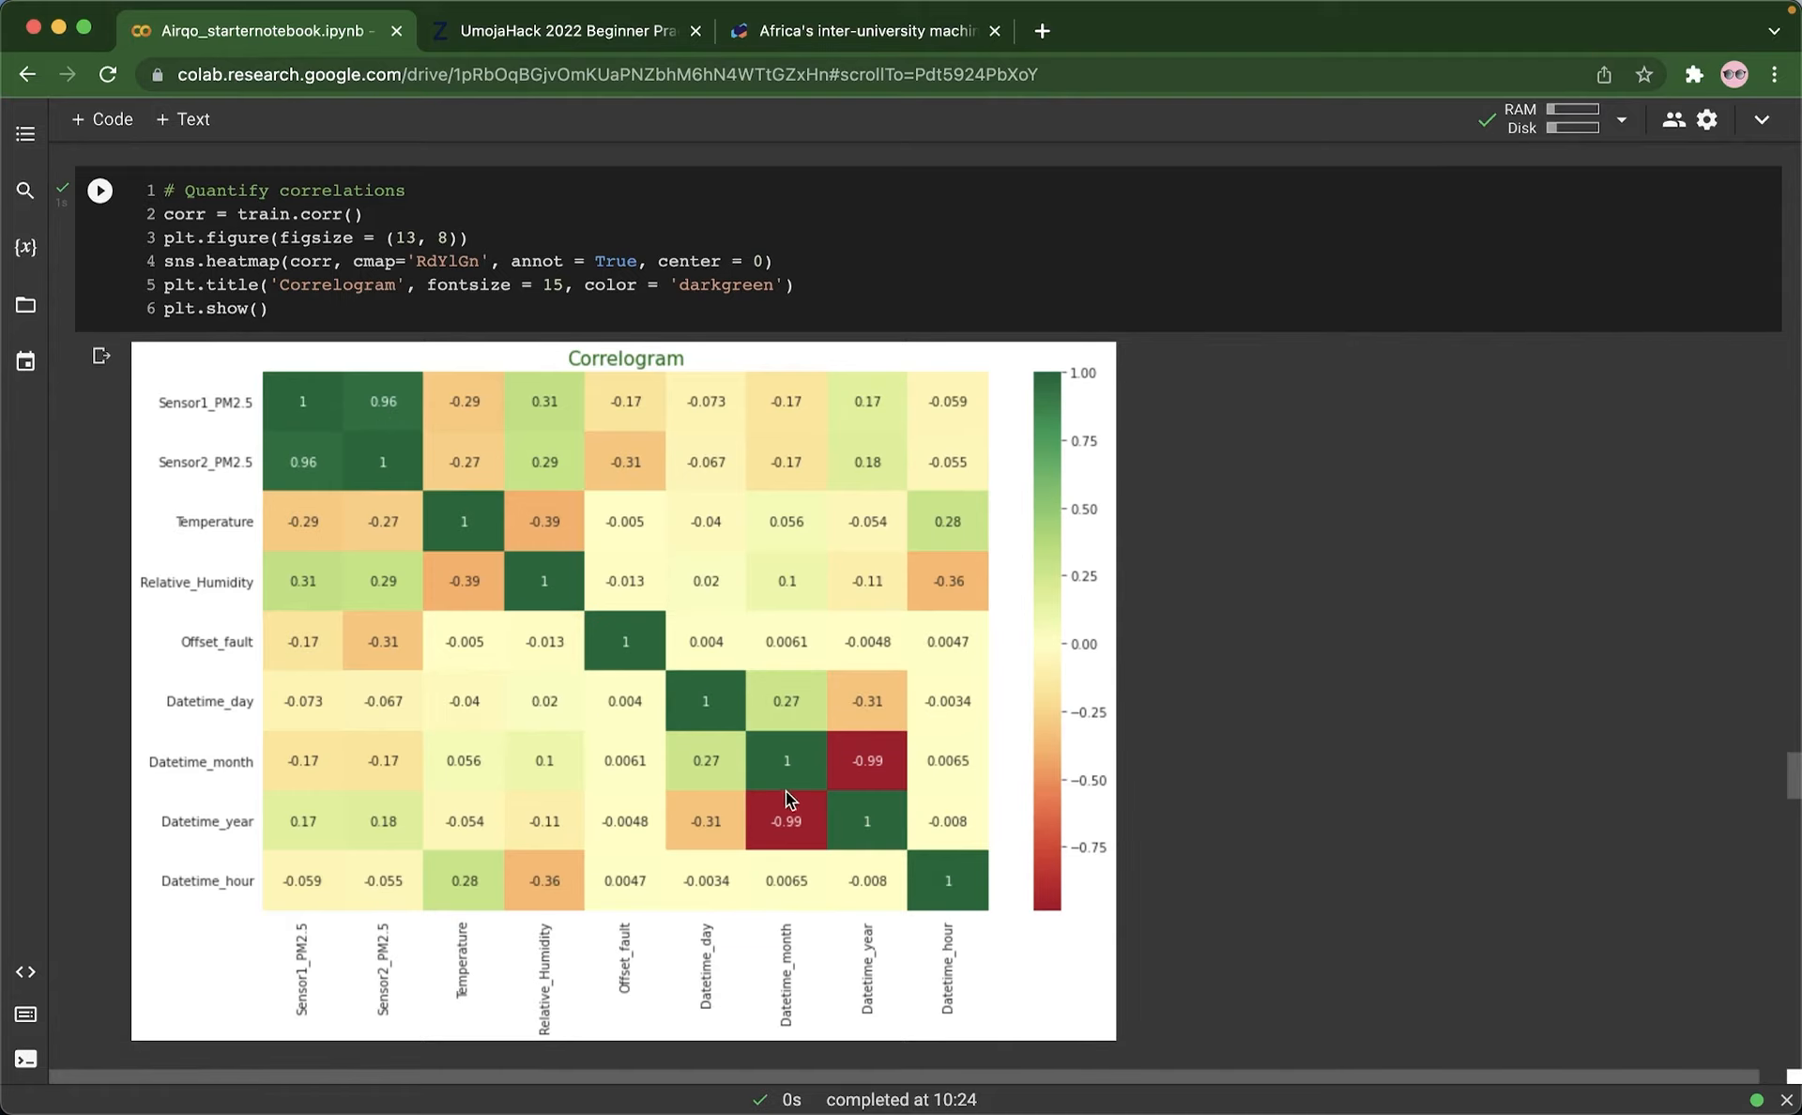
pyautogui.moveTo(510, 678)
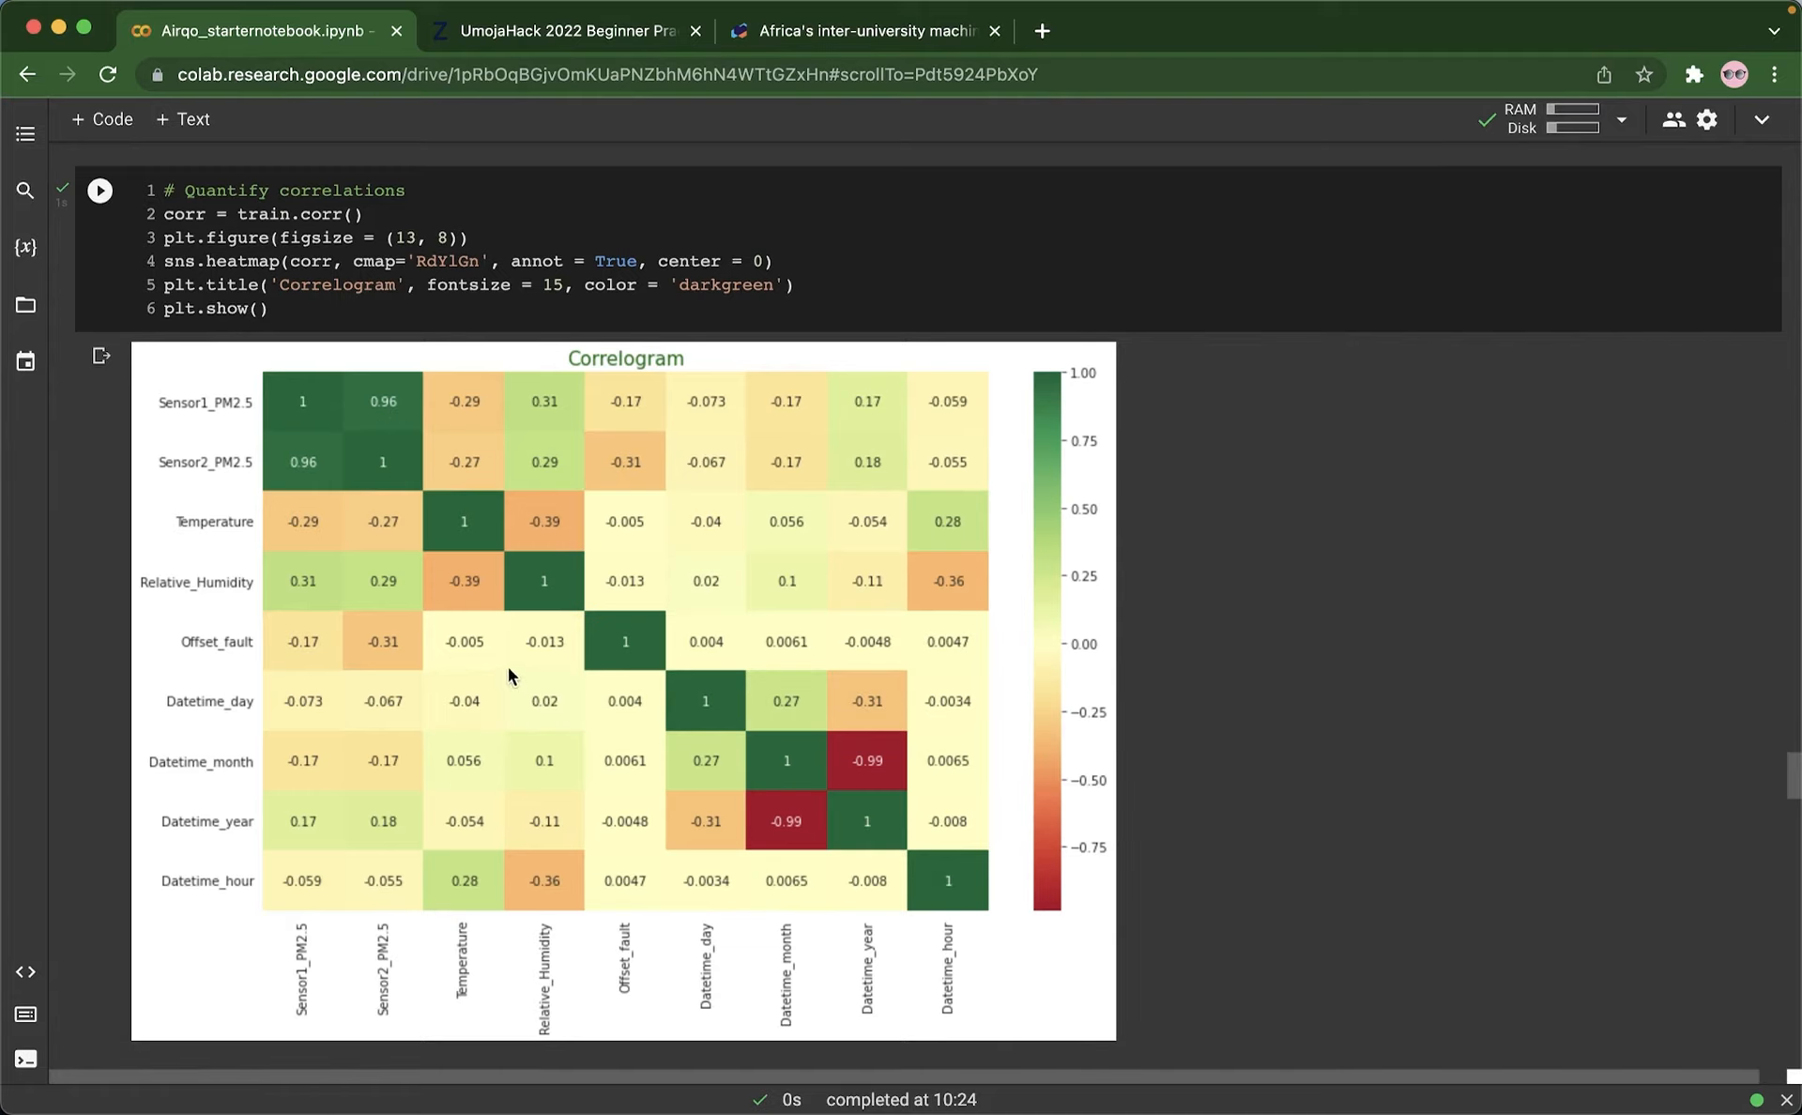
pyautogui.moveTo(411, 655)
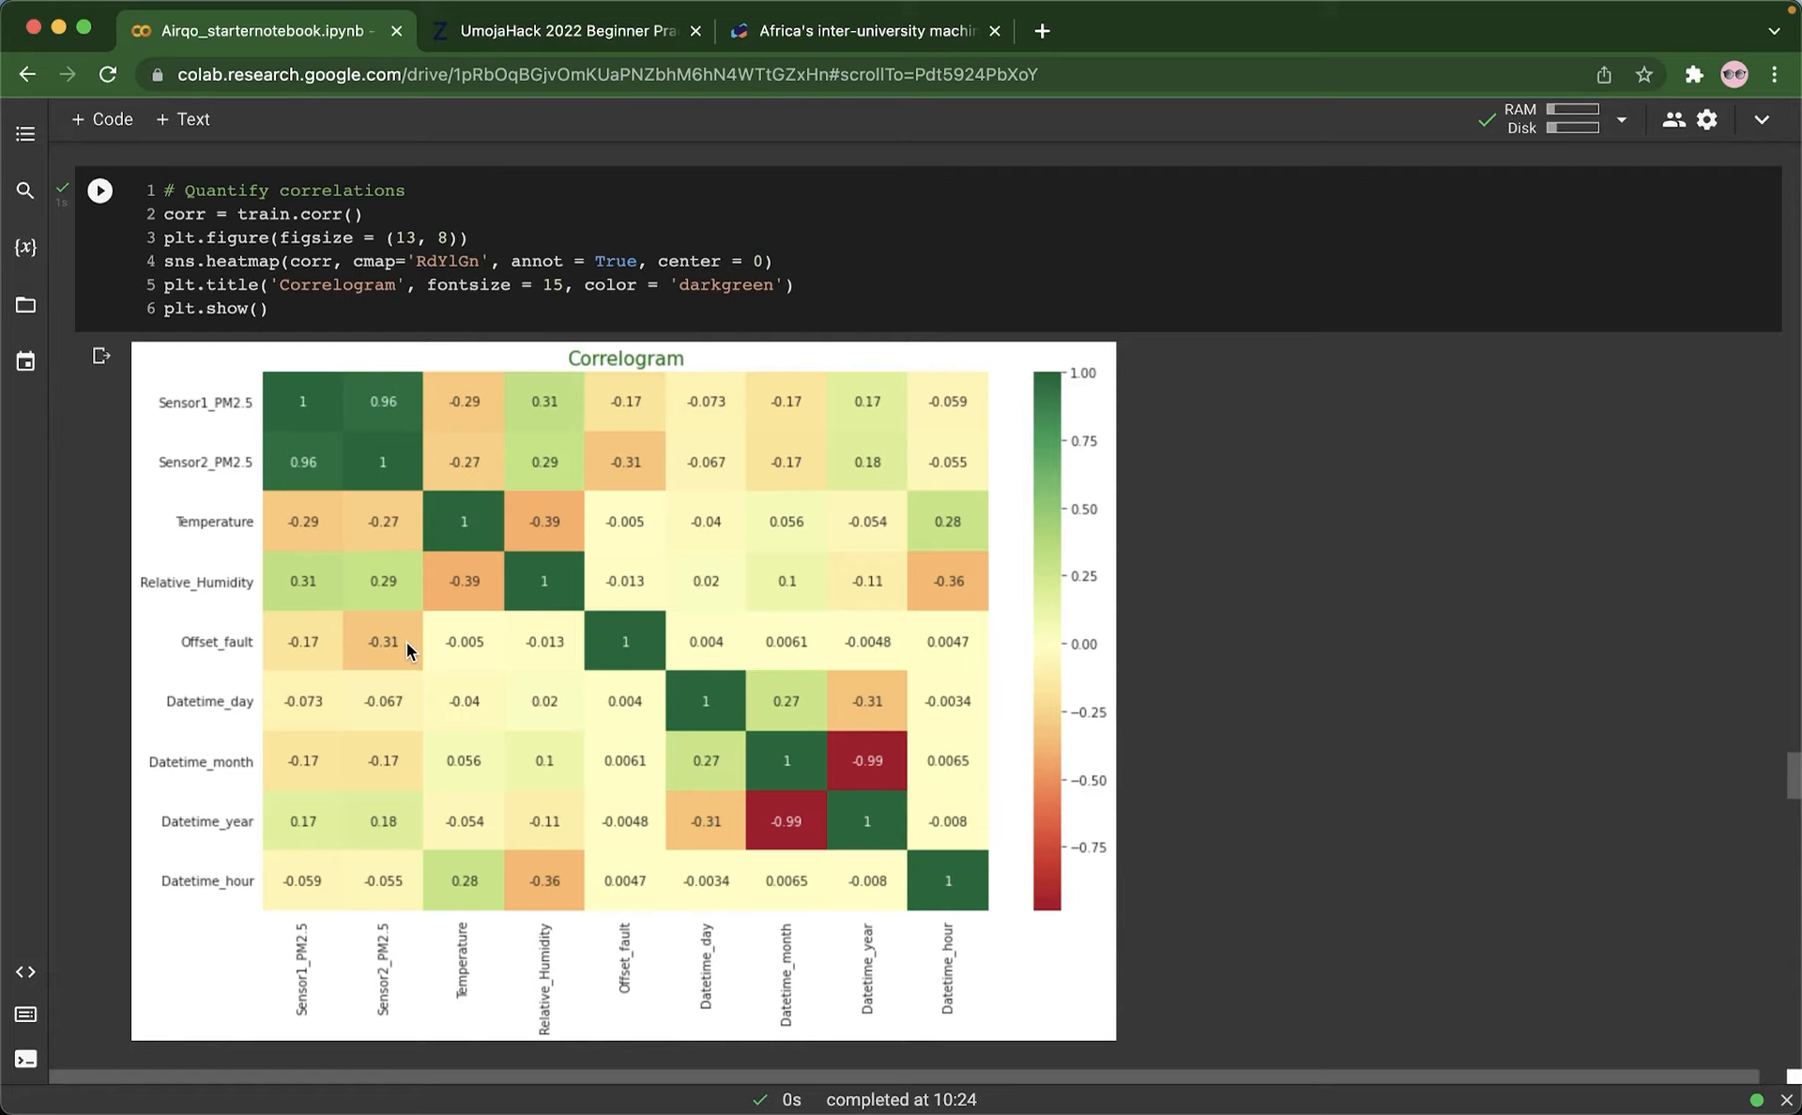
pyautogui.scroll(-3)
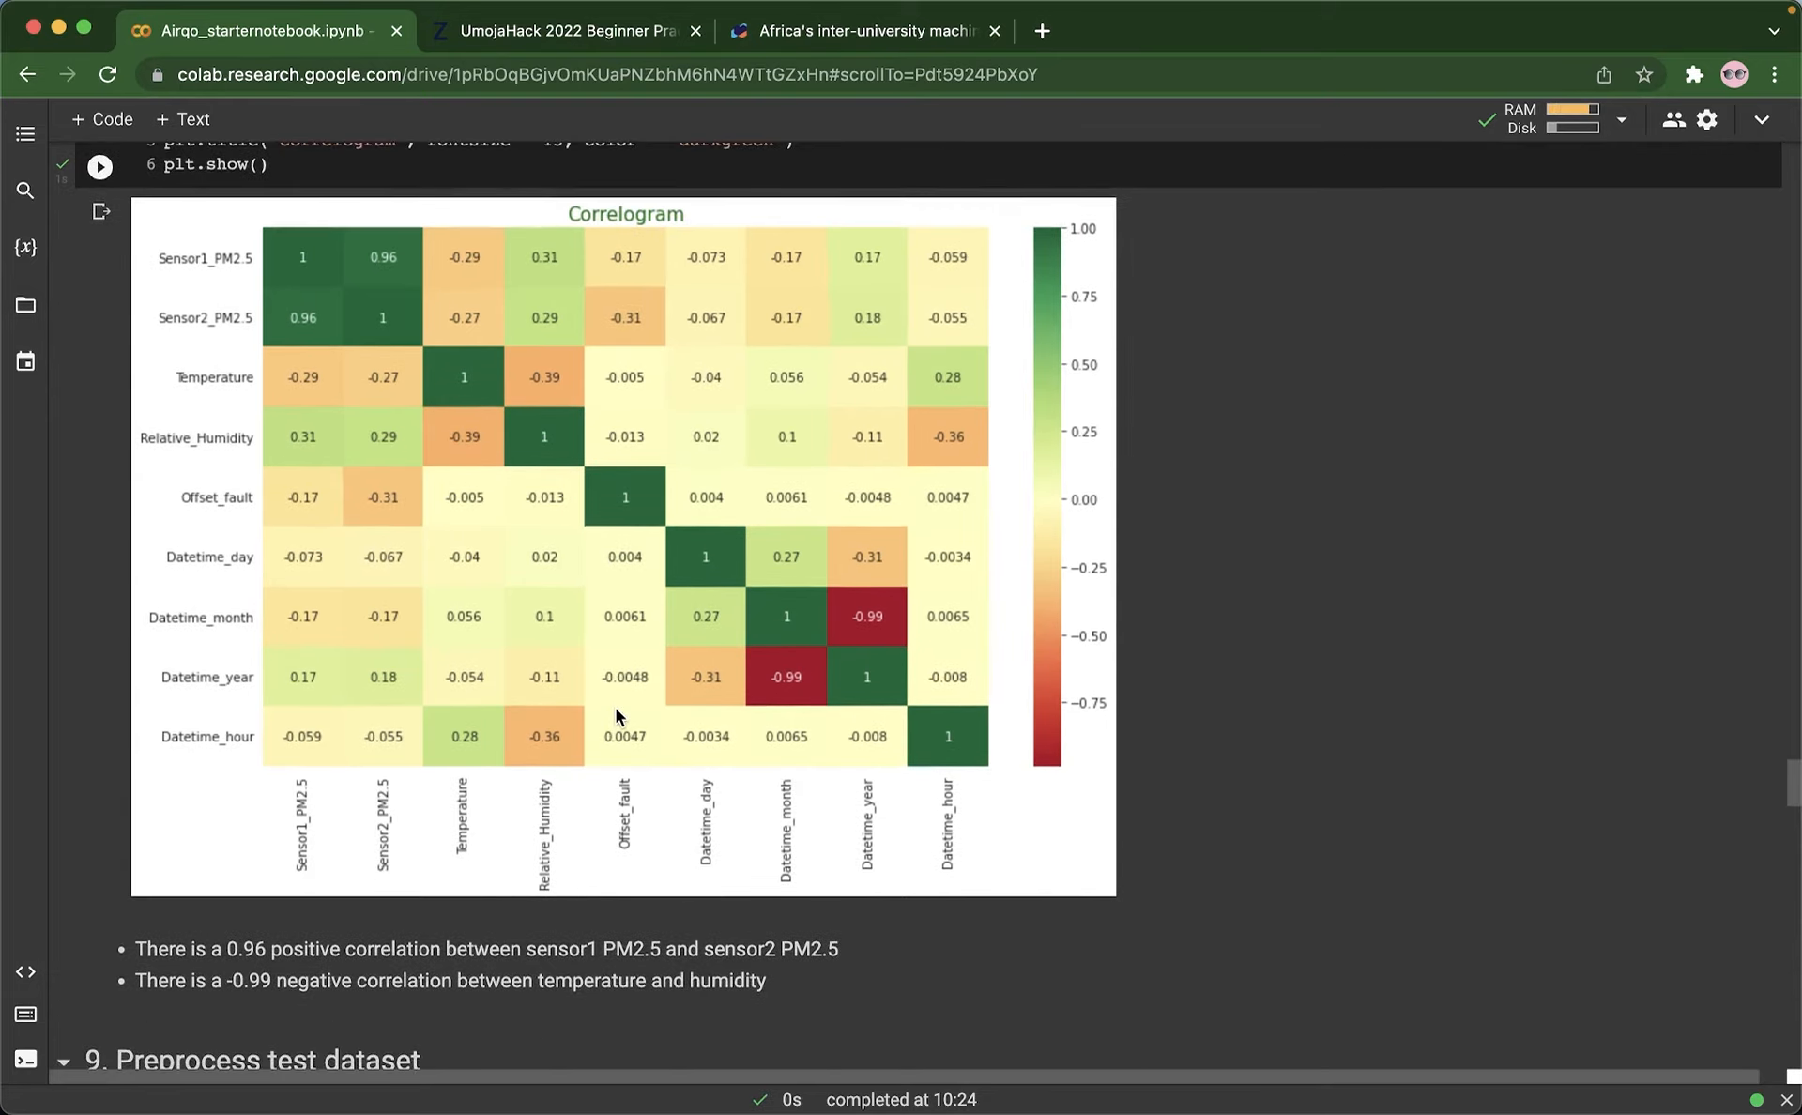
# Step: Scroll through 'Preprocess test dataset' and test.head() to the random forest cell scoring 0.66
pyautogui.scroll(-3)
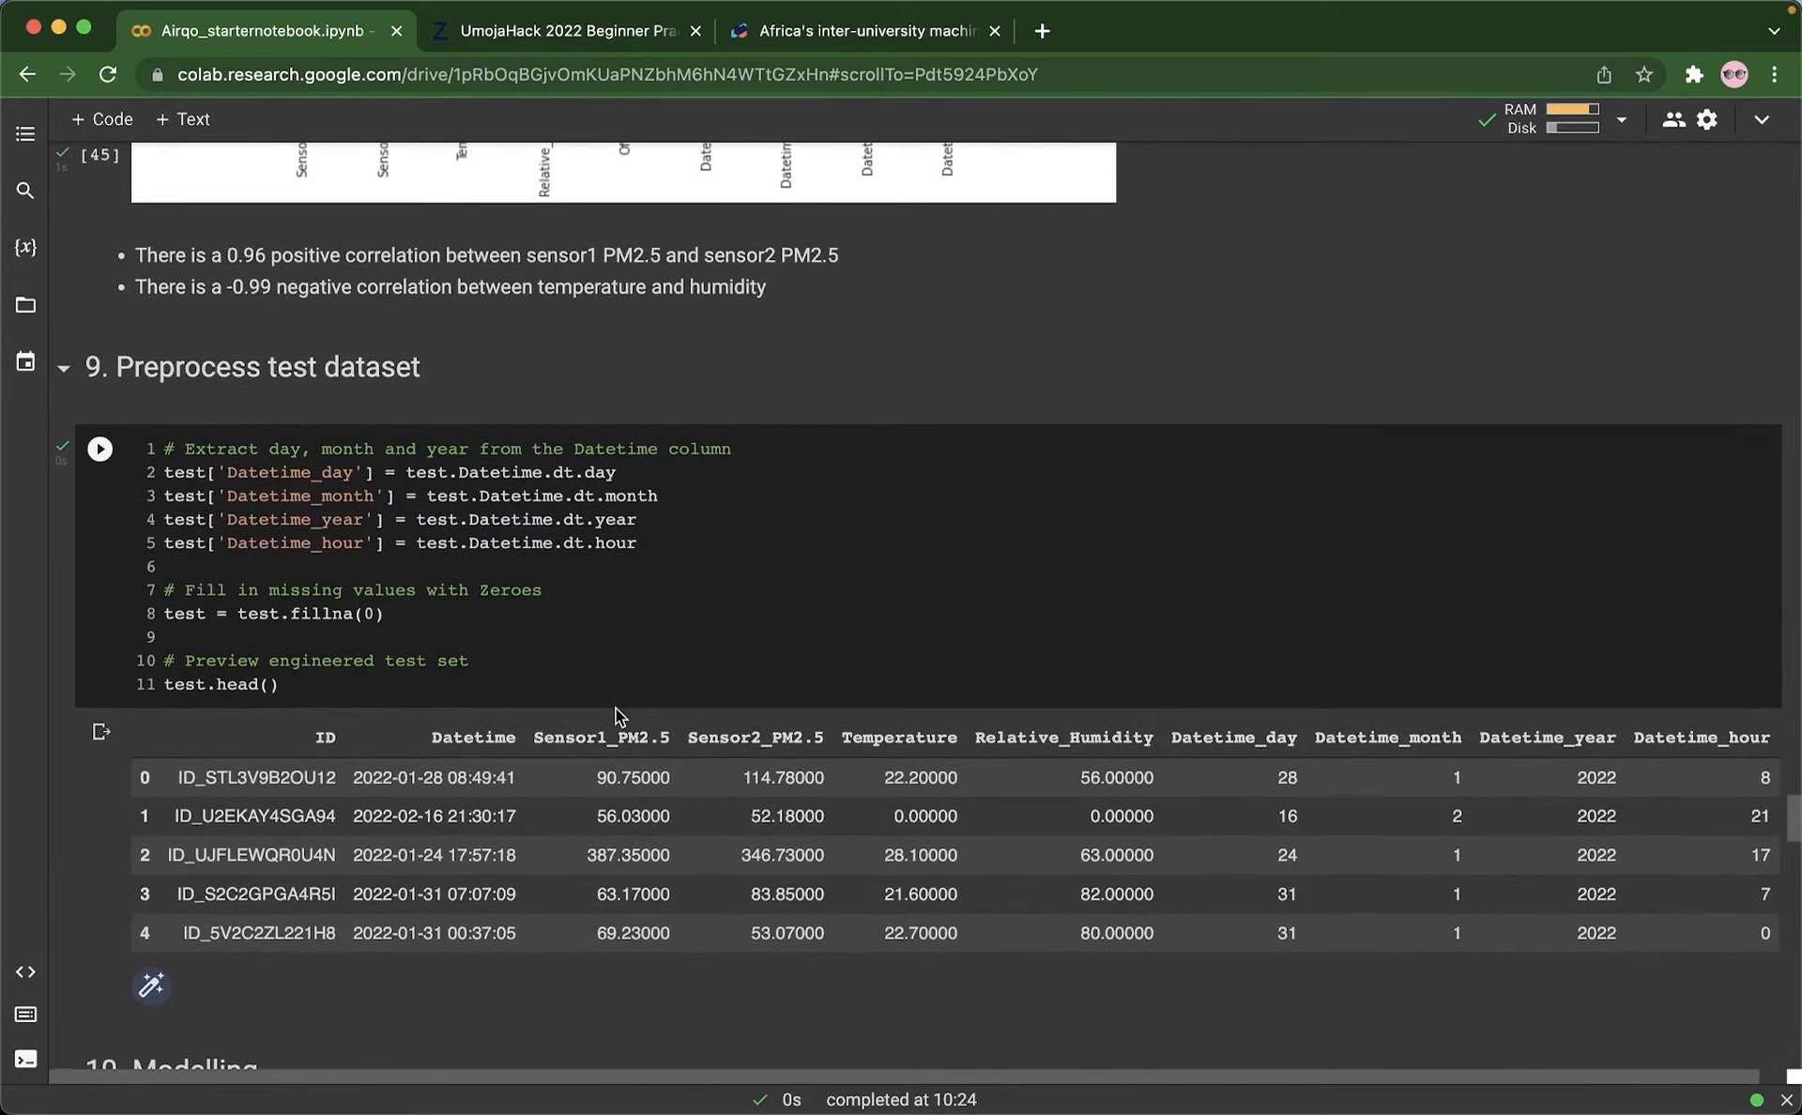
pyautogui.scroll(-3)
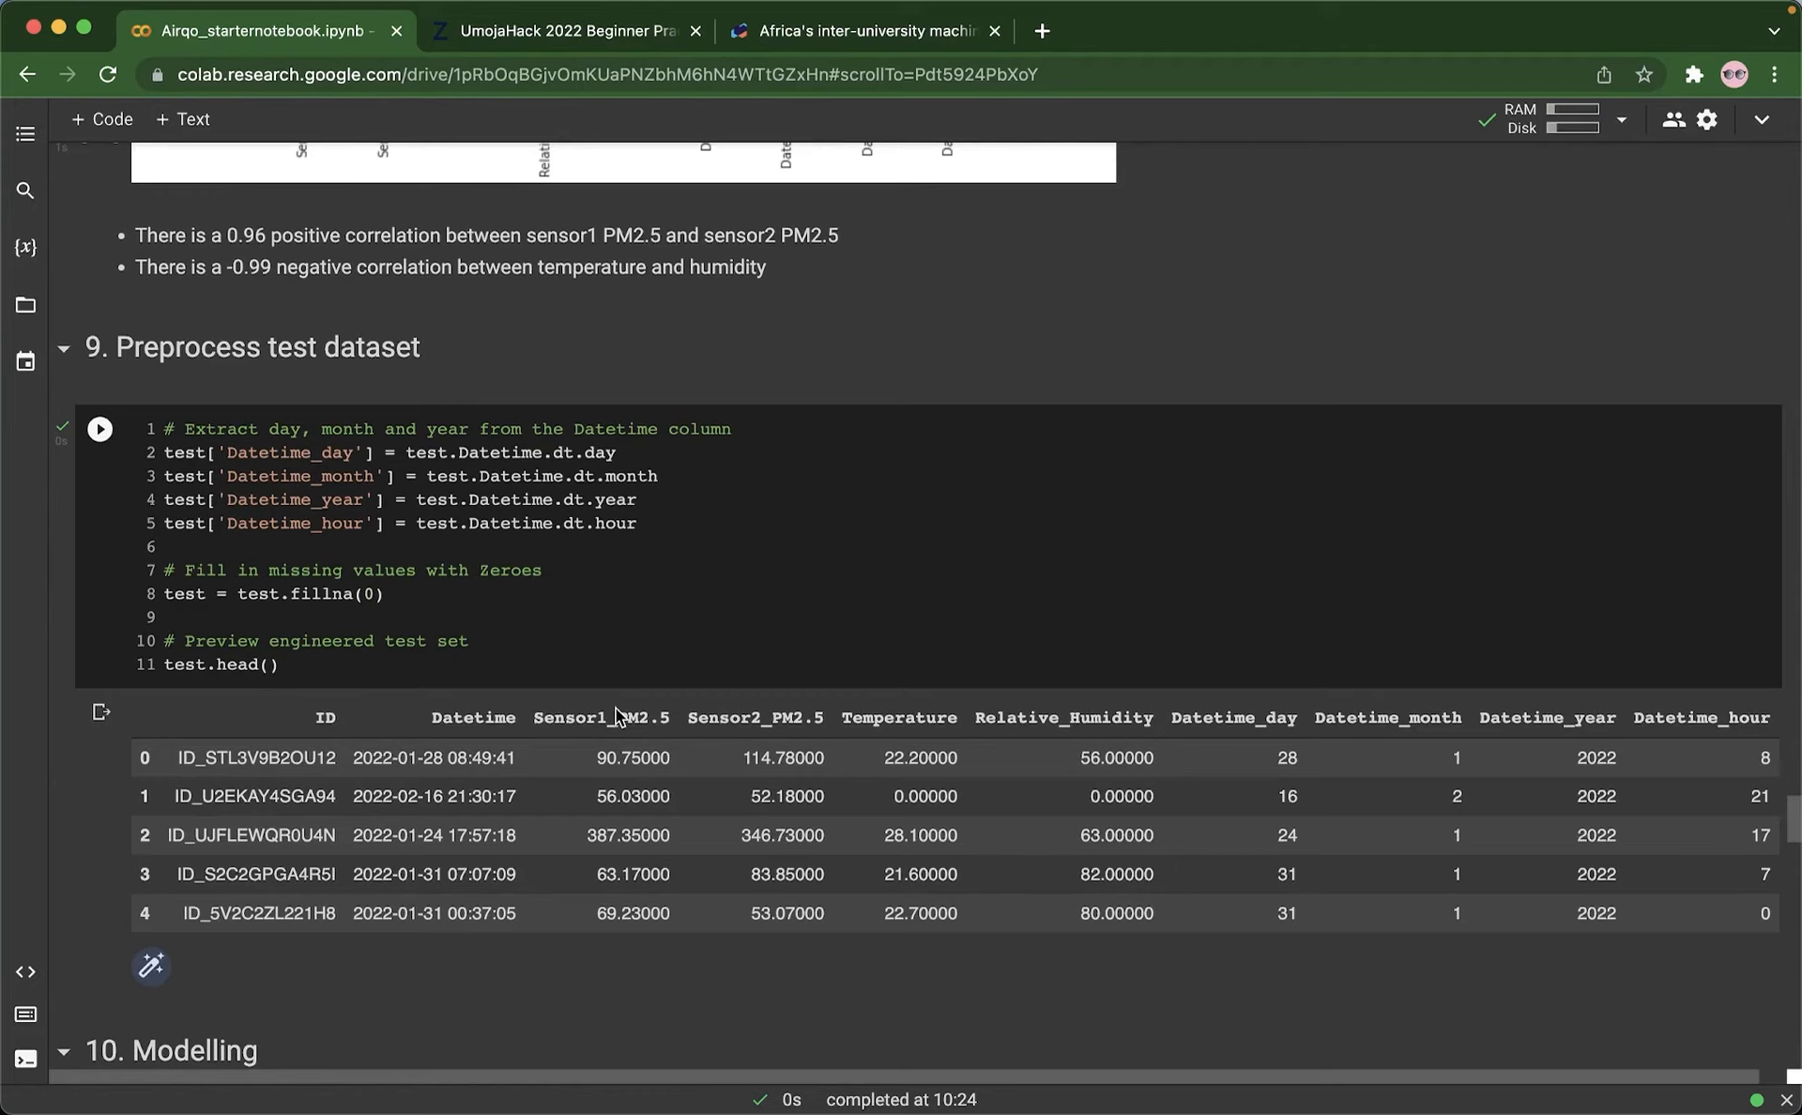
pyautogui.moveTo(635, 676)
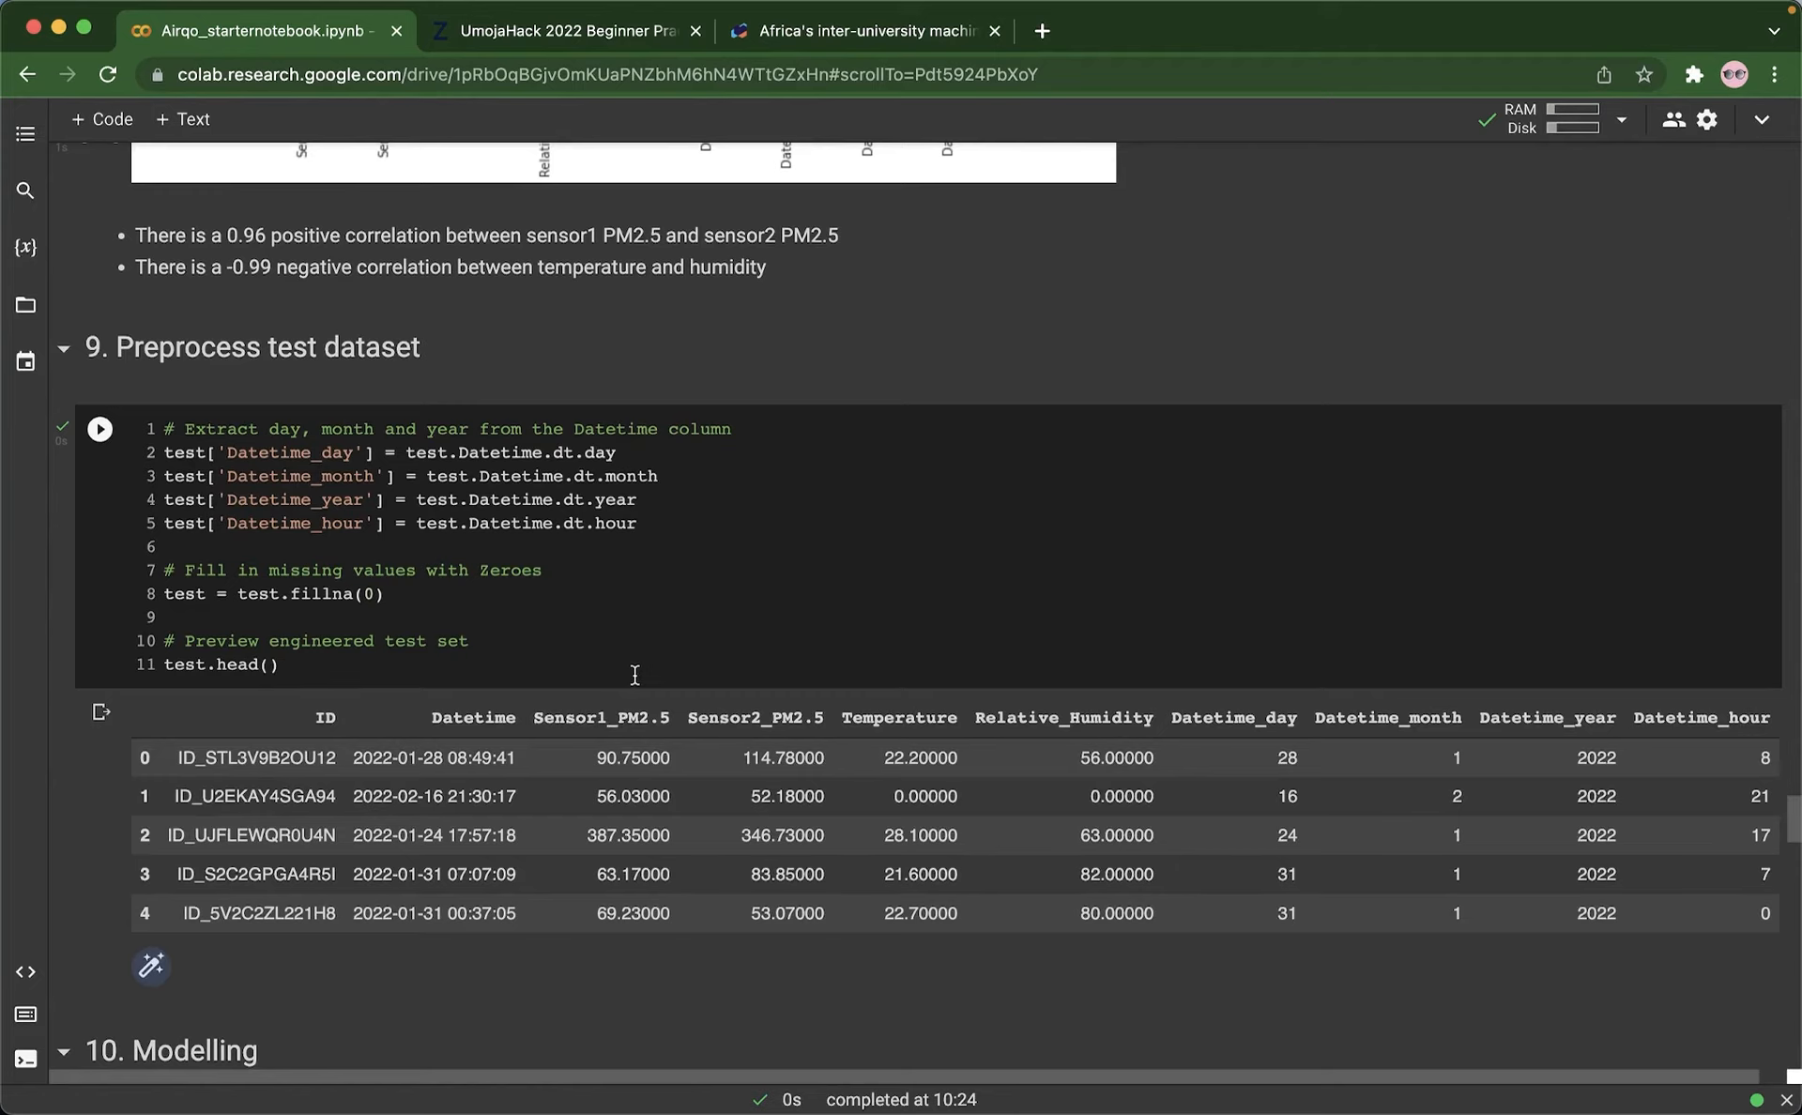
pyautogui.scroll(-3)
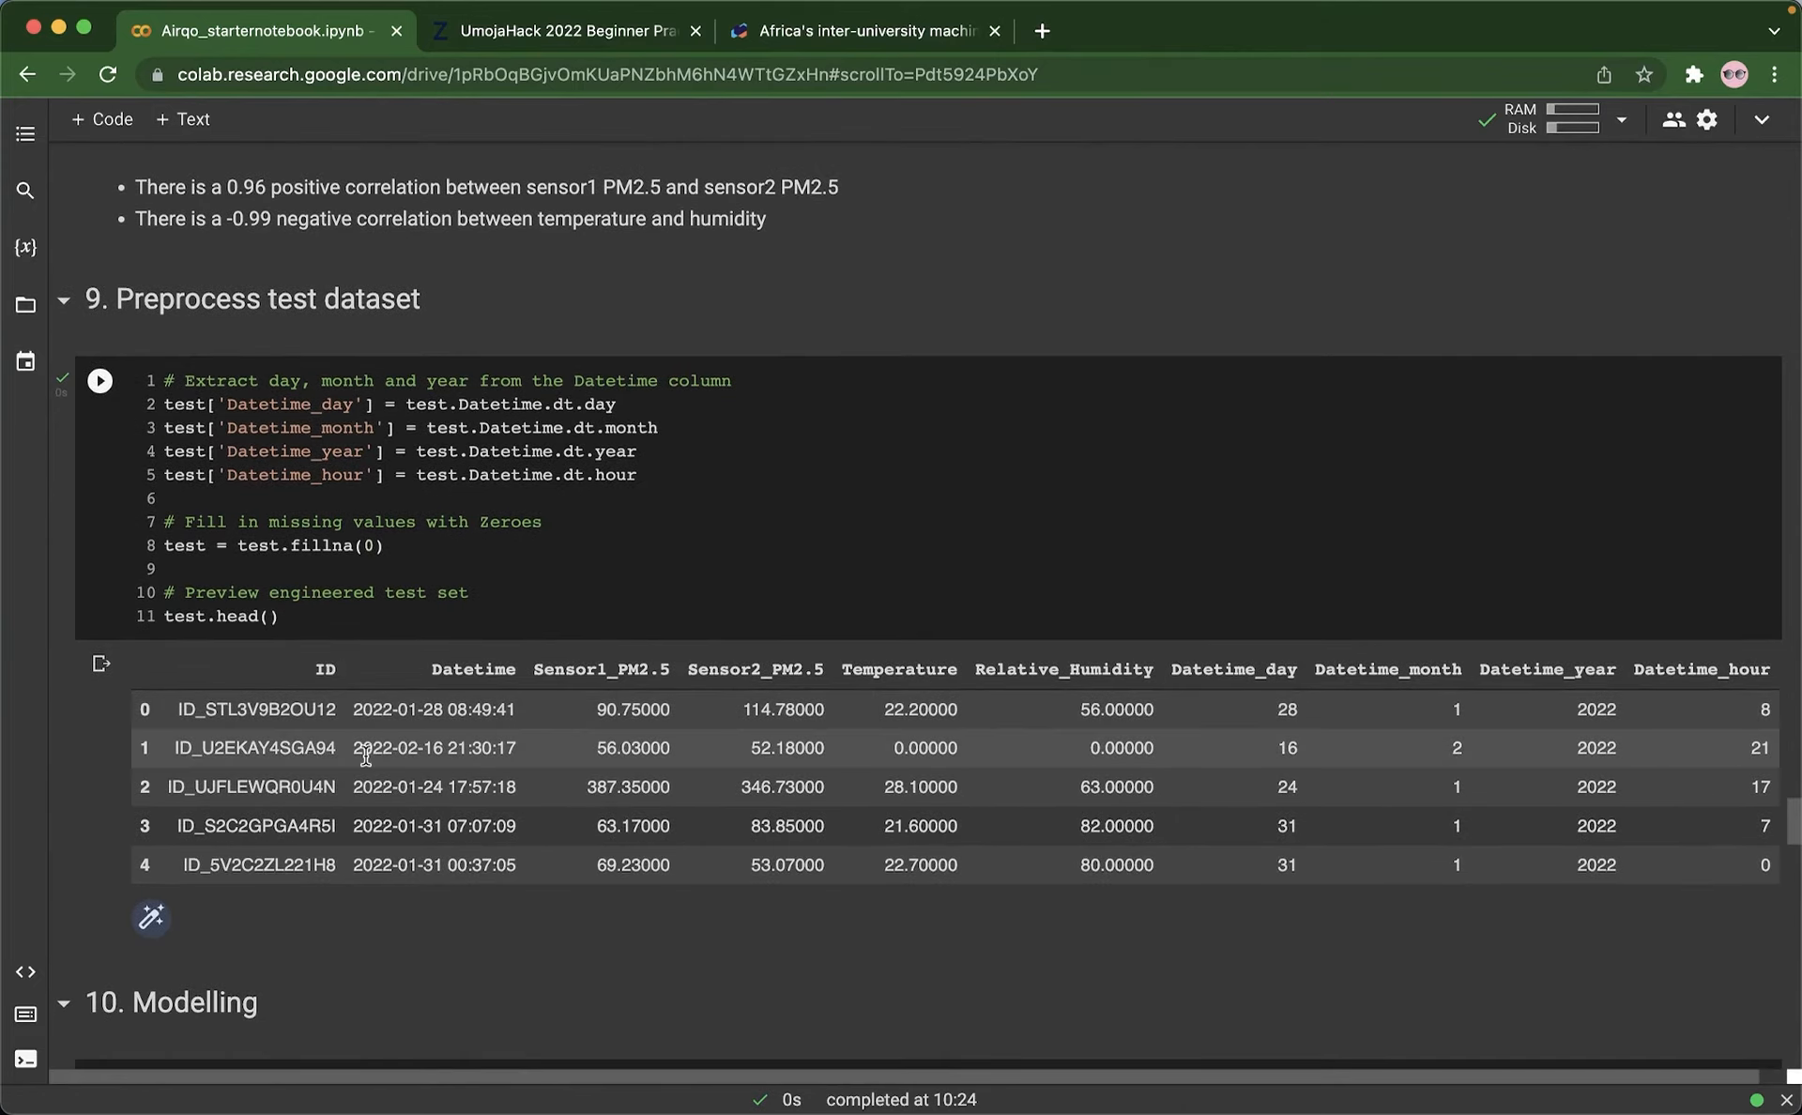
pyautogui.moveTo(1700, 709)
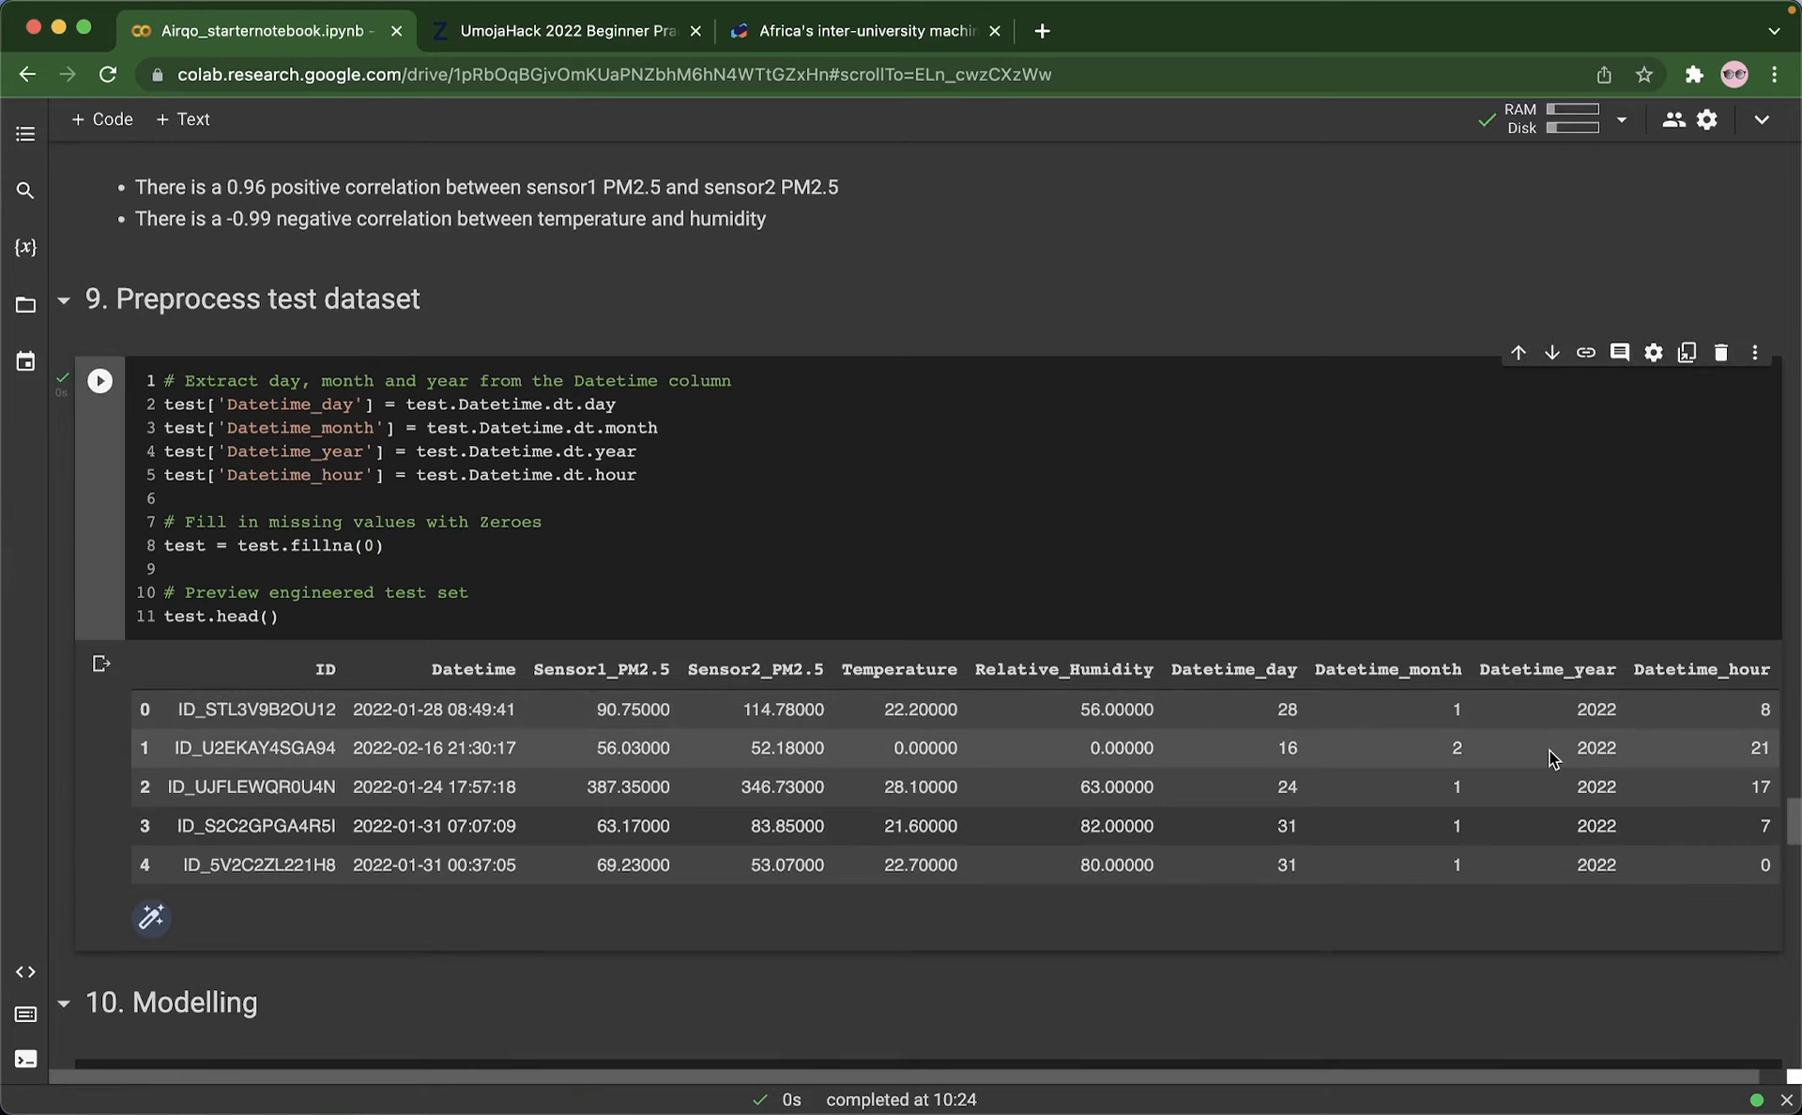
pyautogui.moveTo(1419, 764)
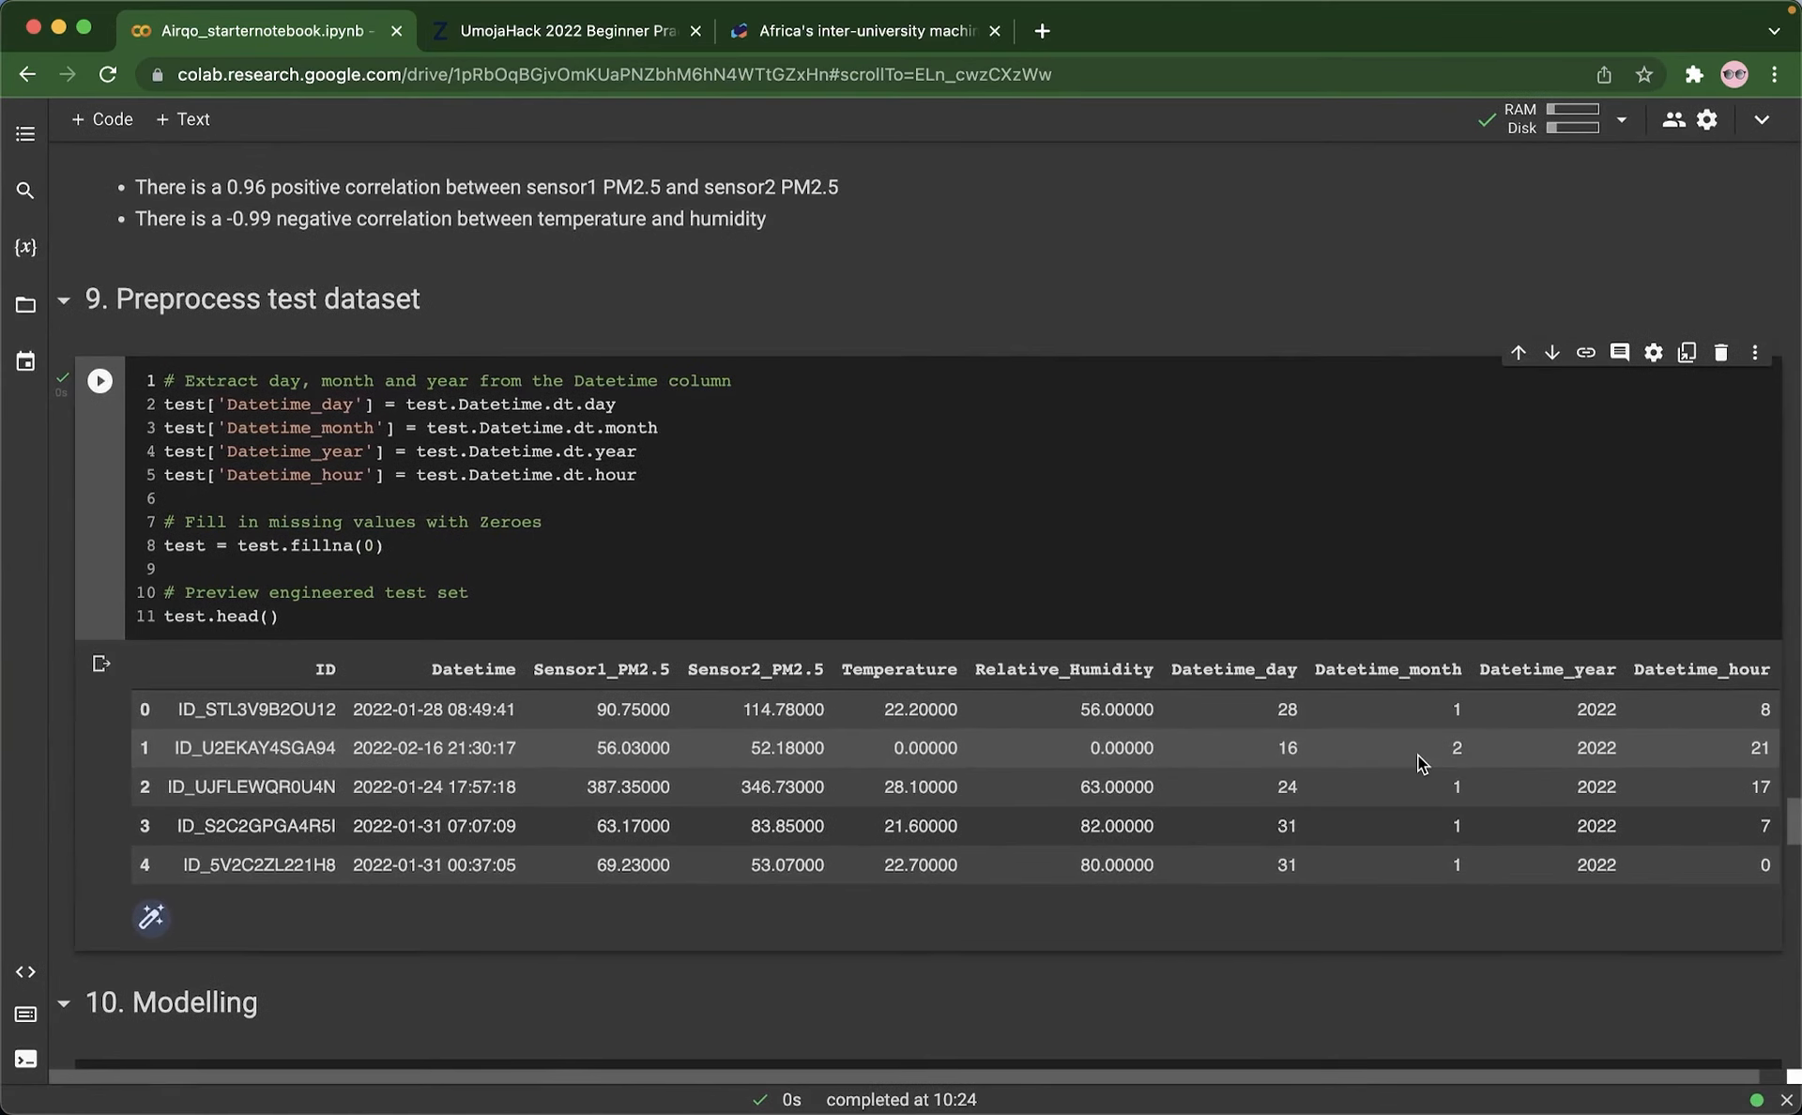
pyautogui.moveTo(1062, 753)
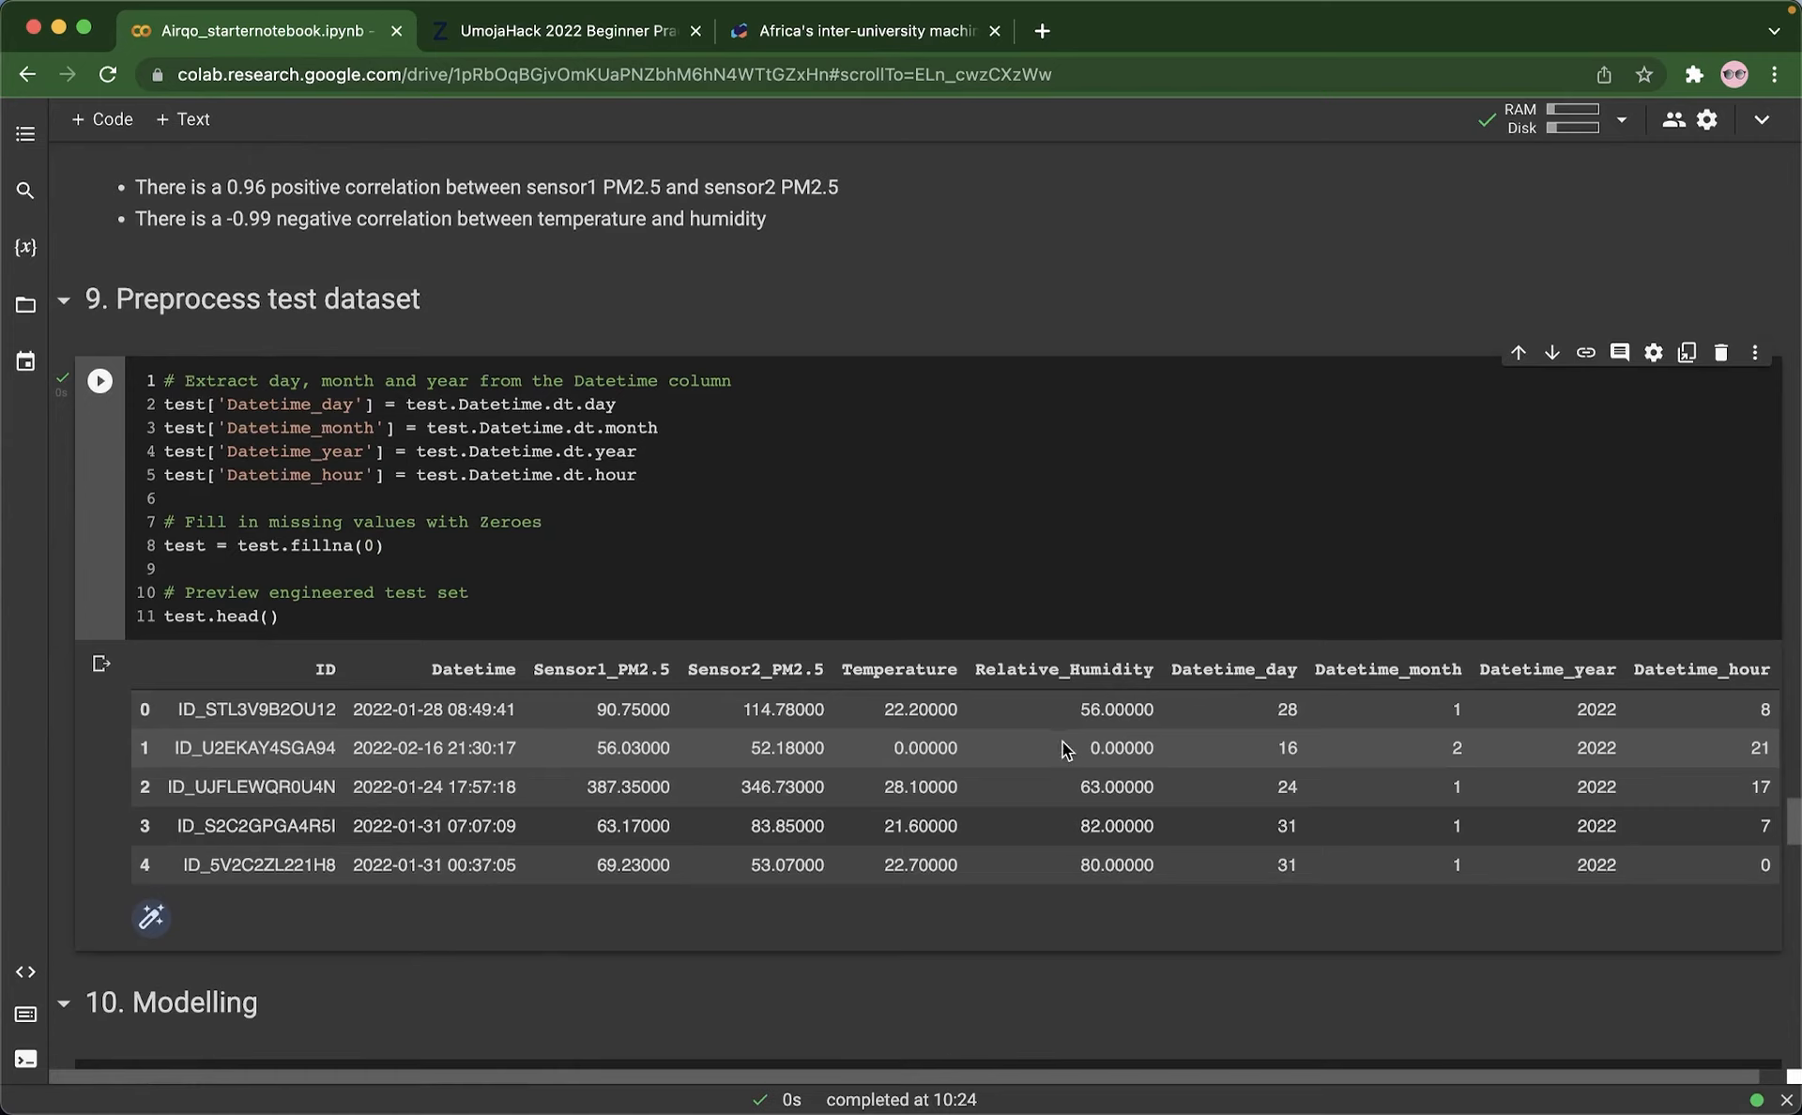
pyautogui.scroll(-3)
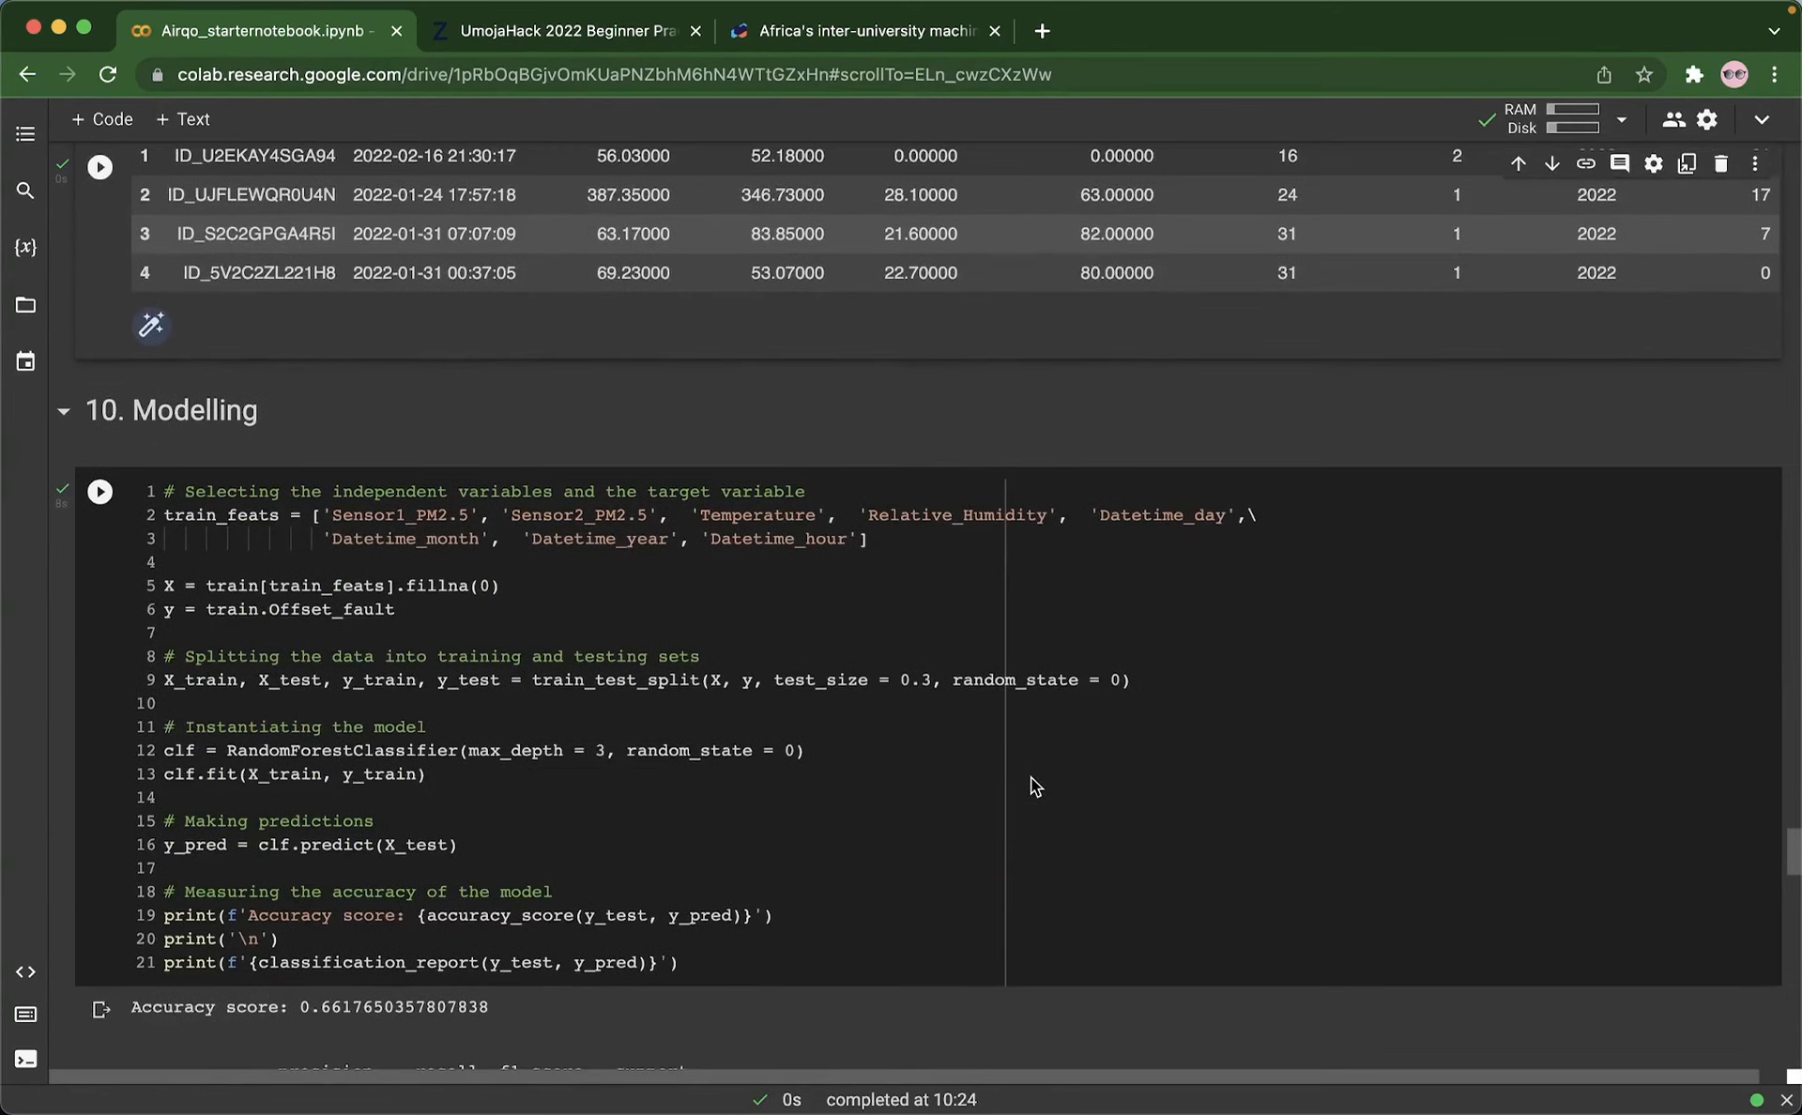
# Step: Scroll the RandomForestClassifier cell to its accuracy score and full classification report
pyautogui.scroll(-3)
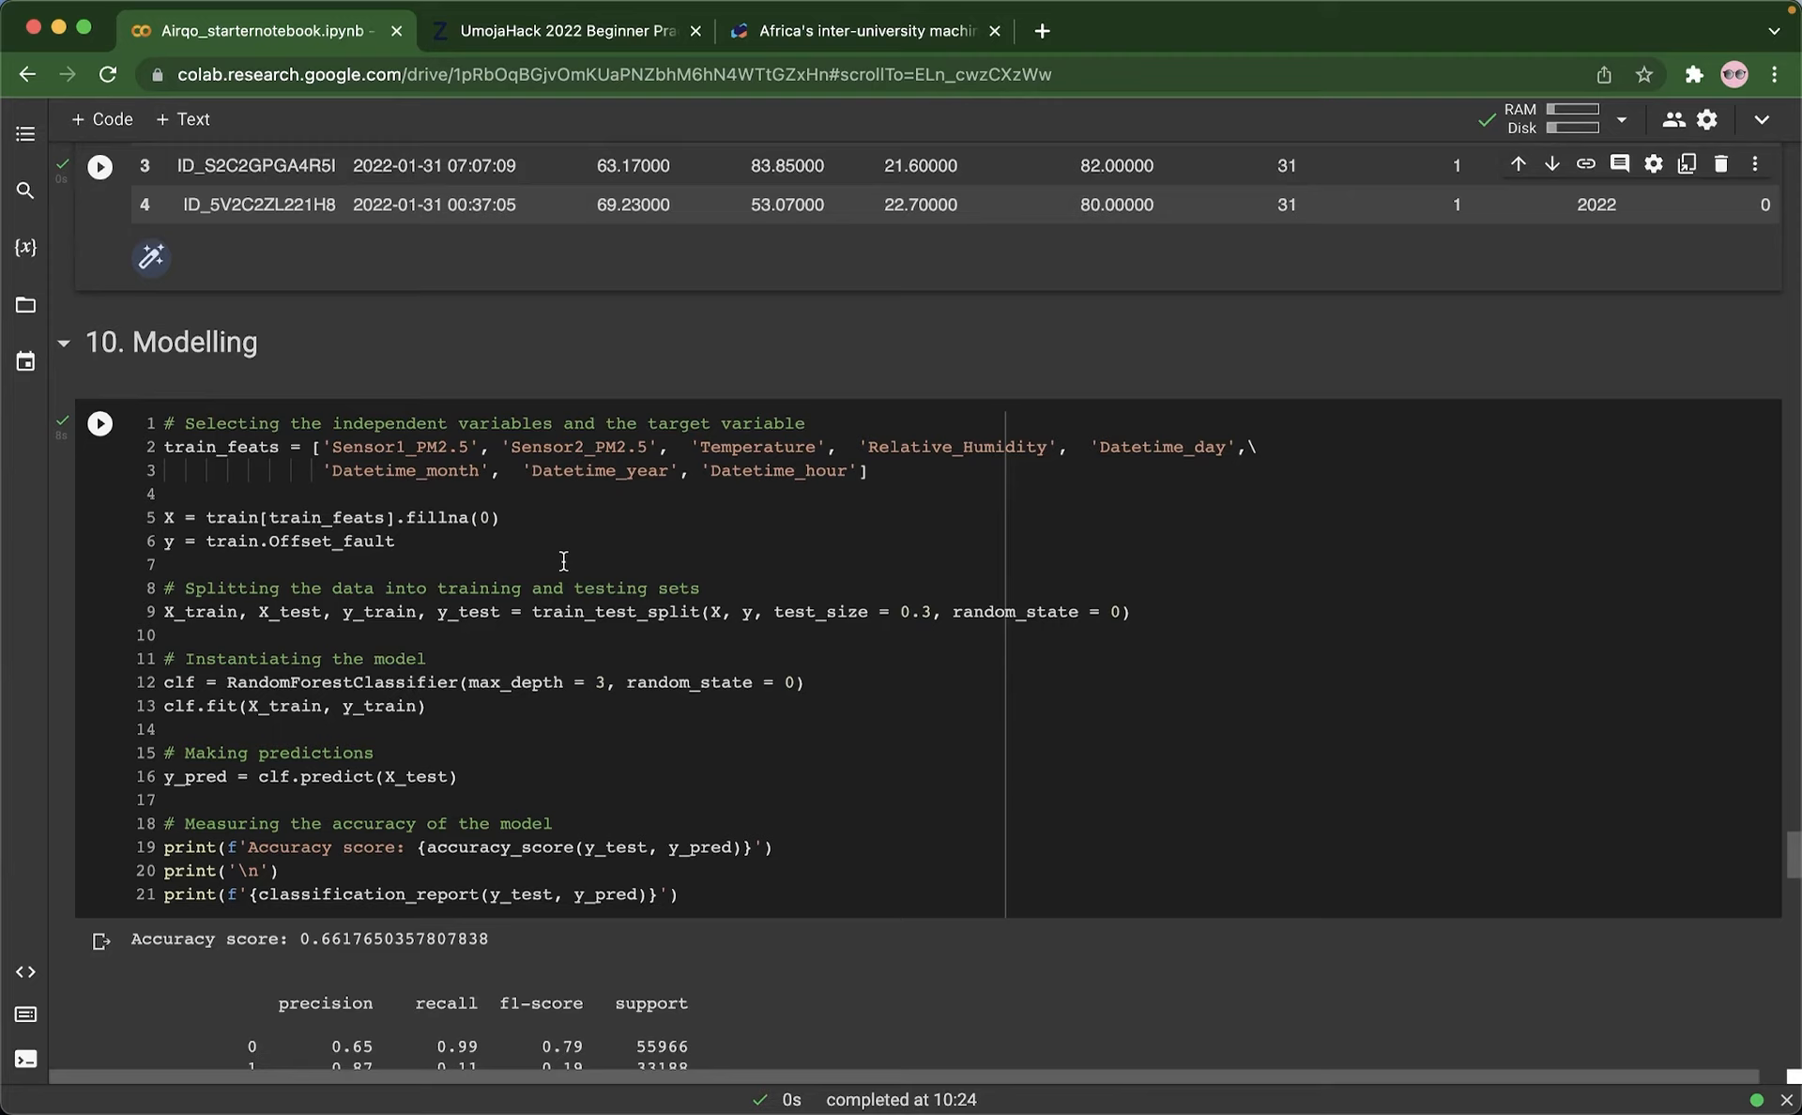
pyautogui.moveTo(574, 568)
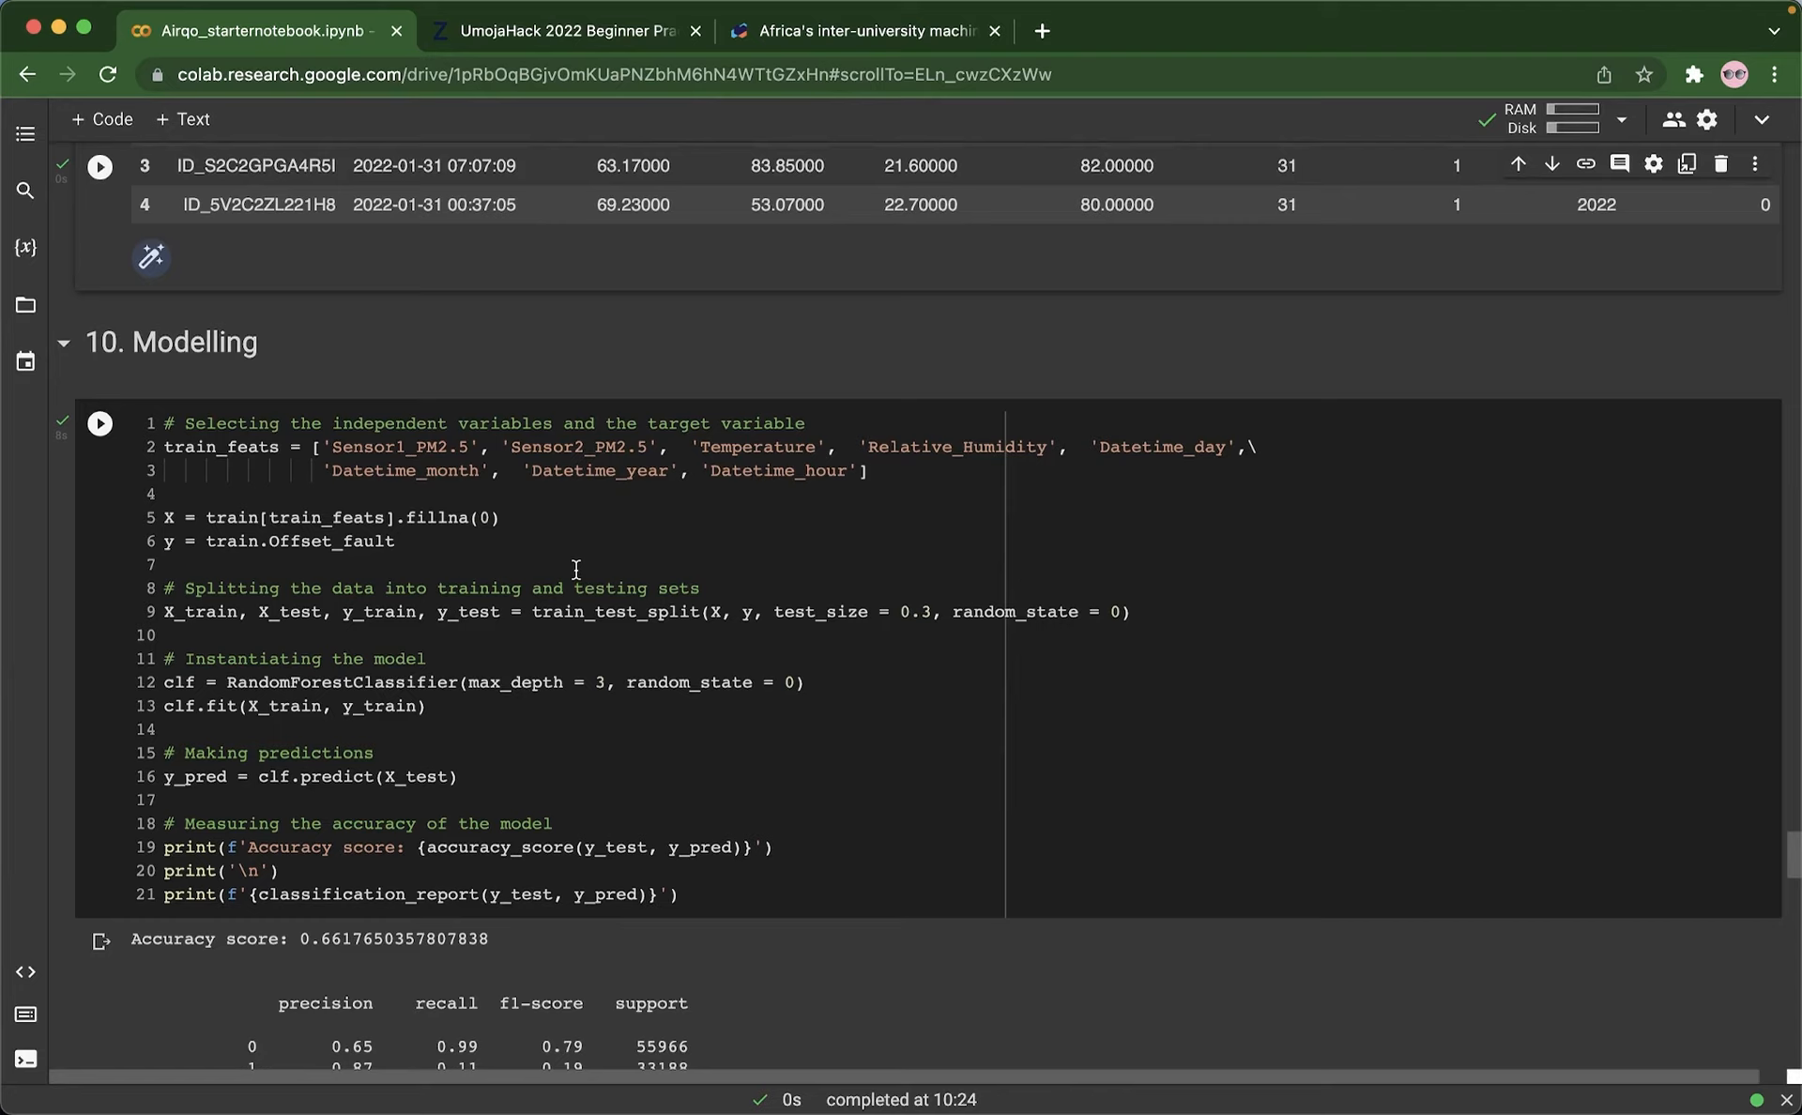
pyautogui.moveTo(505, 505)
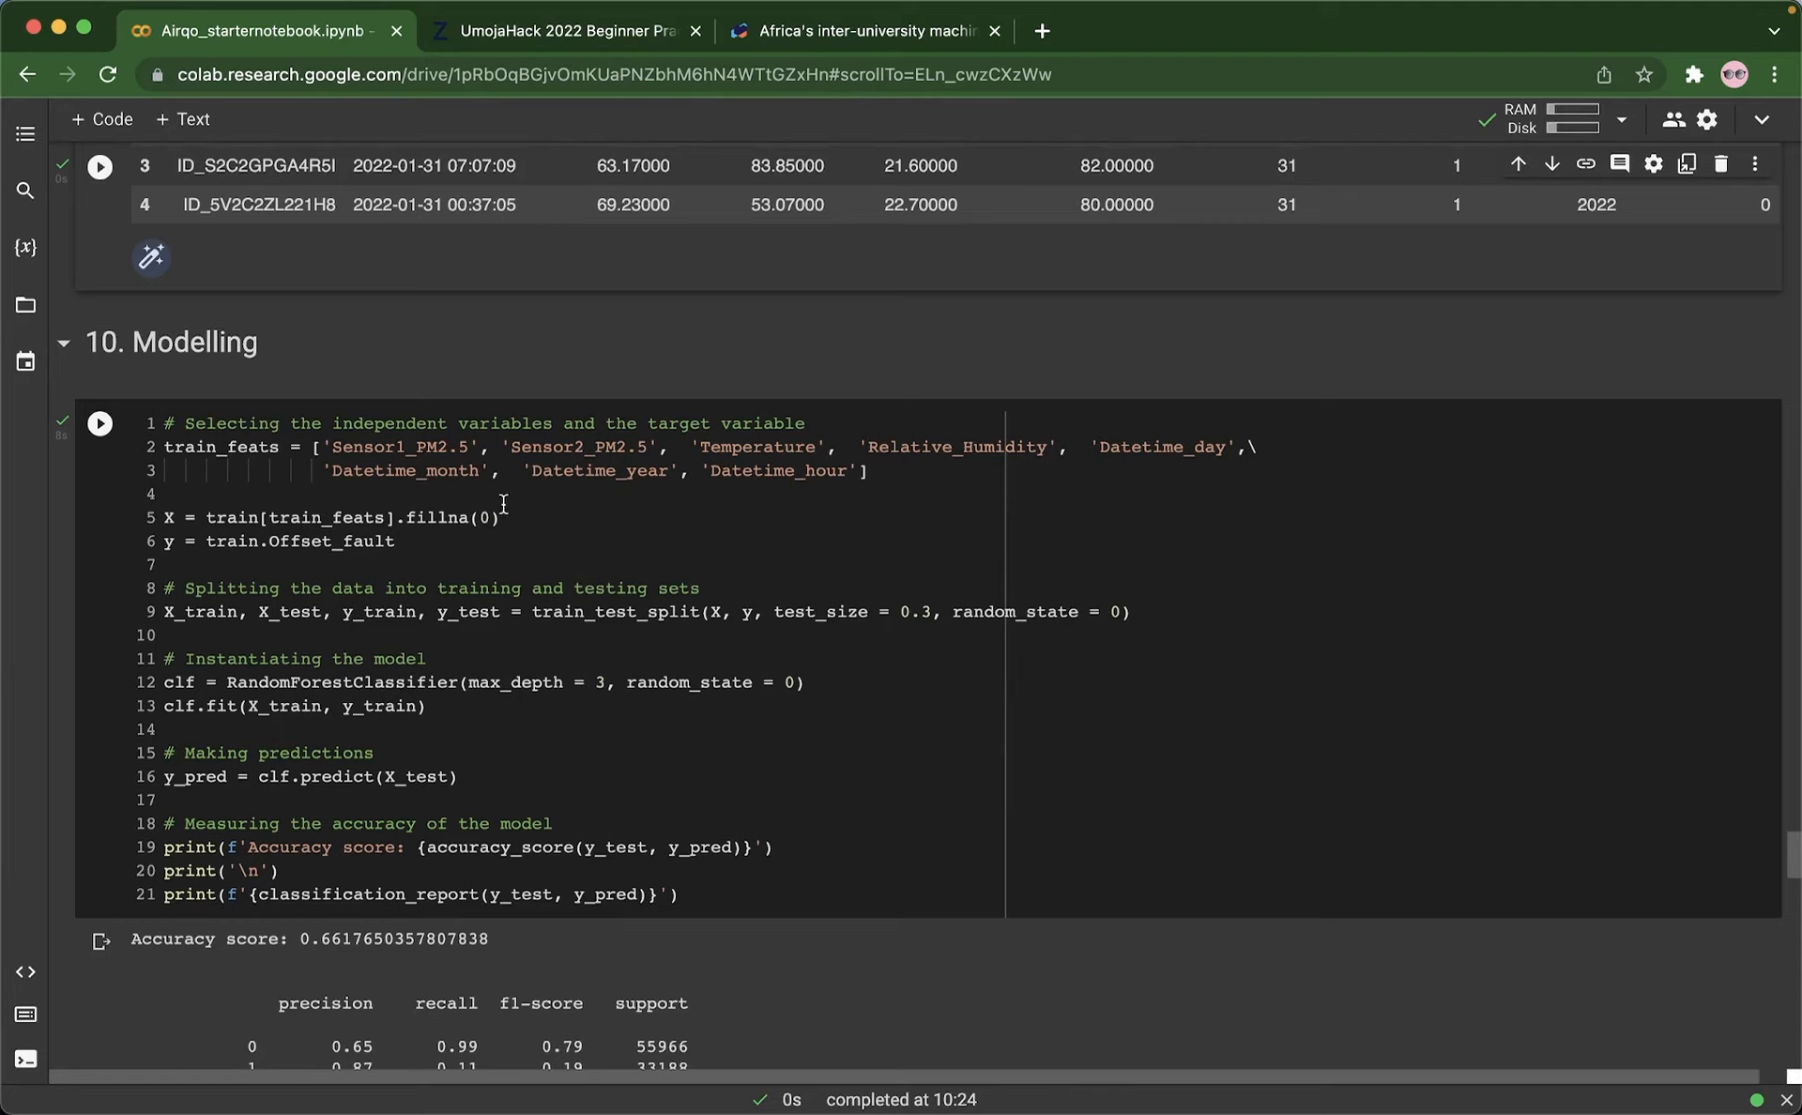
pyautogui.moveTo(541, 471)
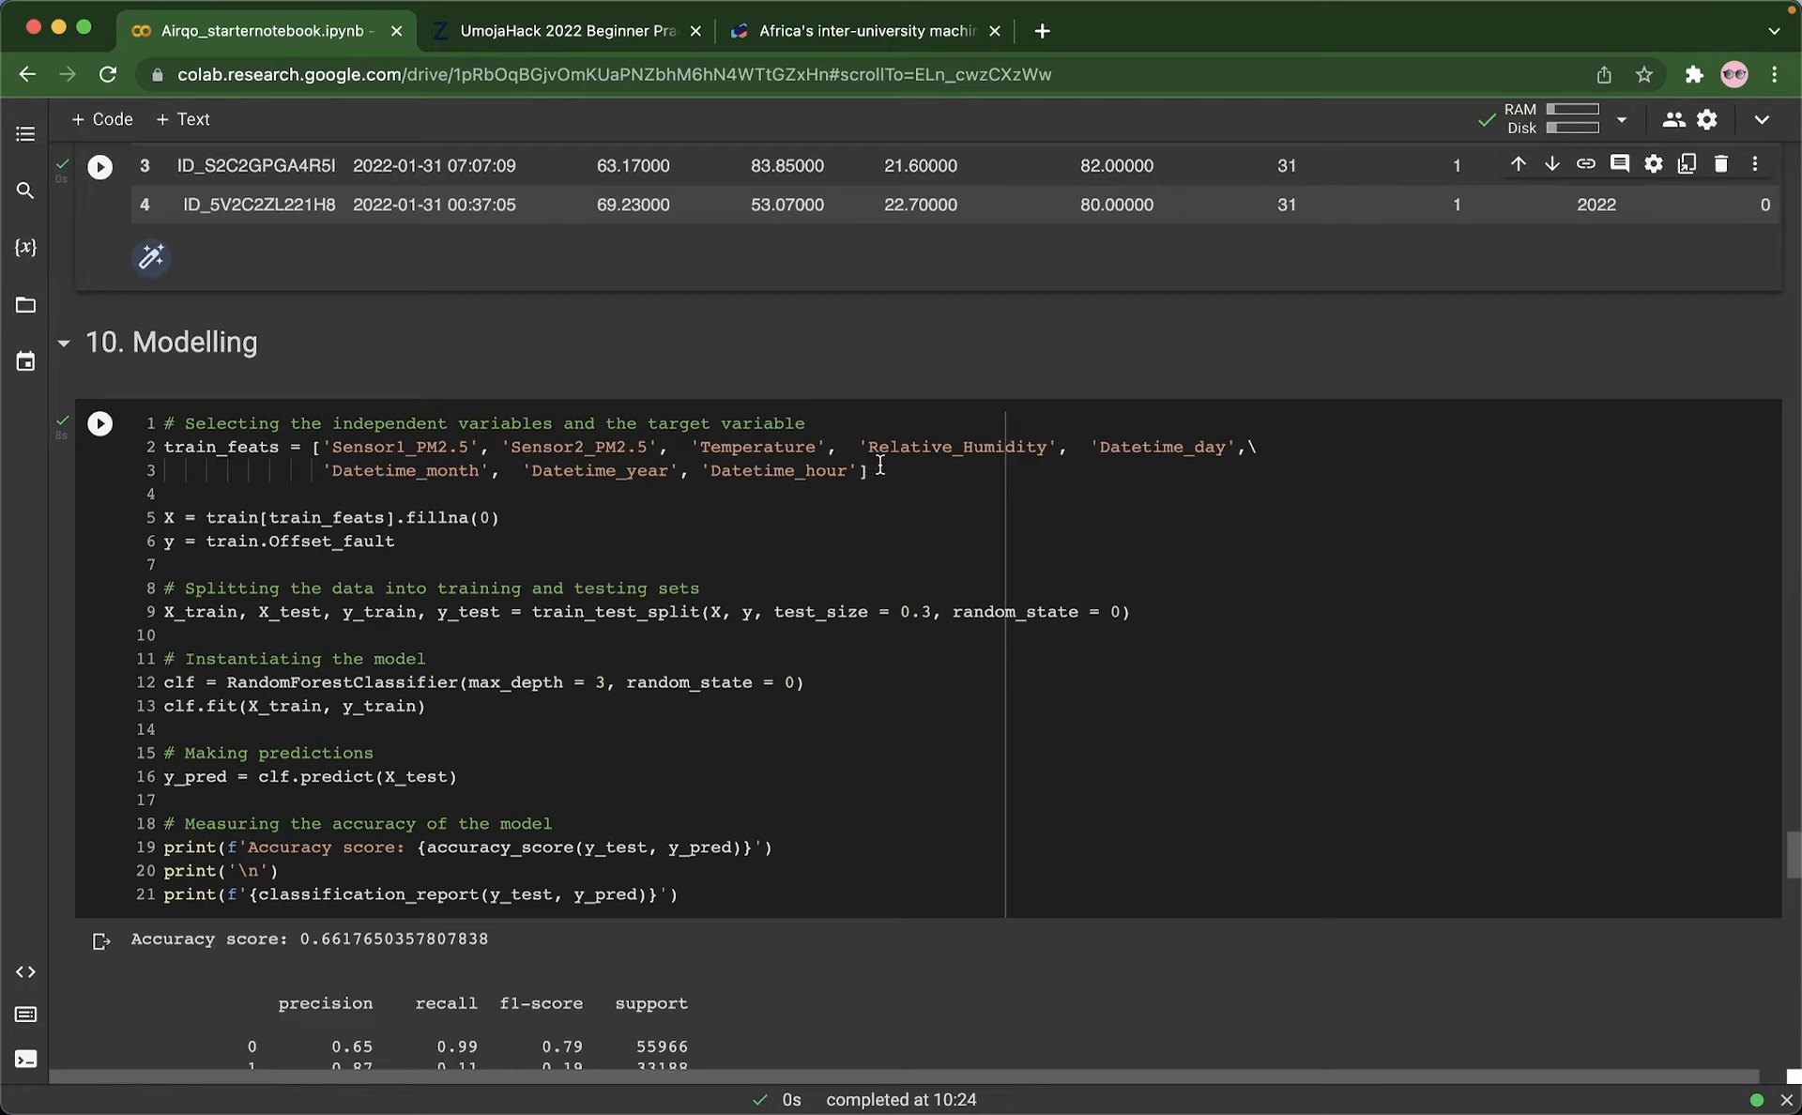
pyautogui.moveTo(447, 546)
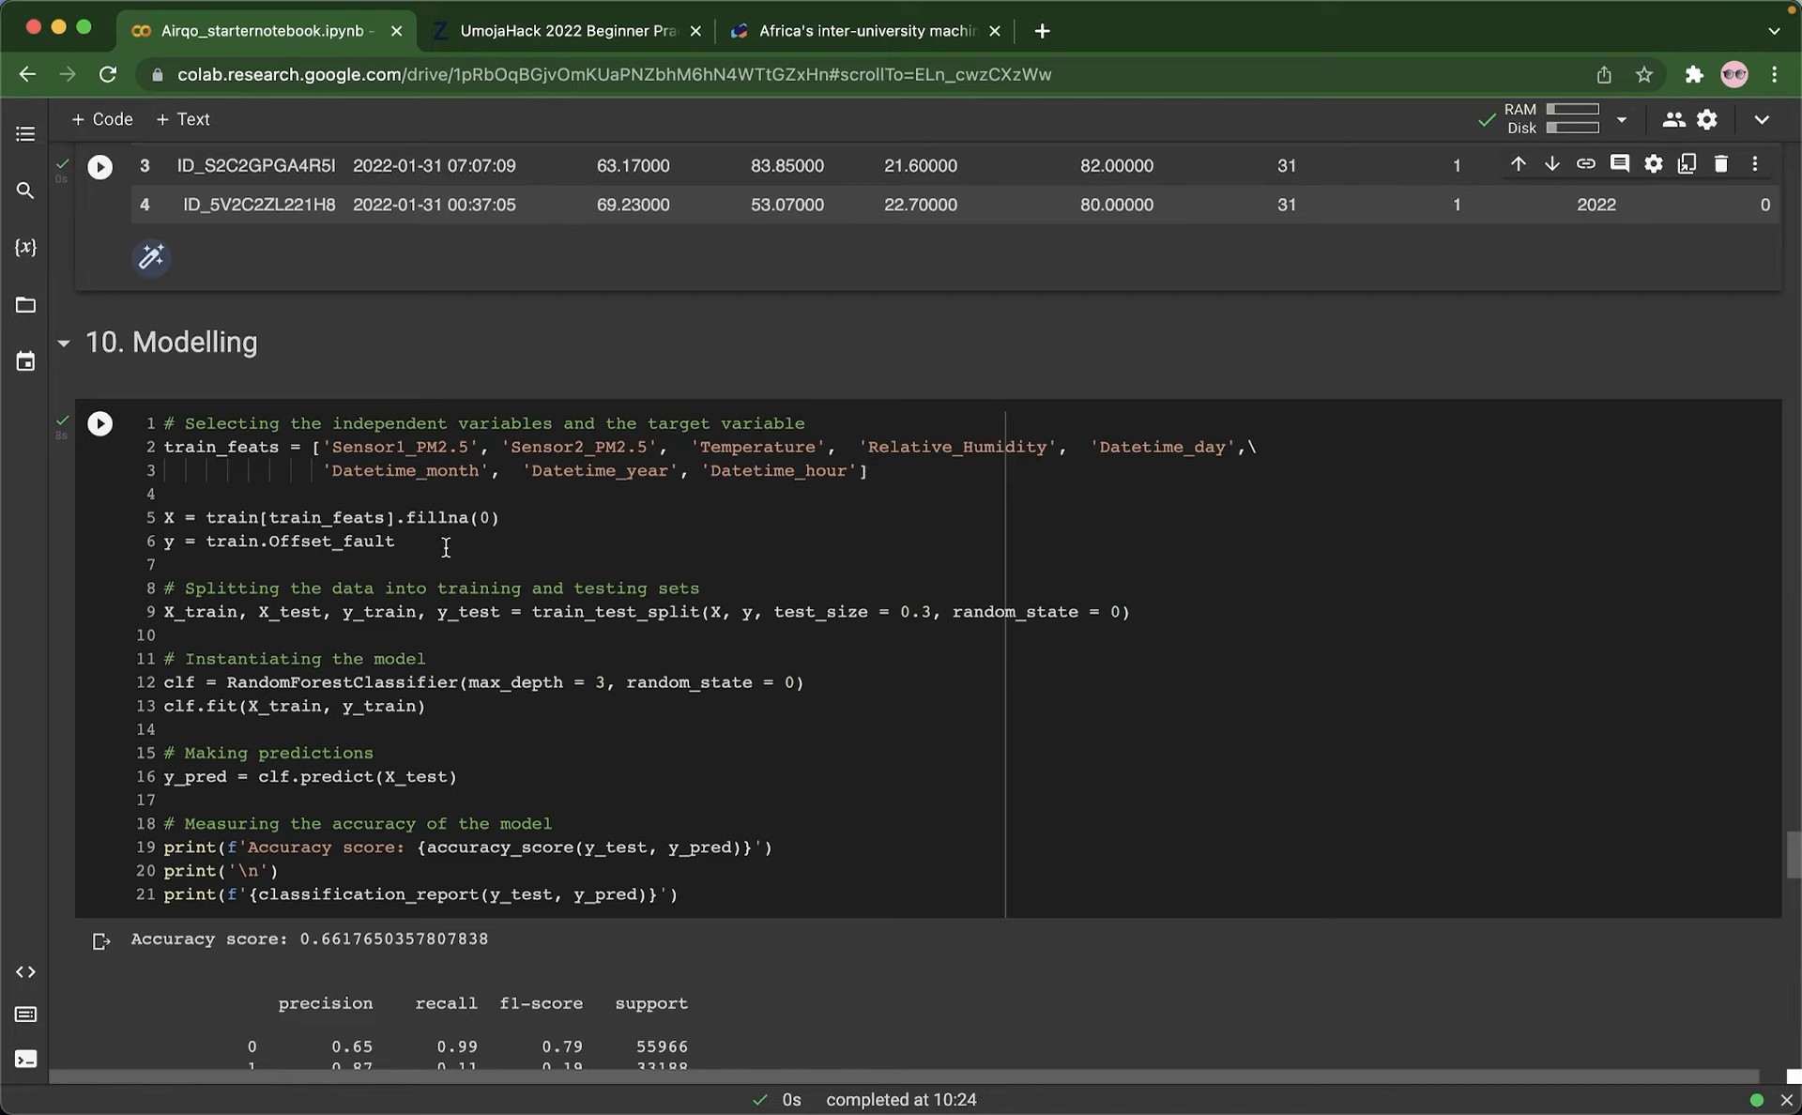
pyautogui.moveTo(560, 627)
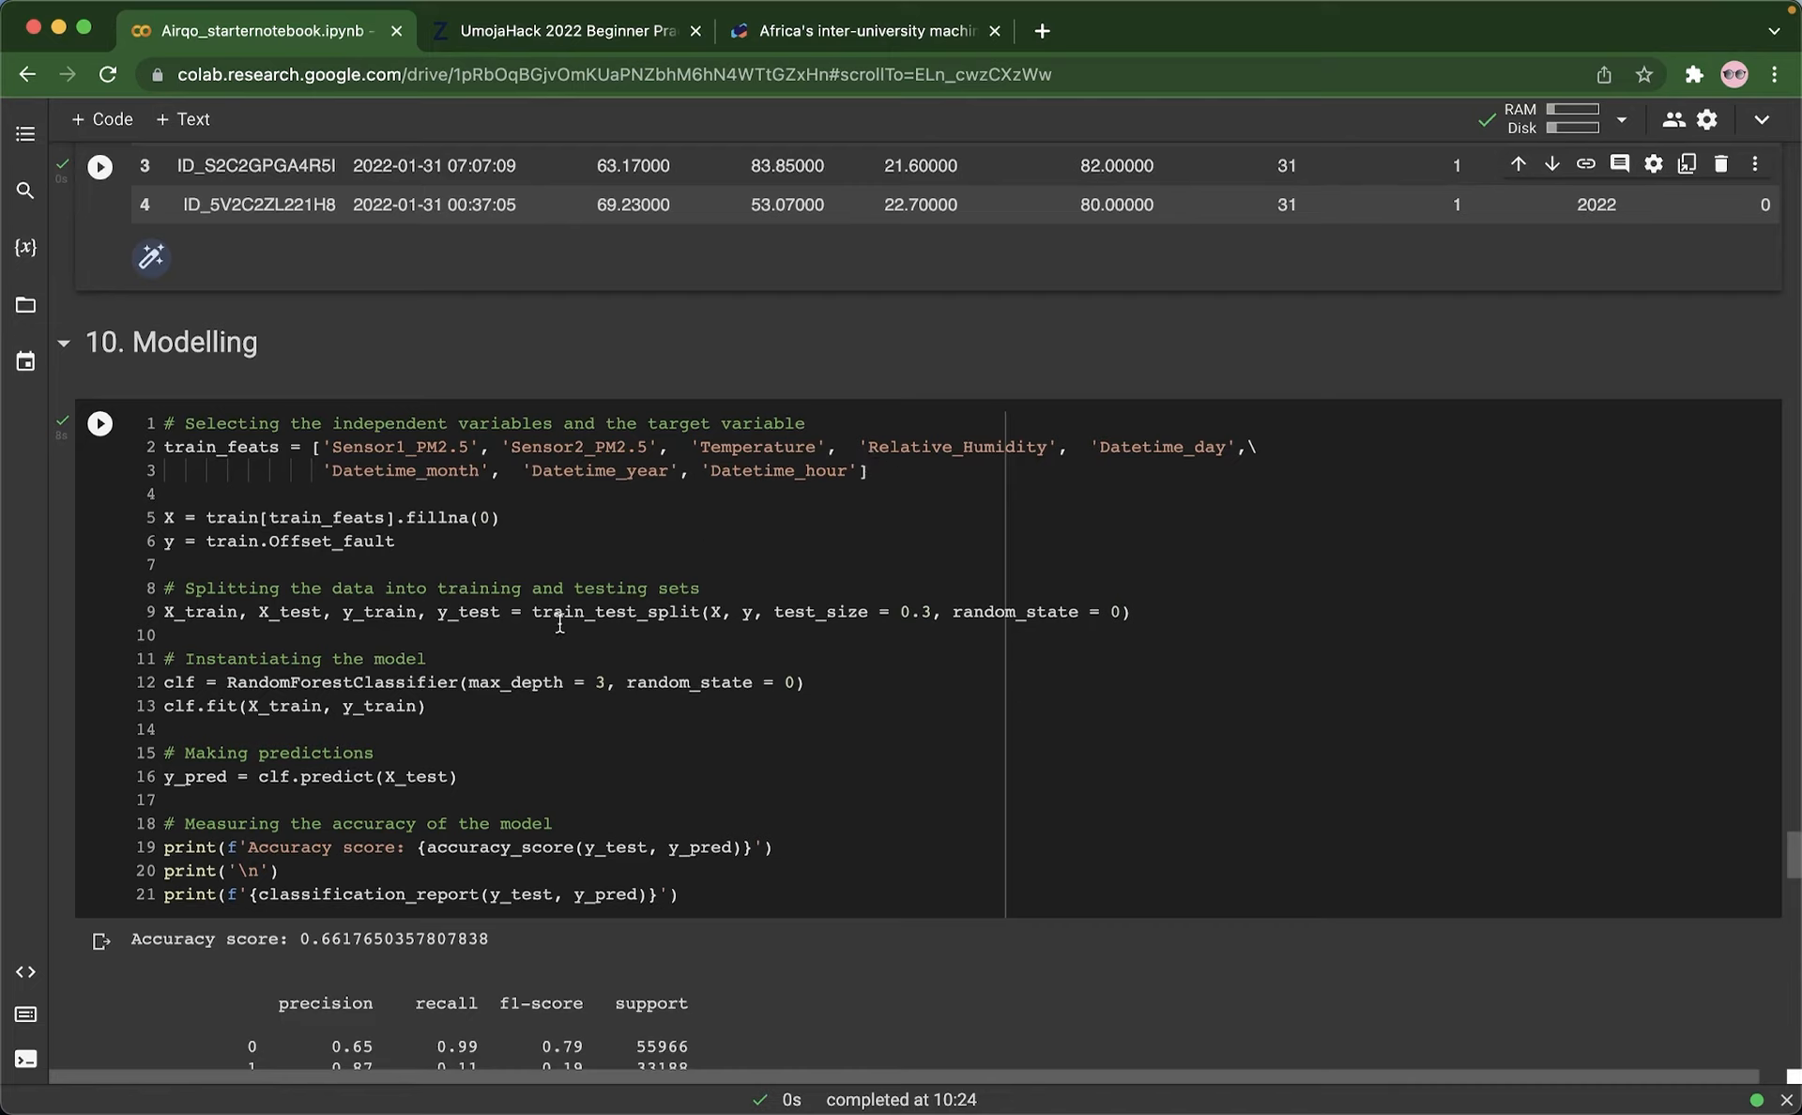
pyautogui.moveTo(878, 603)
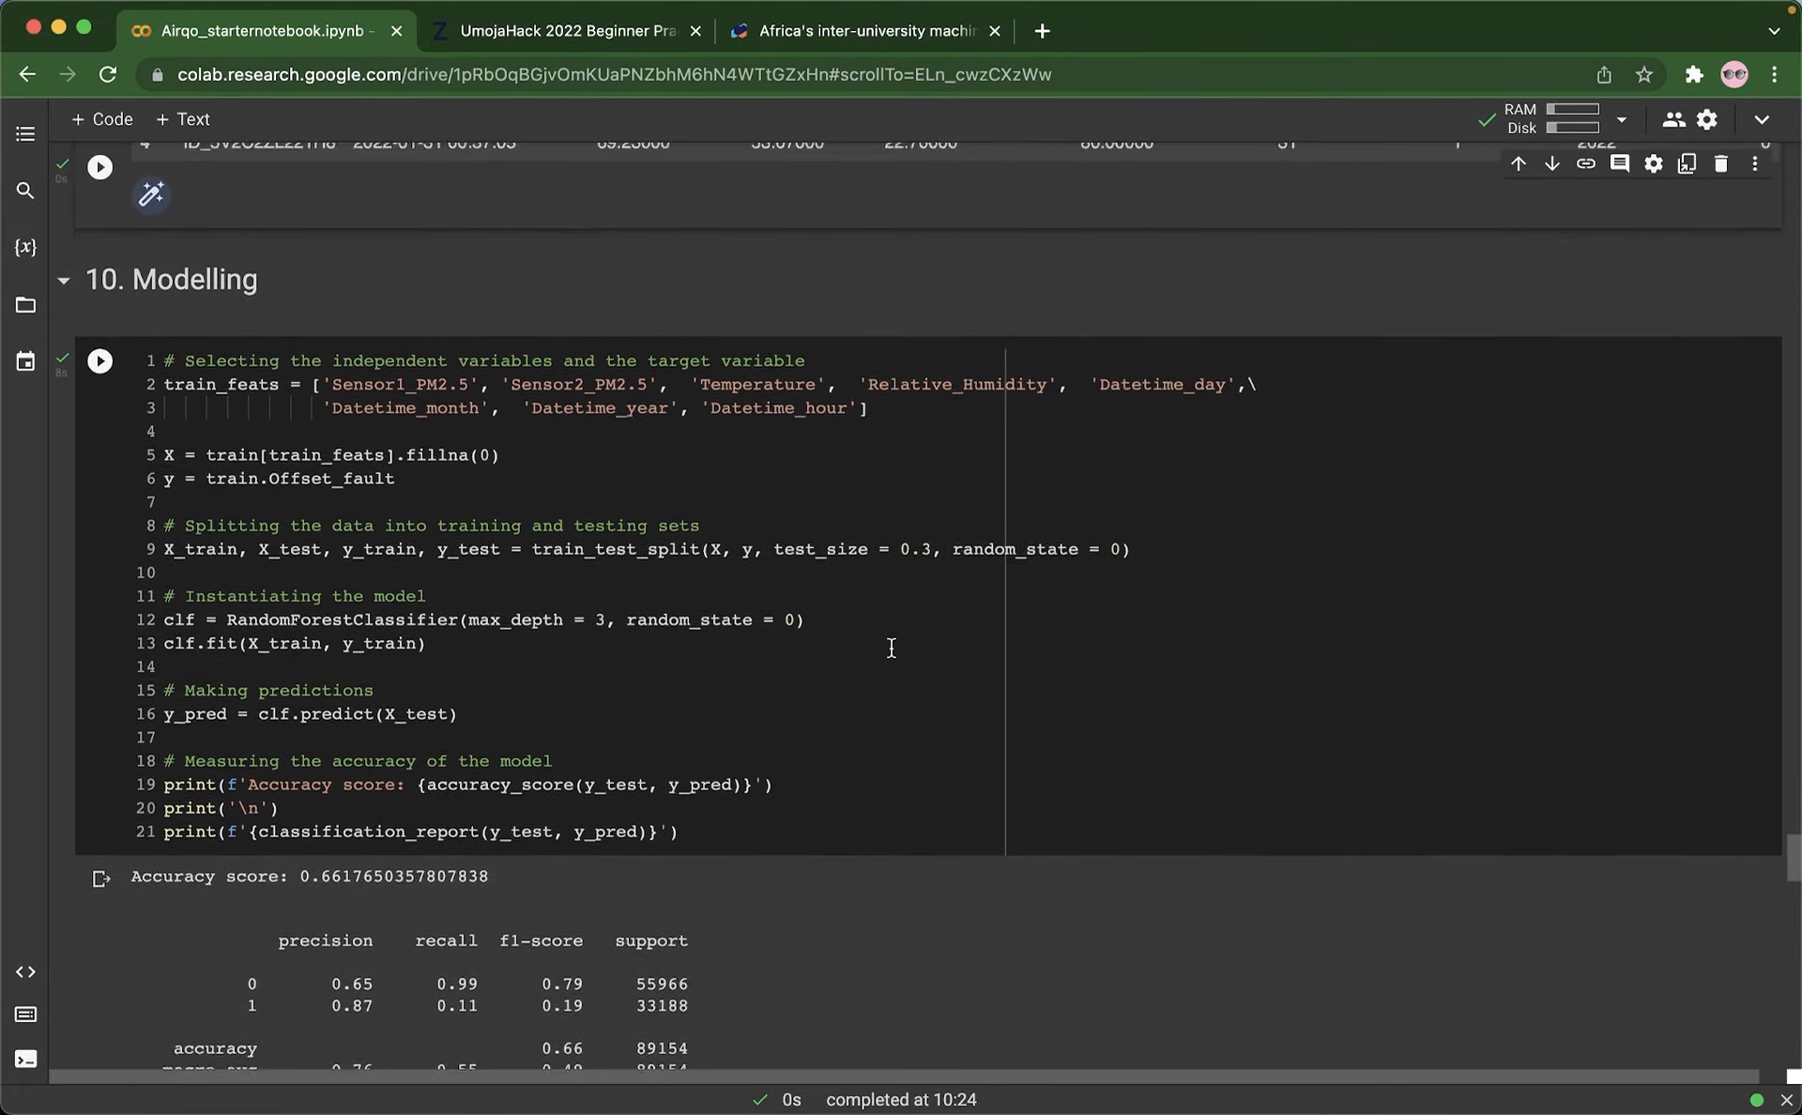
pyautogui.scroll(-3)
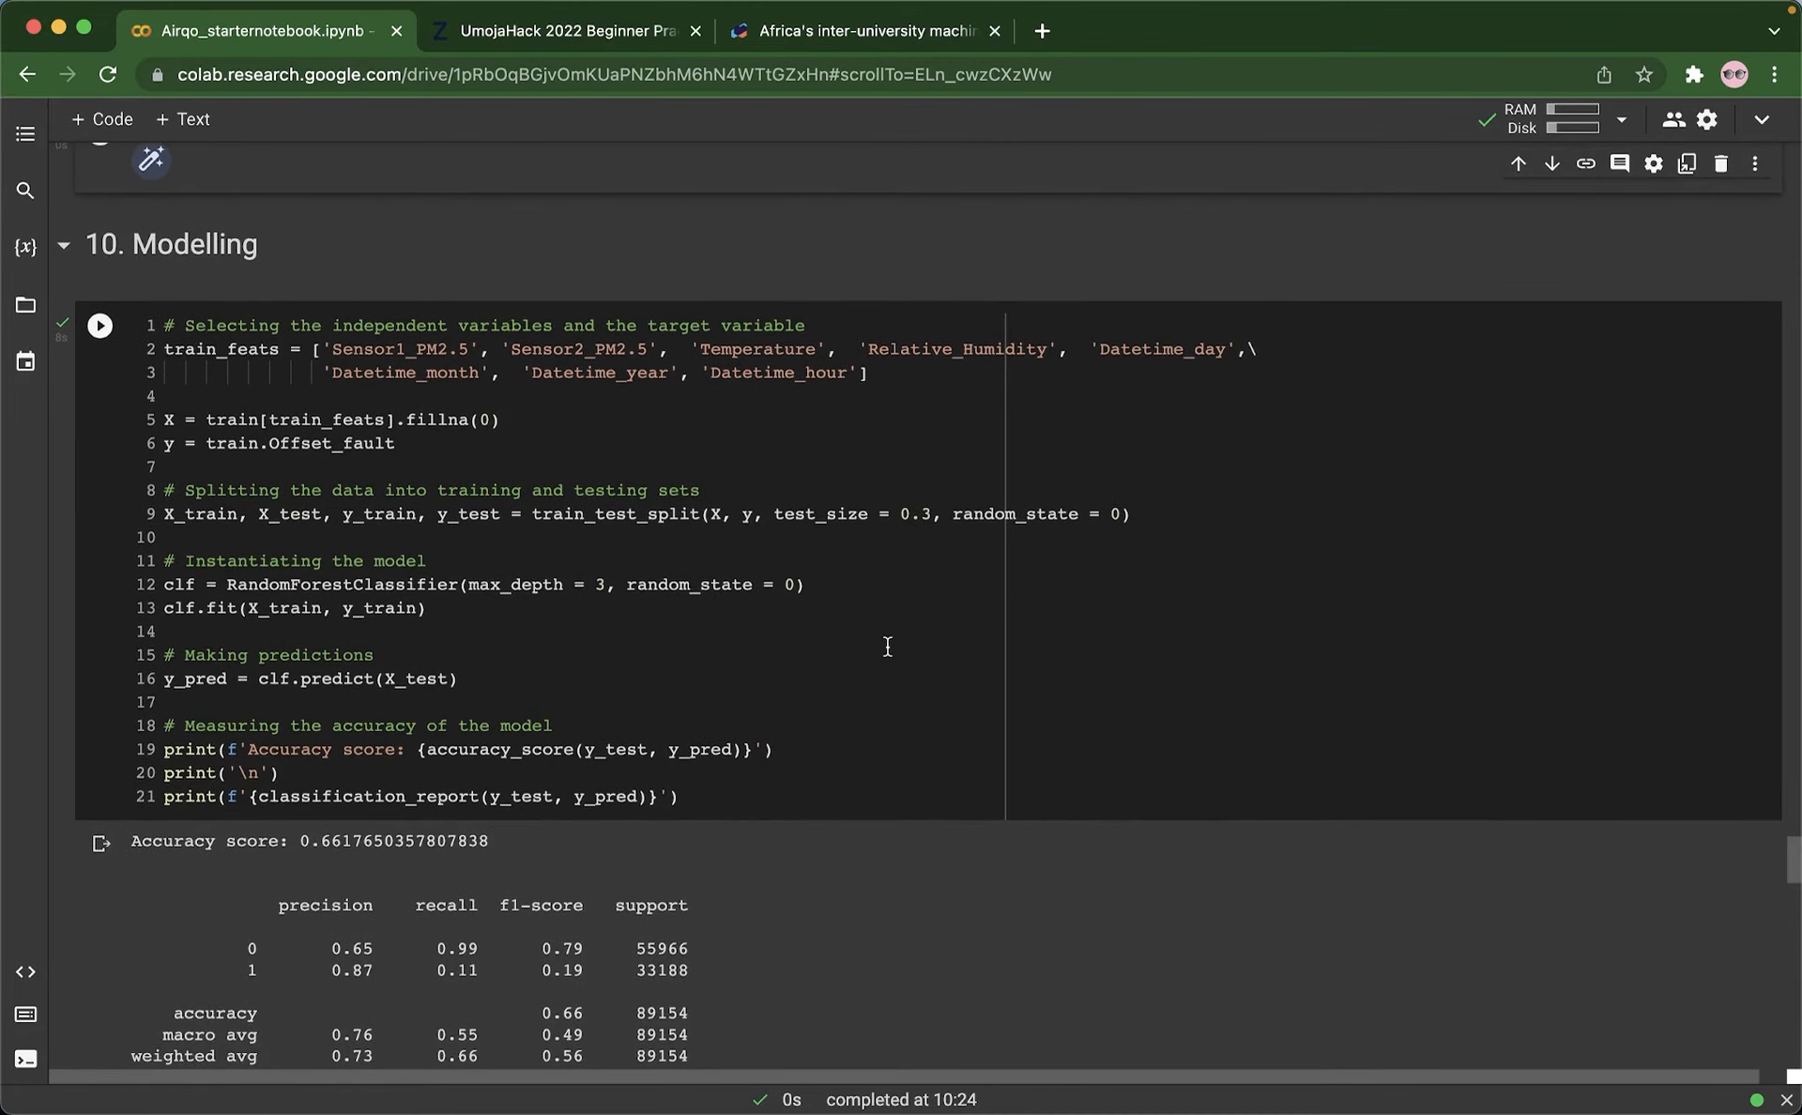
pyautogui.moveTo(678, 591)
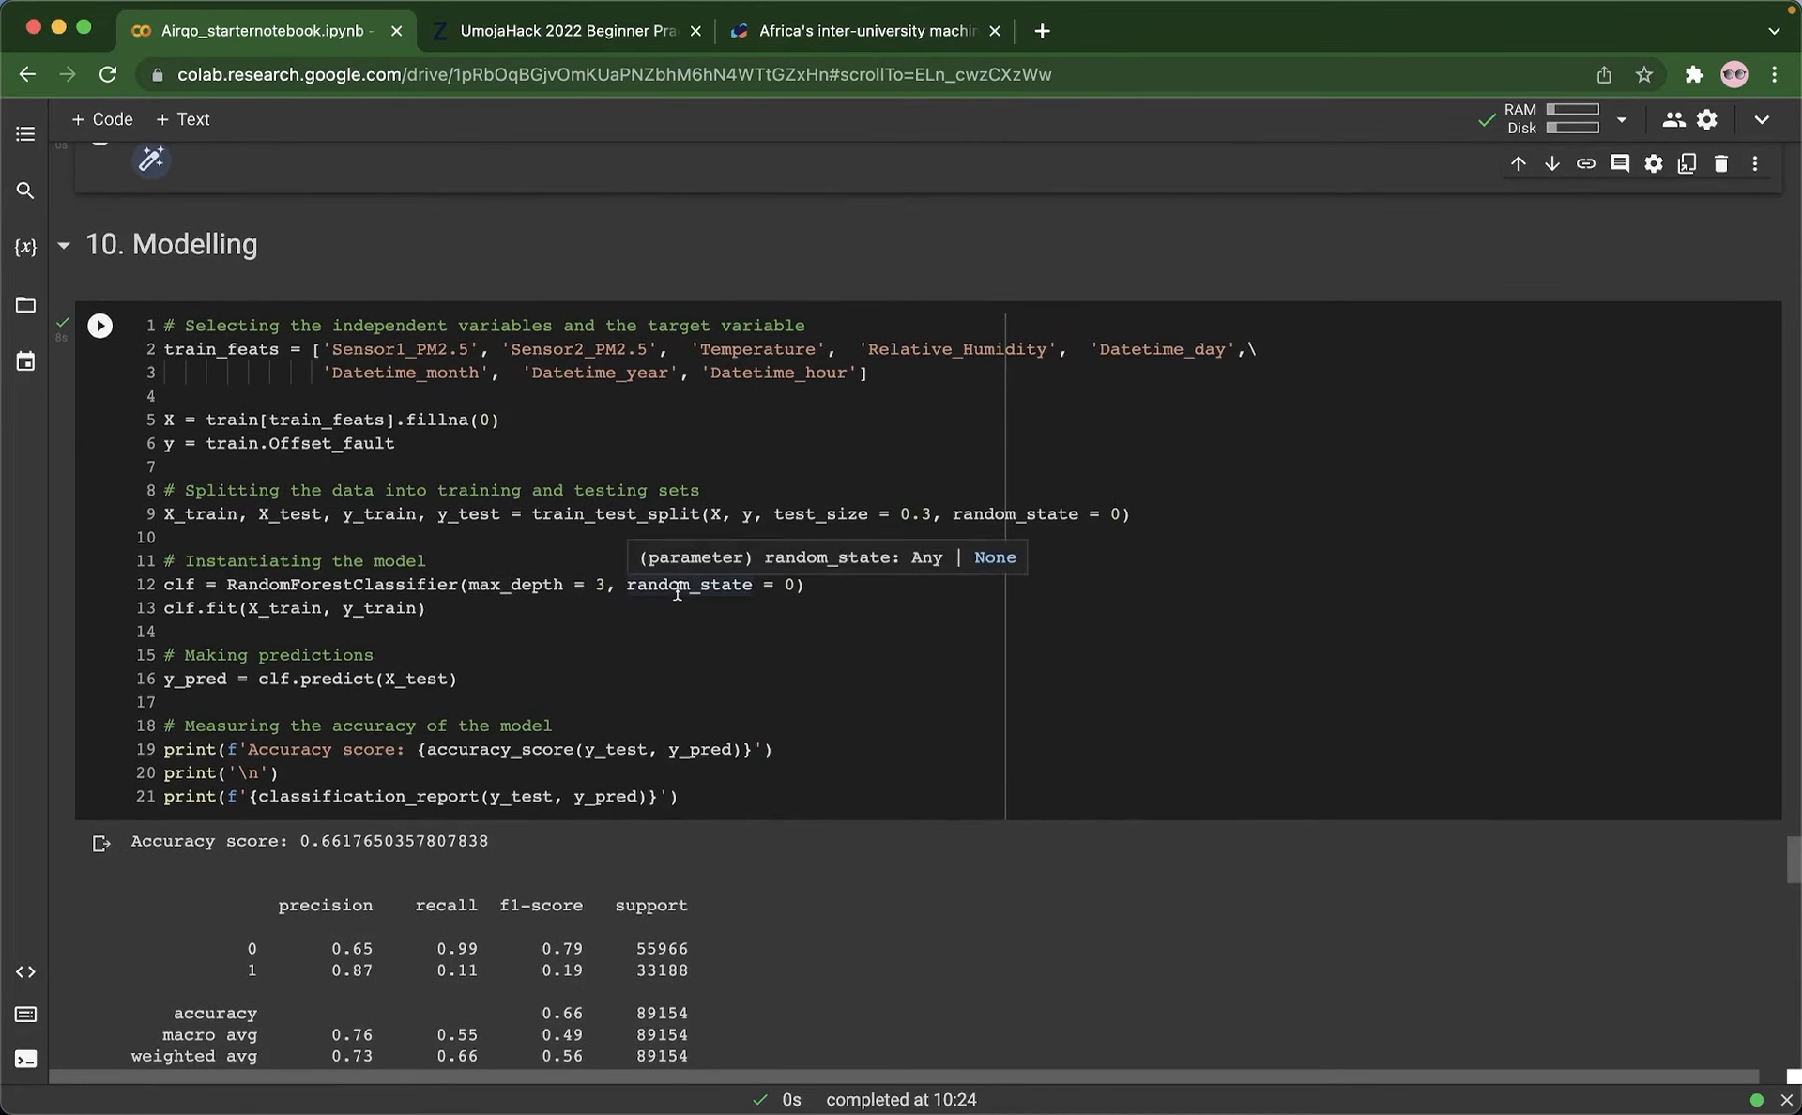
pyautogui.moveTo(291, 600)
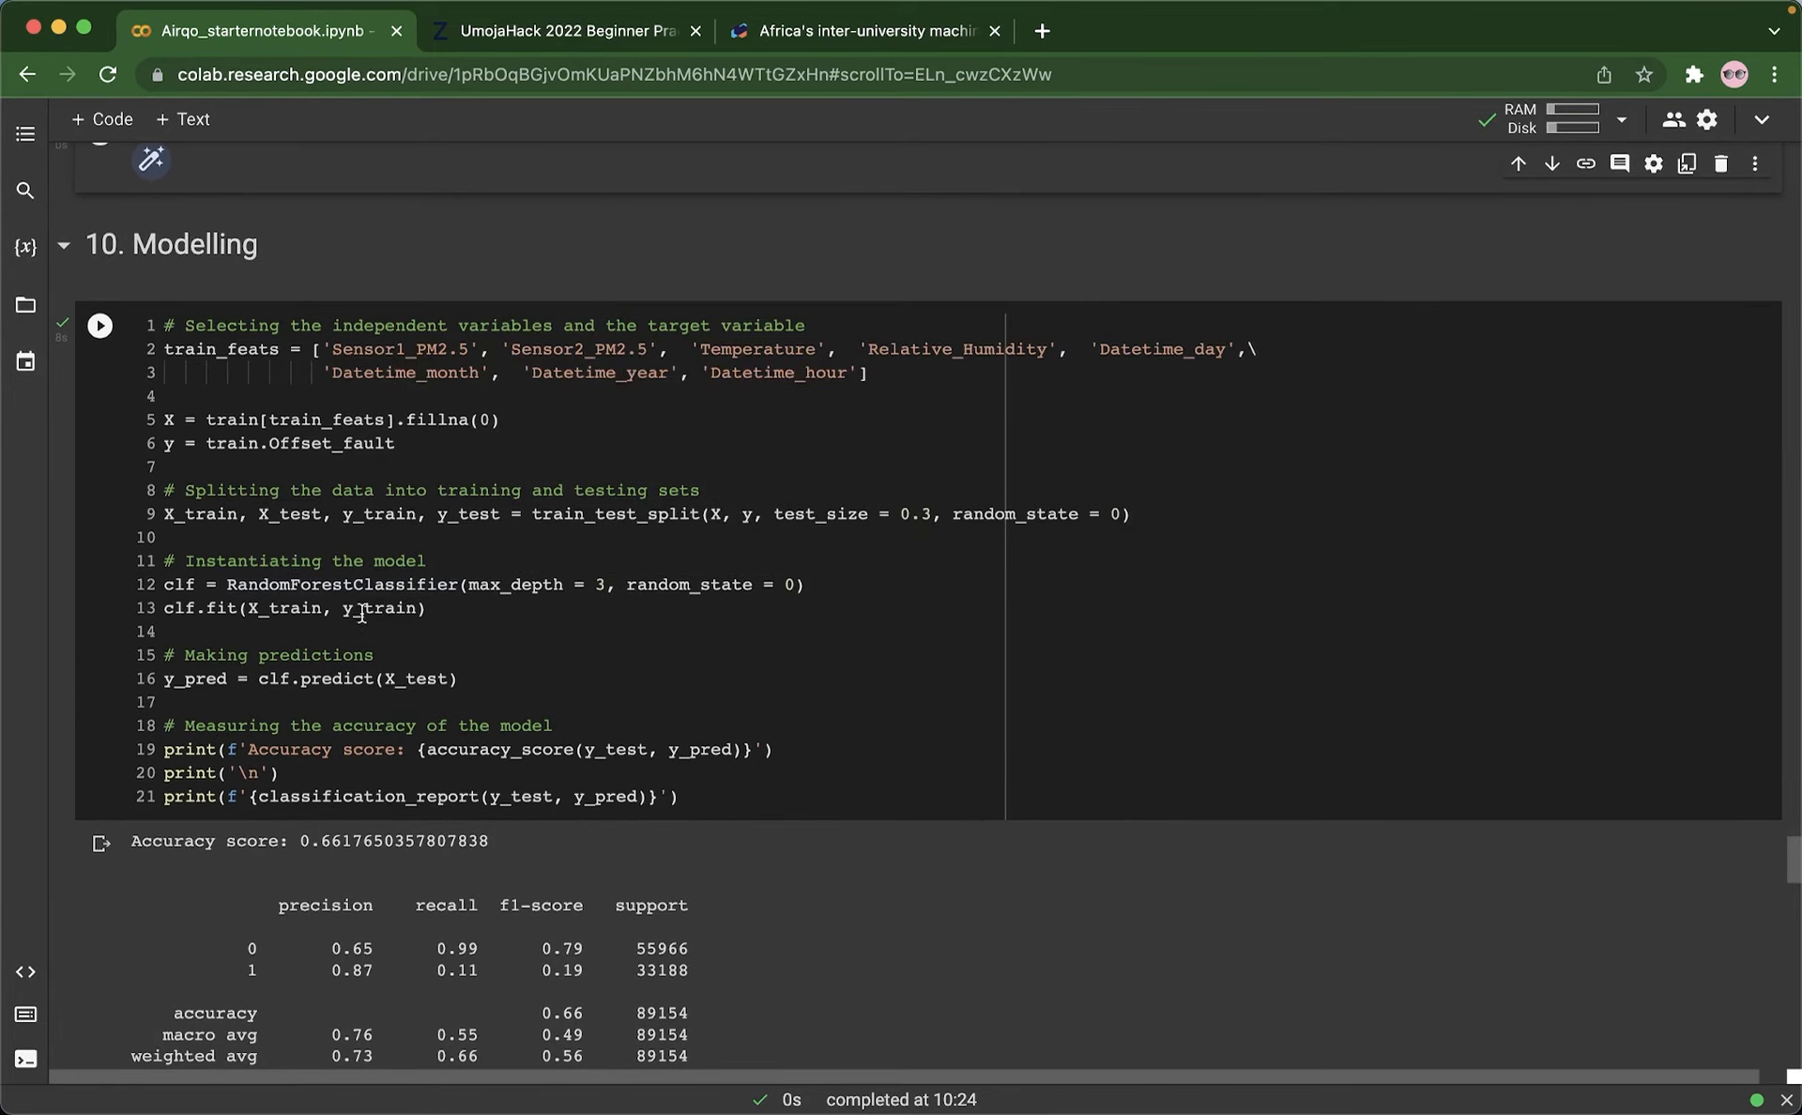
pyautogui.moveTo(428, 657)
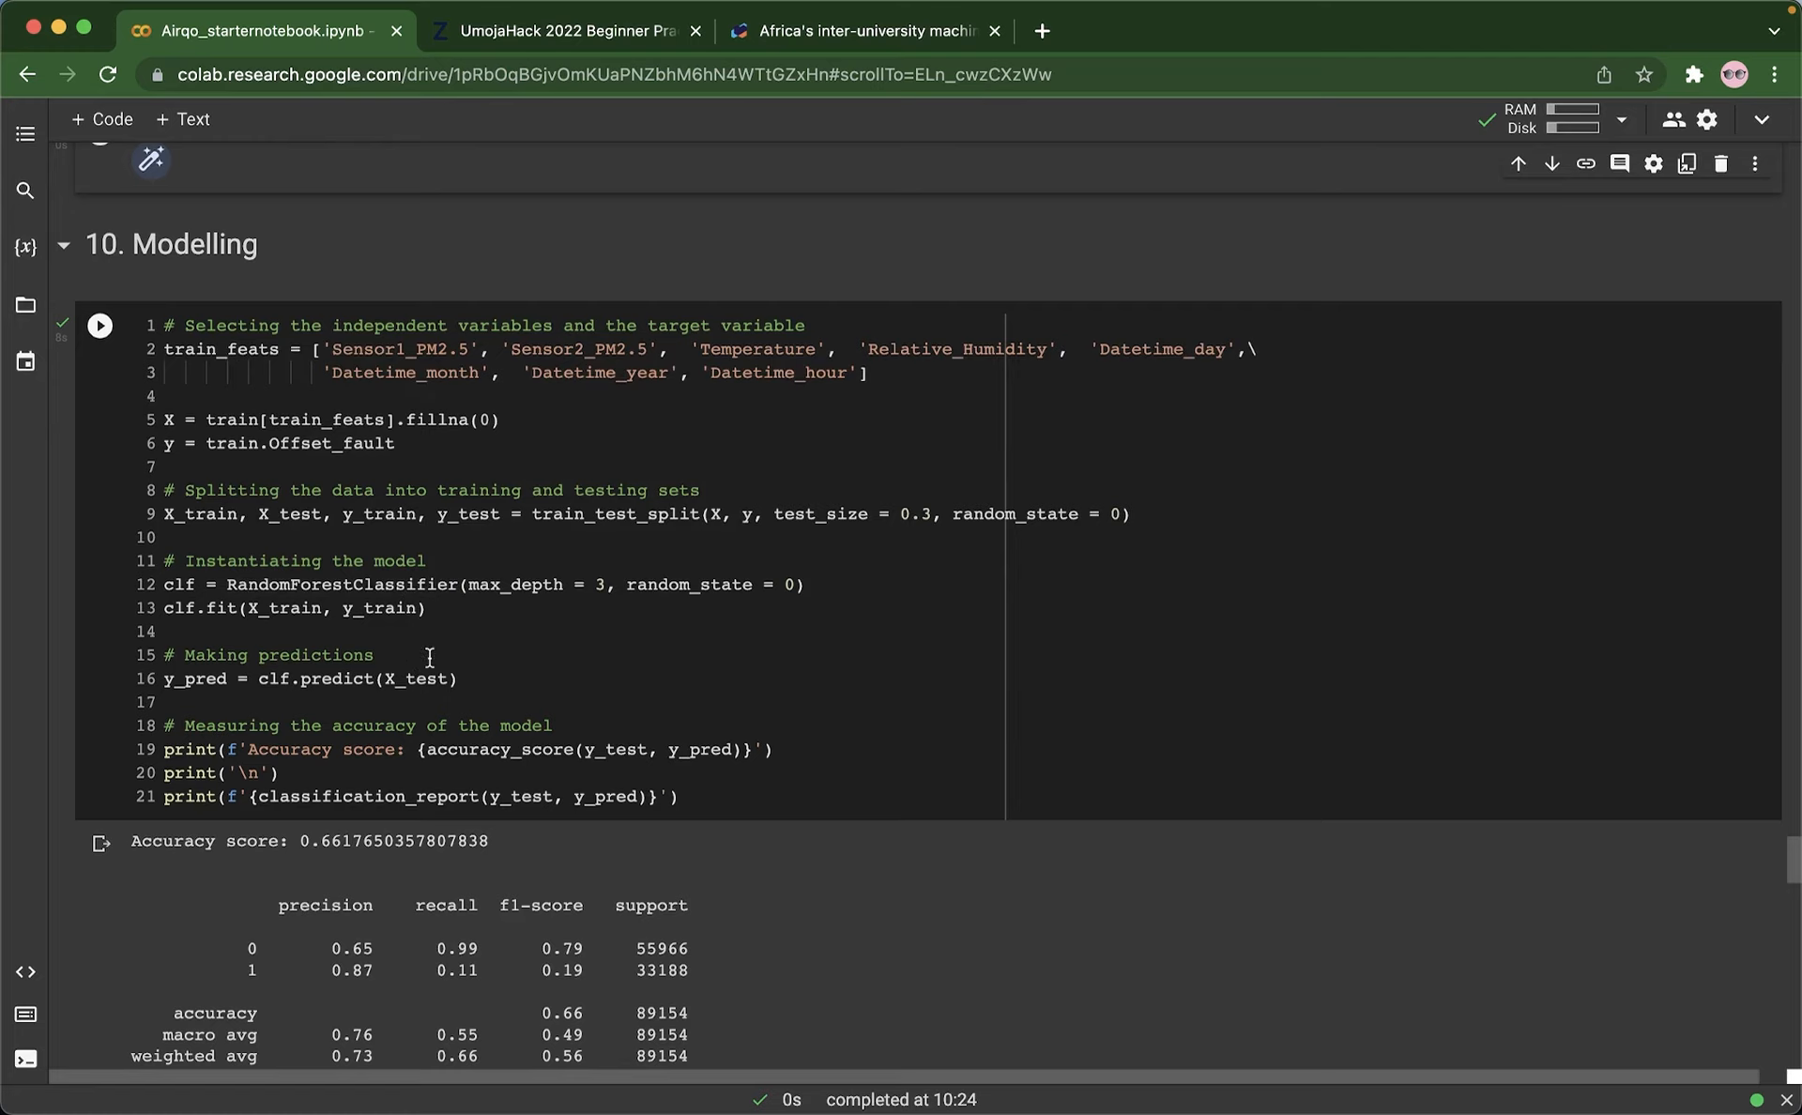
pyautogui.moveTo(417, 594)
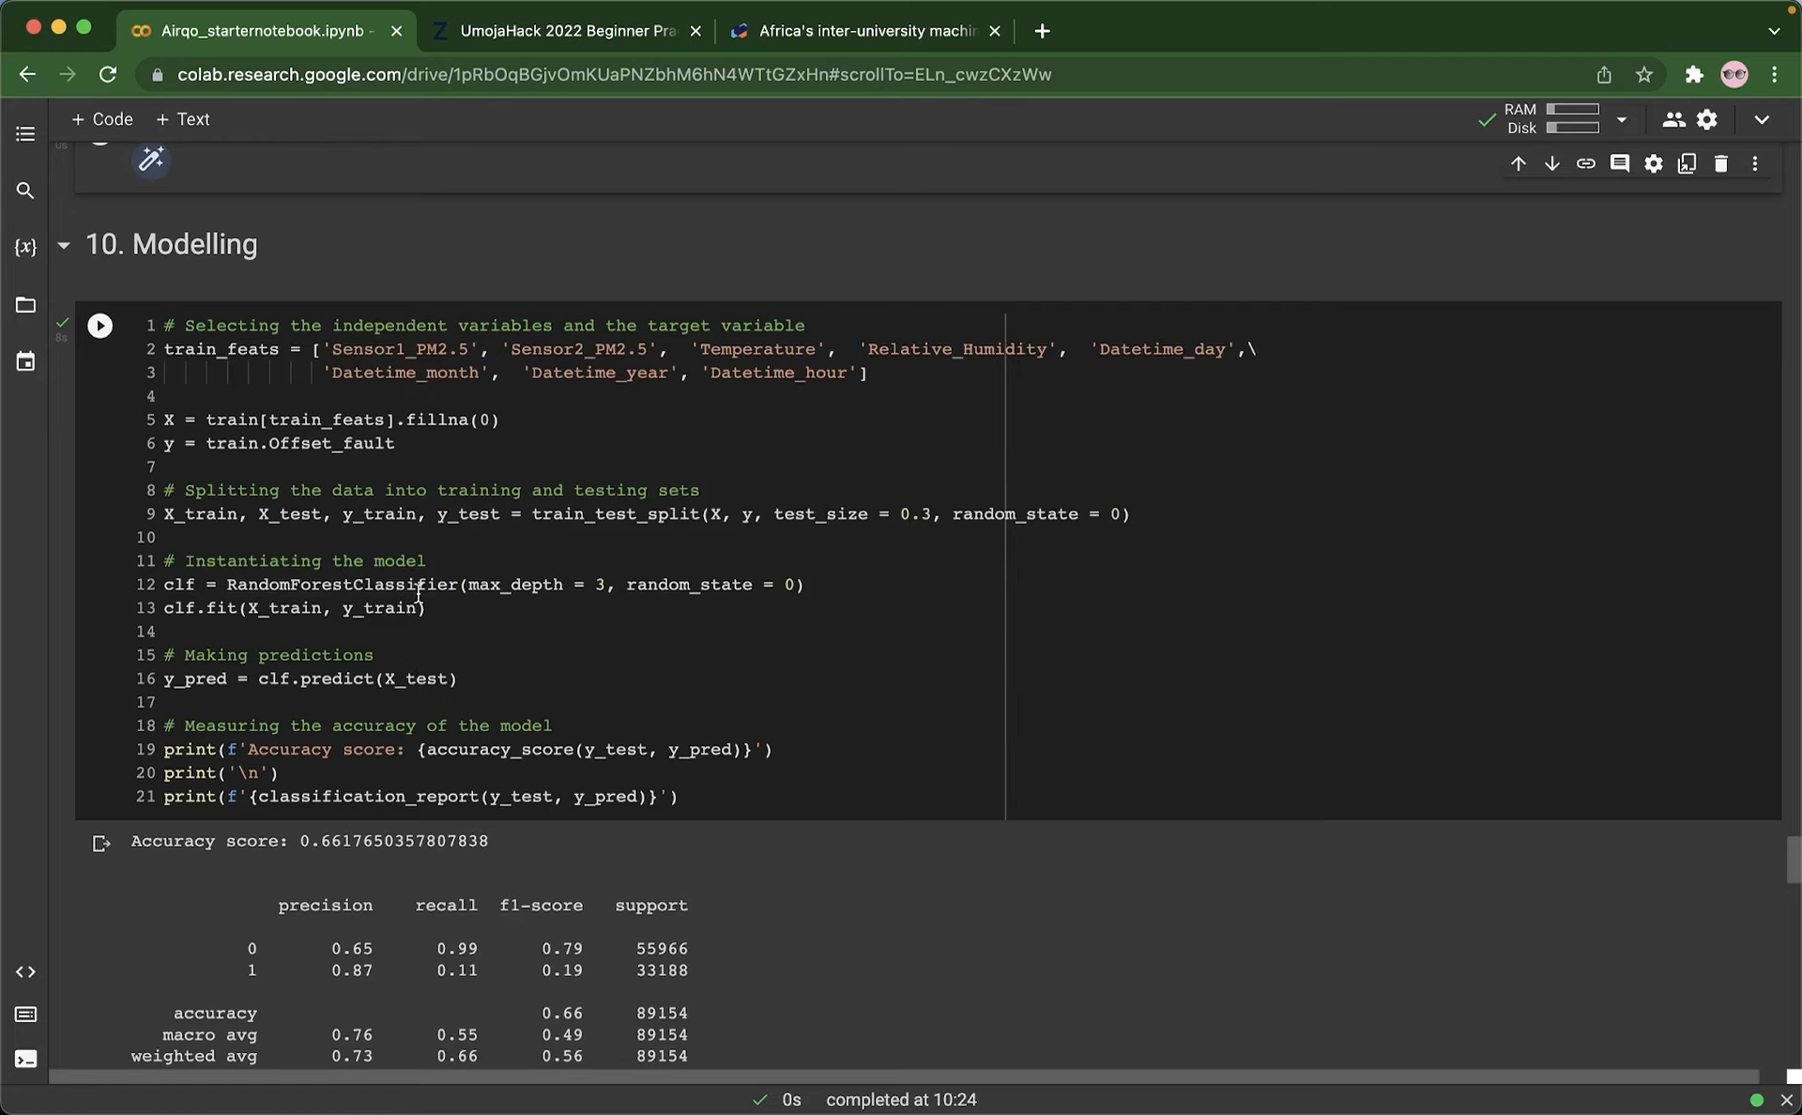
pyautogui.moveTo(642, 687)
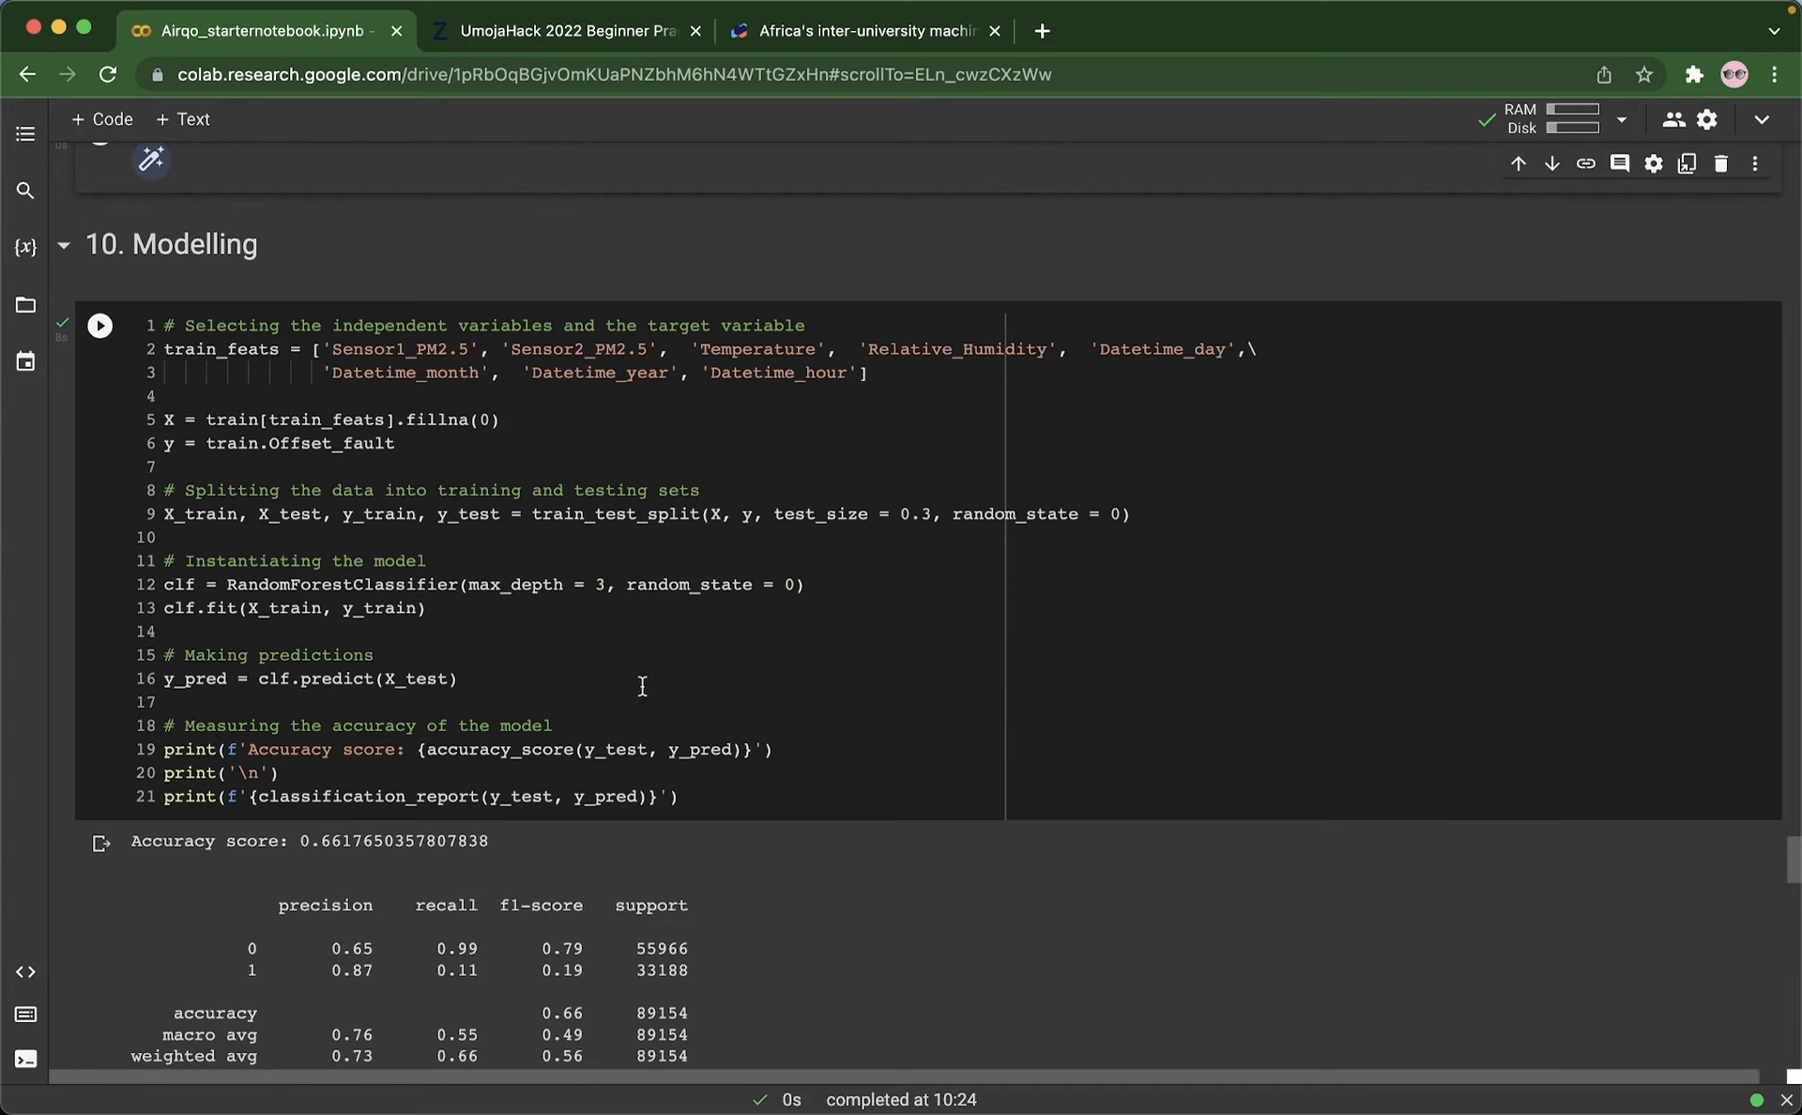
# Step: Scroll past the classification report to the confusion matrix heatmap with 55420 true negatives
pyautogui.scroll(-3)
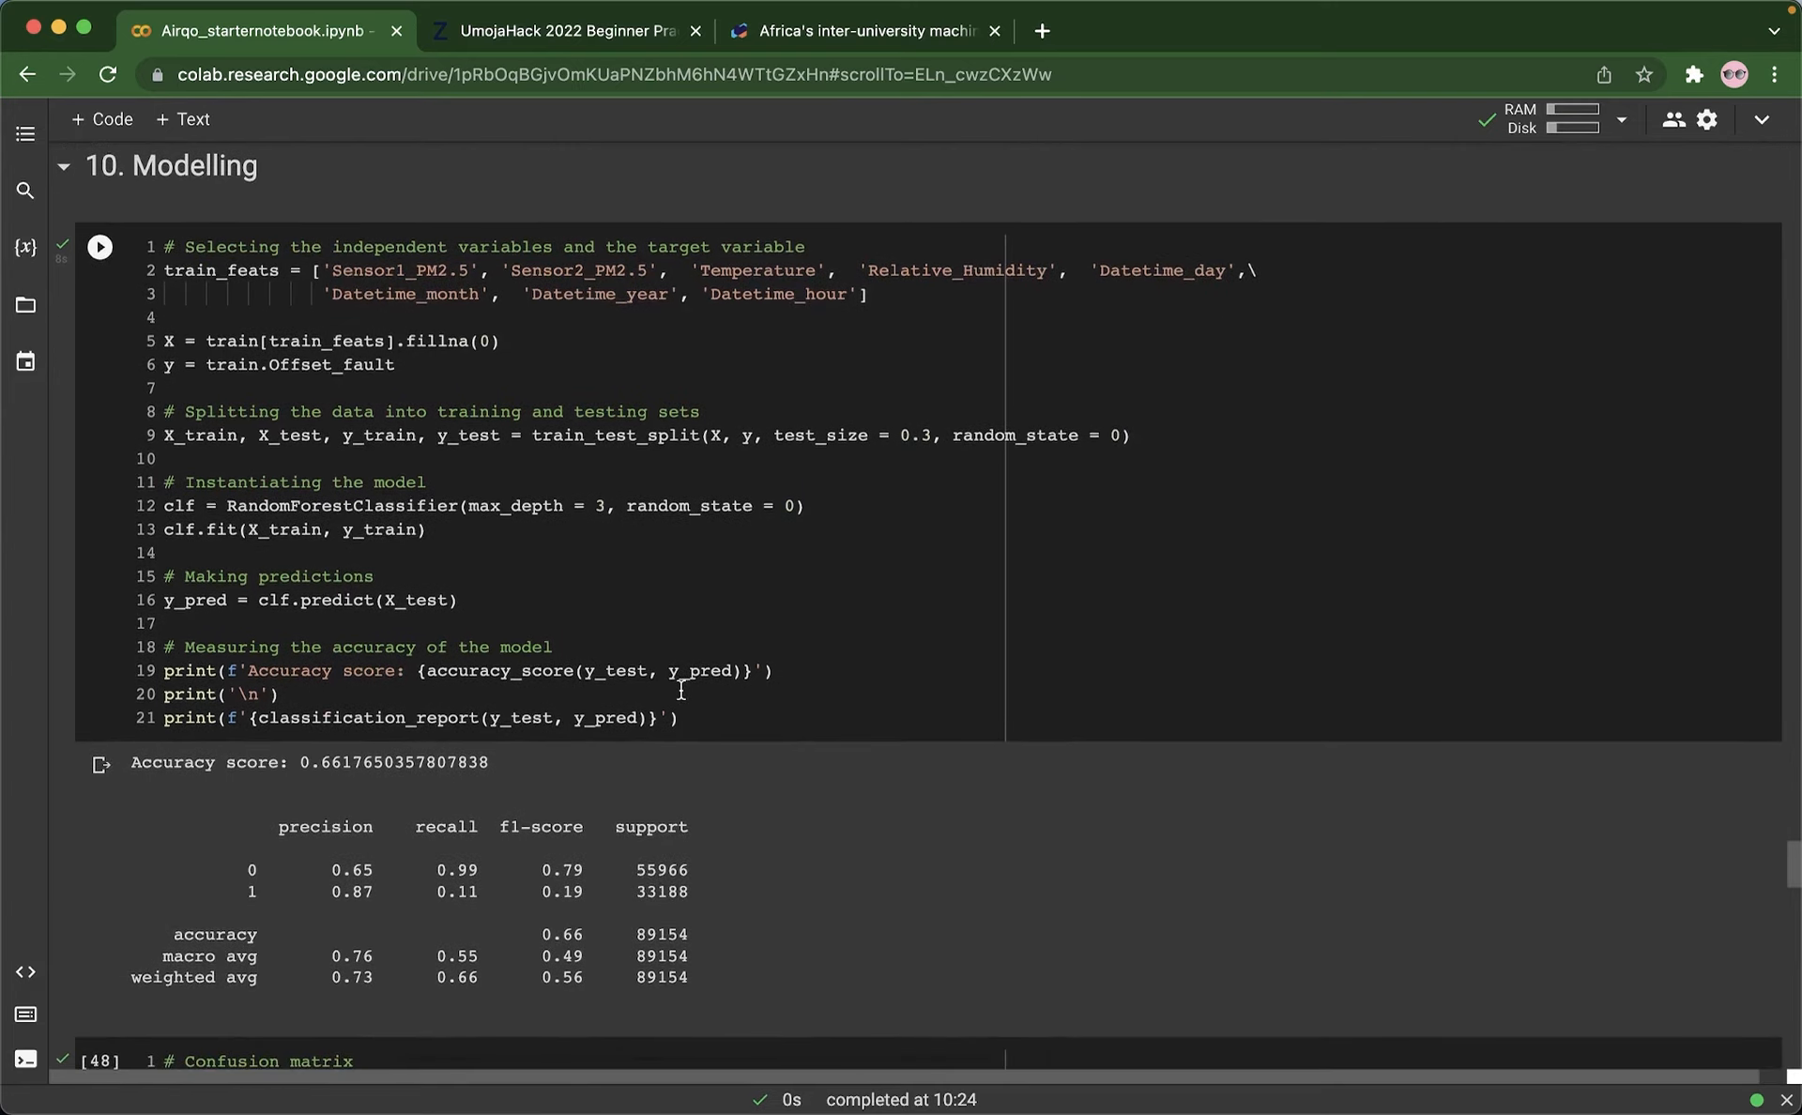
pyautogui.scroll(-3)
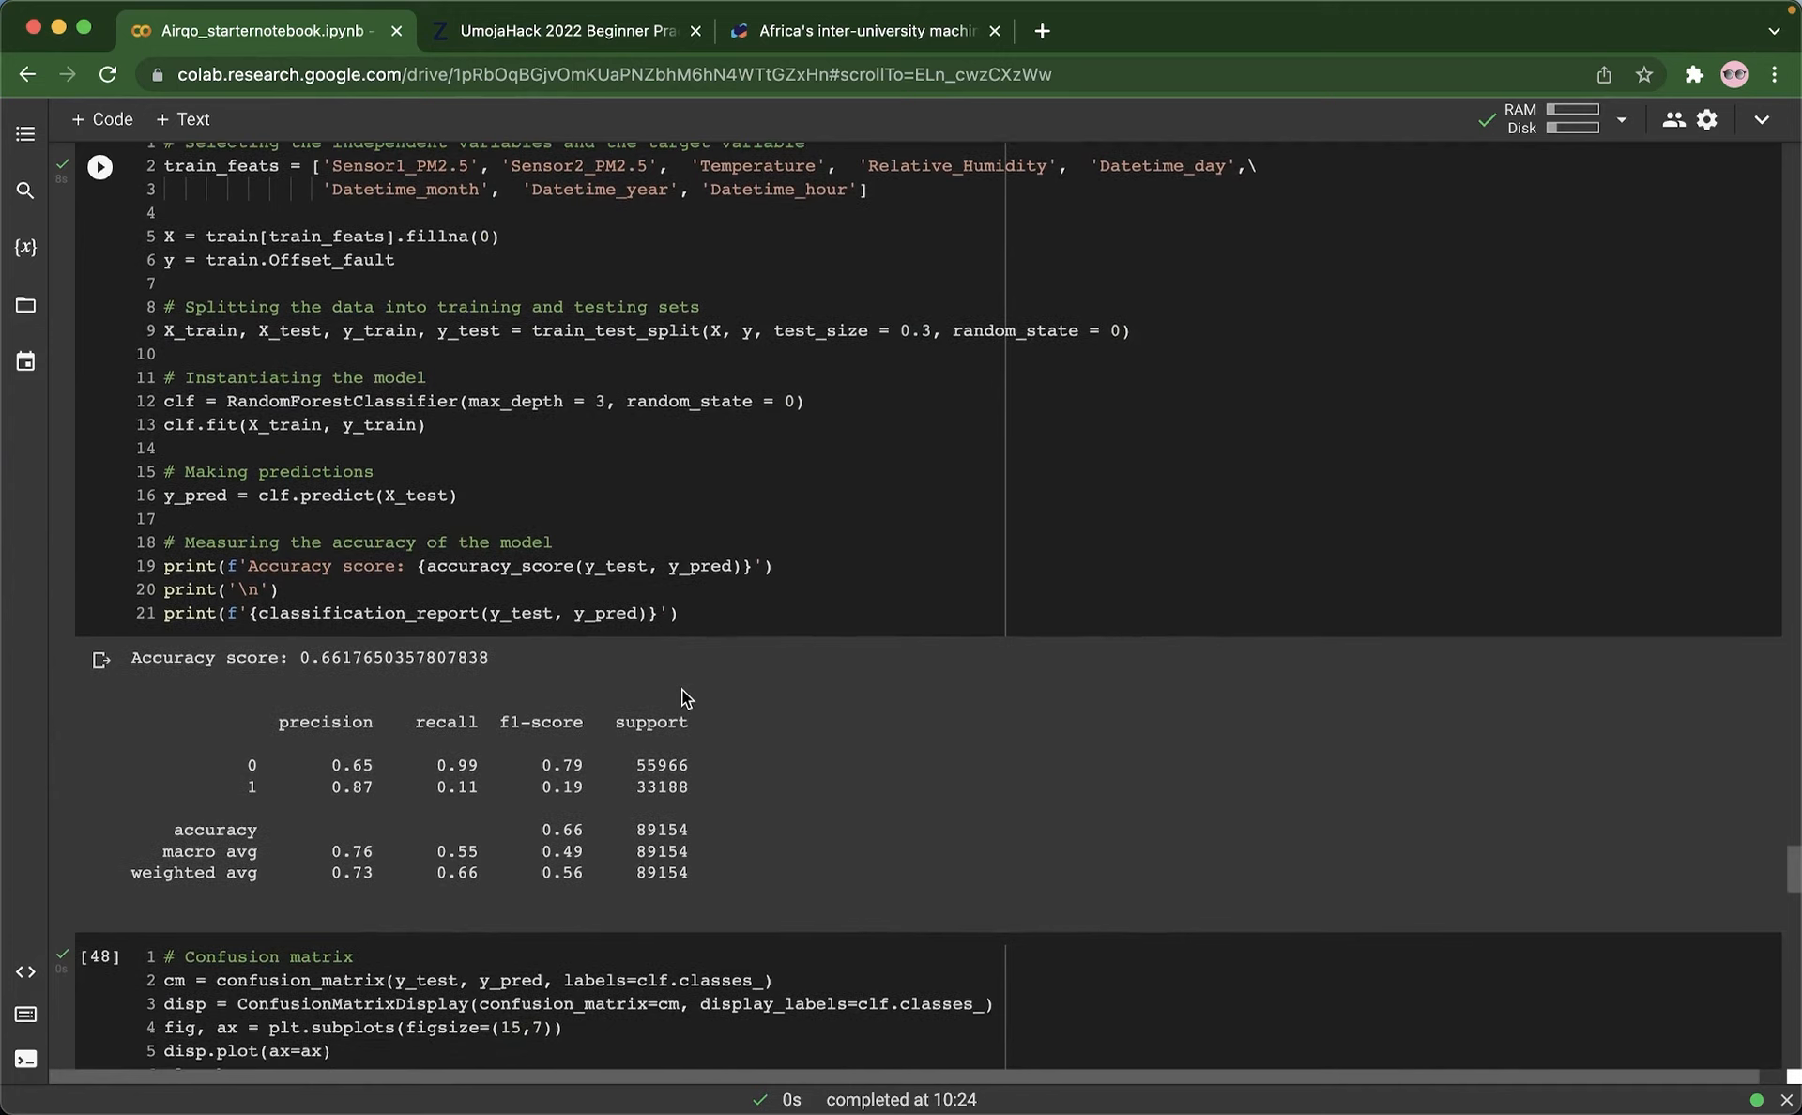
pyautogui.moveTo(370, 651)
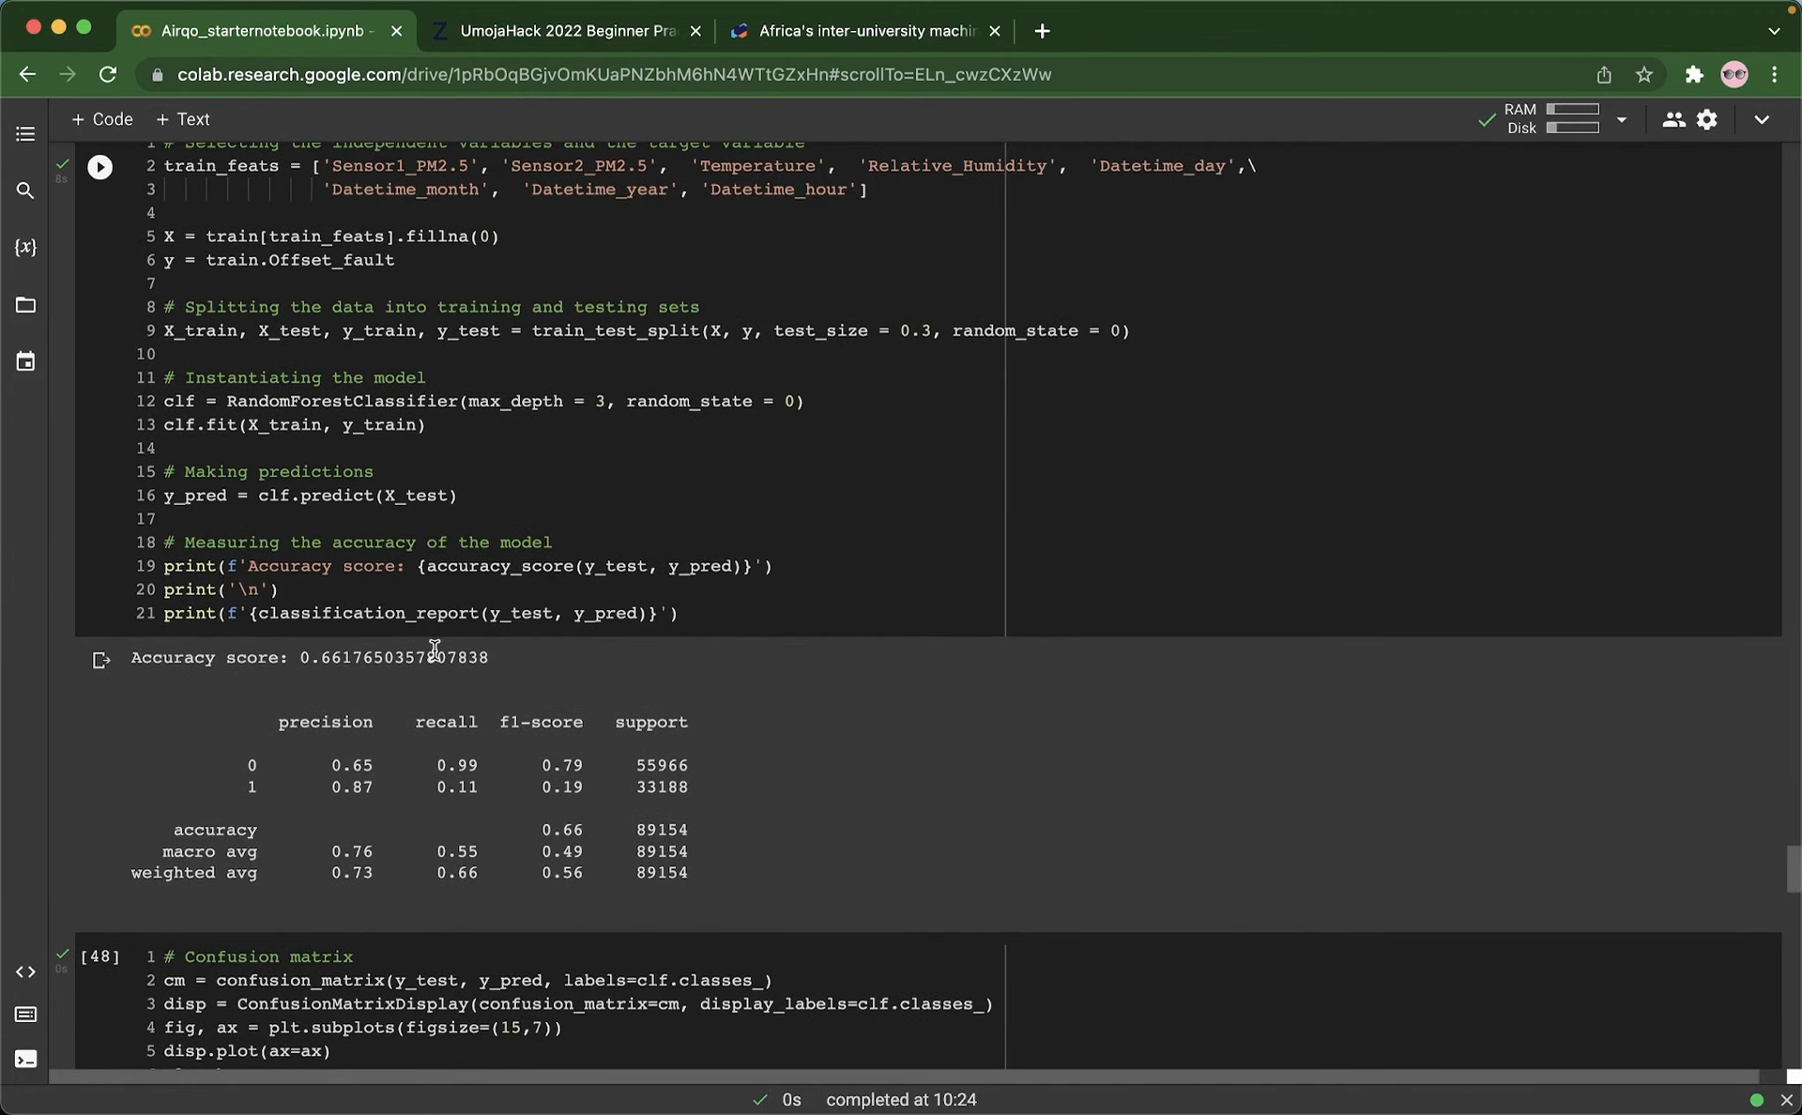
pyautogui.moveTo(578, 732)
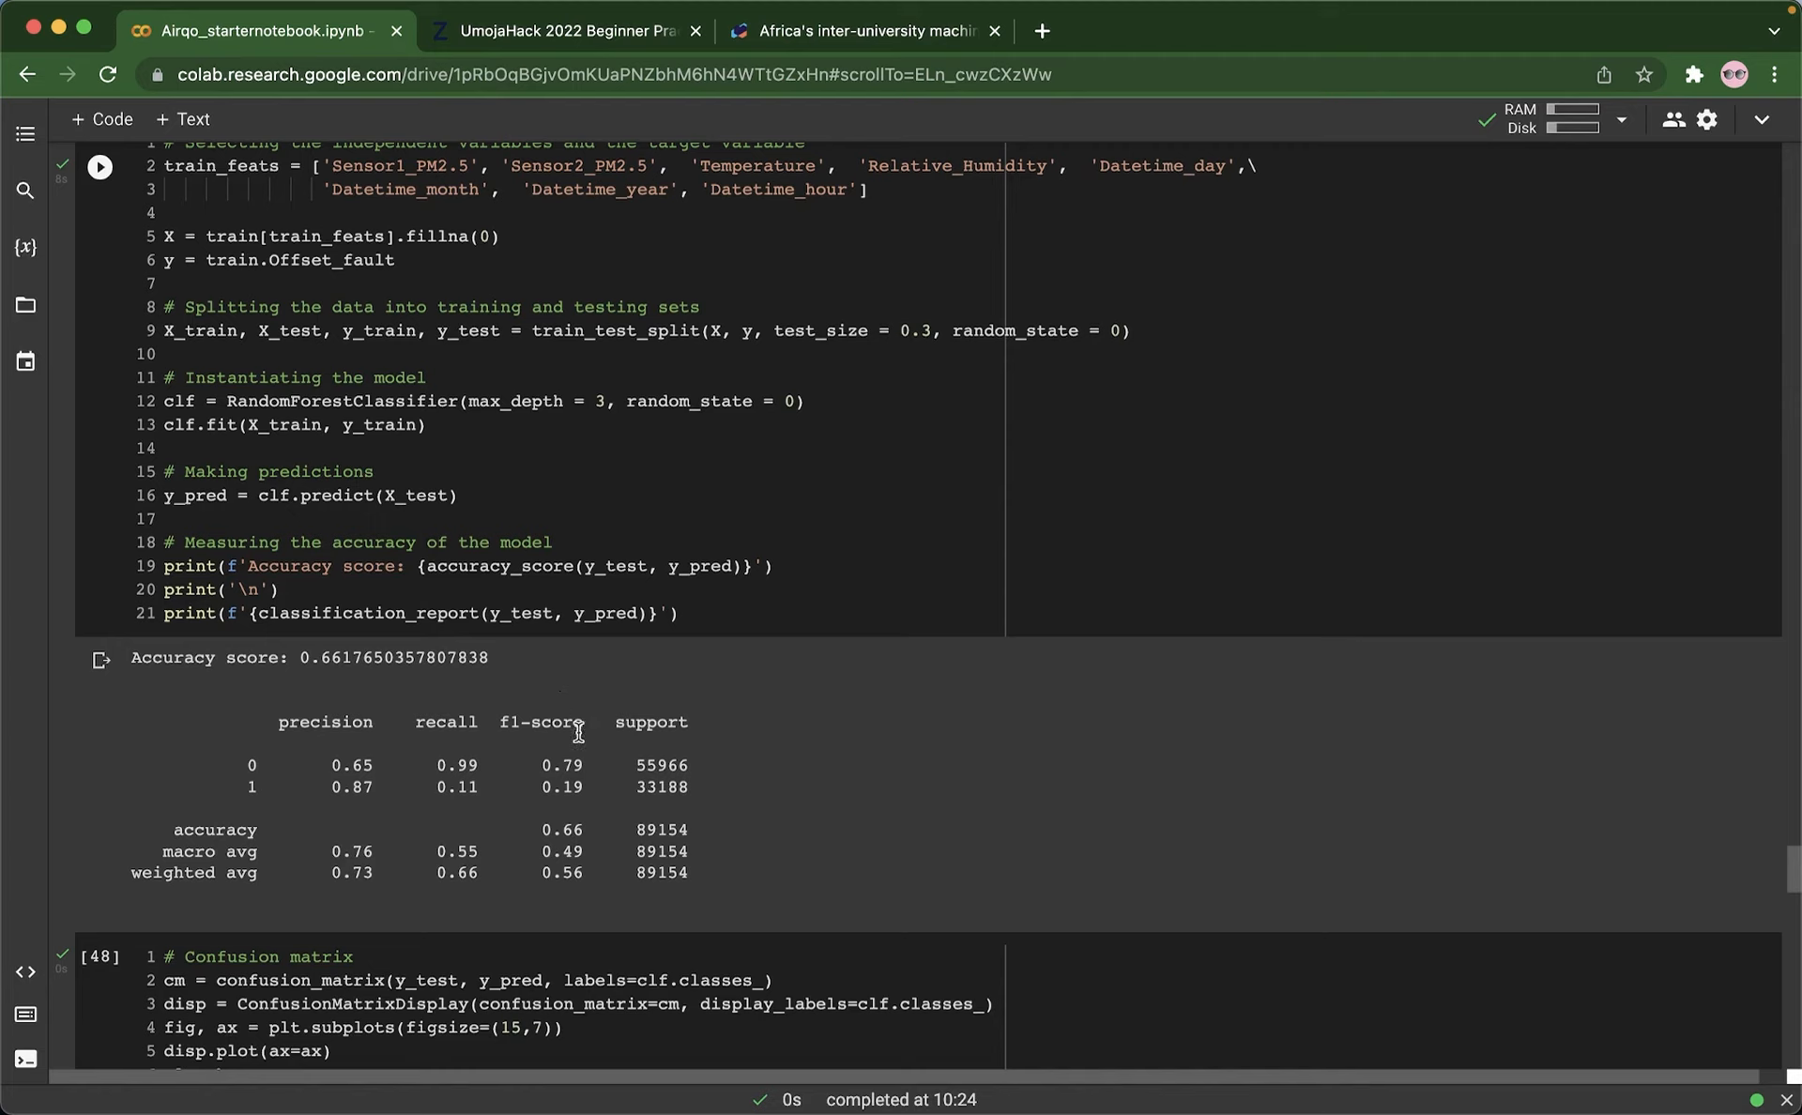
pyautogui.moveTo(582, 811)
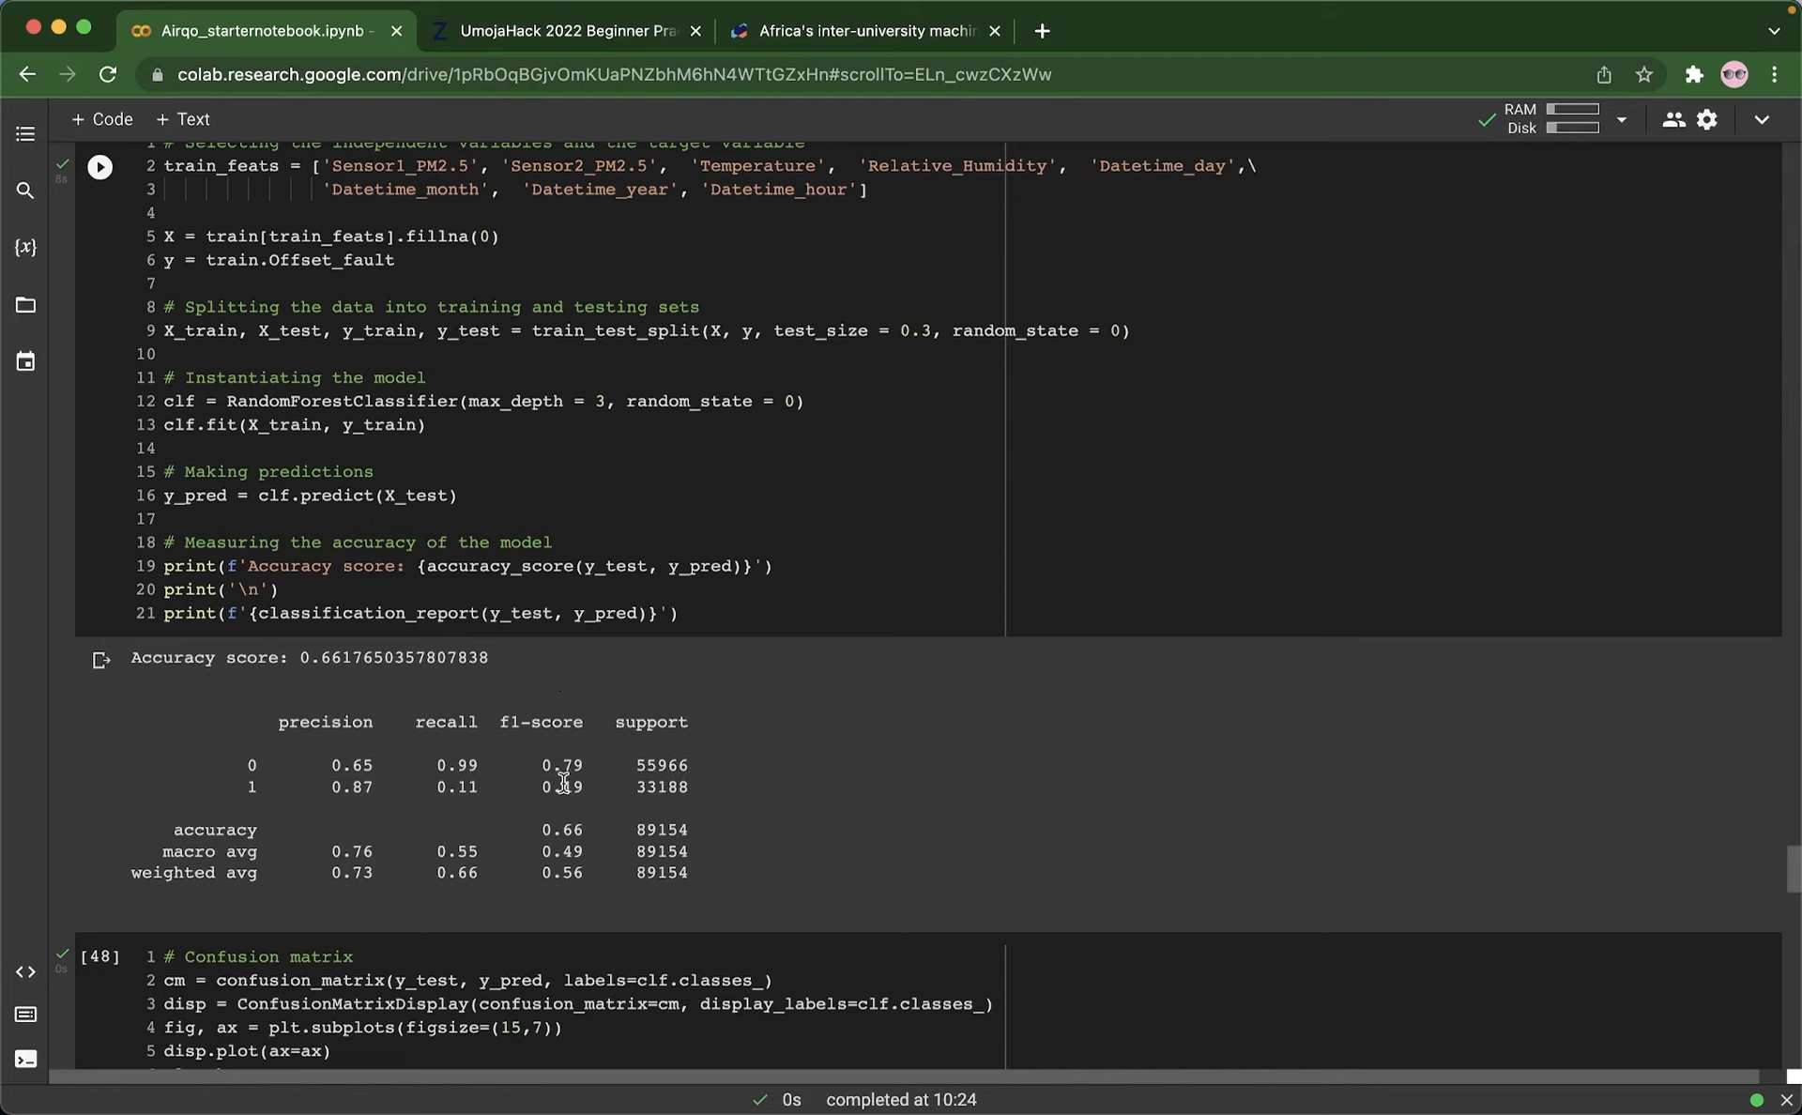
pyautogui.moveTo(544, 837)
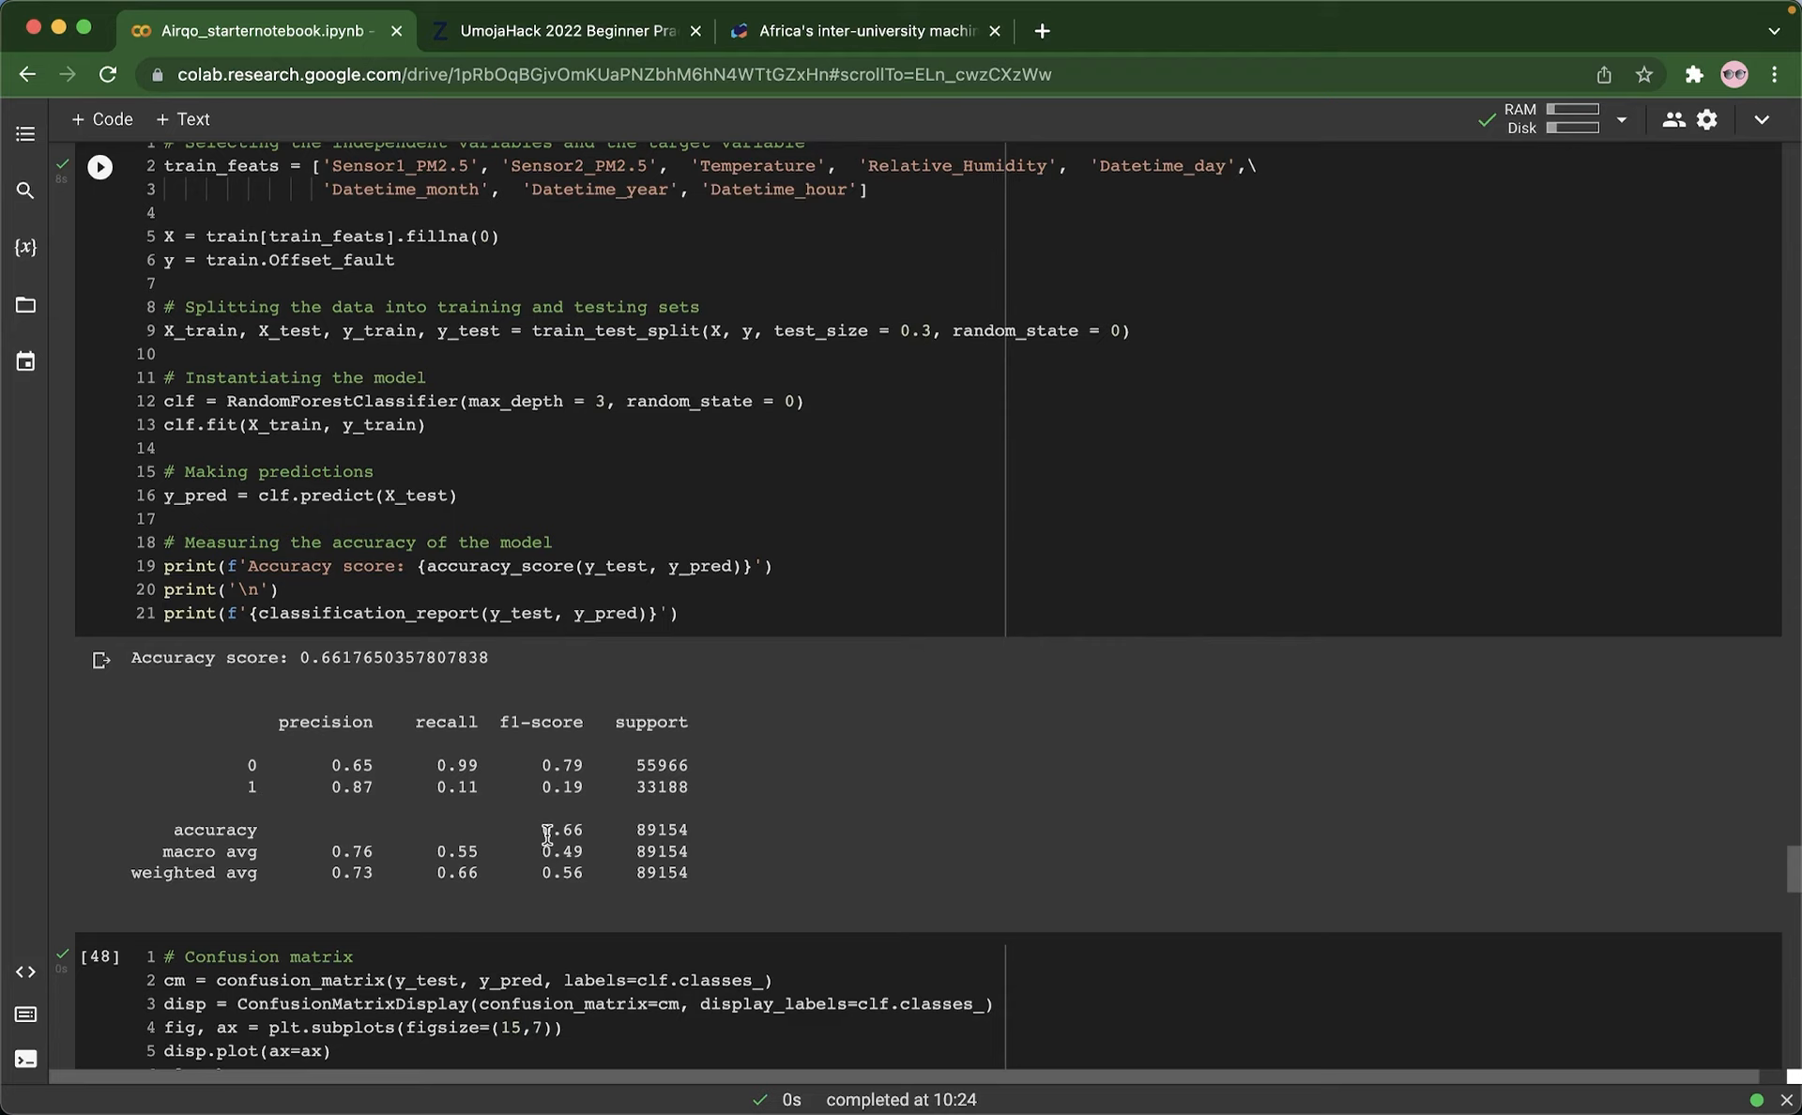
pyautogui.moveTo(576, 817)
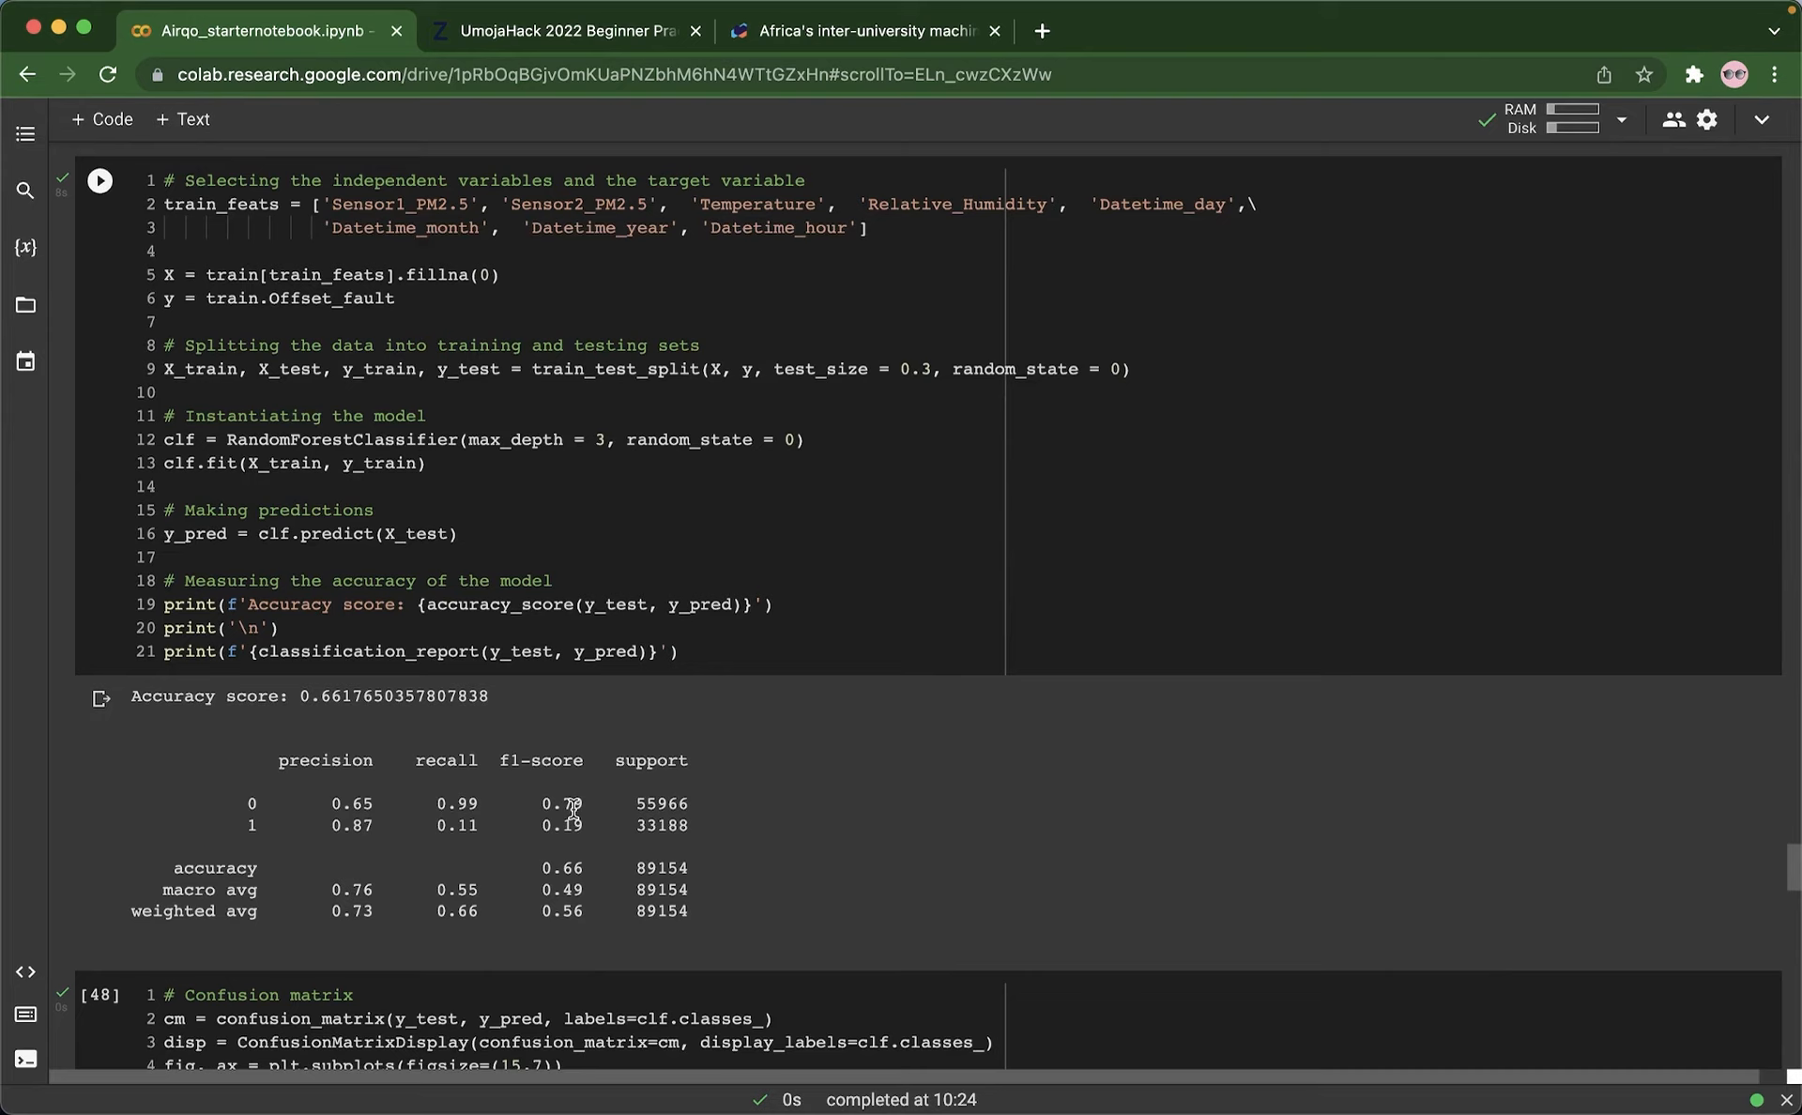
pyautogui.scroll(-3)
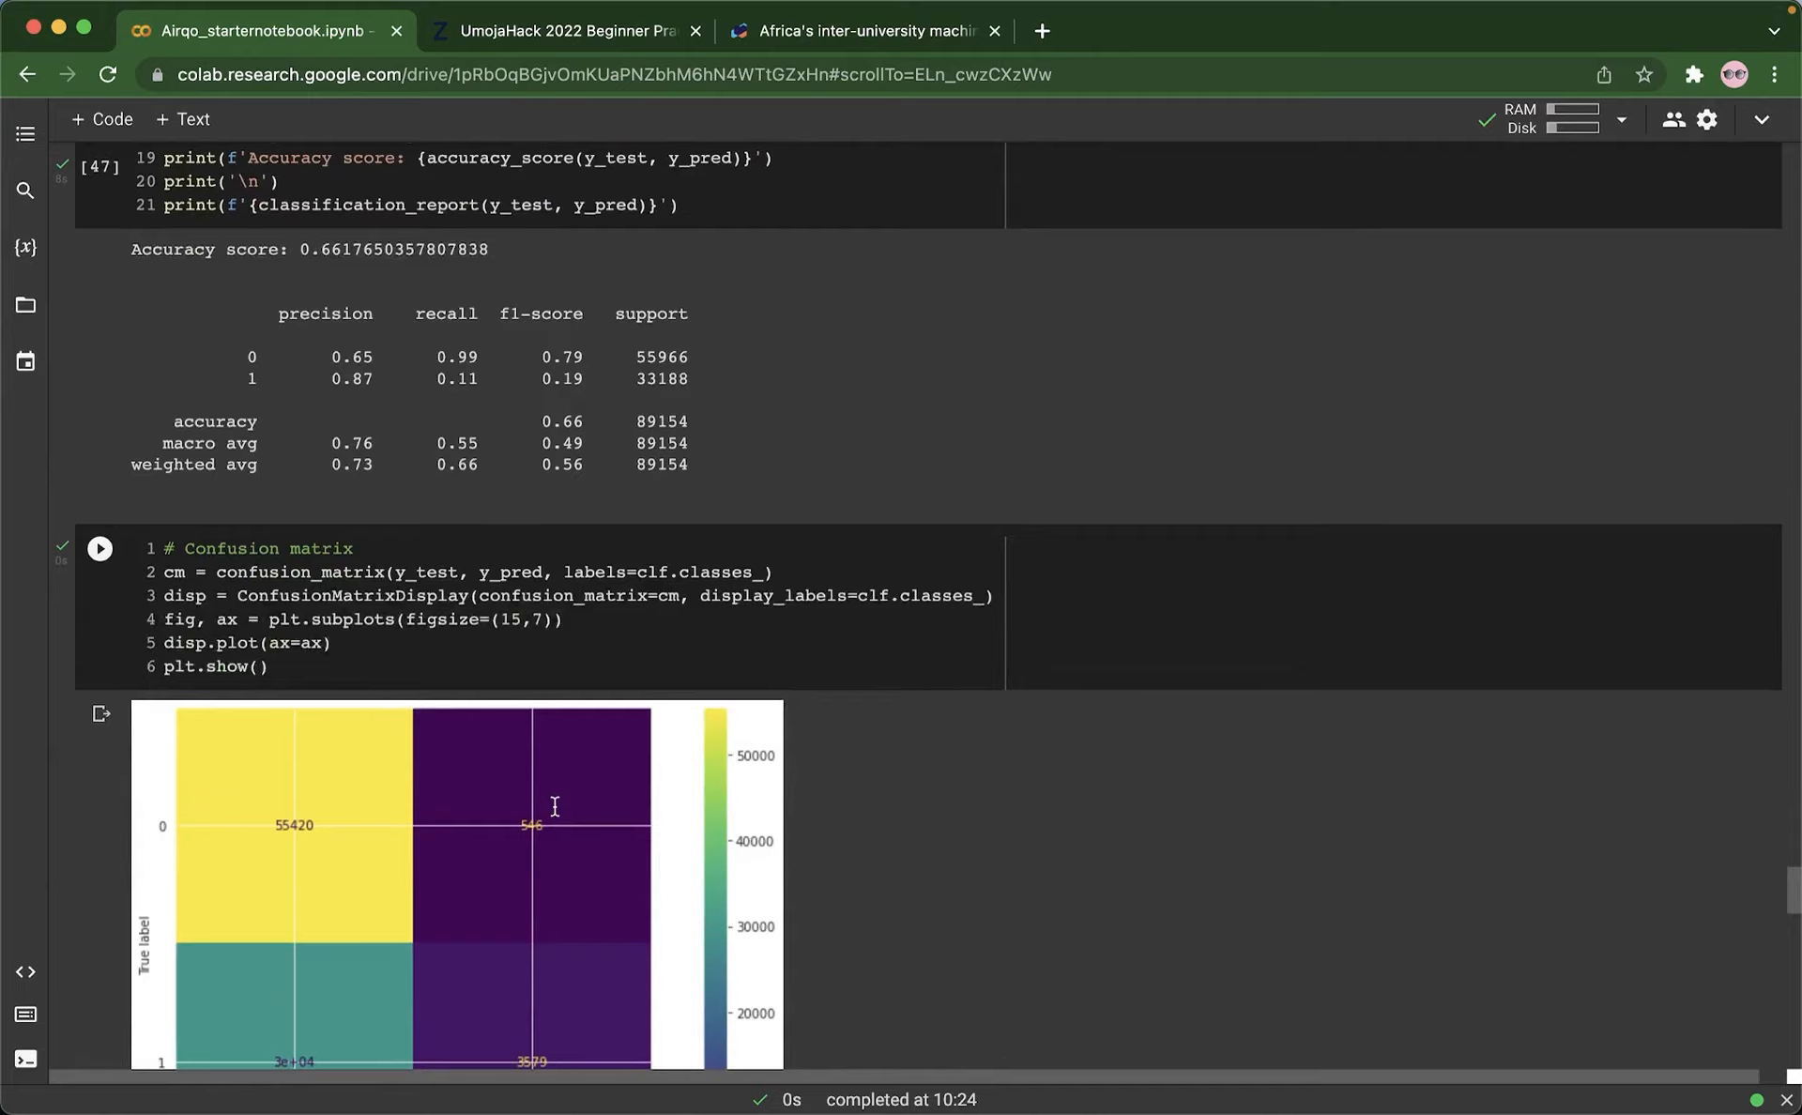
pyautogui.scroll(-3)
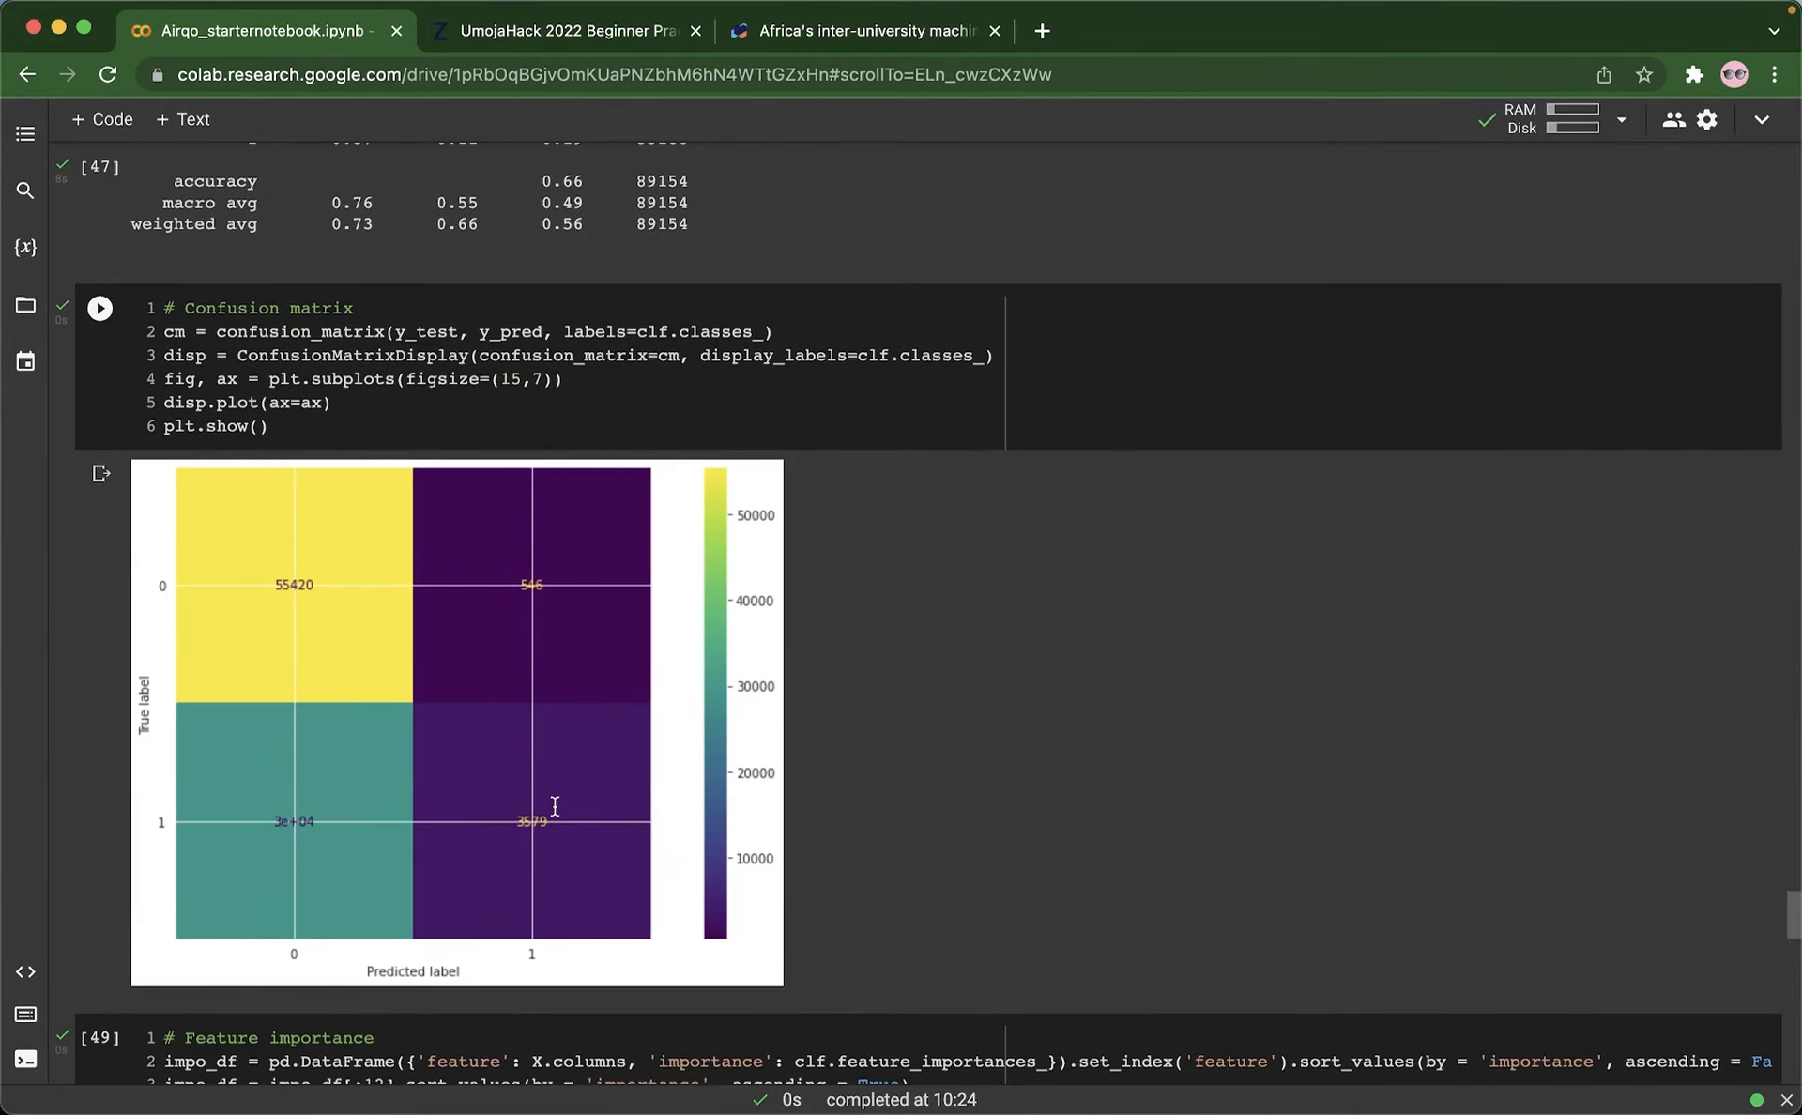
pyautogui.moveTo(529, 809)
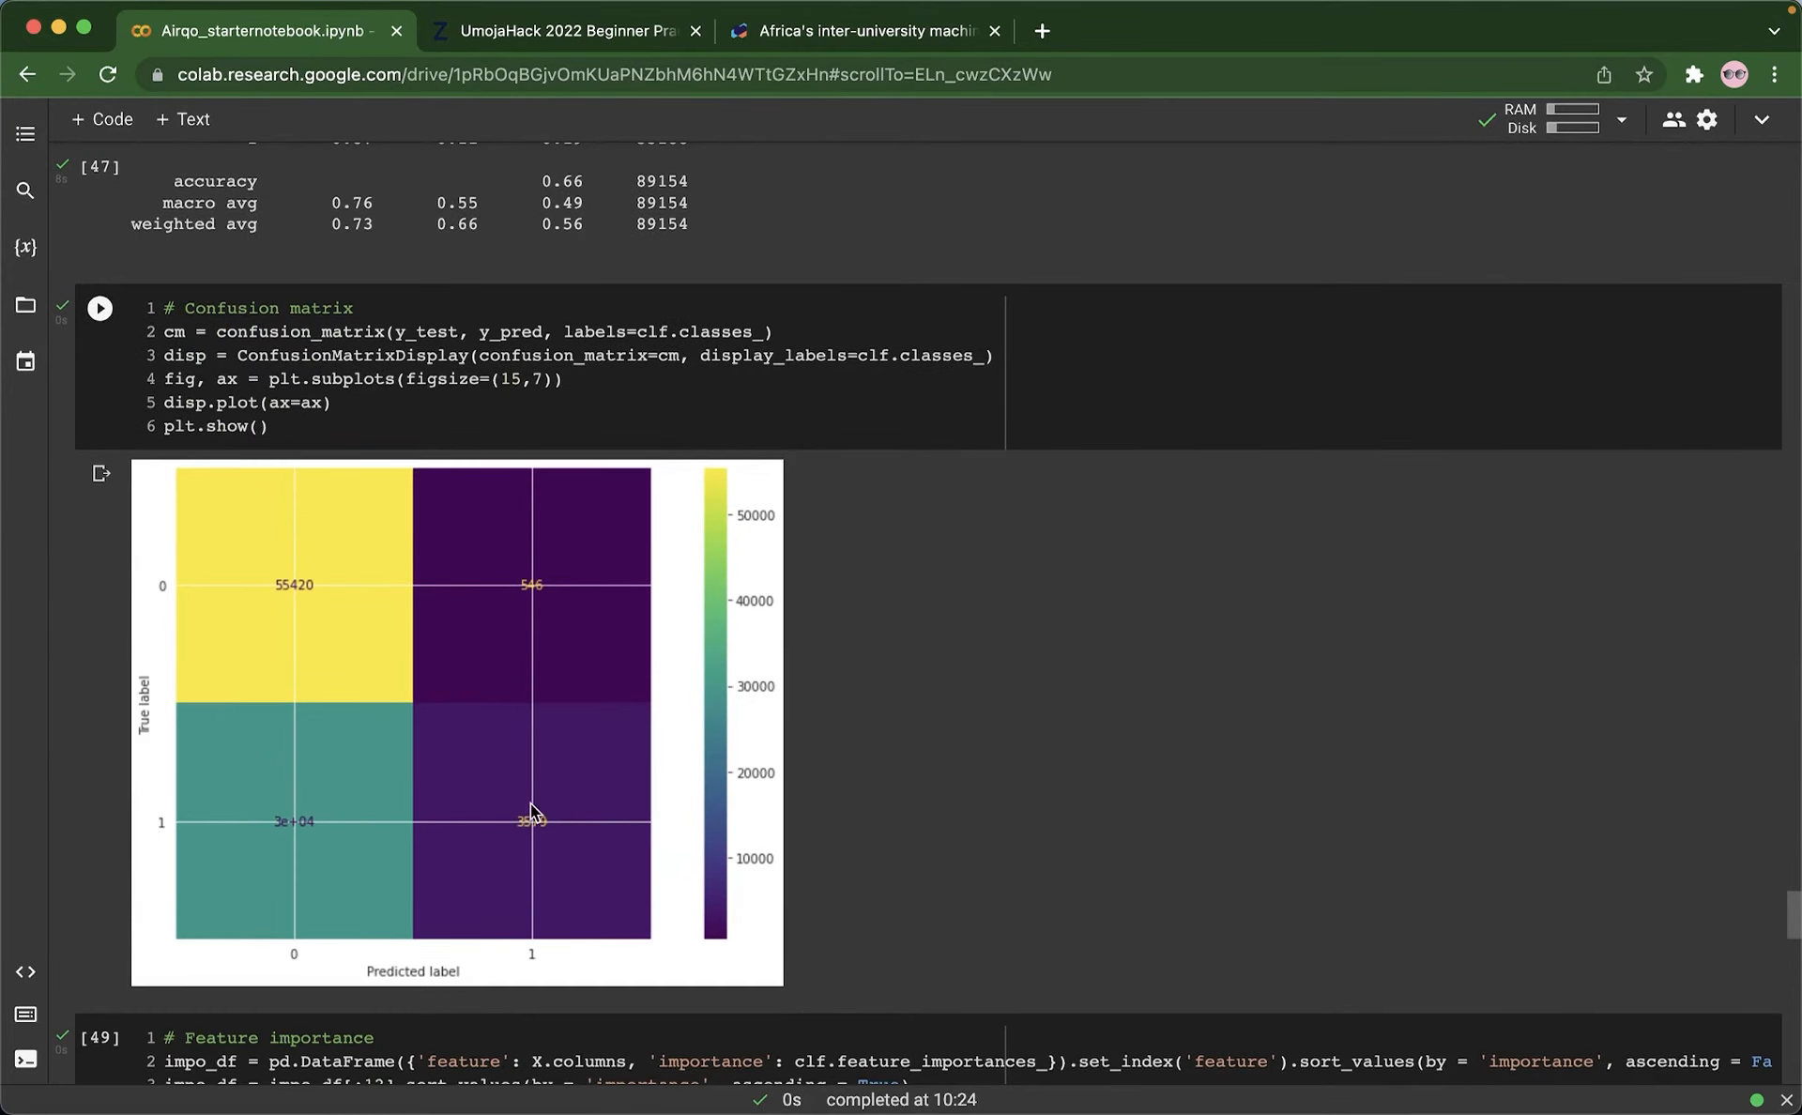
pyautogui.moveTo(466, 631)
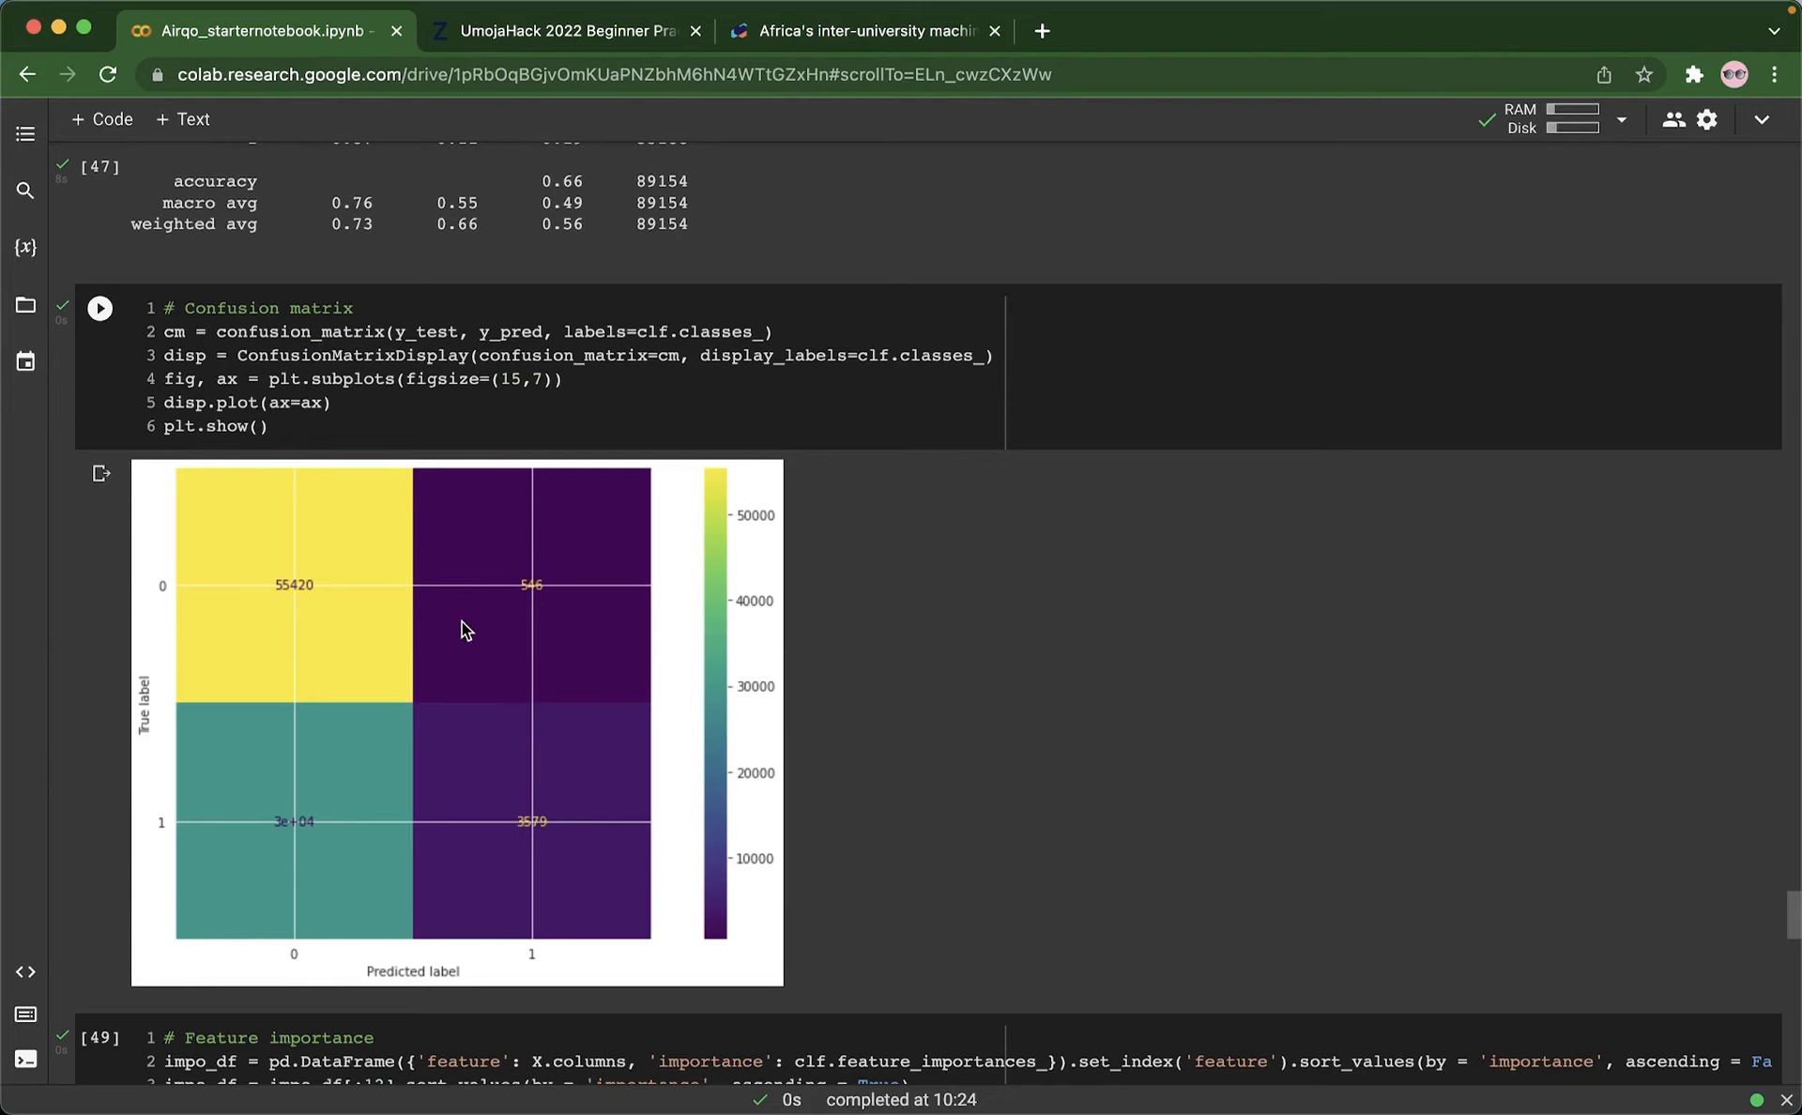
pyautogui.moveTo(334, 648)
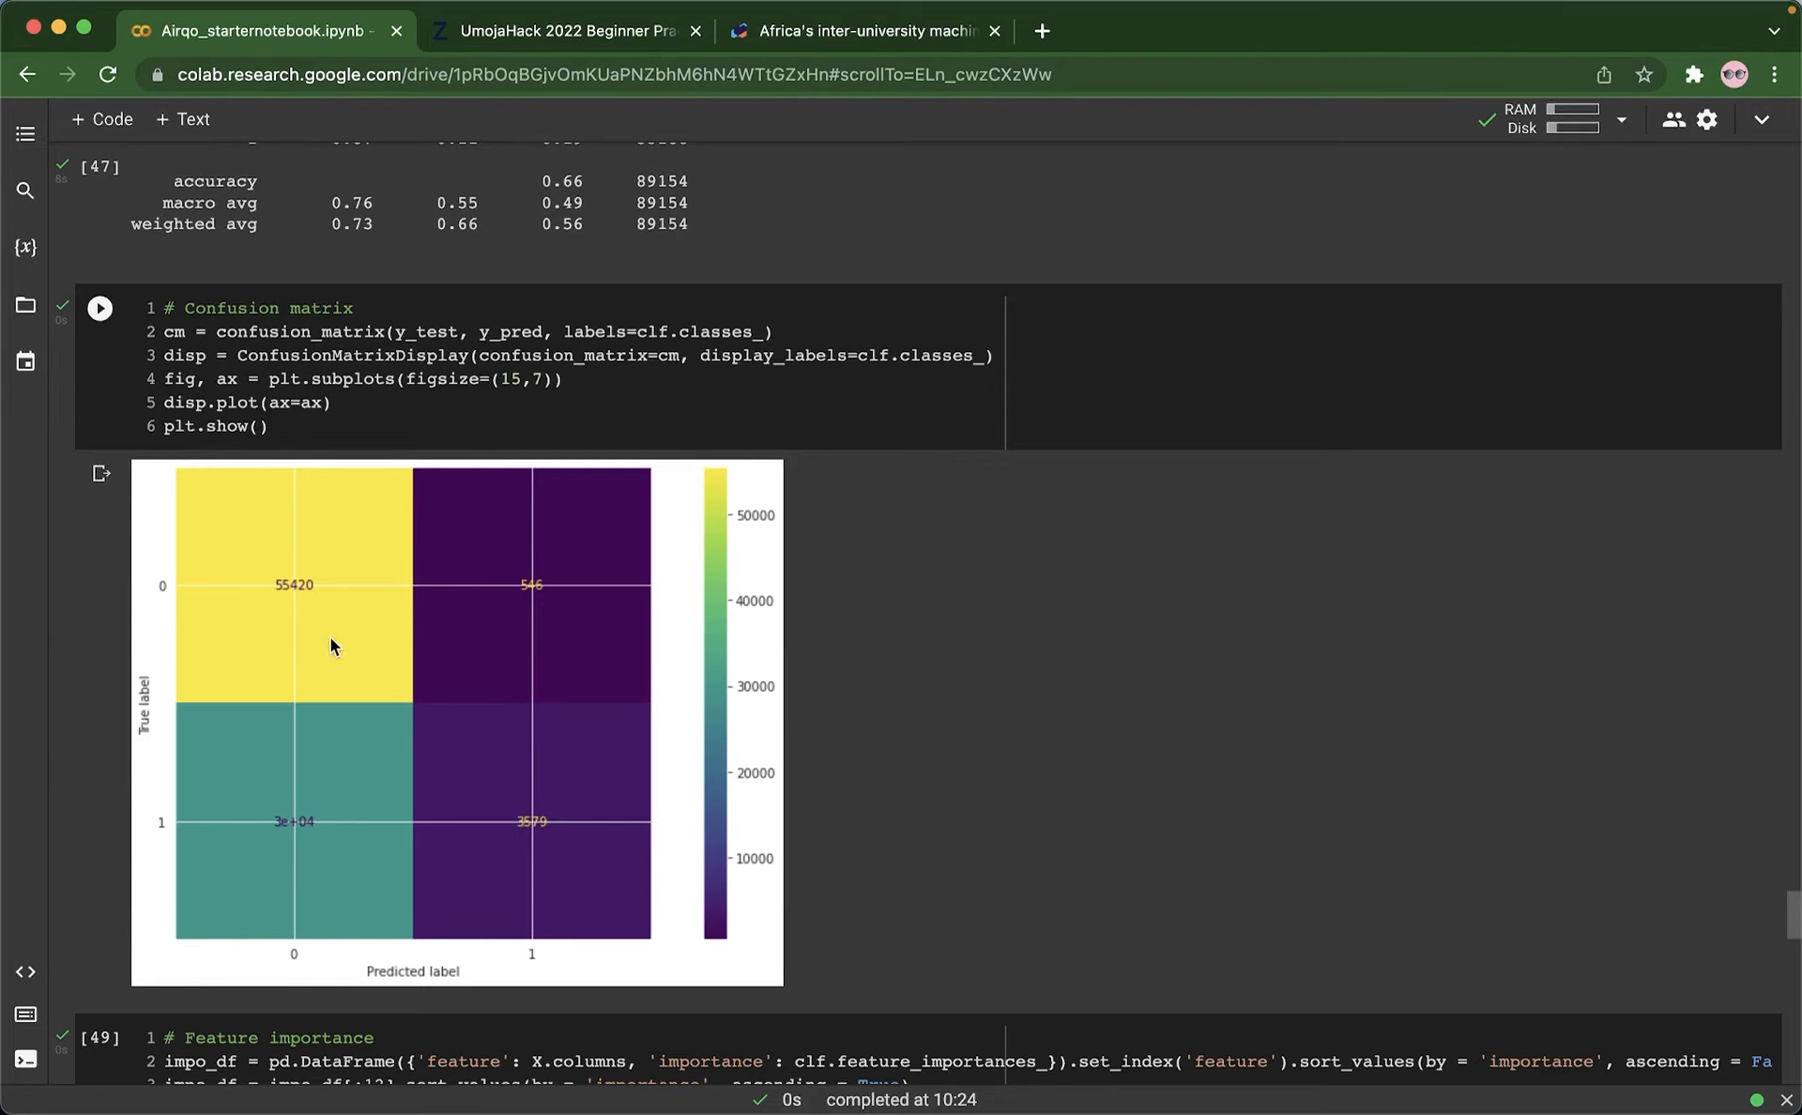
pyautogui.moveTo(451, 732)
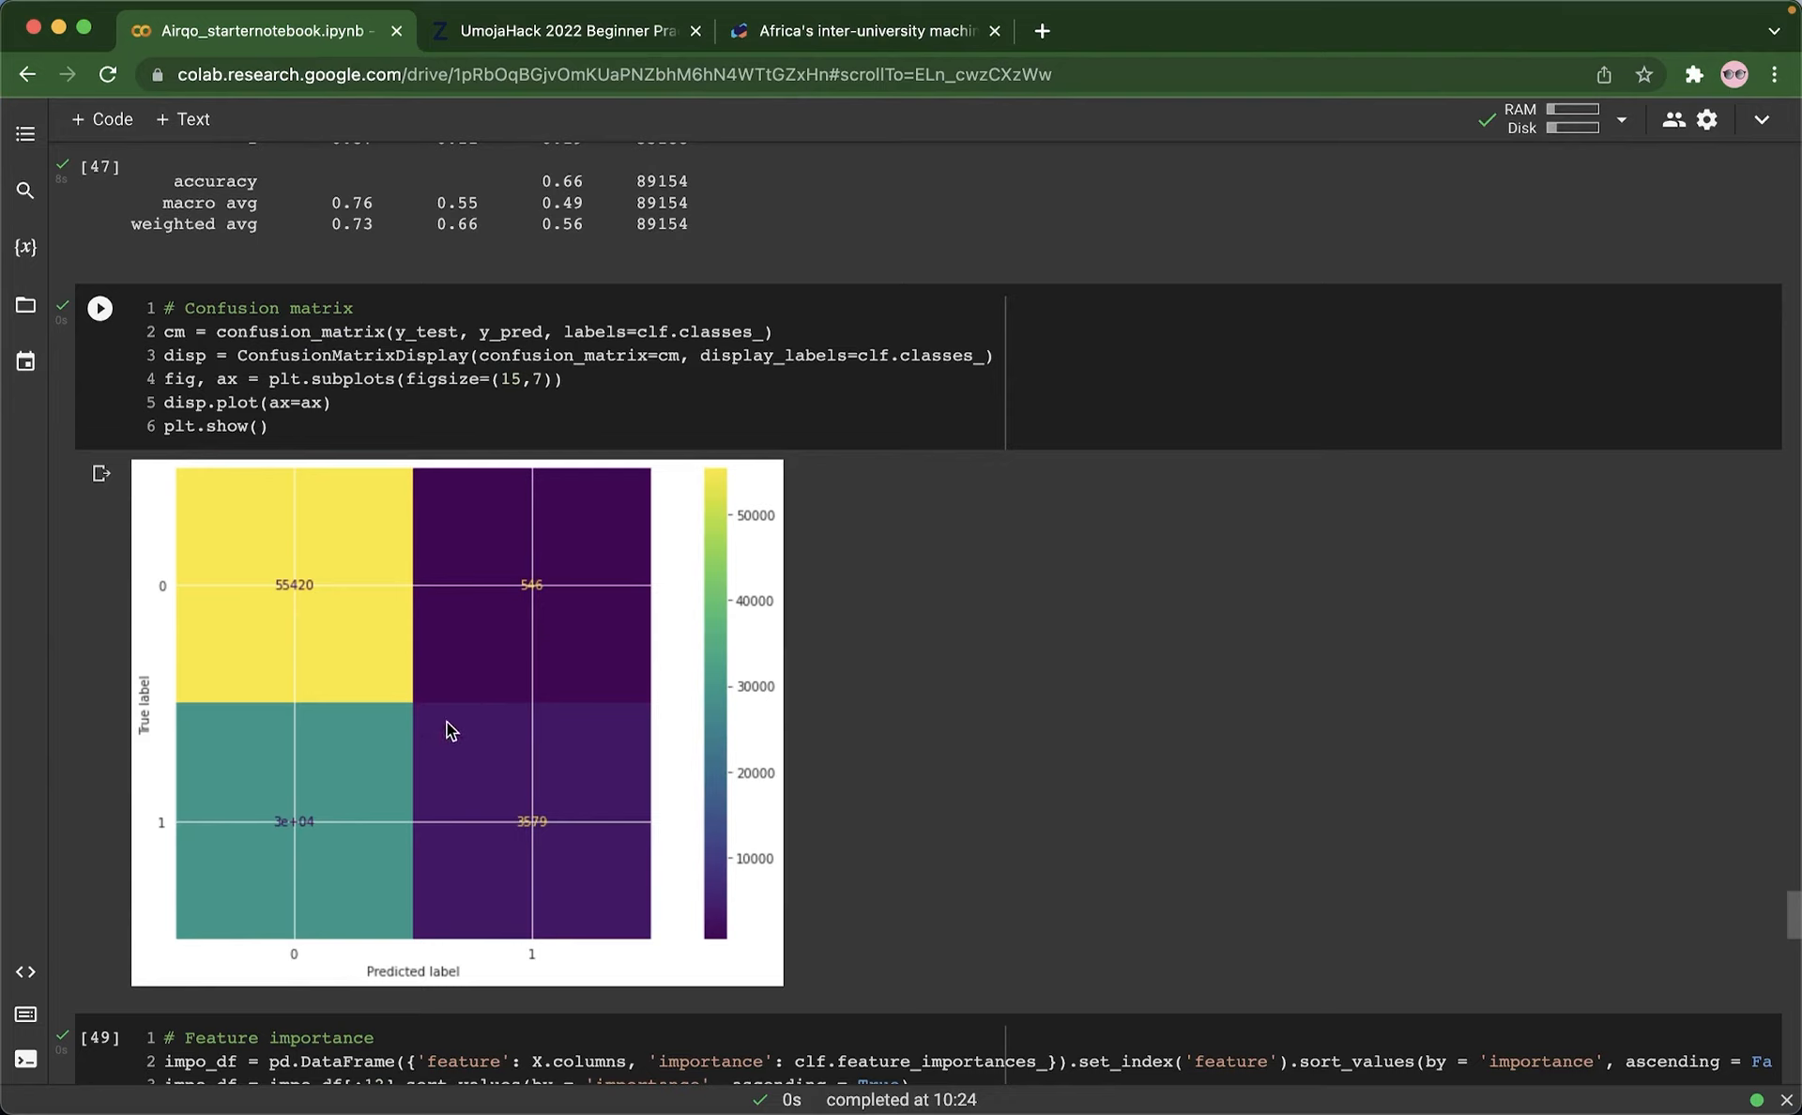
pyautogui.moveTo(409, 701)
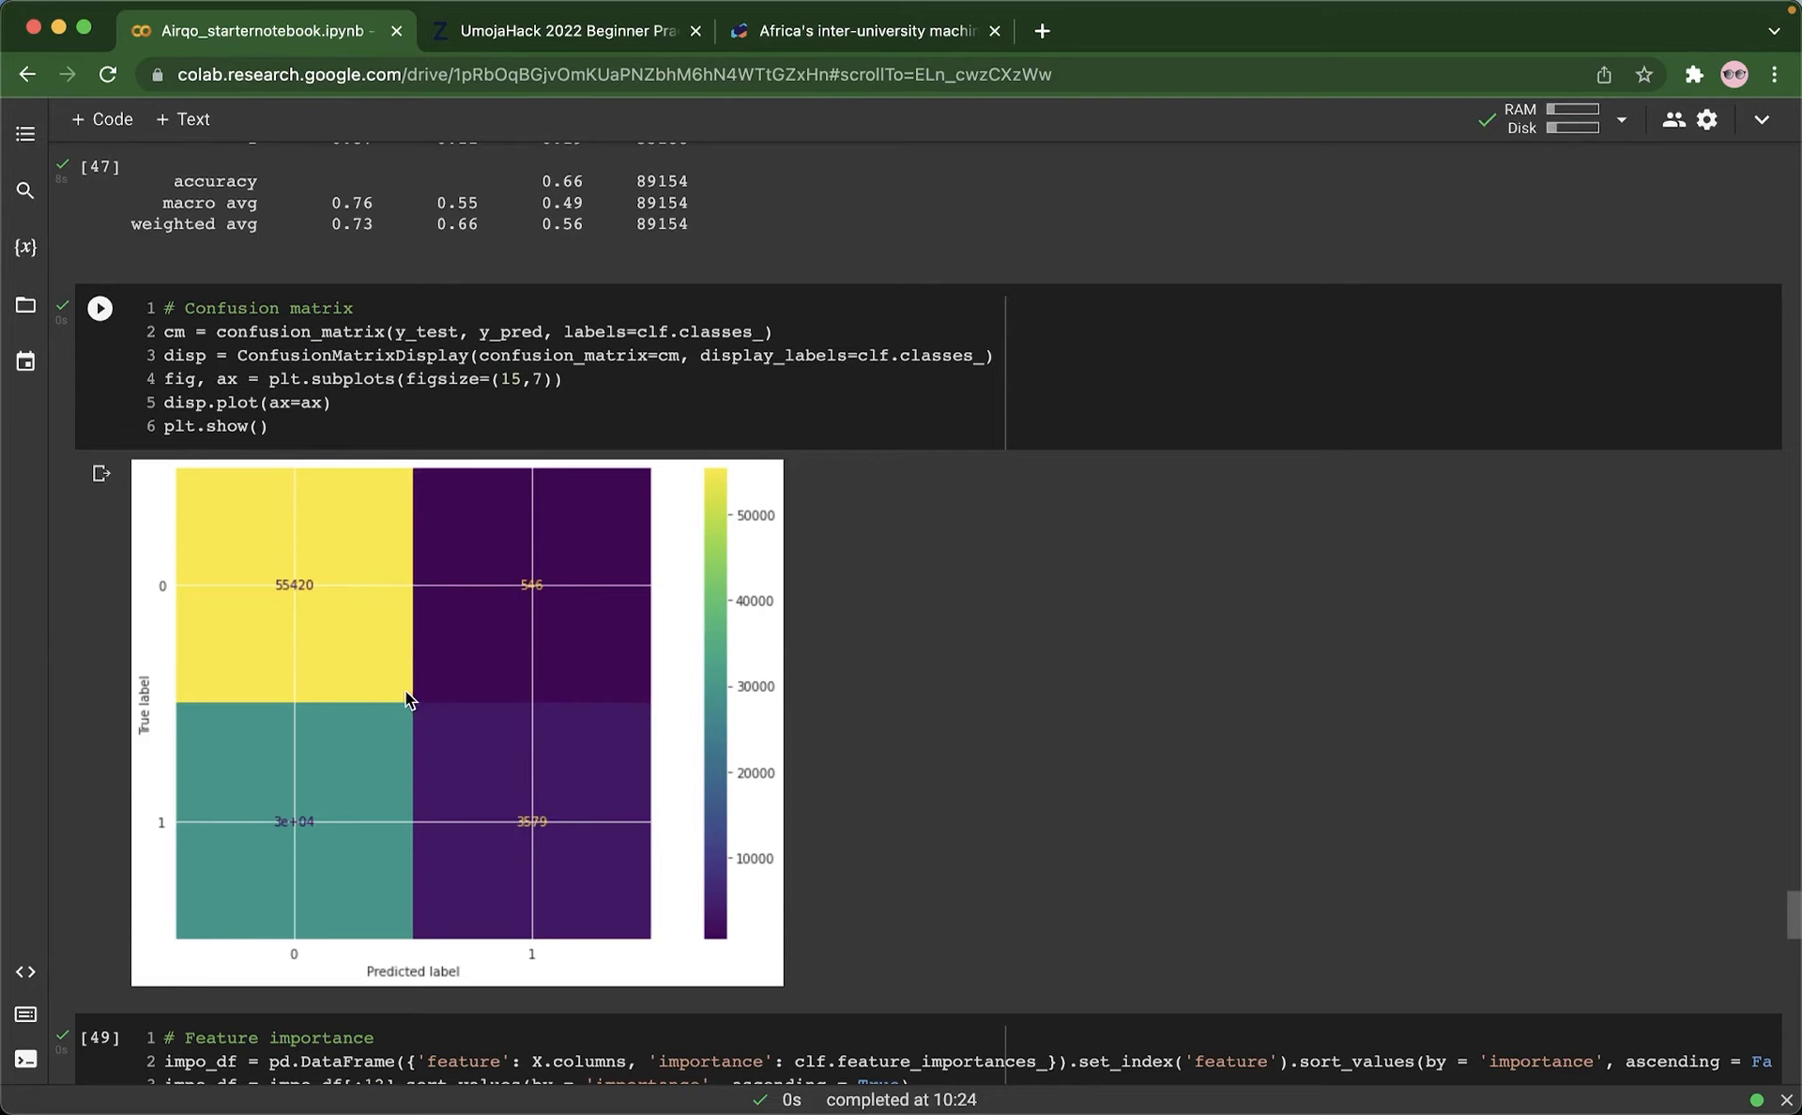
pyautogui.moveTo(188, 773)
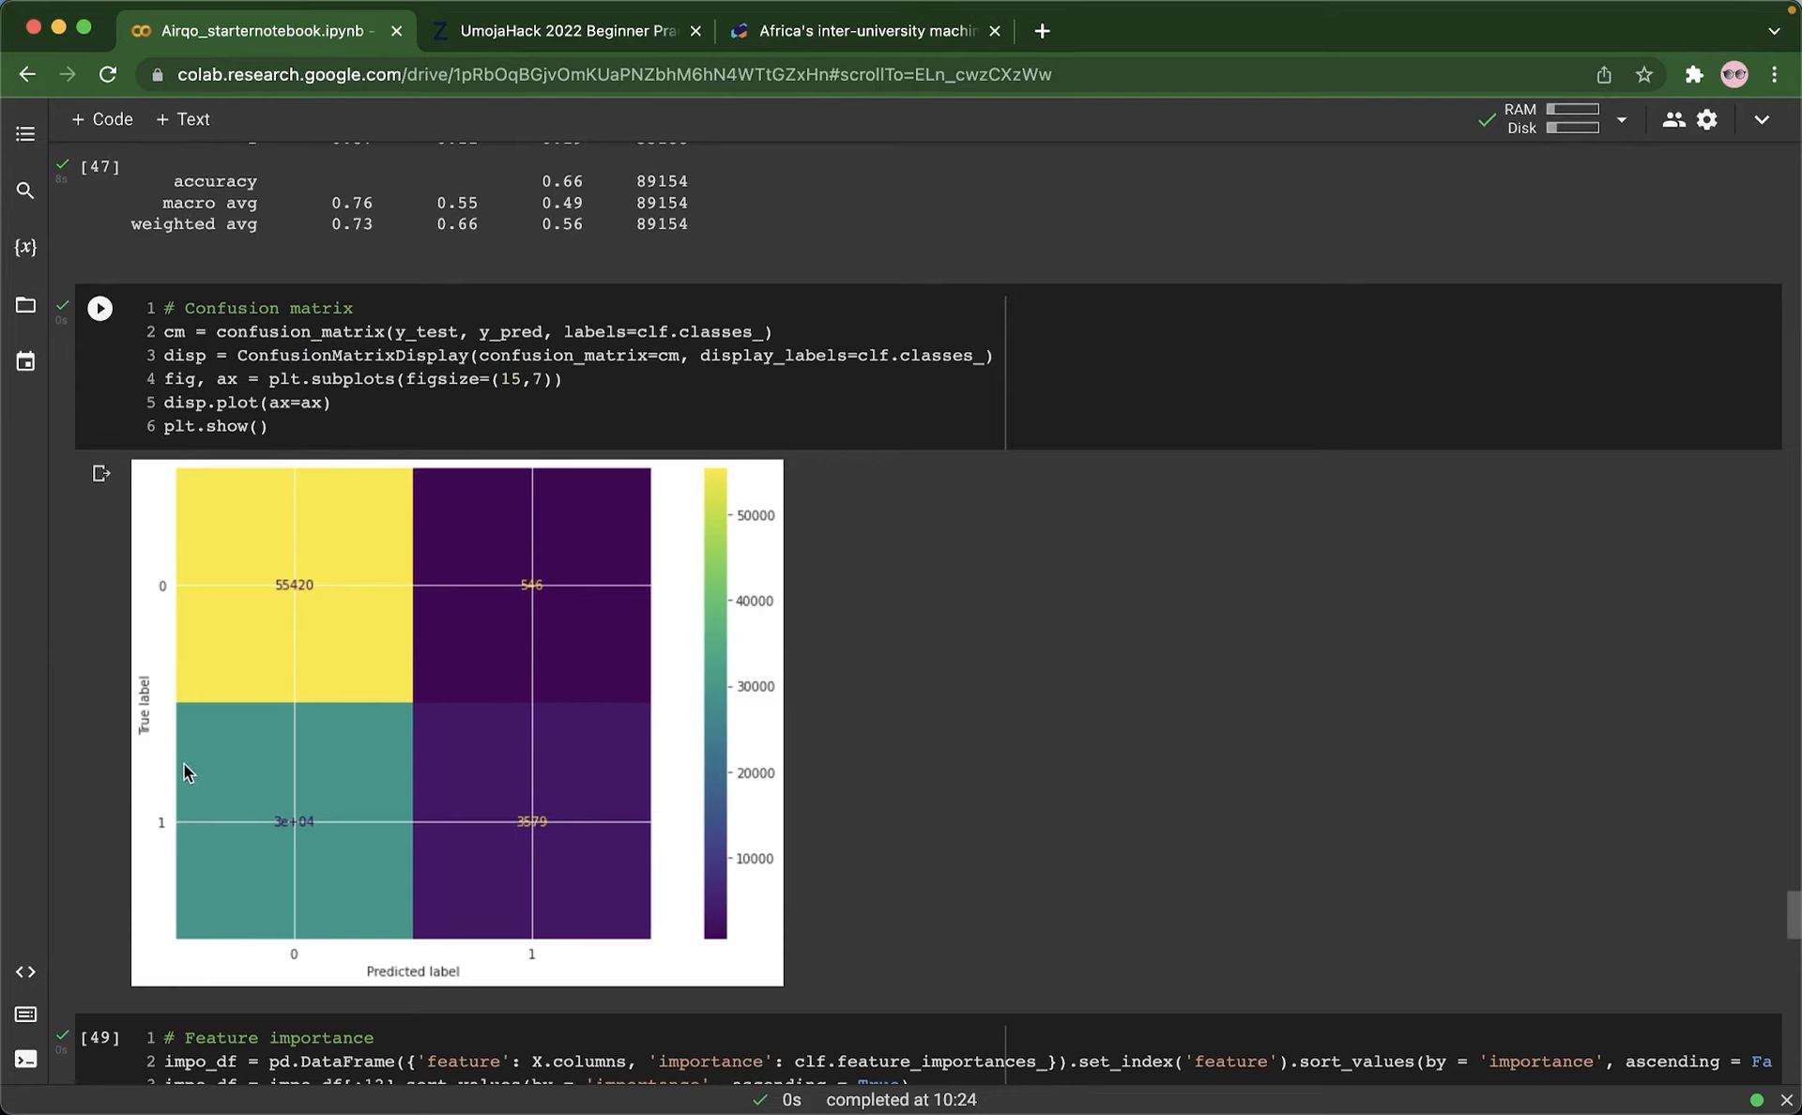
pyautogui.moveTo(533, 880)
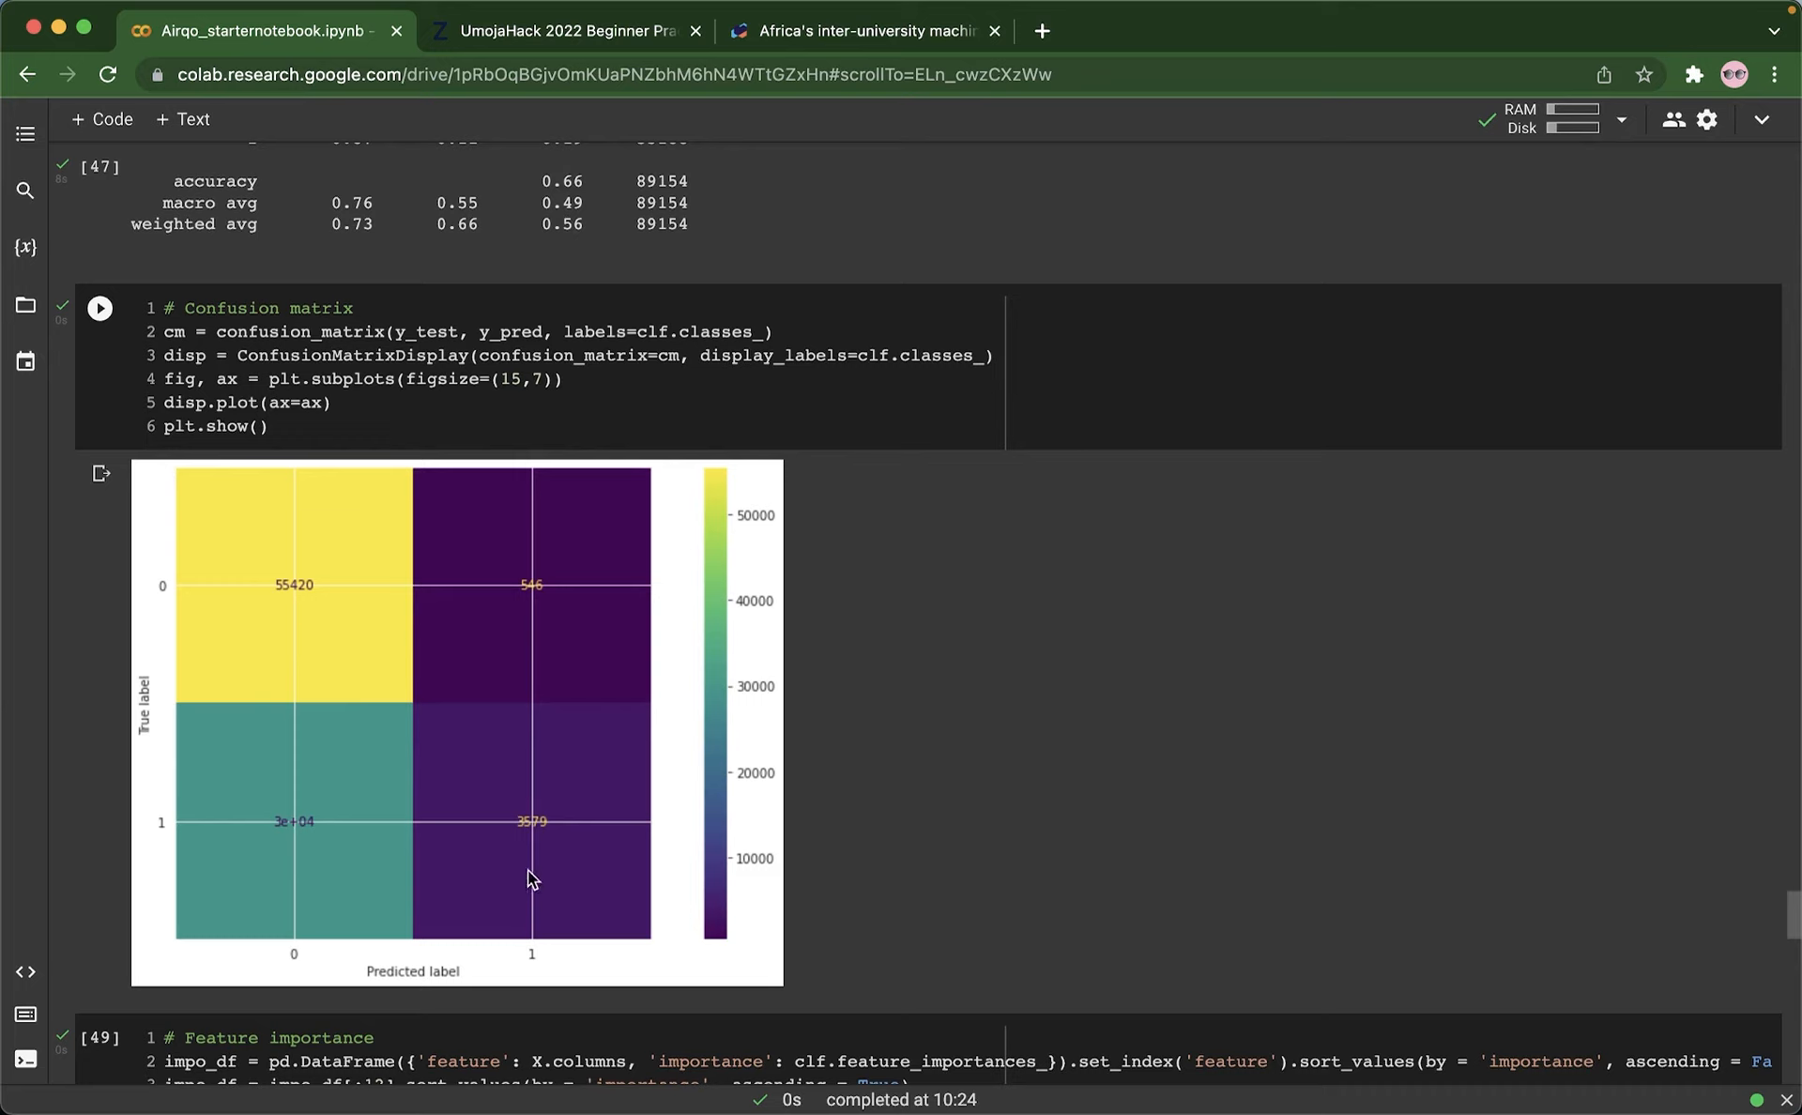
pyautogui.moveTo(552, 708)
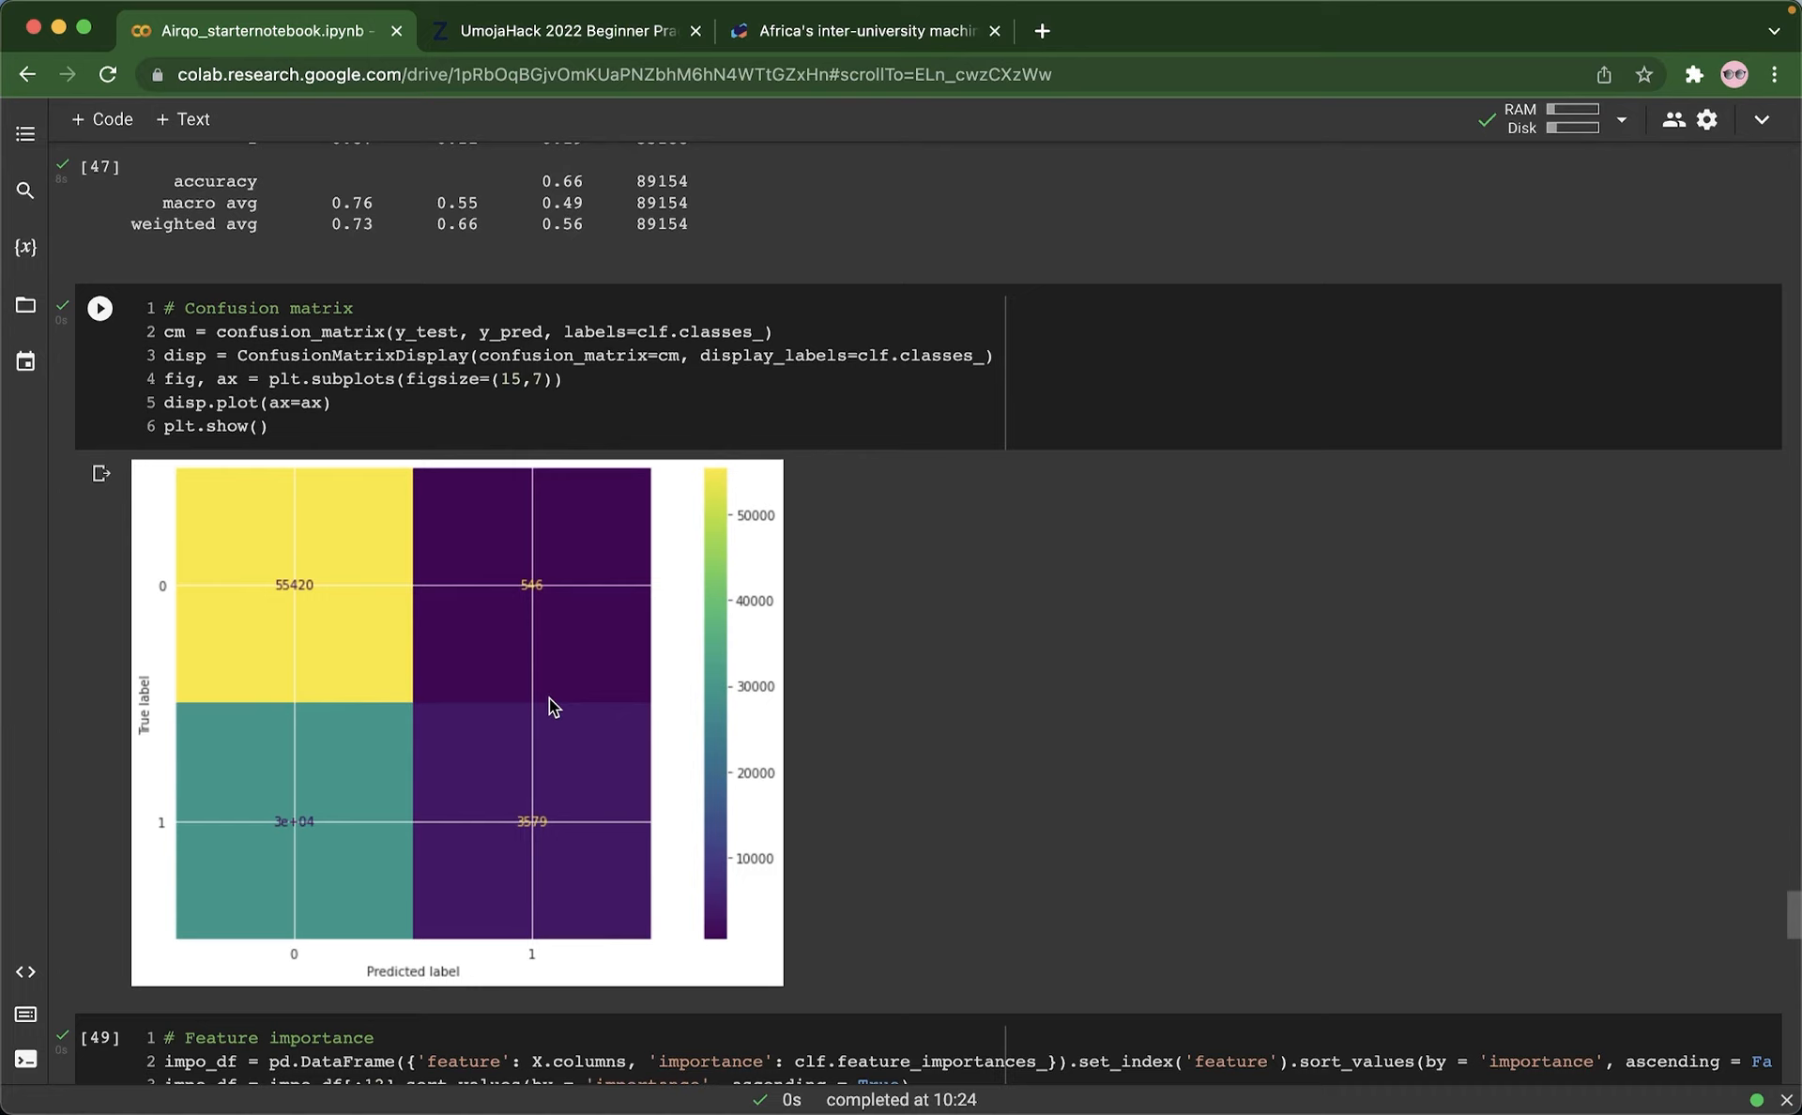
pyautogui.moveTo(522, 716)
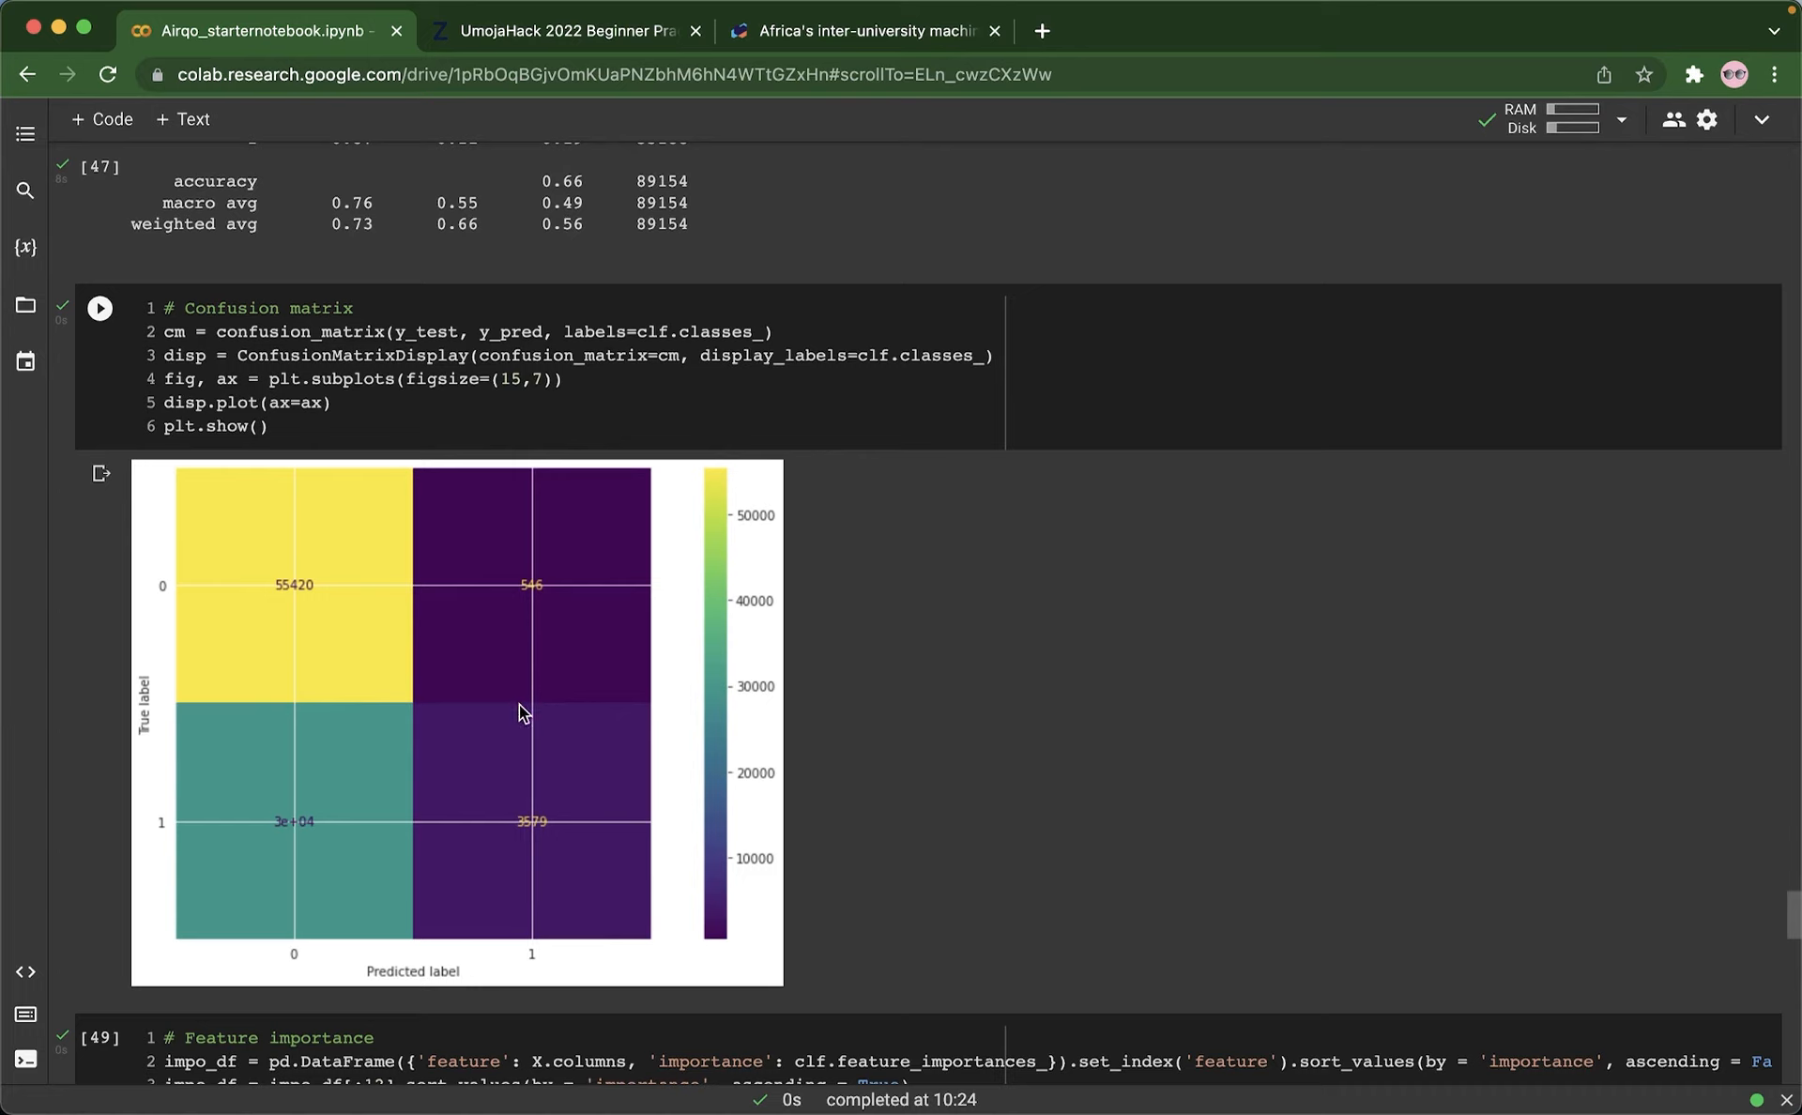
pyautogui.moveTo(537, 697)
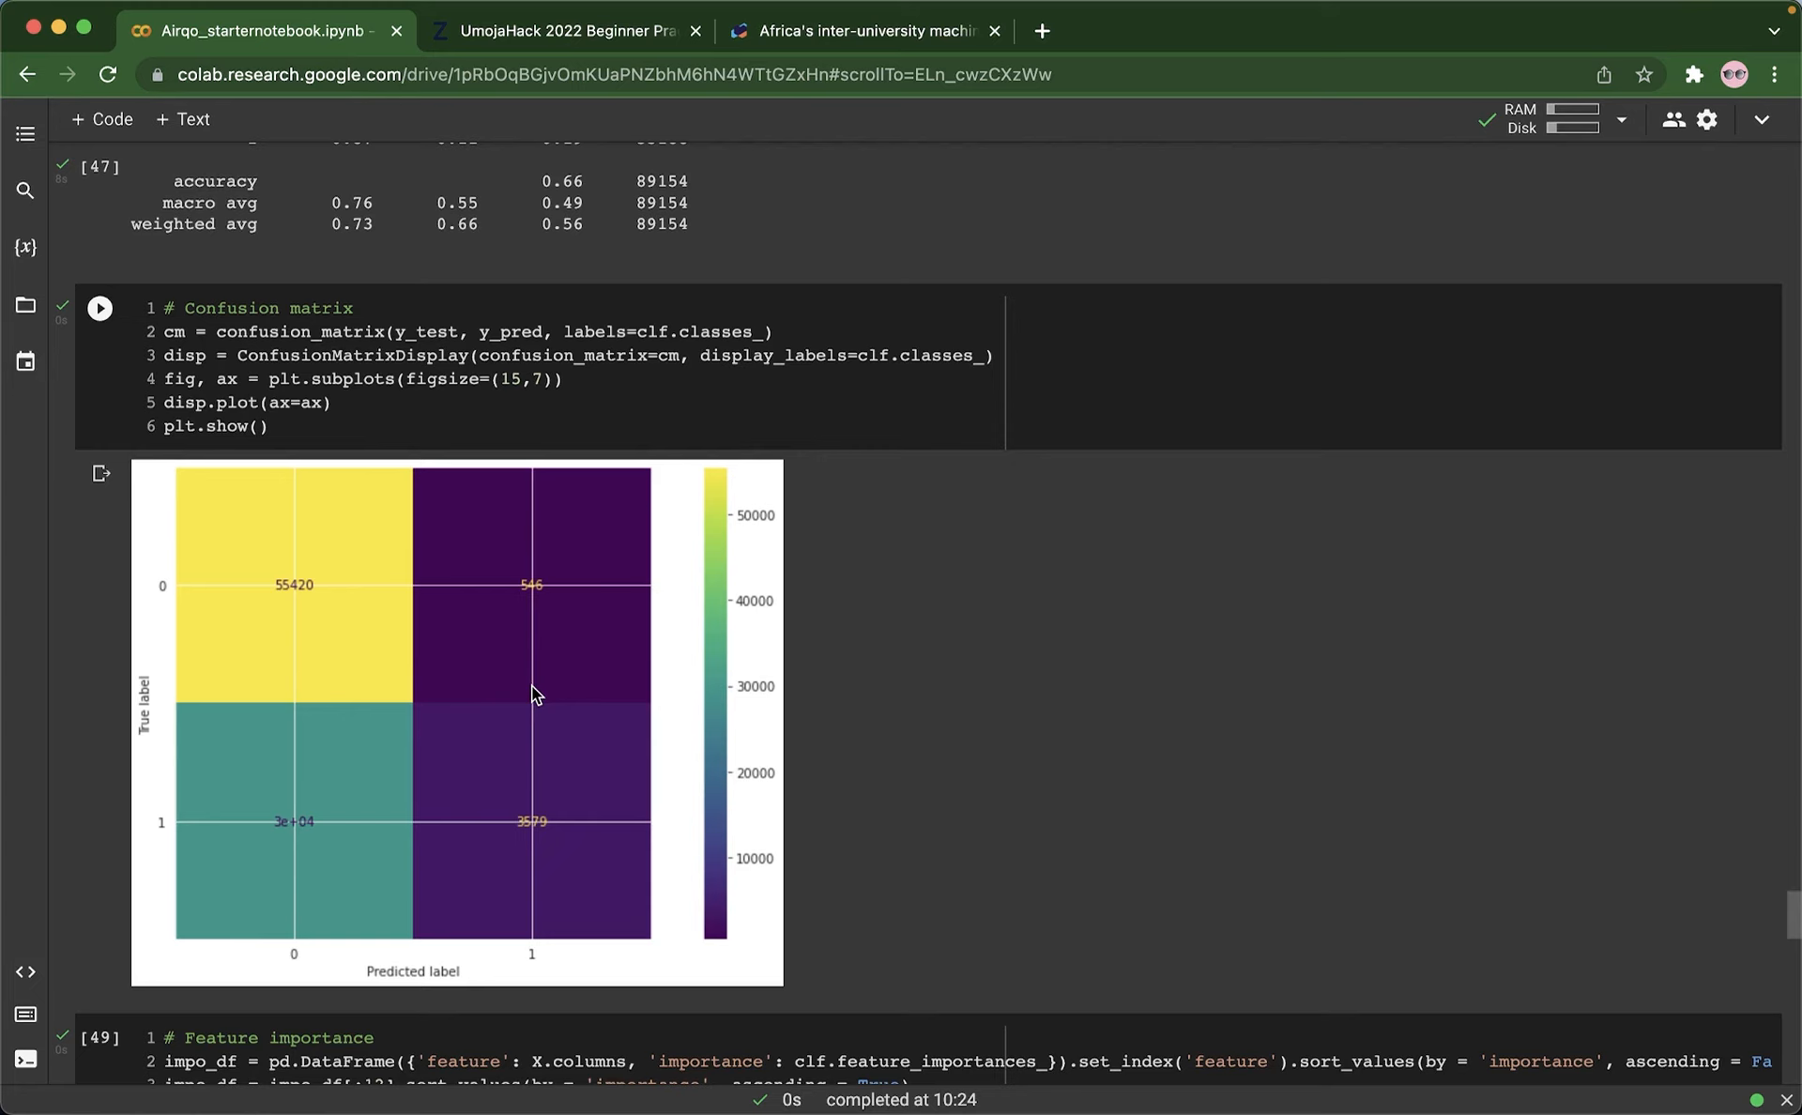
# Step: Scroll past the feature importance chart to section 11's predictions and submission count plot
pyautogui.scroll(-3)
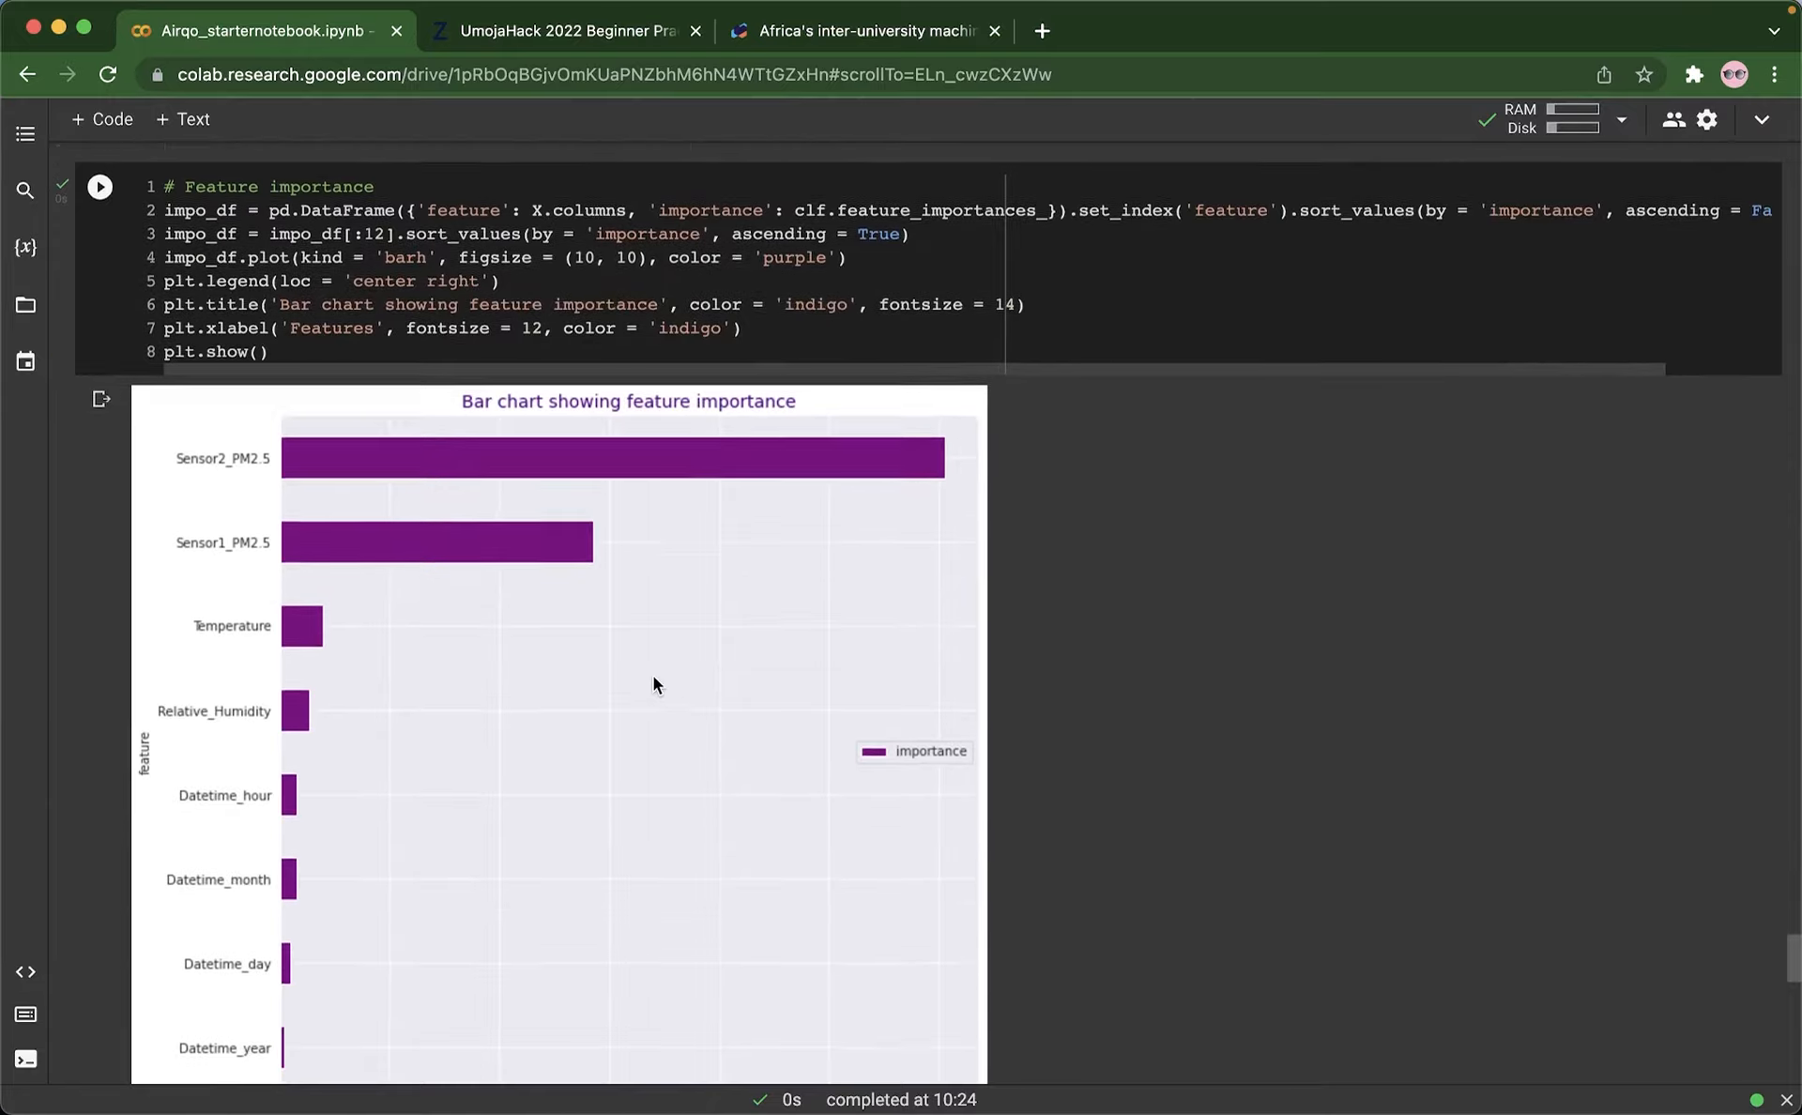
pyautogui.scroll(-3)
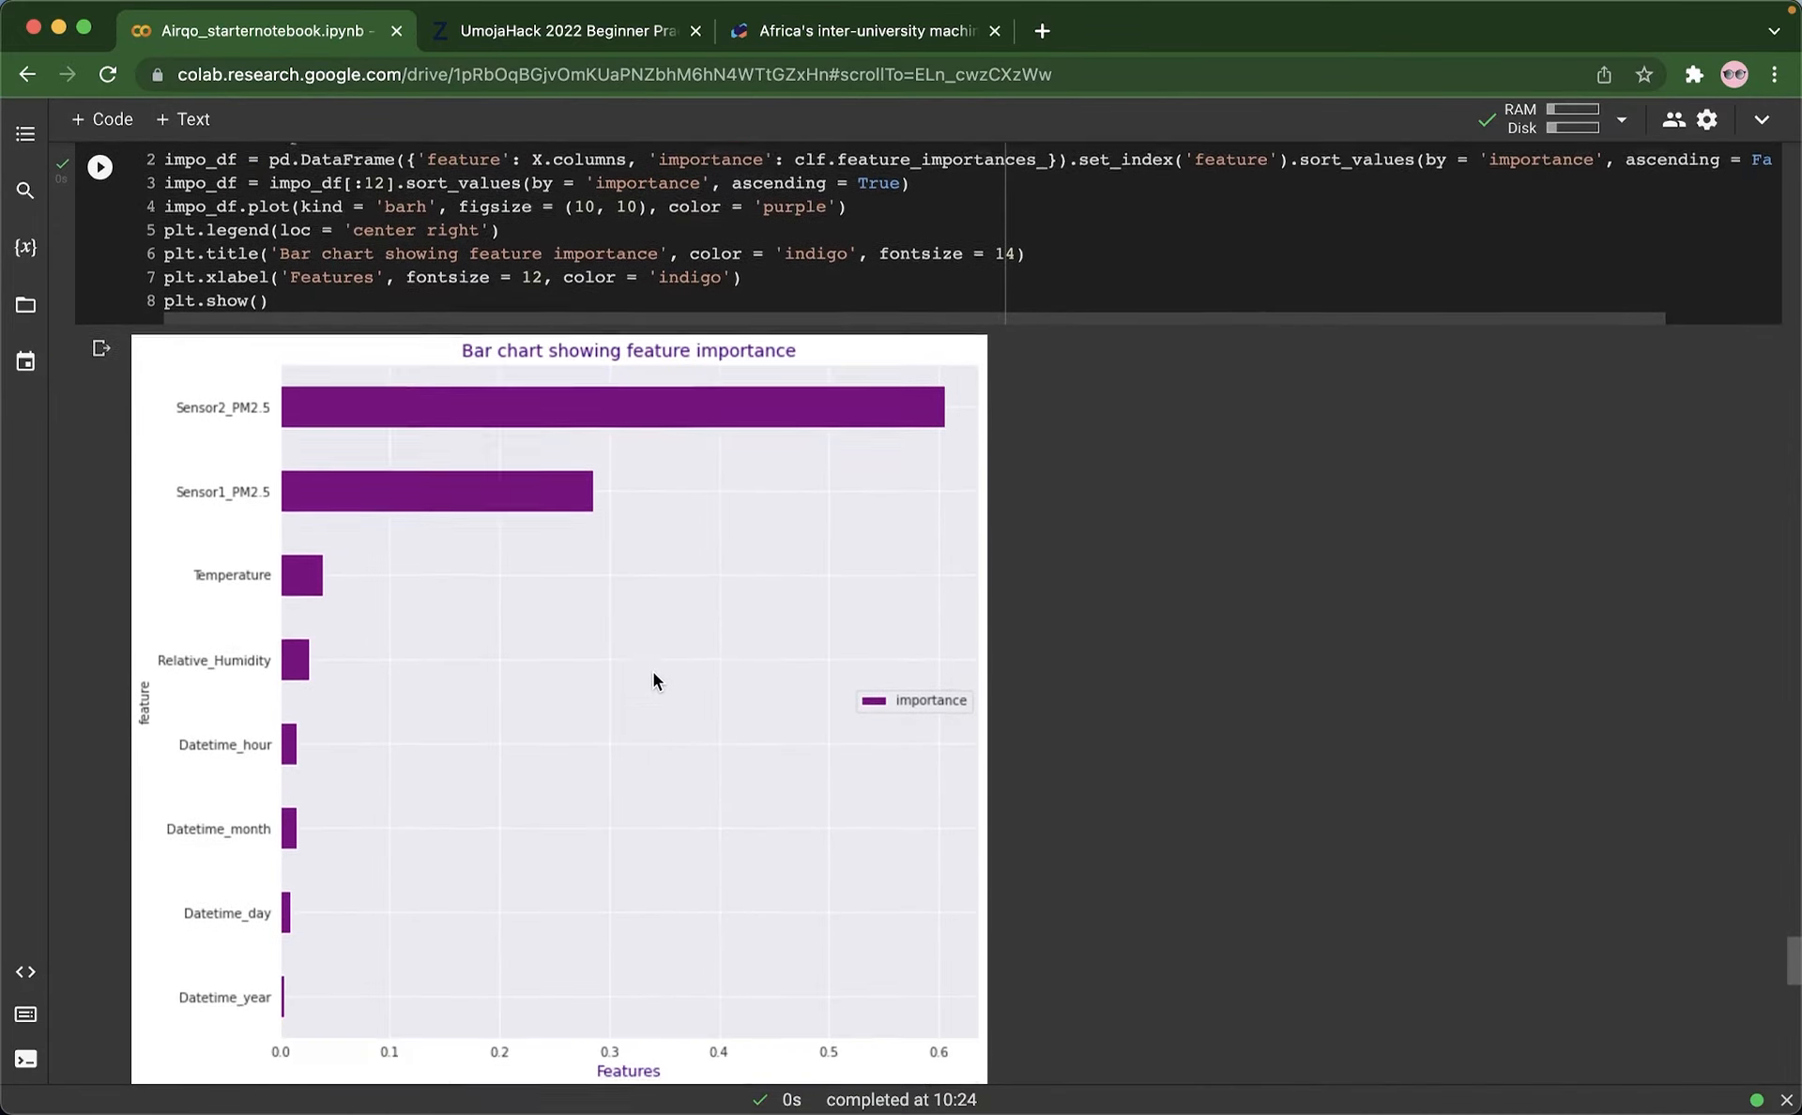
pyautogui.scroll(-3)
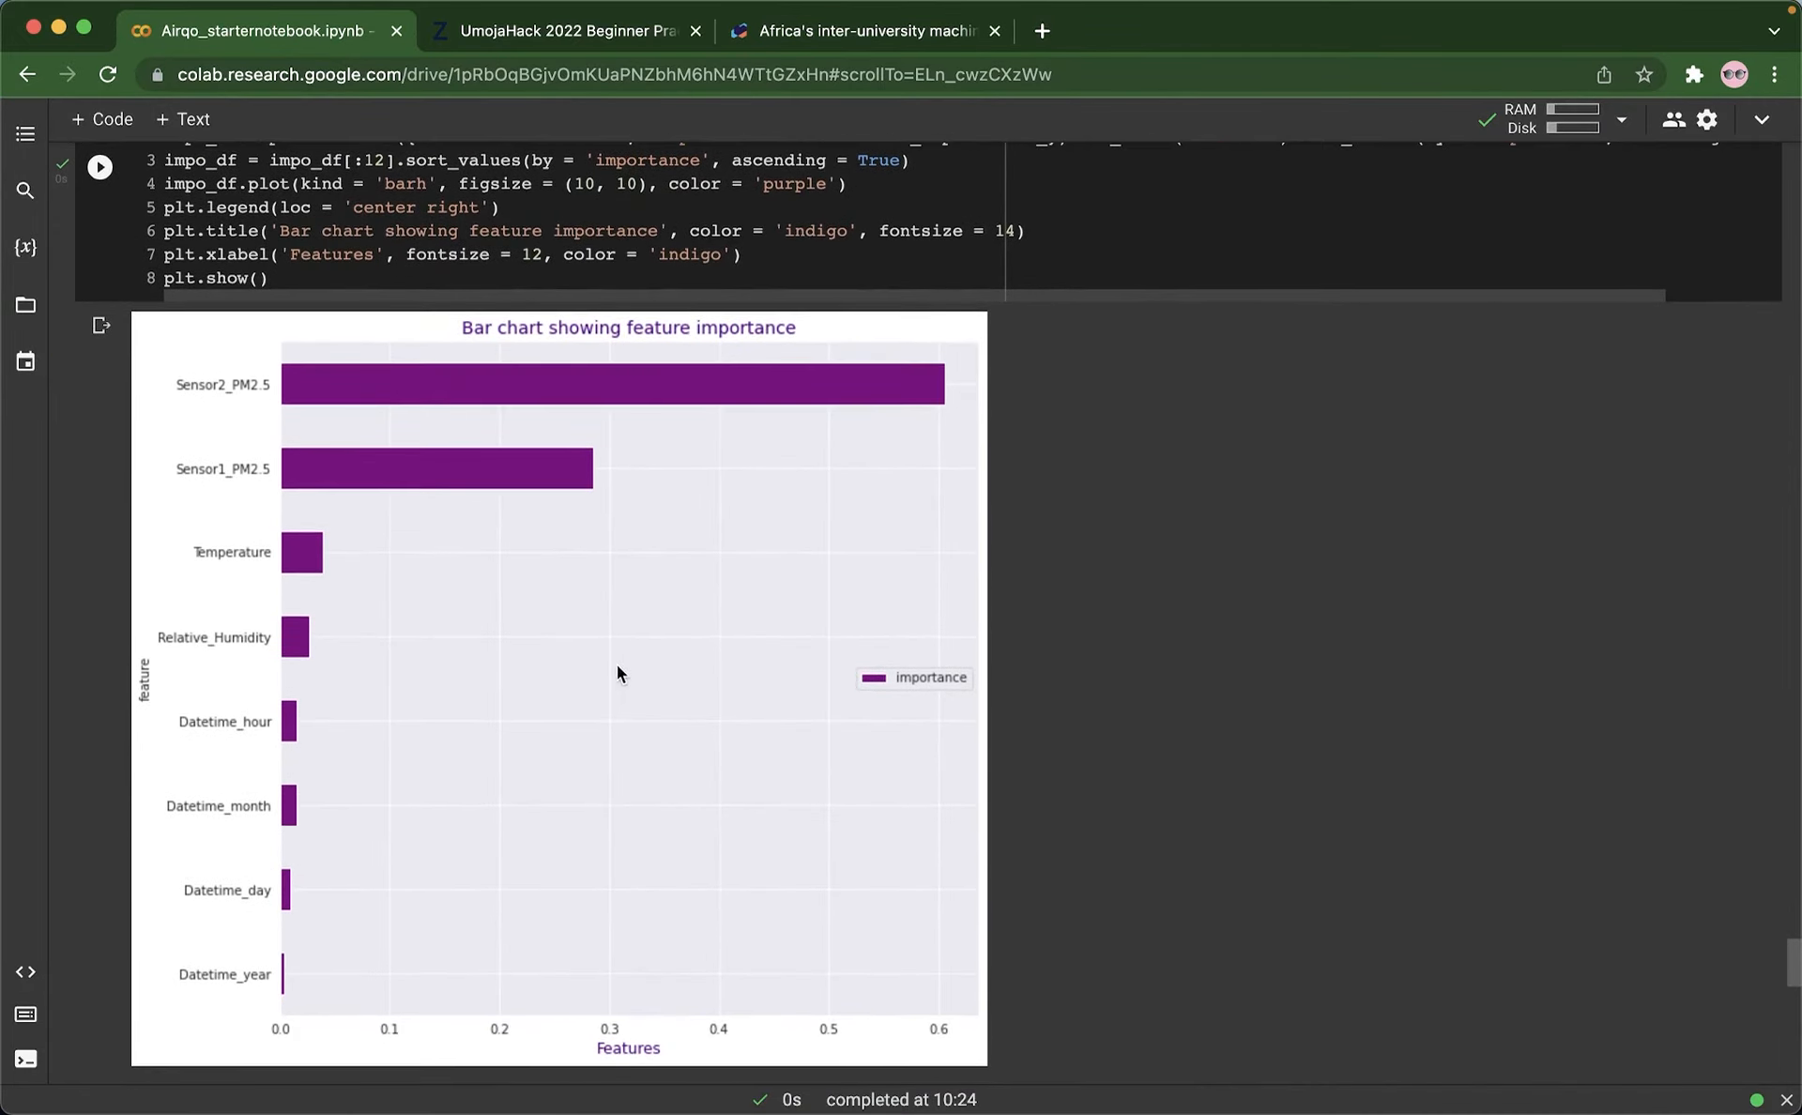
pyautogui.moveTo(323, 484)
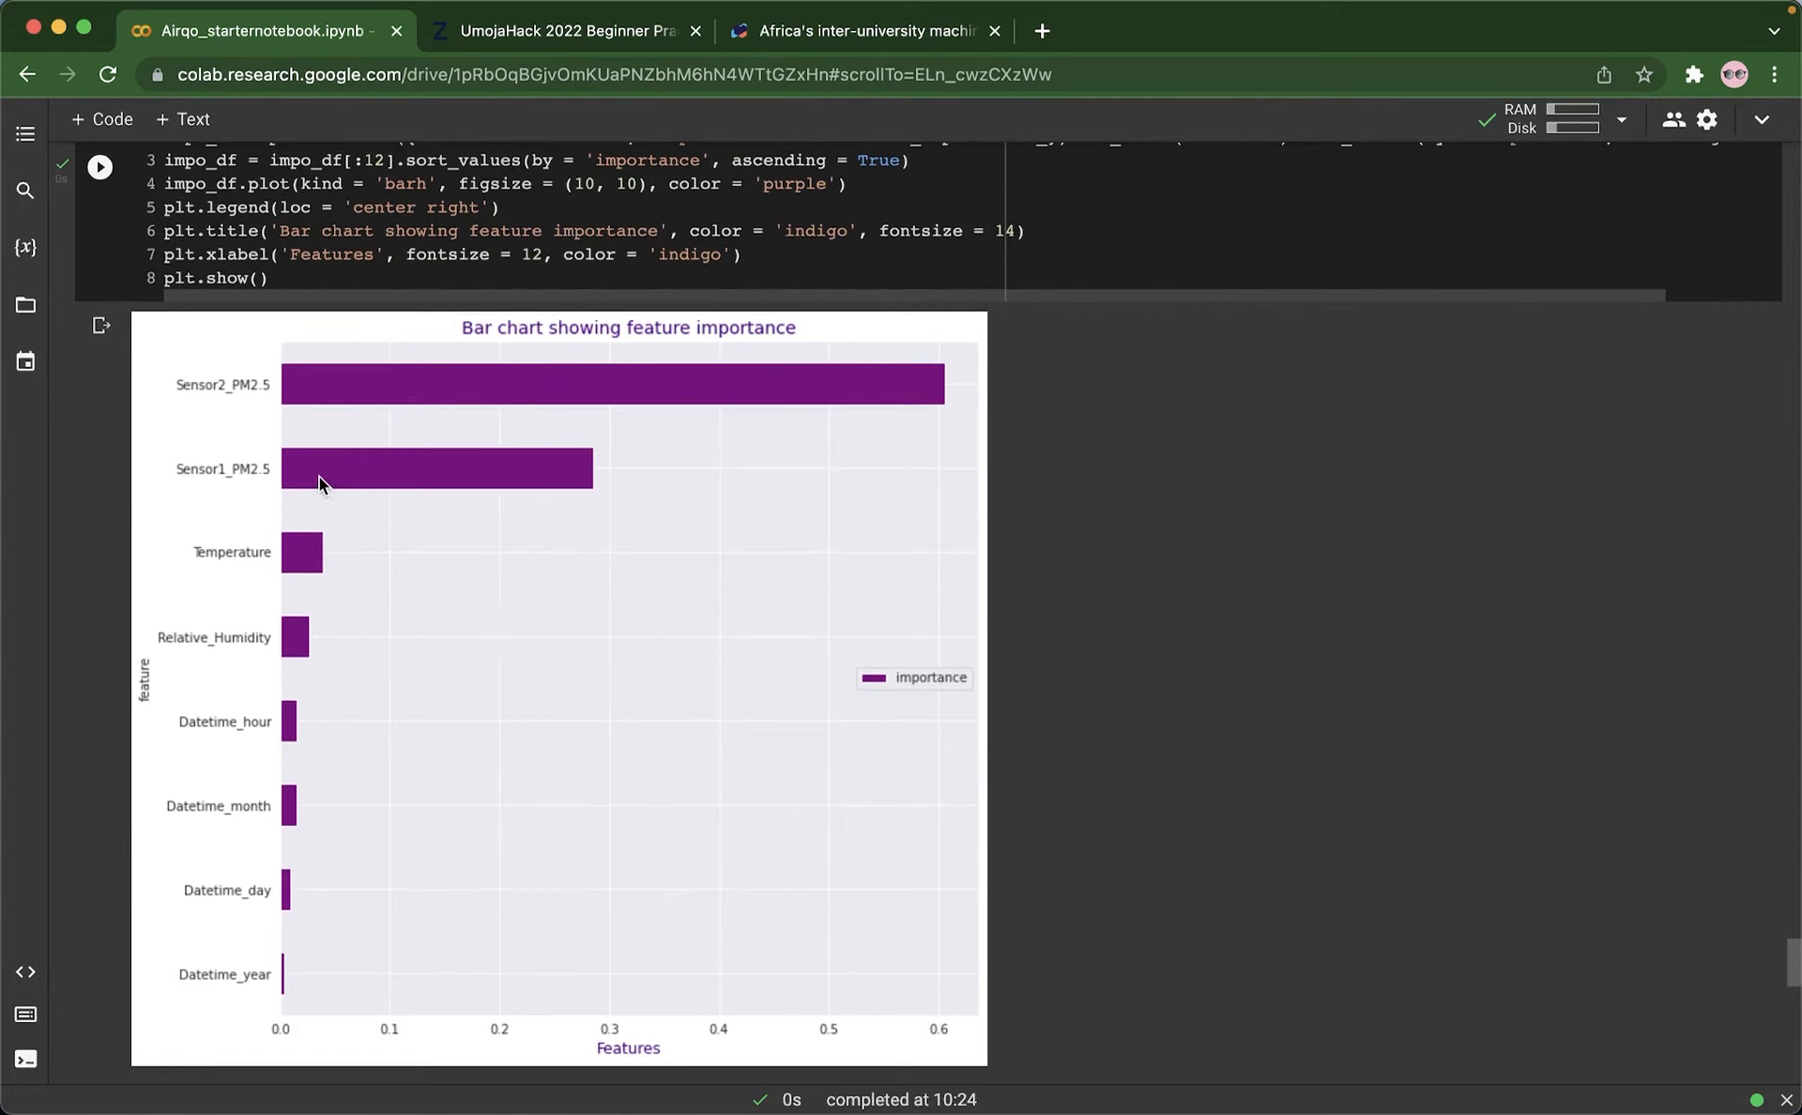
pyautogui.moveTo(537, 454)
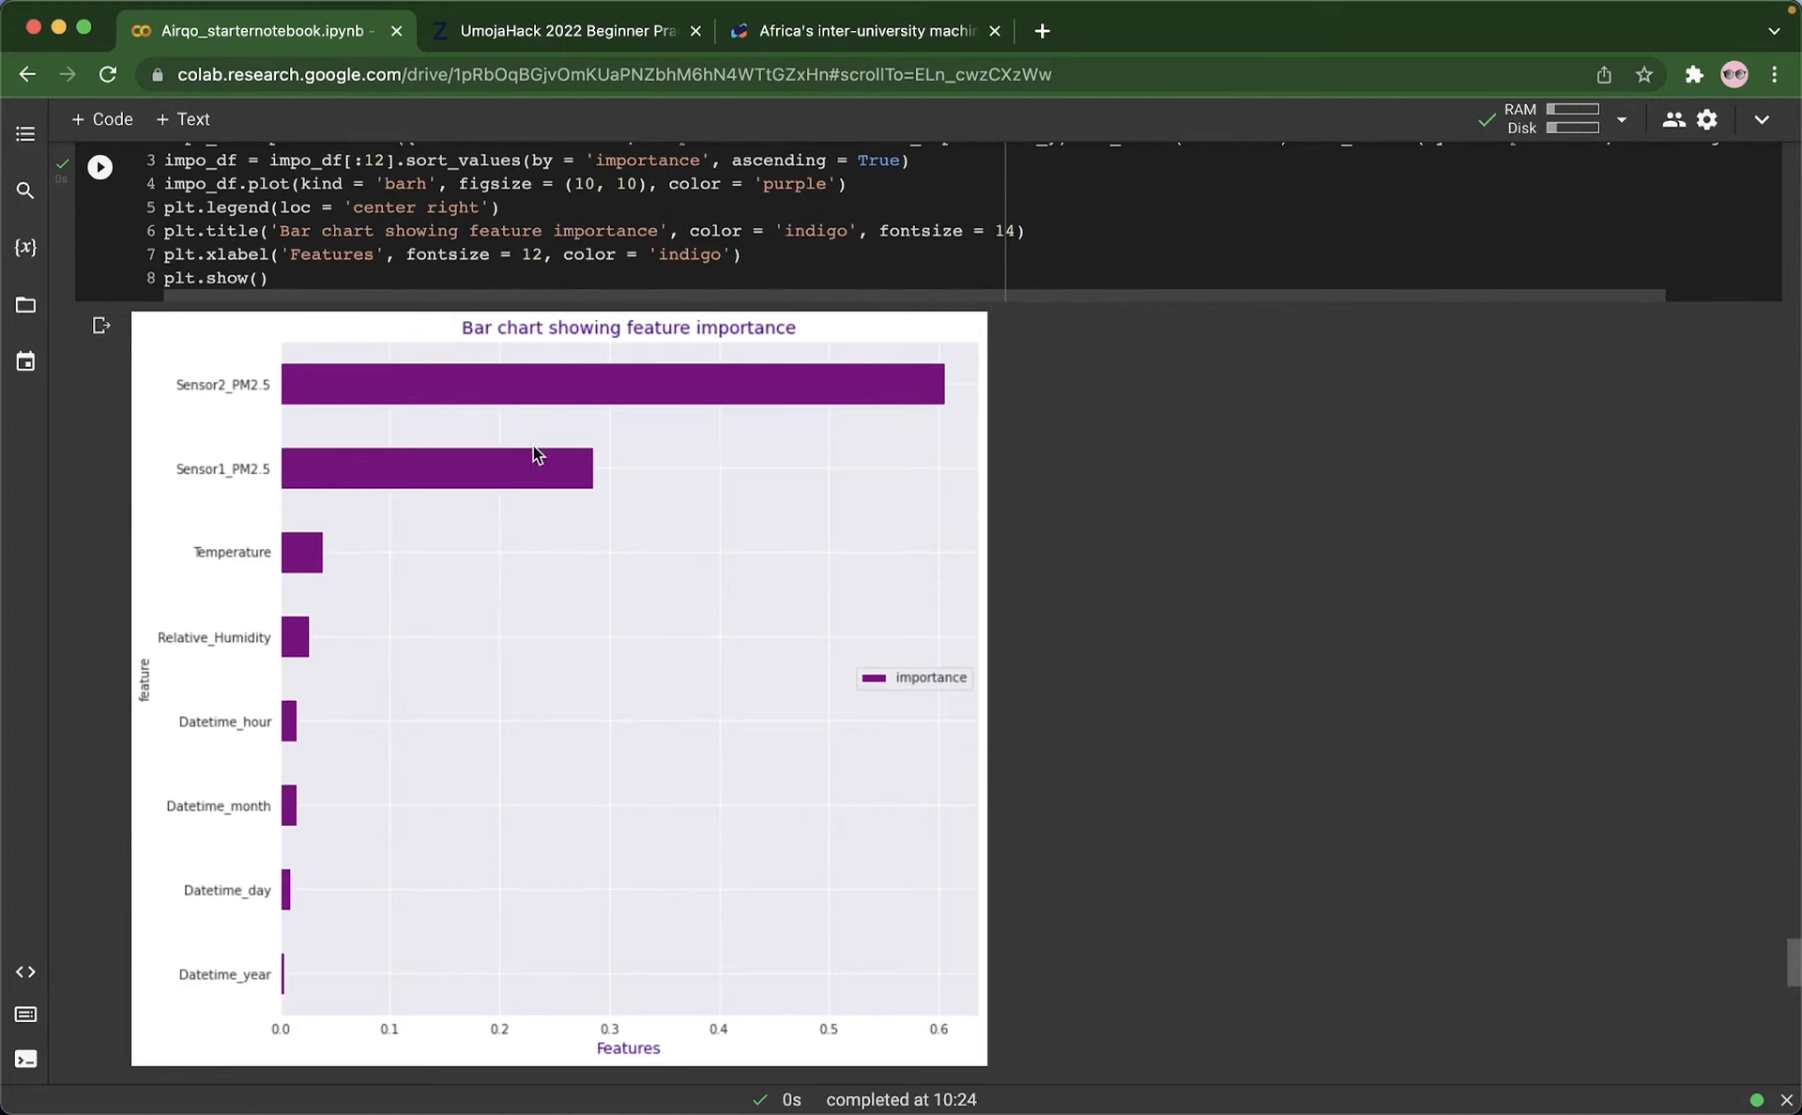
pyautogui.moveTo(505, 404)
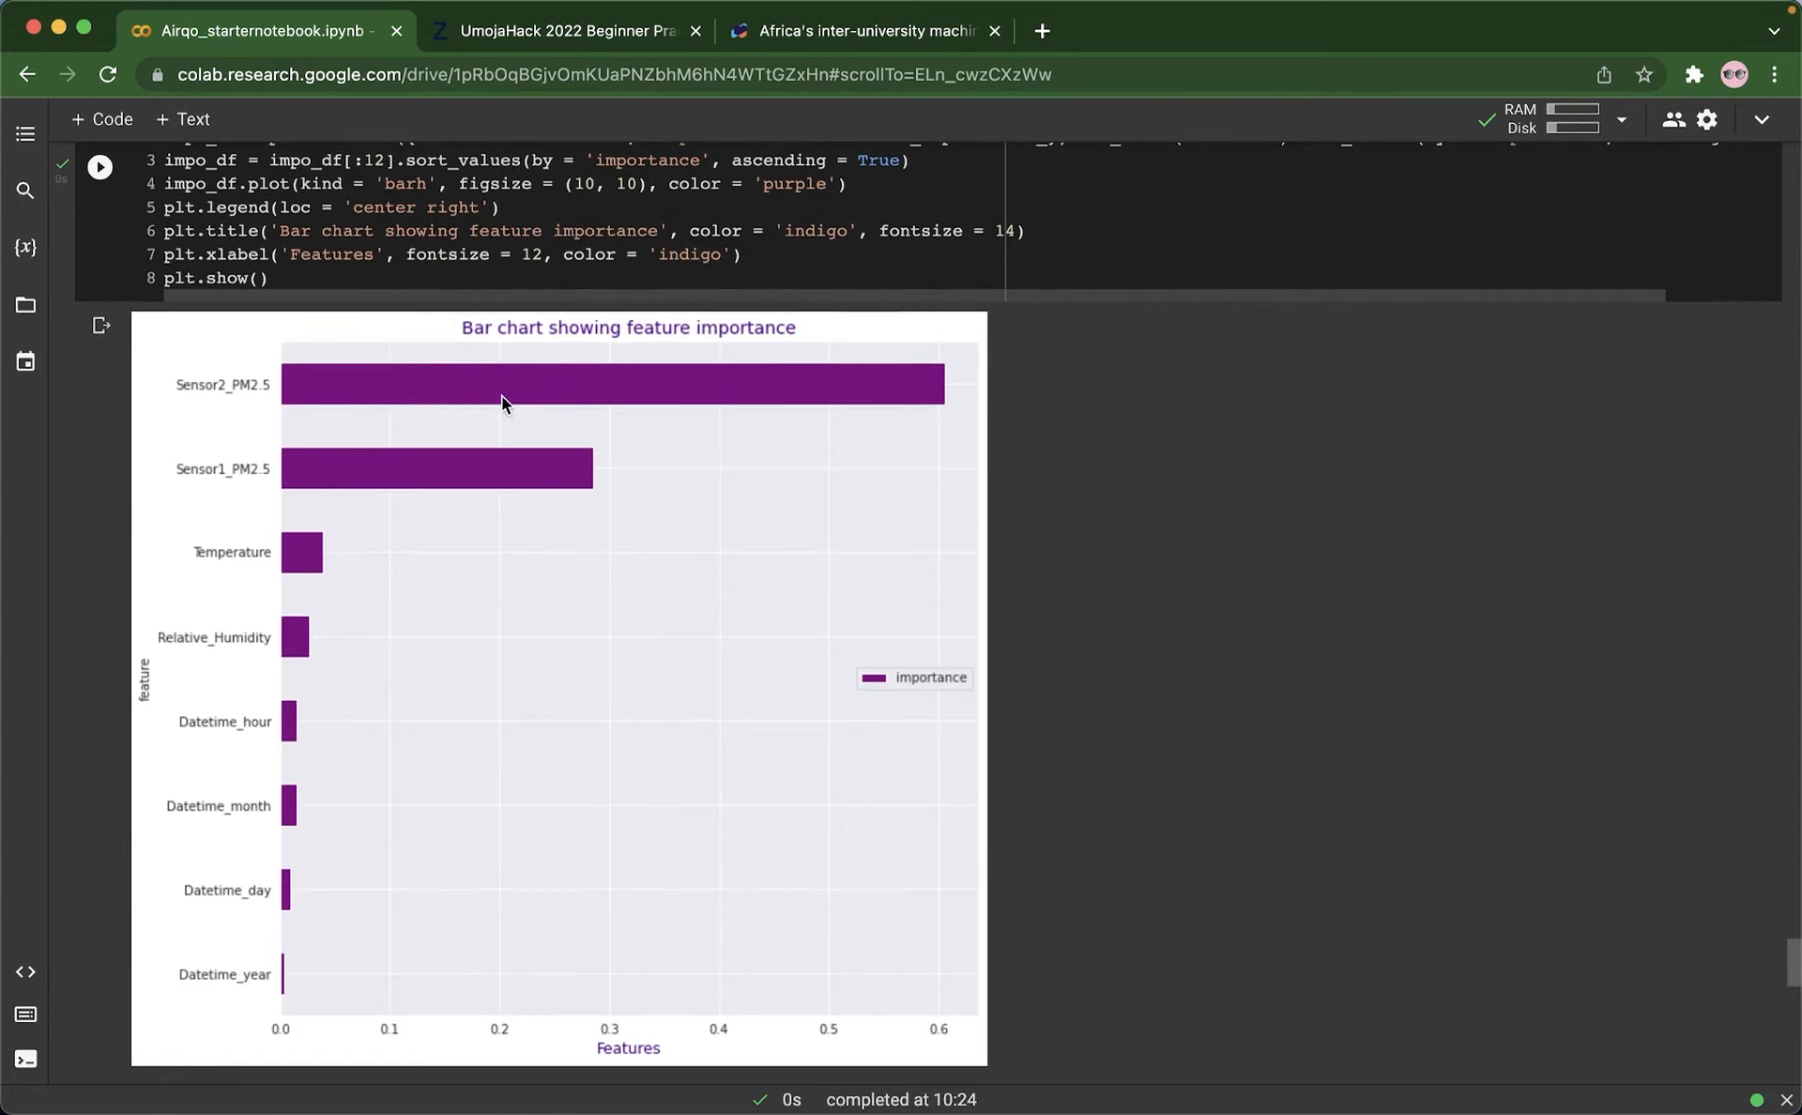
pyautogui.moveTo(507, 421)
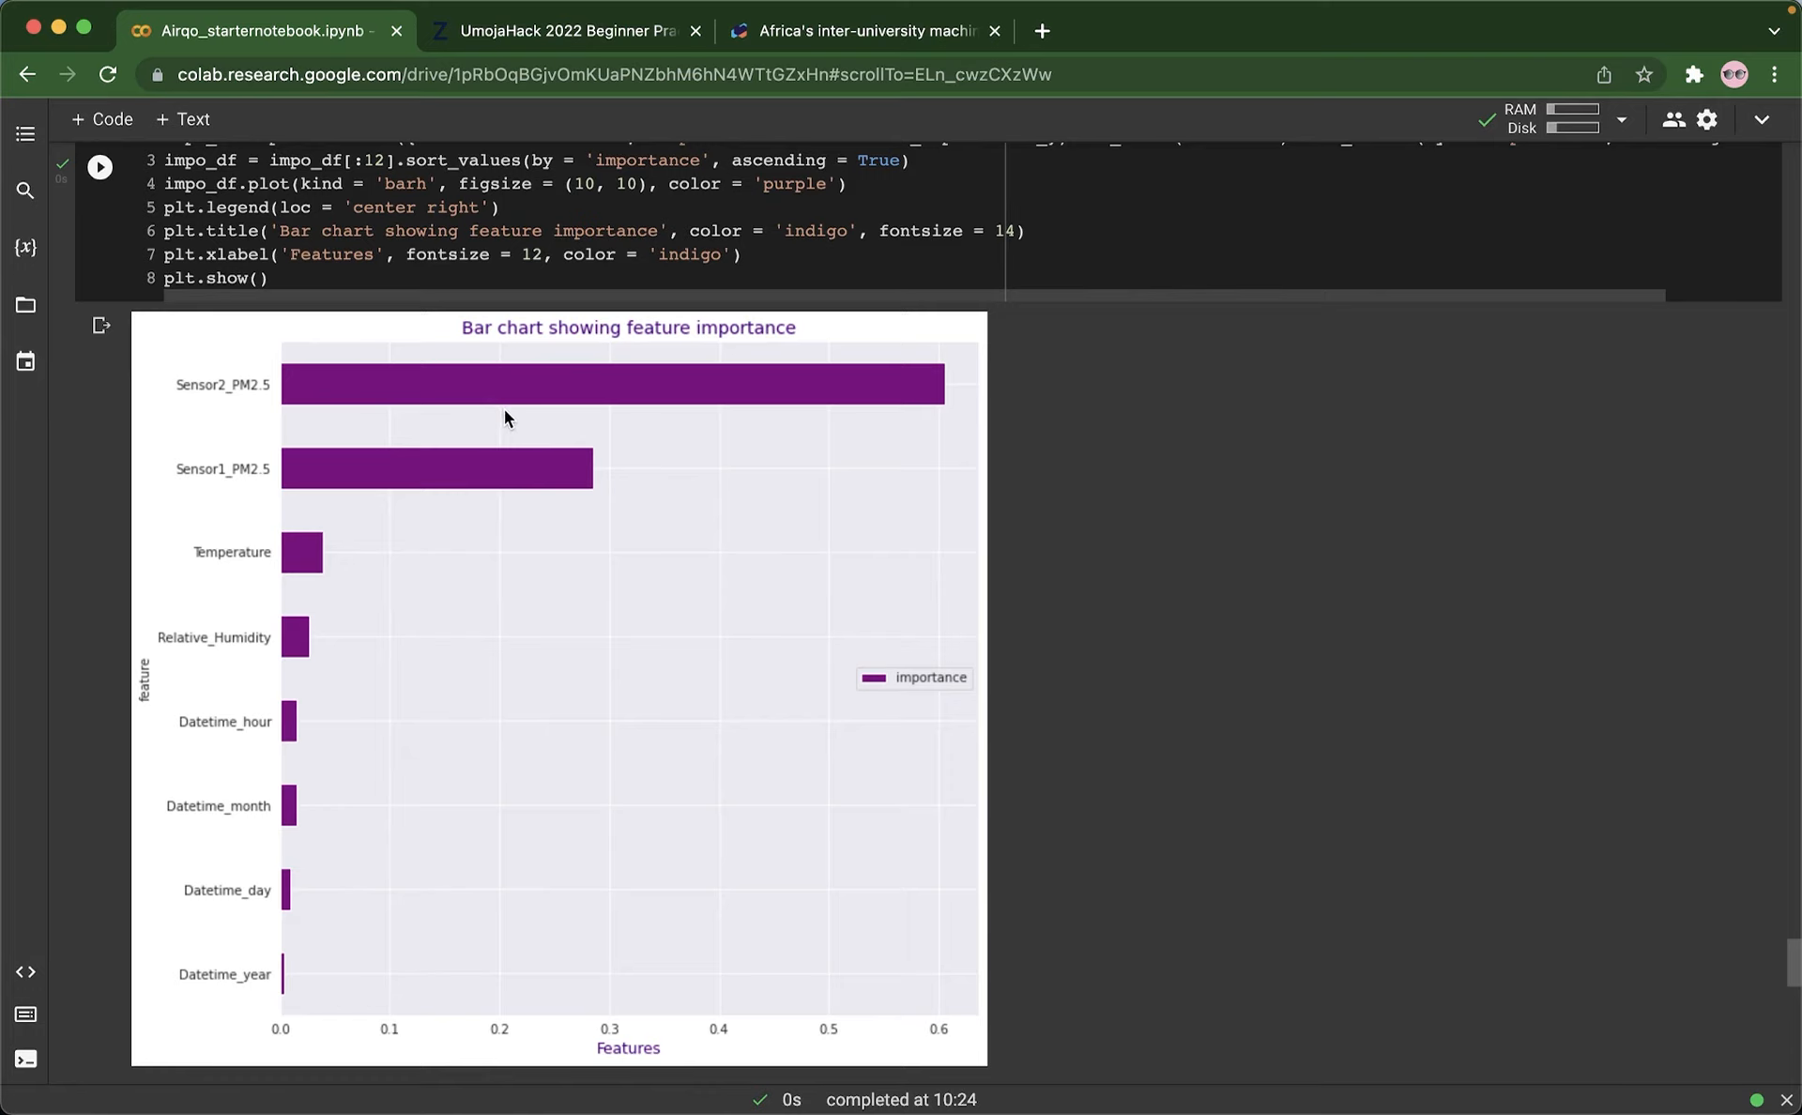
pyautogui.moveTo(475, 497)
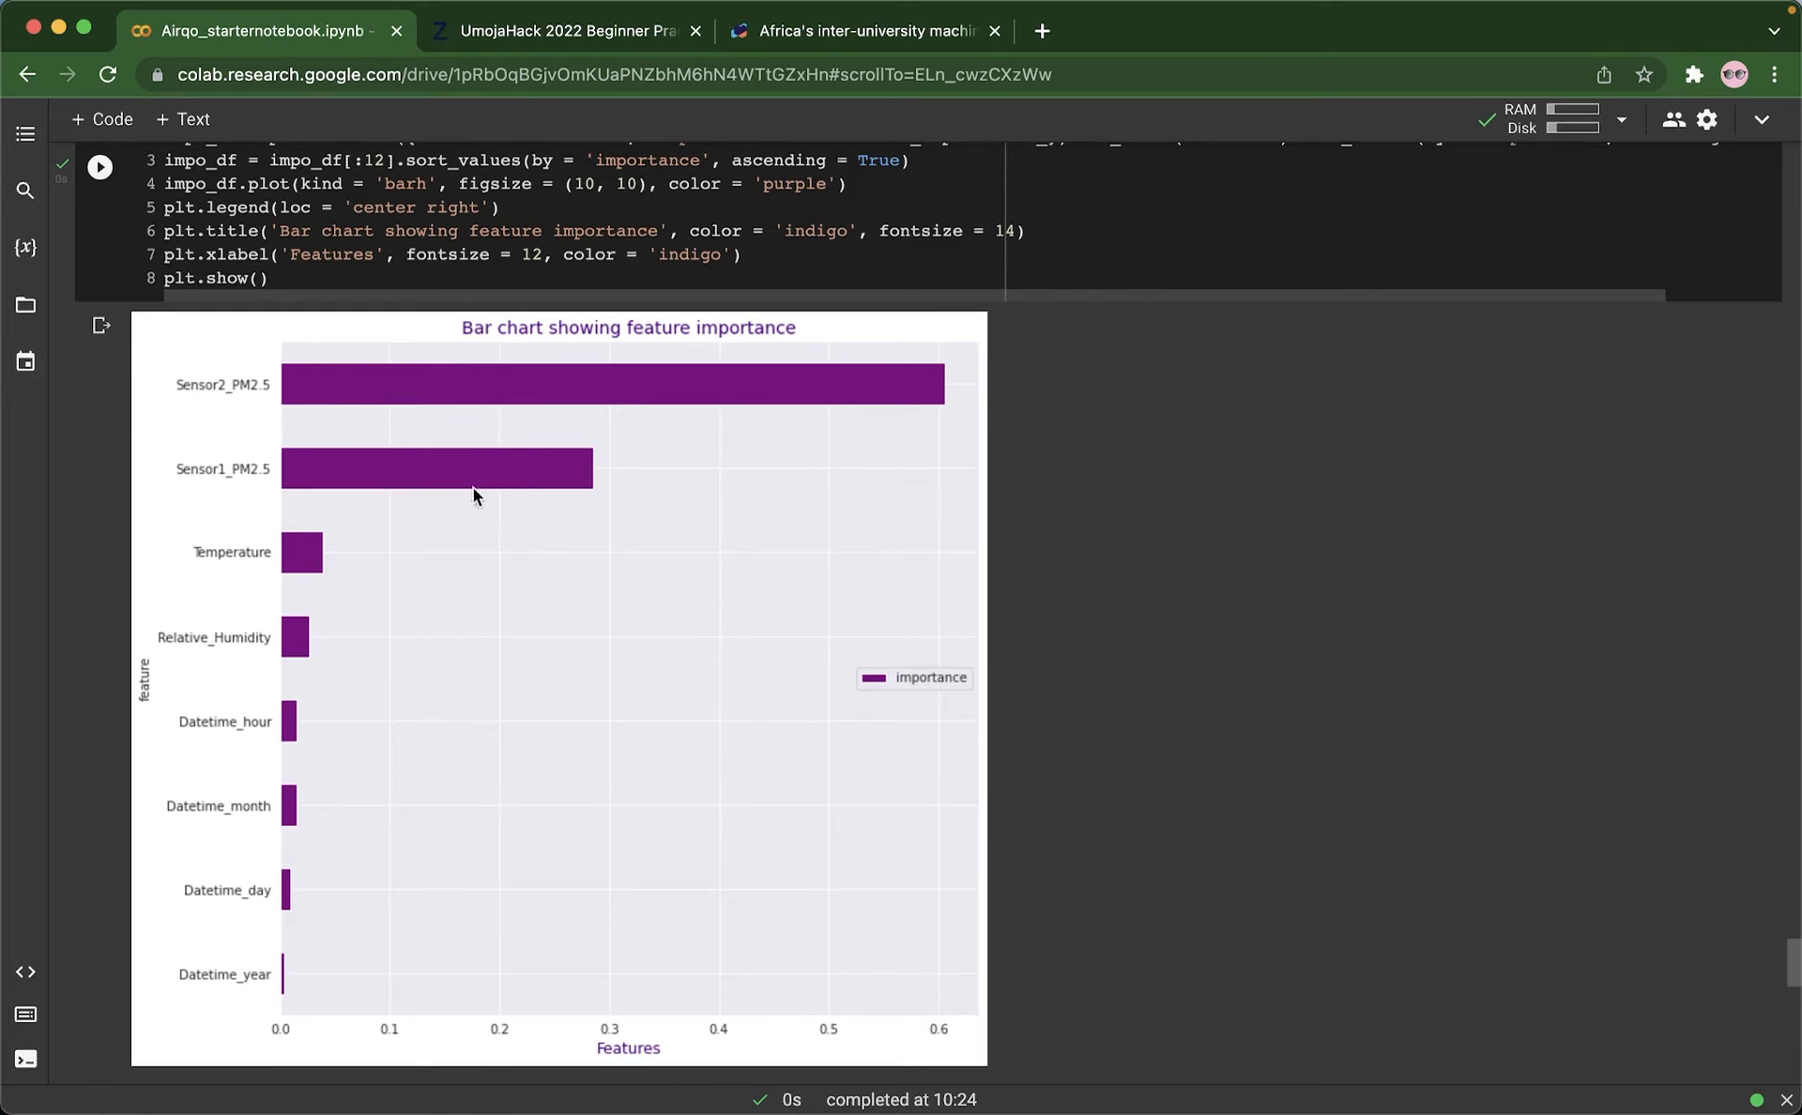
pyautogui.moveTo(413, 980)
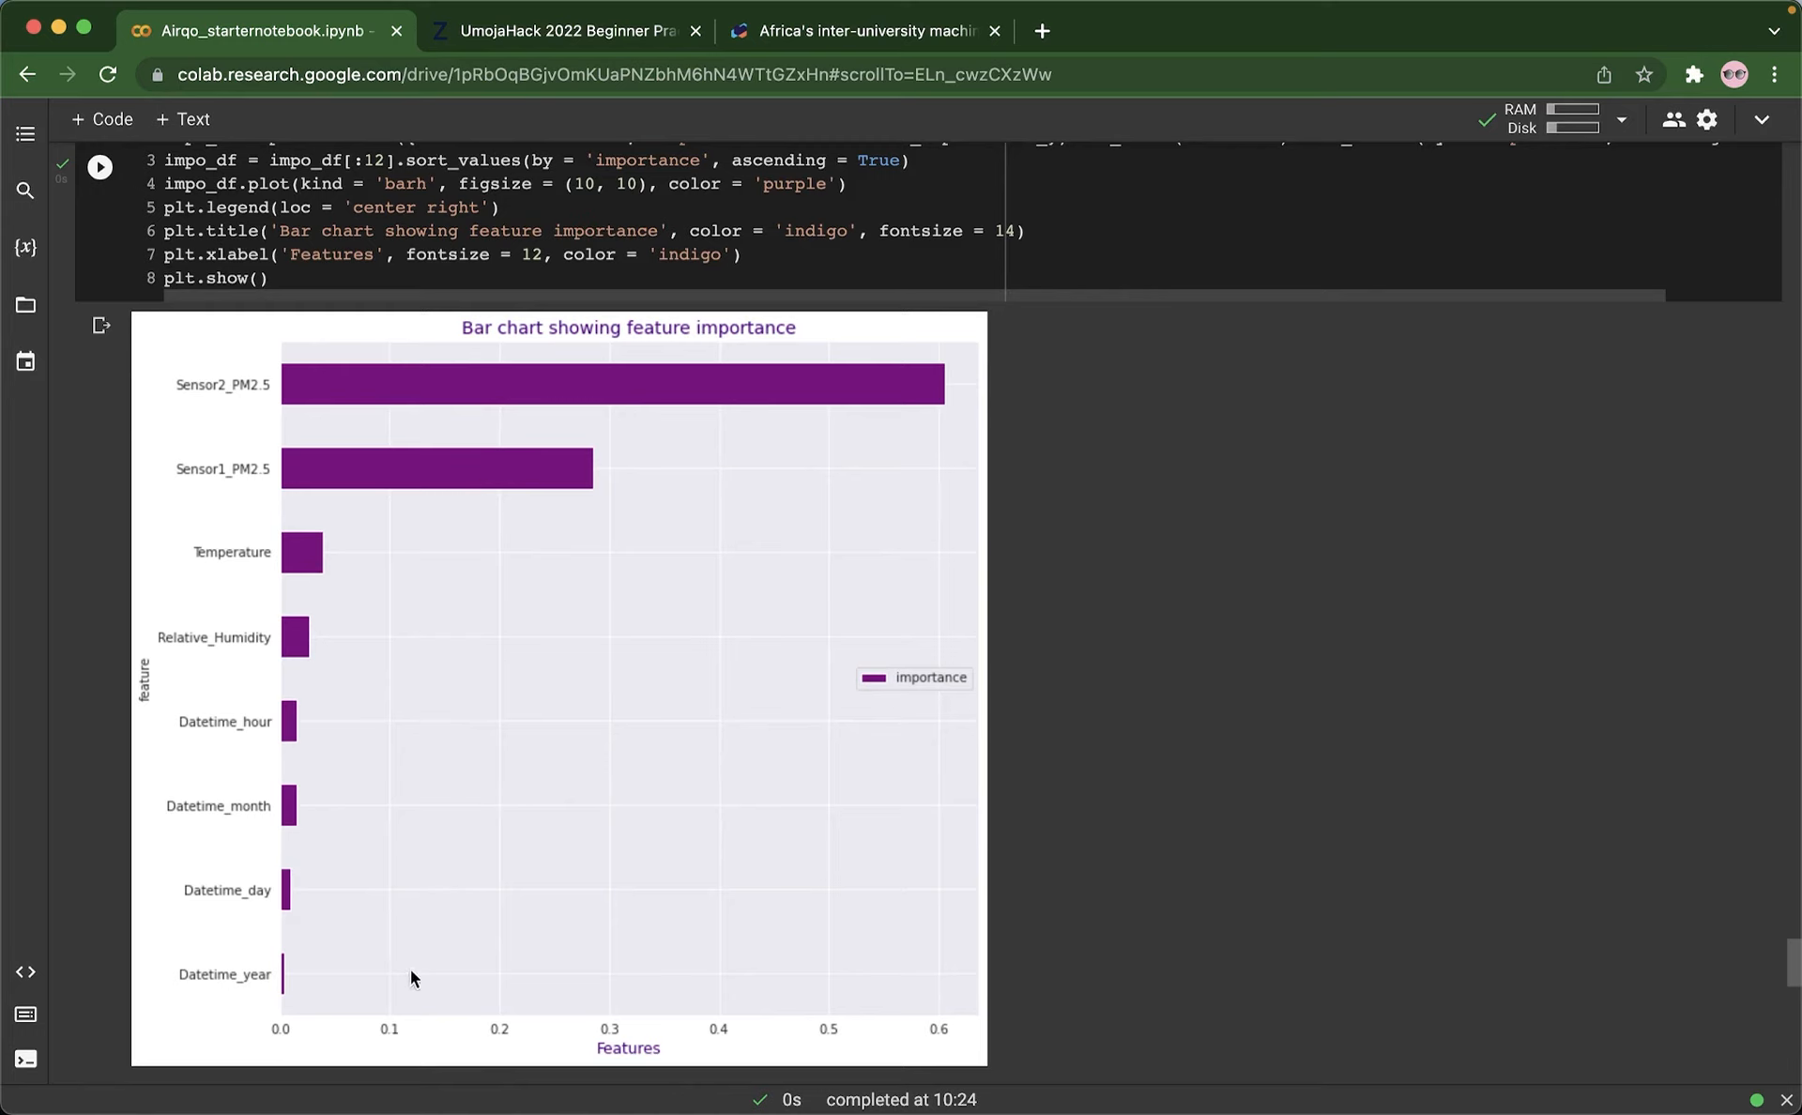
pyautogui.moveTo(414, 901)
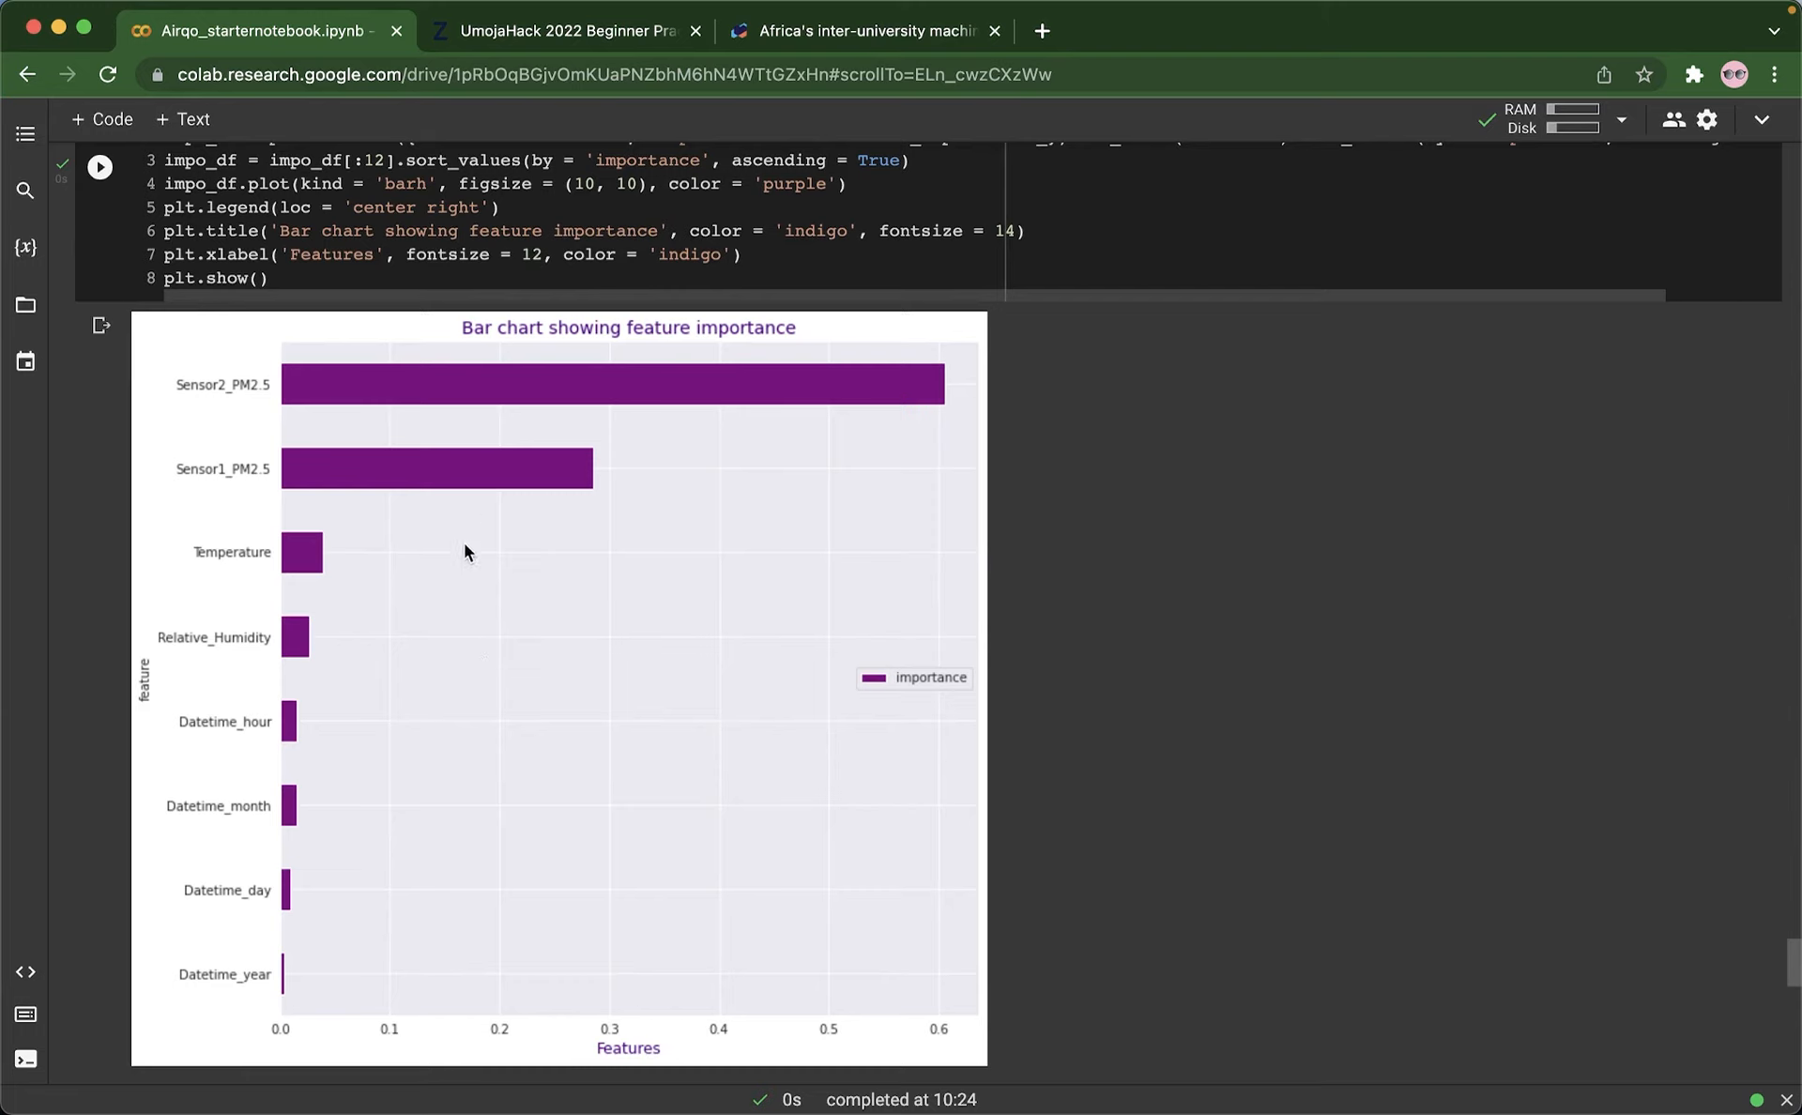
pyautogui.moveTo(289, 528)
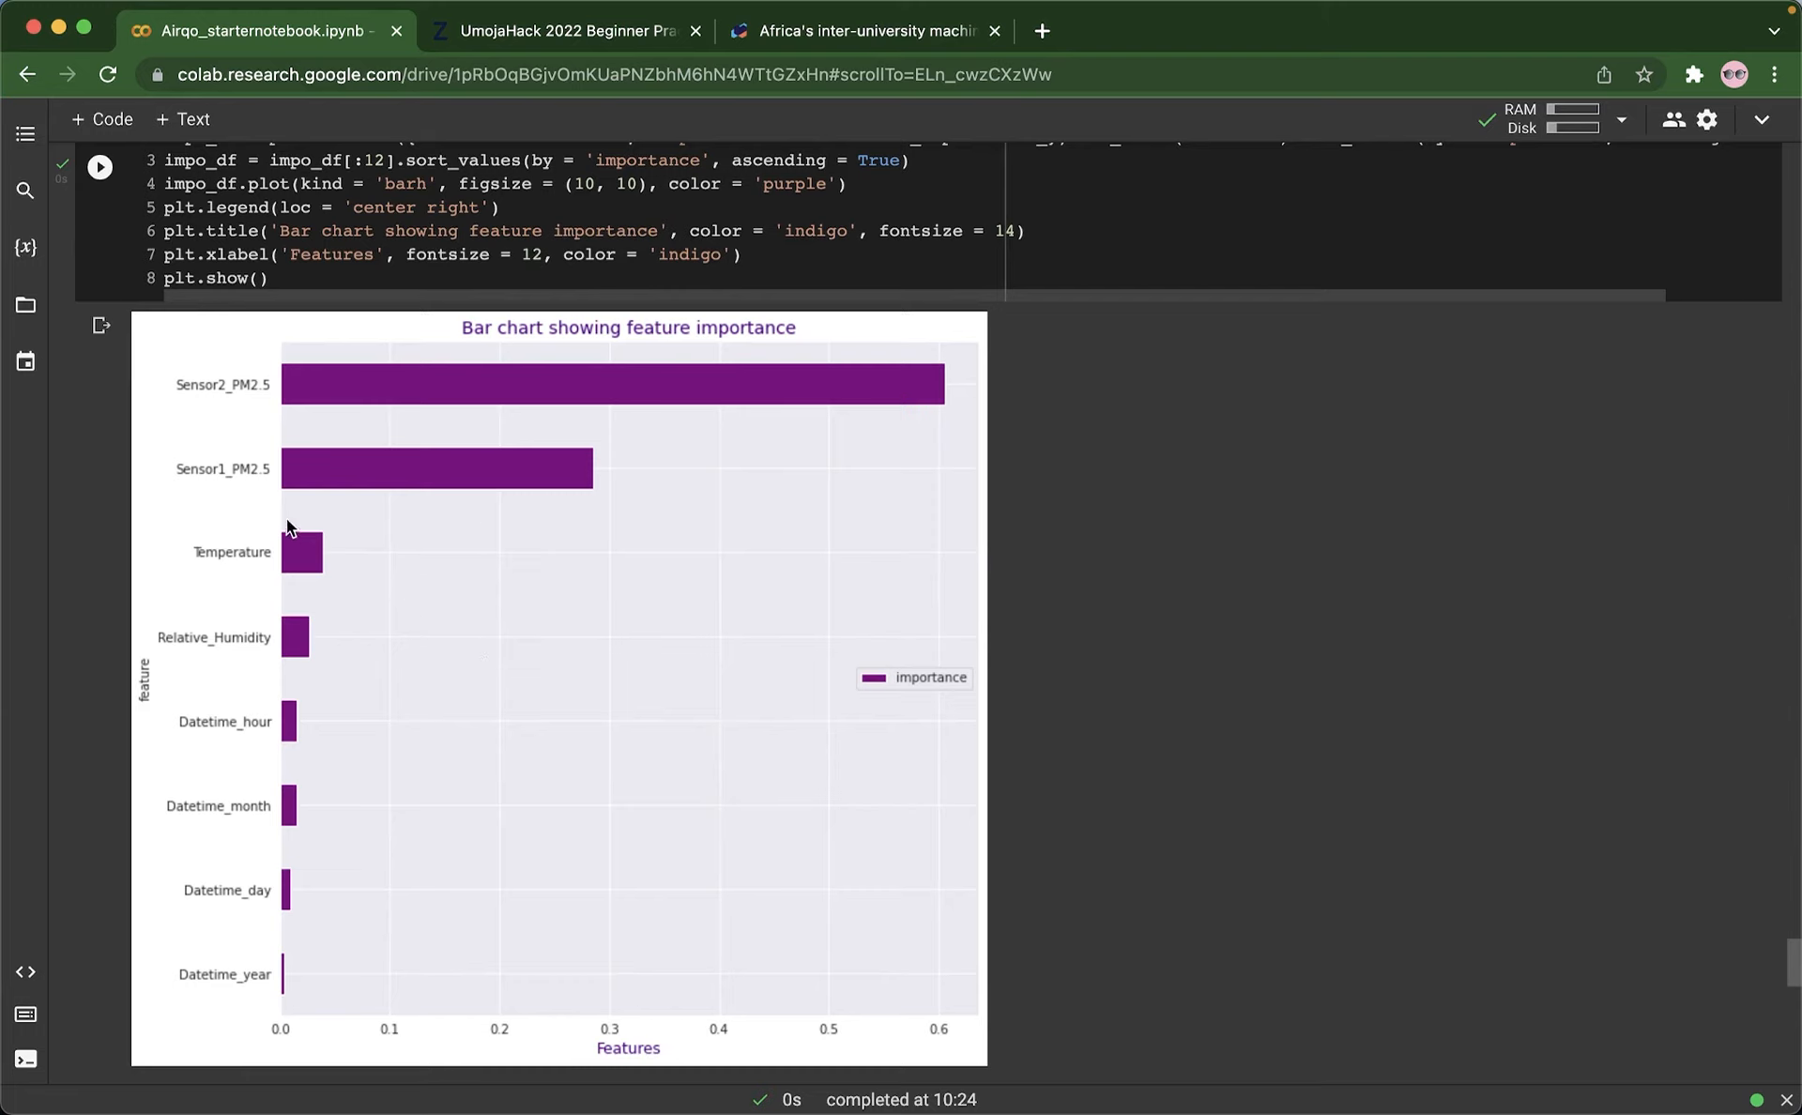
pyautogui.moveTo(291, 572)
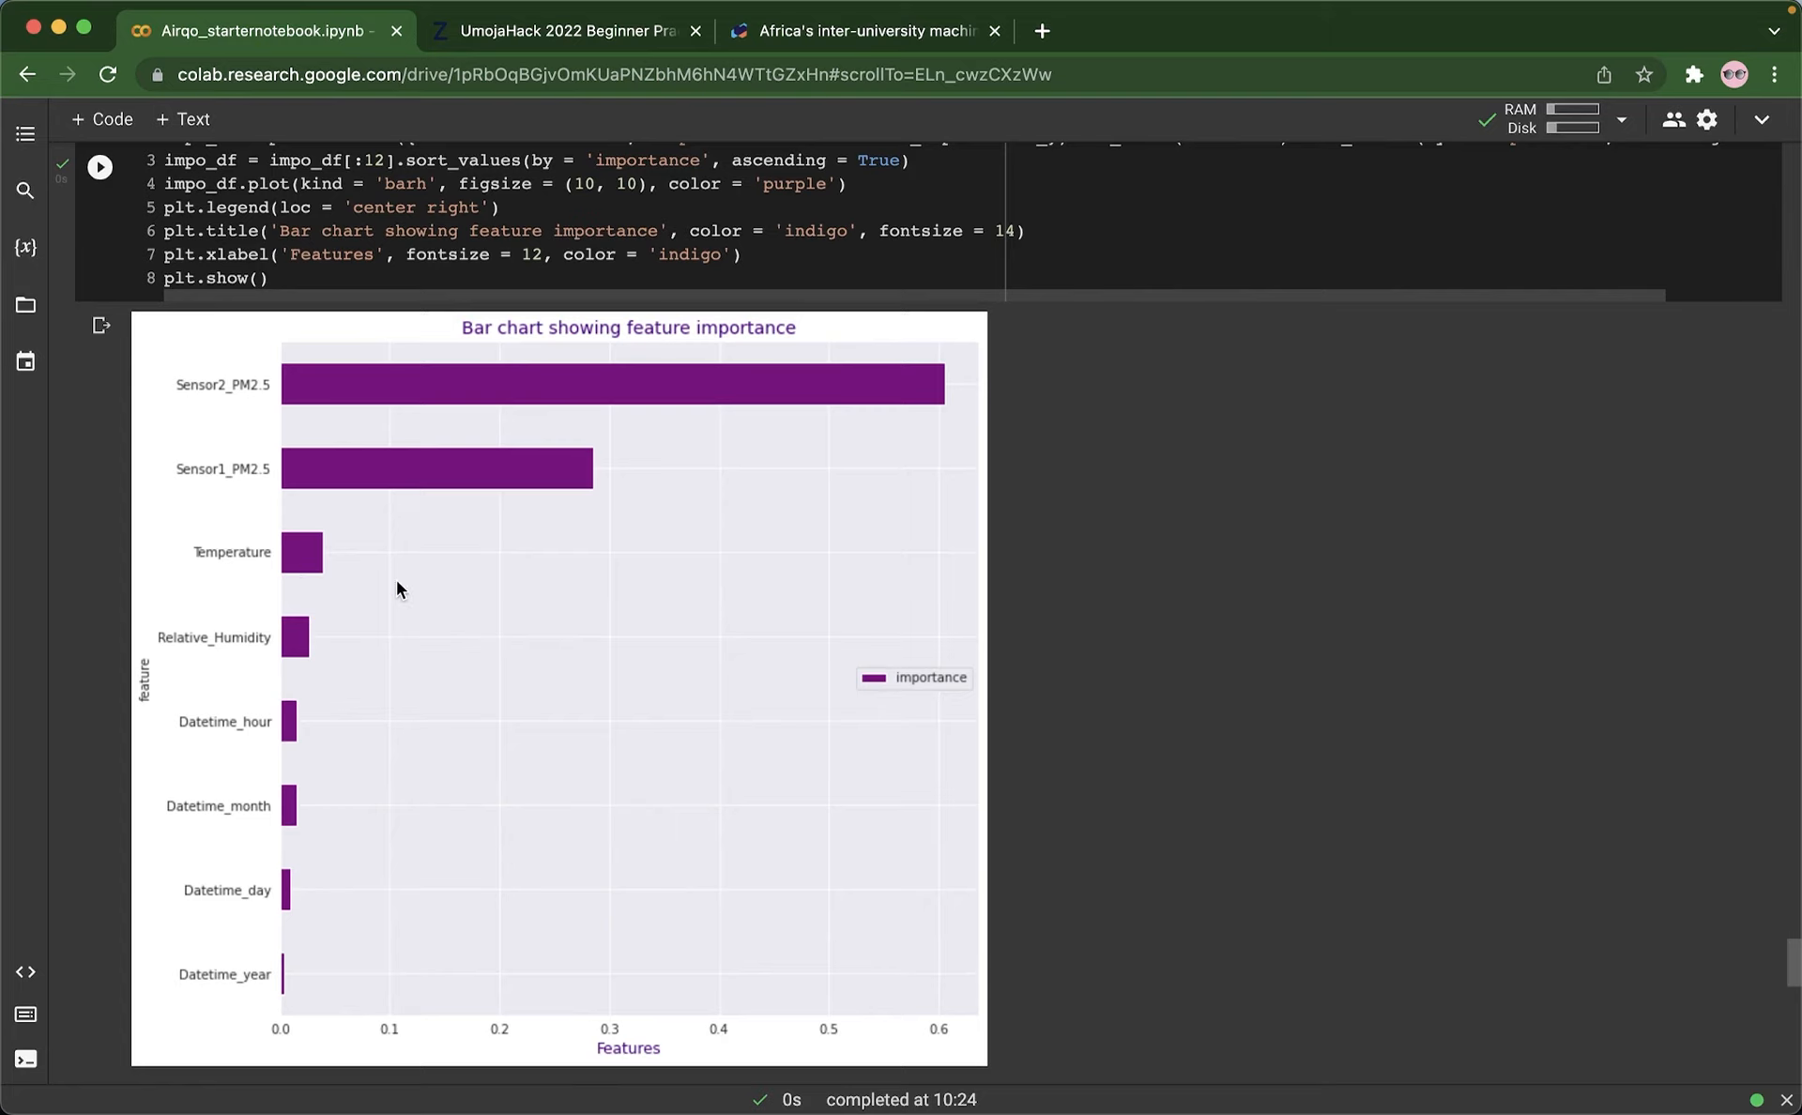
pyautogui.scroll(-3)
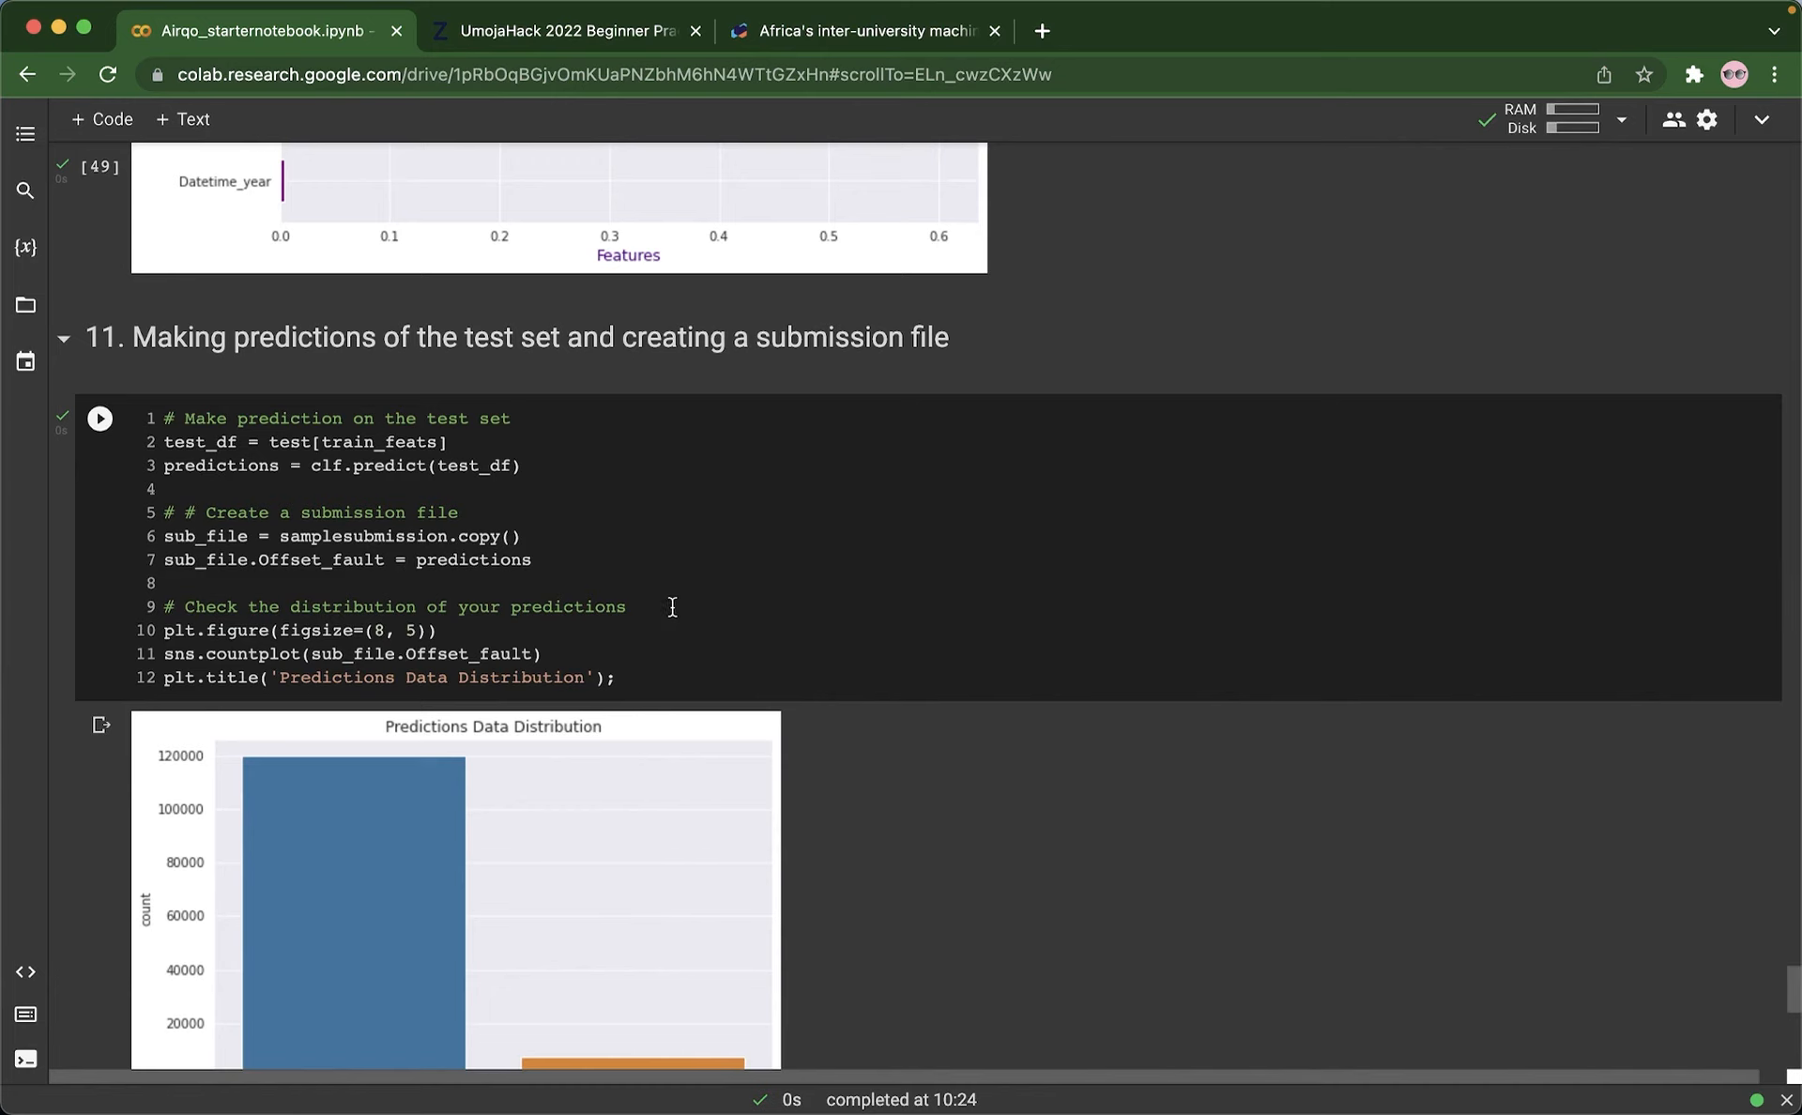
pyautogui.scroll(-3)
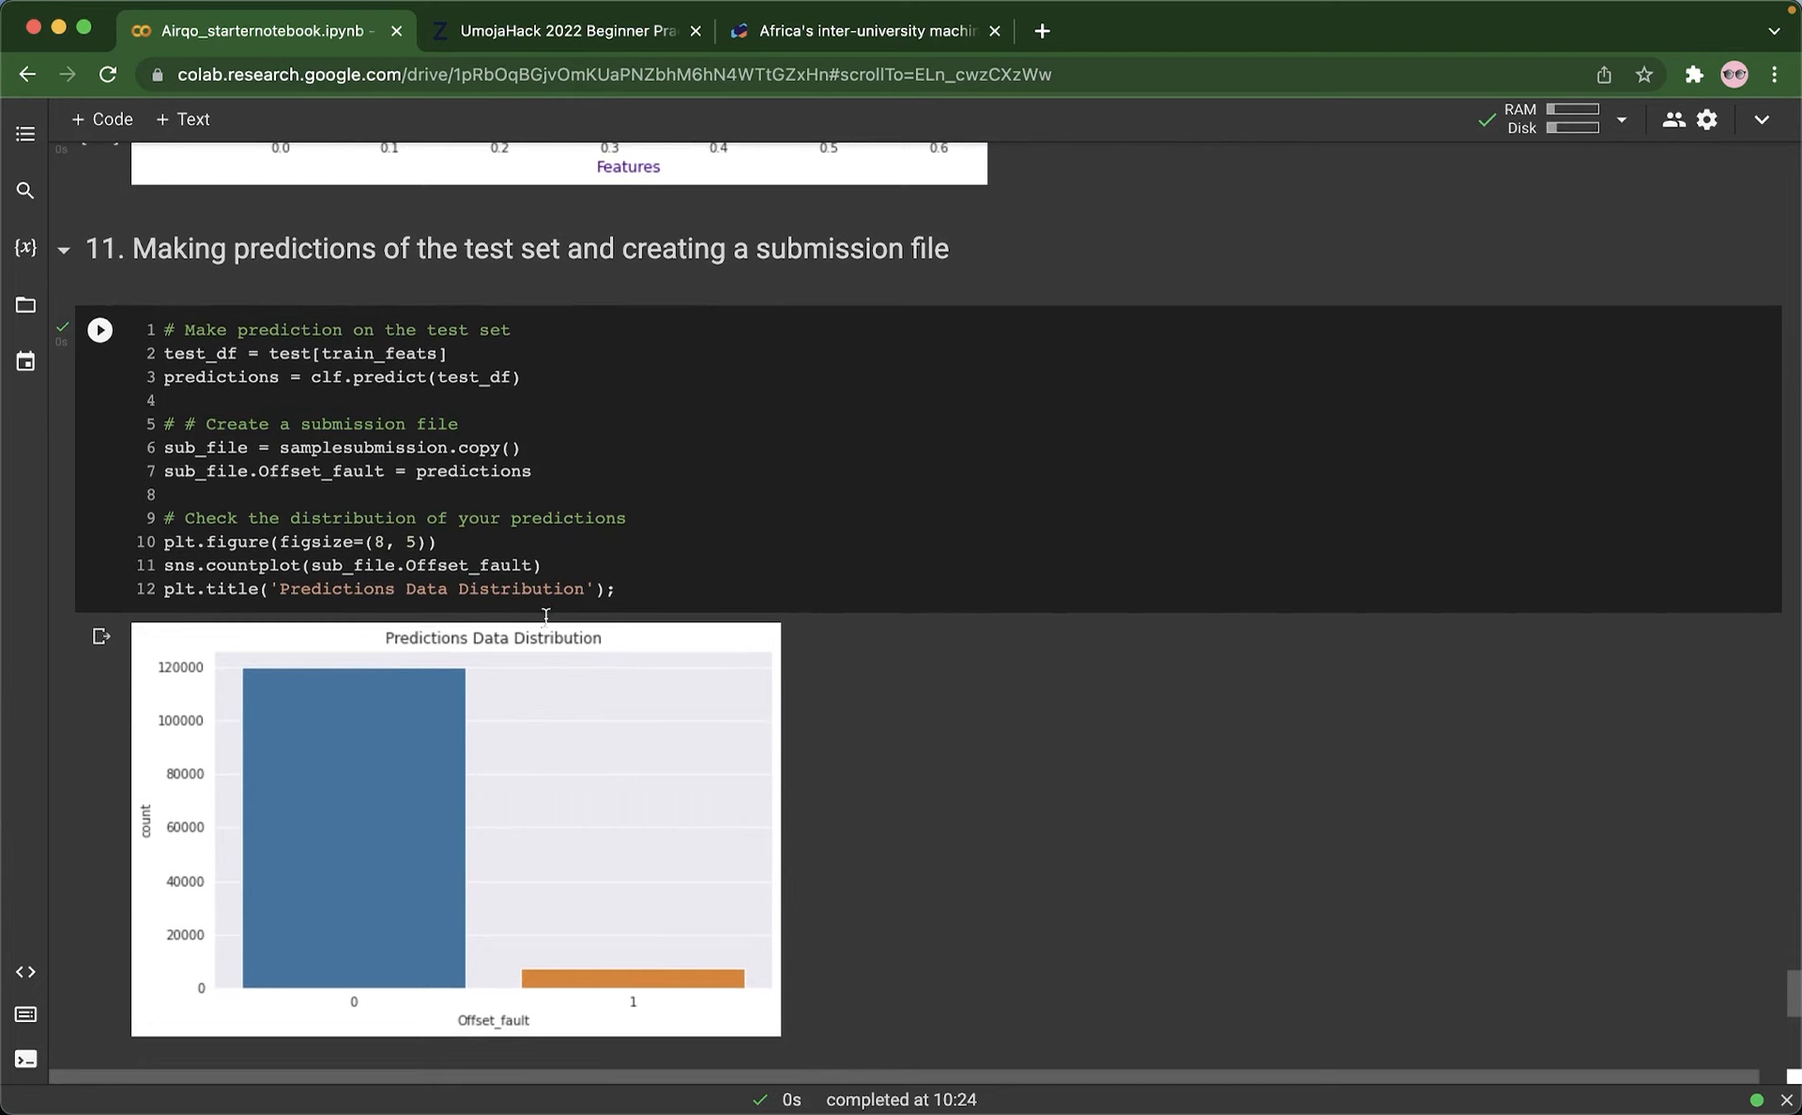
pyautogui.scroll(-3)
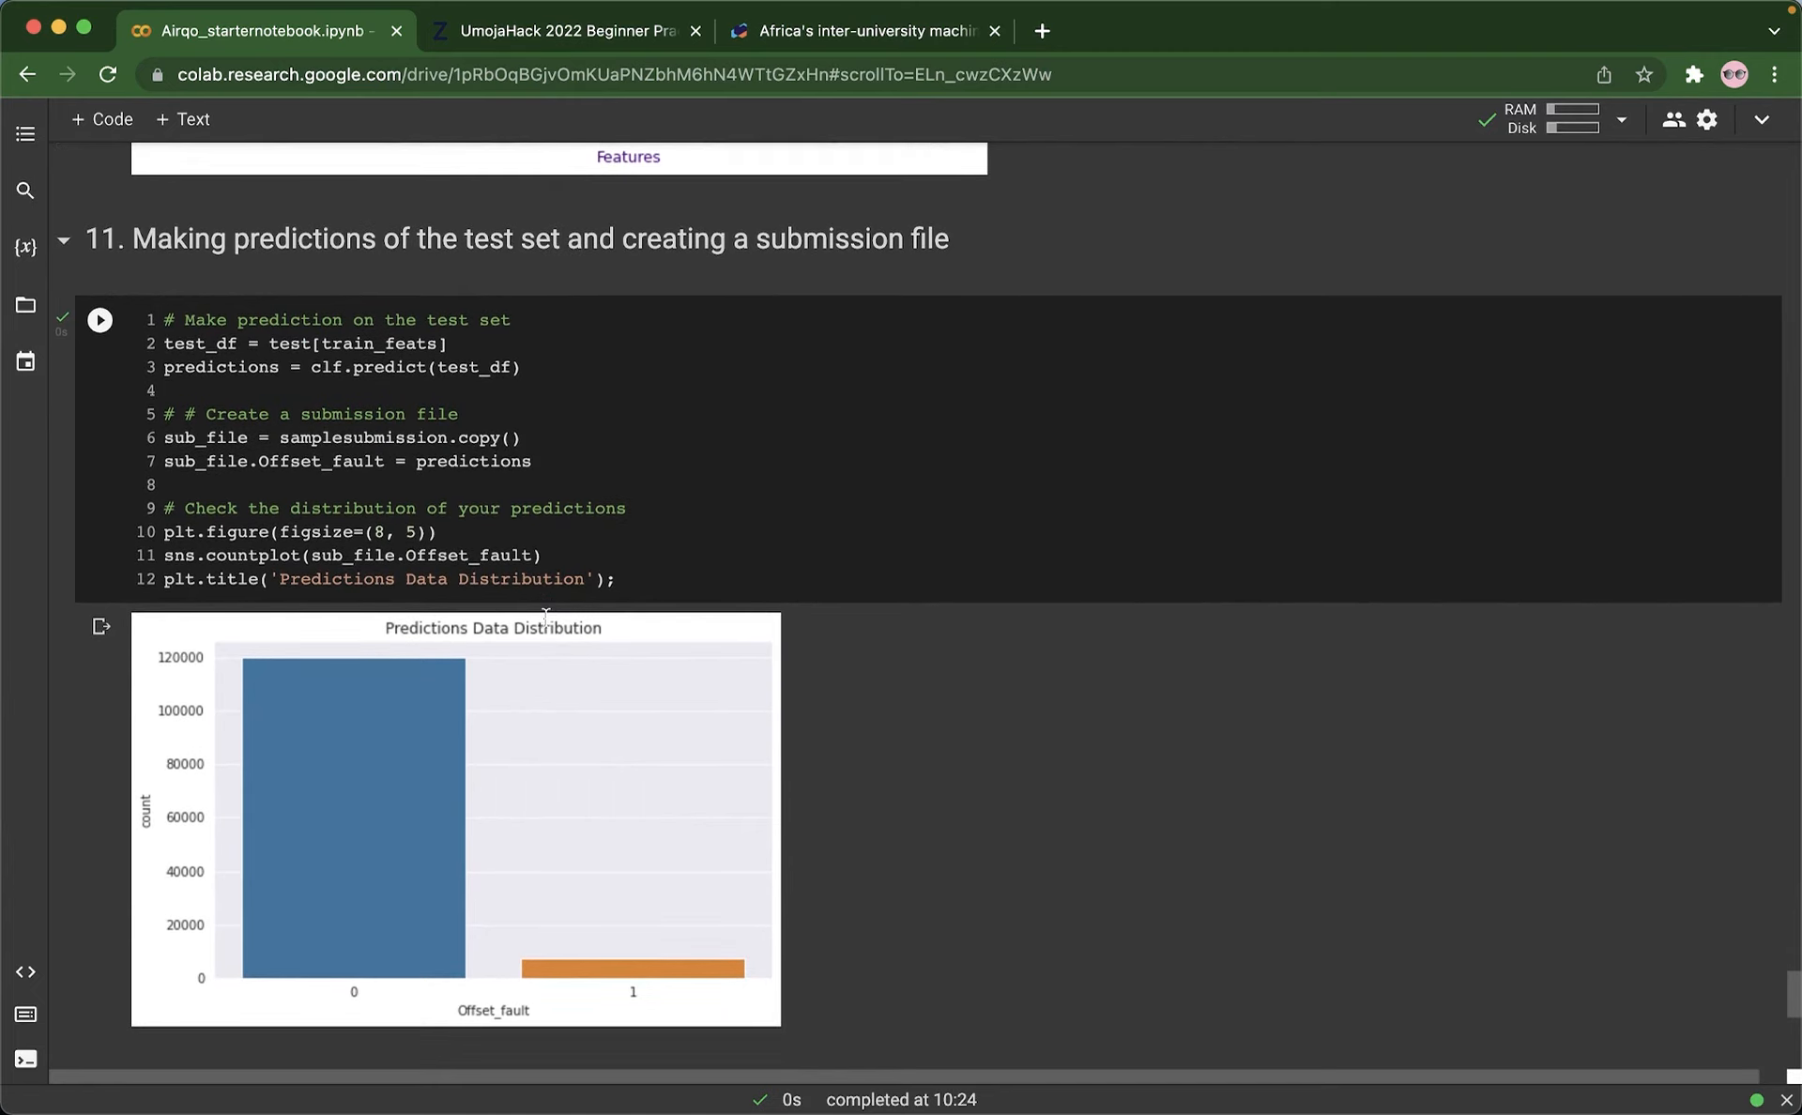
pyautogui.moveTo(462, 712)
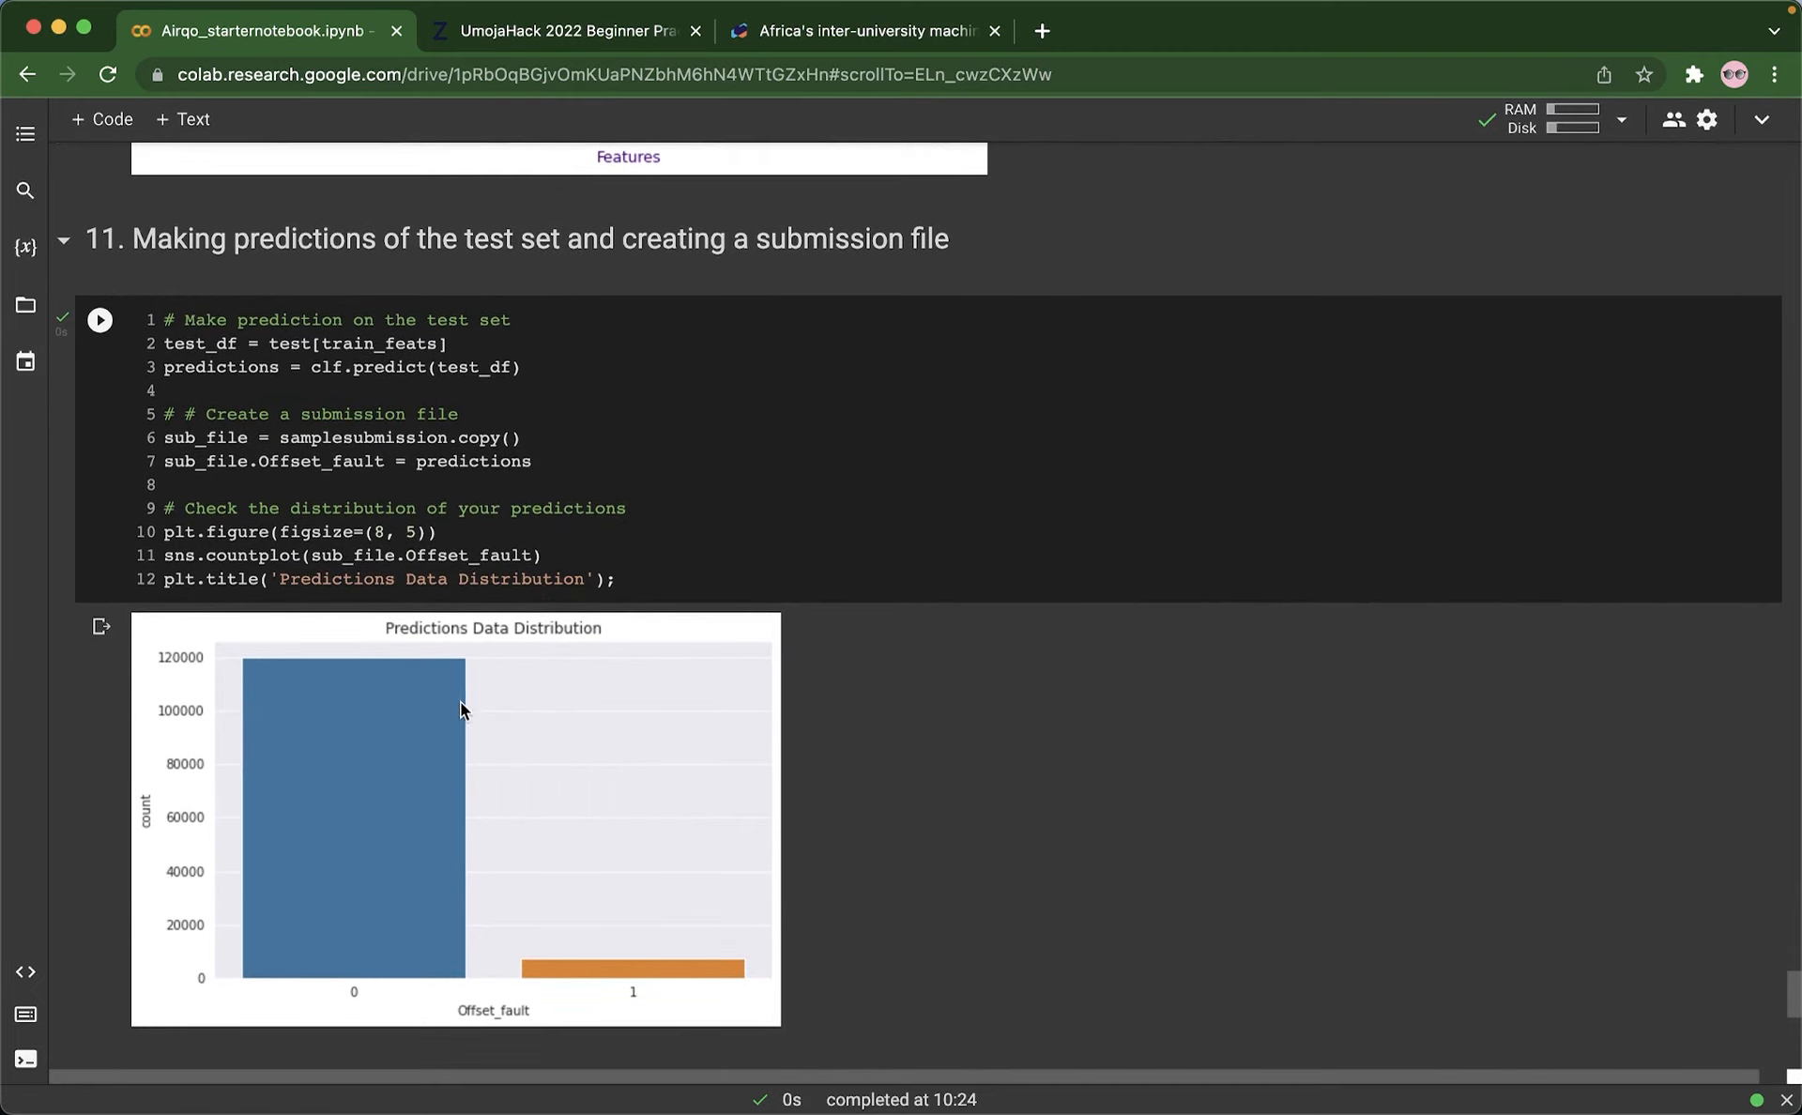
pyautogui.moveTo(680, 805)
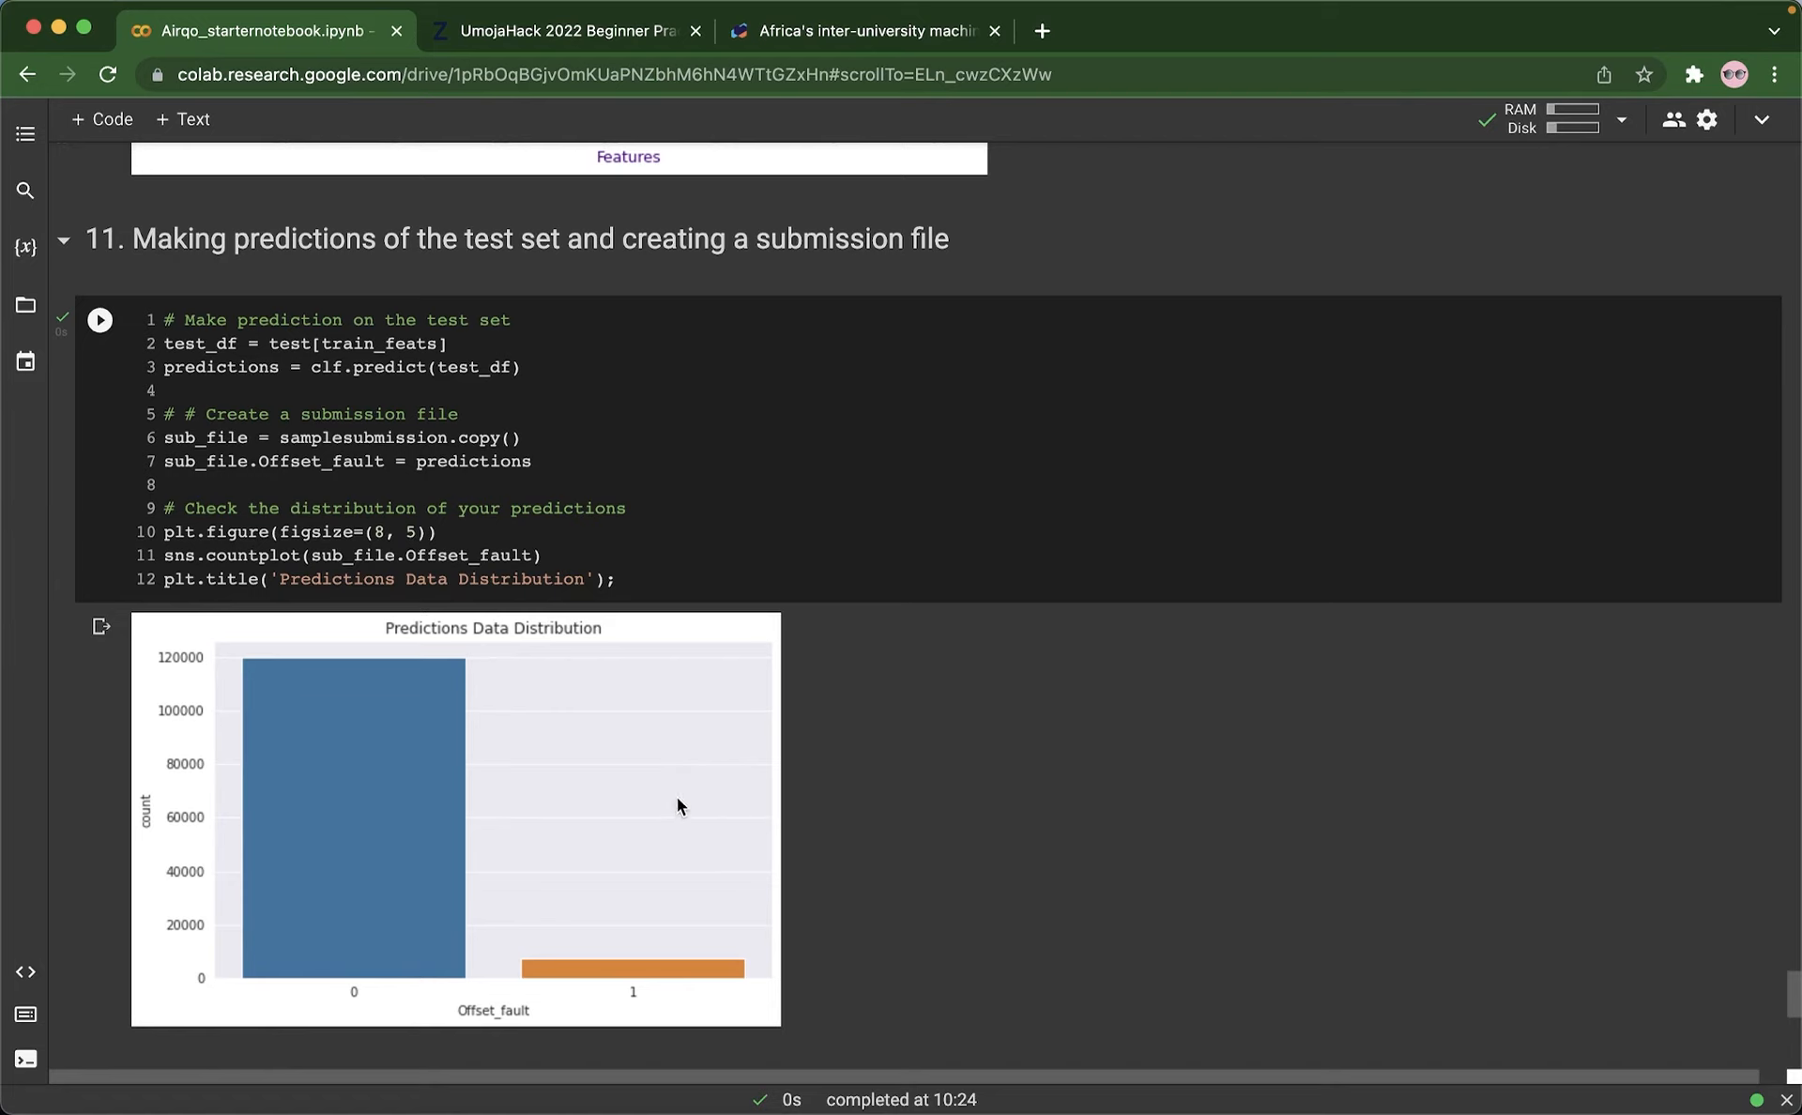
pyautogui.moveTo(627, 772)
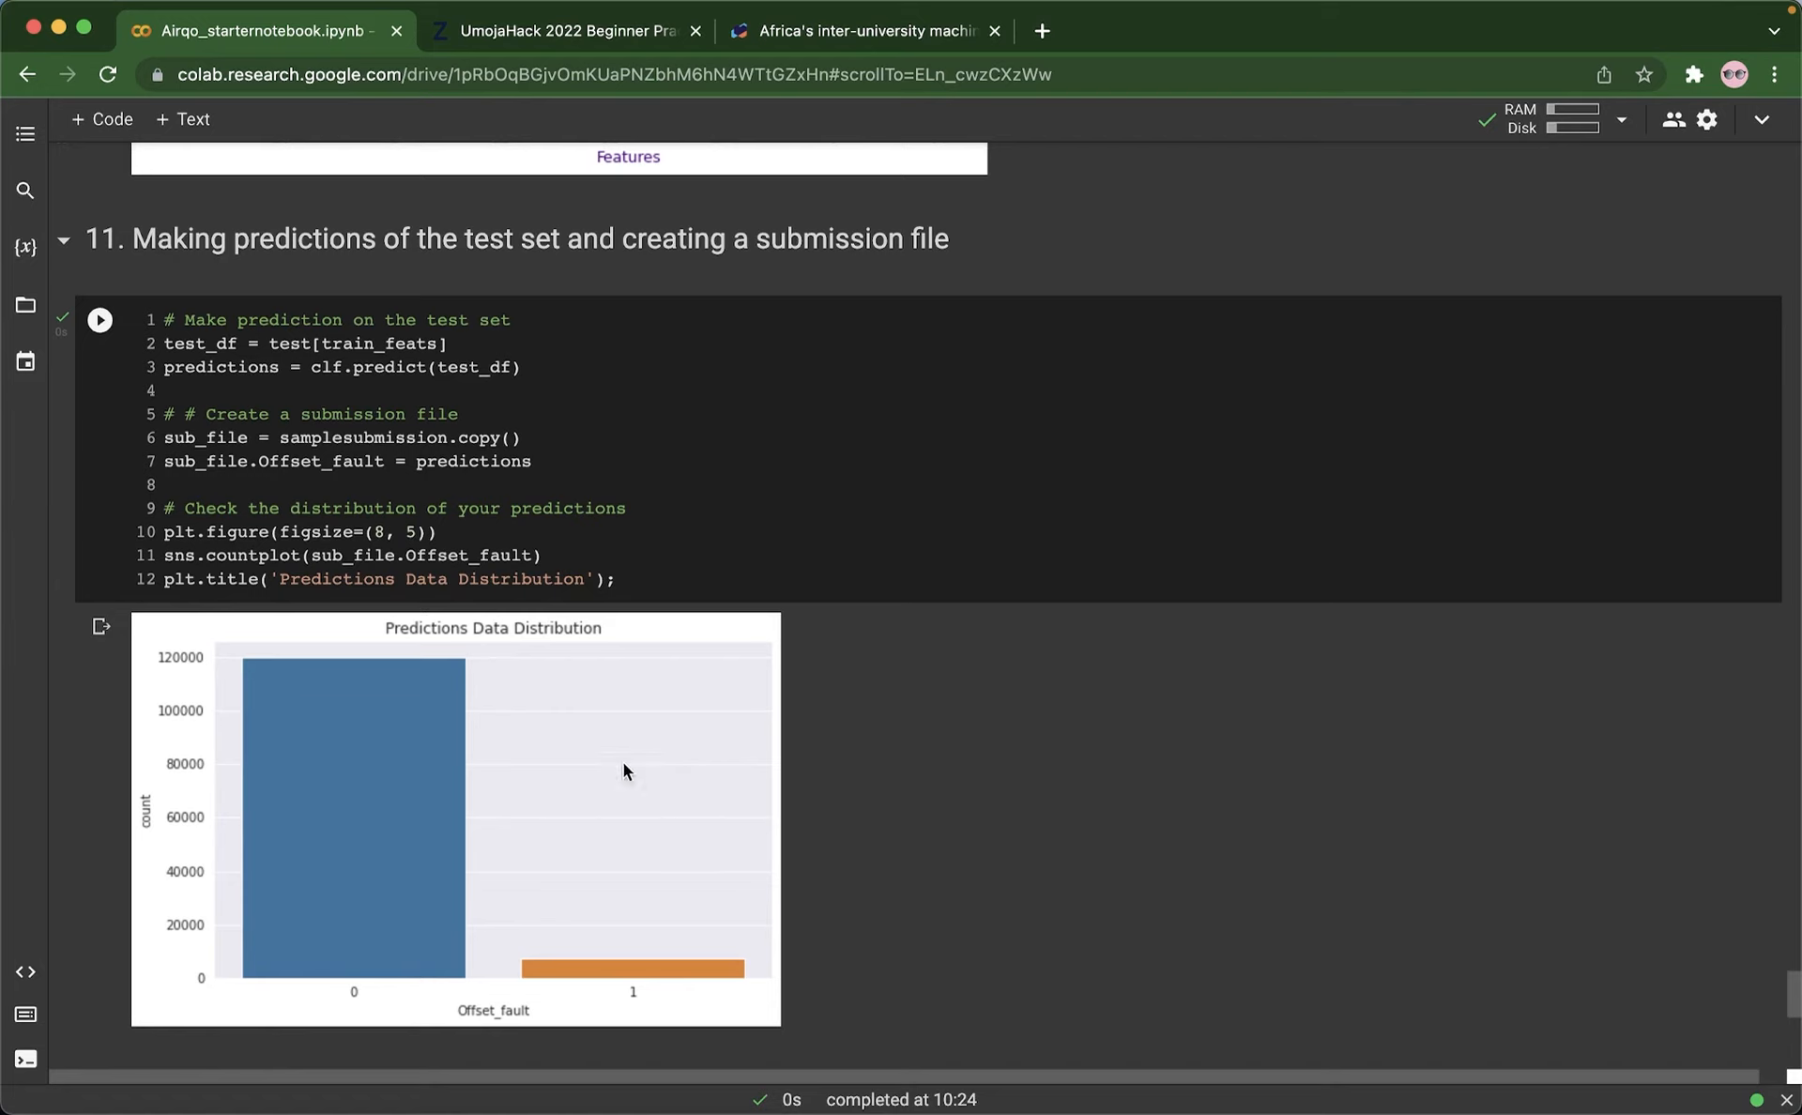
pyautogui.moveTo(484, 777)
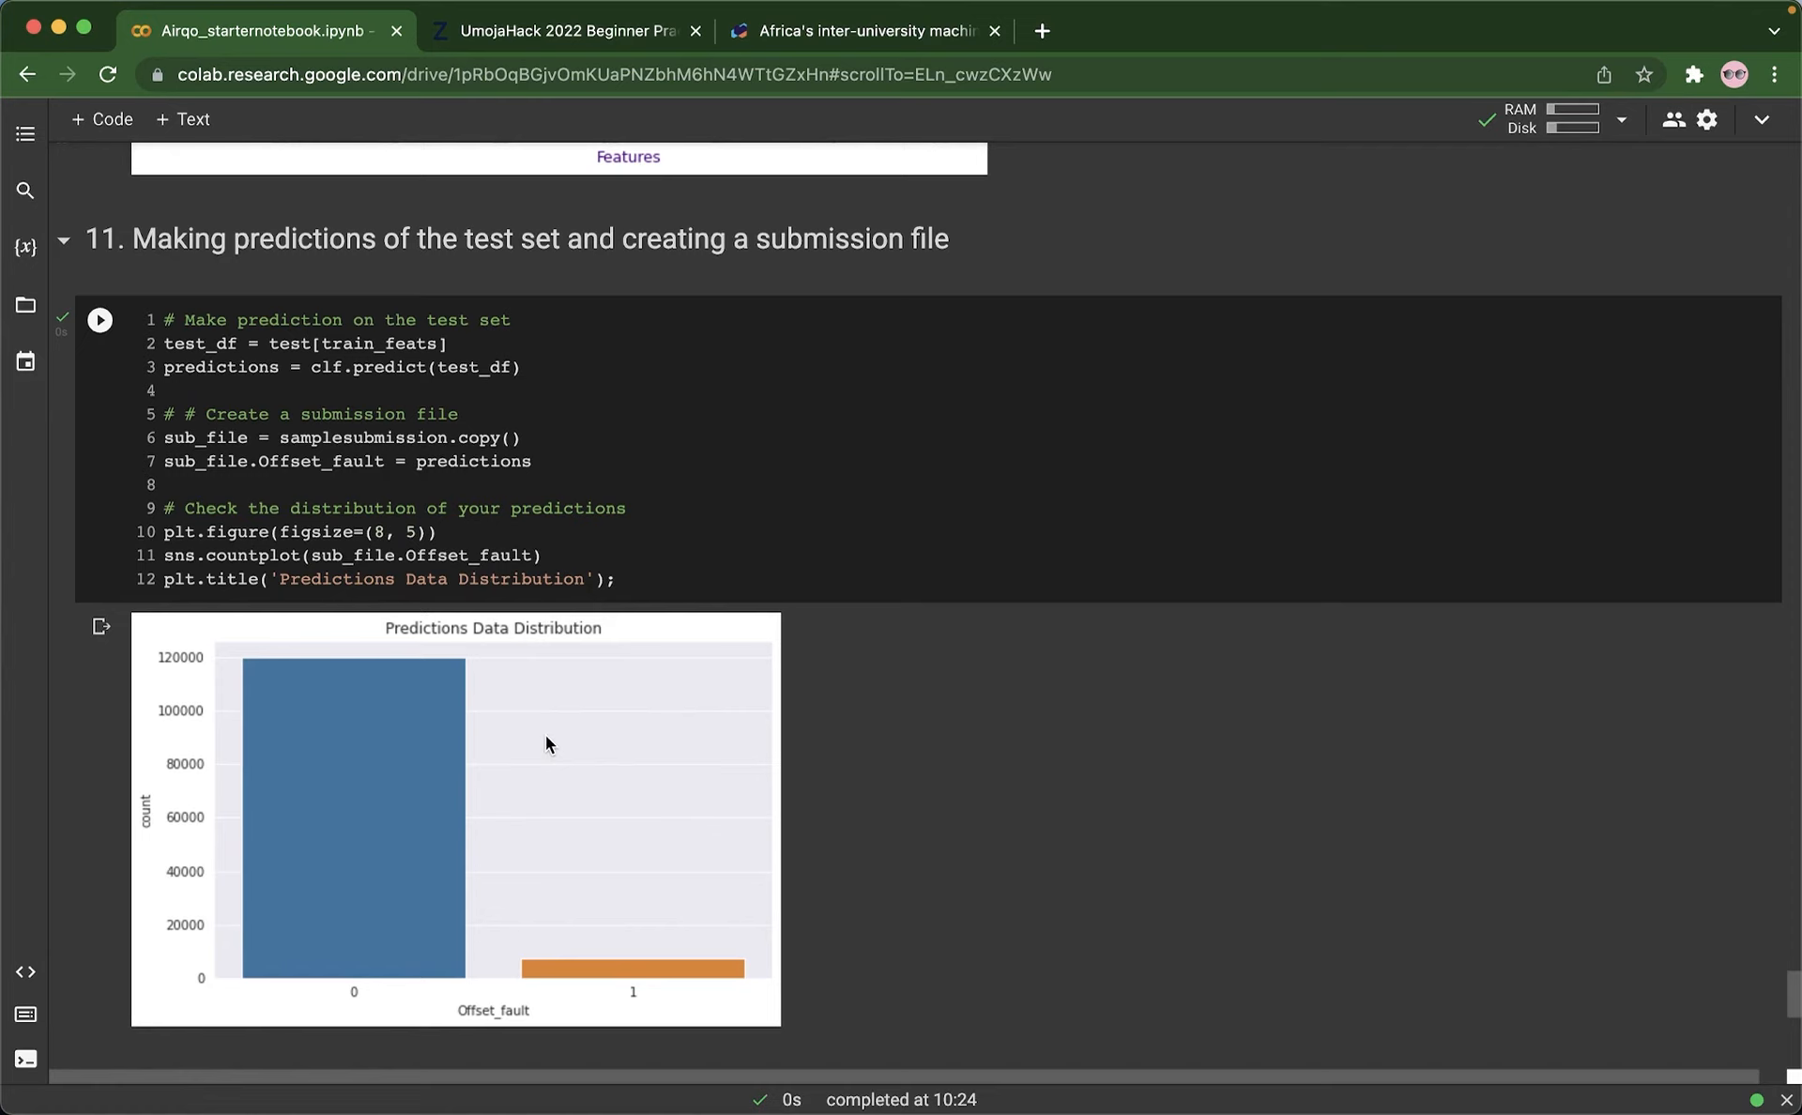
pyautogui.scroll(-3)
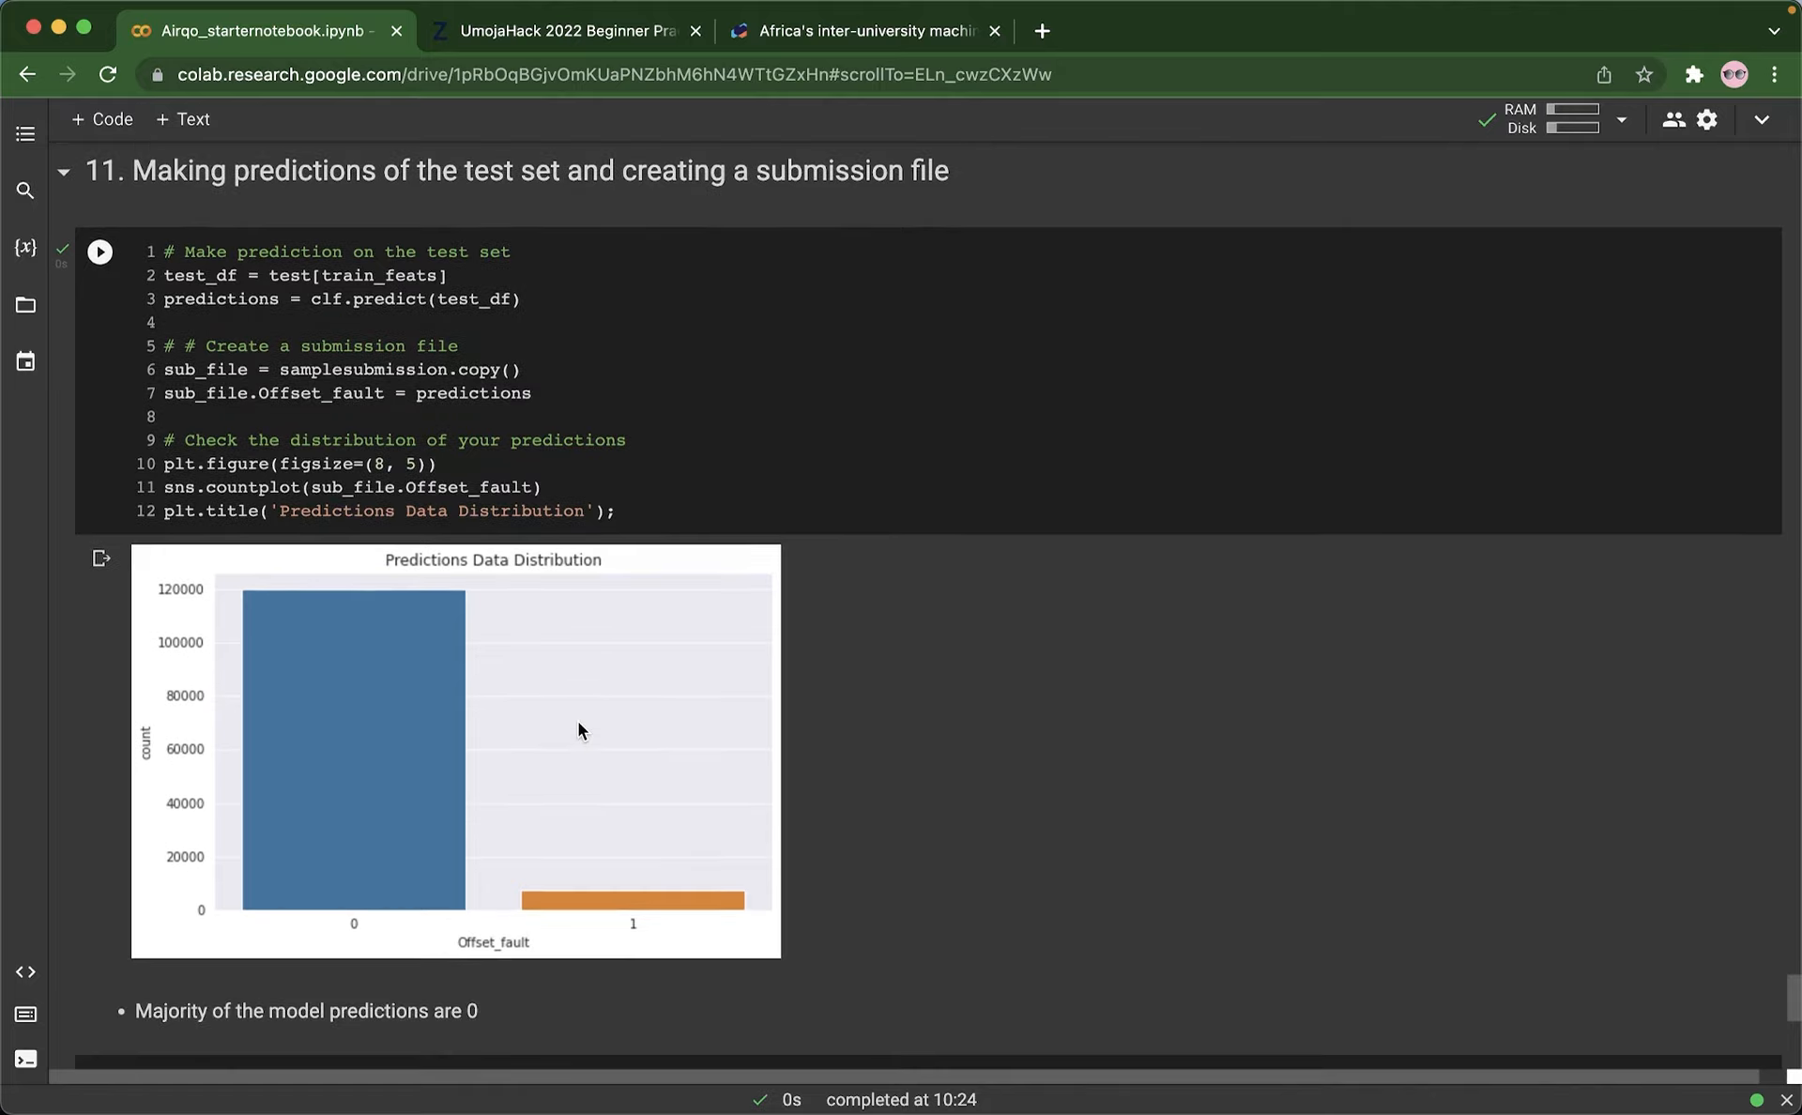
# Step: Scroll to the sub_file.to_csv('Baseline.csv') cell and the five-item TO DOs list
pyautogui.scroll(-3)
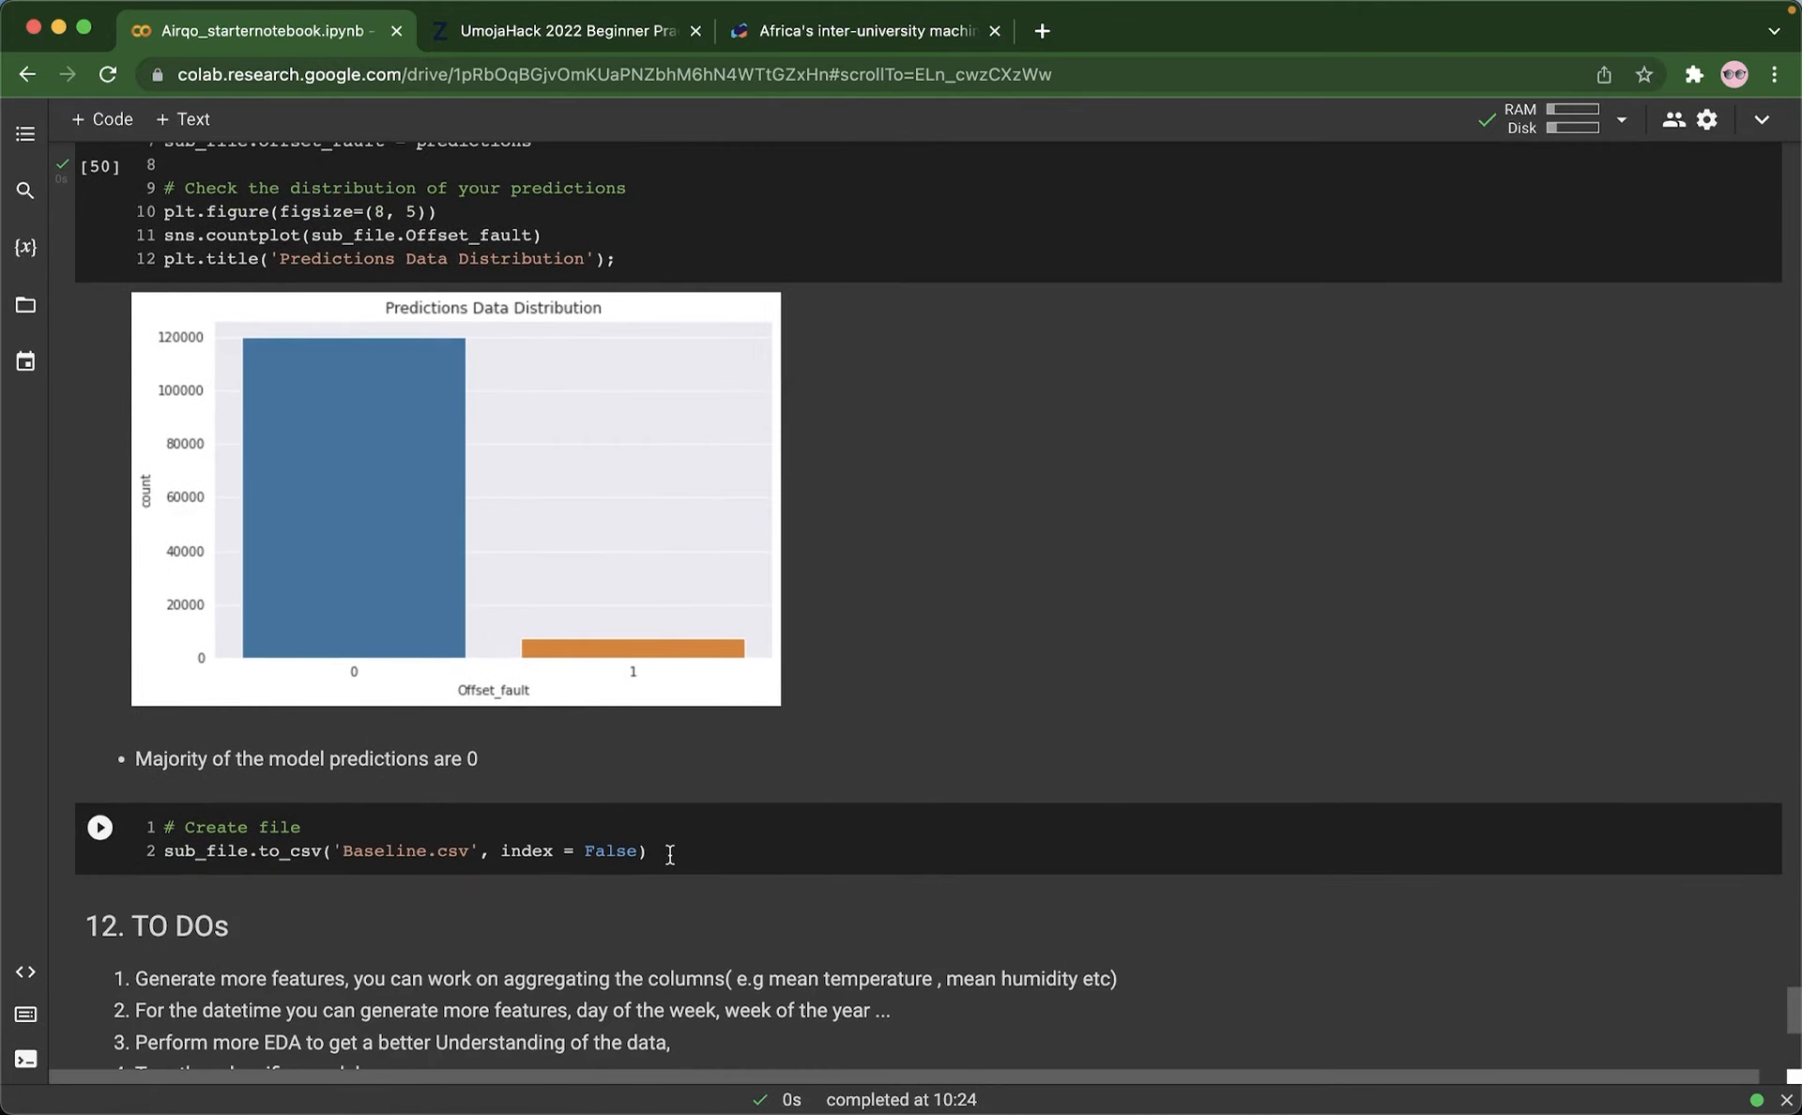
pyautogui.moveTo(672, 839)
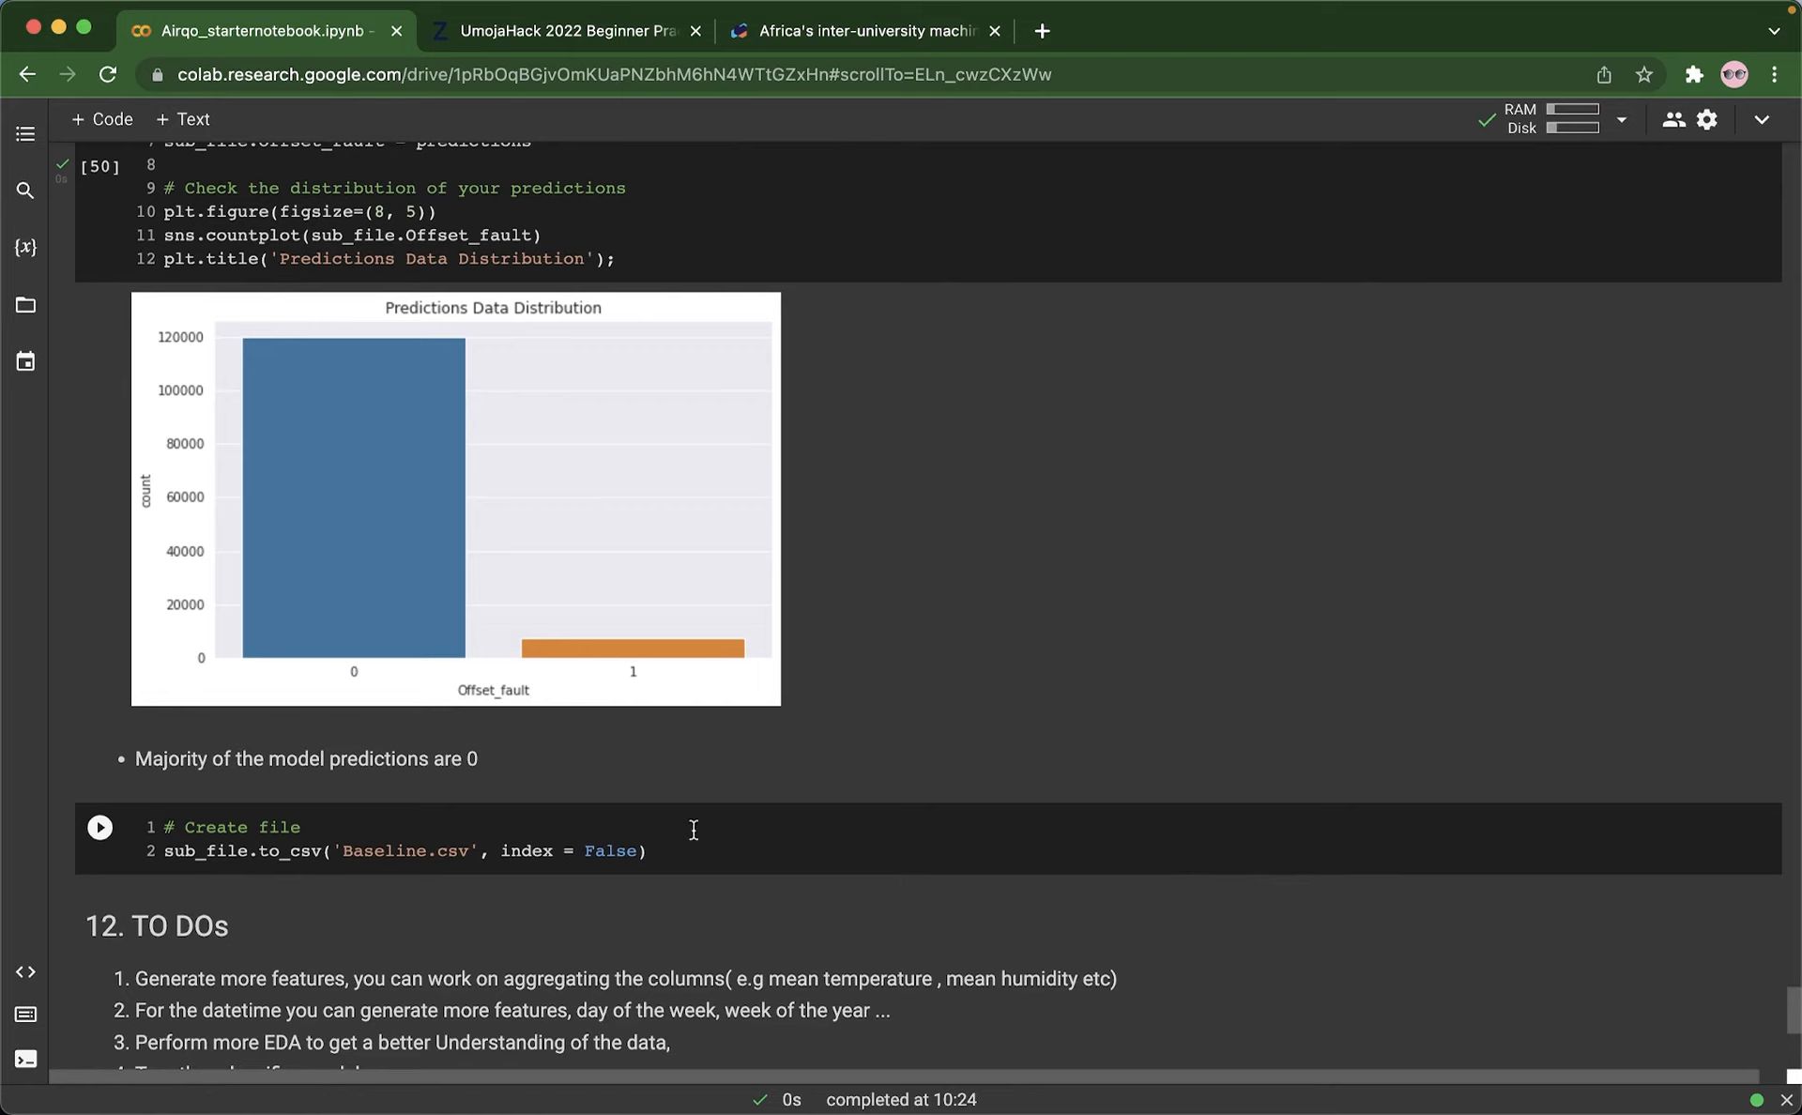
pyautogui.scroll(-3)
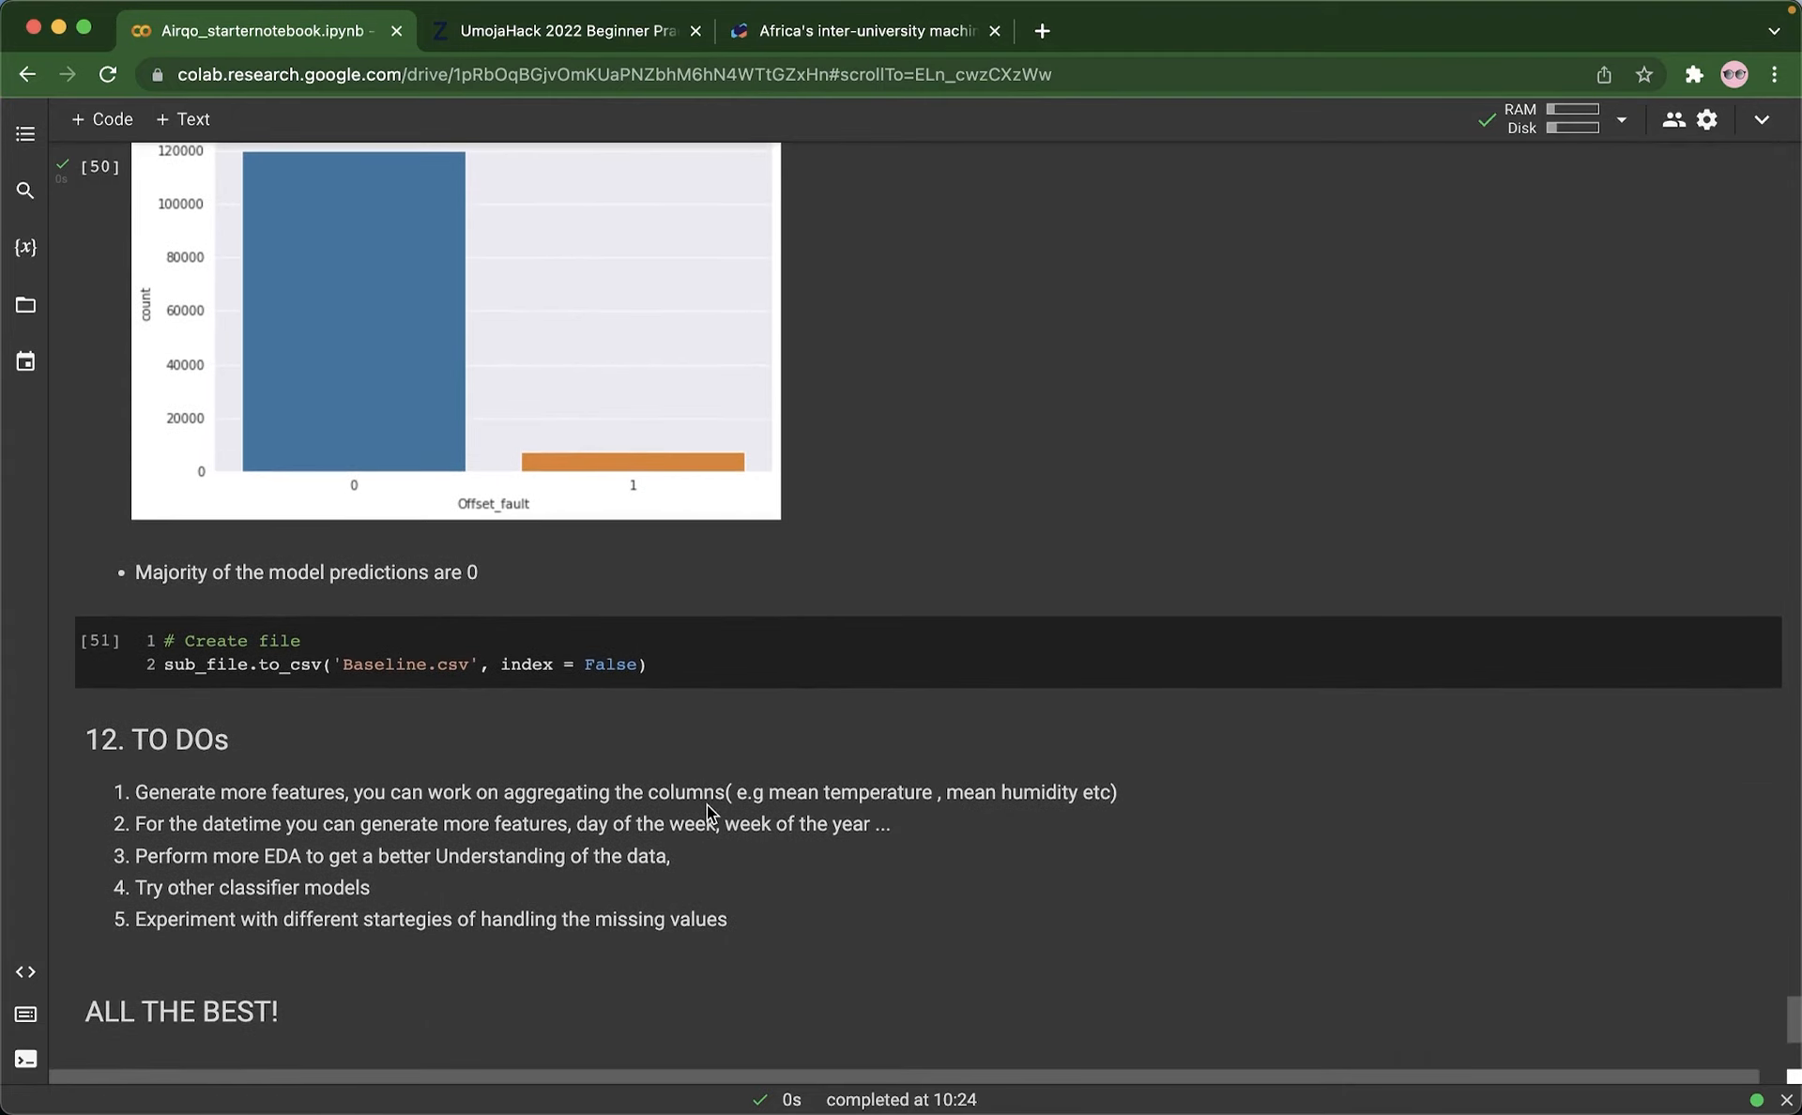
pyautogui.moveTo(578, 786)
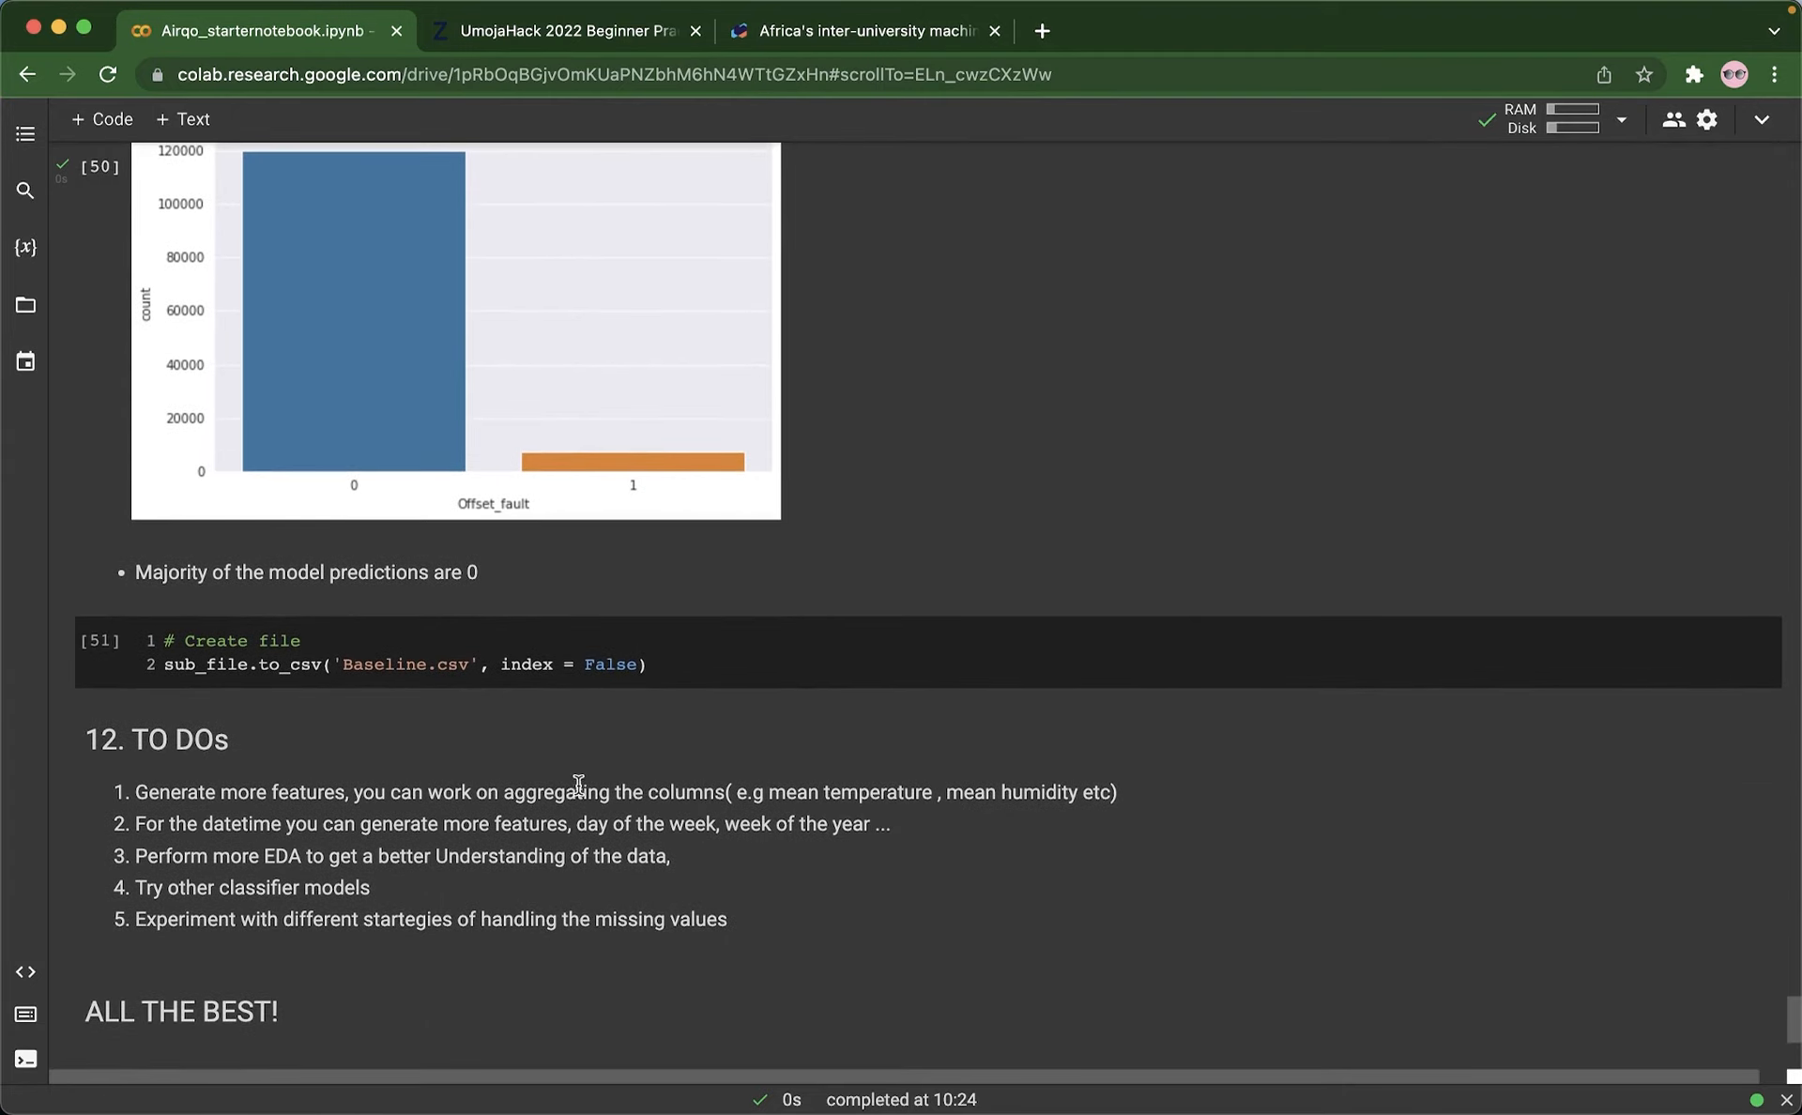
pyautogui.scroll(-3)
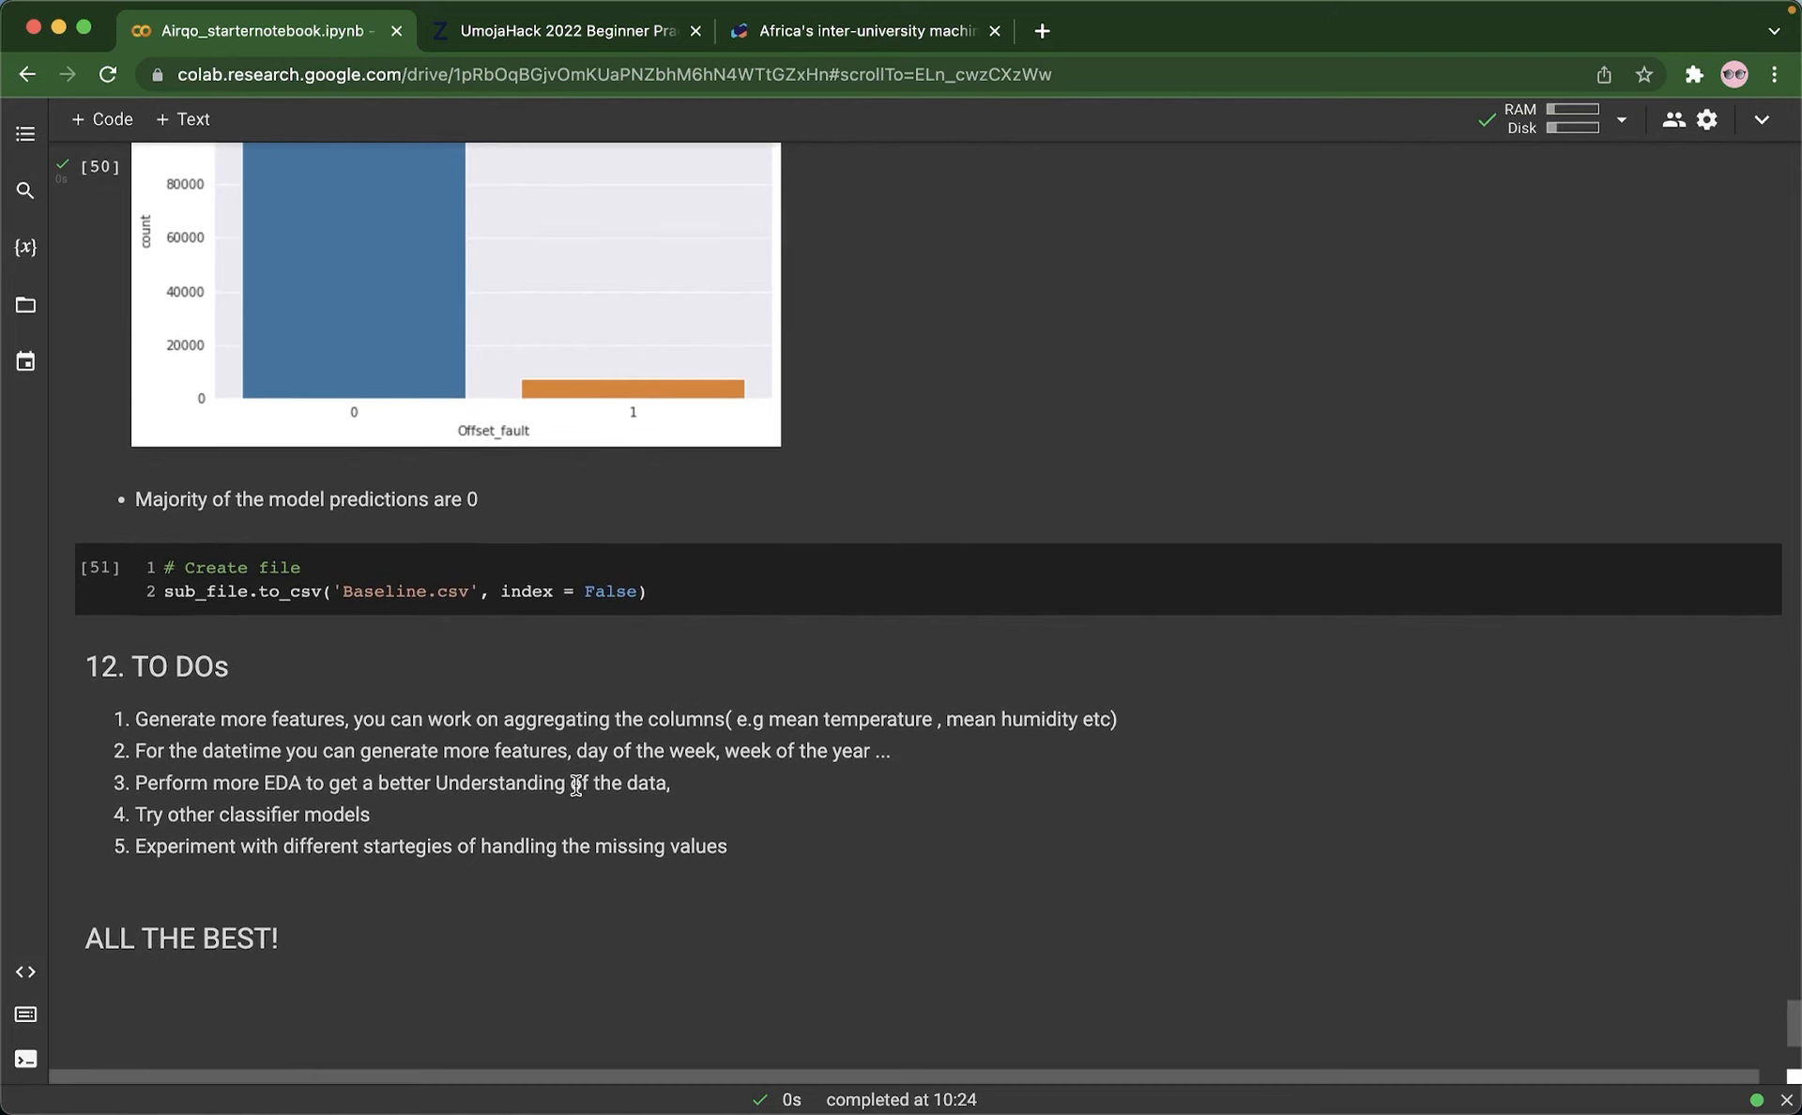
pyautogui.moveTo(552, 760)
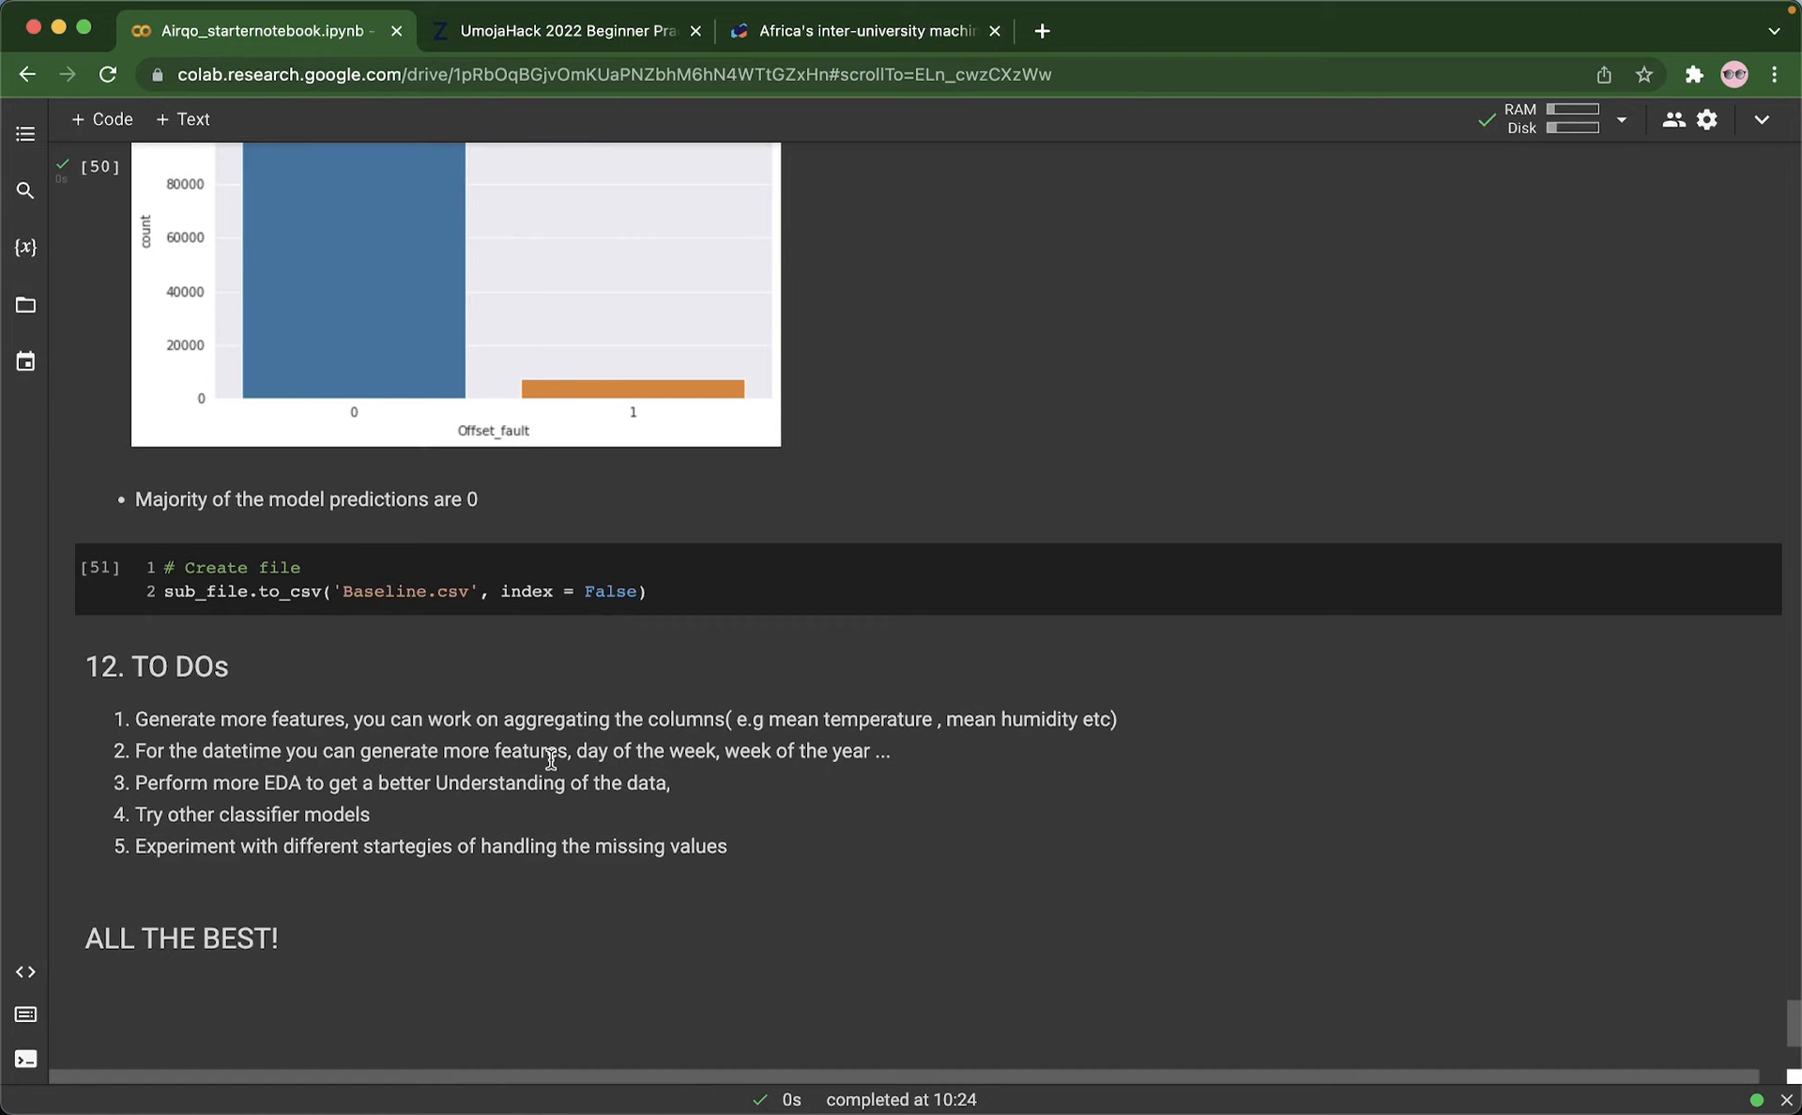
pyautogui.moveTo(550, 745)
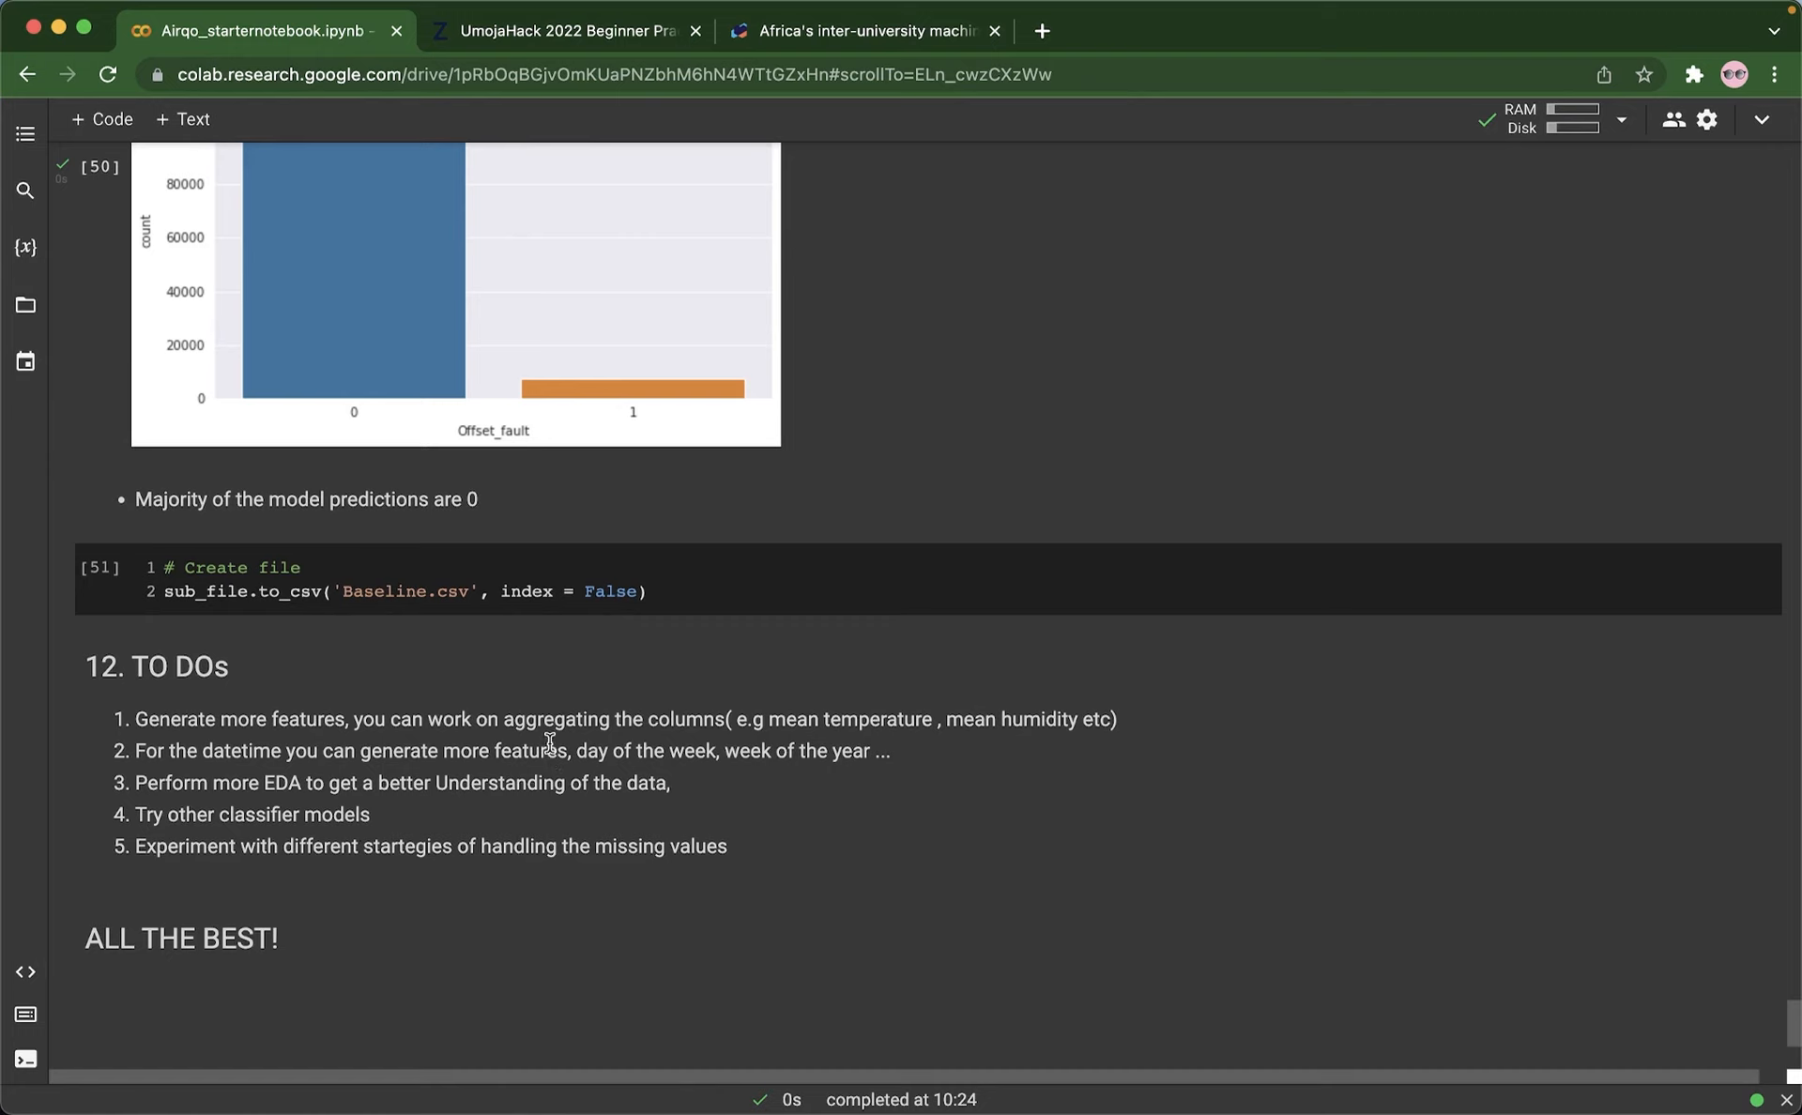
pyautogui.moveTo(537, 775)
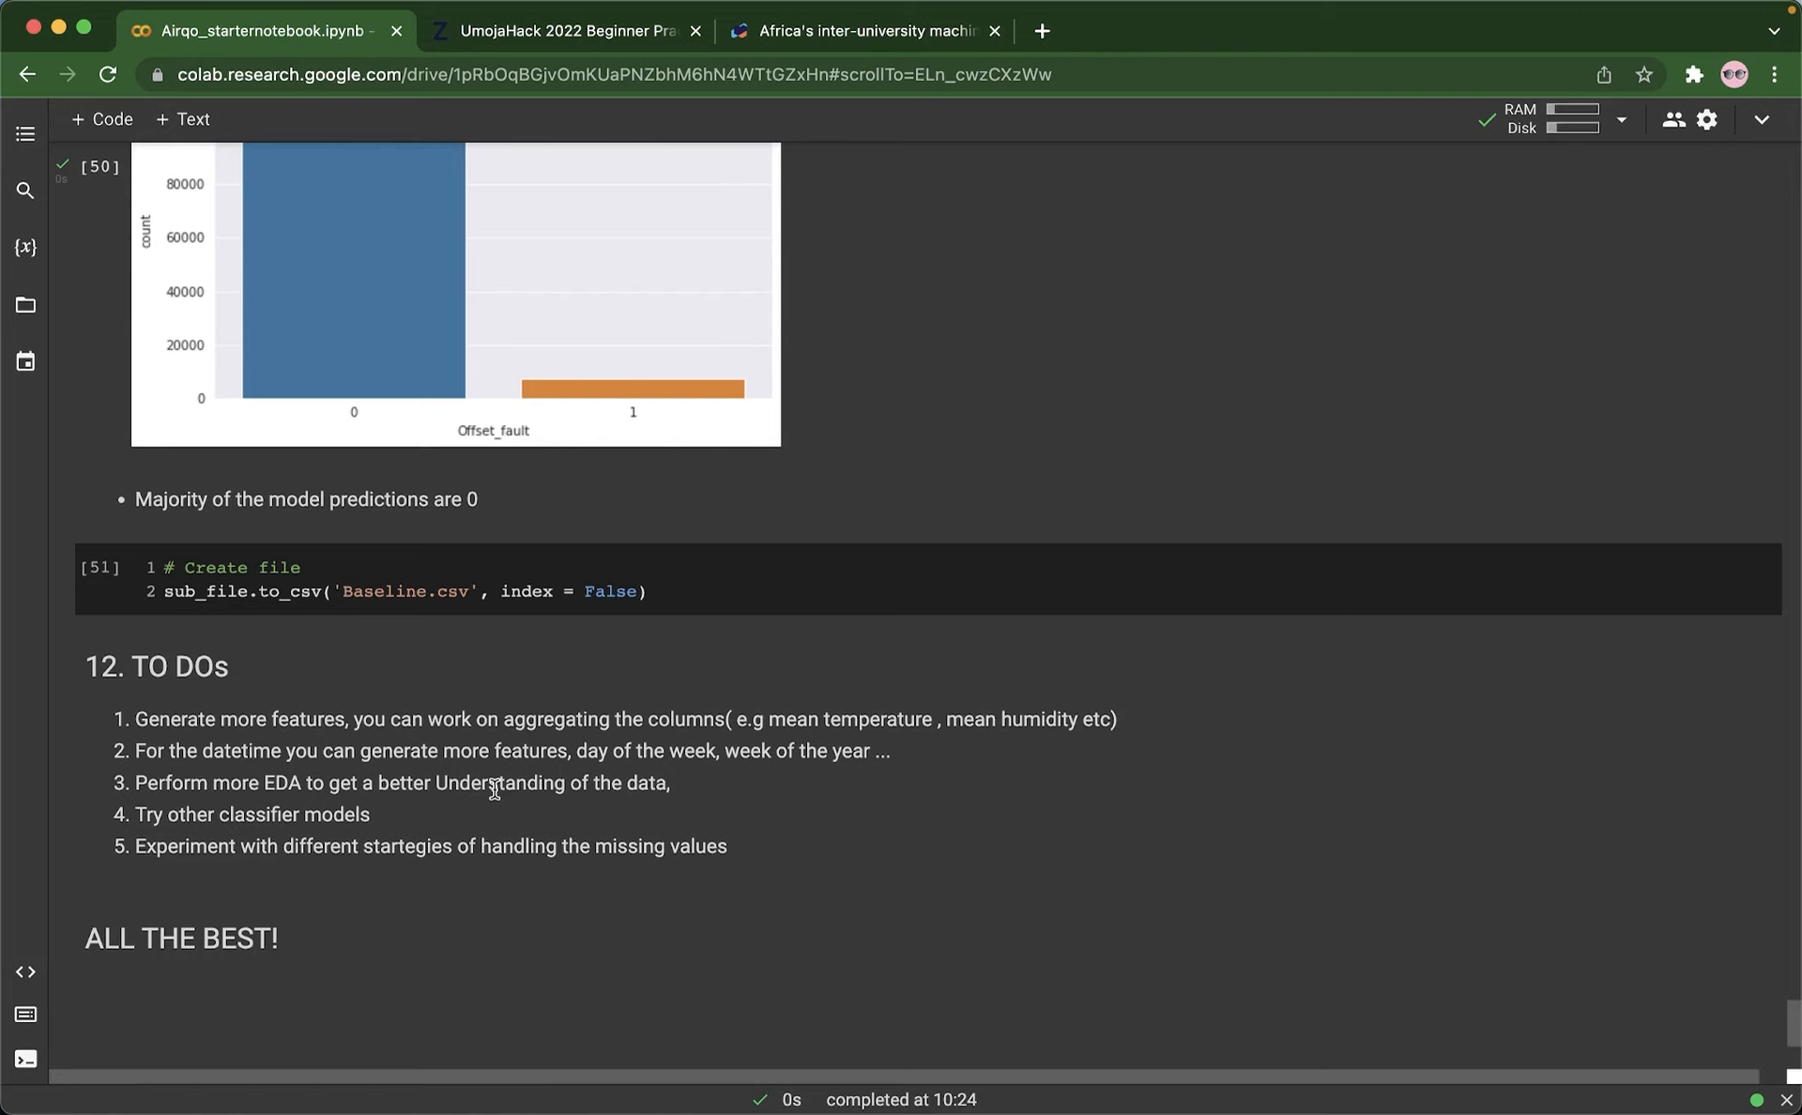
pyautogui.moveTo(413, 871)
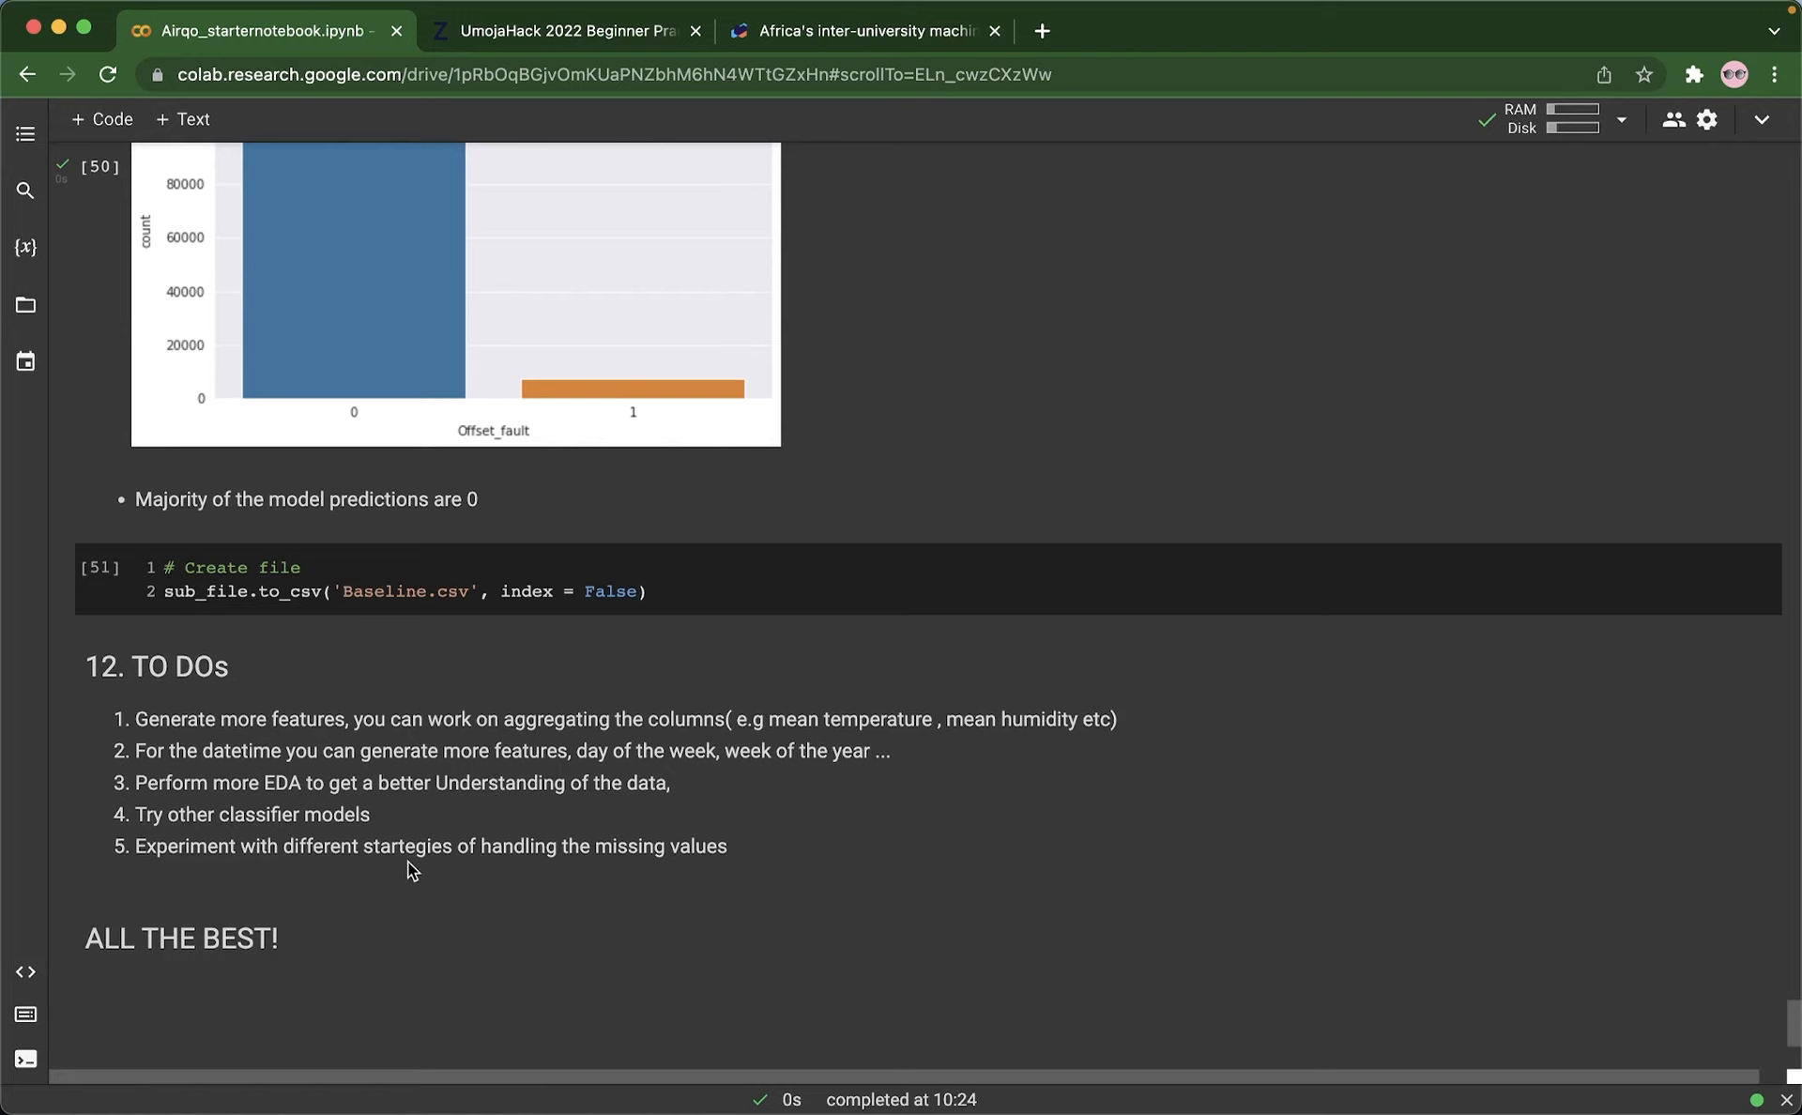
pyautogui.moveTo(385, 847)
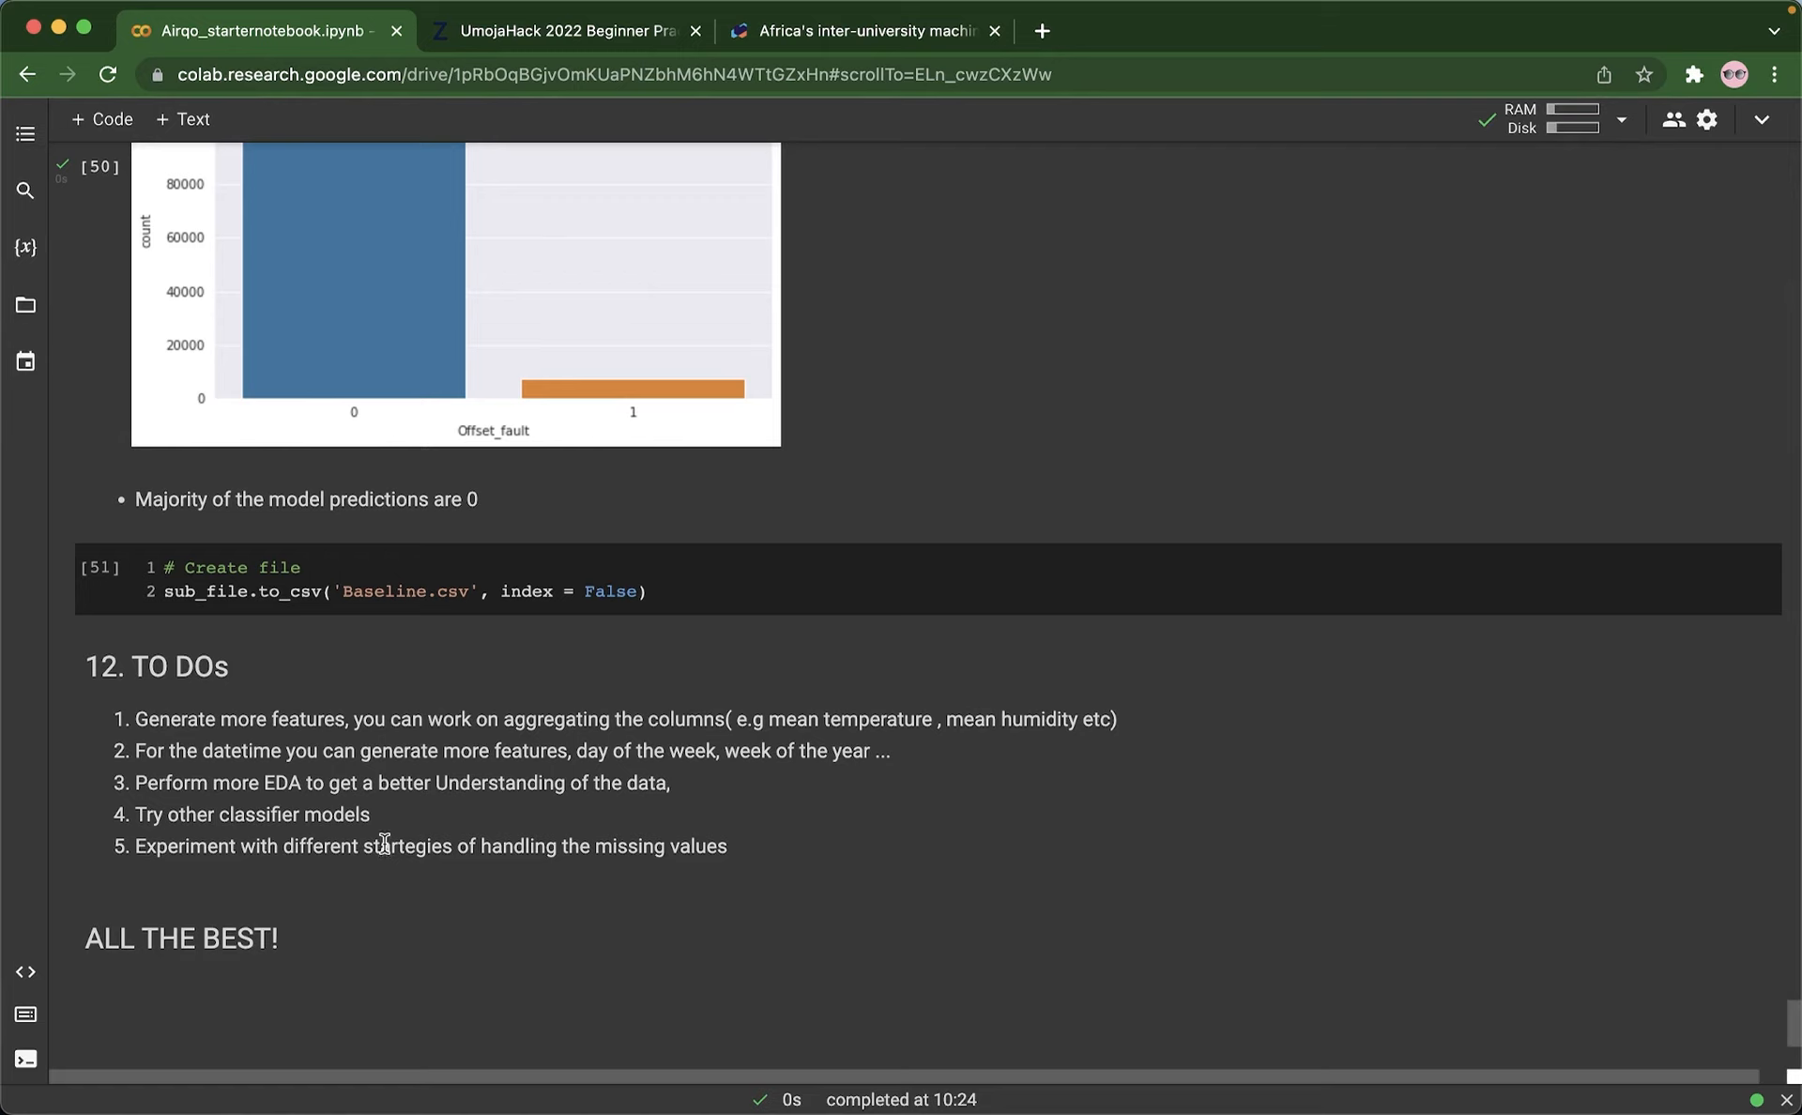
pyautogui.moveTo(439, 783)
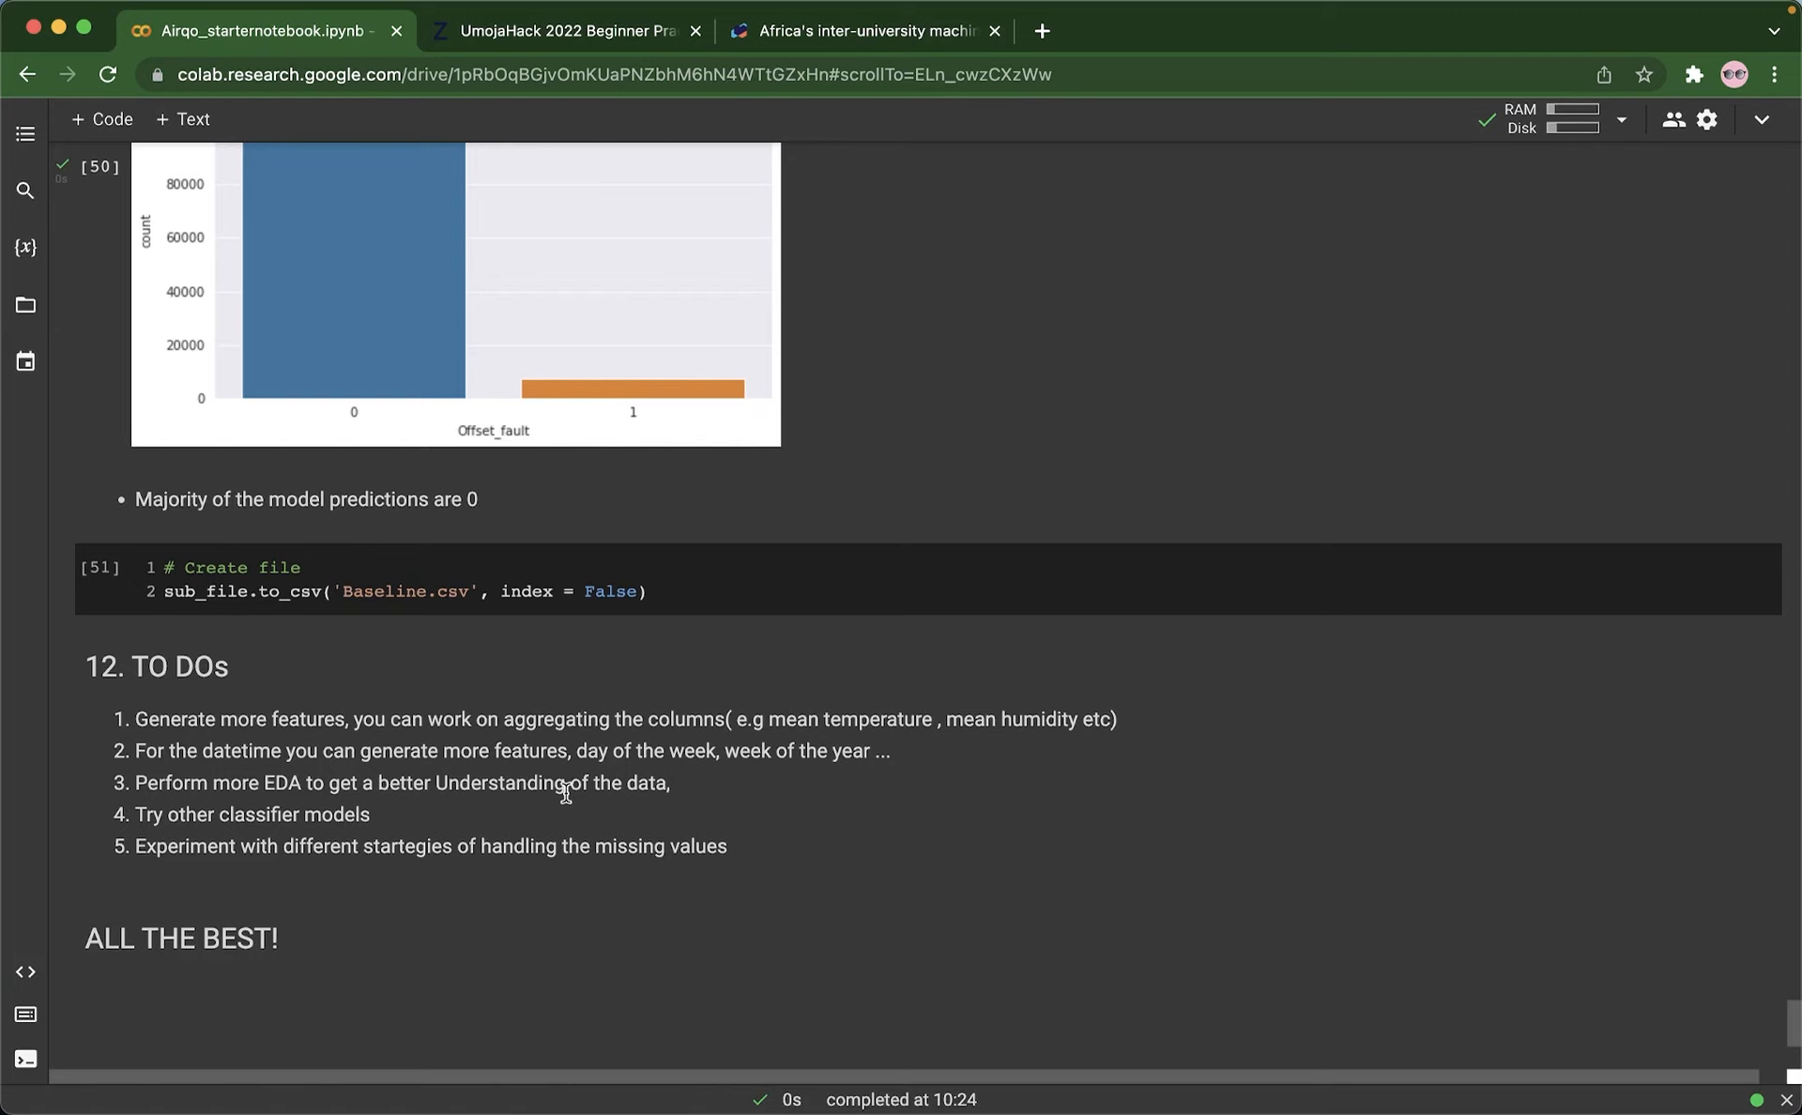
pyautogui.moveTo(653, 771)
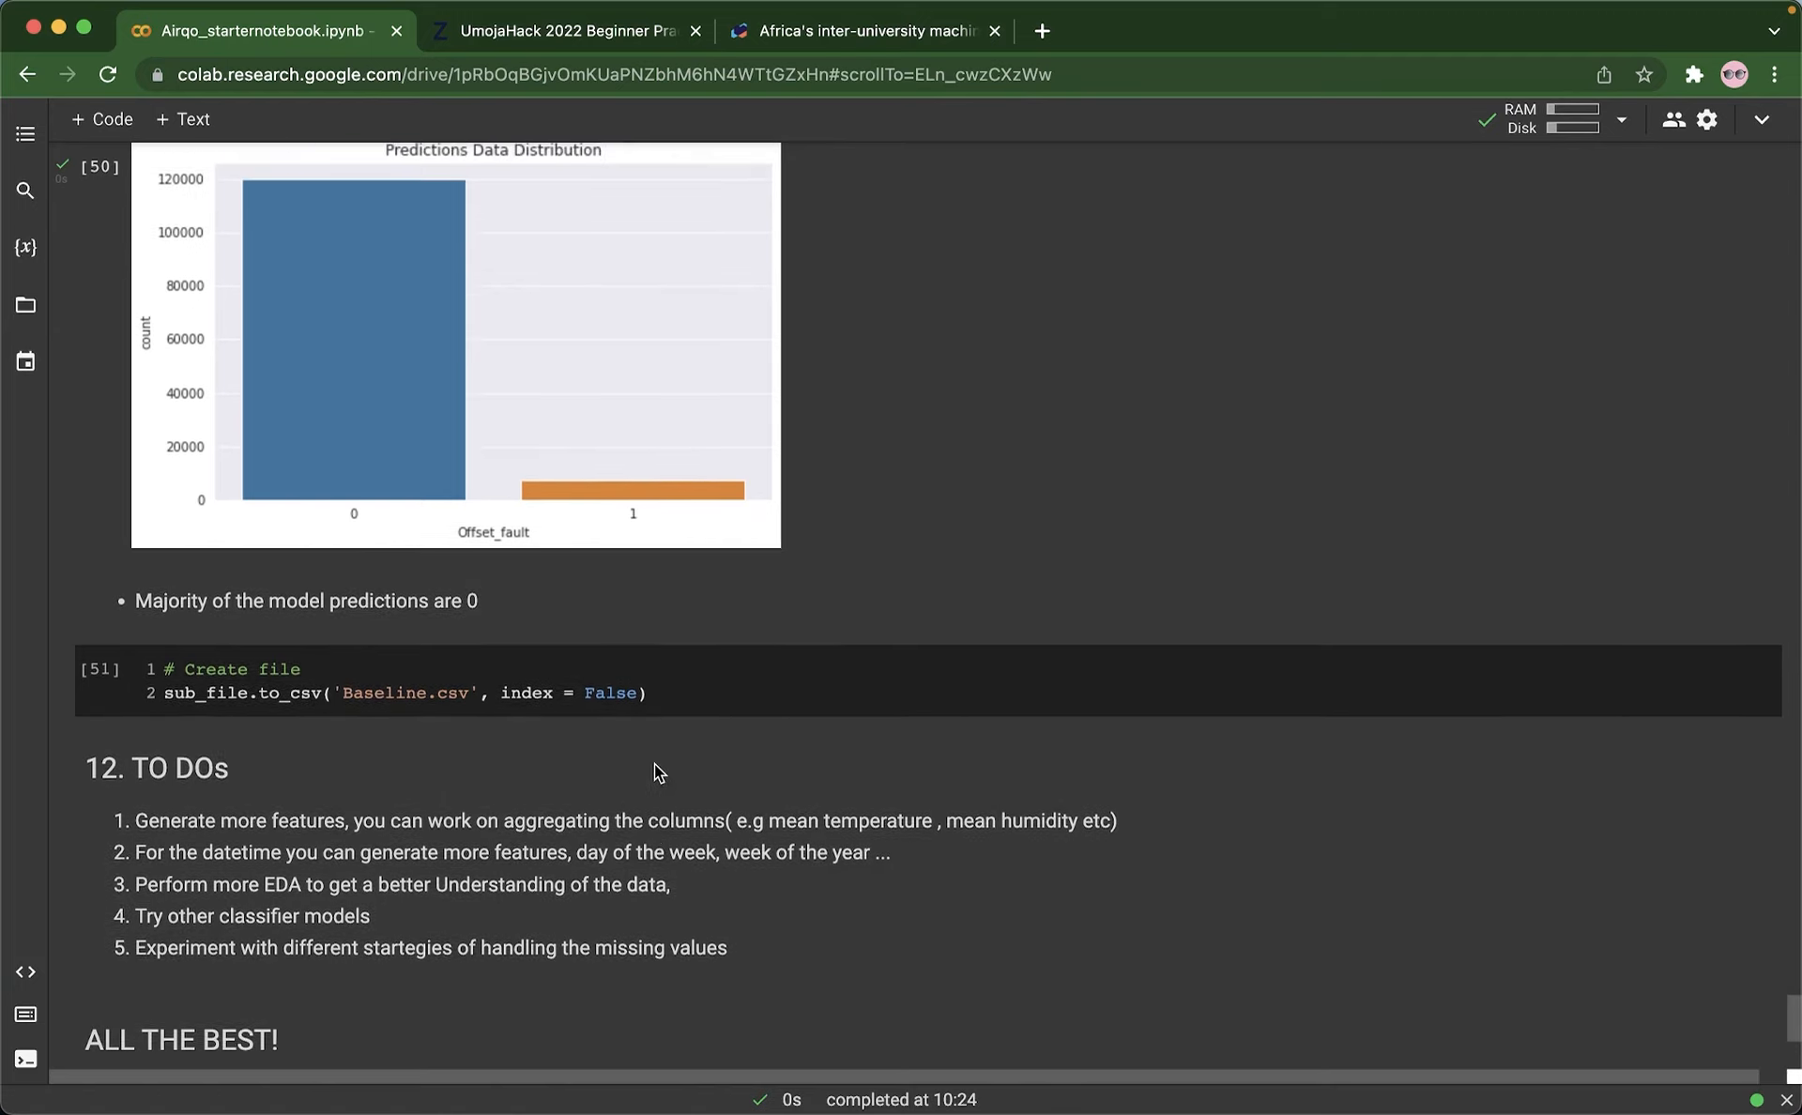
pyautogui.scroll(-3)
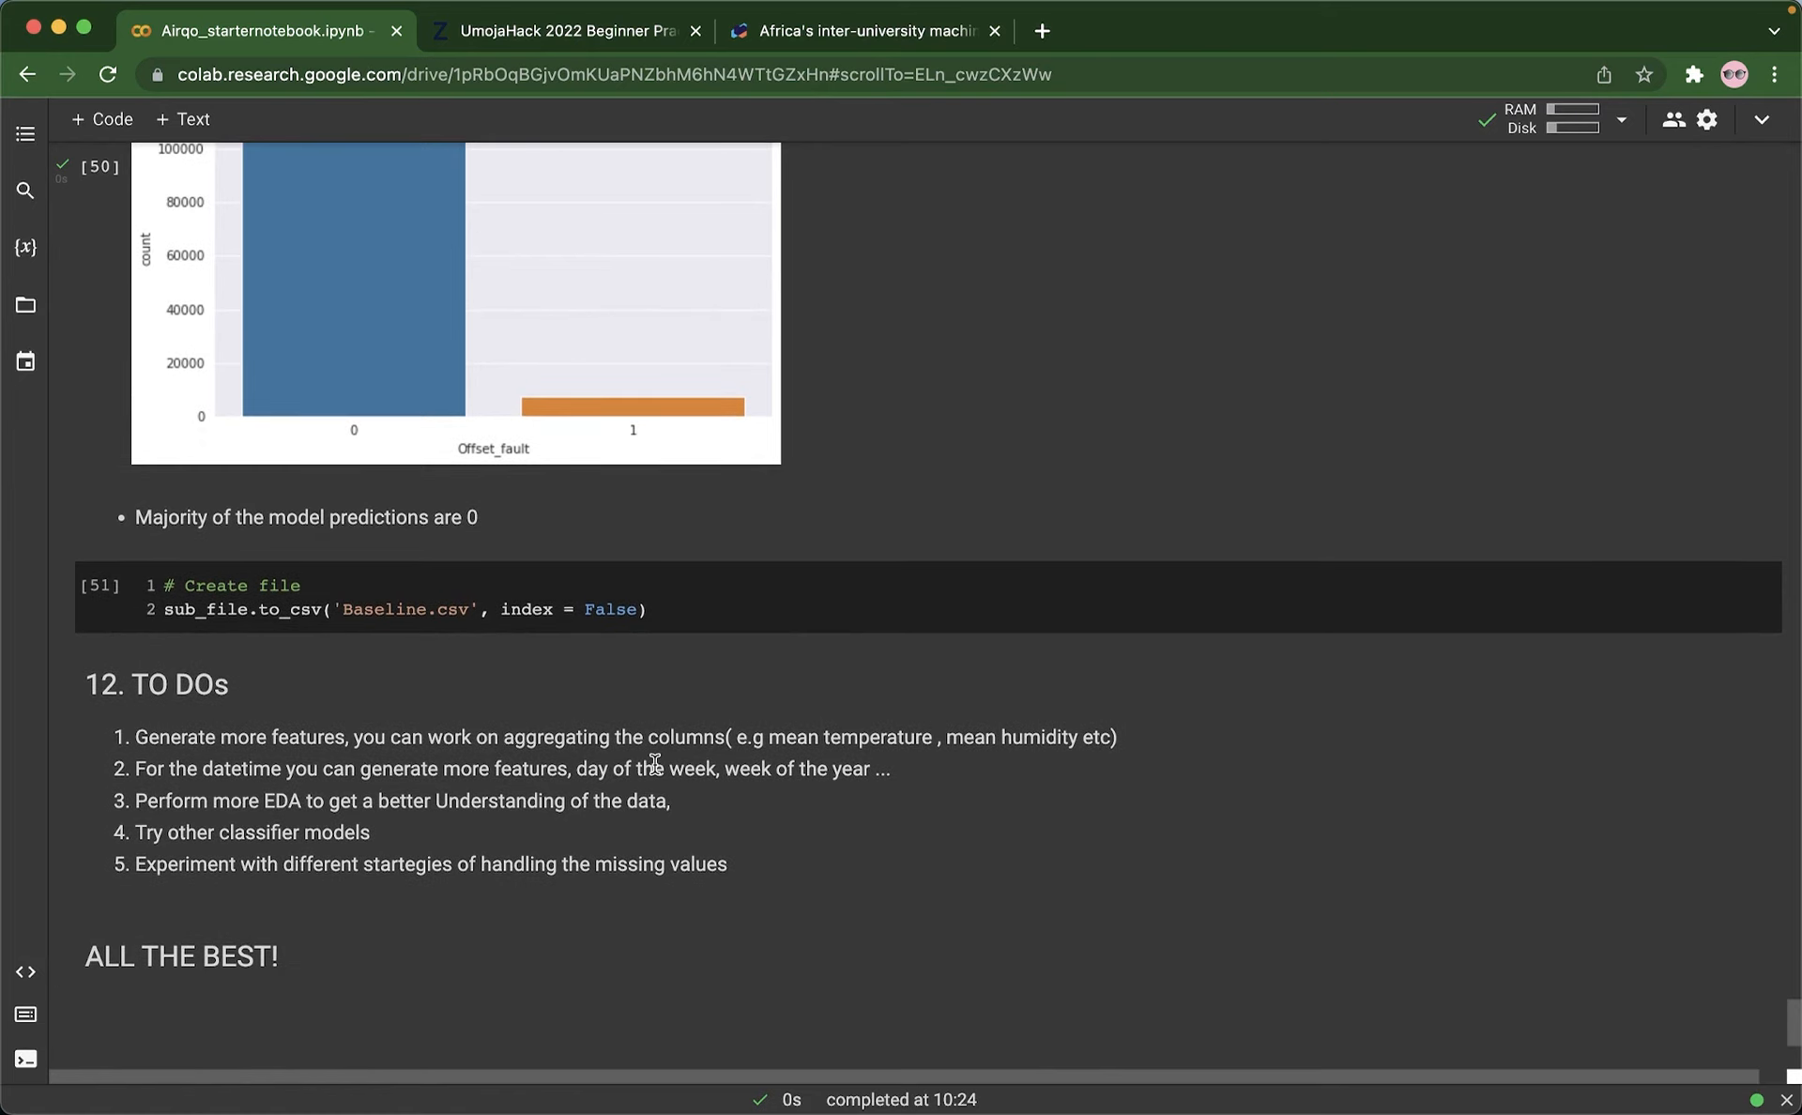